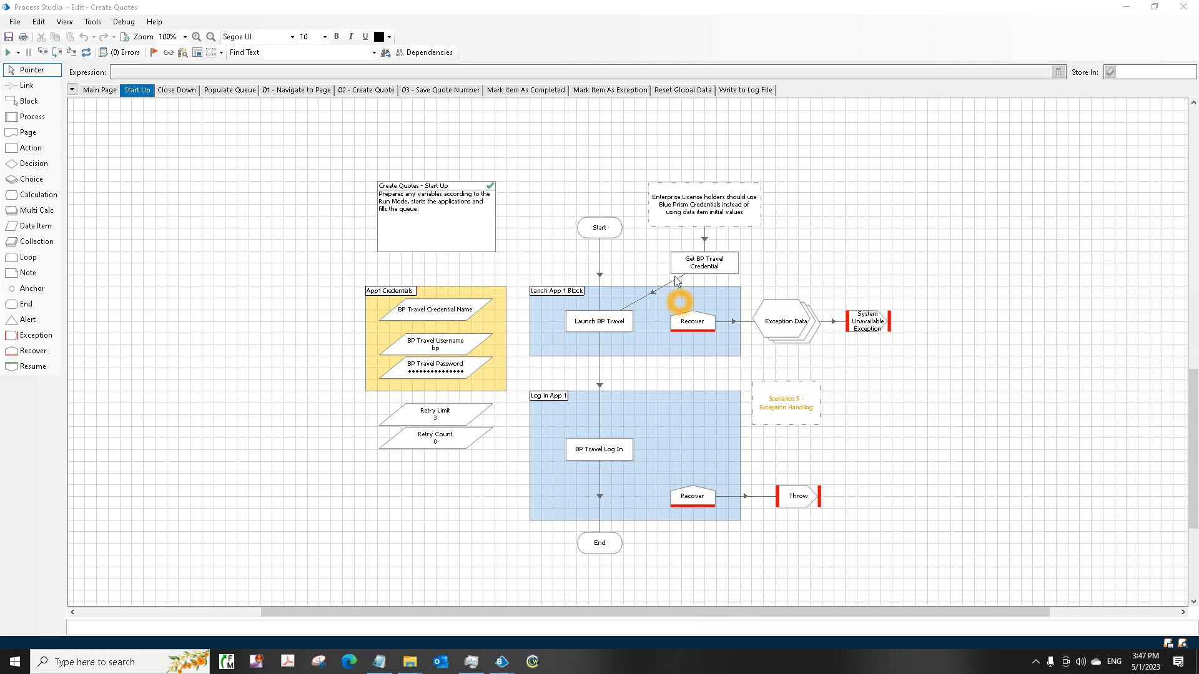
mouse_move(650, 306)
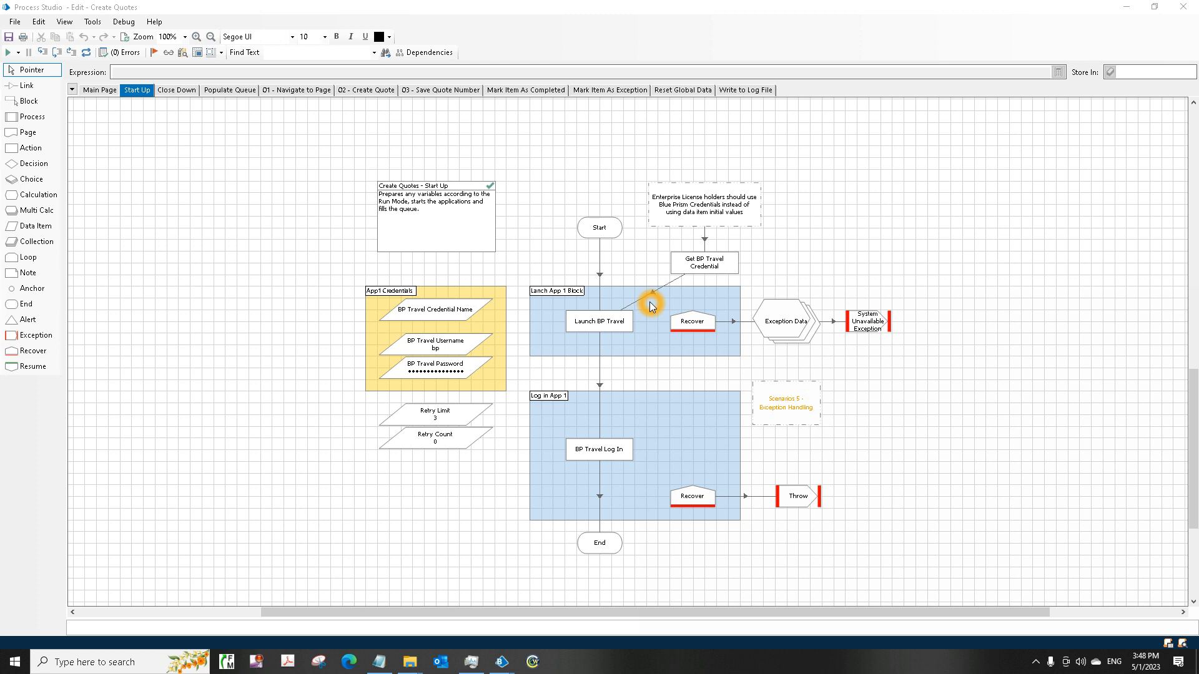
mouse_move(474, 178)
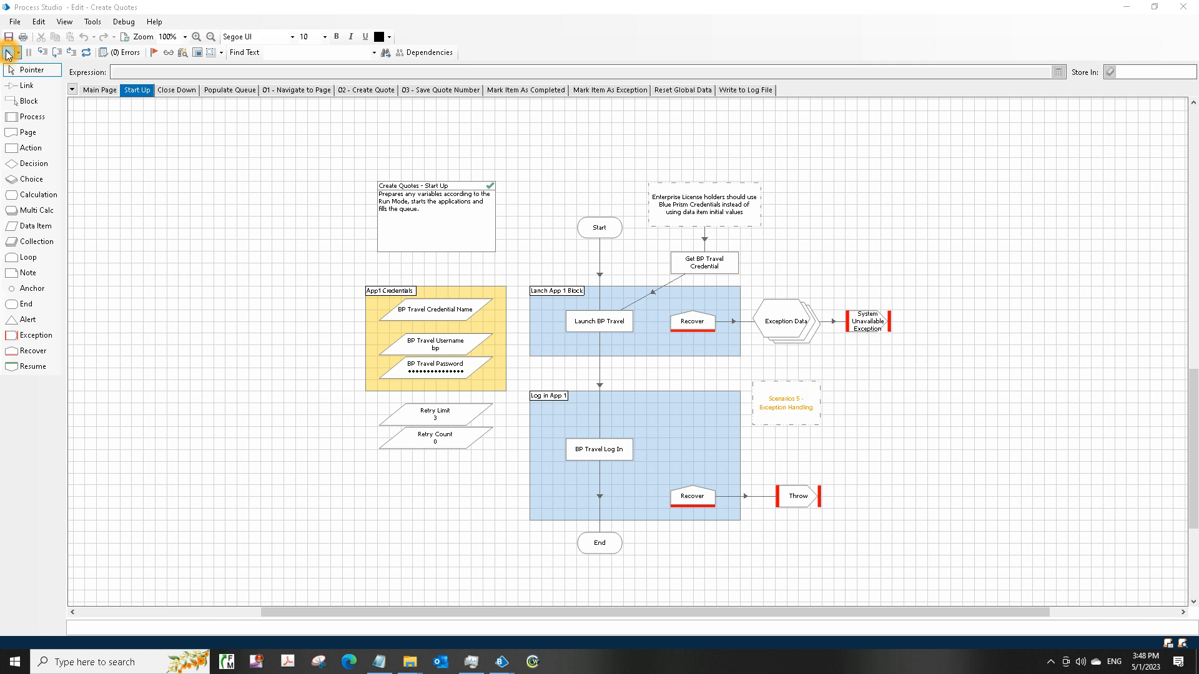
Step: Hide Process Studio and bring the main Blue Prism window to the front
left_click(10, 53)
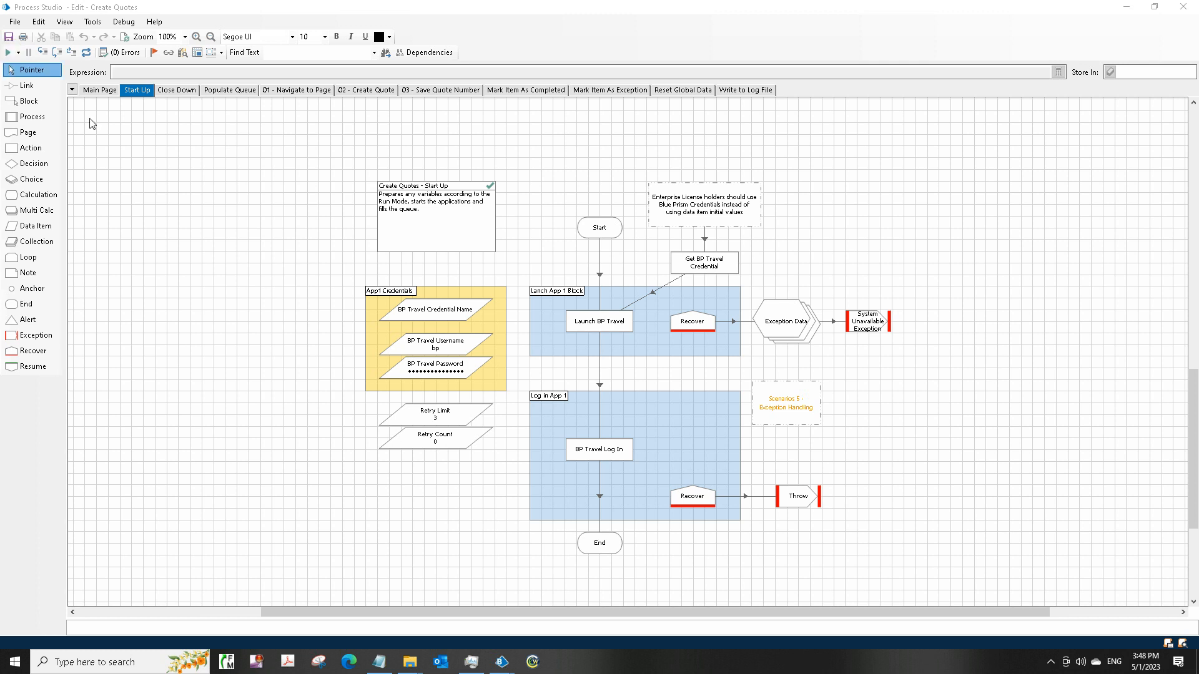
mouse_move(1131, 13)
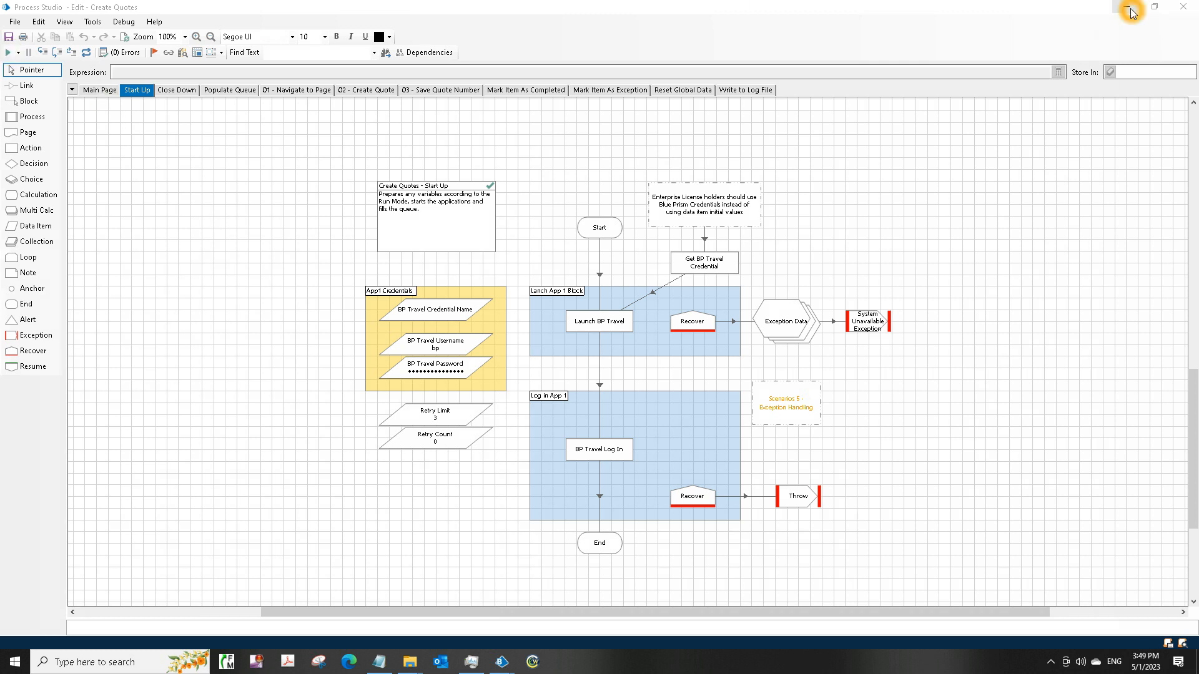
left_click(408, 662)
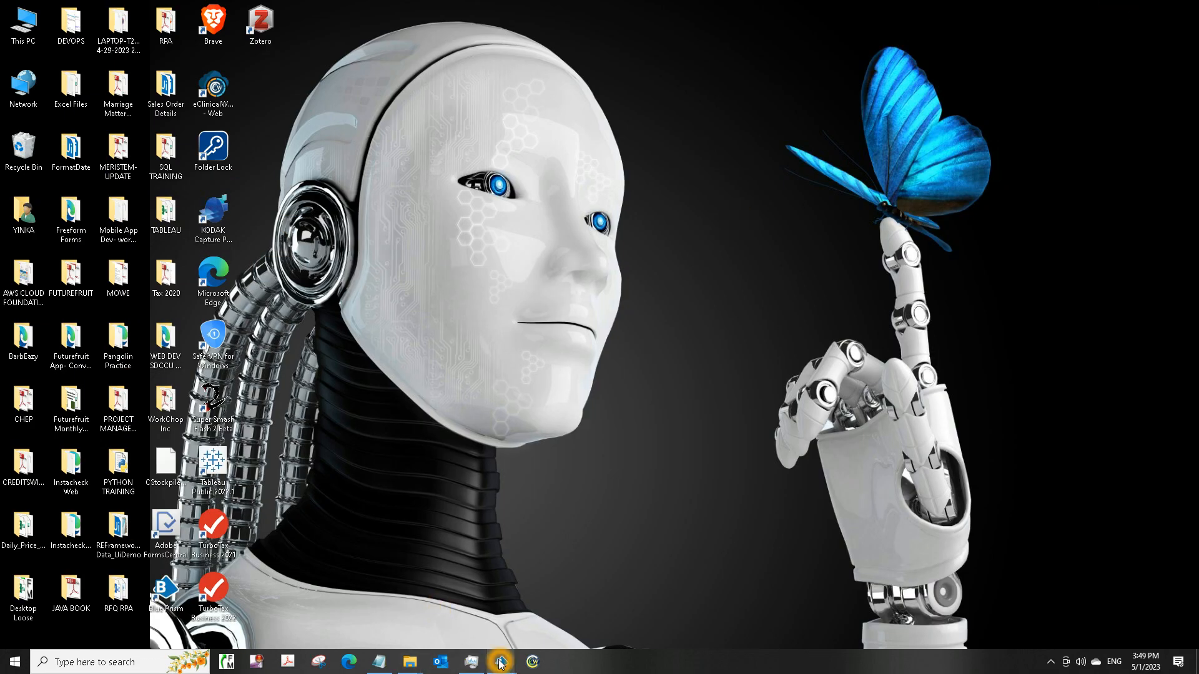
left_click(500, 662)
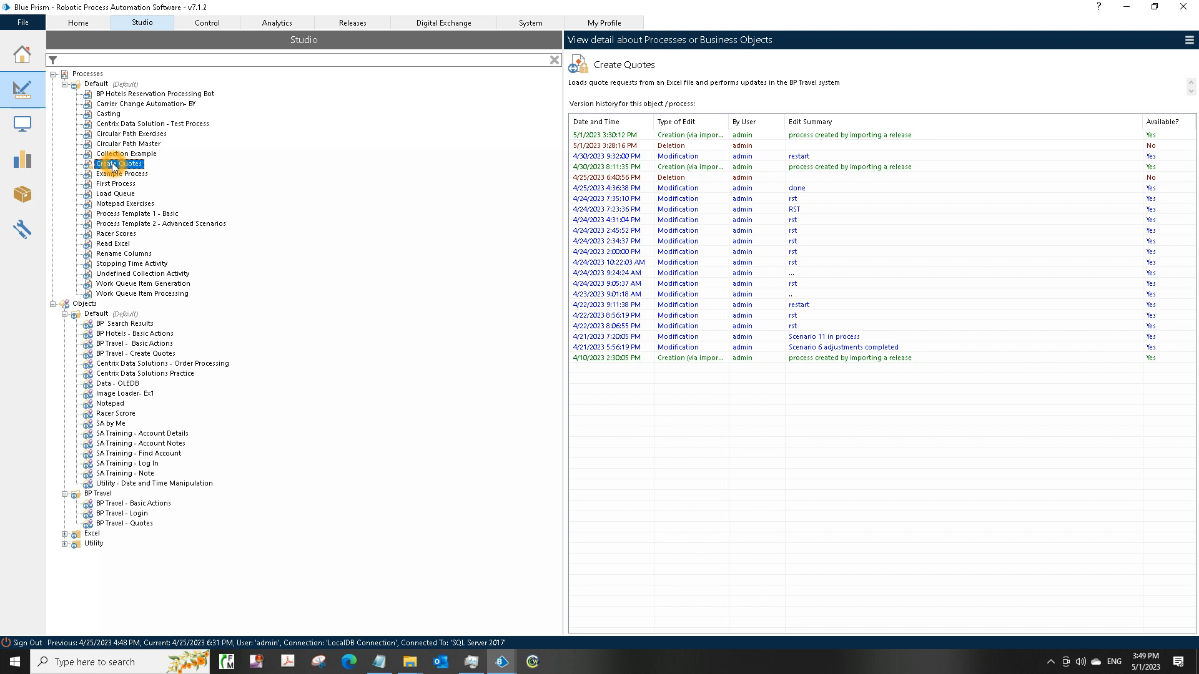
Step: Review Create Quotes and the BP Travel - Basic Actions and Login objects in the Studio tree
left_click(119, 164)
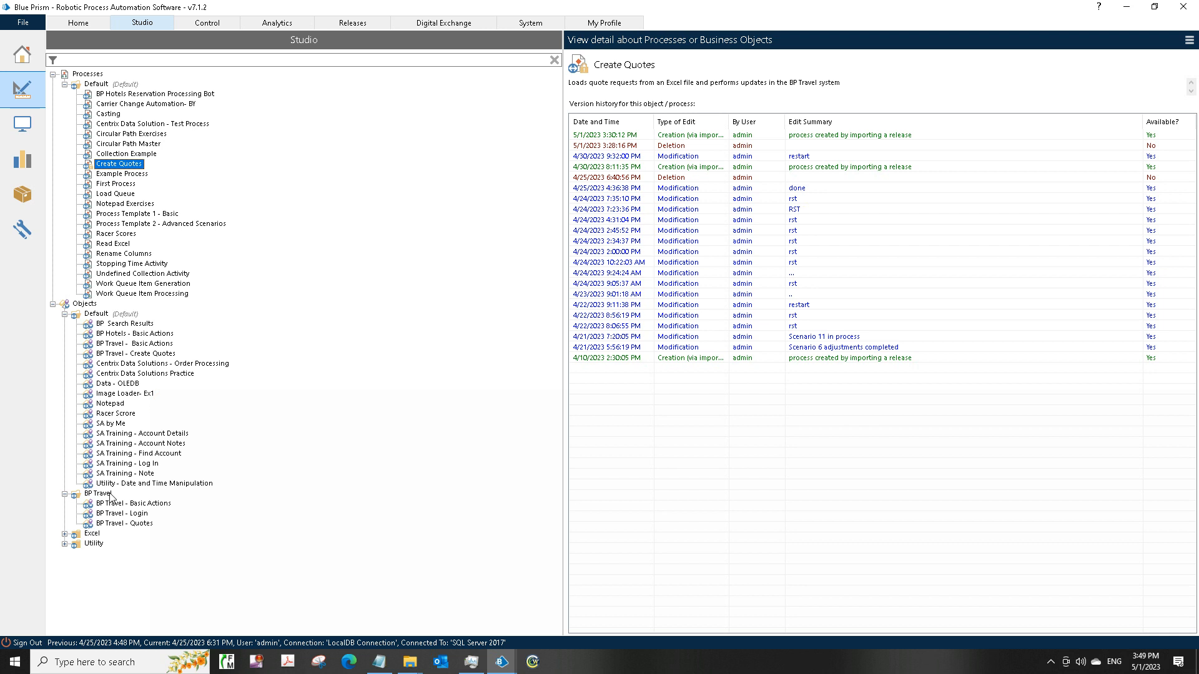
left_click(98, 493)
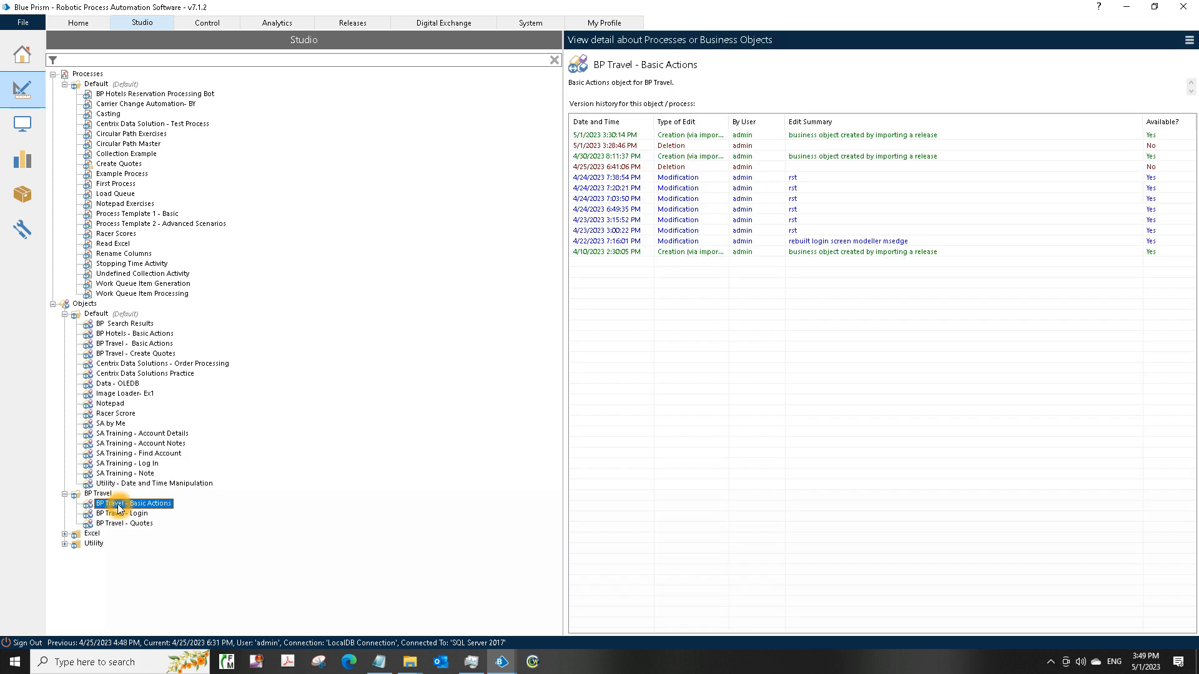
left_click(129, 513)
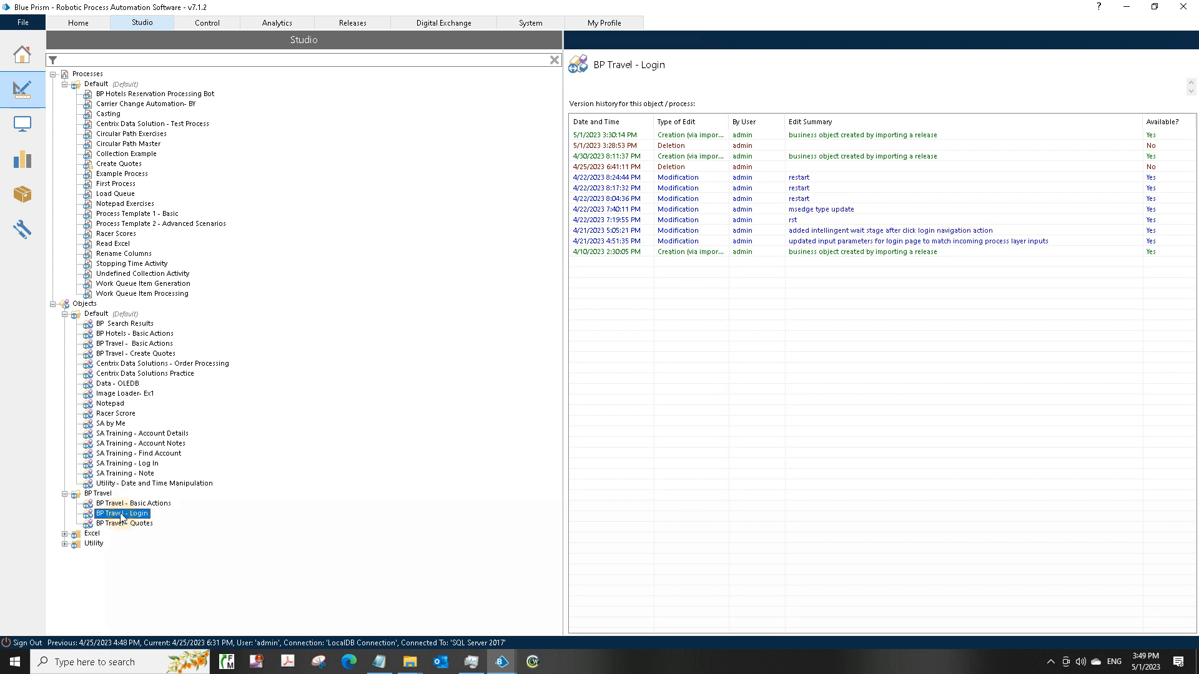
left_click(123, 524)
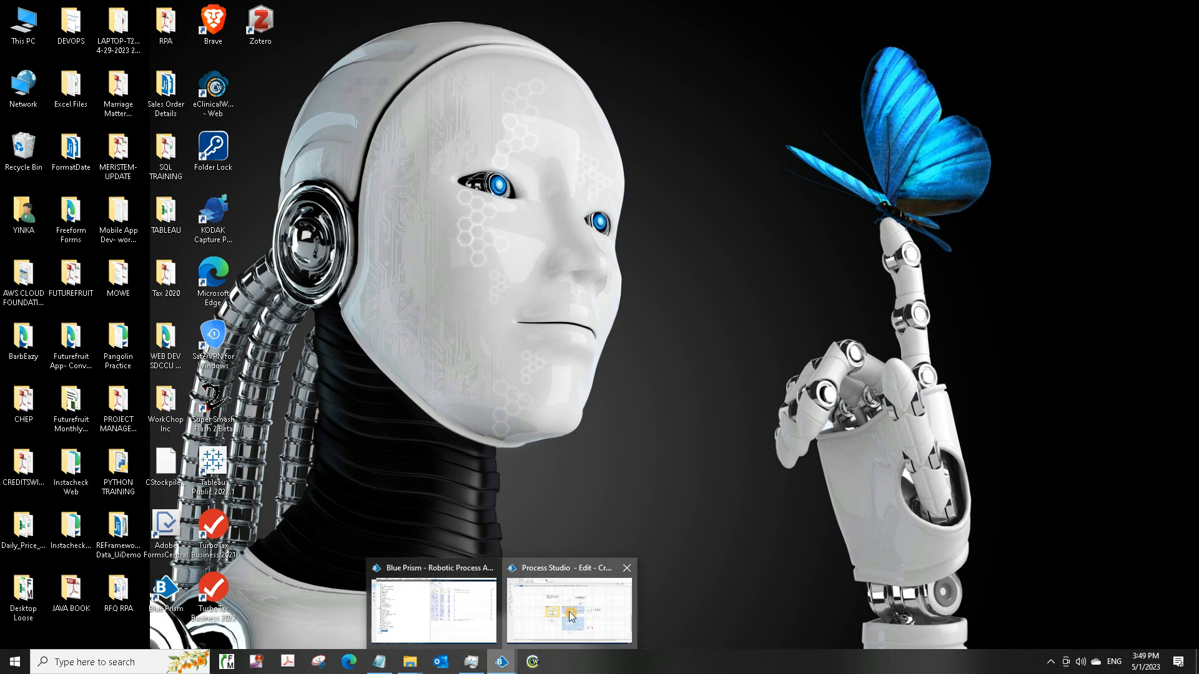
Step: Return to the Create Quotes editor and run the process from its Main Page
left_click(569, 609)
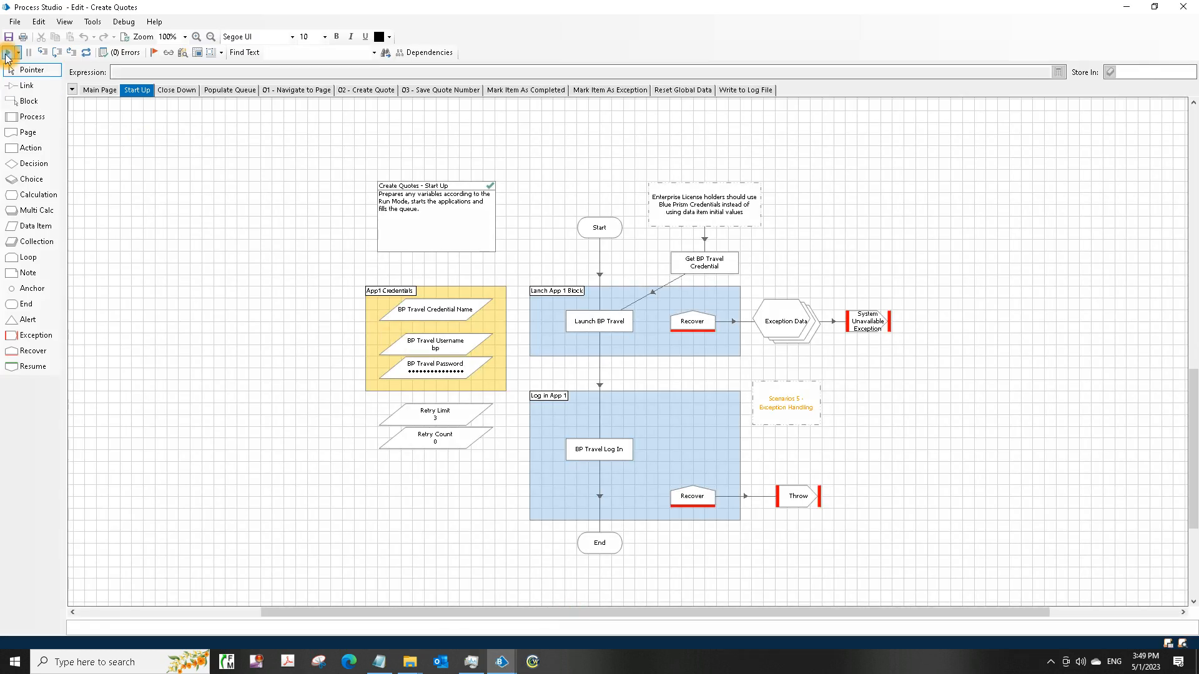
left_click(98, 89)
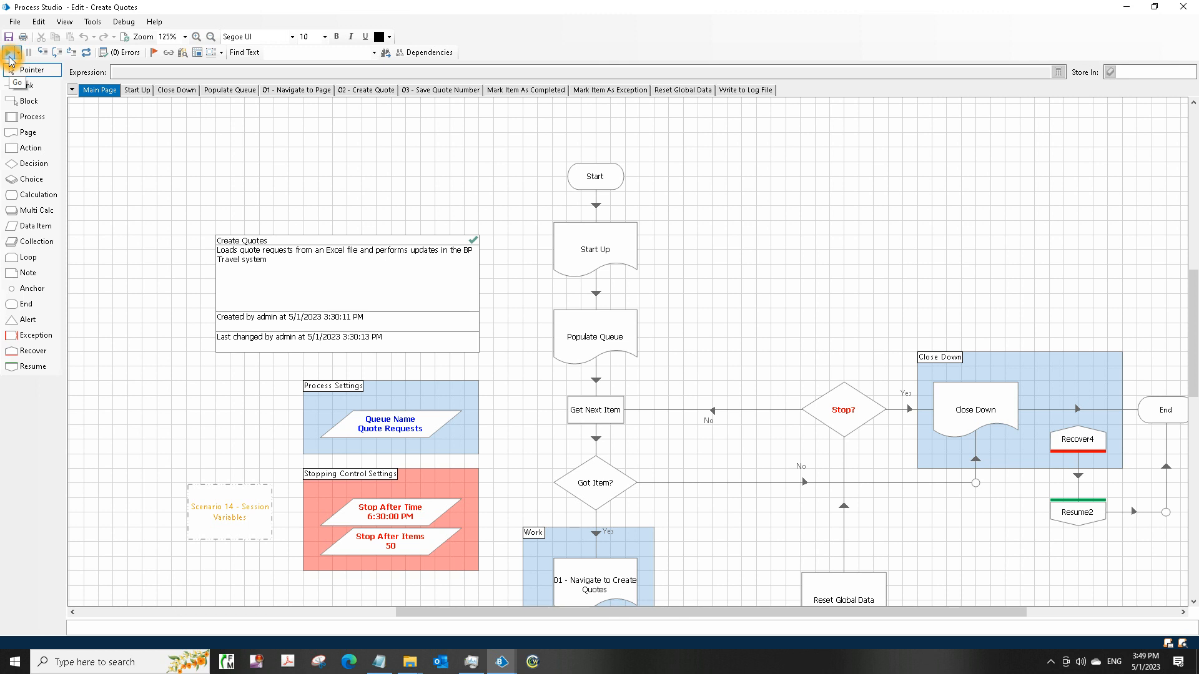
left_click(9, 52)
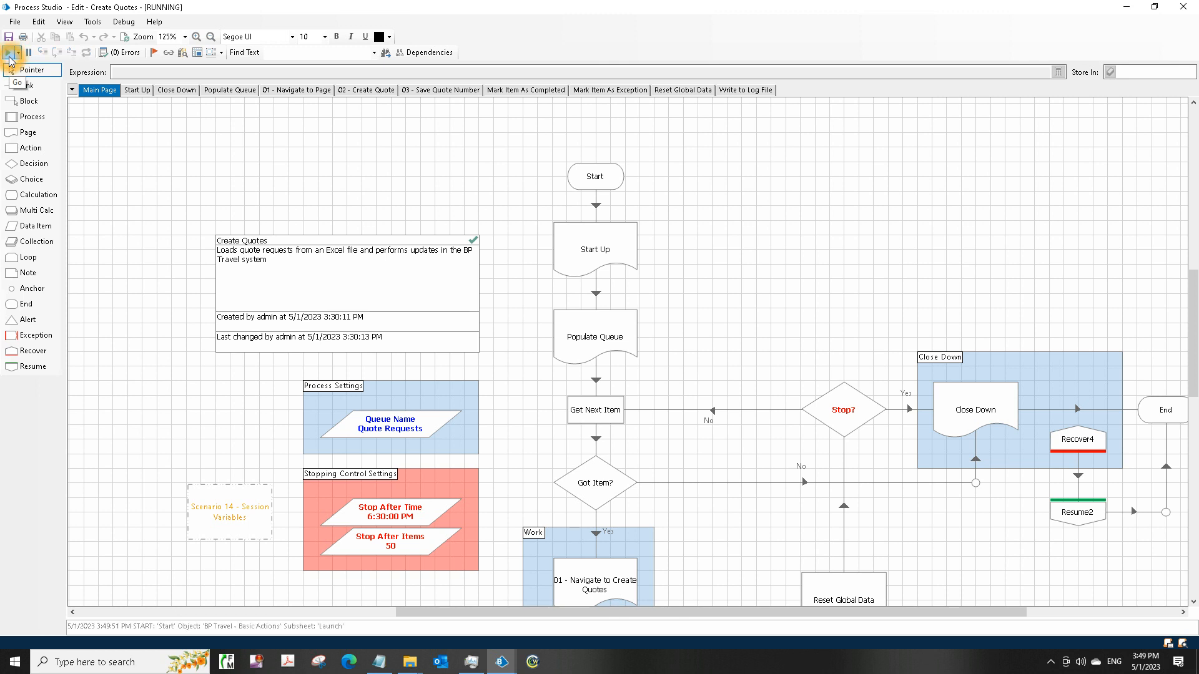
Step: Let the running process launch the BP Travel login page in Microsoft Edge
left_click(10, 52)
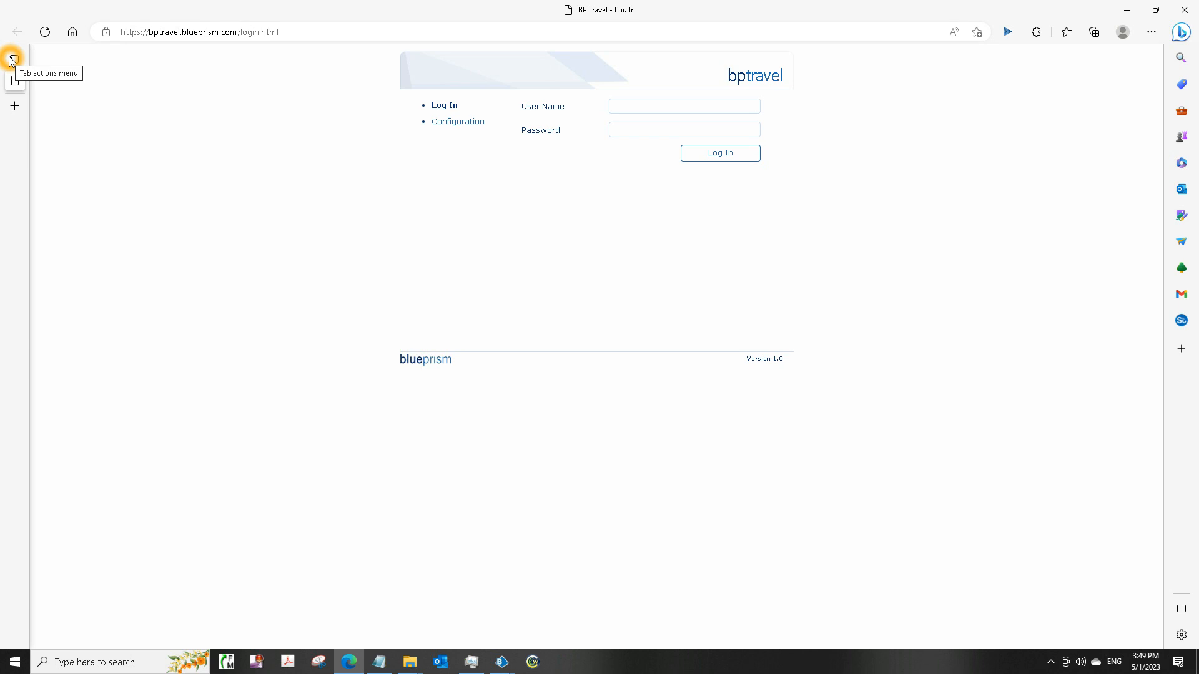
mouse_move(392, 583)
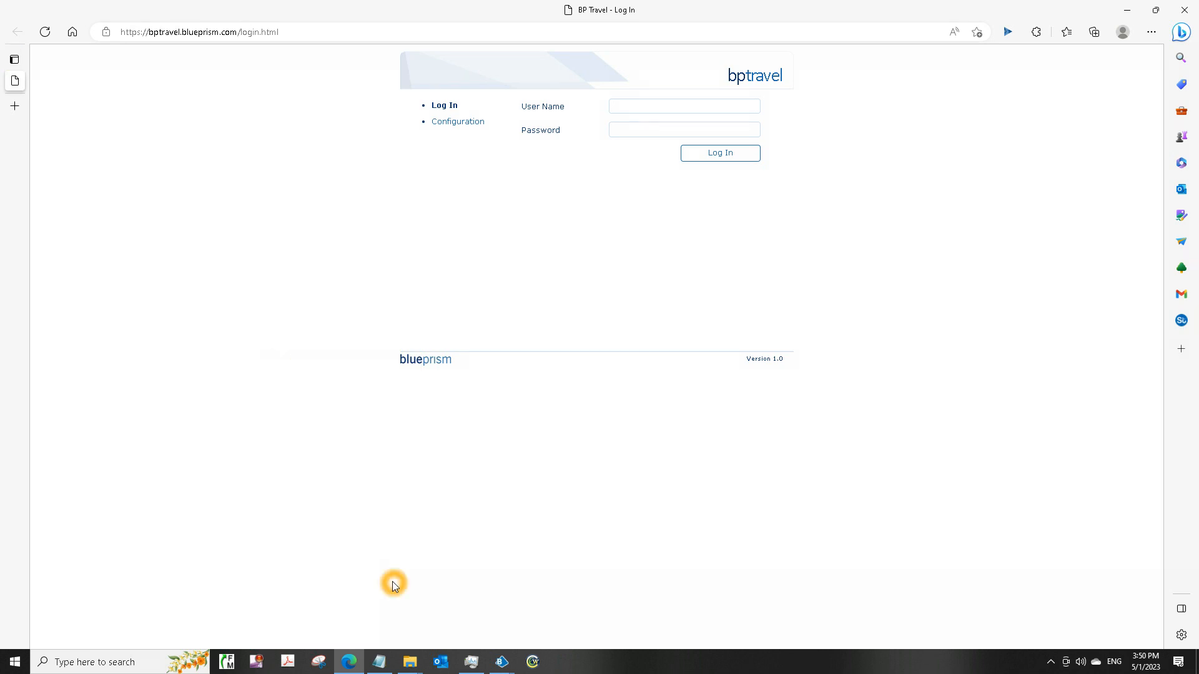
mouse_move(501, 661)
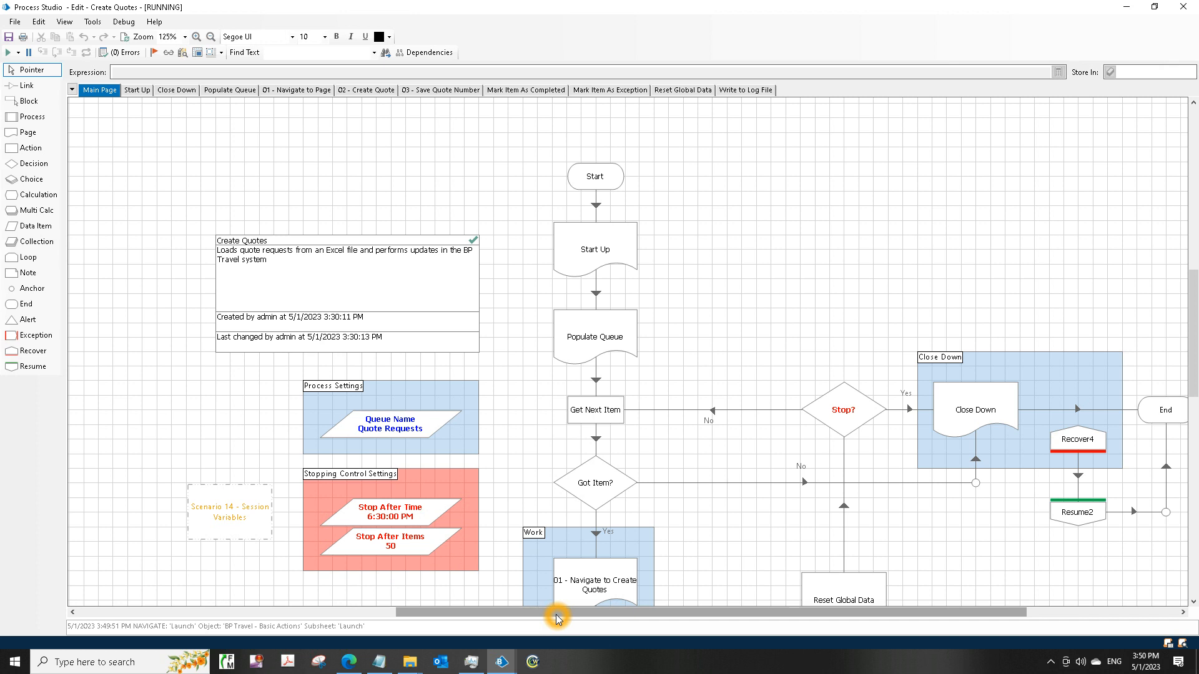
mouse_move(592, 357)
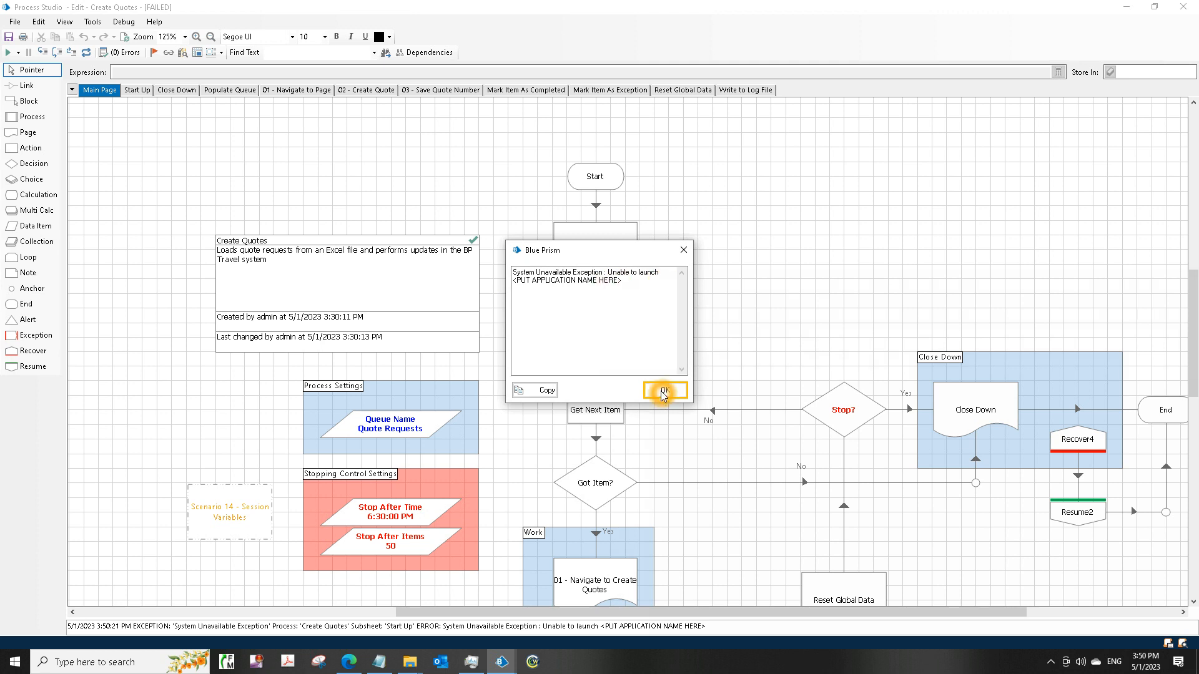
Step: Dismiss the launch failure and locate the exception stage on the Start Up page
left_click(662, 390)
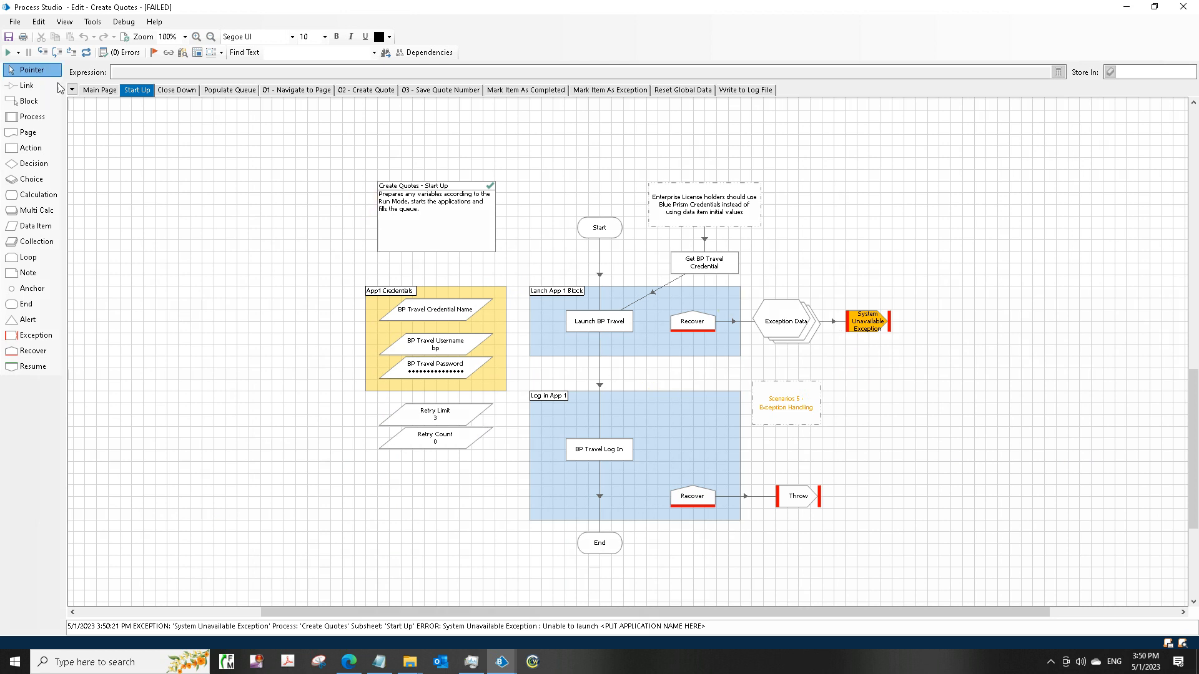
left_click(100, 89)
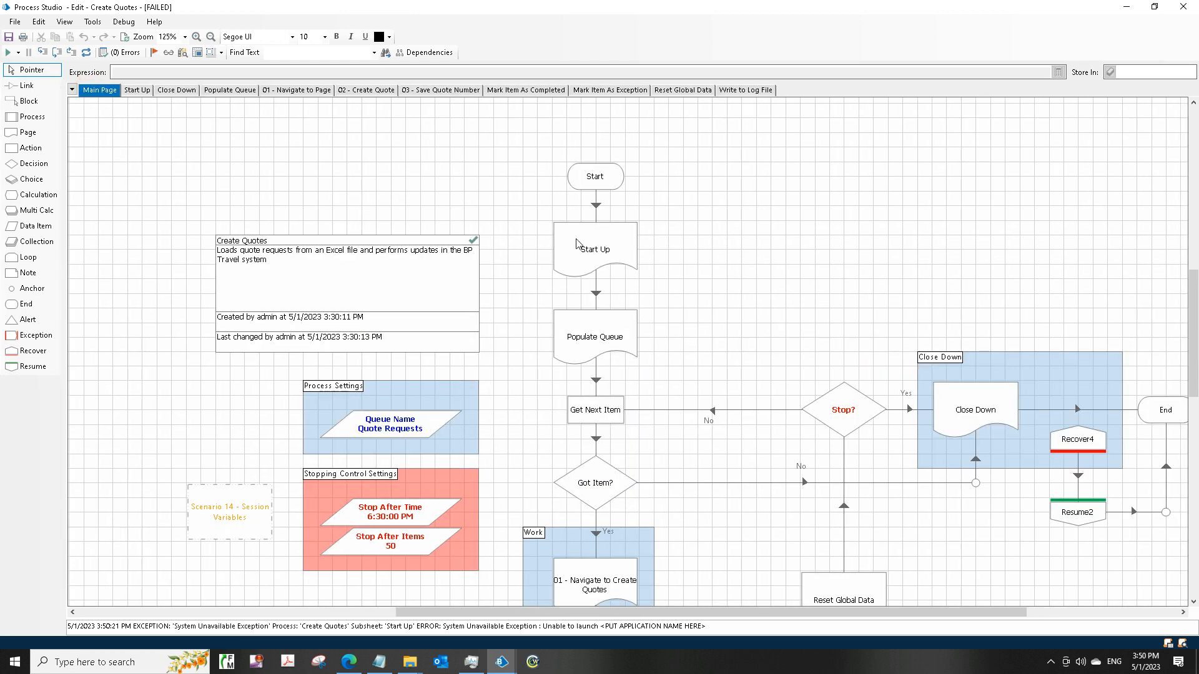
left_click(595, 248)
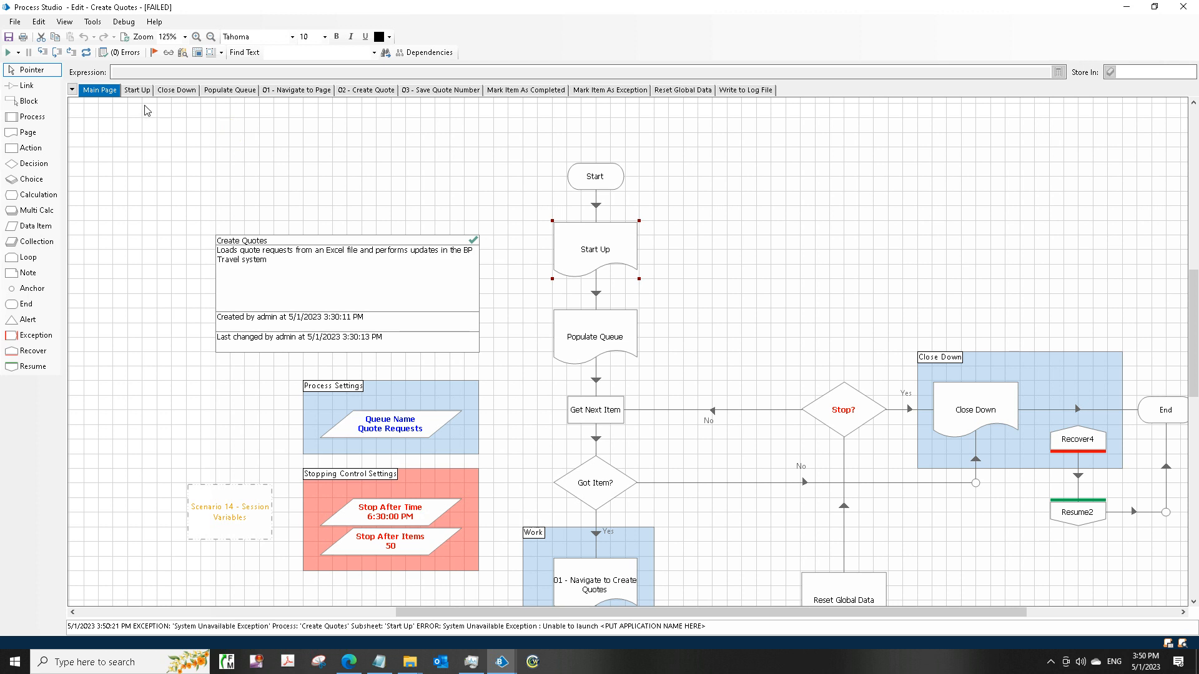
left_click(136, 90)
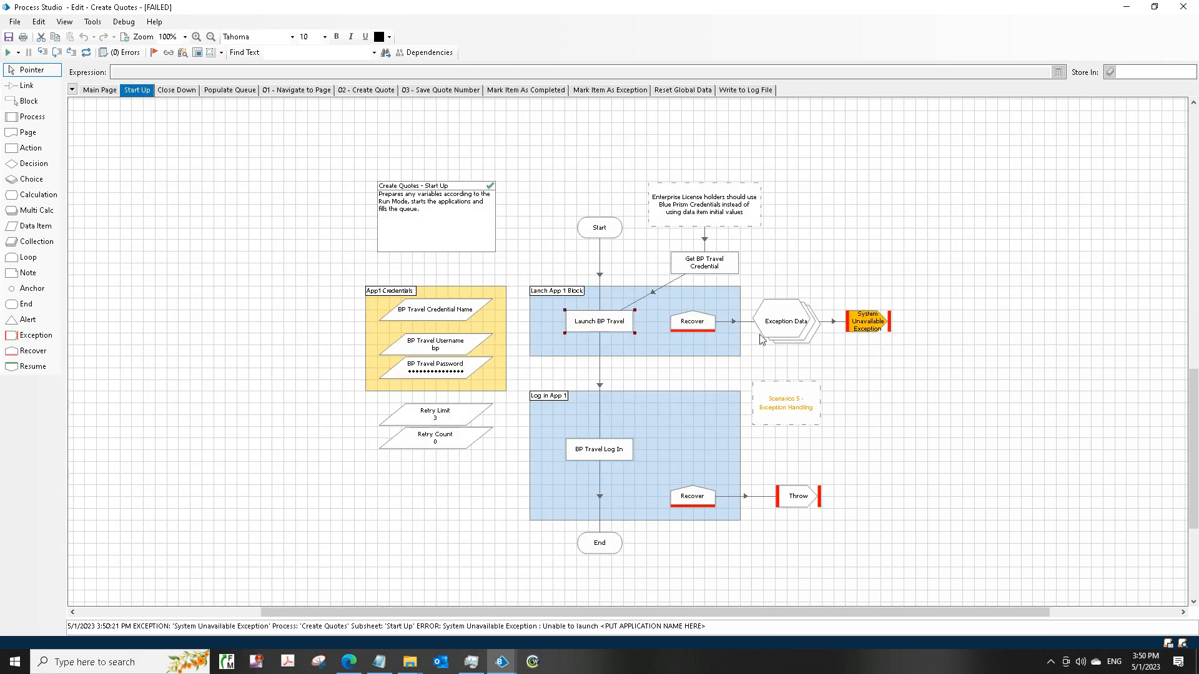
left_click(692, 321)
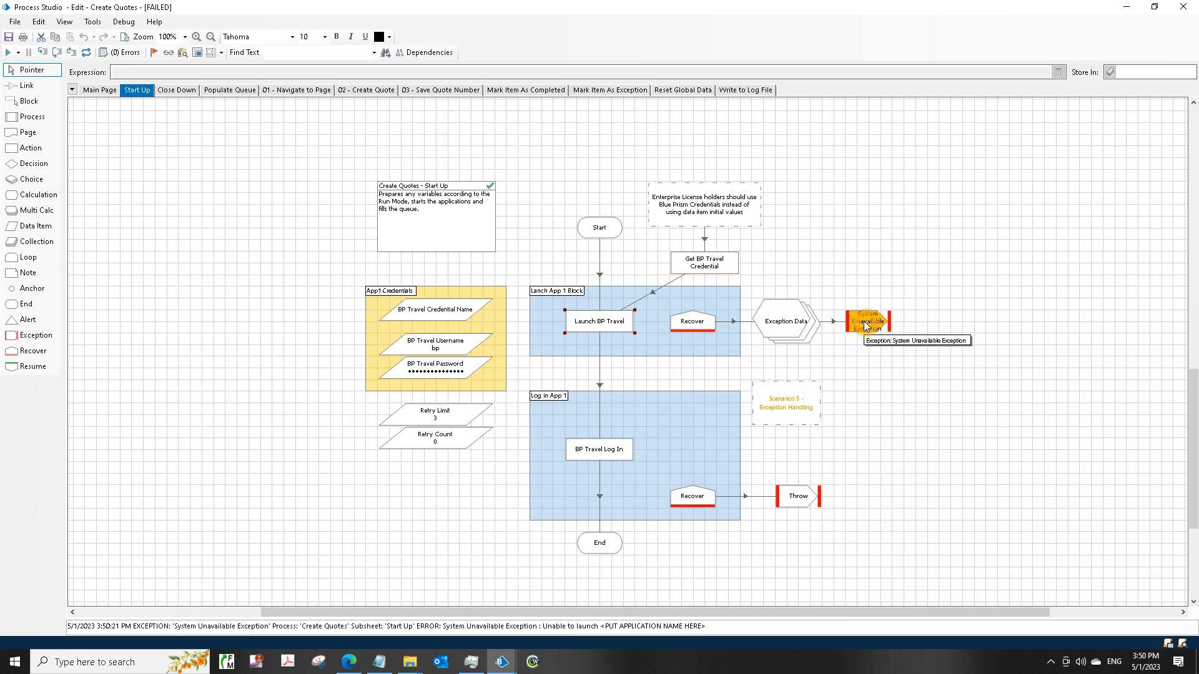
Step: Set the System Unavailable Exception detail to "Unable to launch BP Travel Application"
double_click(865, 321)
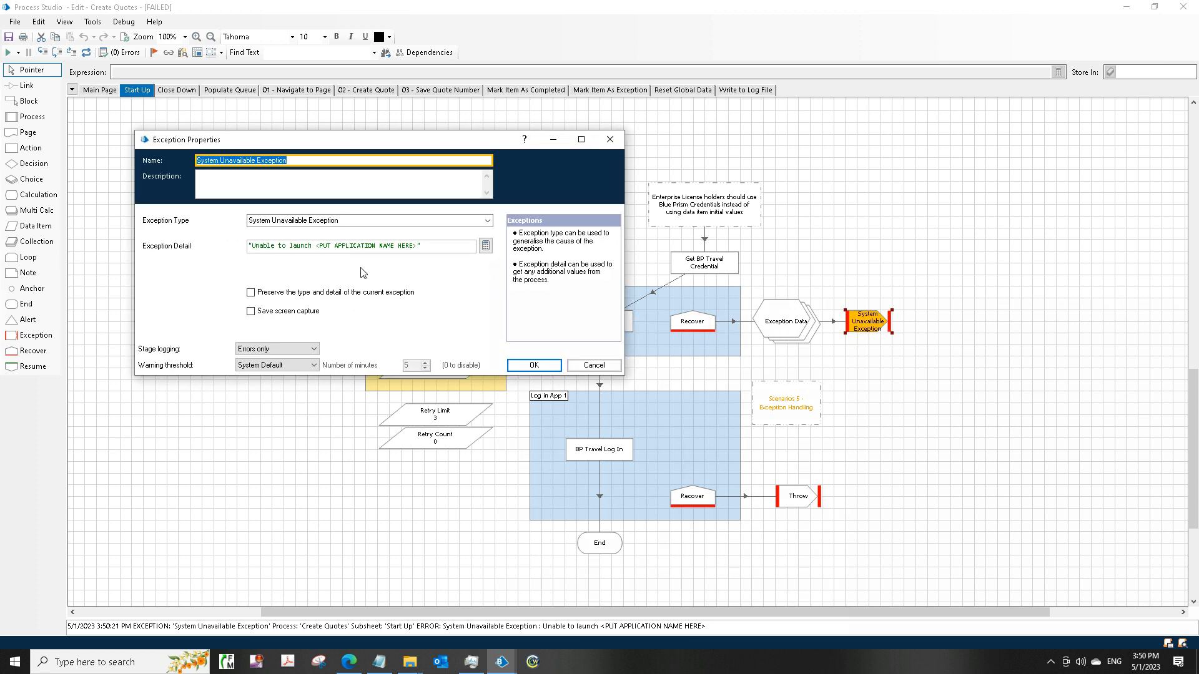
left_click(319, 245)
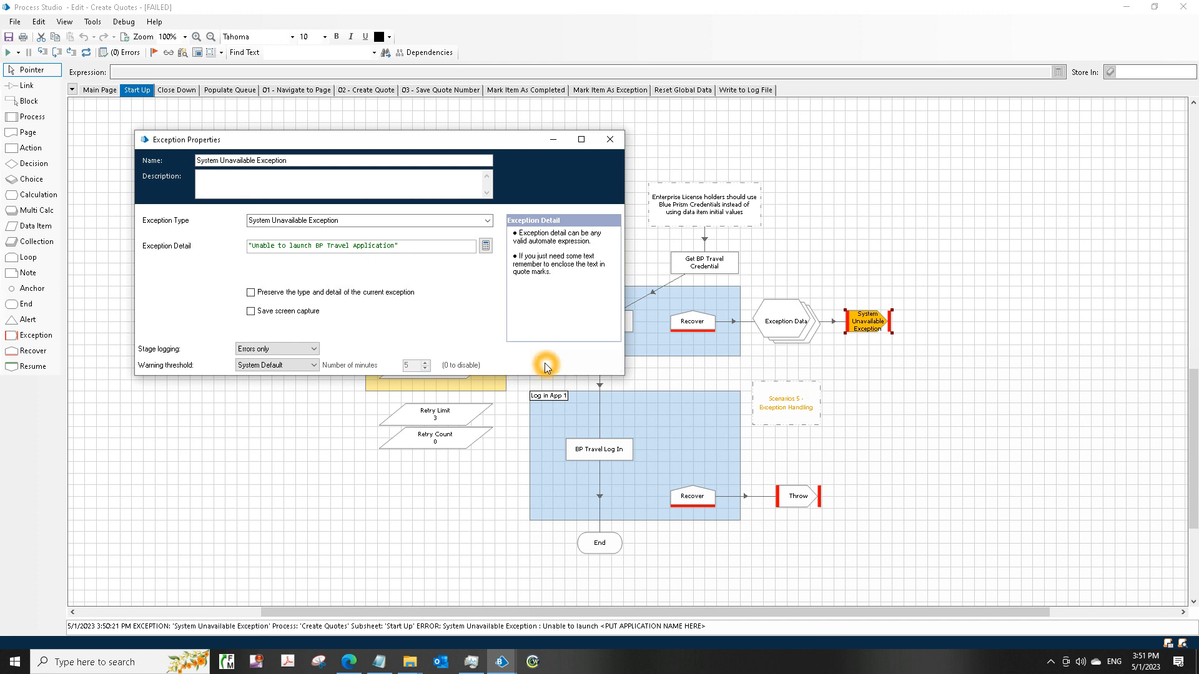
left_click(609, 139)
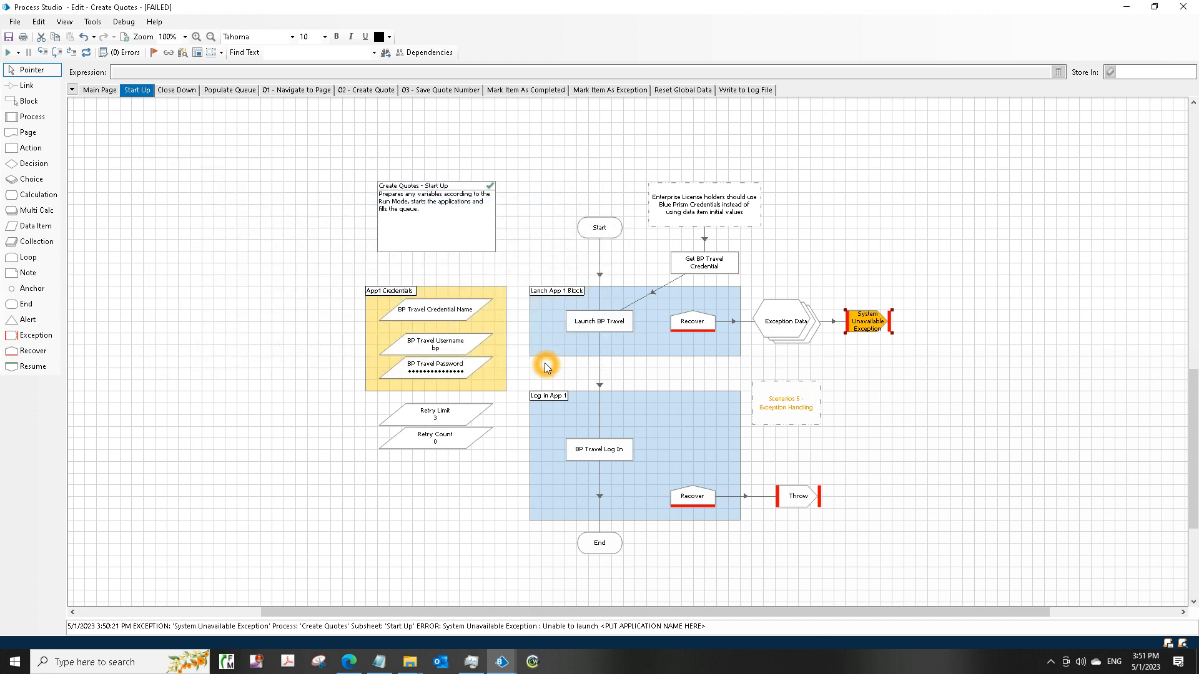
Step: Inspect the Launch navigate stage's action and Path input in BP Travel - Basic Actions
right_click(599, 321)
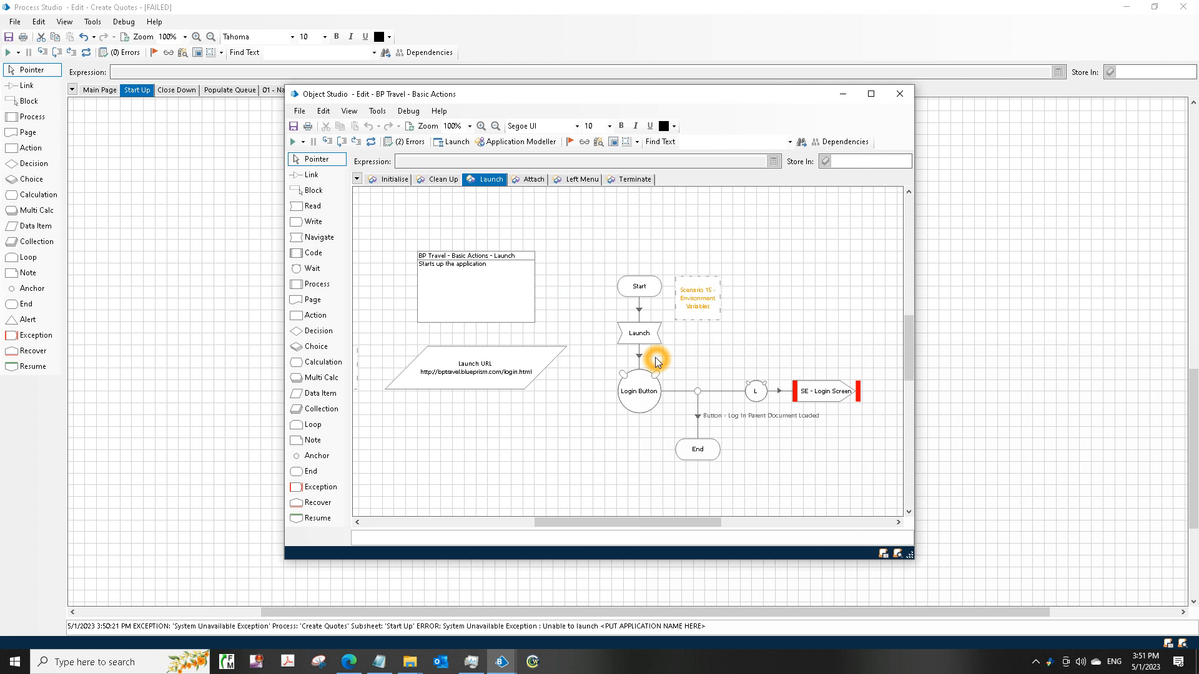
left_click(638, 333)
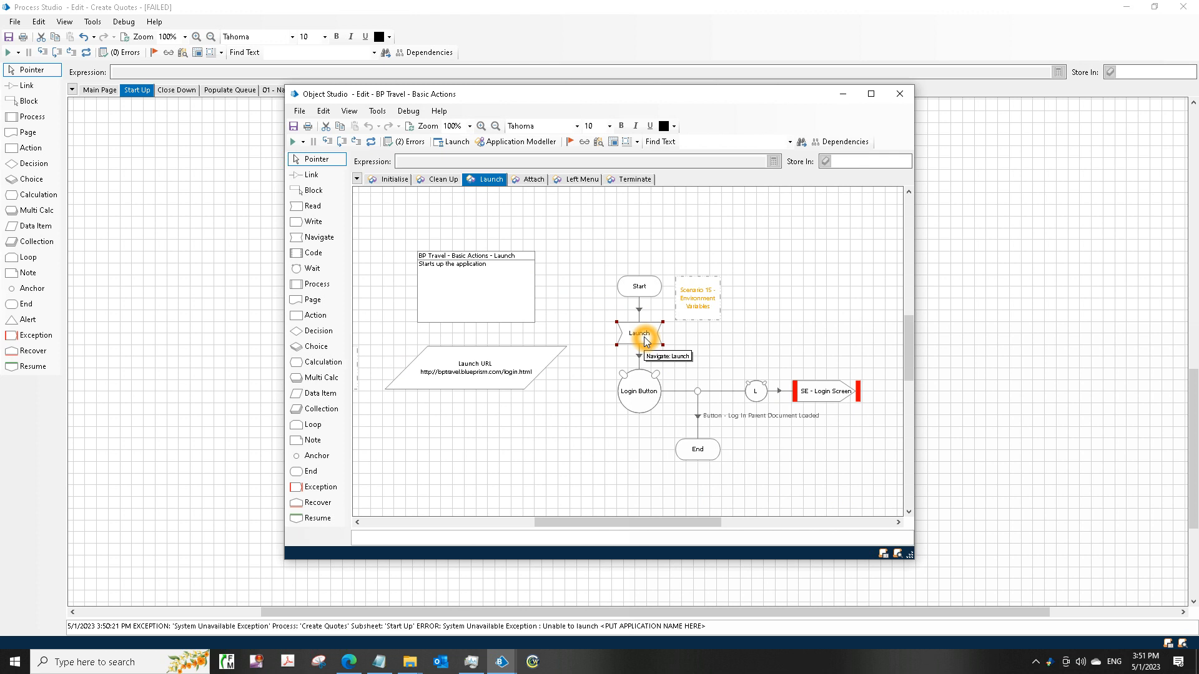
double_click(638, 333)
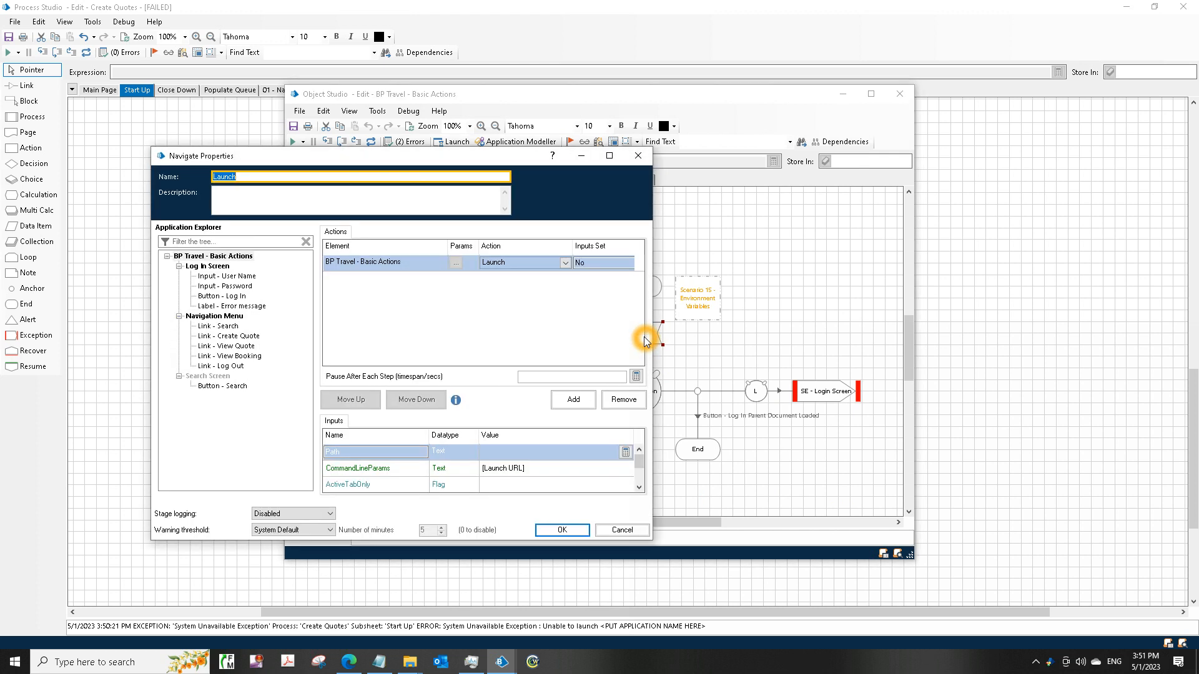
mouse_move(569, 360)
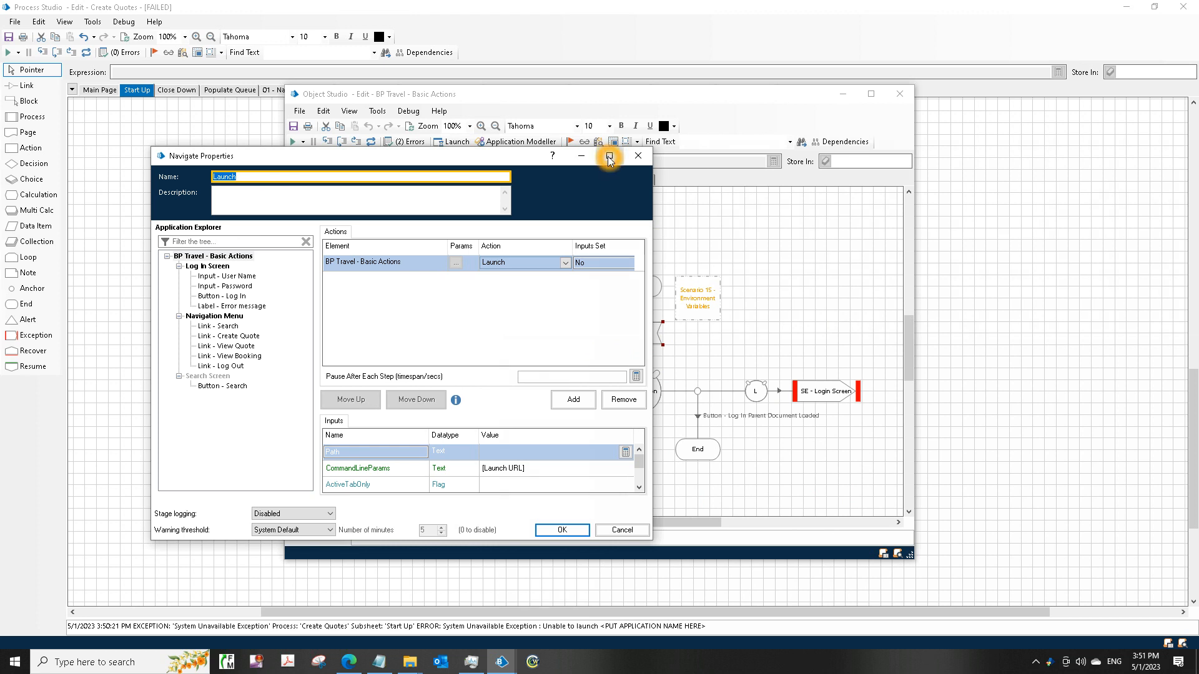
left_click(610, 157)
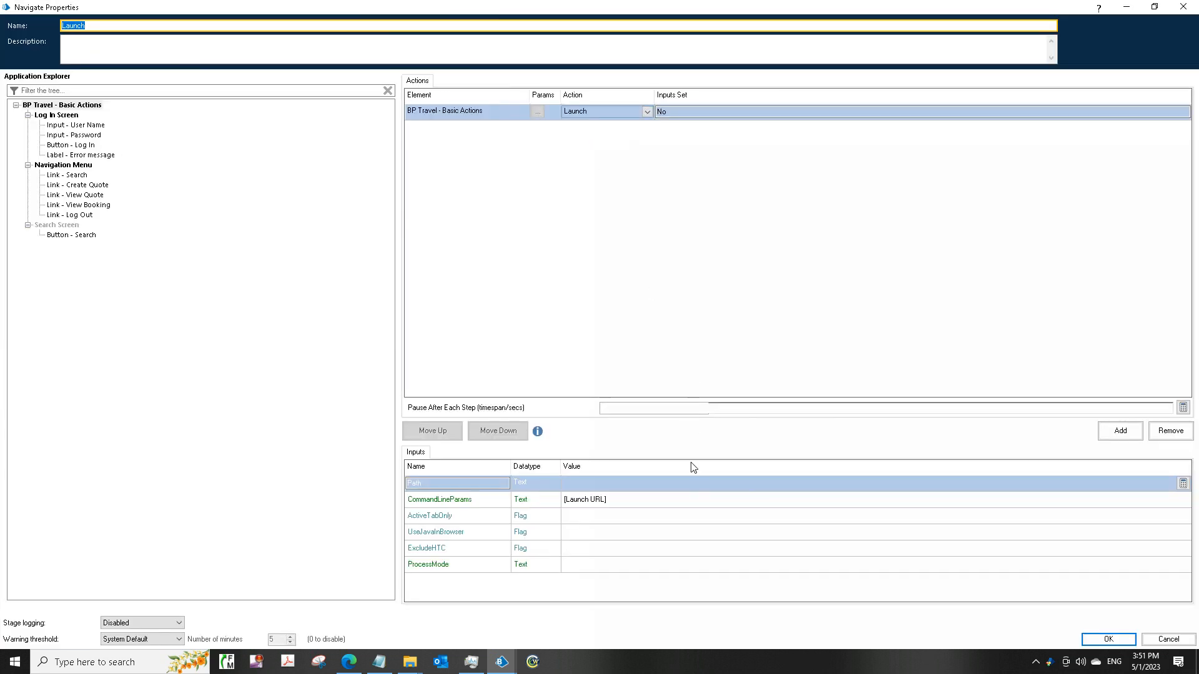
mouse_move(1164, 17)
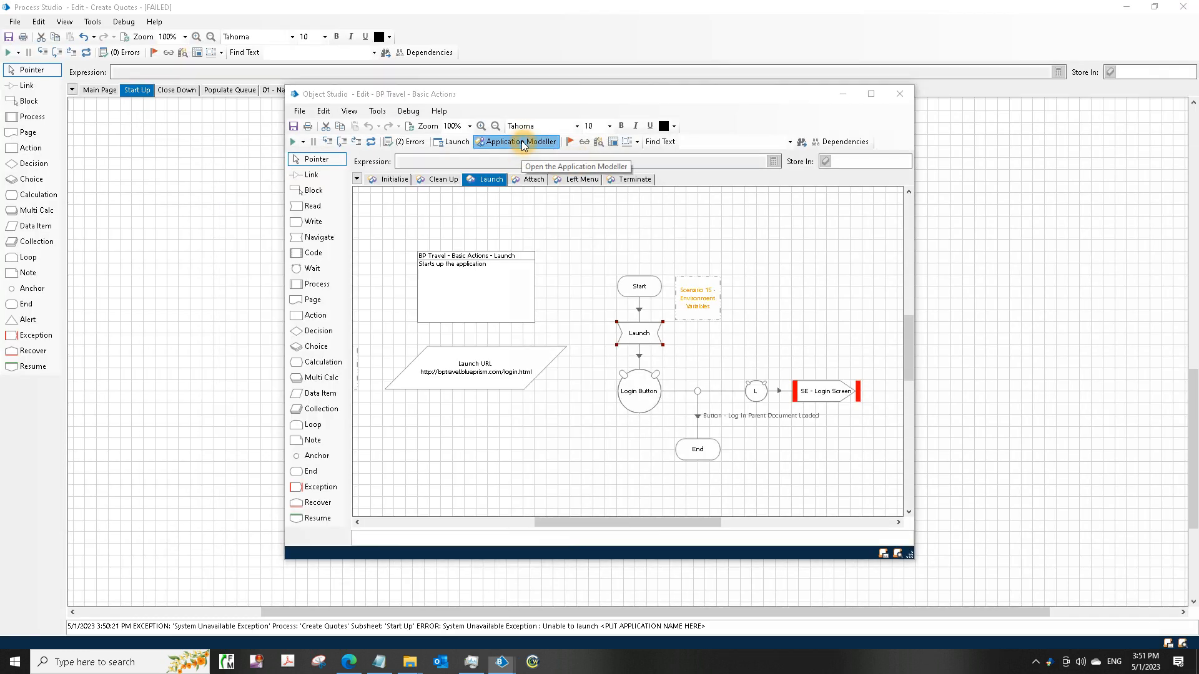
Step: View the Application Modeller settings, briefly entering and cancelling the Application Wizard
left_click(515, 142)
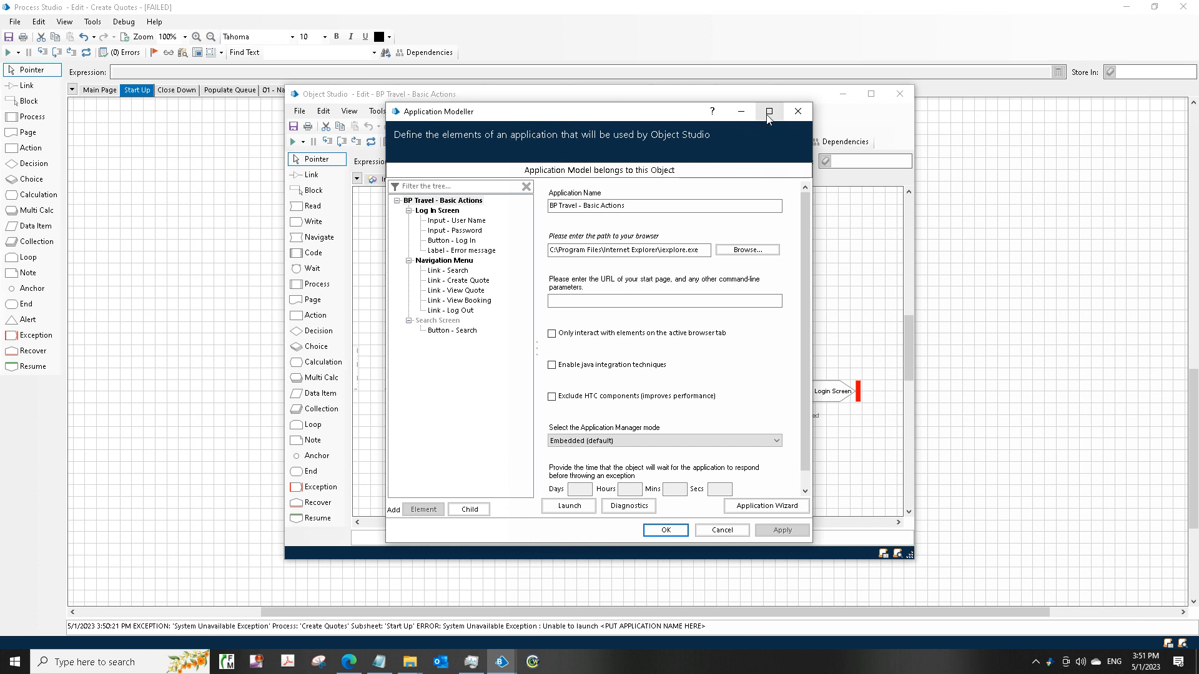
left_click(769, 112)
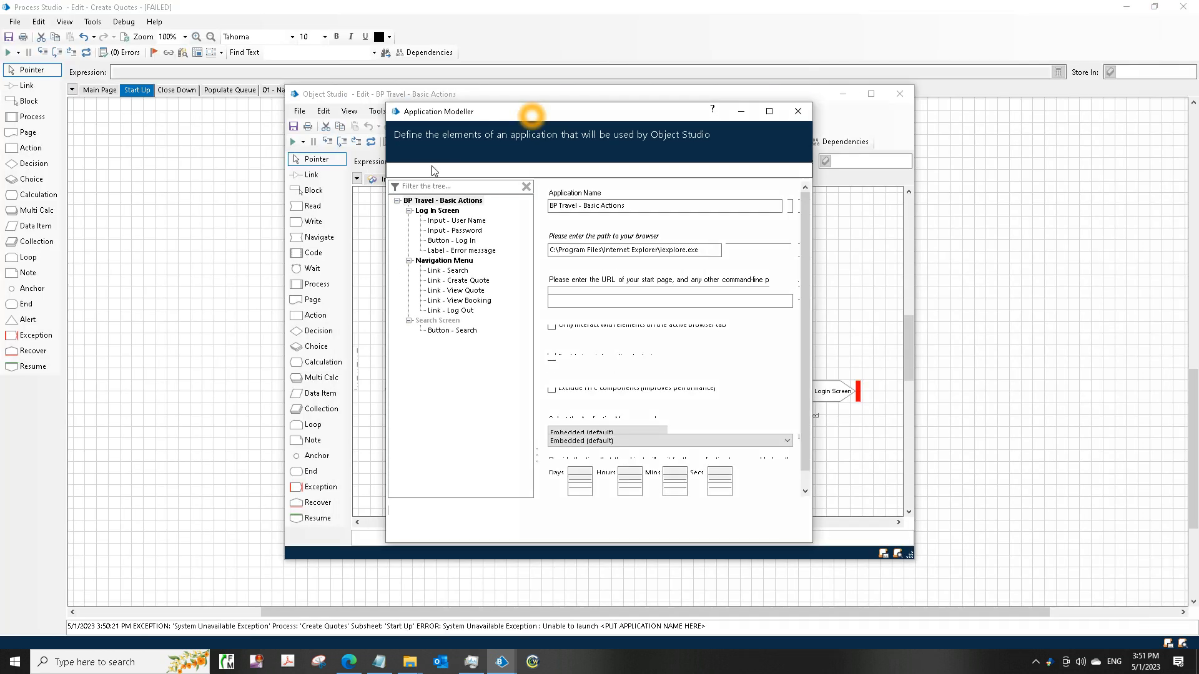
left_click(446, 201)
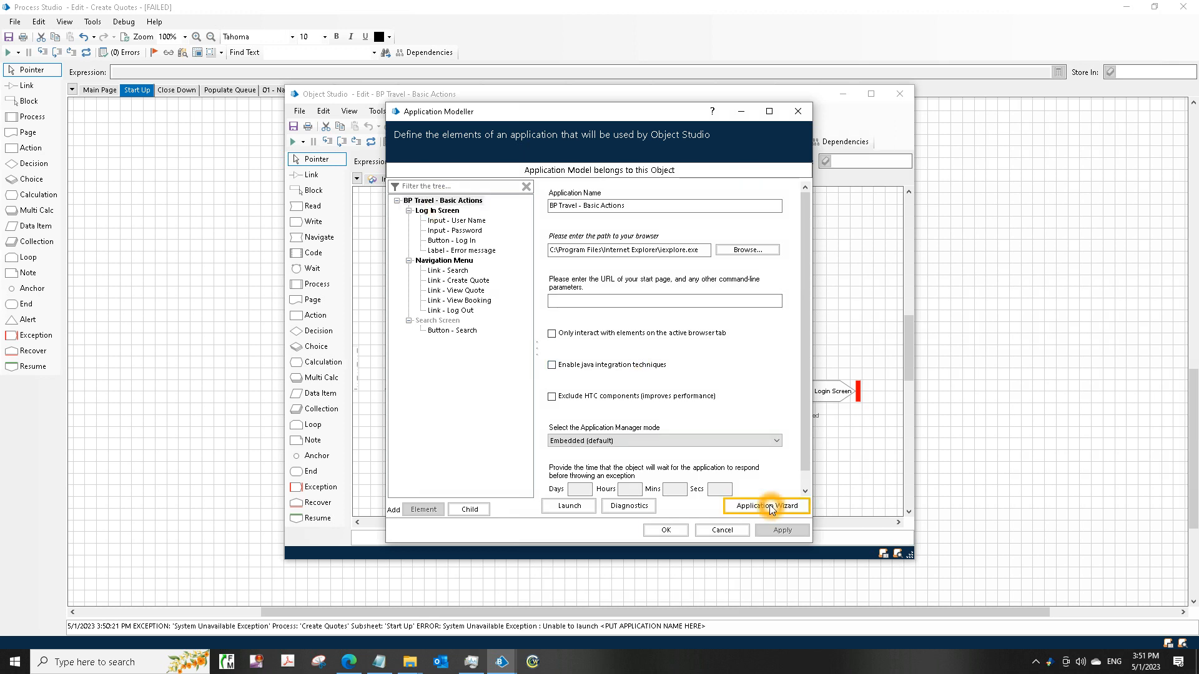
left_click(765, 506)
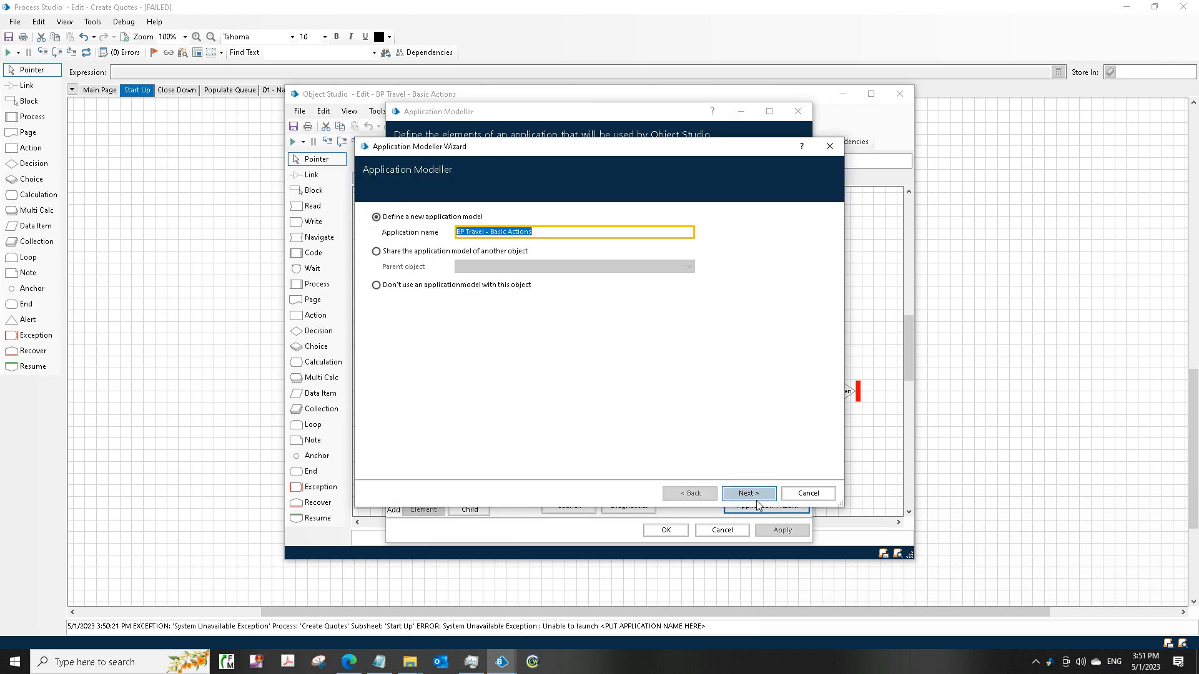
left_click(747, 493)
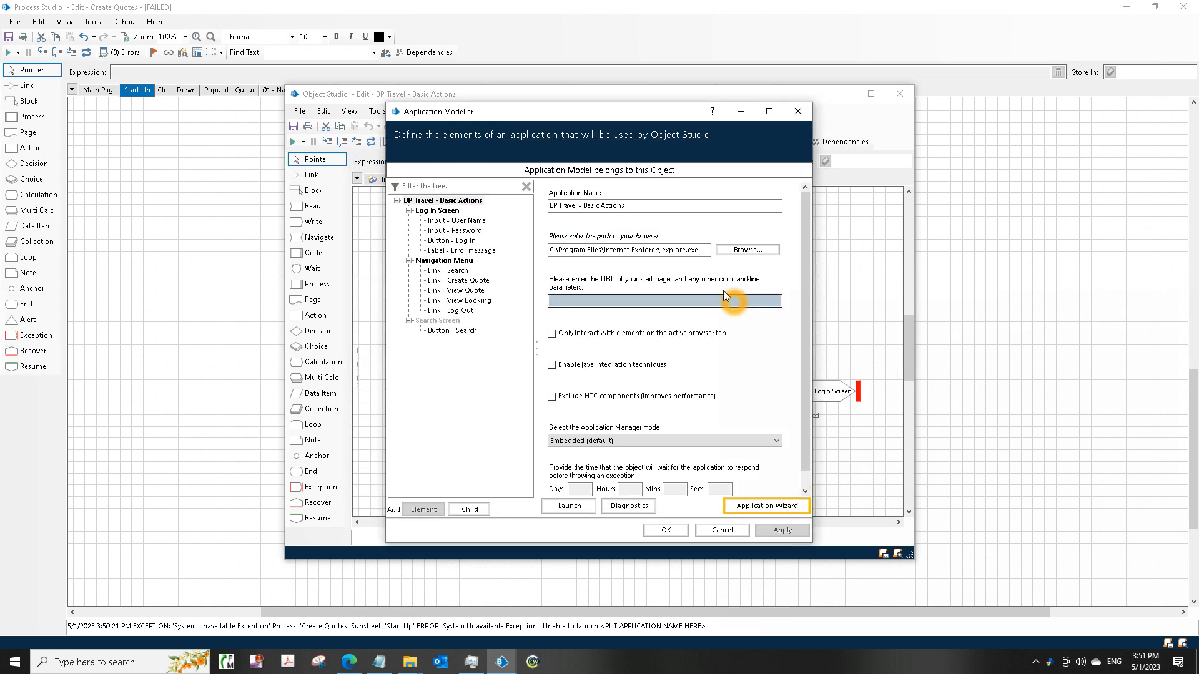
Step: Select the BP Travel login page URL in Edge's address bar for copying
left_click(627, 250)
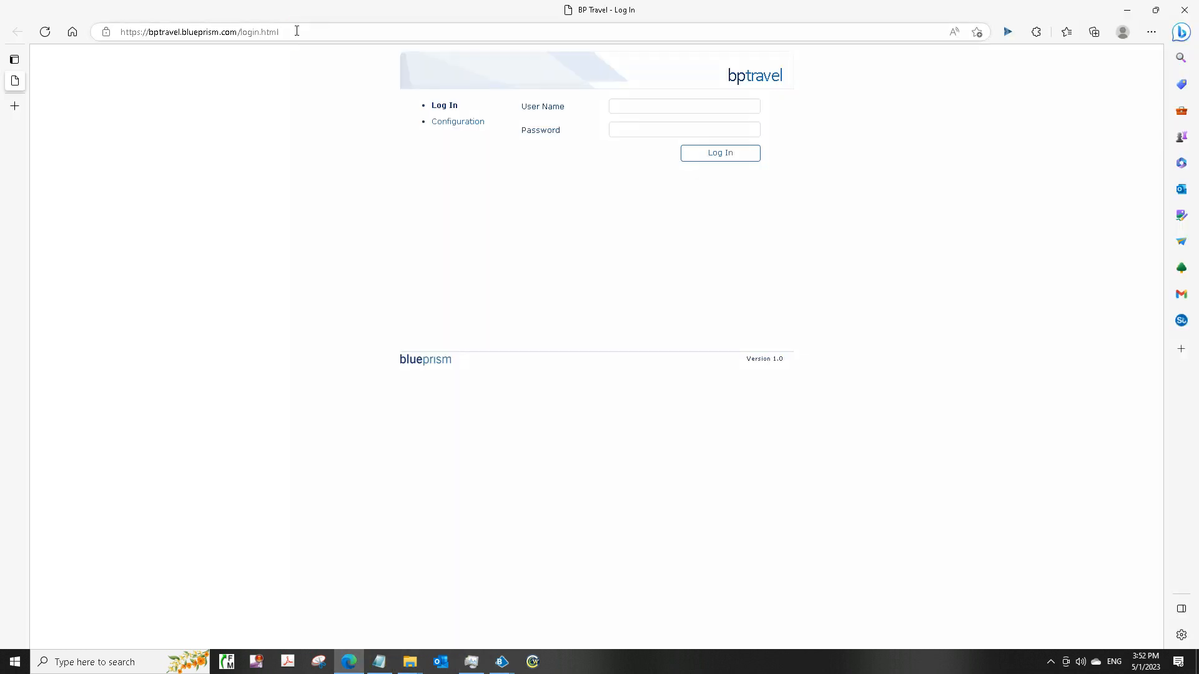
left_click(198, 31)
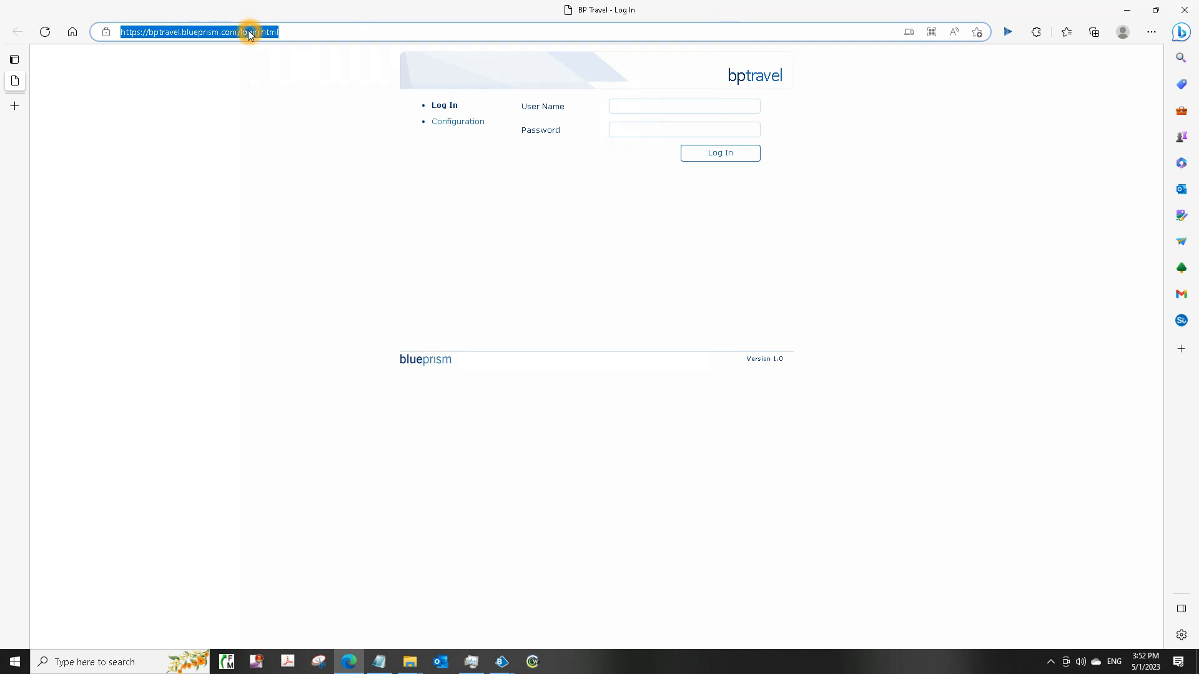
mouse_move(343, 124)
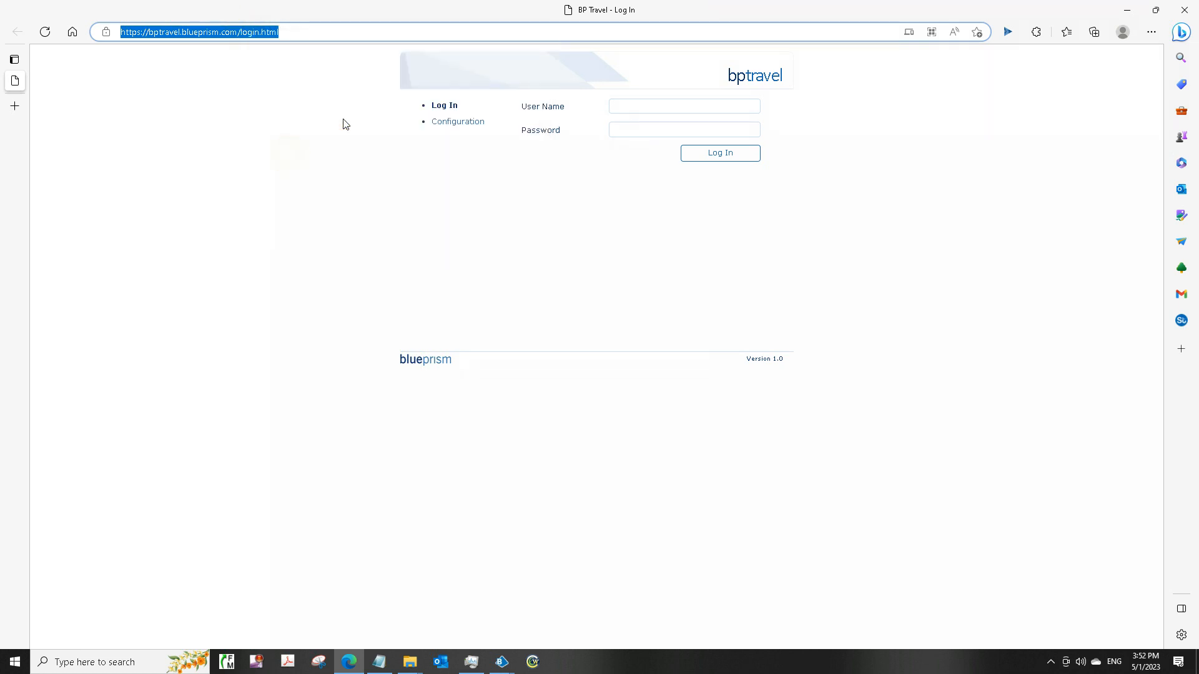
mouse_move(1124, 12)
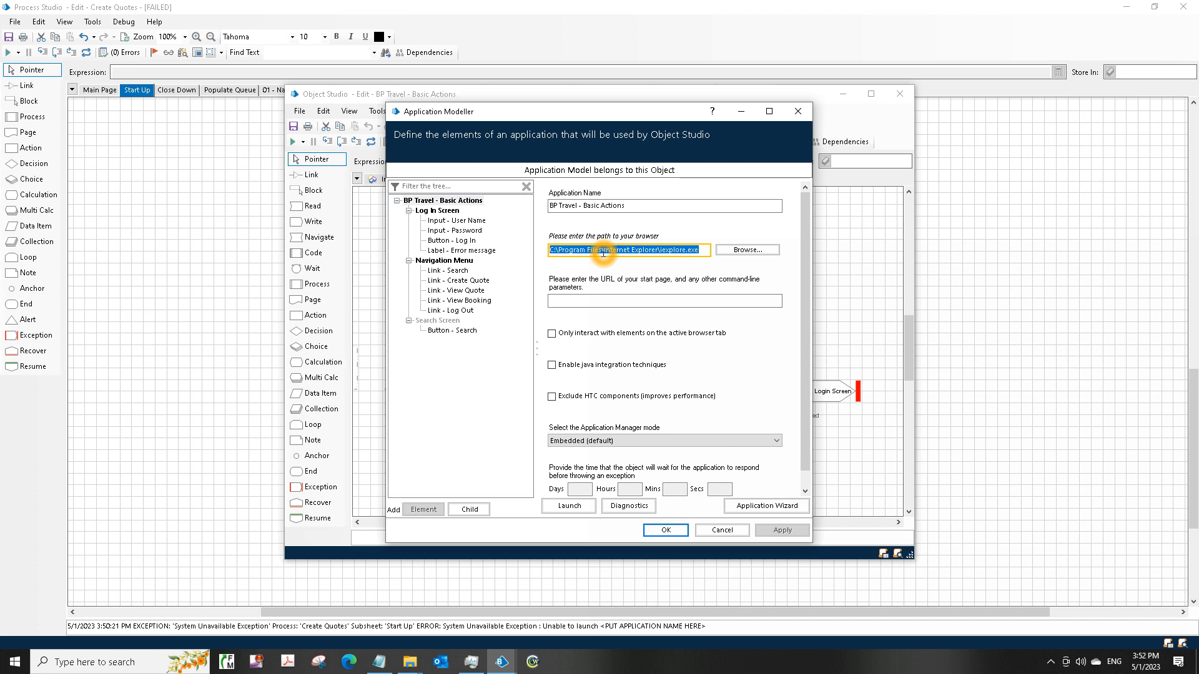
right_click(627, 249)
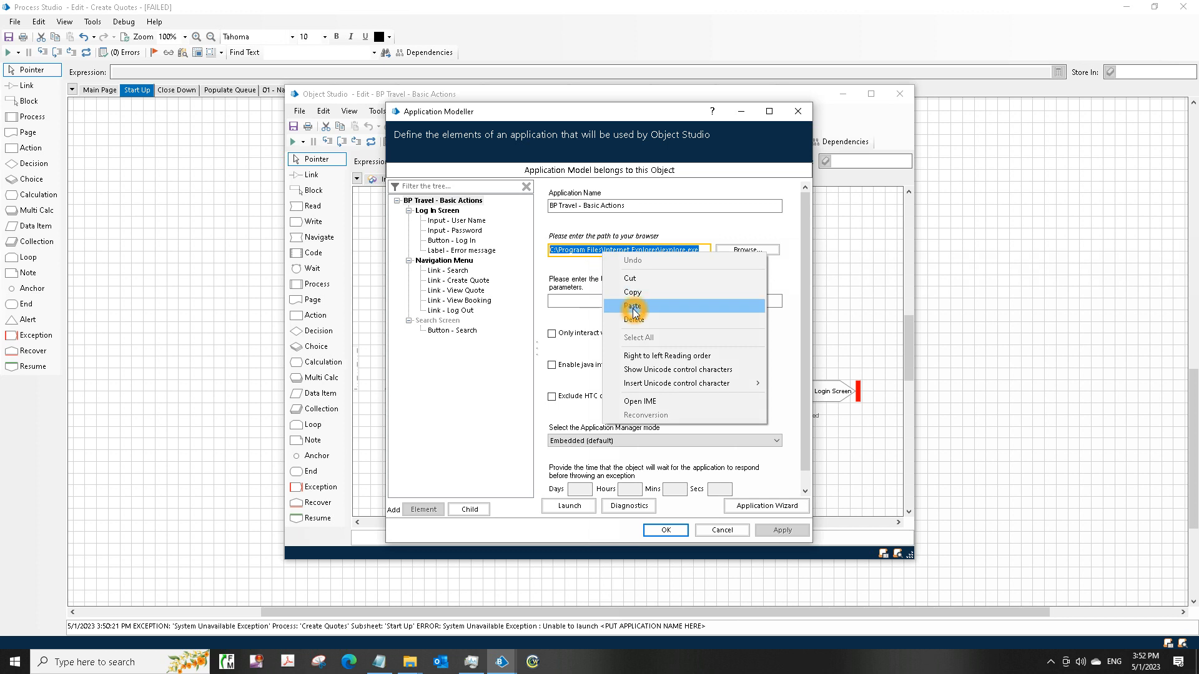
left_click(633, 307)
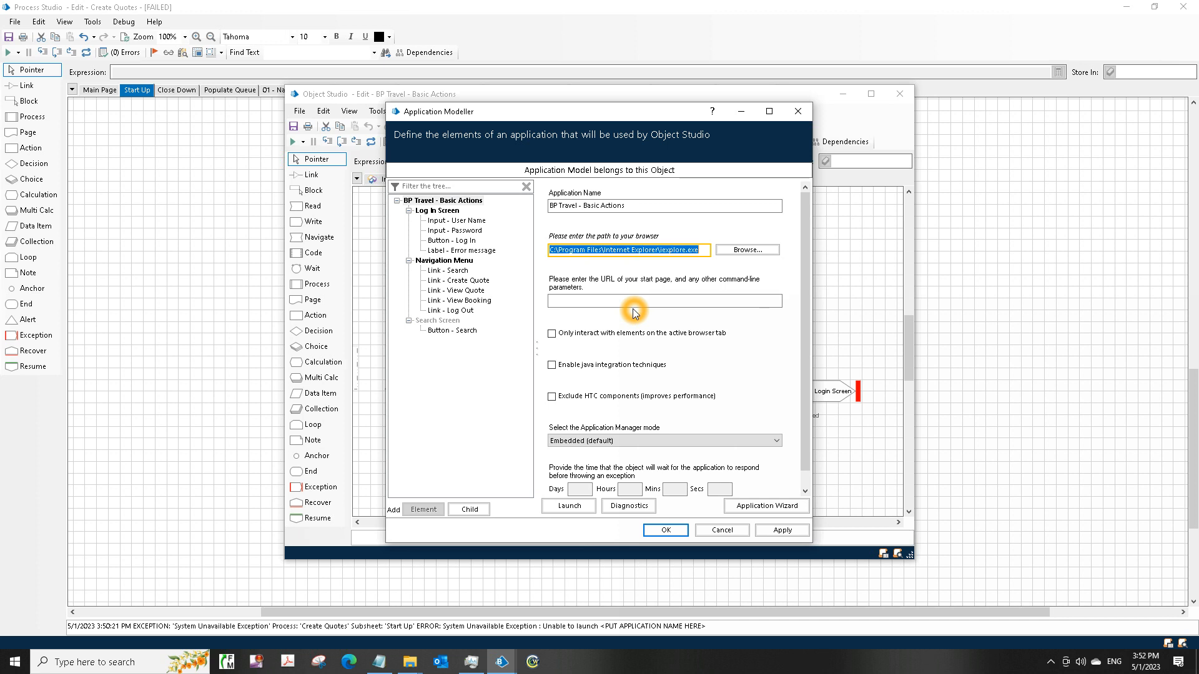
left_click(664, 300)
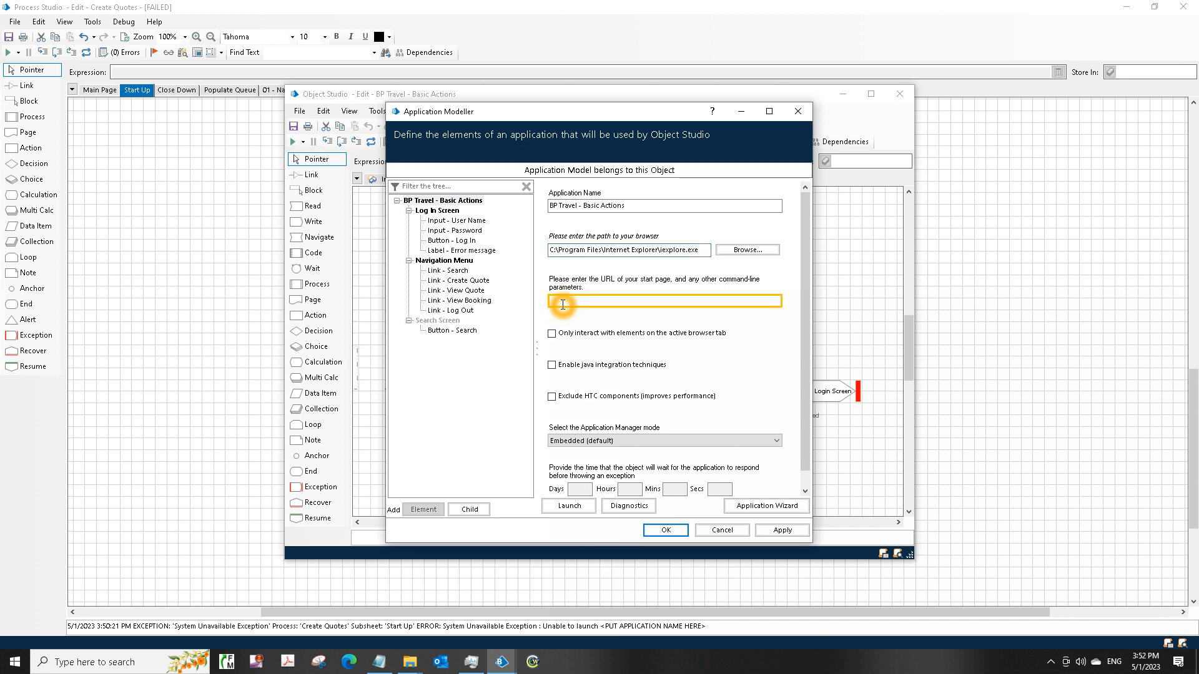
type("https://bptravel.blueprism.com/login.html")
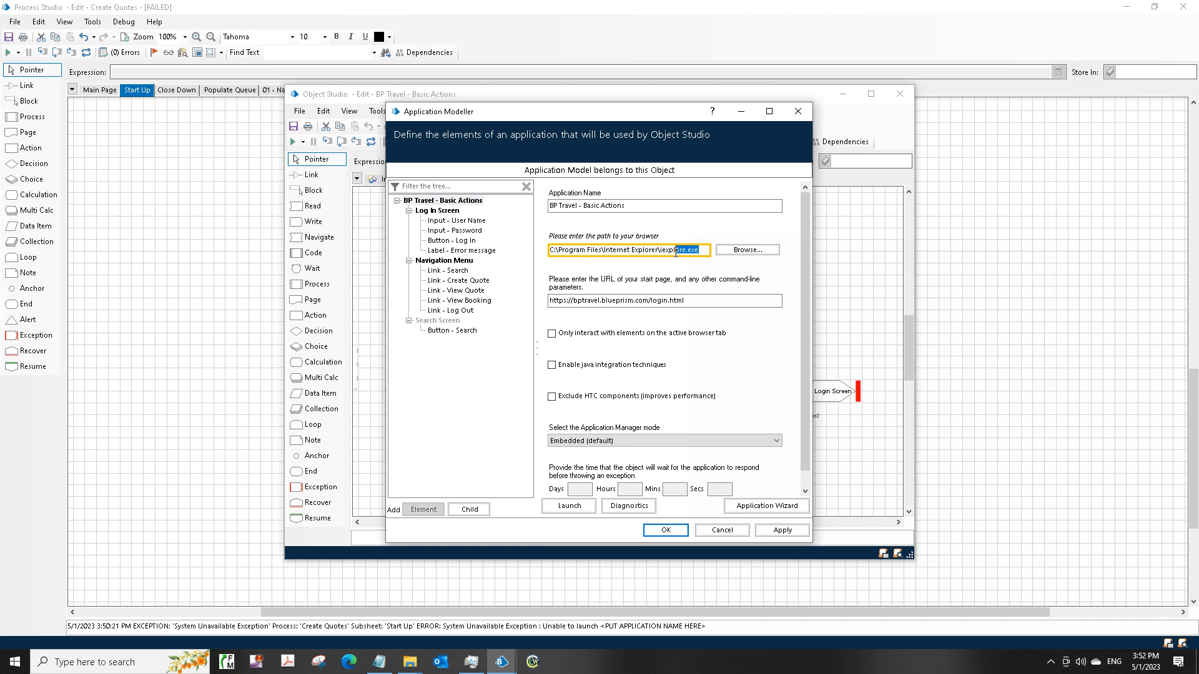
Step: Replace the browser path with C:\Program Files (x86)\Microsoft\Edge\Application\msedge.exe
triple_click(627, 250)
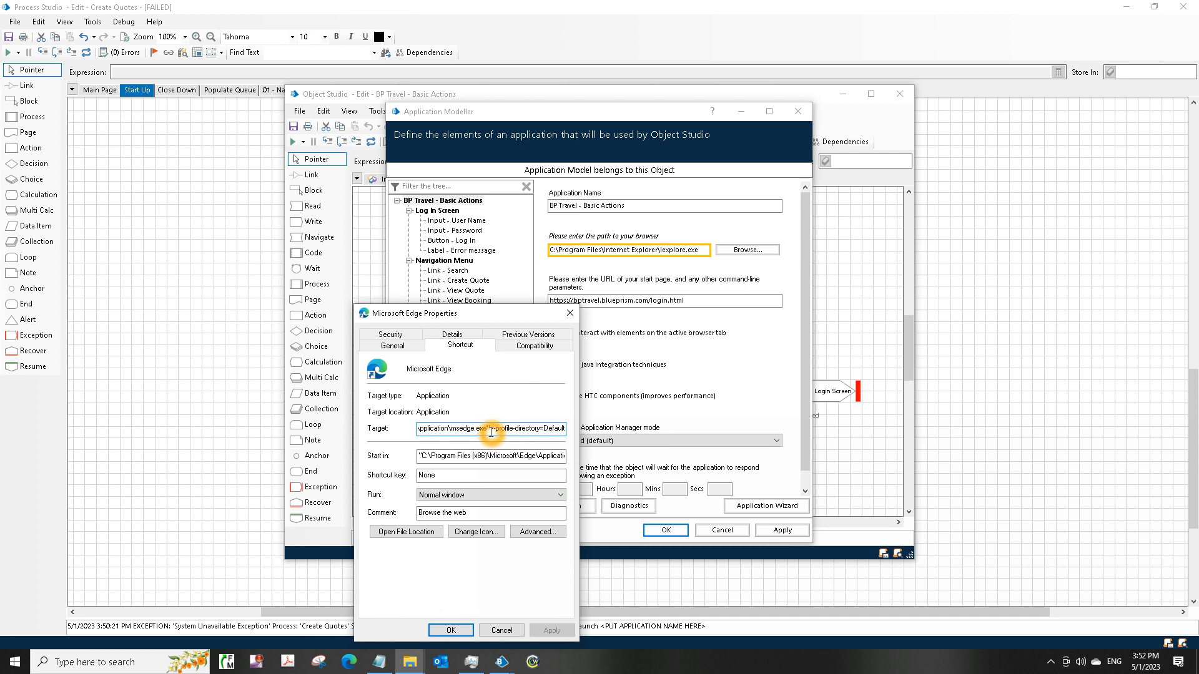
triple_click(490, 428)
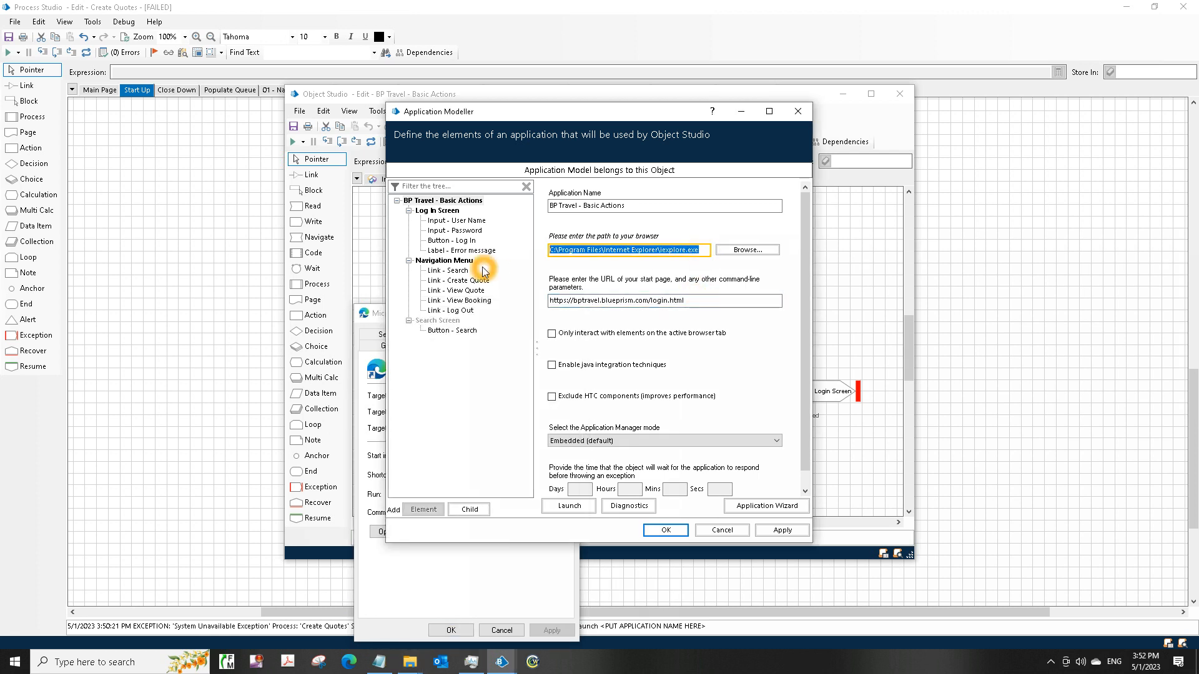
type("C:\\Program Files (x86)\\Microsoft\\Edge\\Application\\msedge.exe")
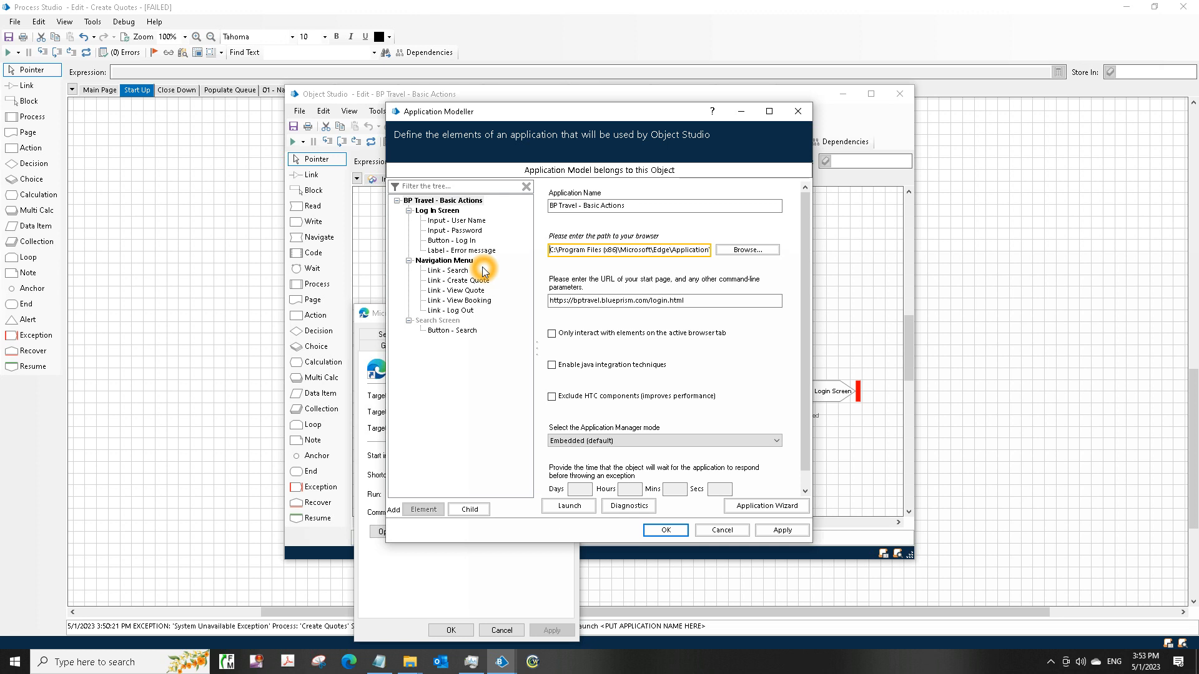
mouse_move(748, 468)
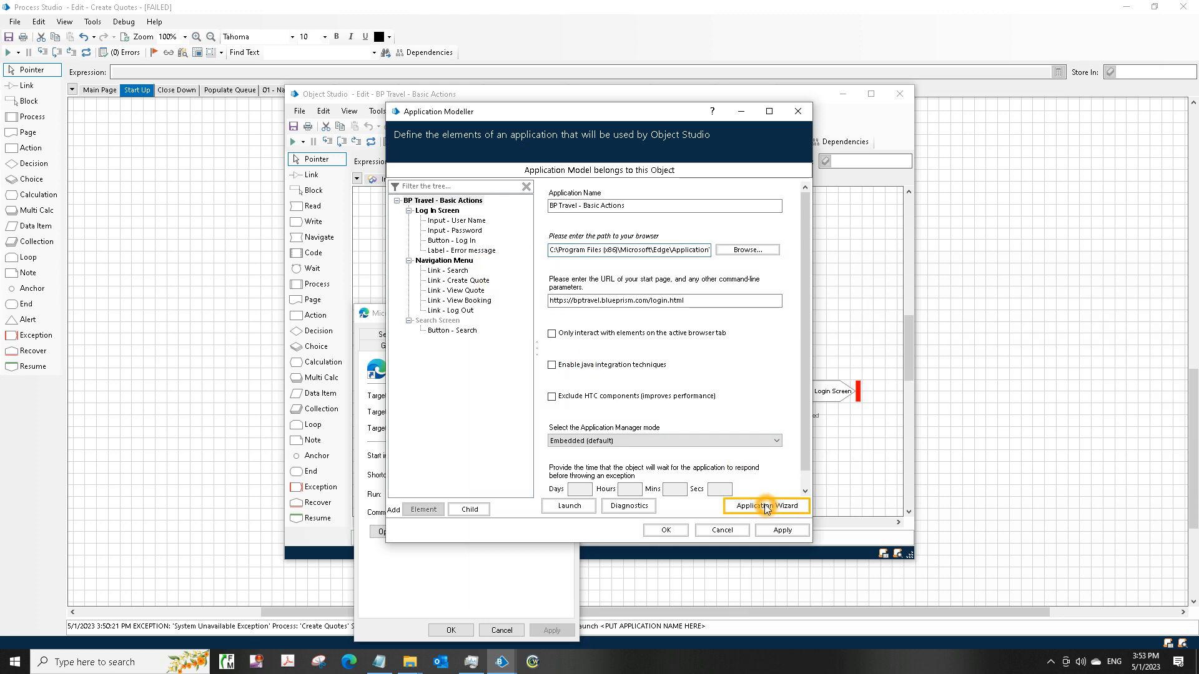
Step: Configure the Application Wizard for an executable-launched Chromium browser using the msedge.exe path
left_click(765, 505)
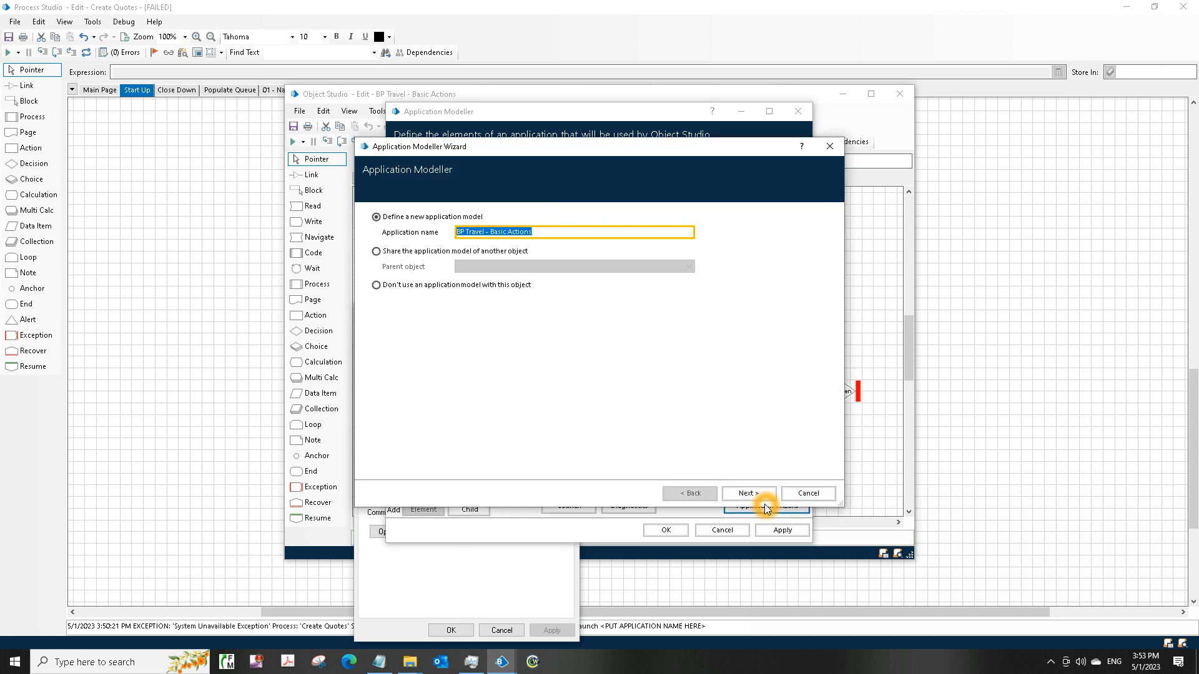
left_click(748, 493)
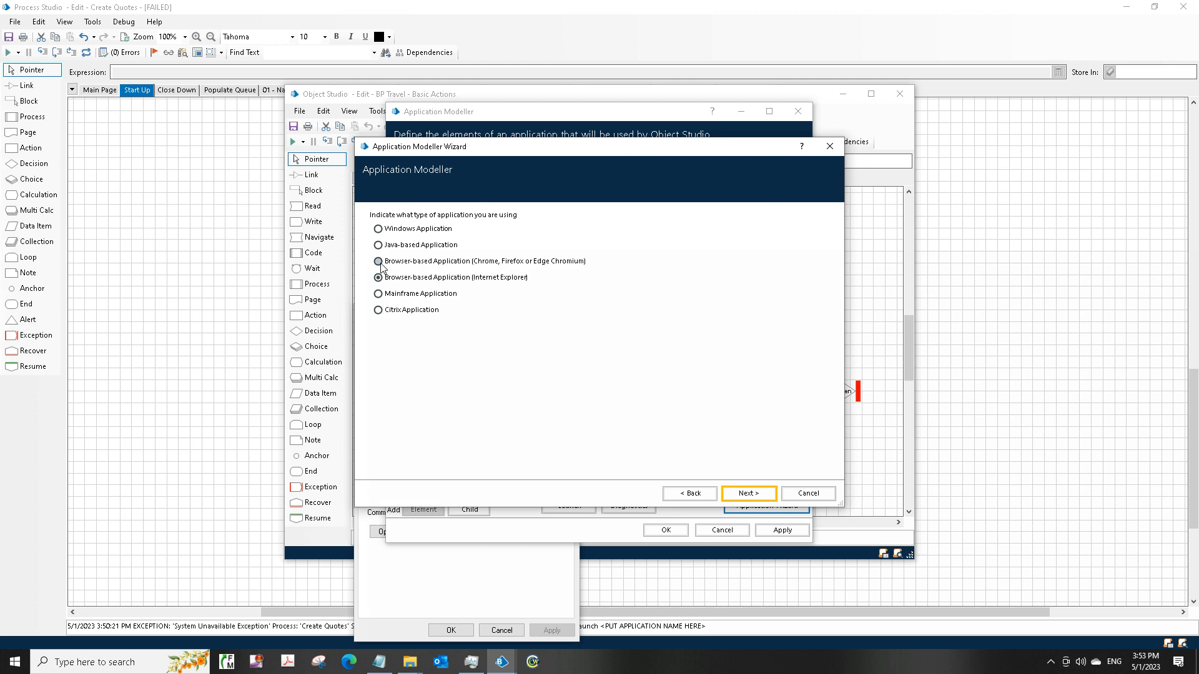
left_click(378, 261)
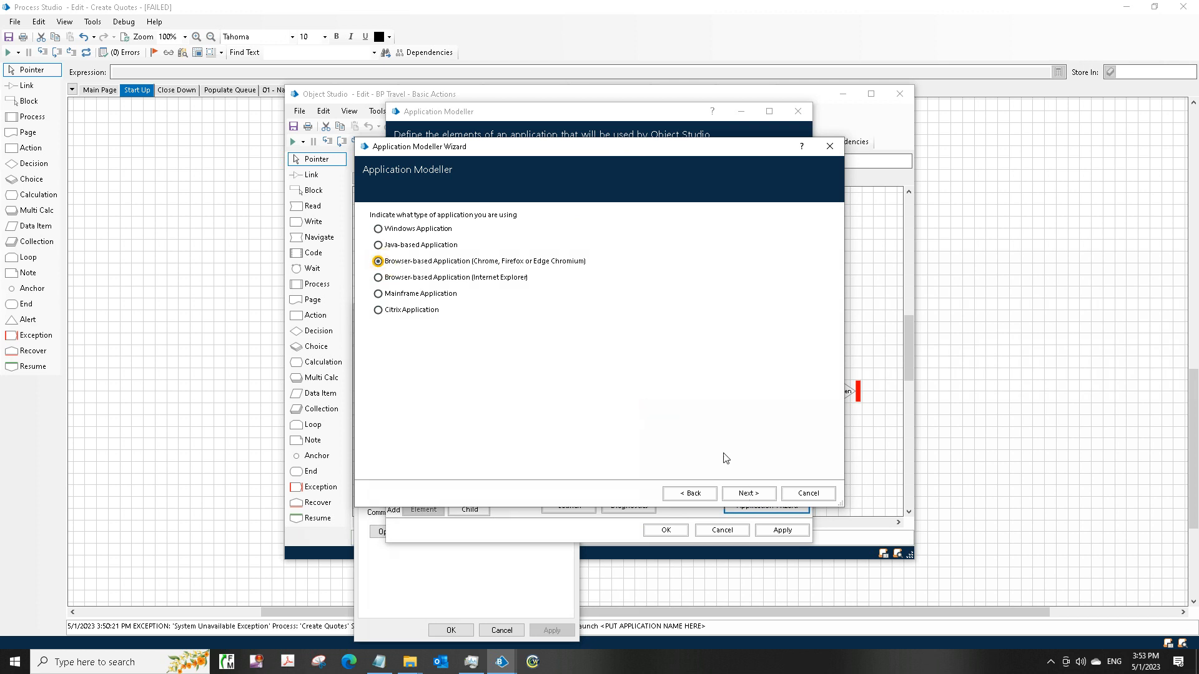
left_click(748, 493)
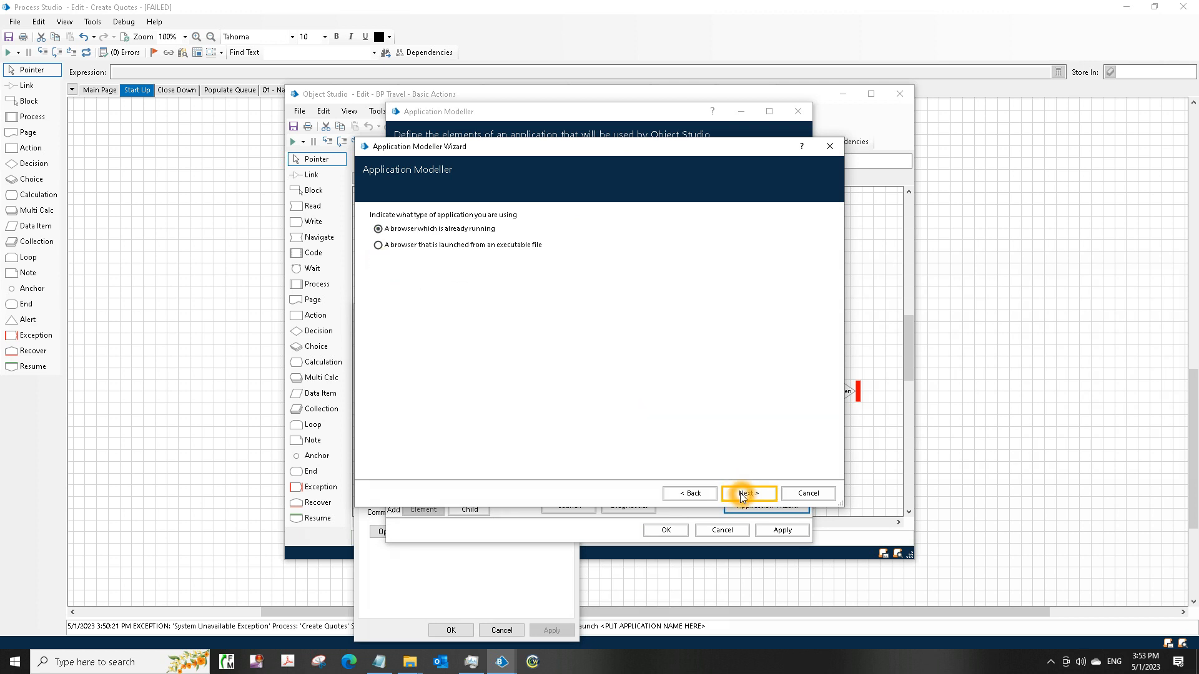
left_click(378, 245)
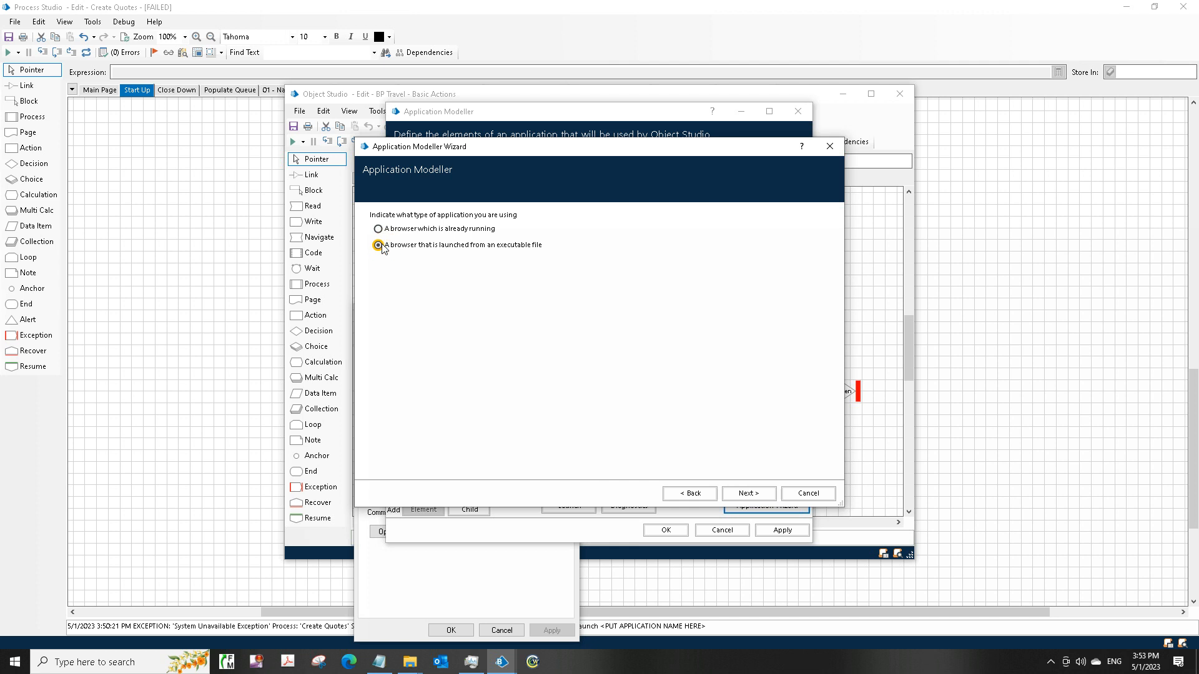
left_click(748, 493)
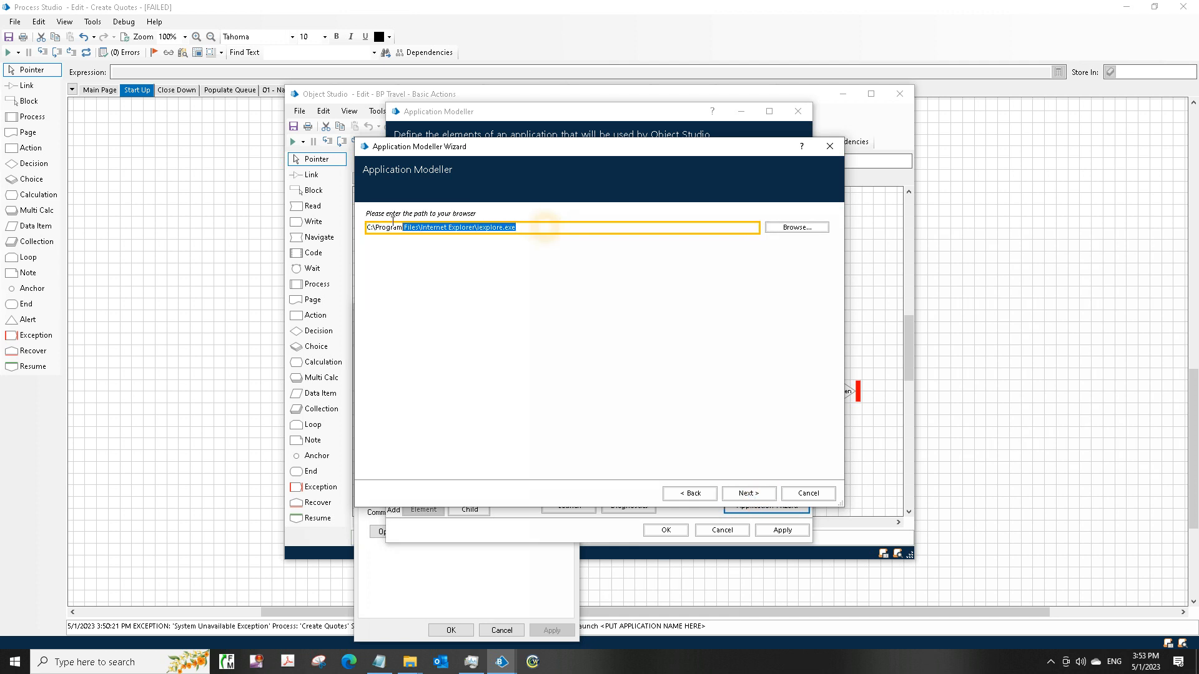
type("C:\\Program Files (x86)\\Microsoft\\Edge\\Application\\msedge.exe")
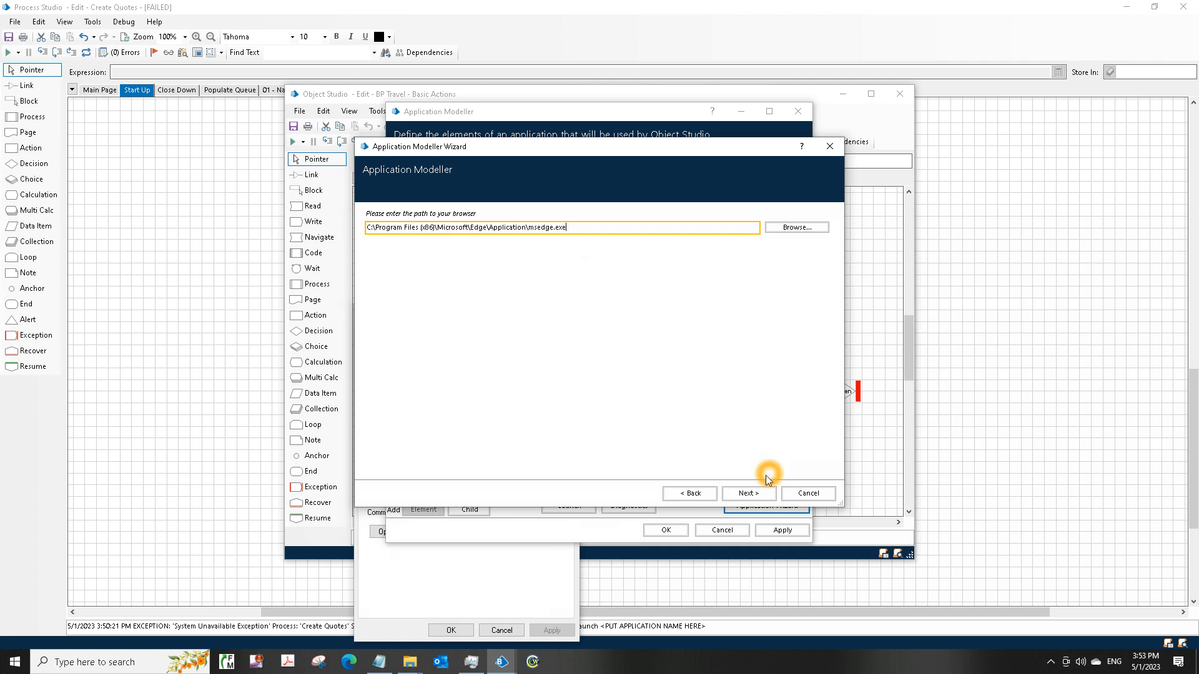
left_click(748, 493)
type("b")
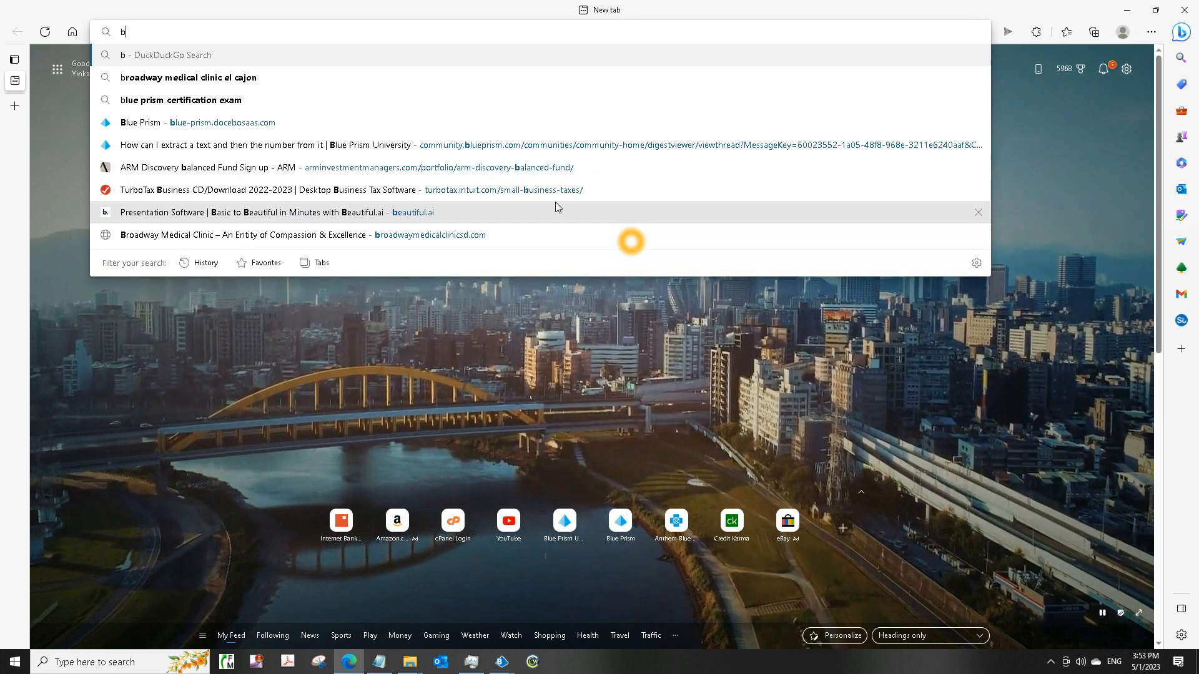
Step: Load the BP Travel login page in Edge and select its address to copy it
type("p")
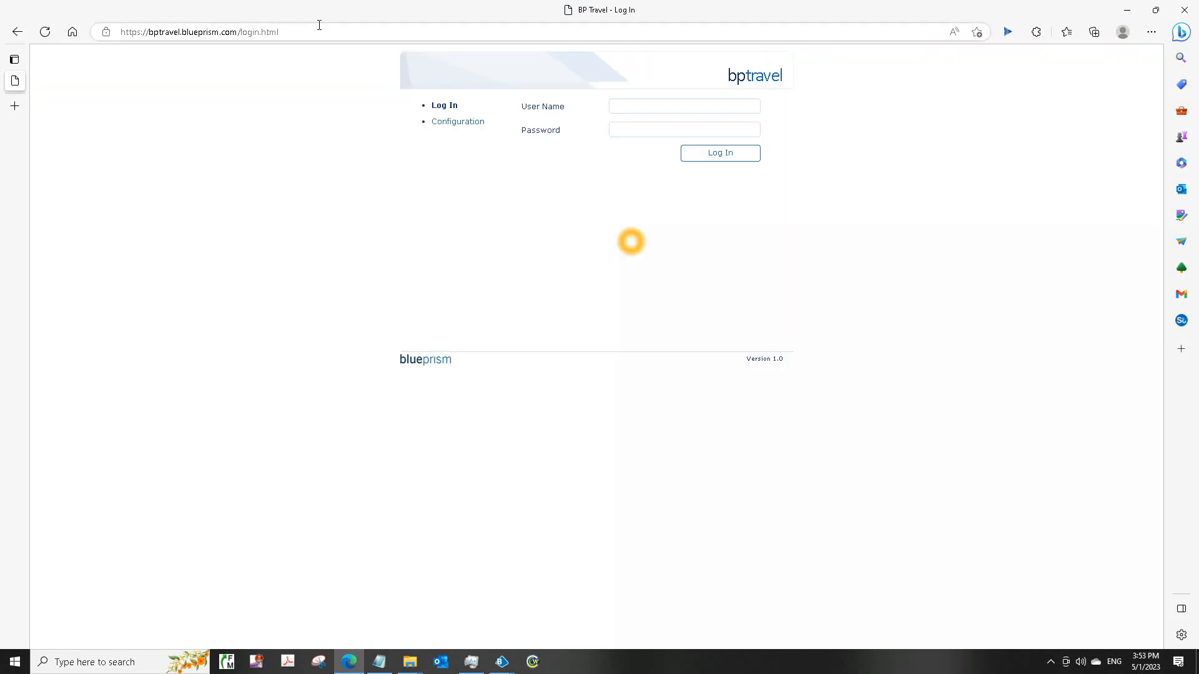
left_click(198, 32)
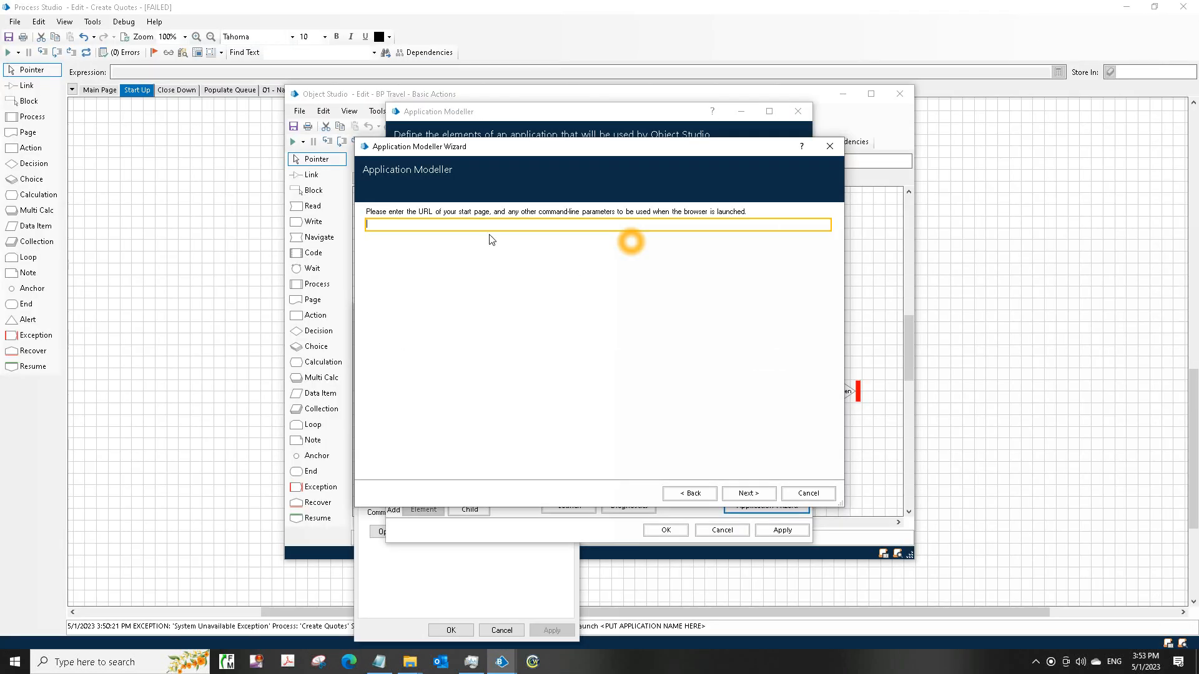
type("https://bptravel.blueprism.com/login.html")
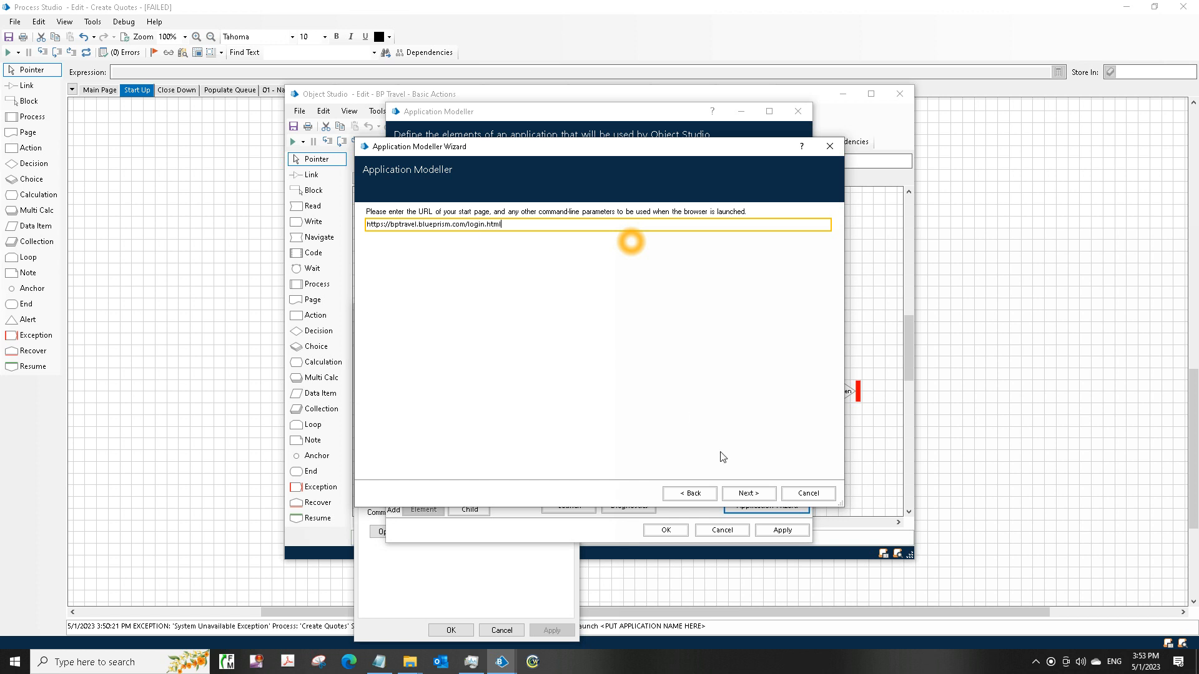
left_click(747, 494)
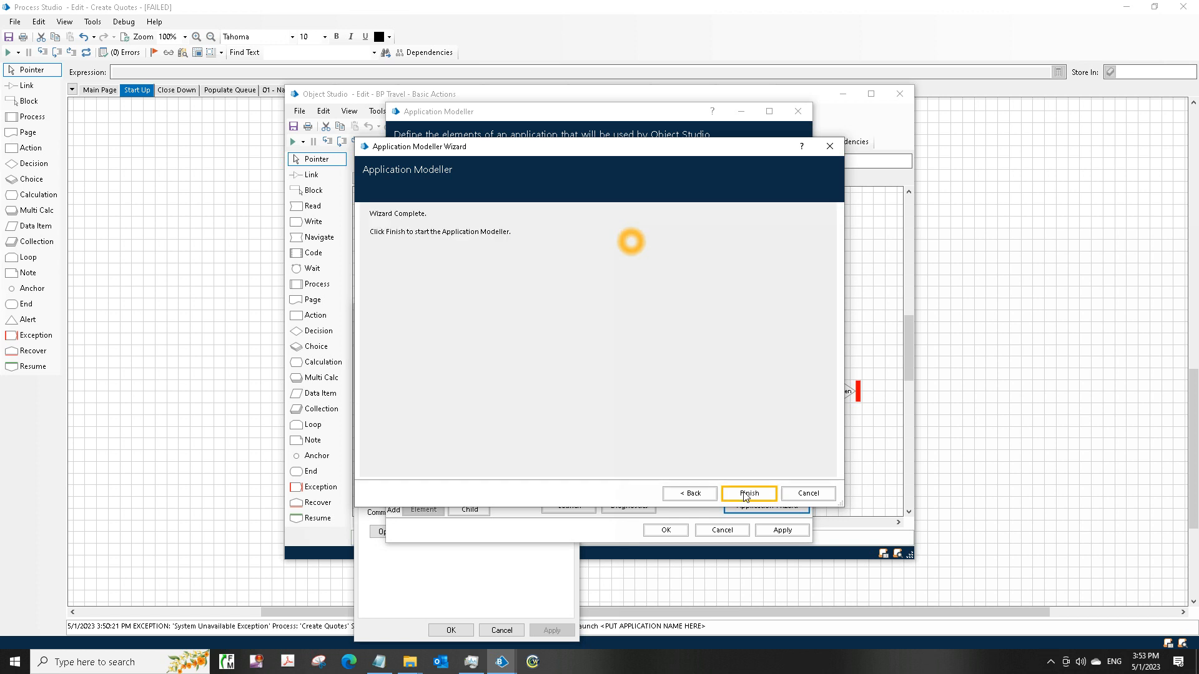
left_click(748, 493)
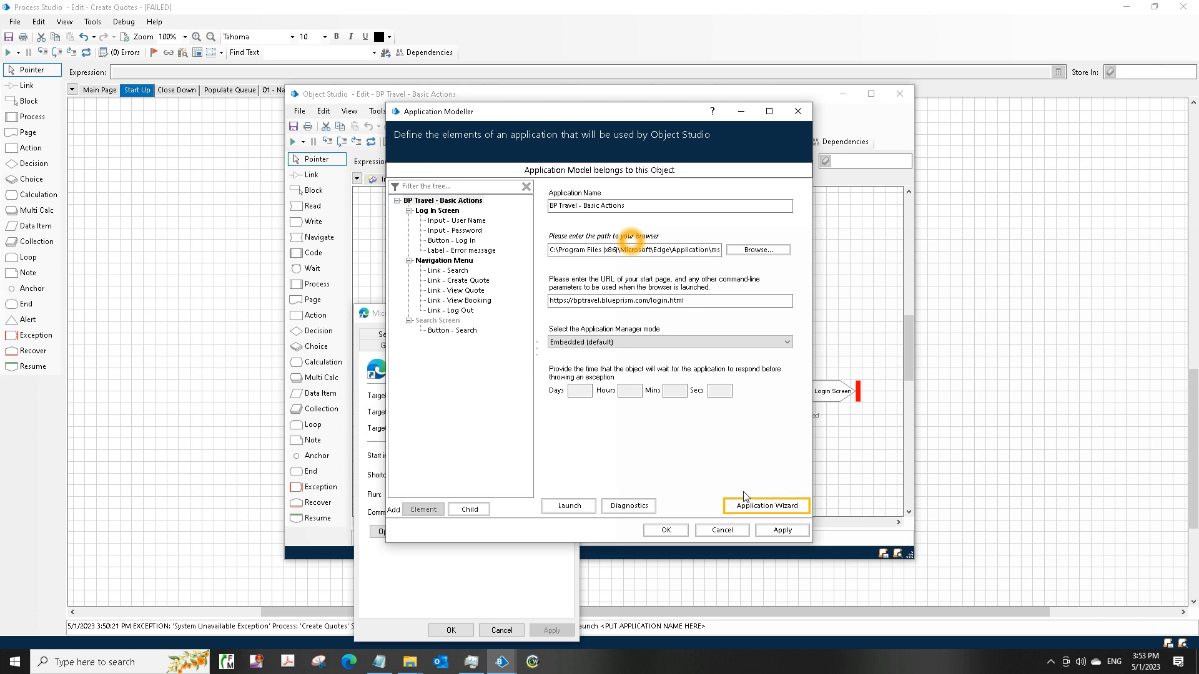
mouse_move(756, 518)
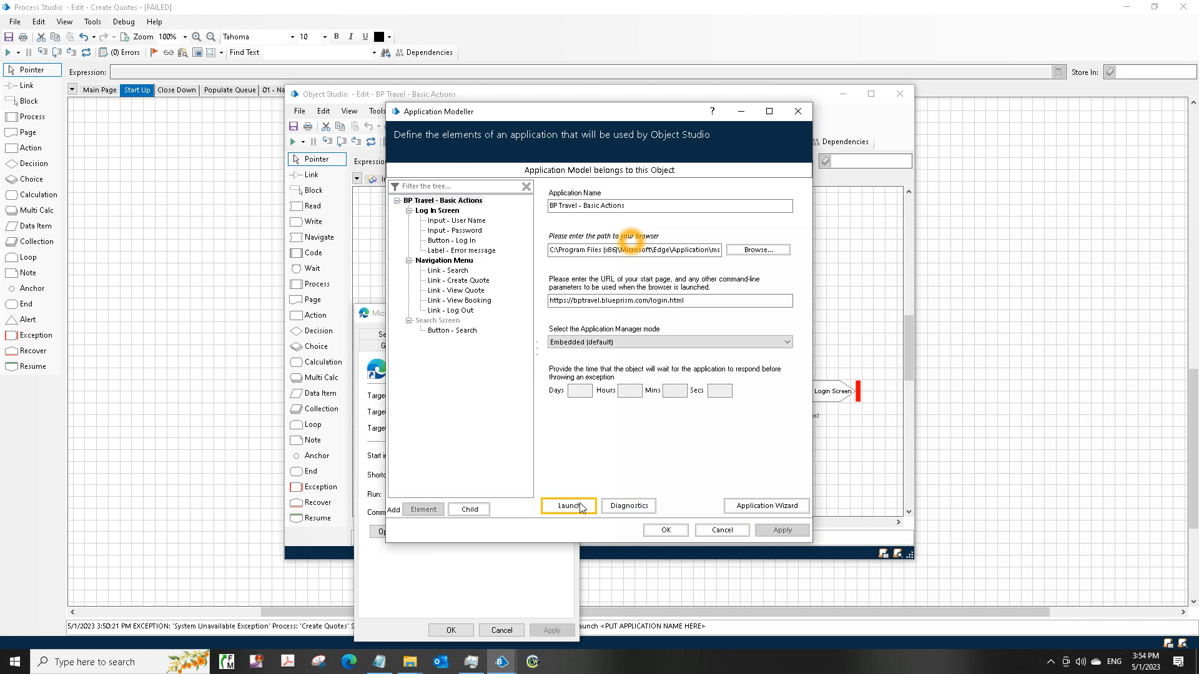
Step: Launch the BP Travel application from the Application Modeller, opening the login page in Edge
left_click(567, 505)
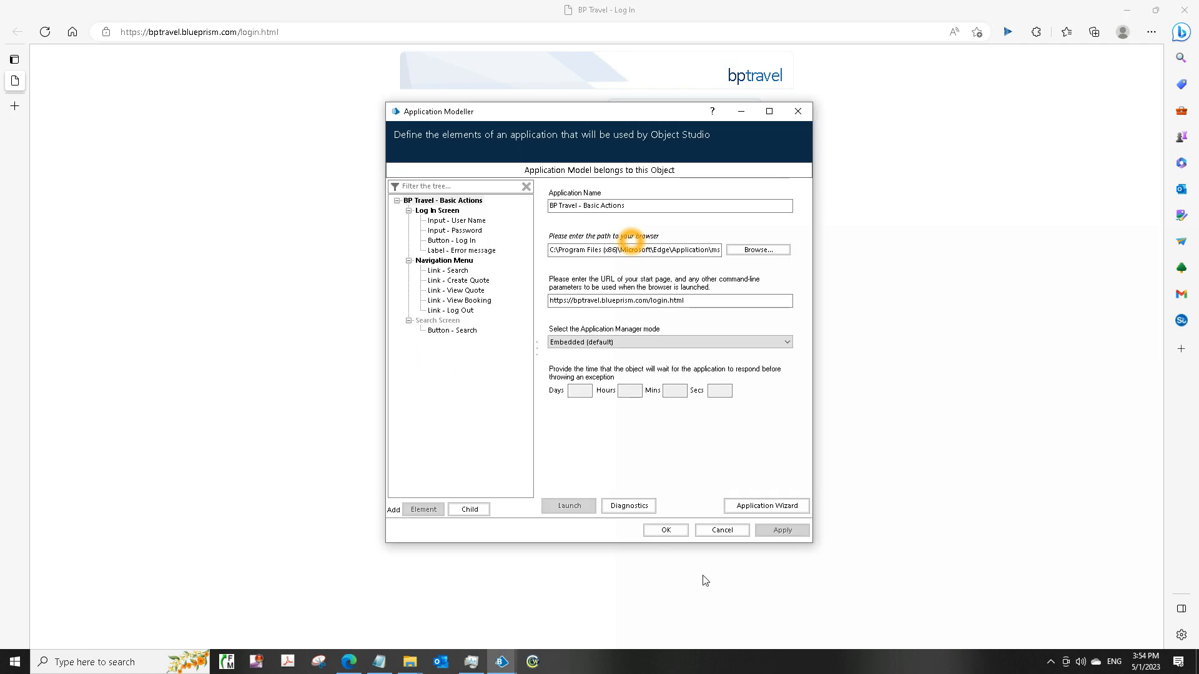
left_click(664, 530)
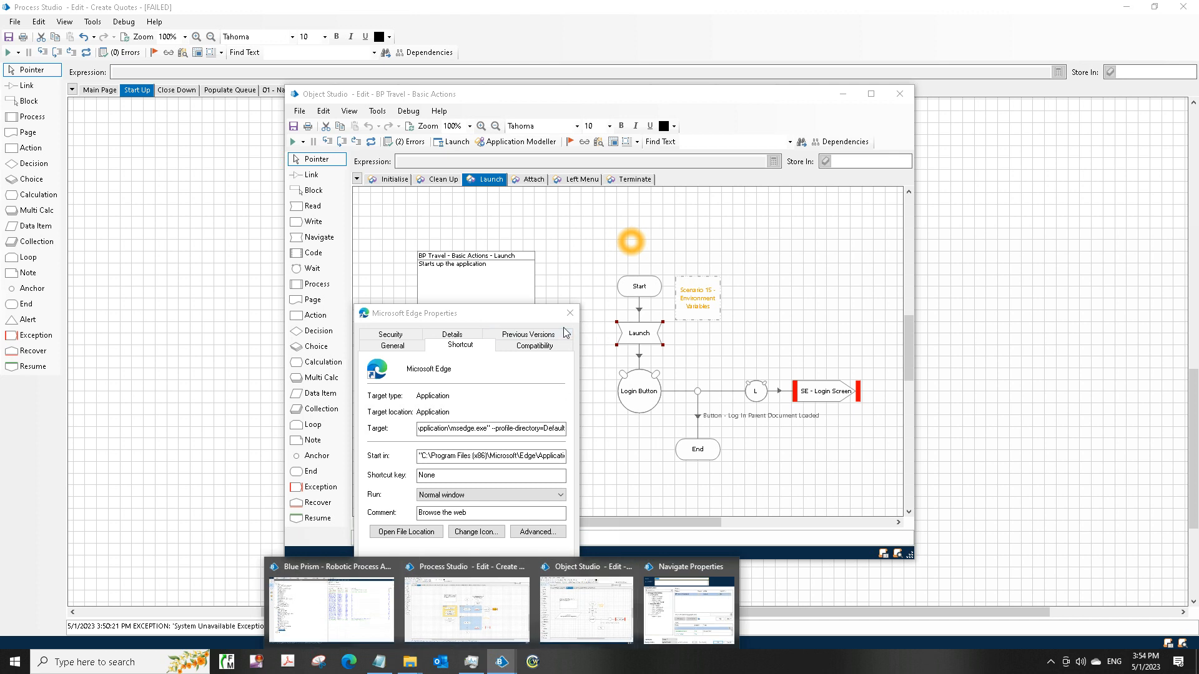
Step: Run the Launch page from its Start stage until it fails with 'Login screen not found'
left_click(569, 313)
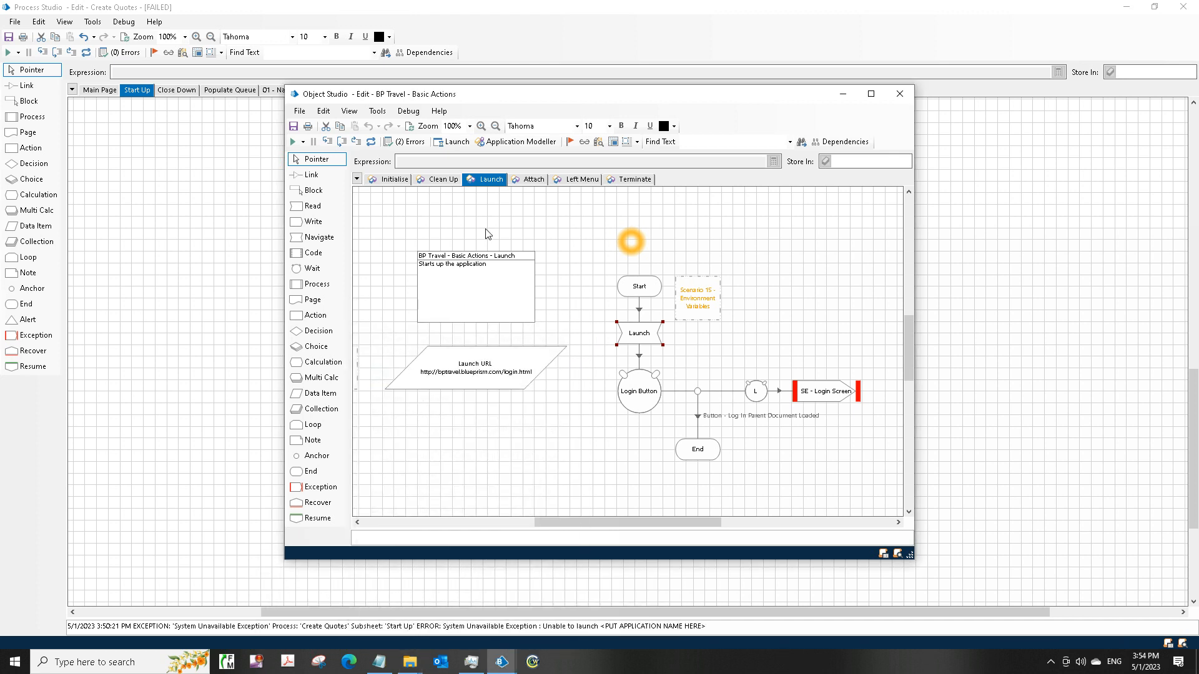
mouse_move(637, 287)
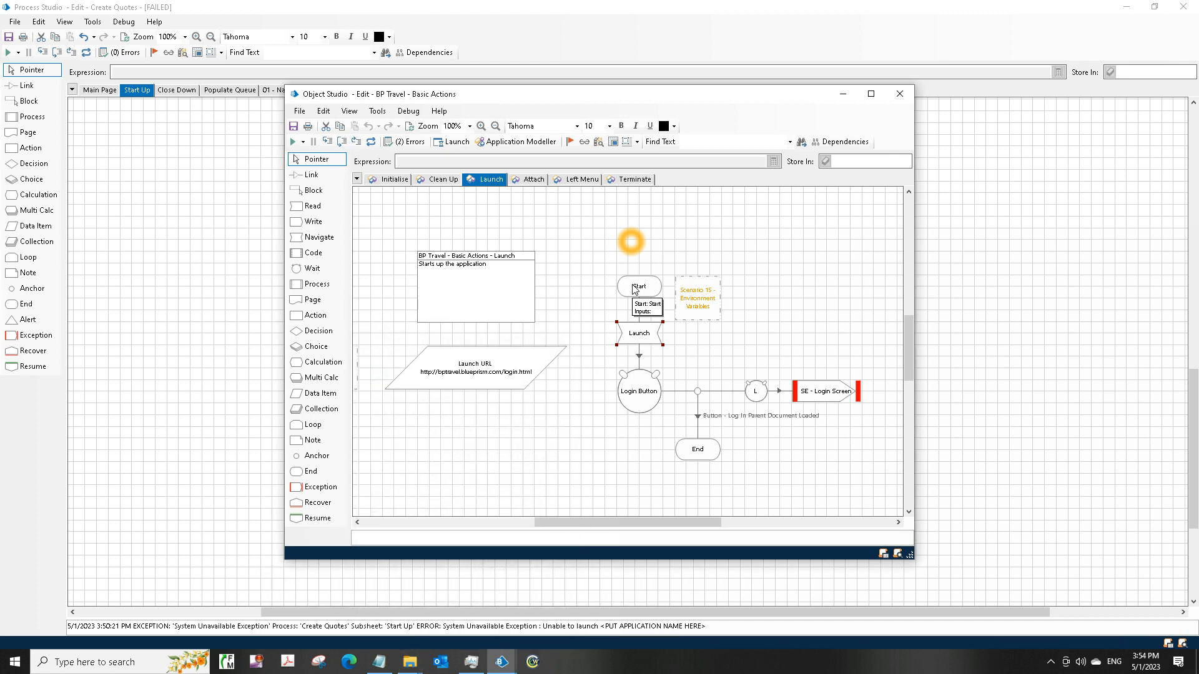
right_click(638, 286)
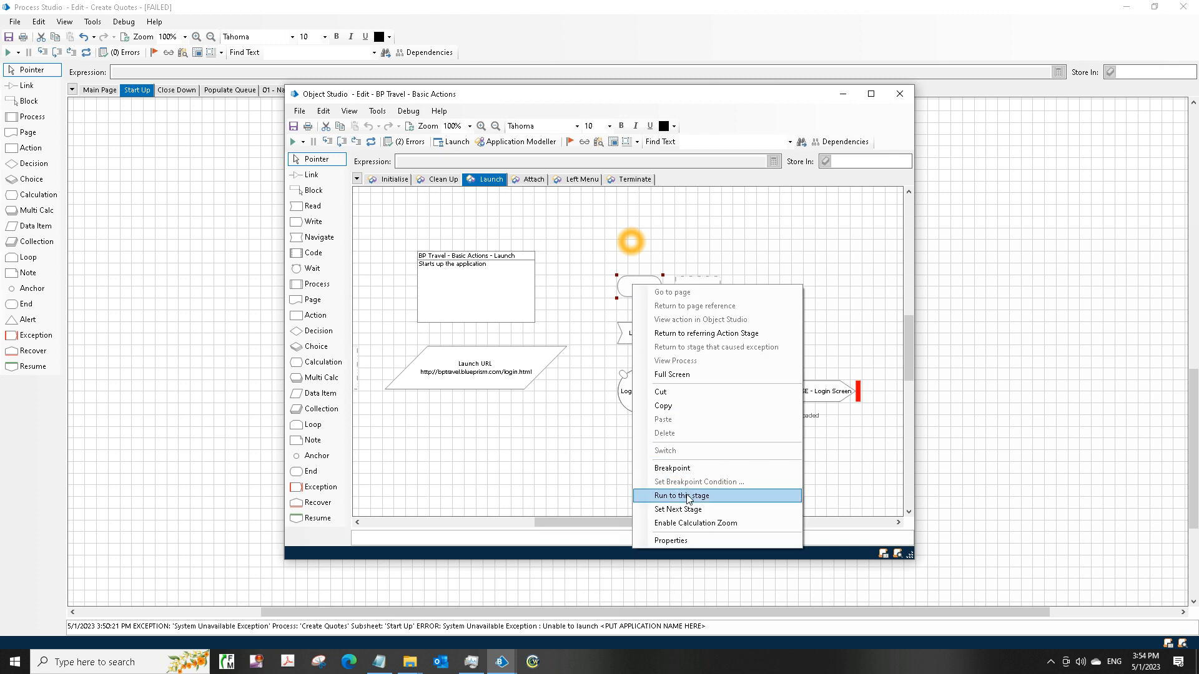
left_click(687, 495)
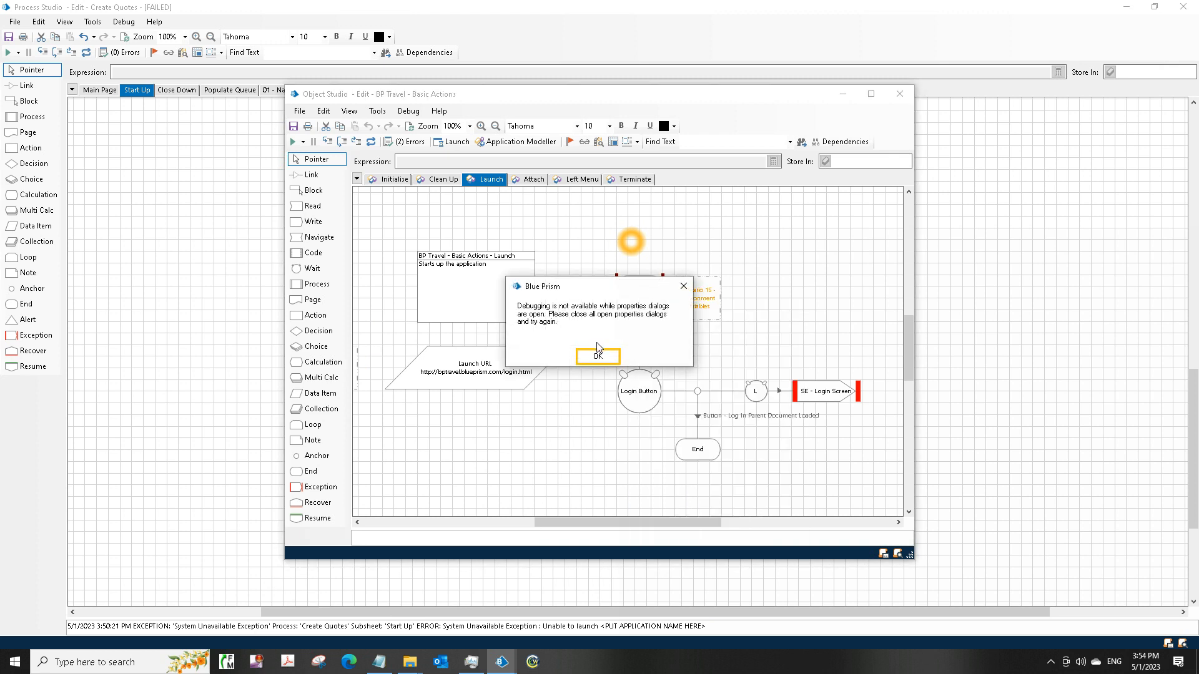
left_click(598, 356)
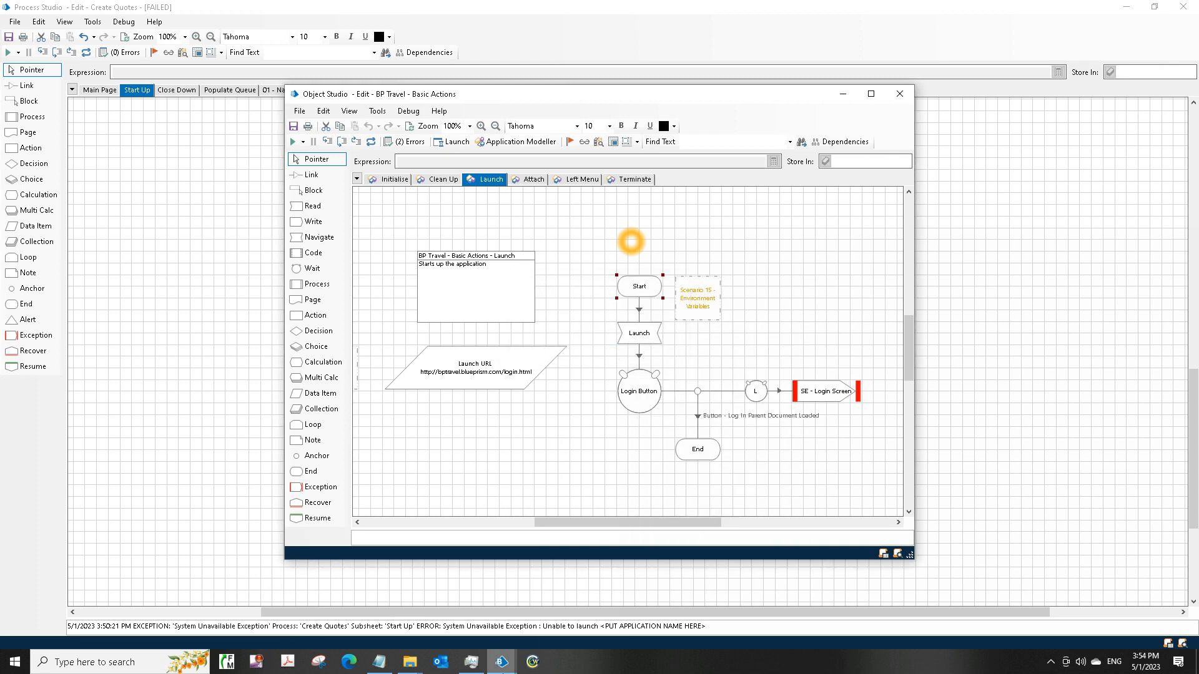
double_click(638, 333)
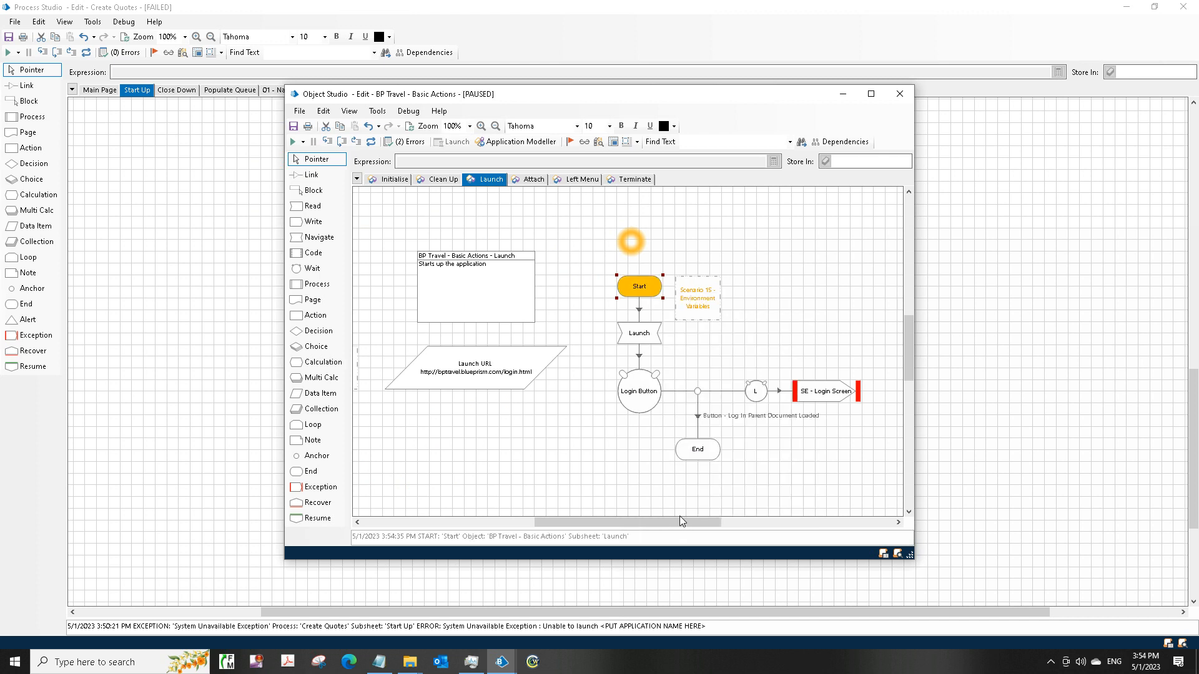
left_click(291, 142)
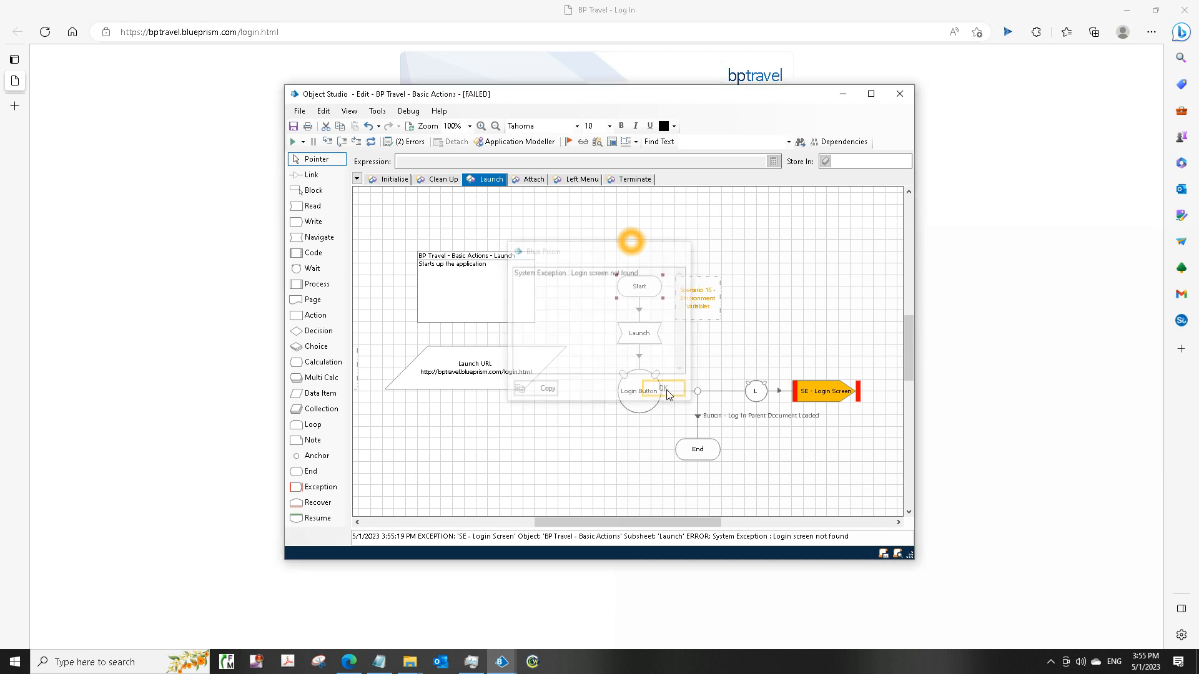
Step: Move Edge beside Object Studio, set Start as next stage and rerun Launch, dismissing the repeated error
left_click_drag(596, 94, 831, 94)
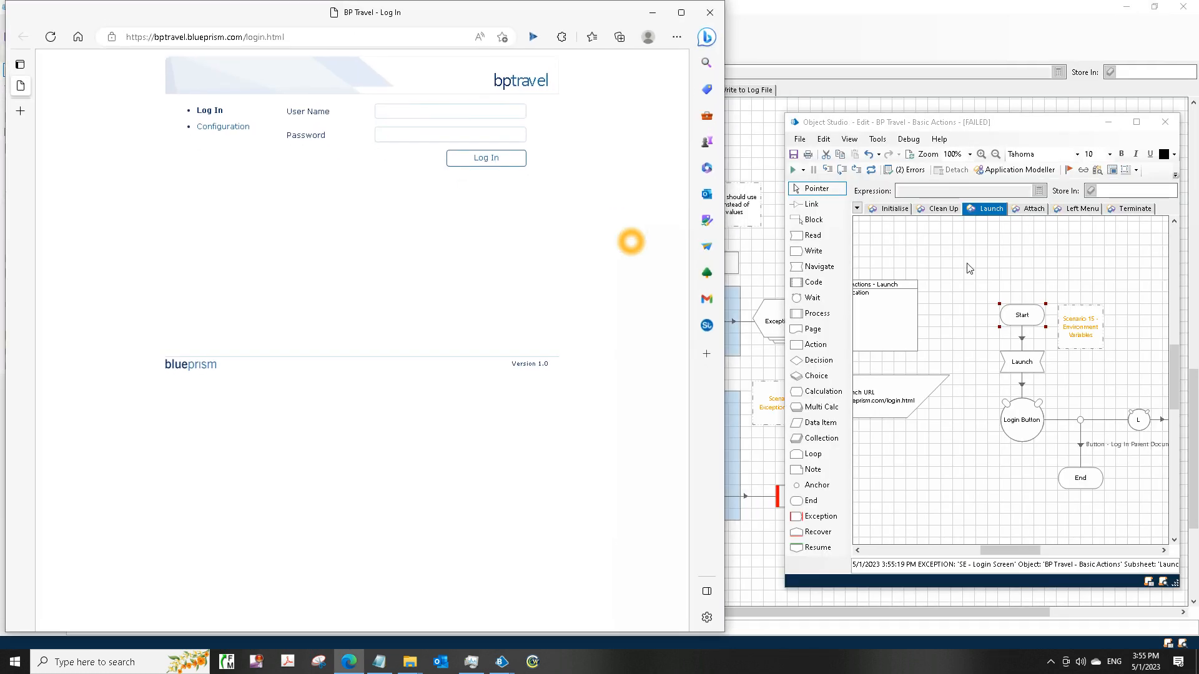
right_click(1022, 314)
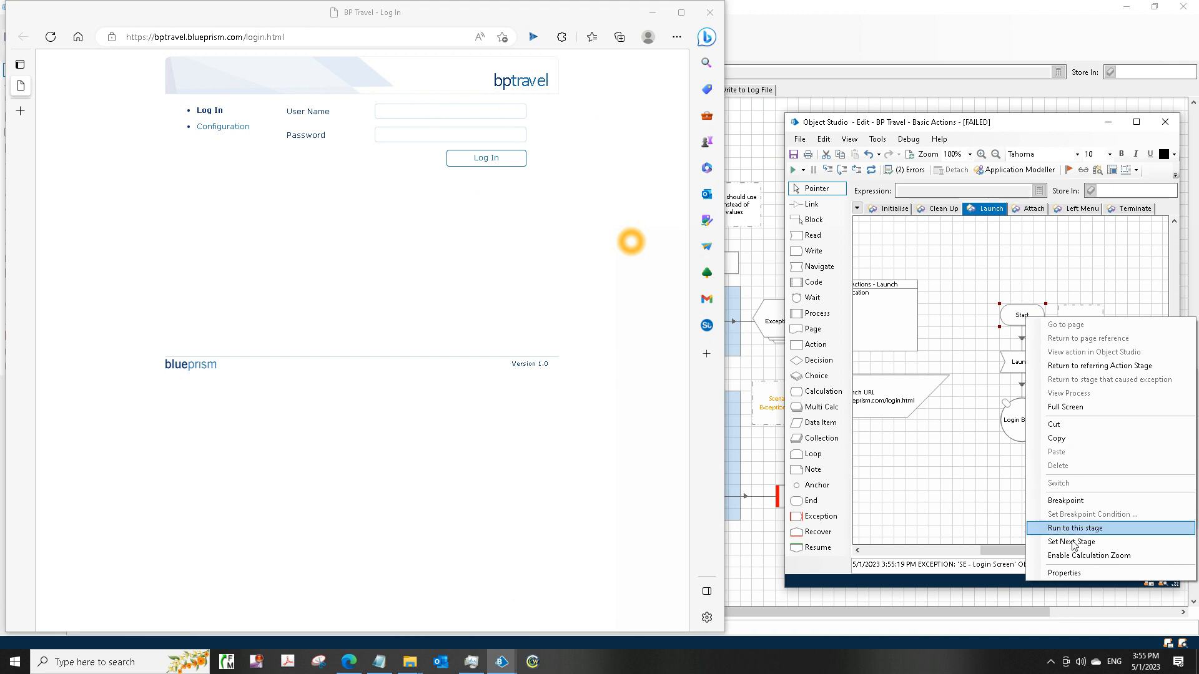
left_click(1073, 527)
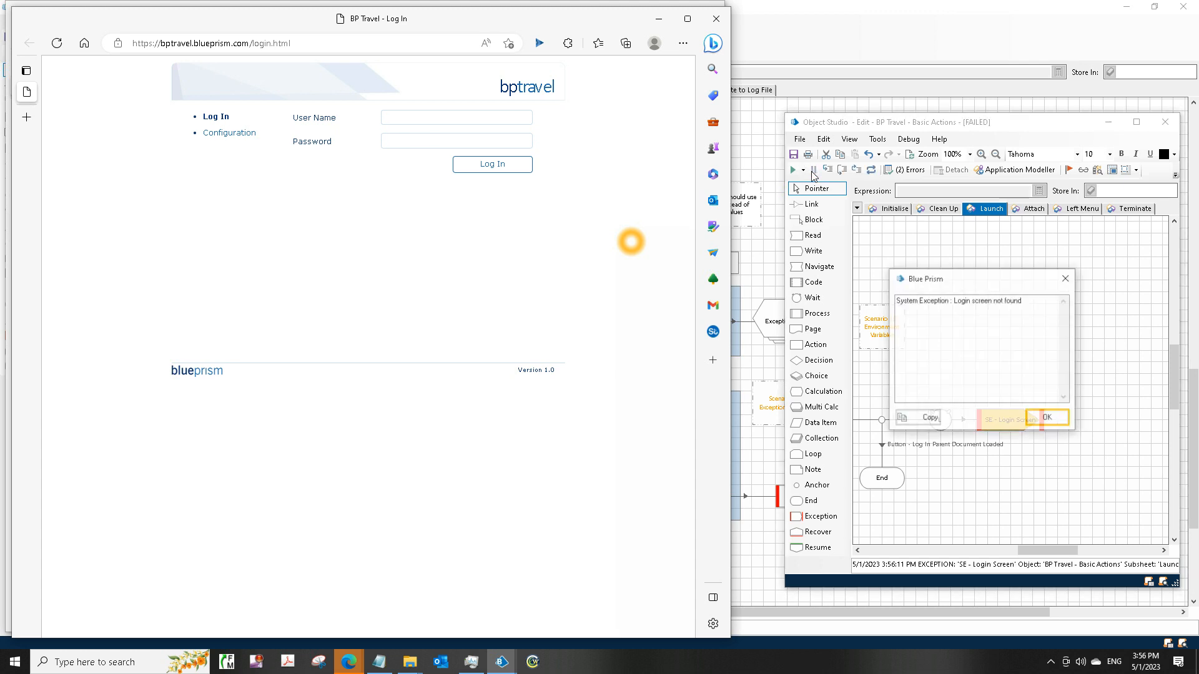
left_click(1048, 418)
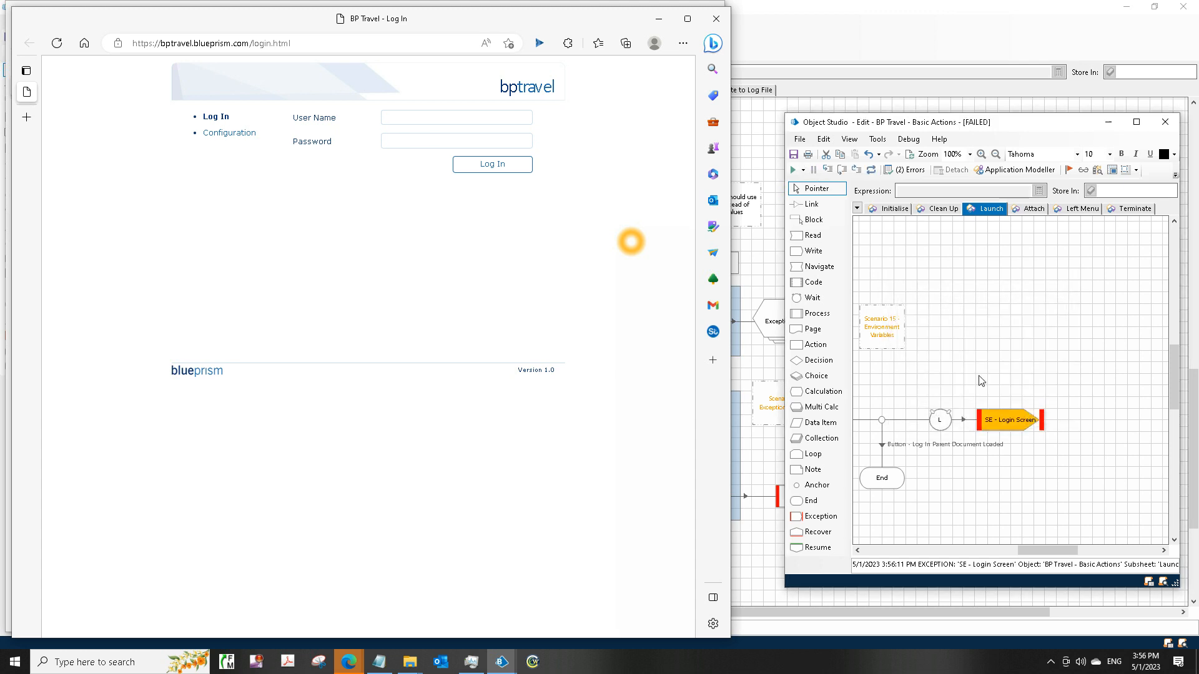
mouse_move(1022, 169)
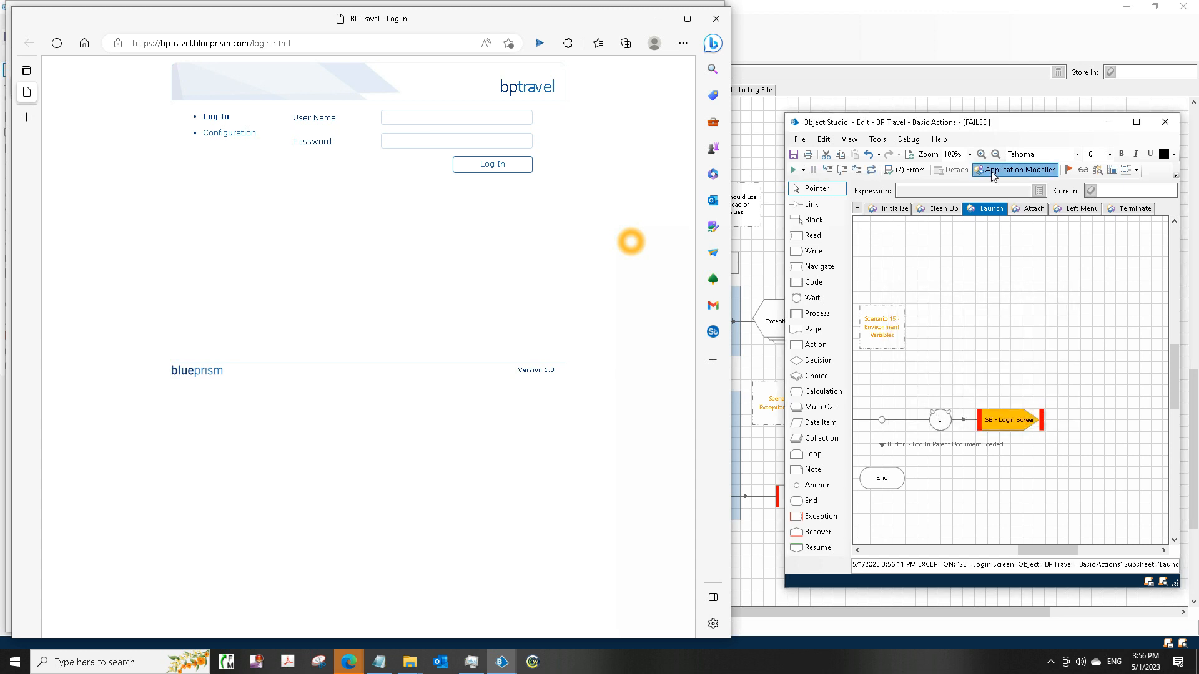
Step: In Application Modeller, re-identify the Log In Screen element by spying the login page
left_click(1016, 170)
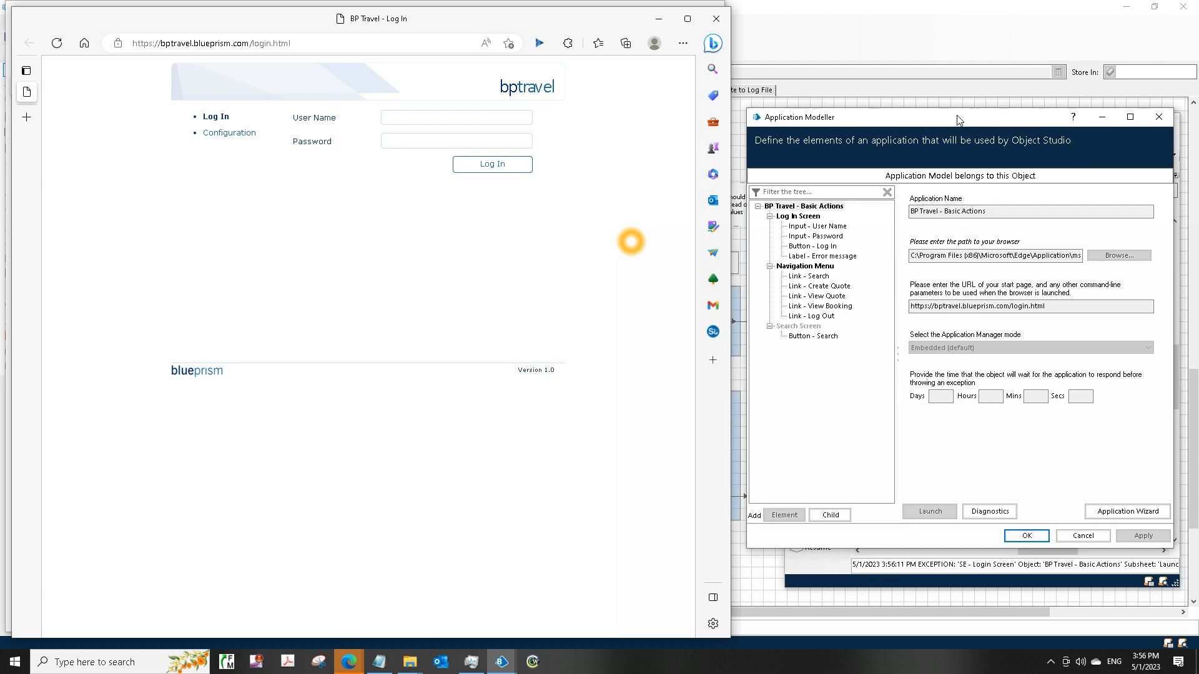
left_click(798, 215)
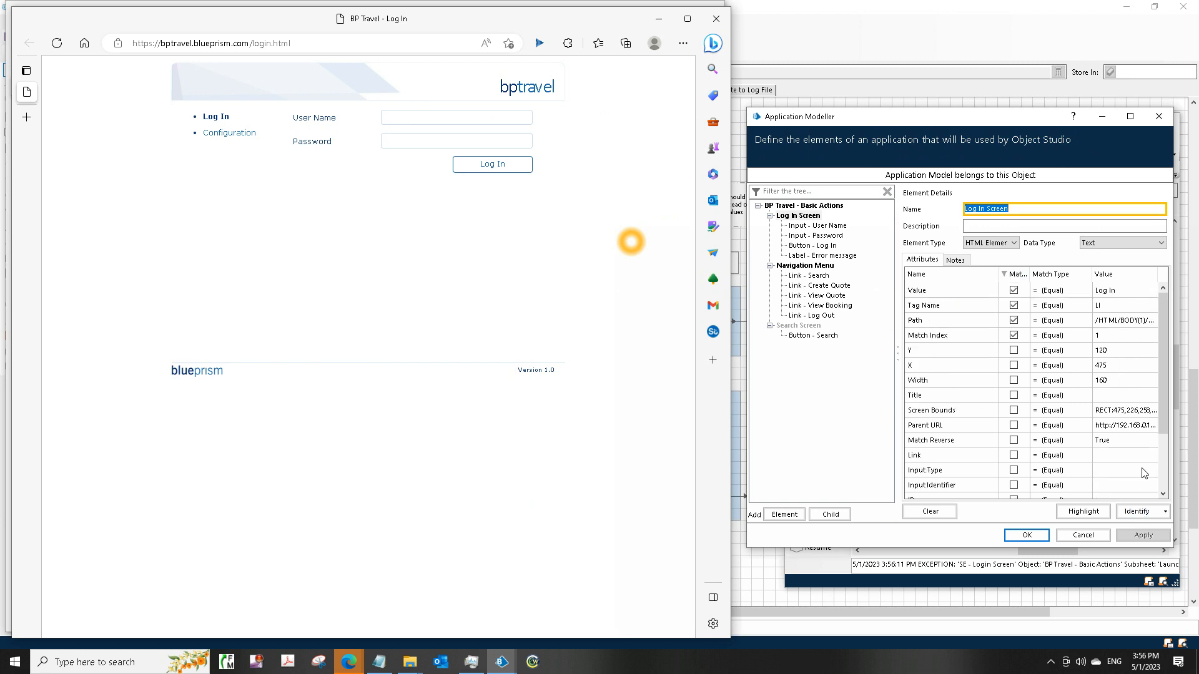
left_click(1137, 511)
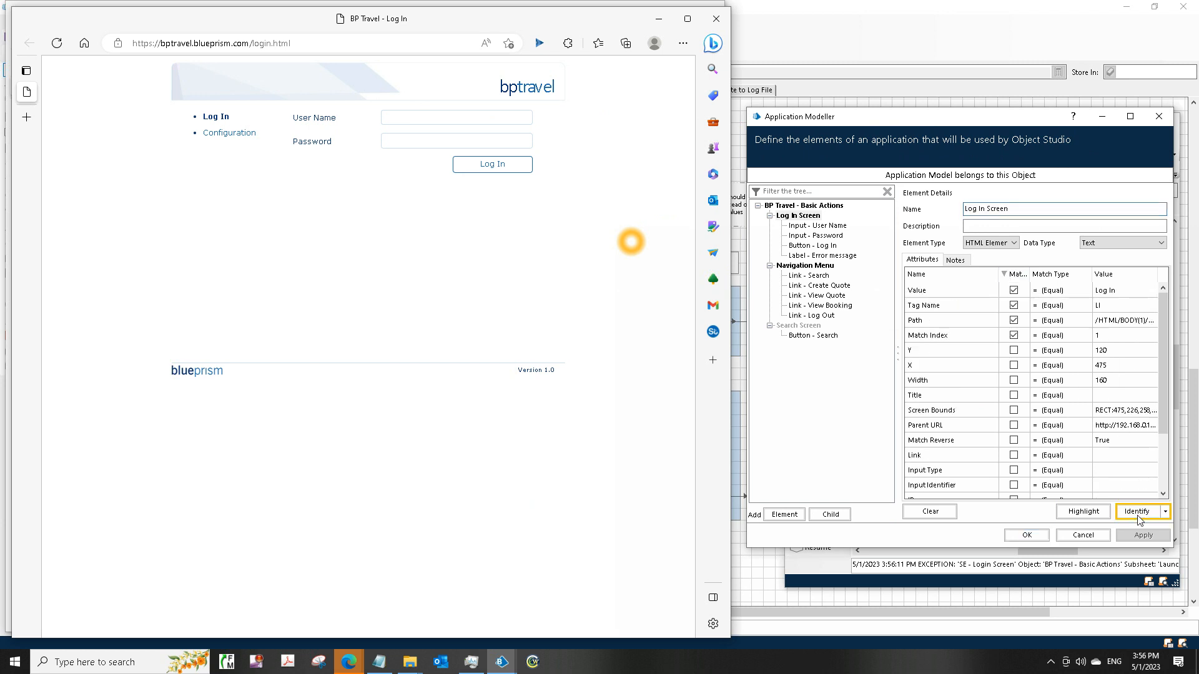
left_click(1137, 511)
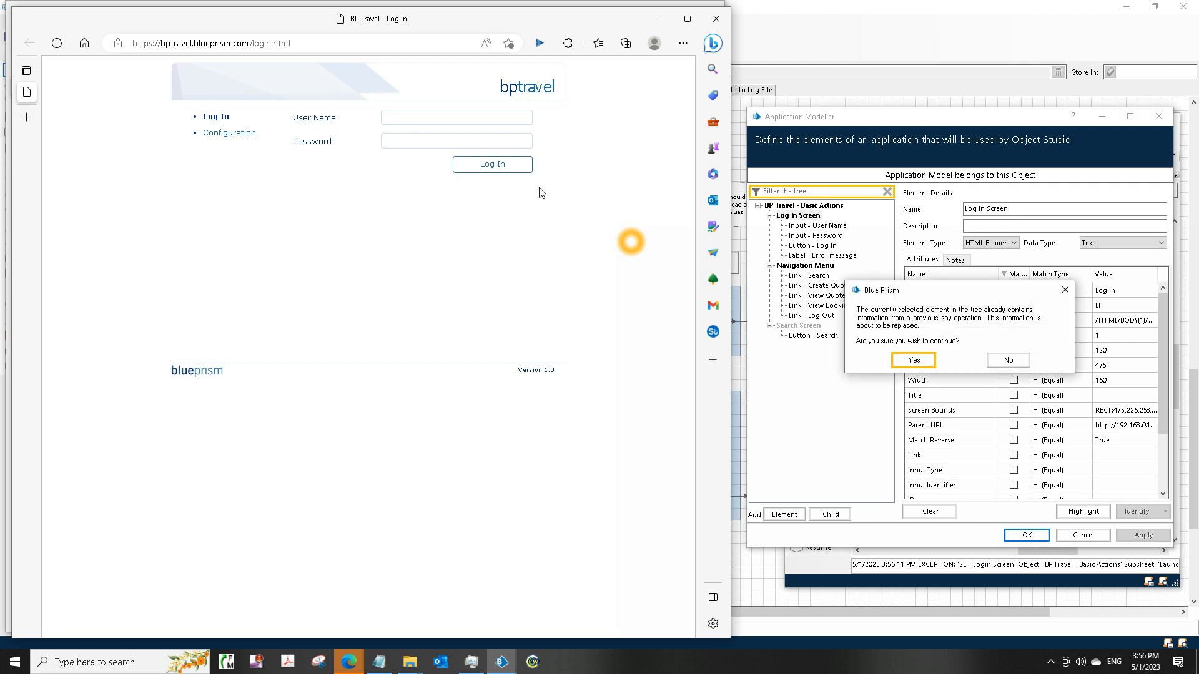
left_click(911, 361)
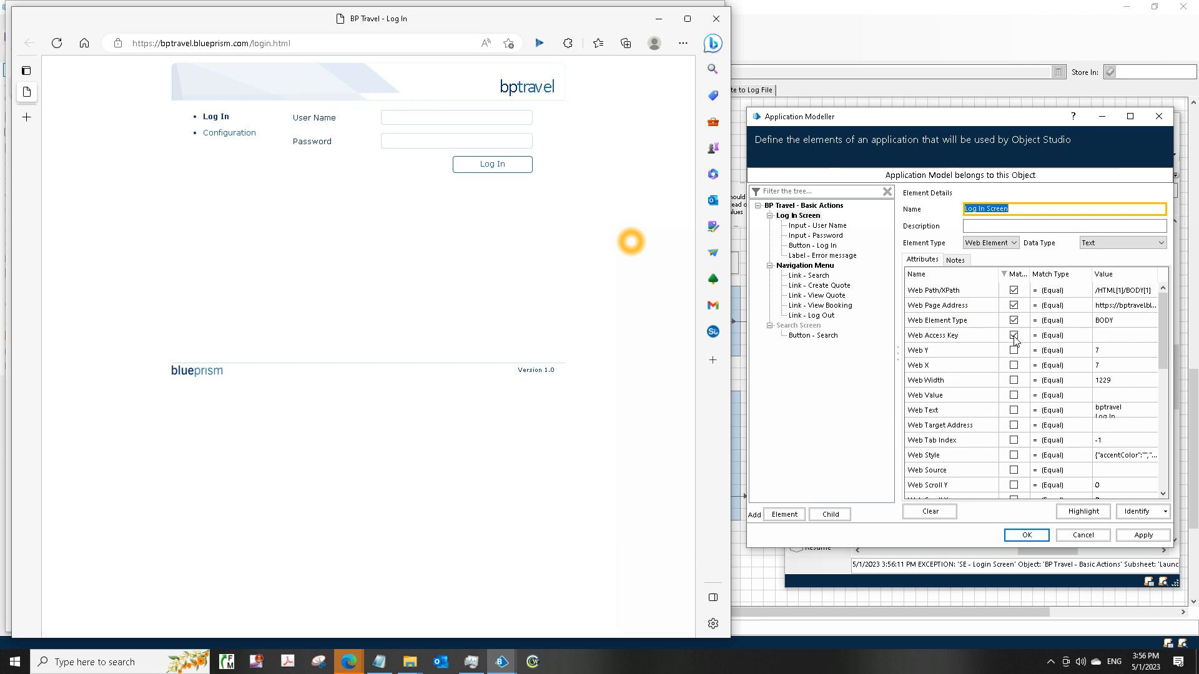
Step: Untick Web Access Key, tick Match Index for Log In Screen and apply the changes
left_click(951, 335)
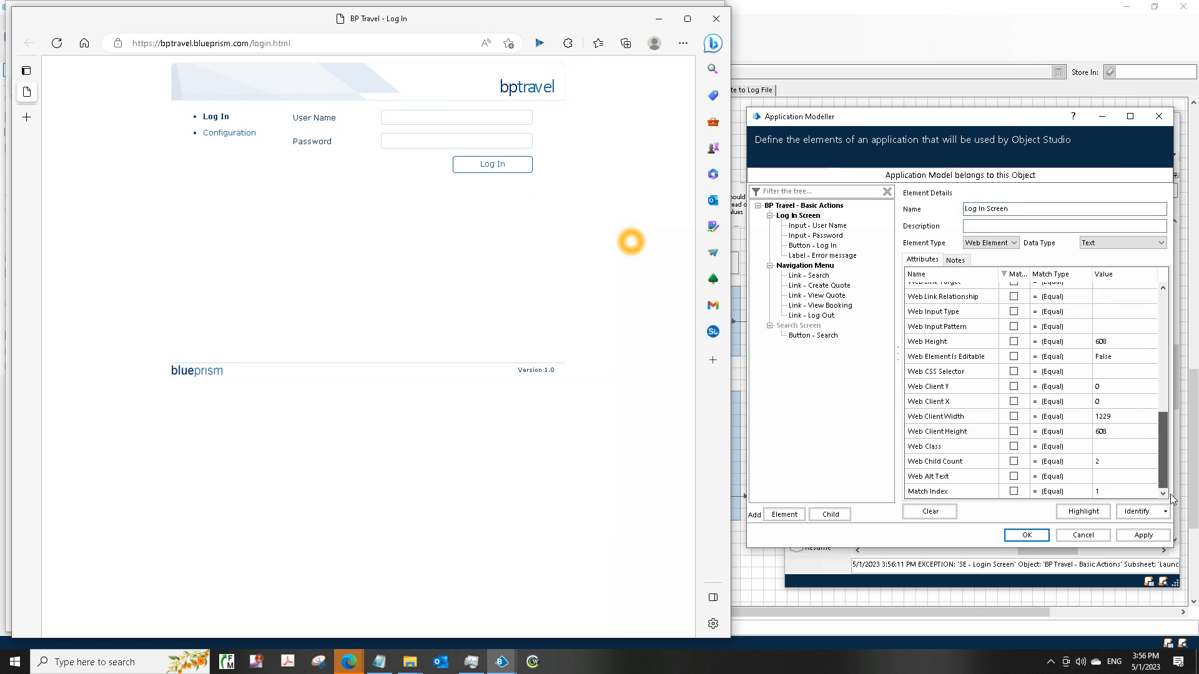
left_click(1014, 490)
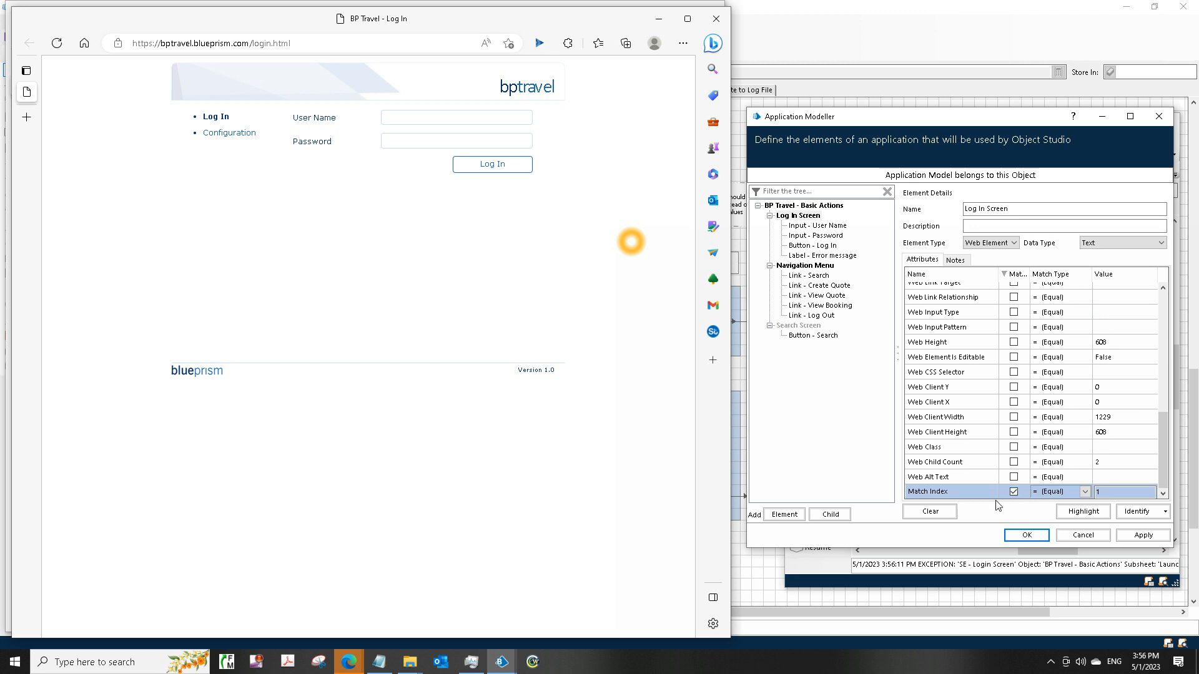
mouse_move(1145, 412)
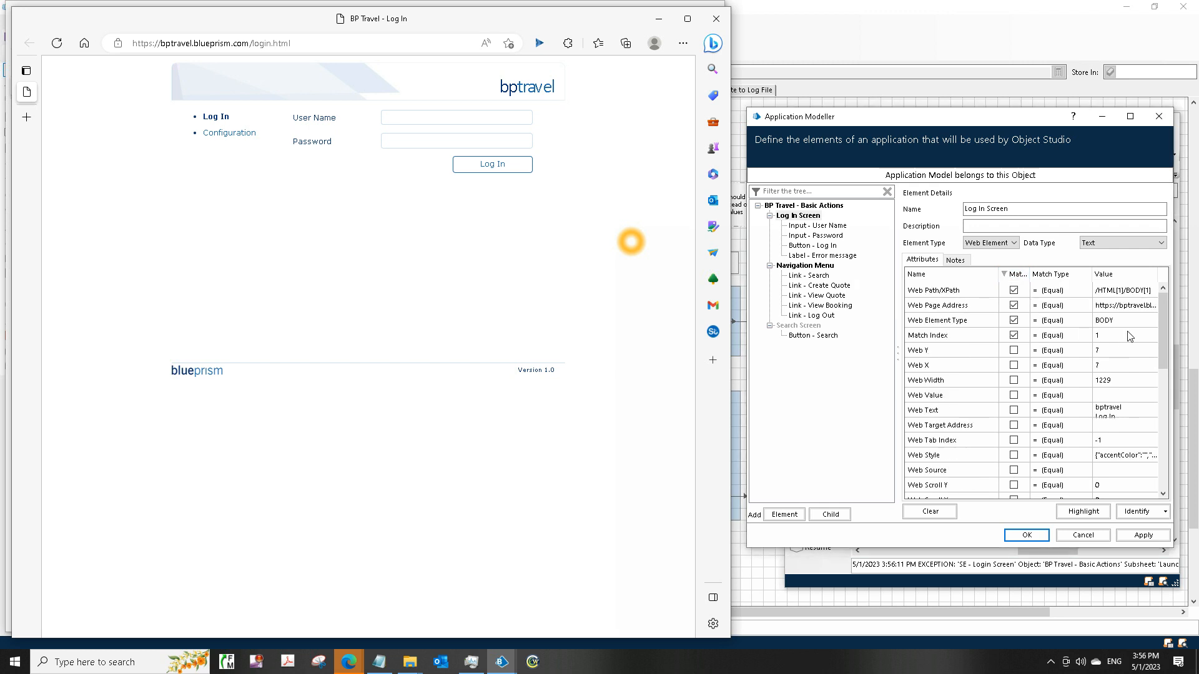
left_click(1142, 535)
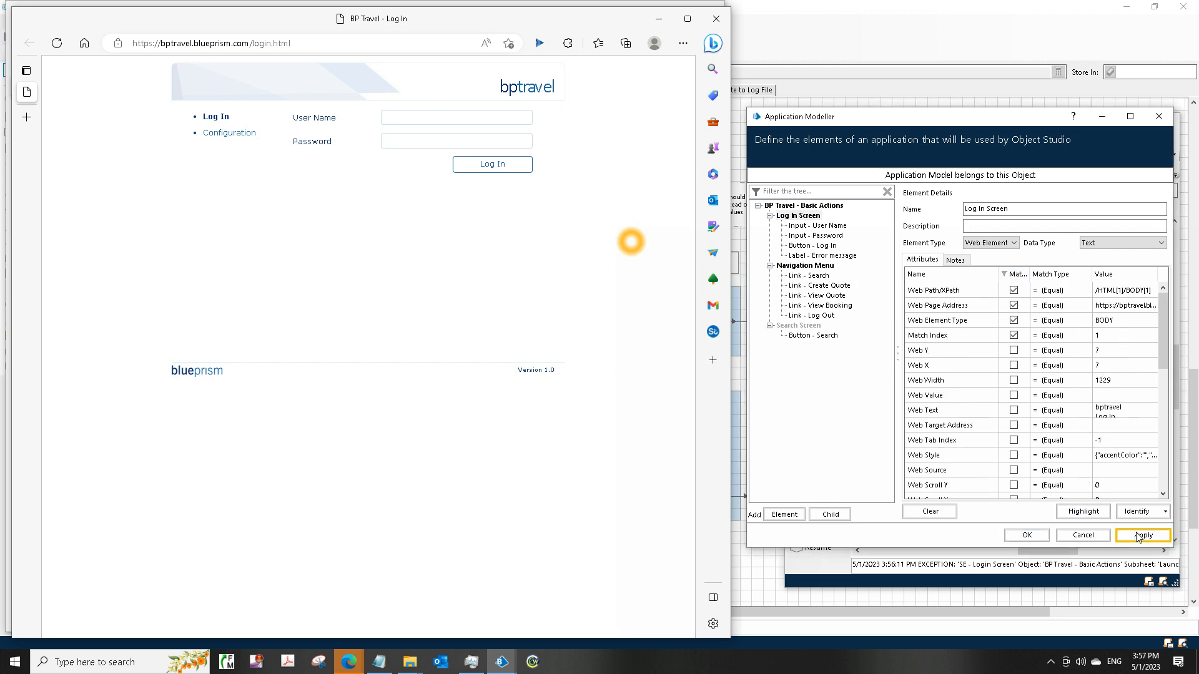
left_click(1141, 534)
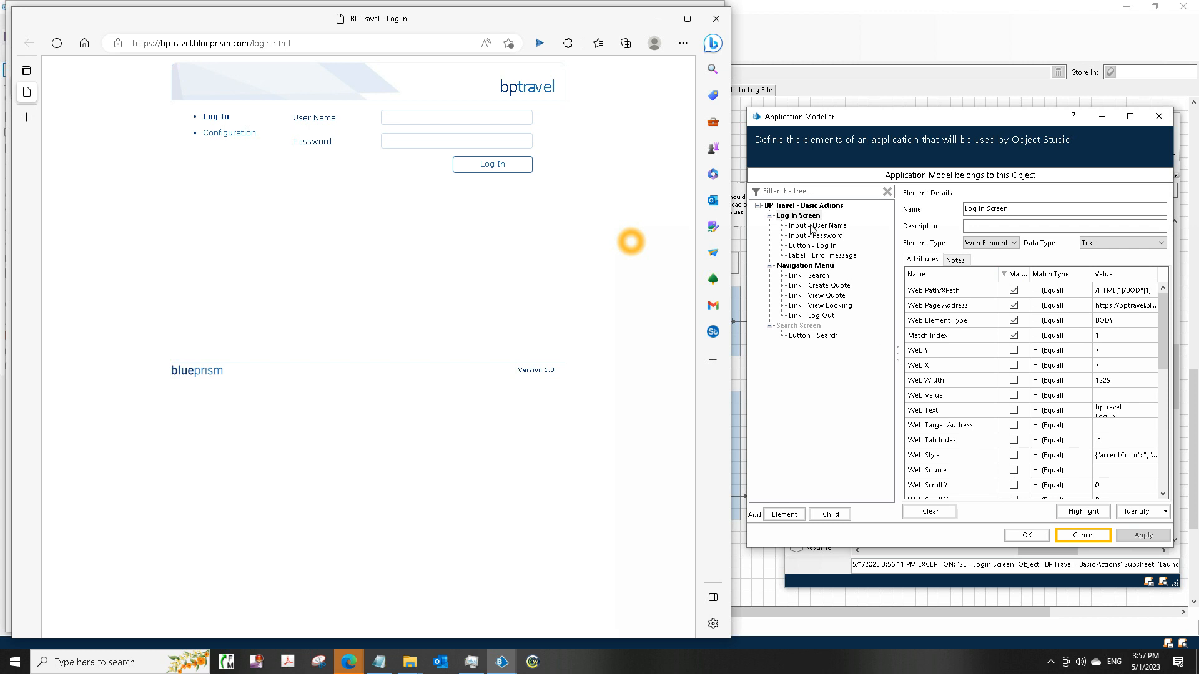
Step: Re-identify the Input - User Name element as the login page's user name text field
left_click(815, 225)
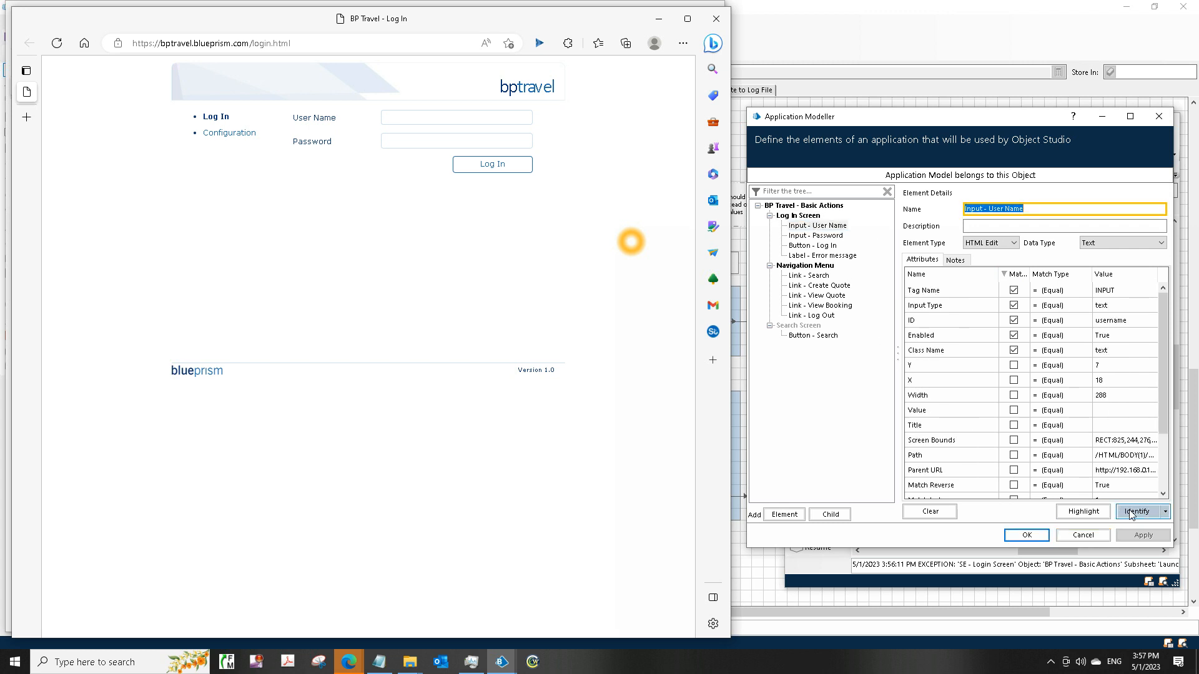
left_click(1138, 511)
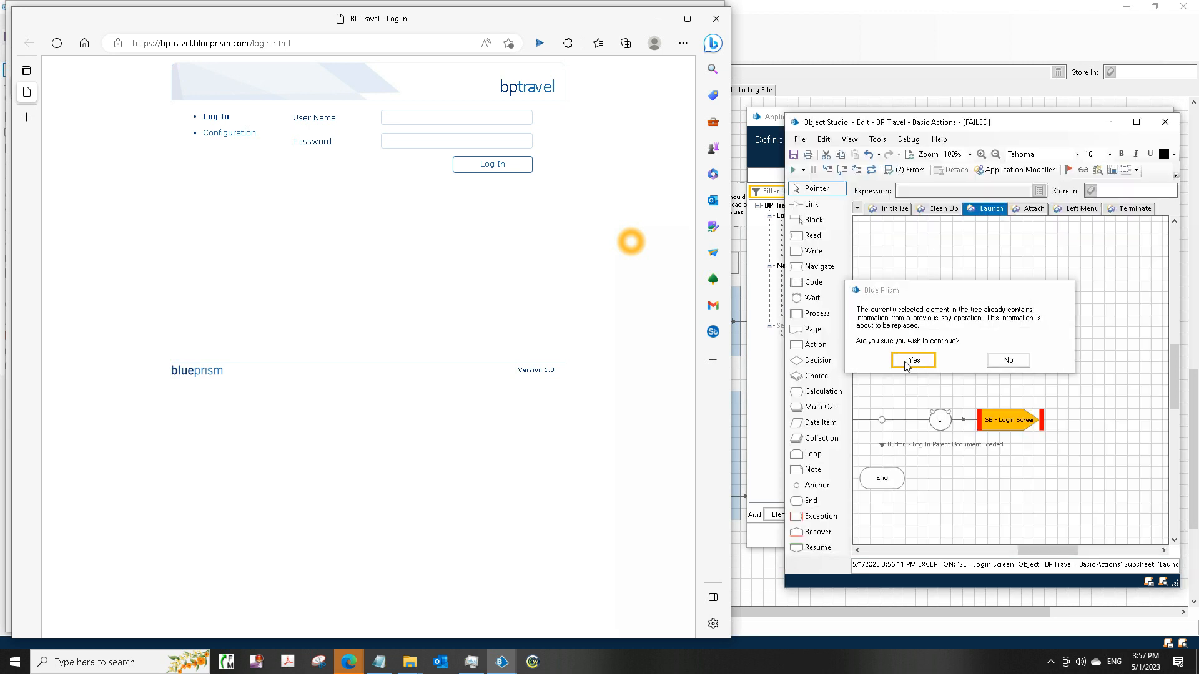
left_click(911, 360)
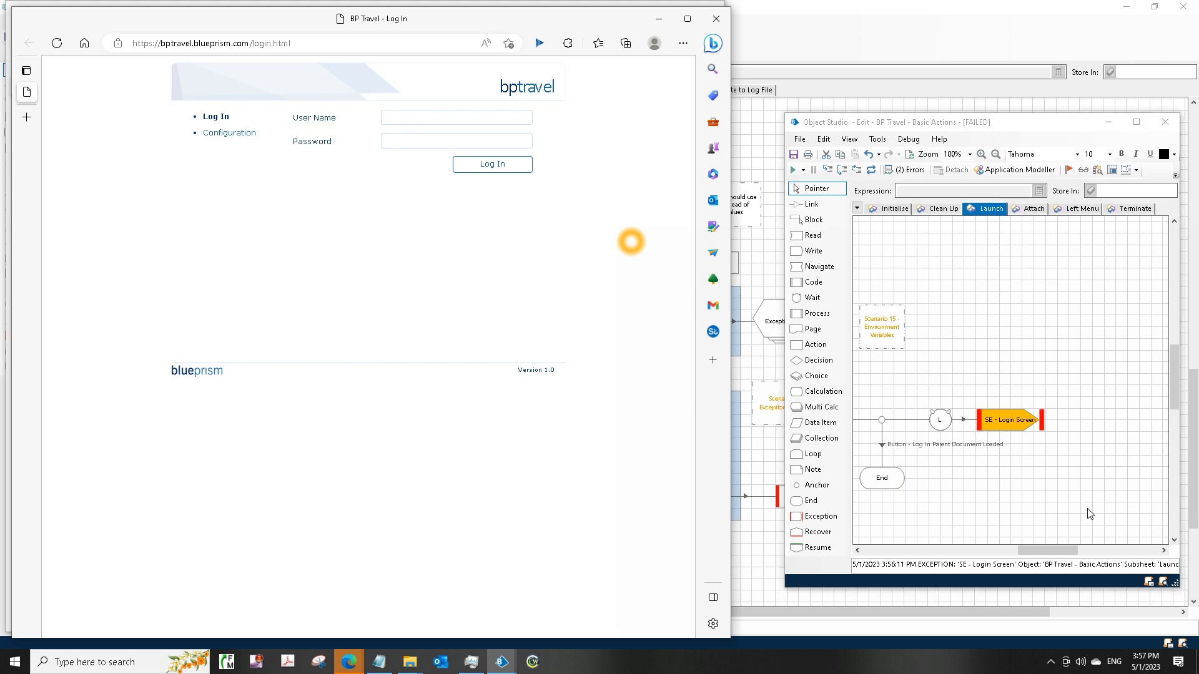
Step: Highlight-test Input - User Name, dismiss the multiple-match warning and tick Match Index
left_click(1080, 512)
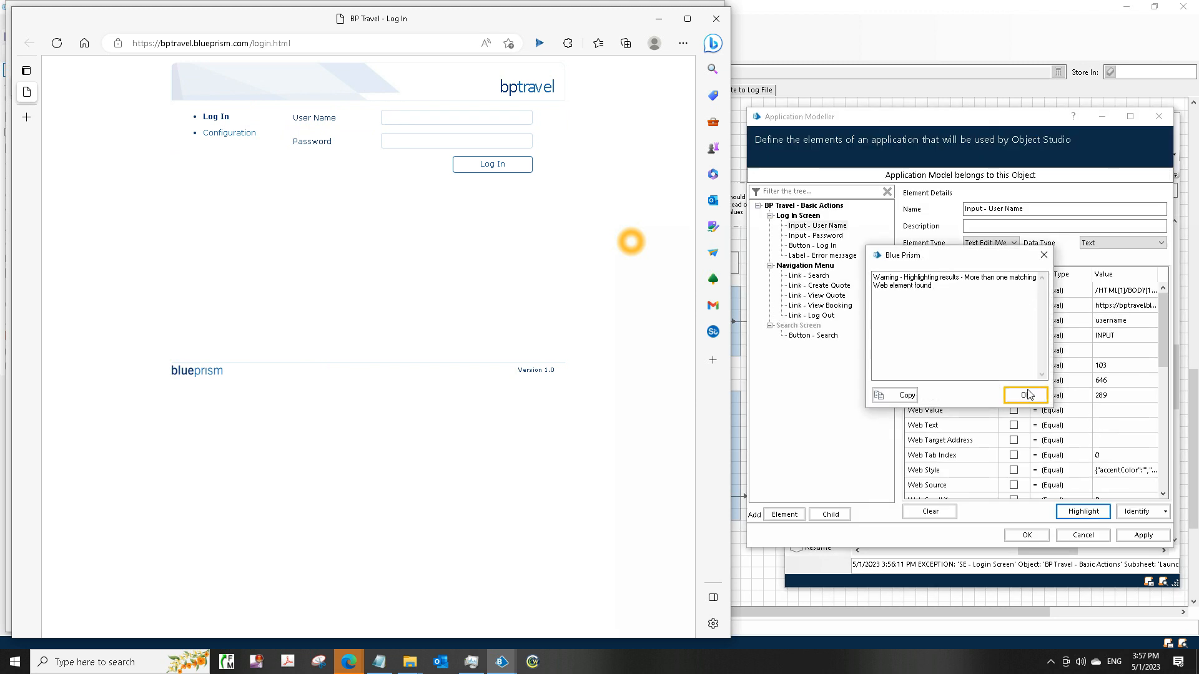
left_click(1024, 396)
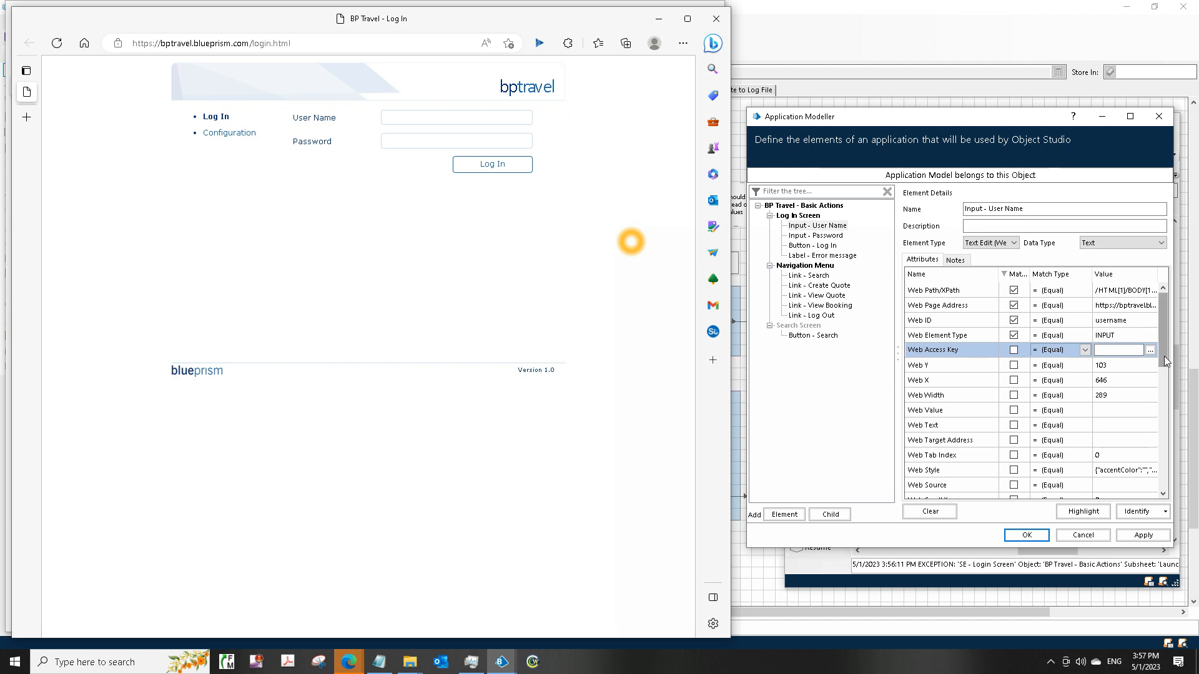
scroll("down", 3)
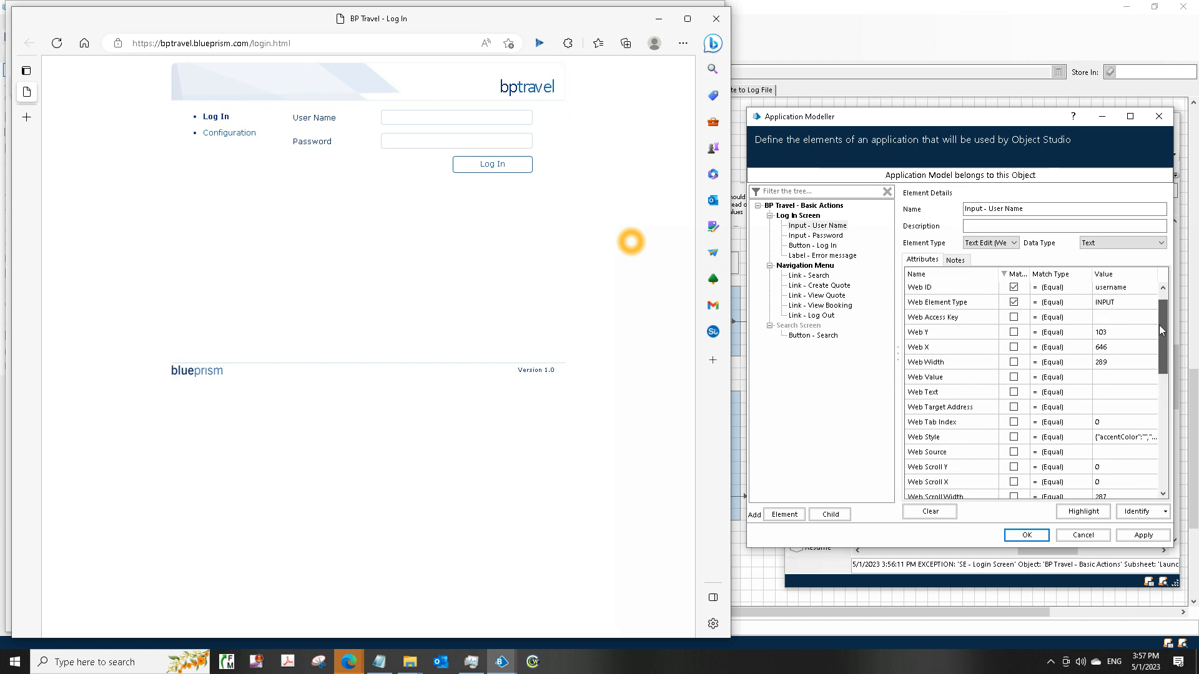
left_click(1014, 274)
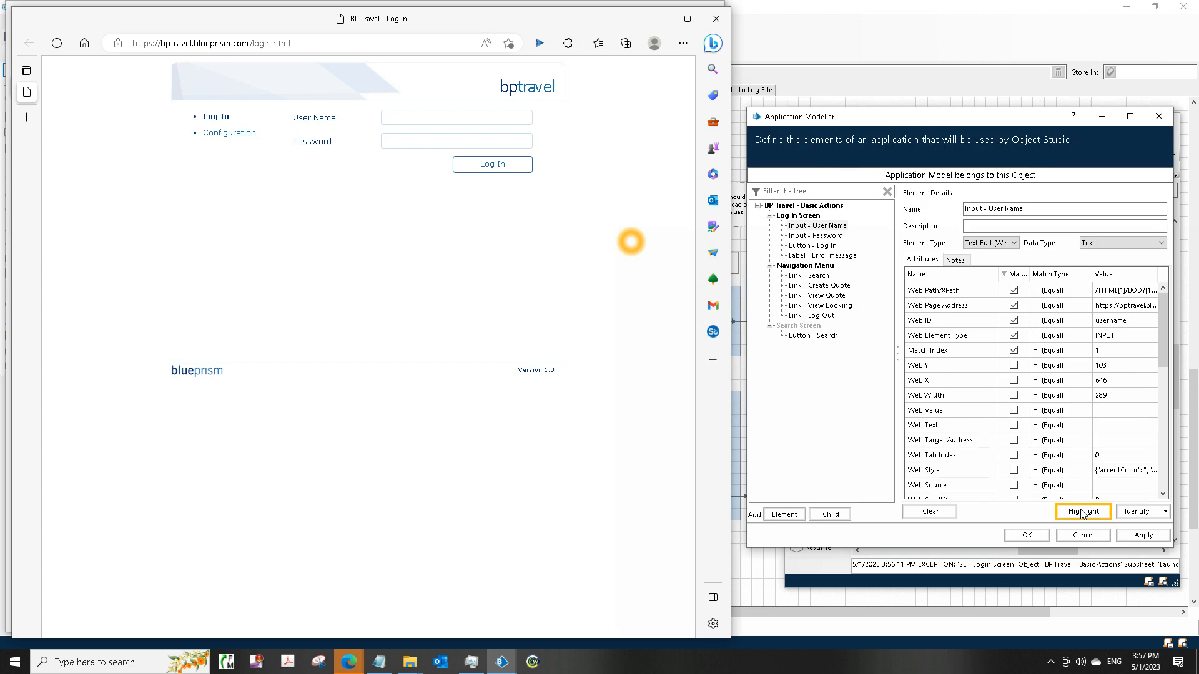
Step: Re-identify Input - Password by capturing the Password box on the login page
left_click(815, 234)
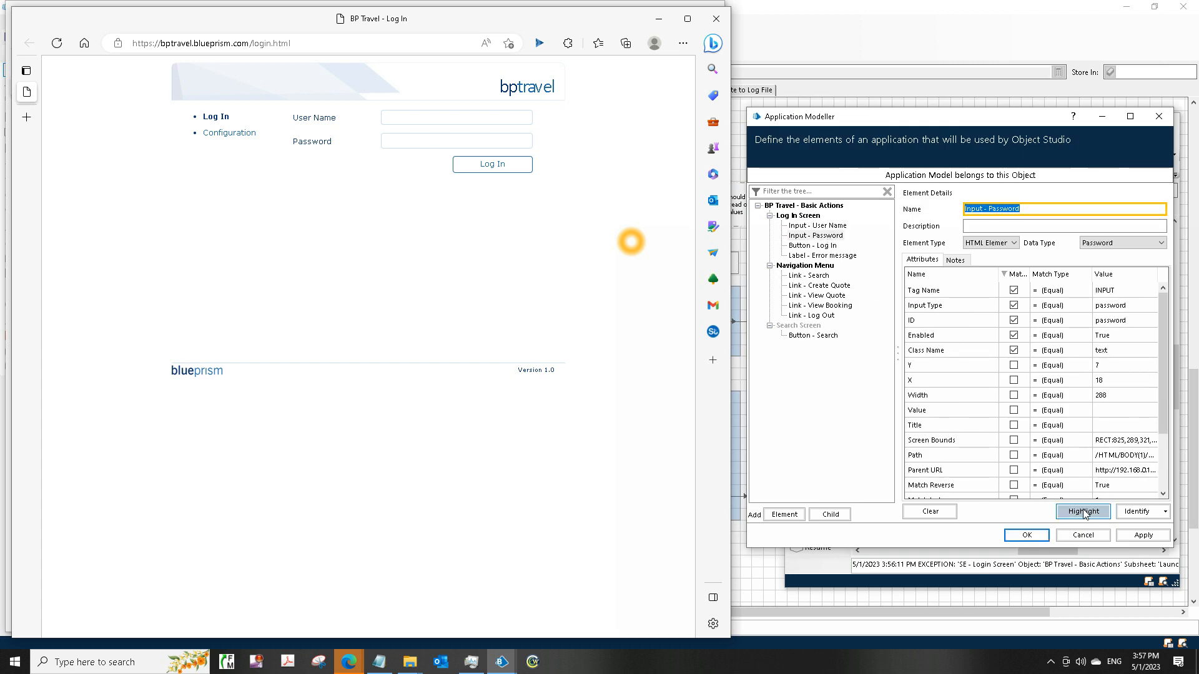
left_click(1082, 512)
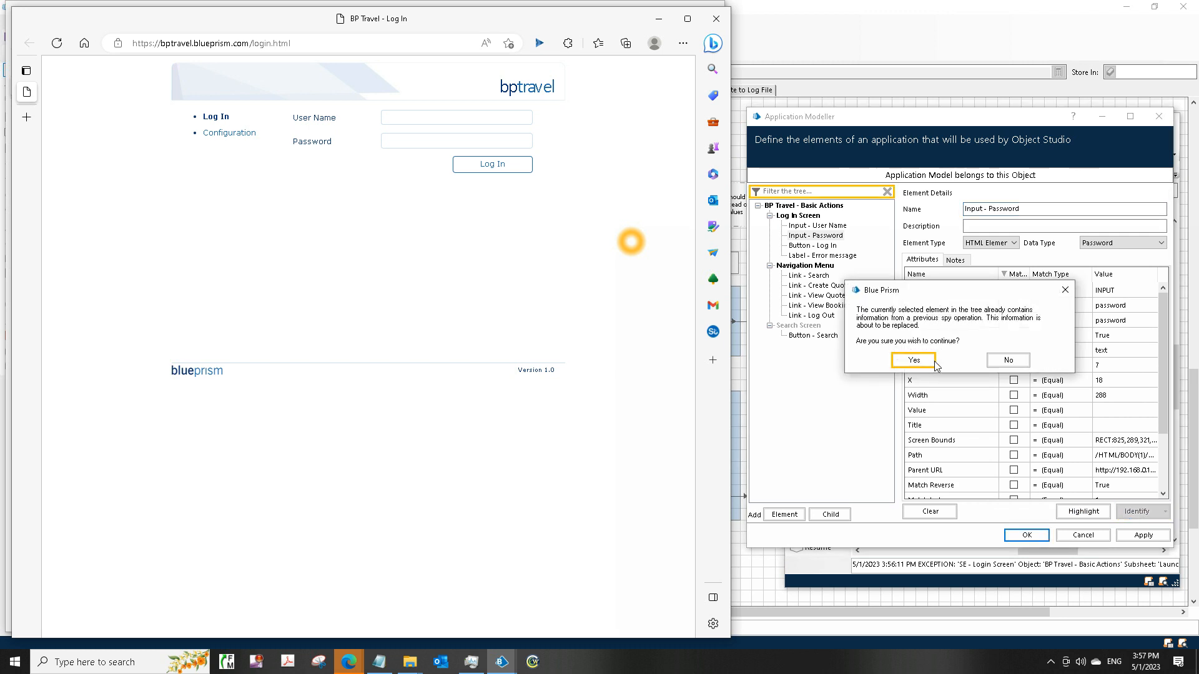
left_click(913, 360)
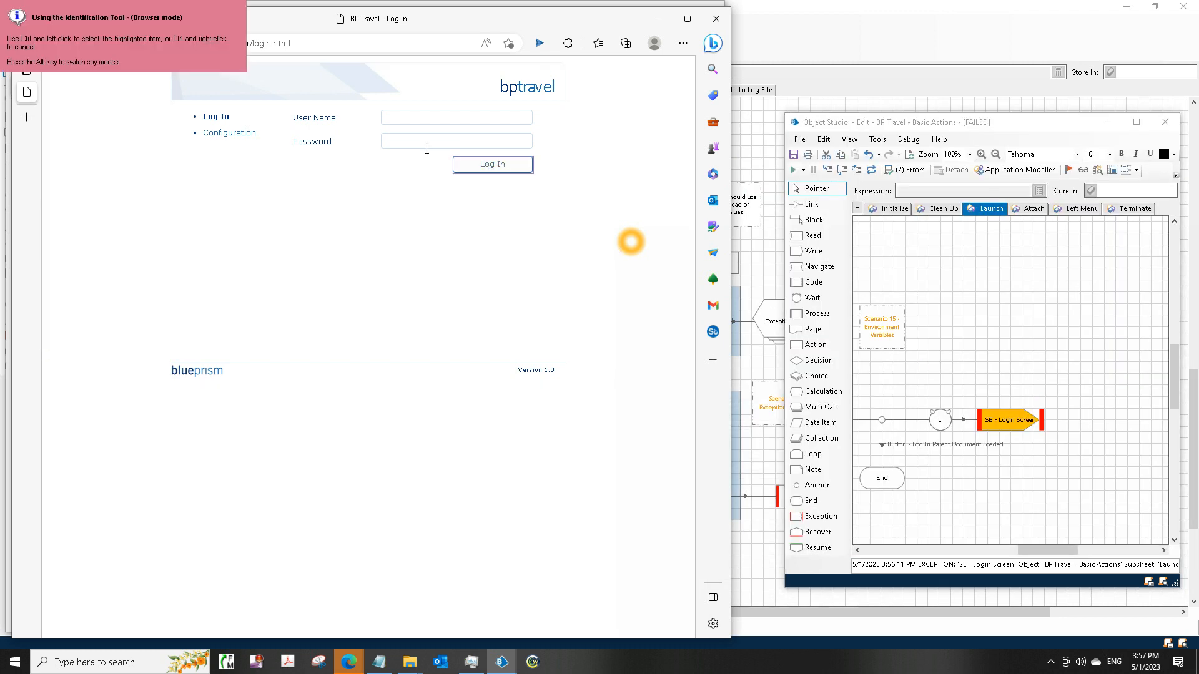
left_click(456, 140)
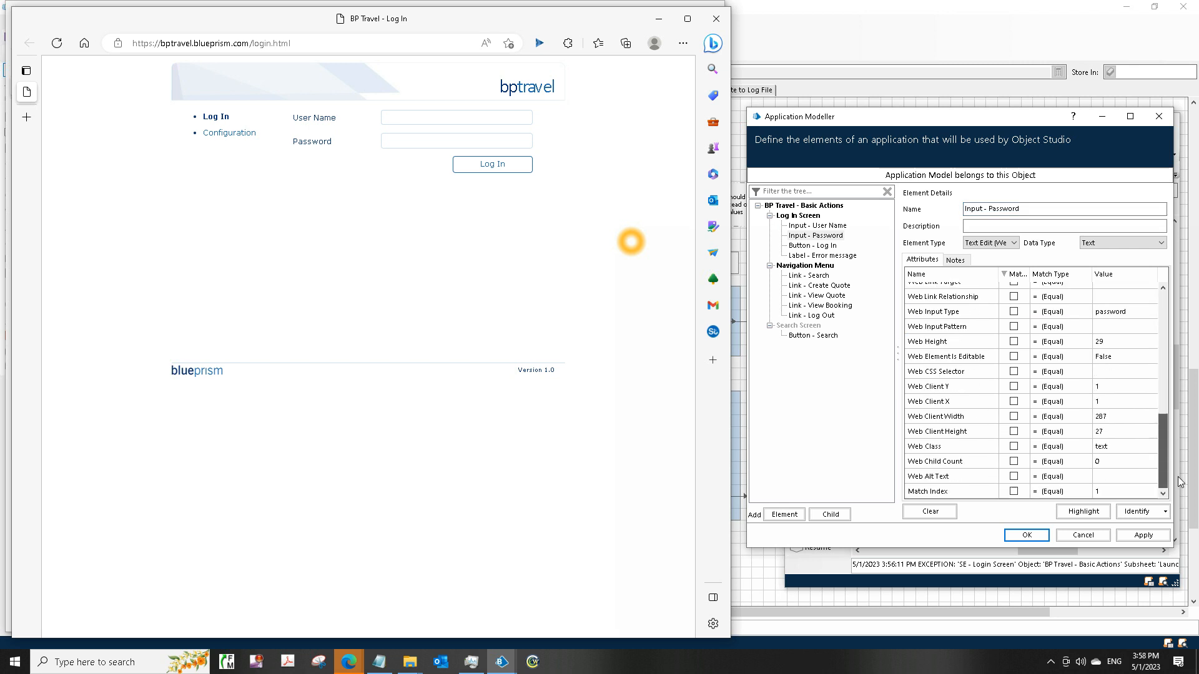
Step: Tick Match Index for Input - Password and highlight-test that it finds the Password box
left_click(1015, 491)
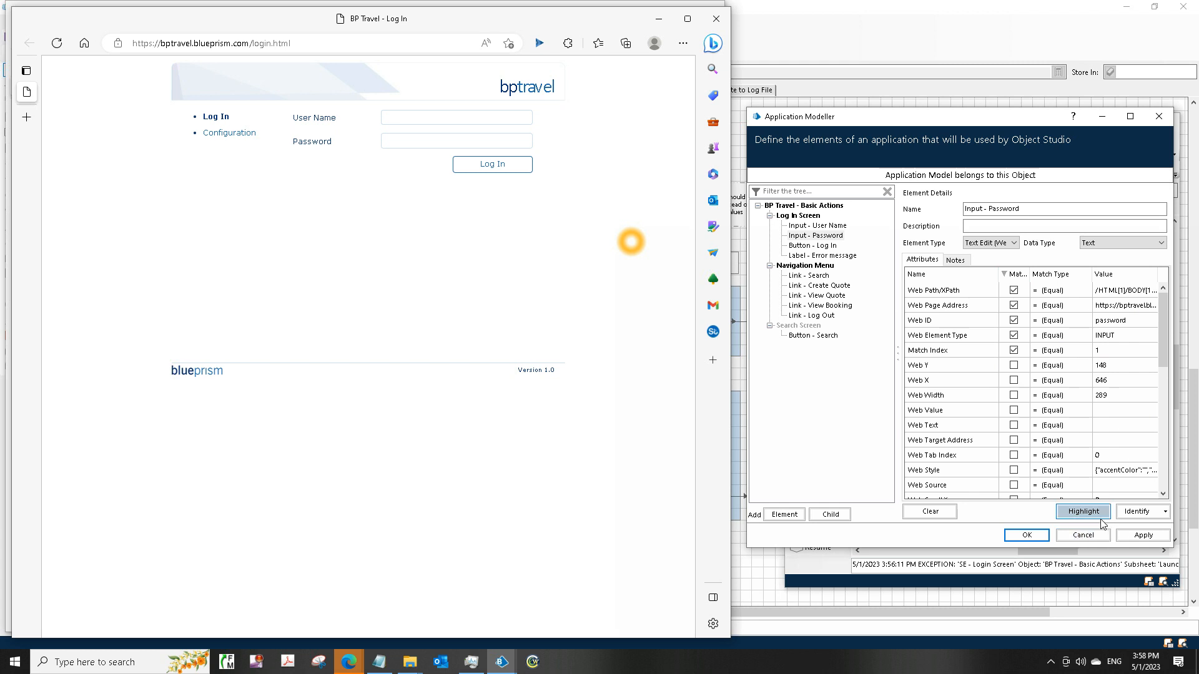
left_click(1083, 511)
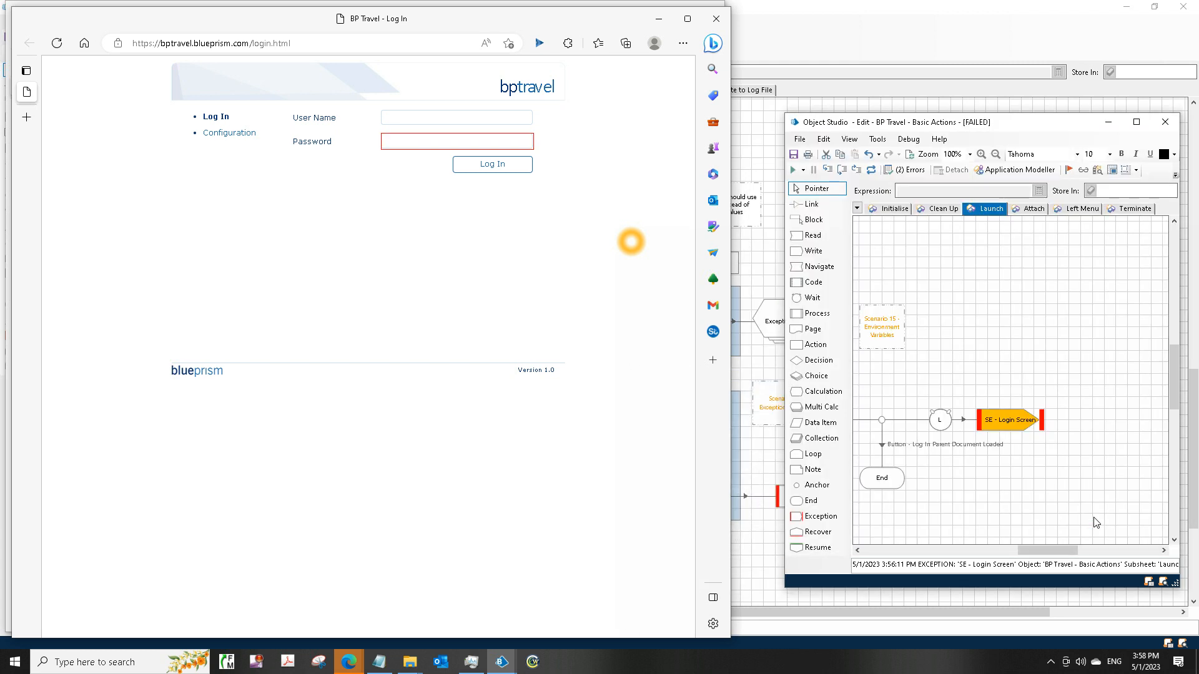
left_click(1015, 170)
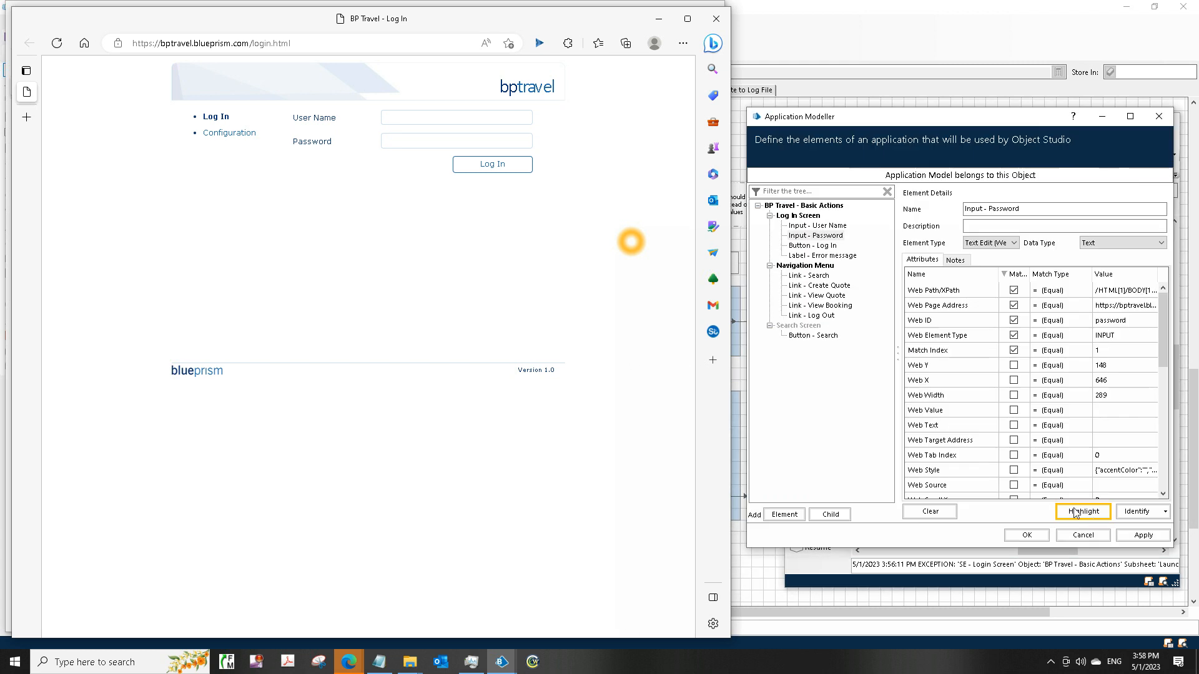
Step: Highlight-test Button - Log In, dismiss the no-match error and re-identify it from the page's Log In button
left_click(812, 246)
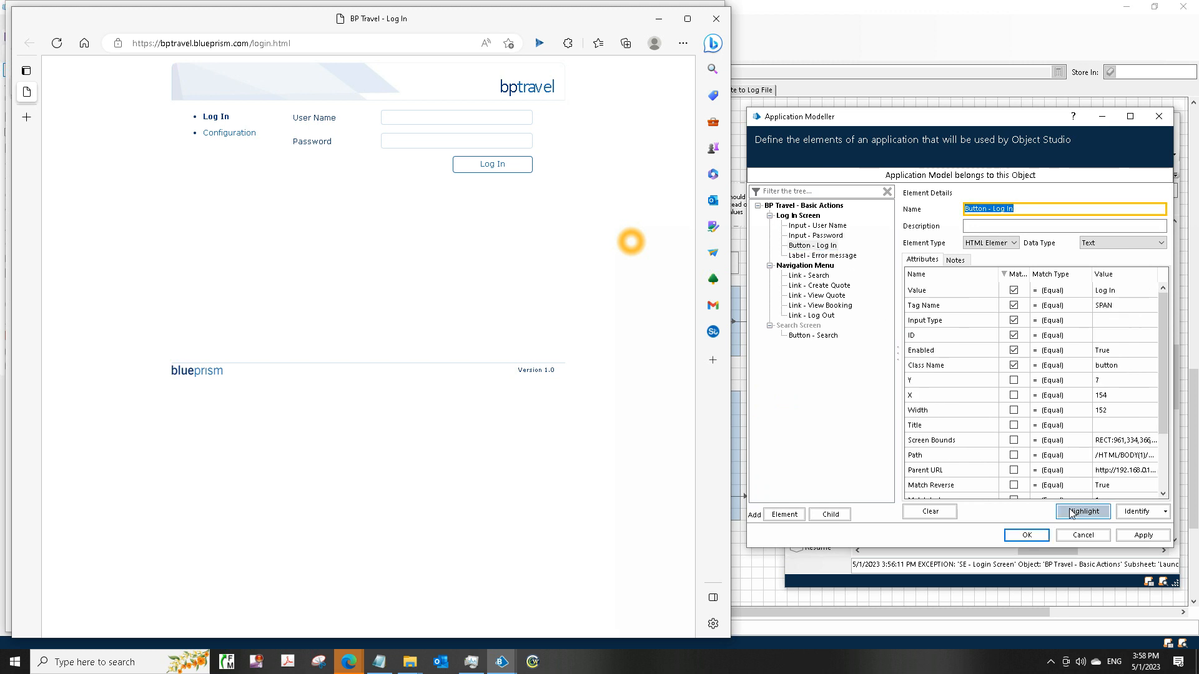
left_click(1081, 512)
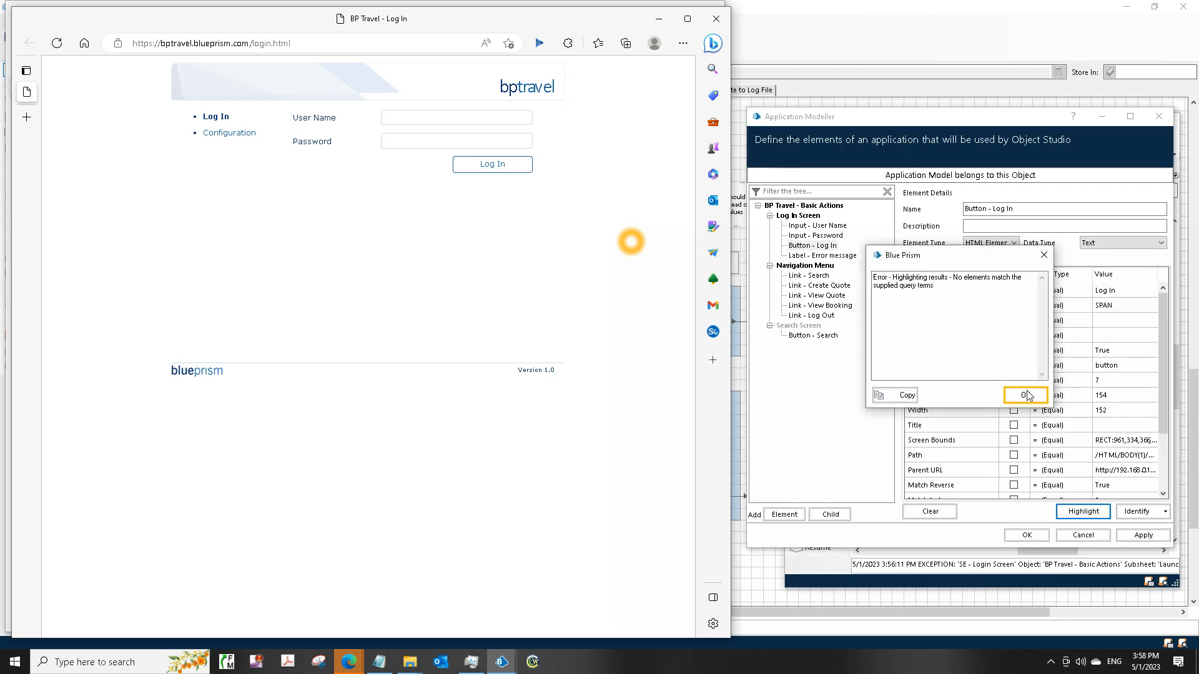
left_click(1026, 396)
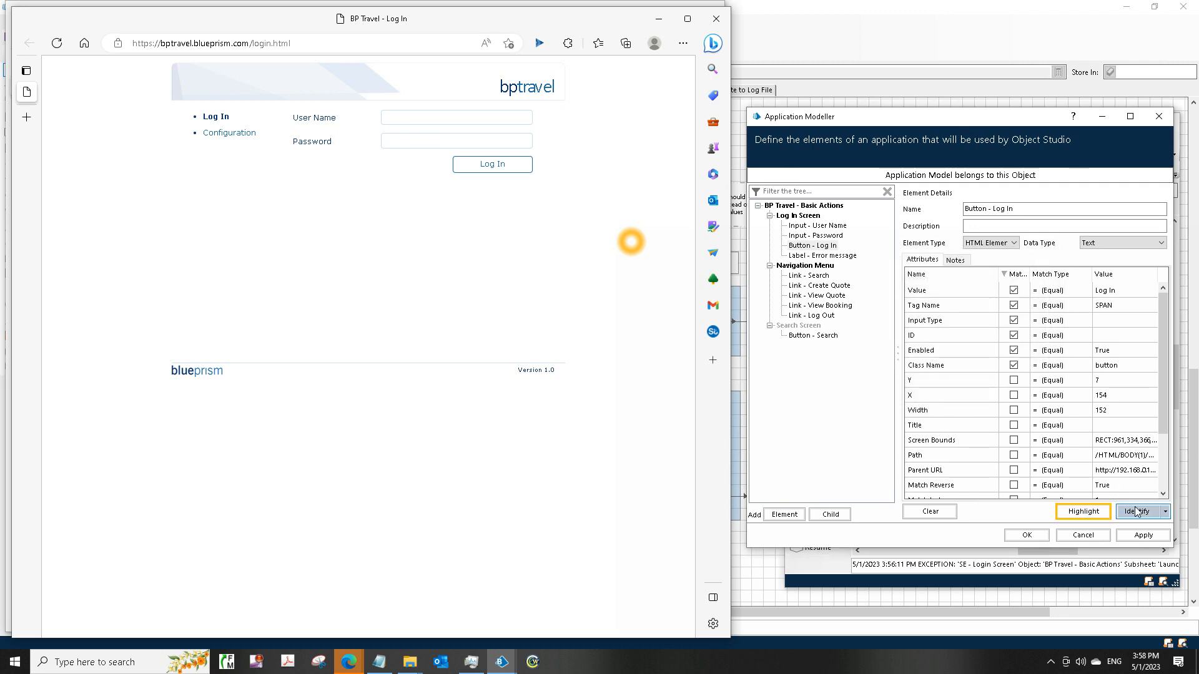
left_click(1136, 511)
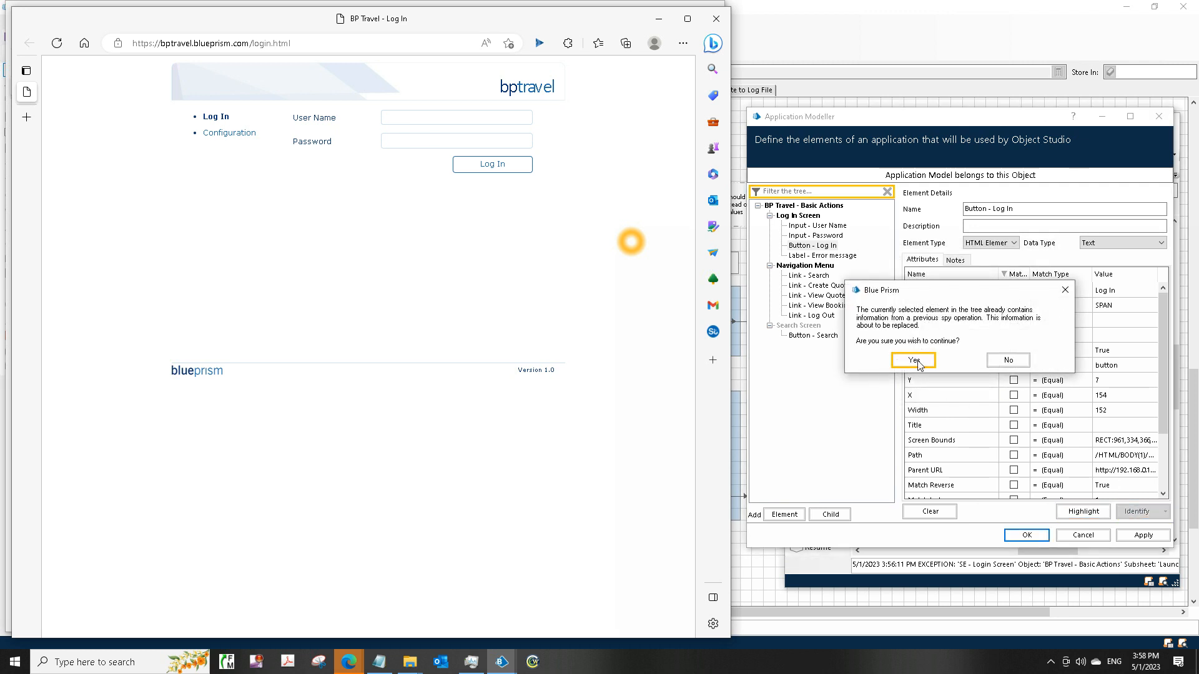
left_click(911, 360)
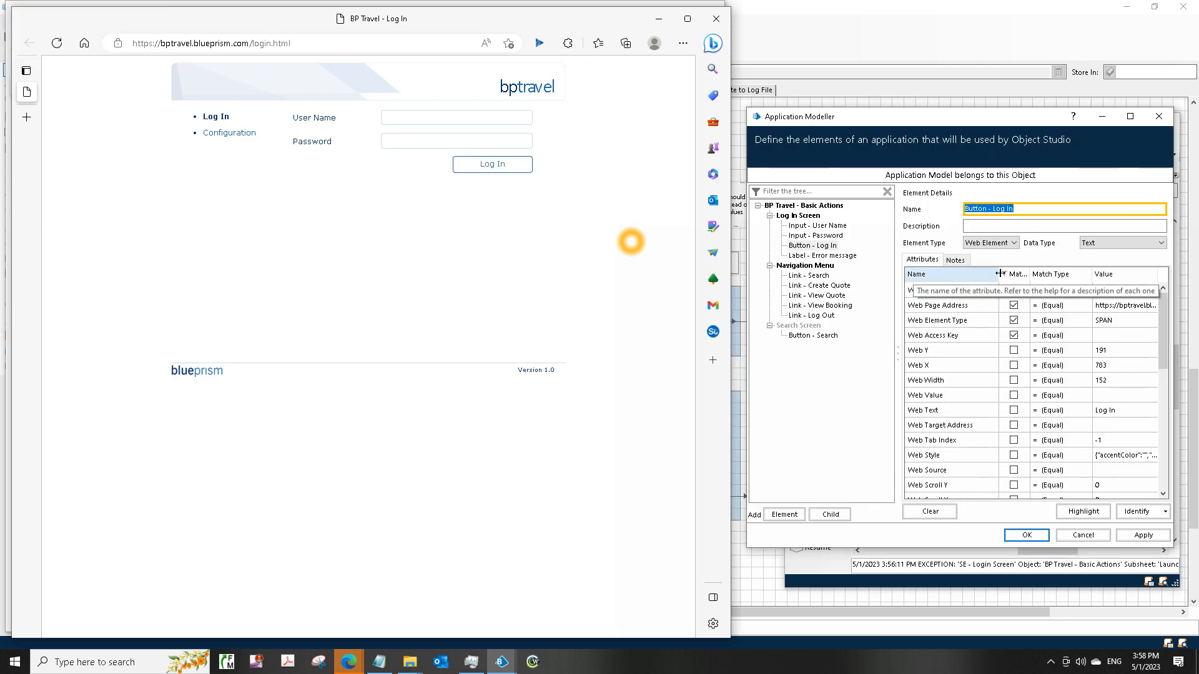
Step: Untick Web Access Key for Button - Log In and highlight-test that it finds the button
left_click(933, 335)
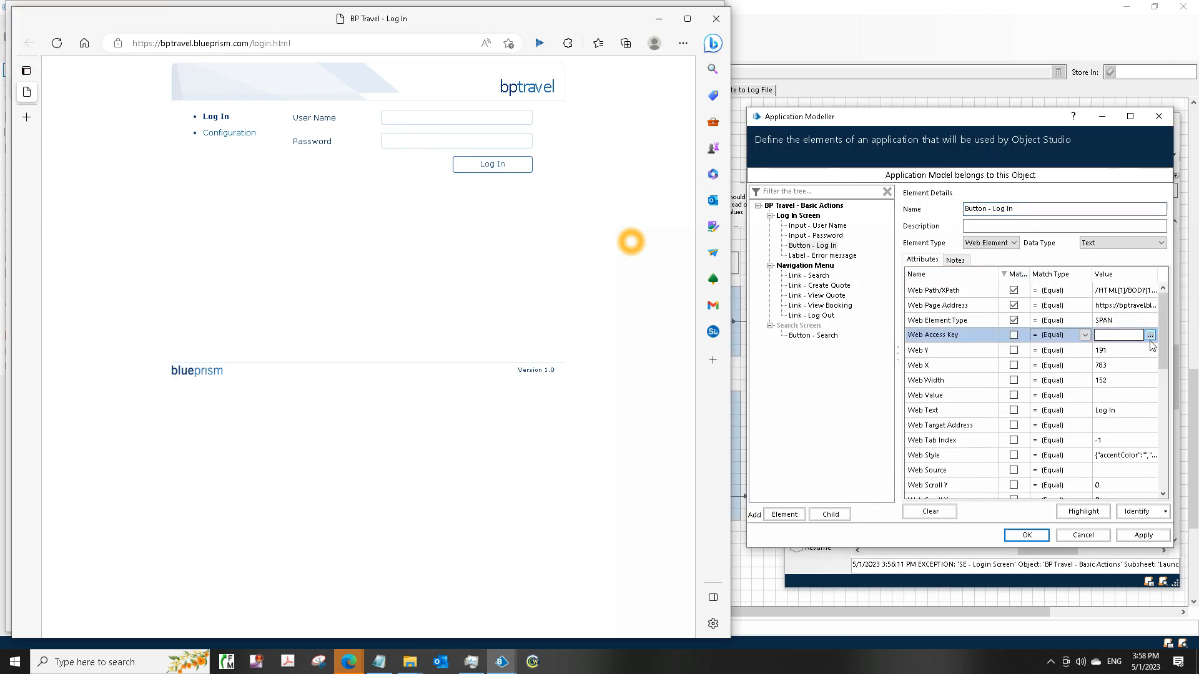
scroll("down", 3)
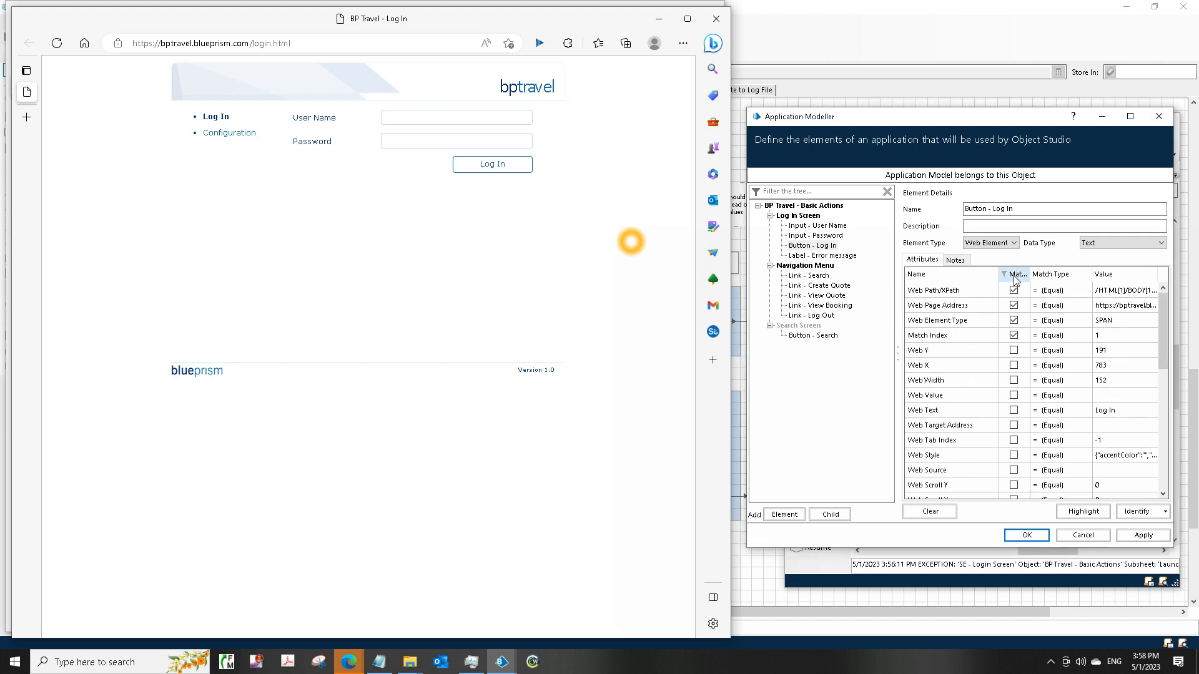
left_click(1026, 535)
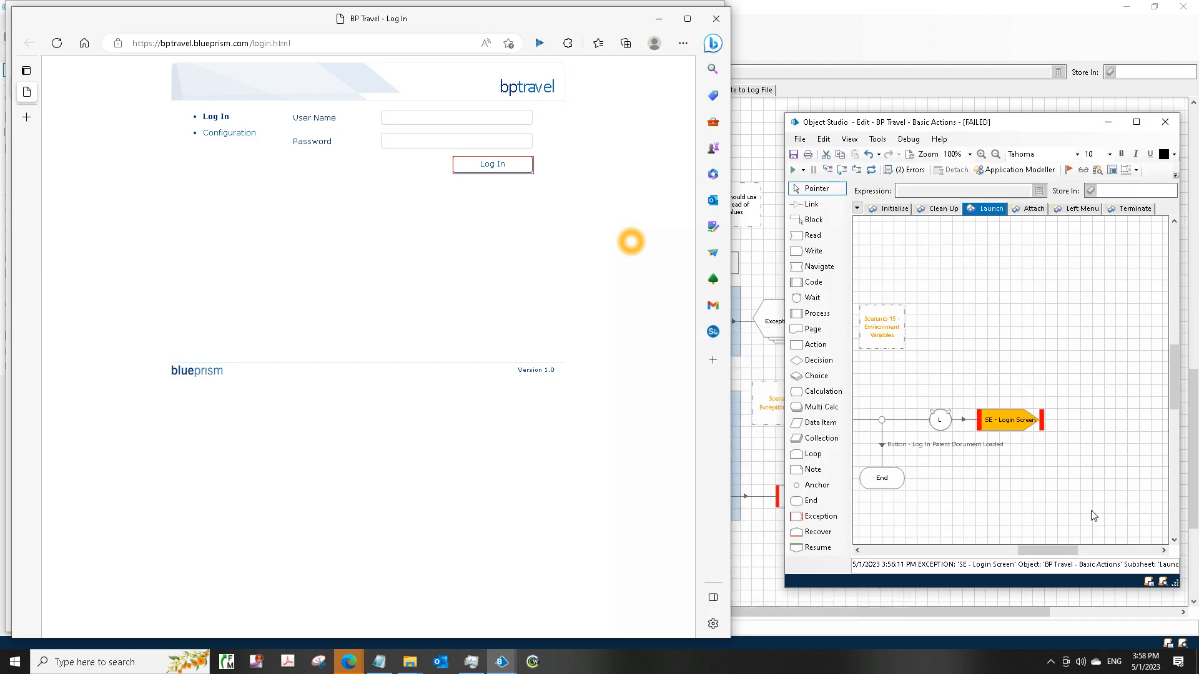
left_click(1020, 170)
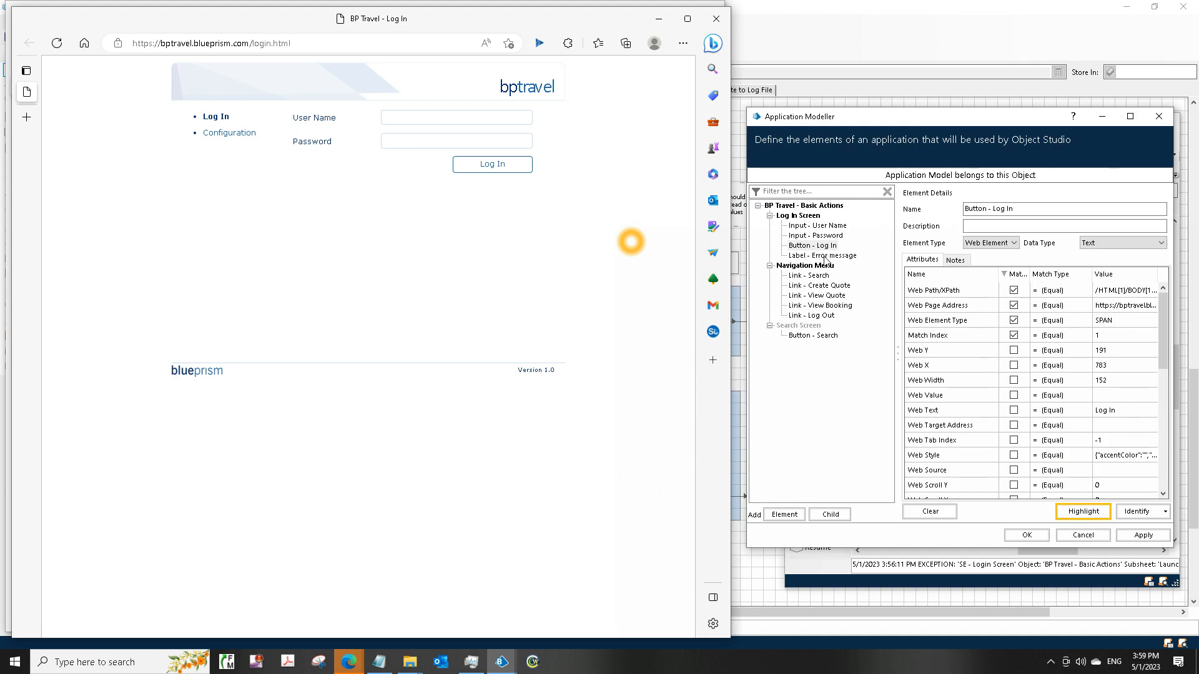
Step: Trigger the login error on the page and re-identify Label - Error message from that text
left_click(824, 255)
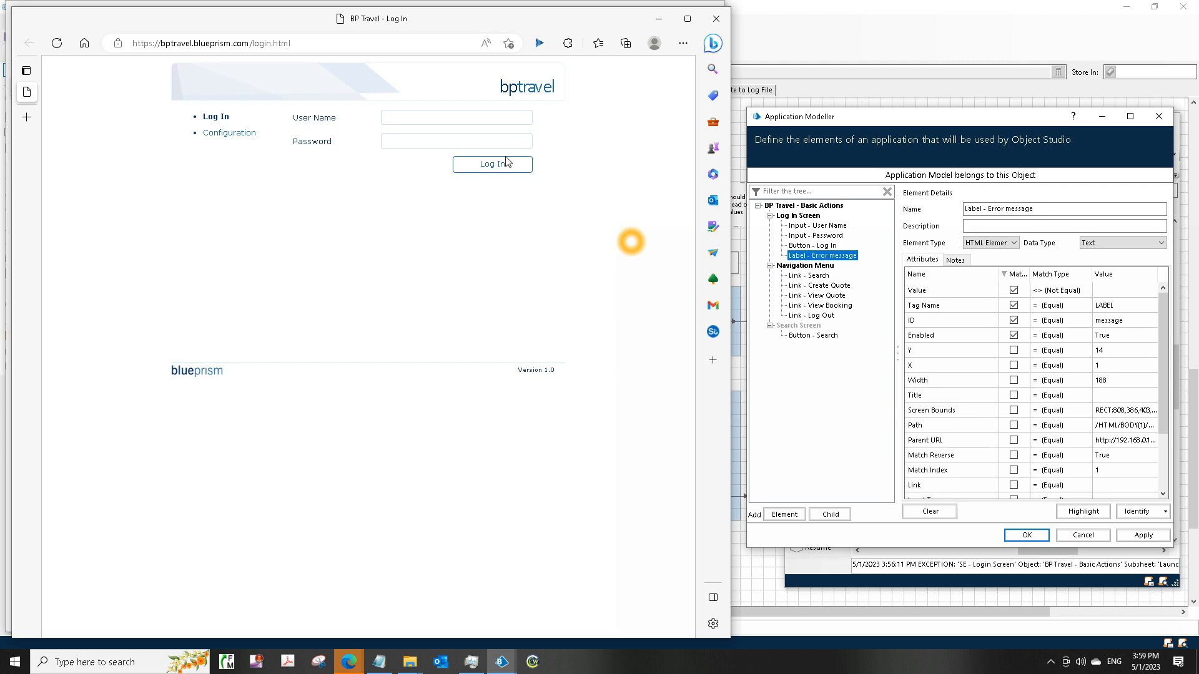
left_click(493, 164)
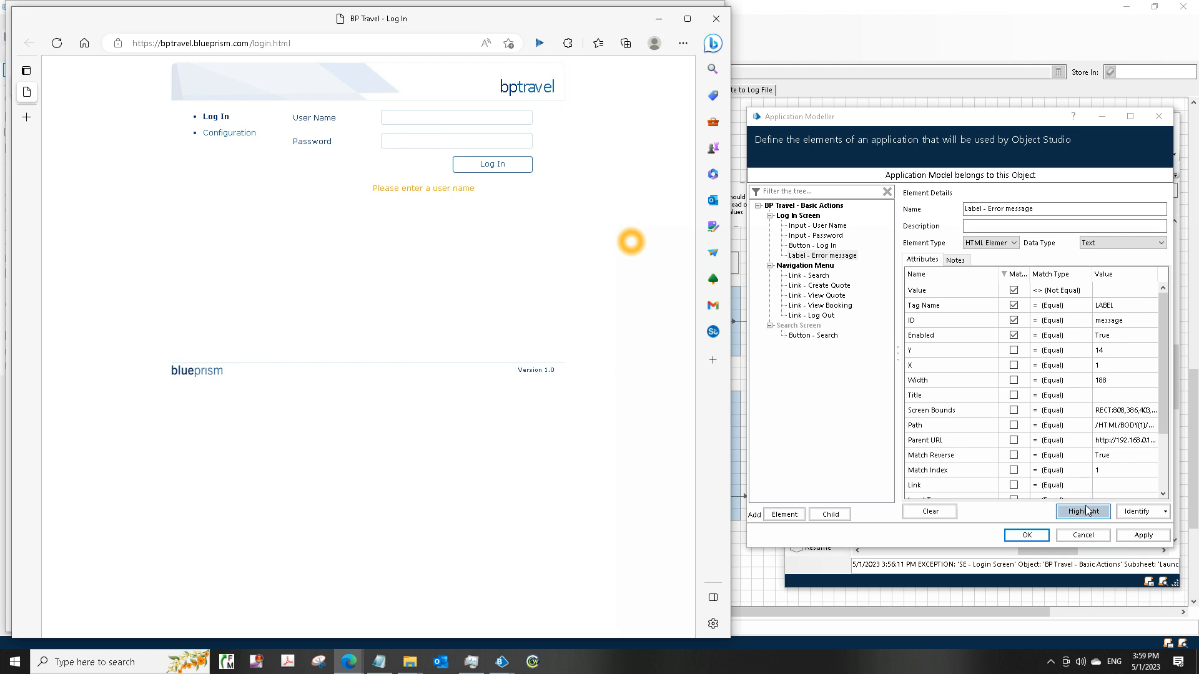
left_click(1082, 511)
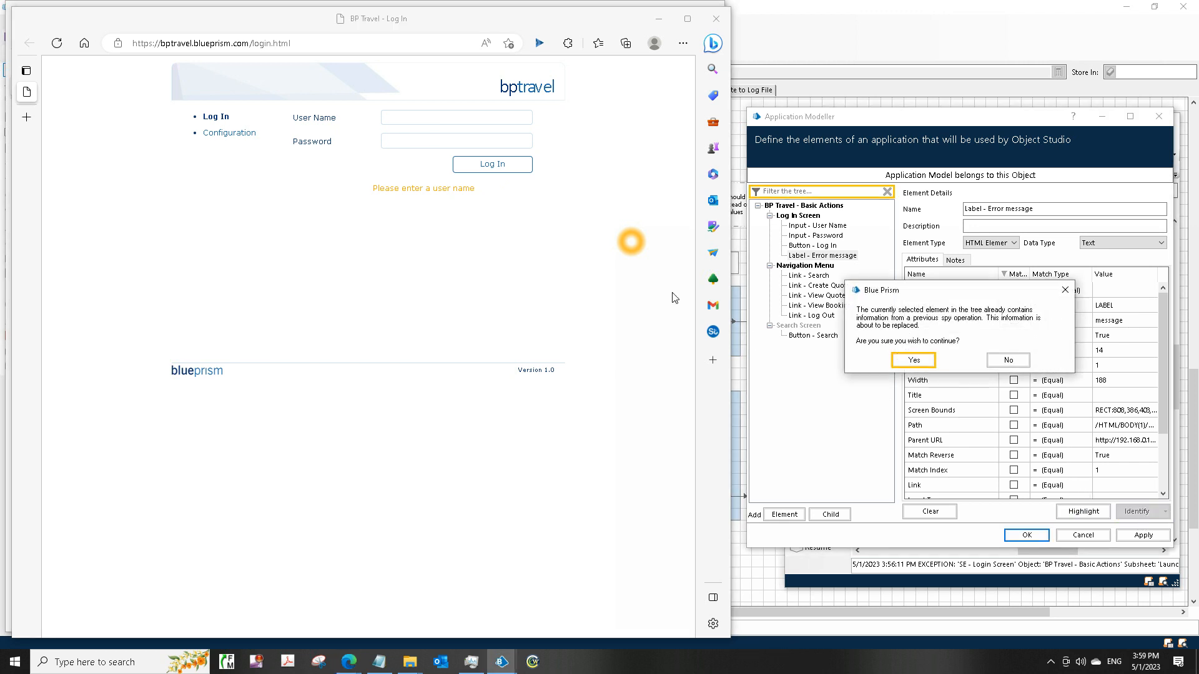
left_click(913, 360)
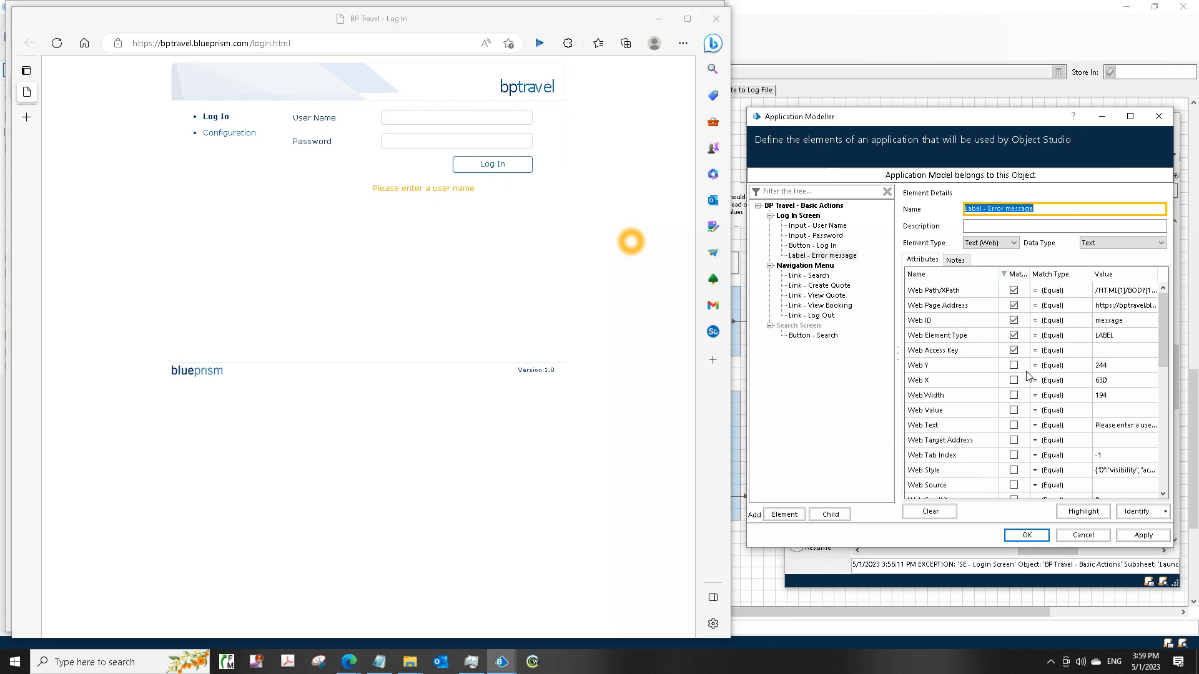
Step: Untick Web Access Key and tick Match Index for Label - Error message
left_click(952, 350)
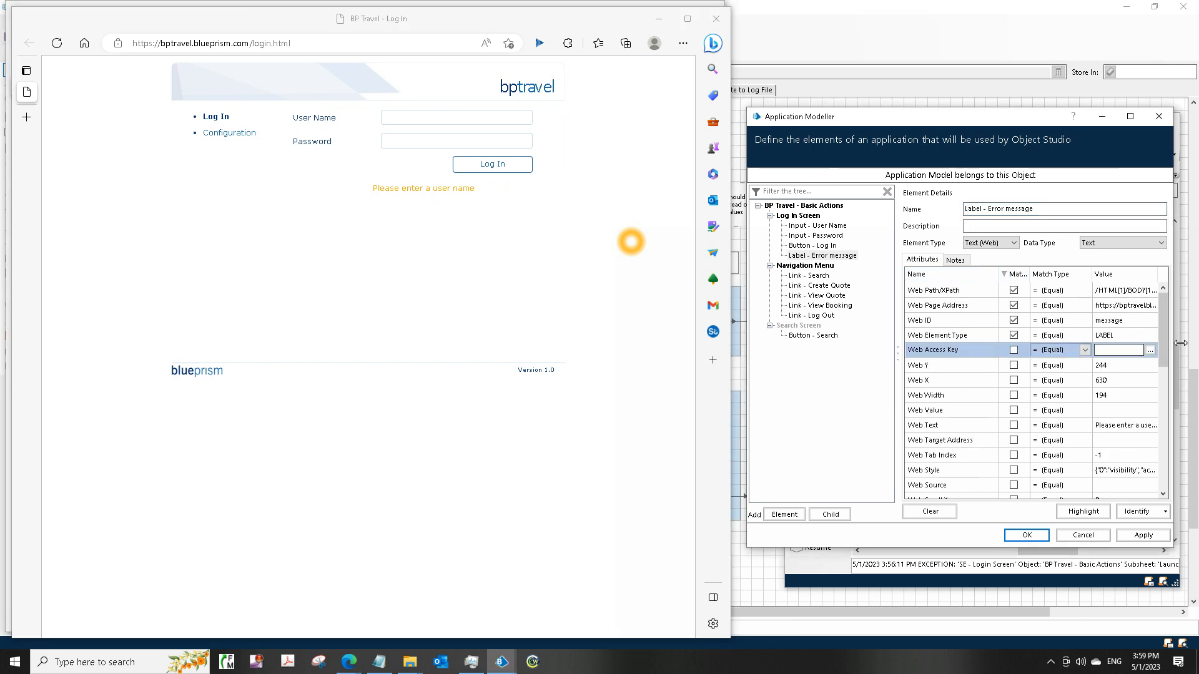
scroll("down", 3)
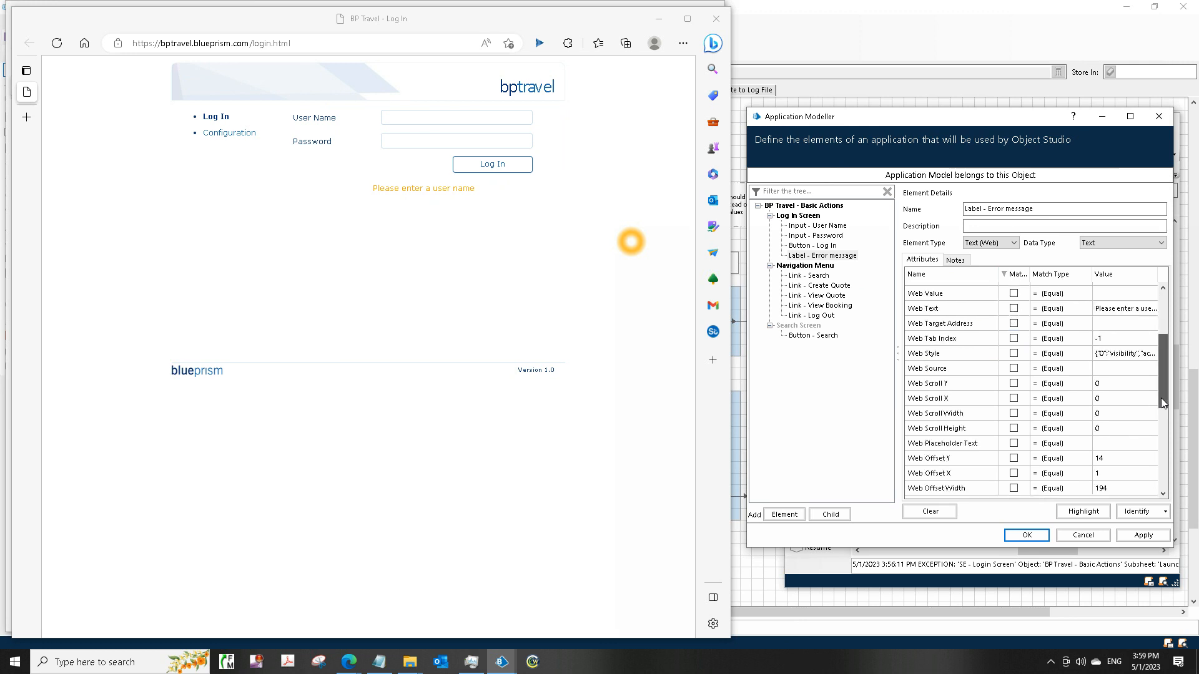
scroll("down", 3)
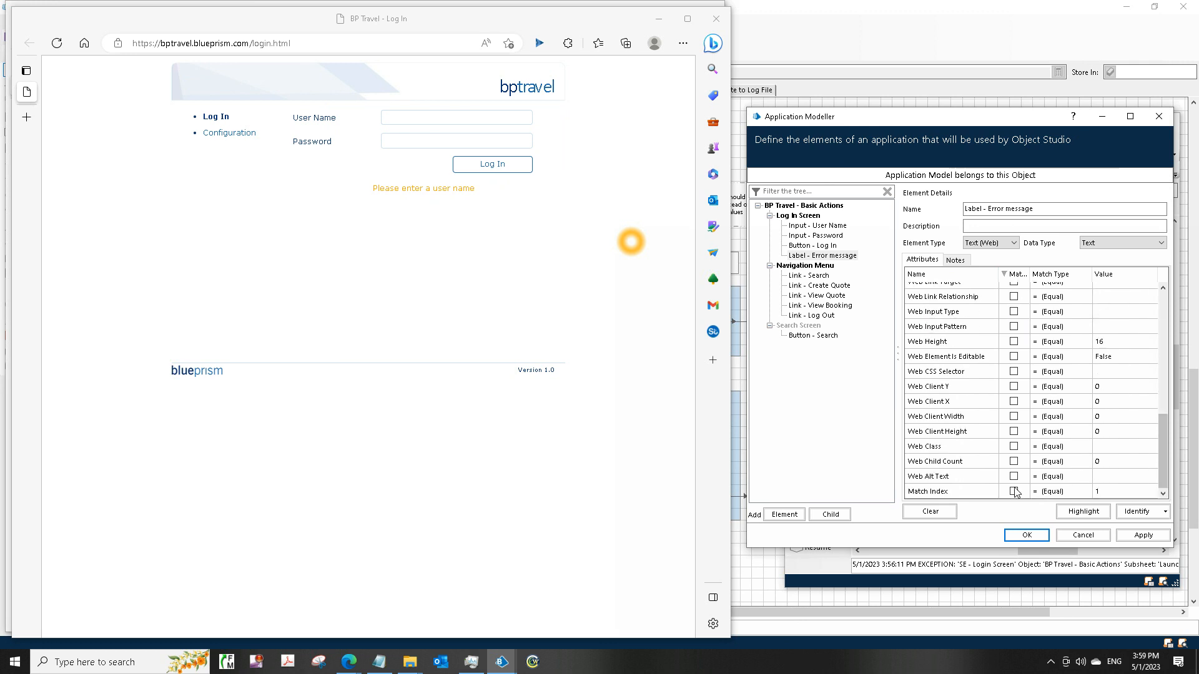
left_click(1014, 492)
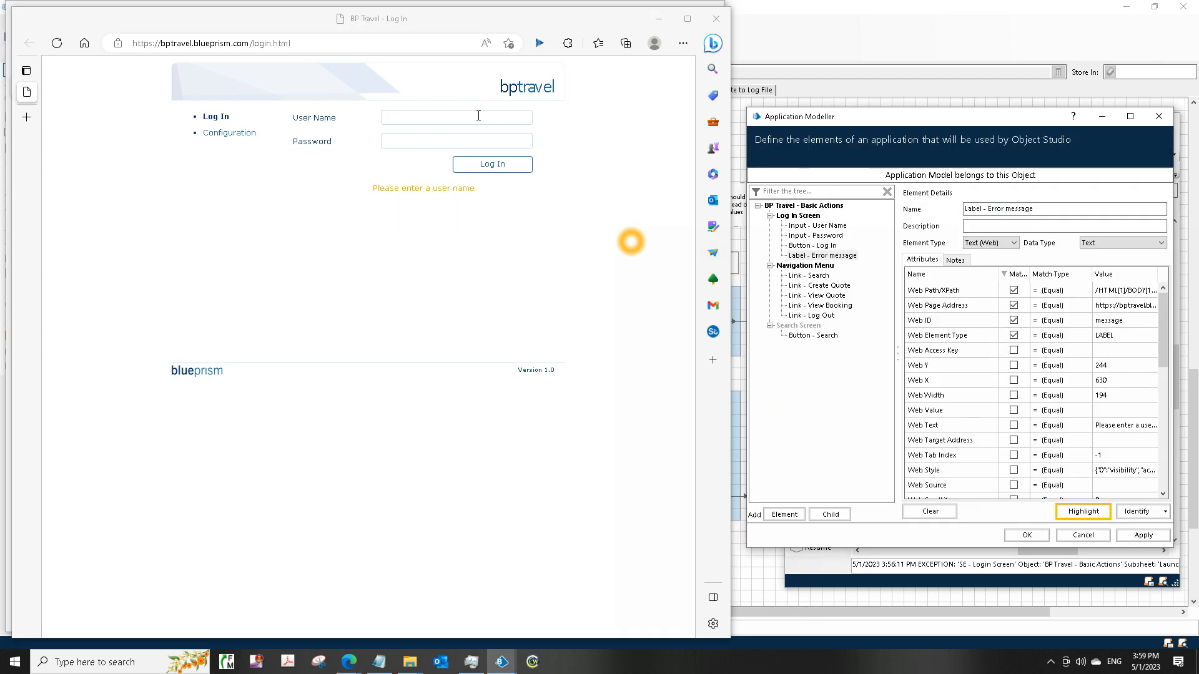
Step: Submit a login with only a user name and highlight-test the error label against the new message
type("acb")
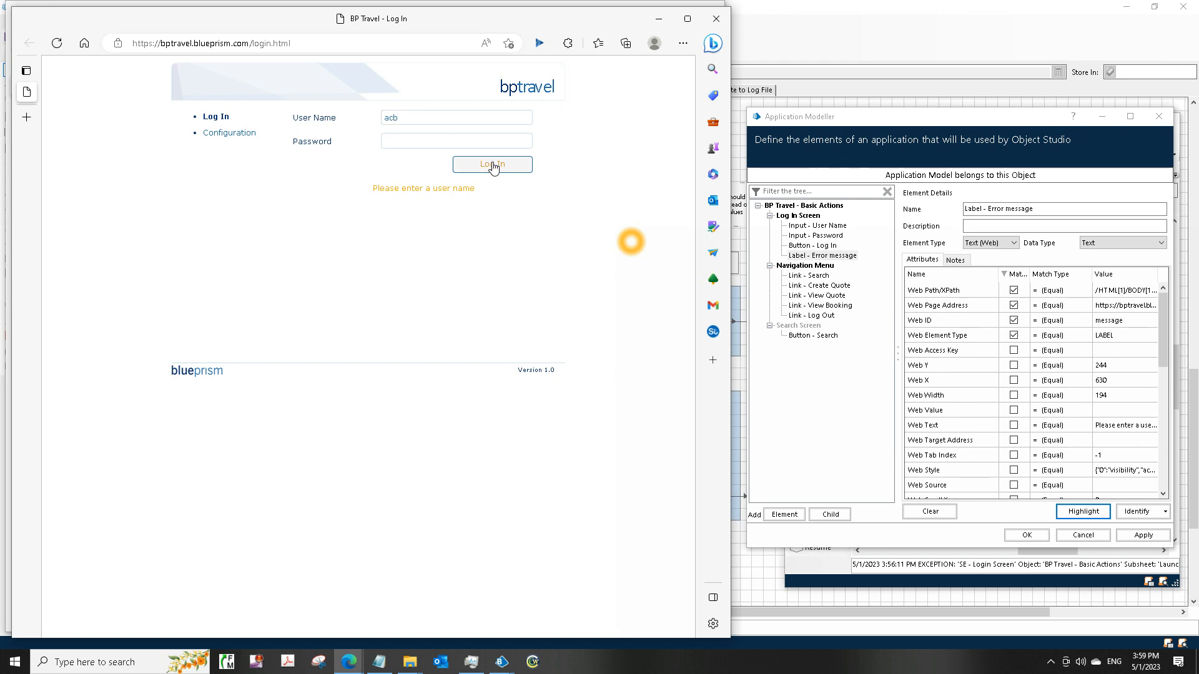
left_click(493, 163)
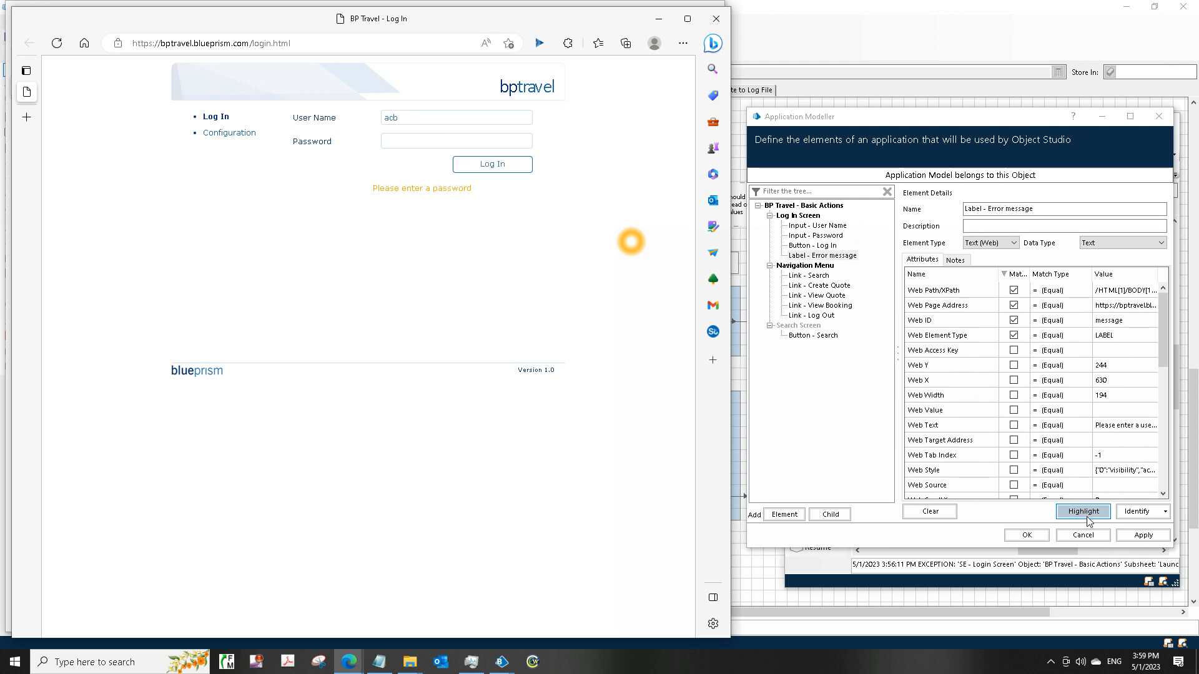
left_click(1082, 511)
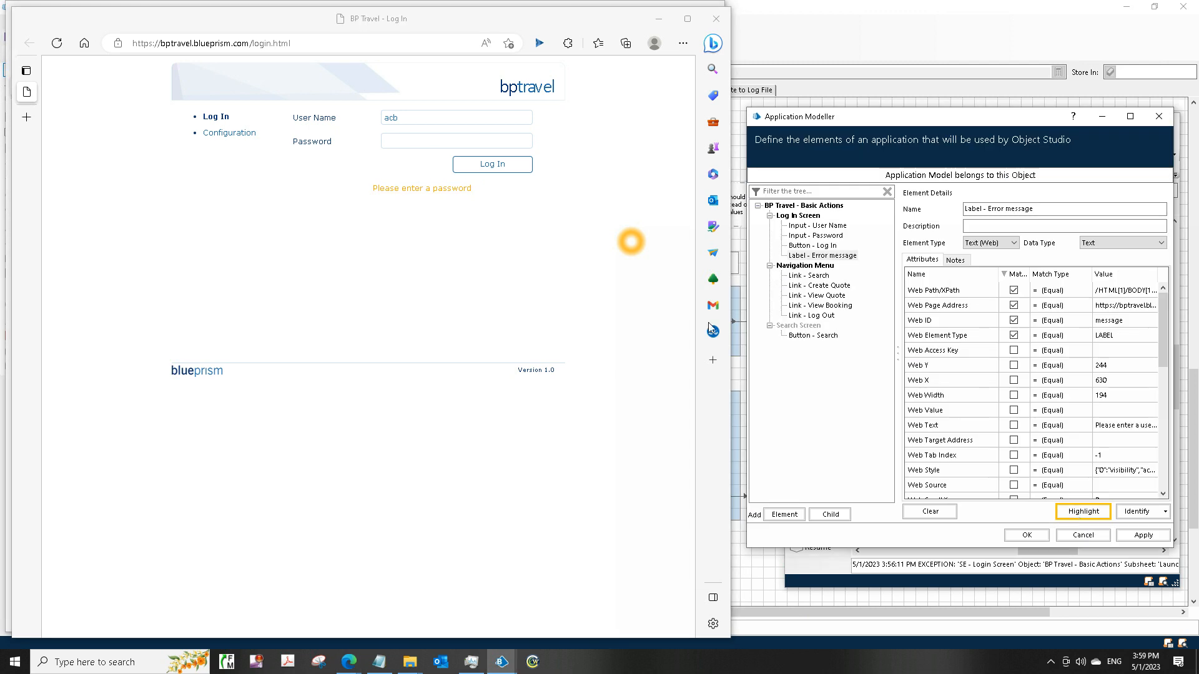
Step: Submit again with the password field filled and highlight-test the invalid-credentials message
left_click(455, 141)
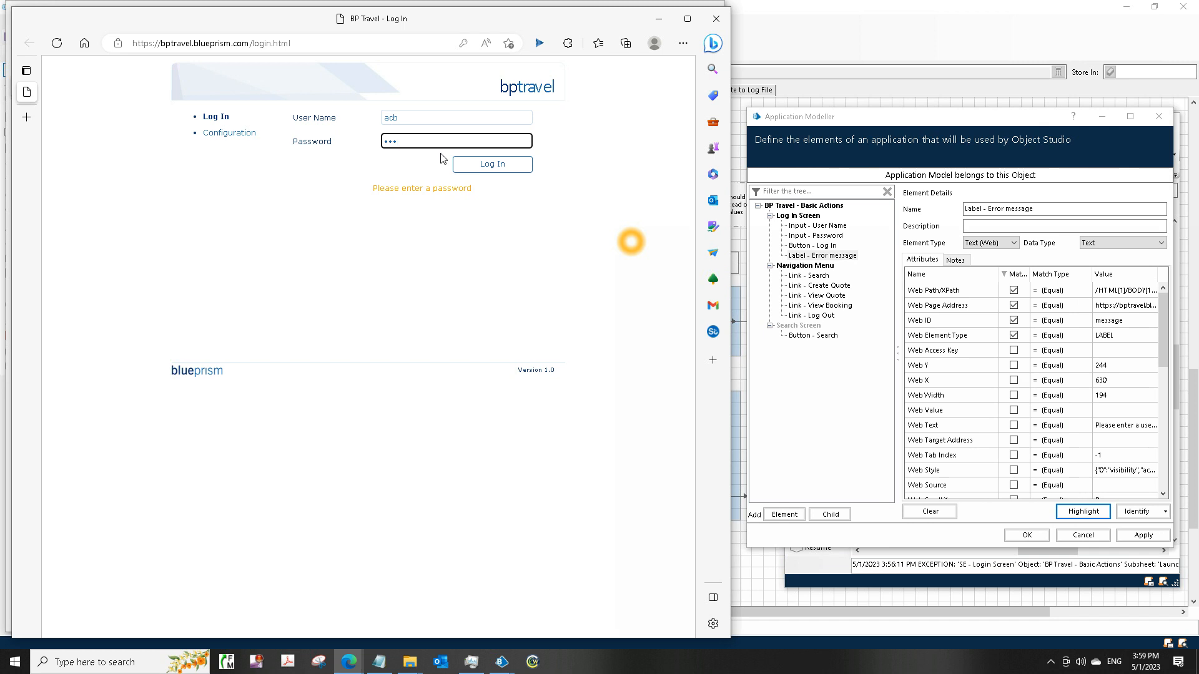
left_click(492, 163)
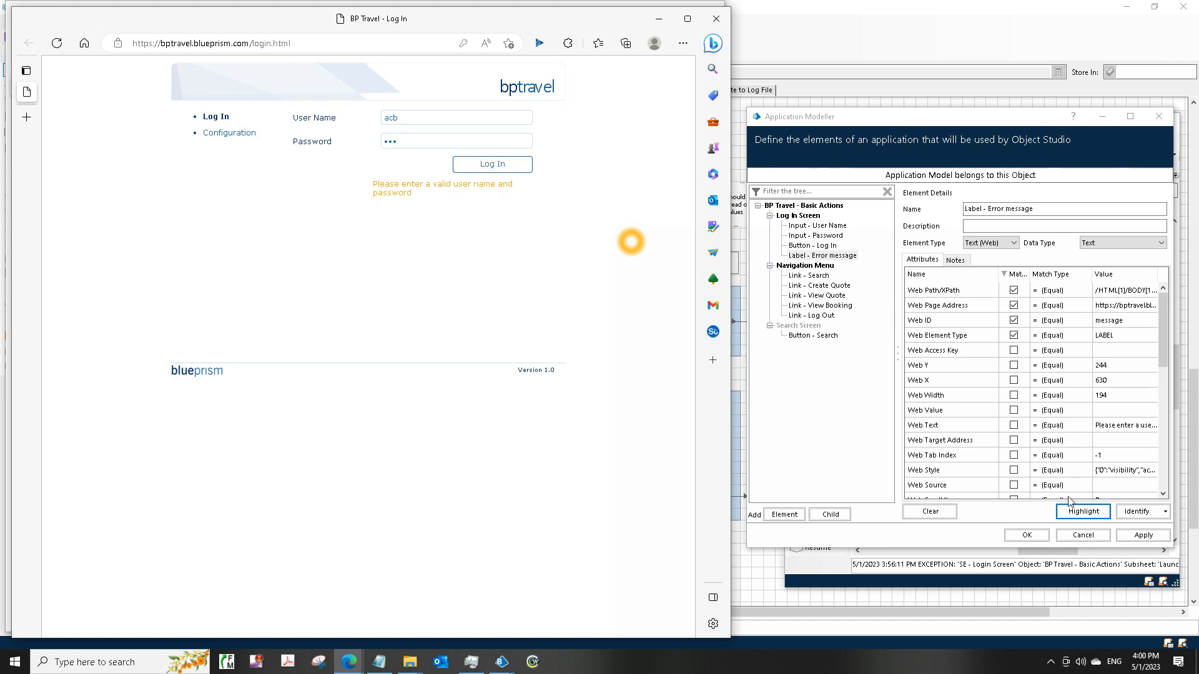
left_click(1082, 511)
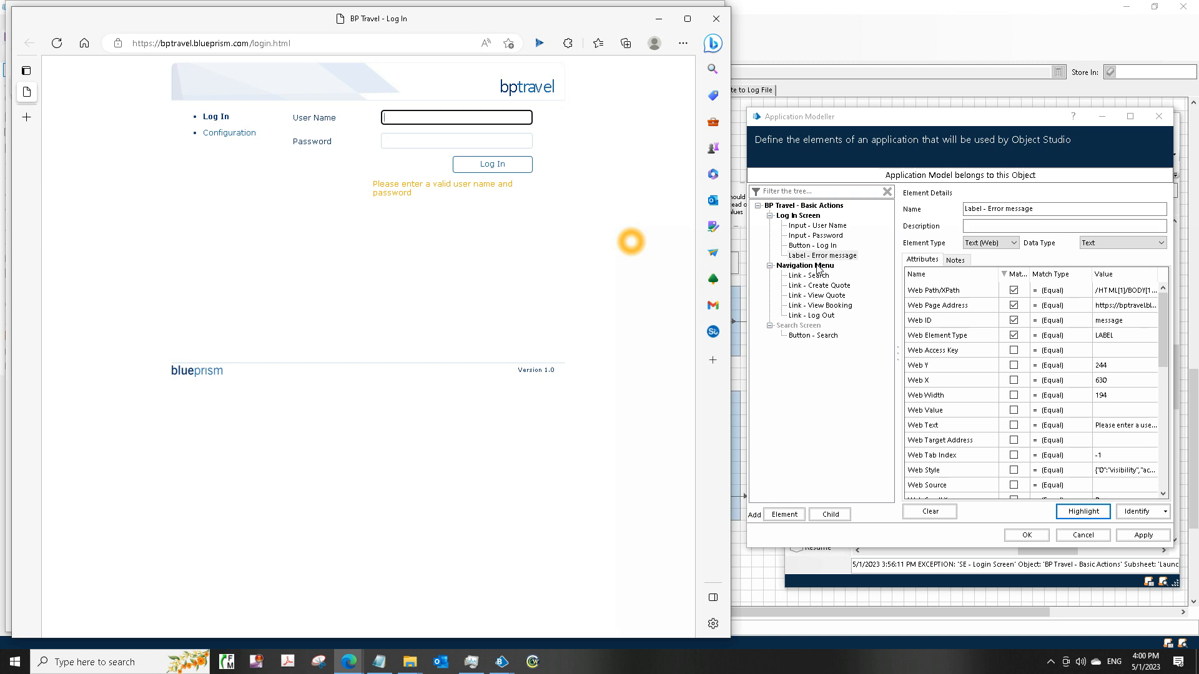
Step: Review the Navigation Menu element and apply the application model changes, closing the modeller
left_click(804, 264)
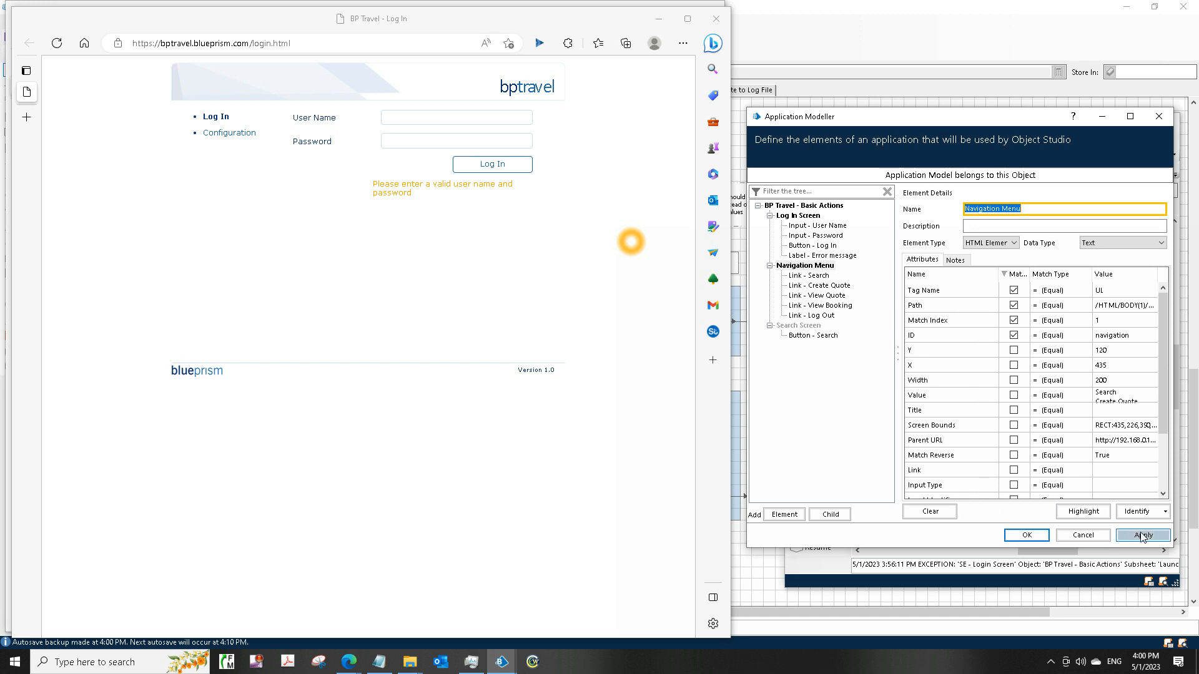
left_click(1142, 534)
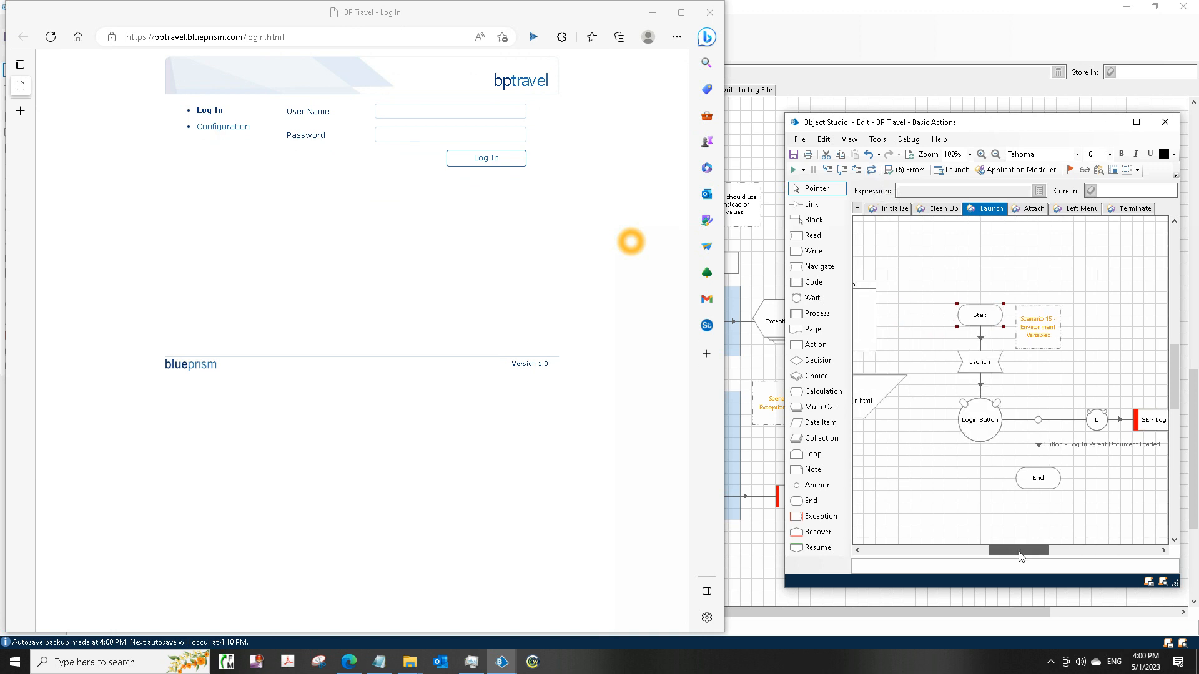
Step: Run the Launch page and dismiss the 'Login screen not found' System Exception
right_click(975, 315)
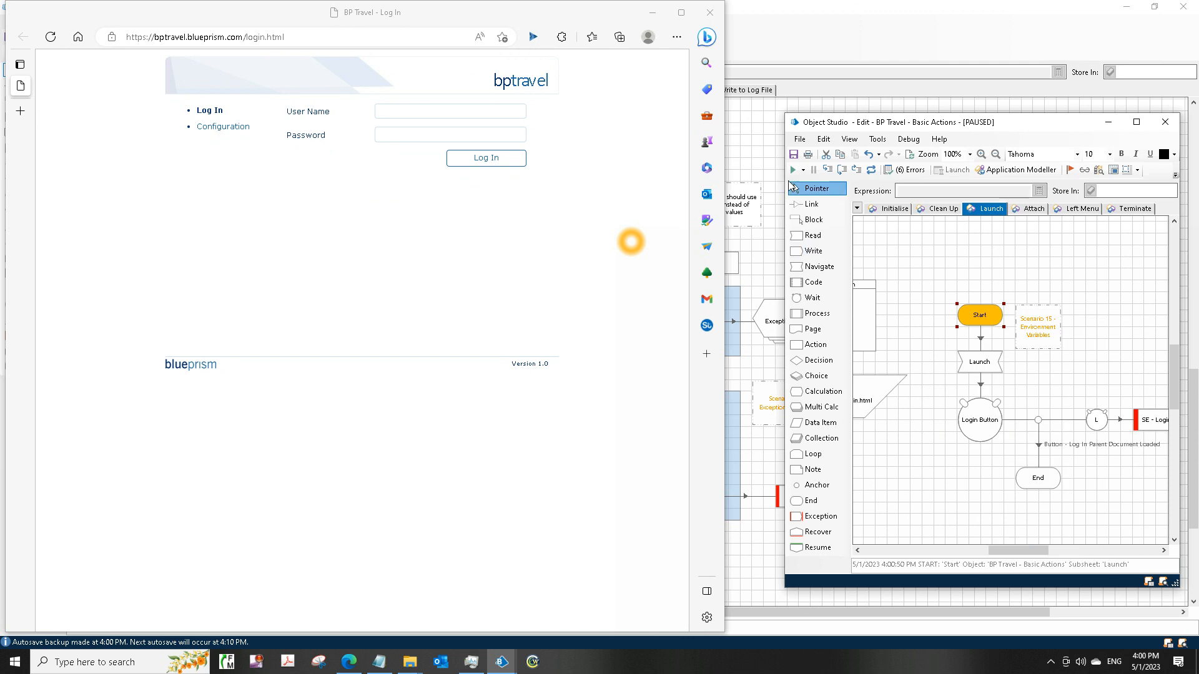
left_click(793, 169)
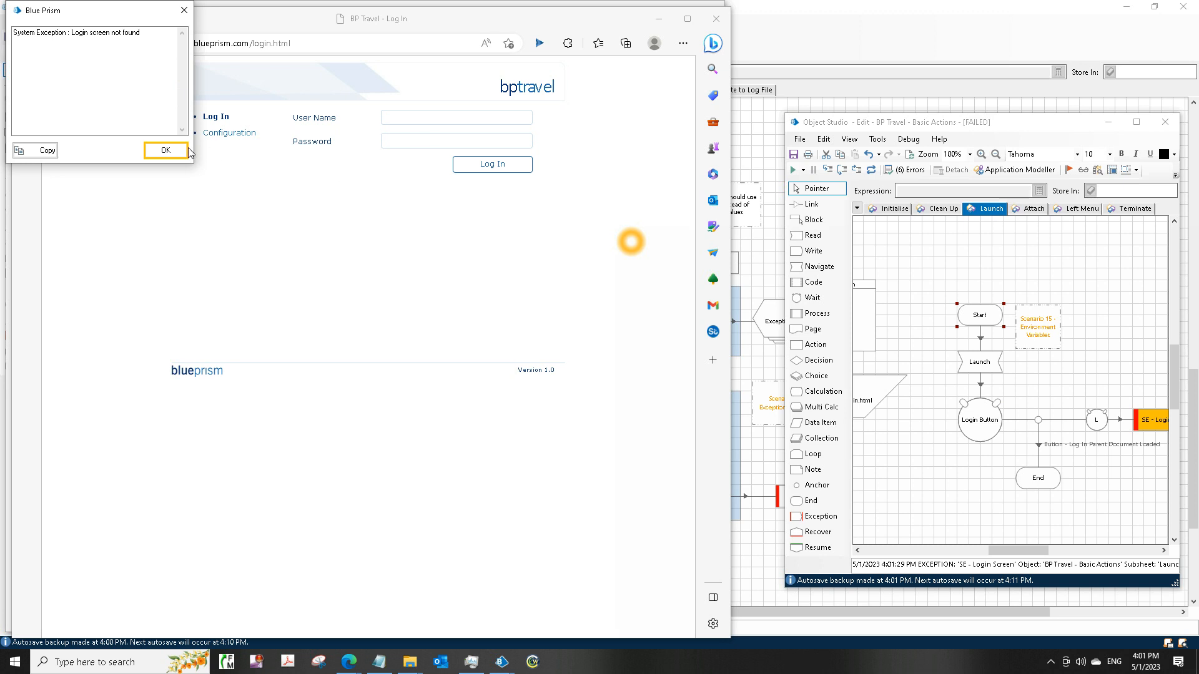
left_click(165, 150)
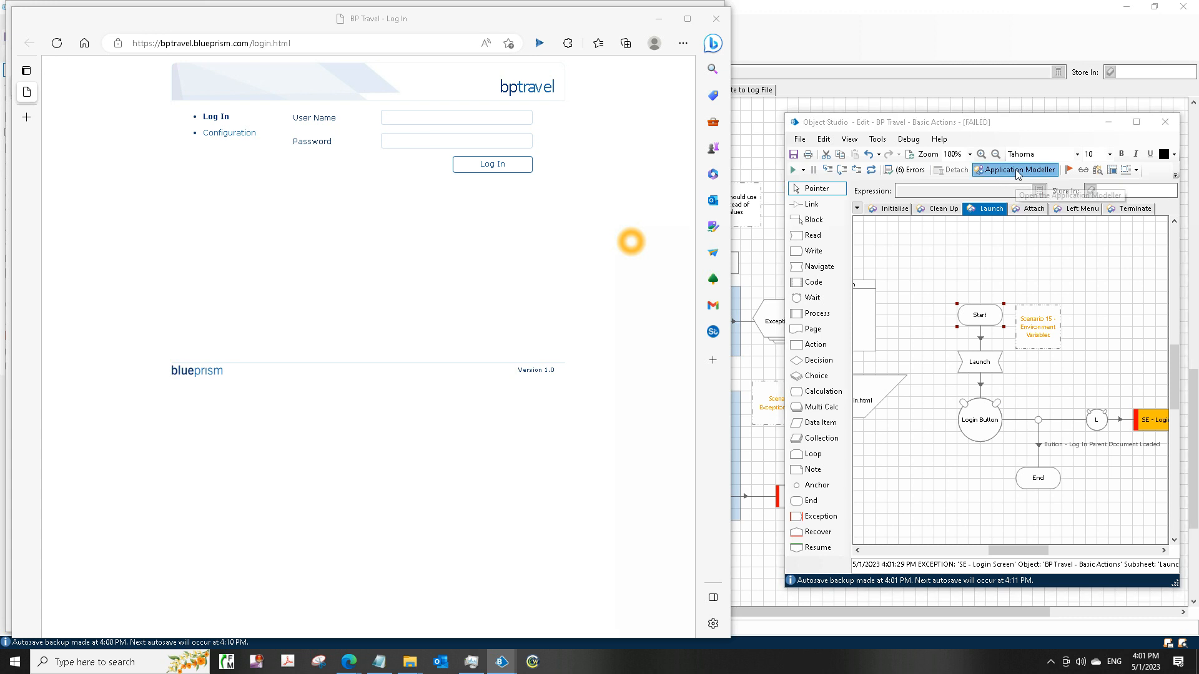
left_click(1017, 170)
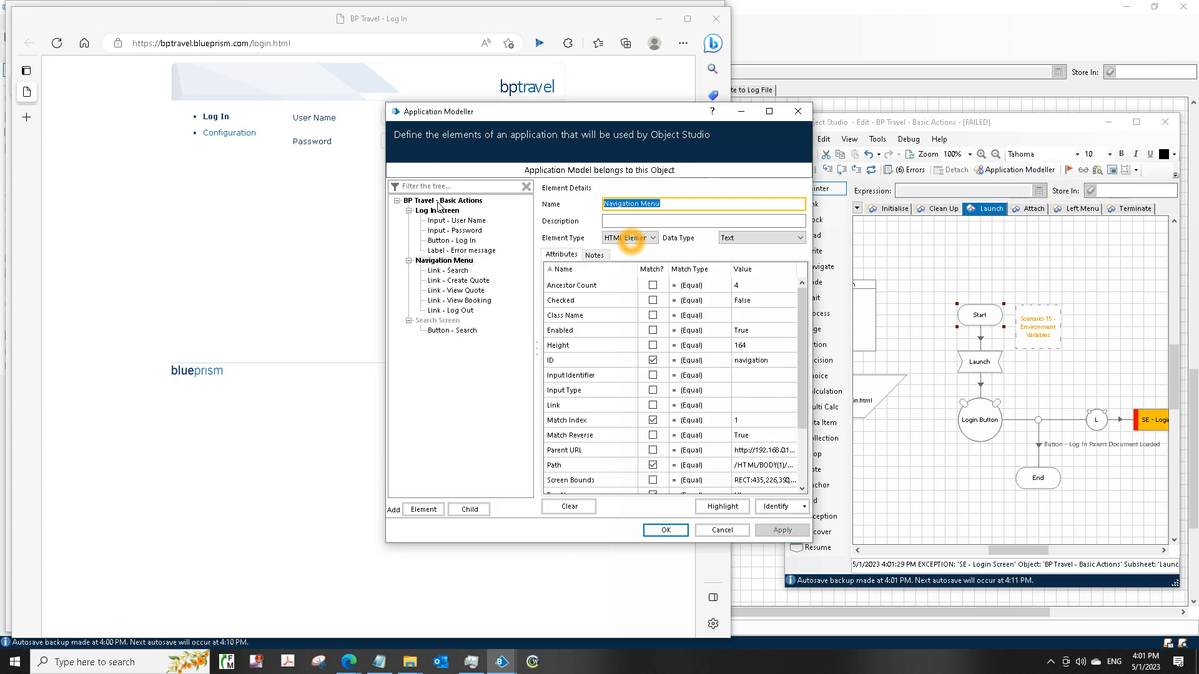
left_click(443, 199)
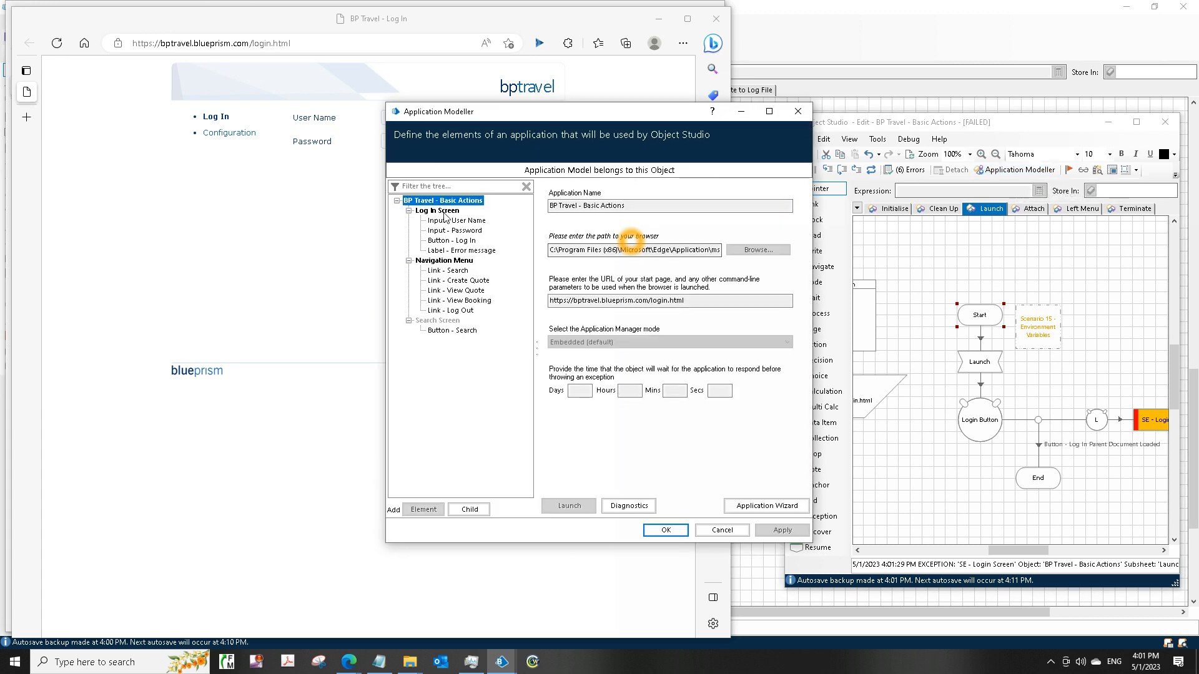
left_click(437, 211)
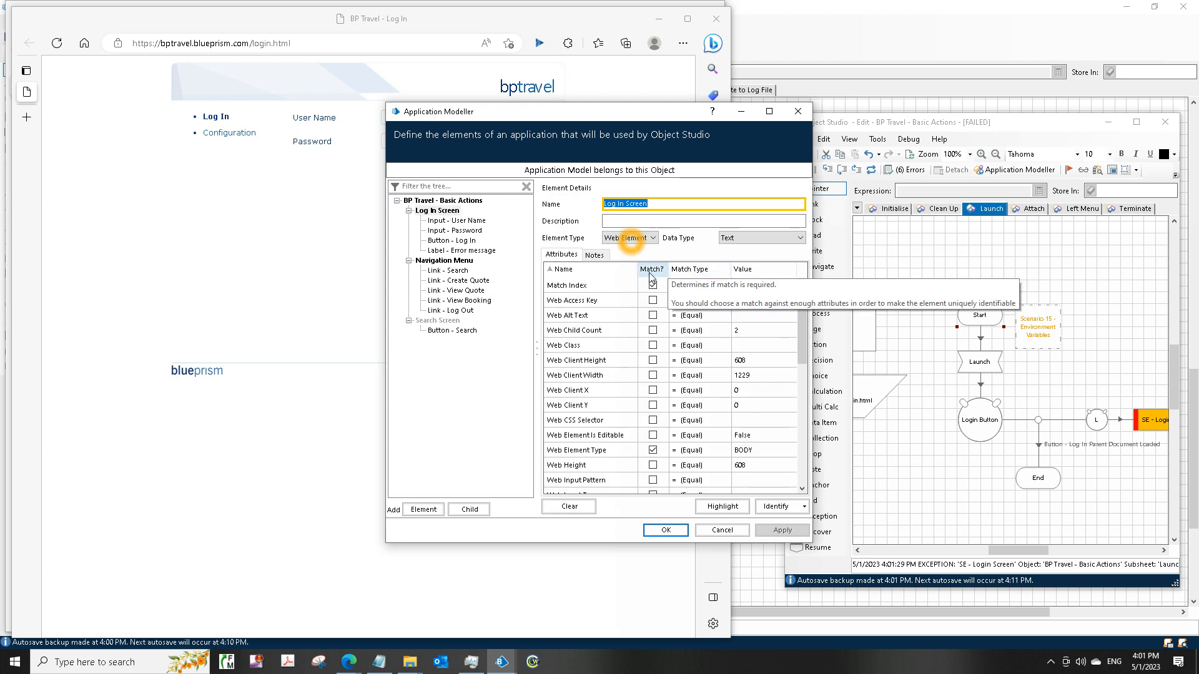
left_click(768, 111)
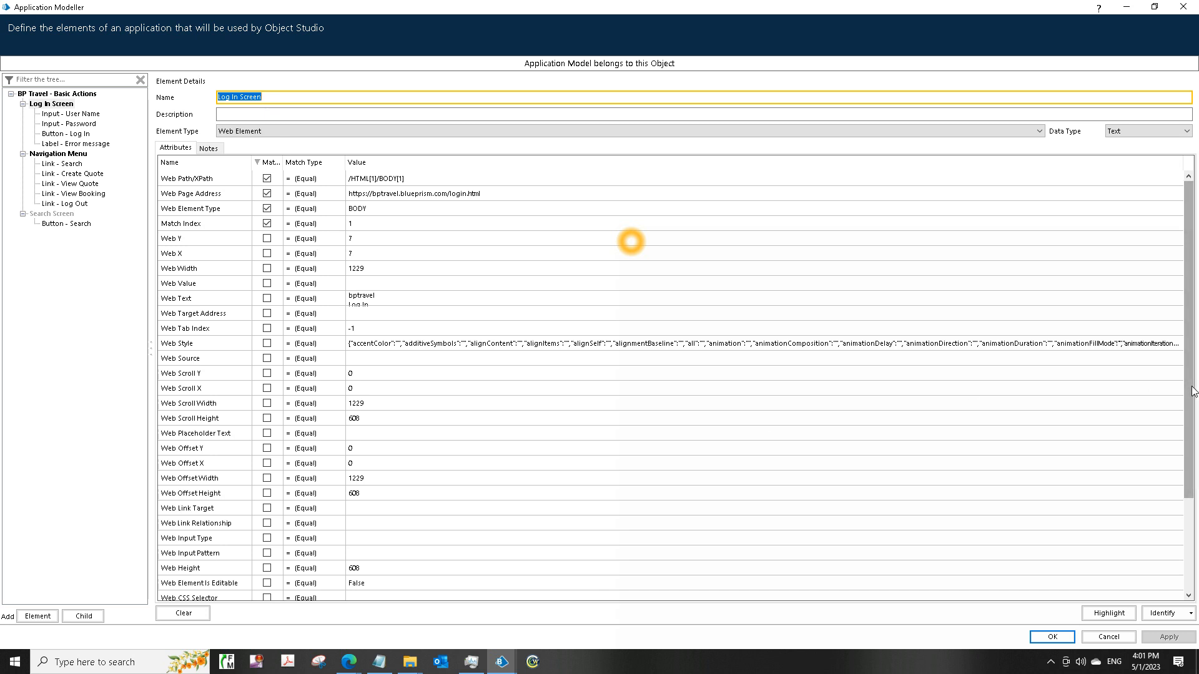
scroll("down", 3)
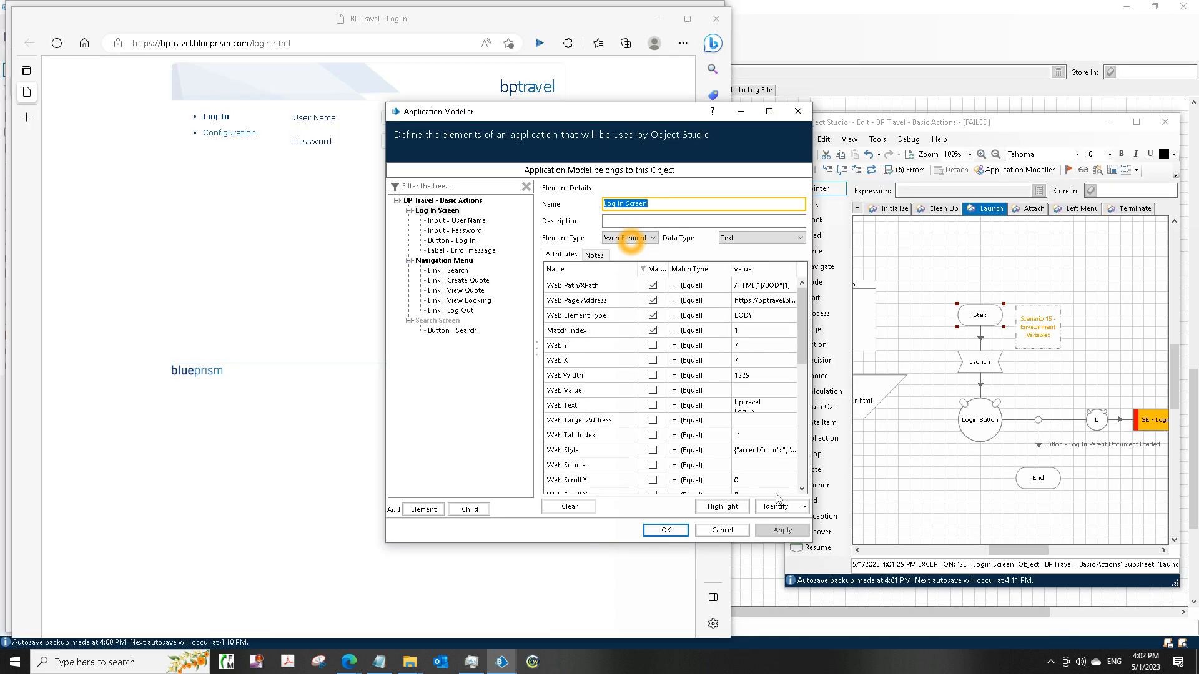
mouse_move(677, 118)
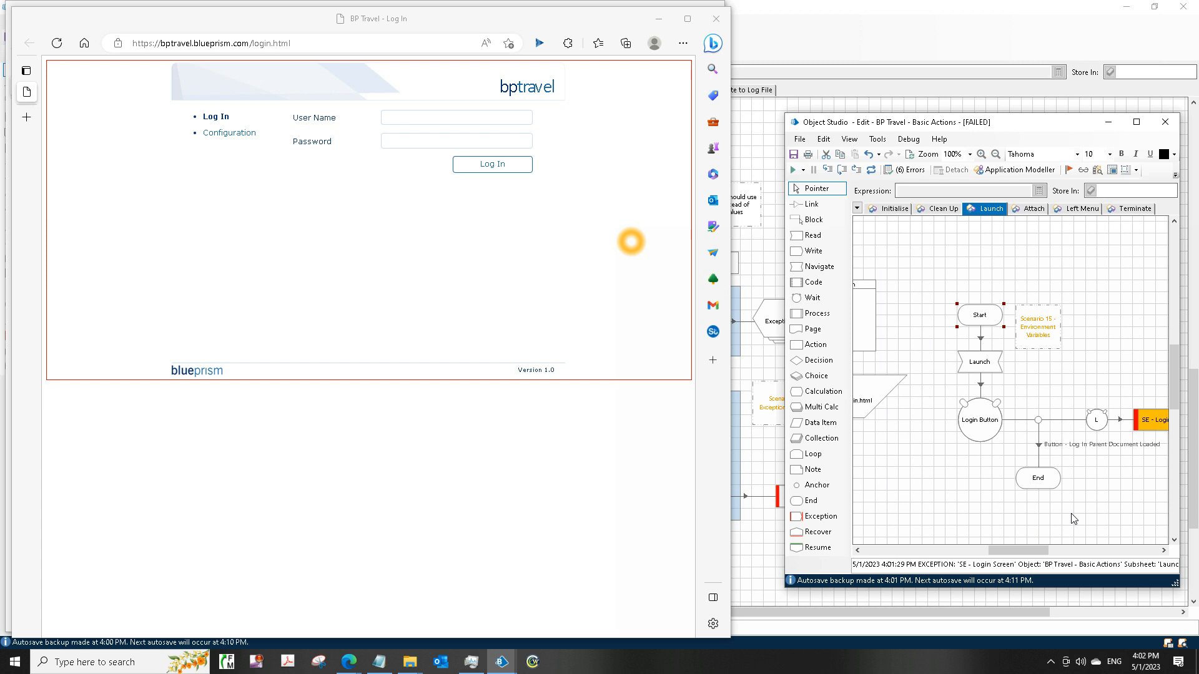
left_click(1015, 170)
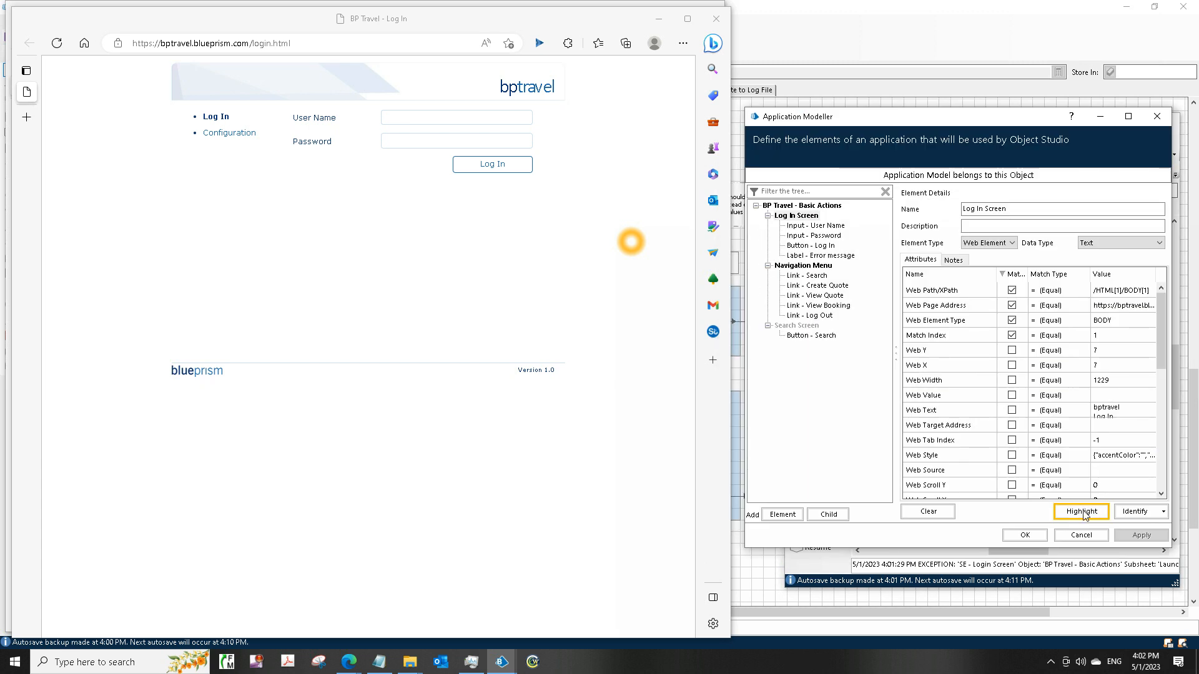
left_click(809, 246)
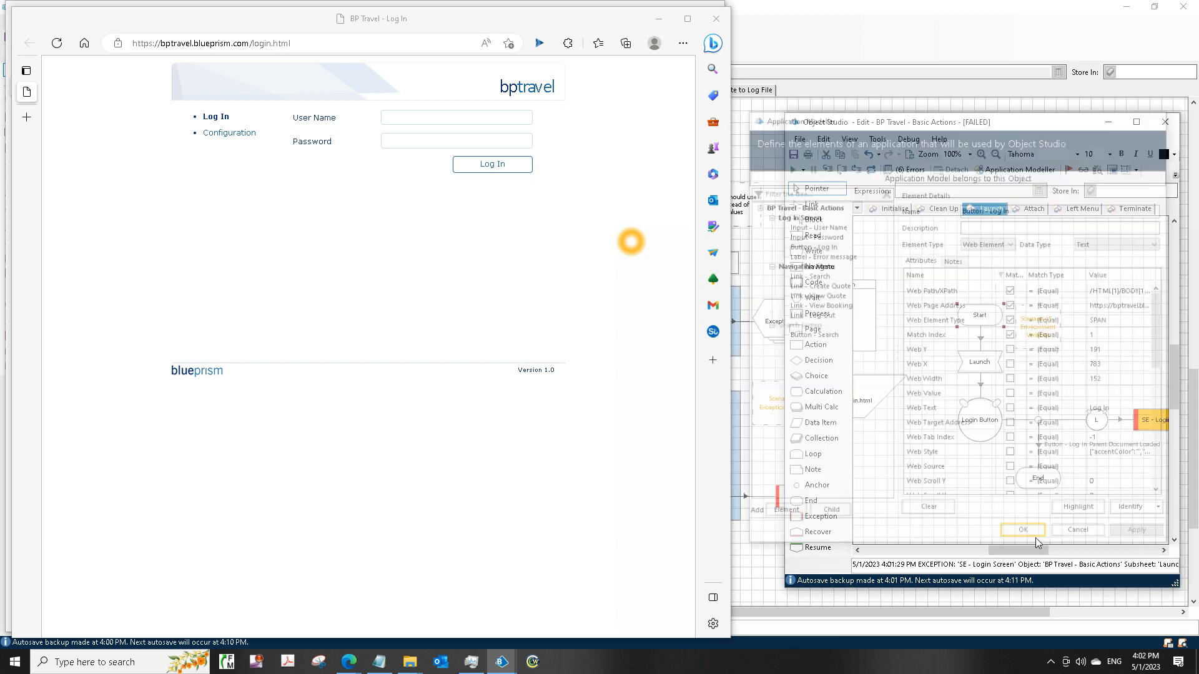
left_click(1023, 528)
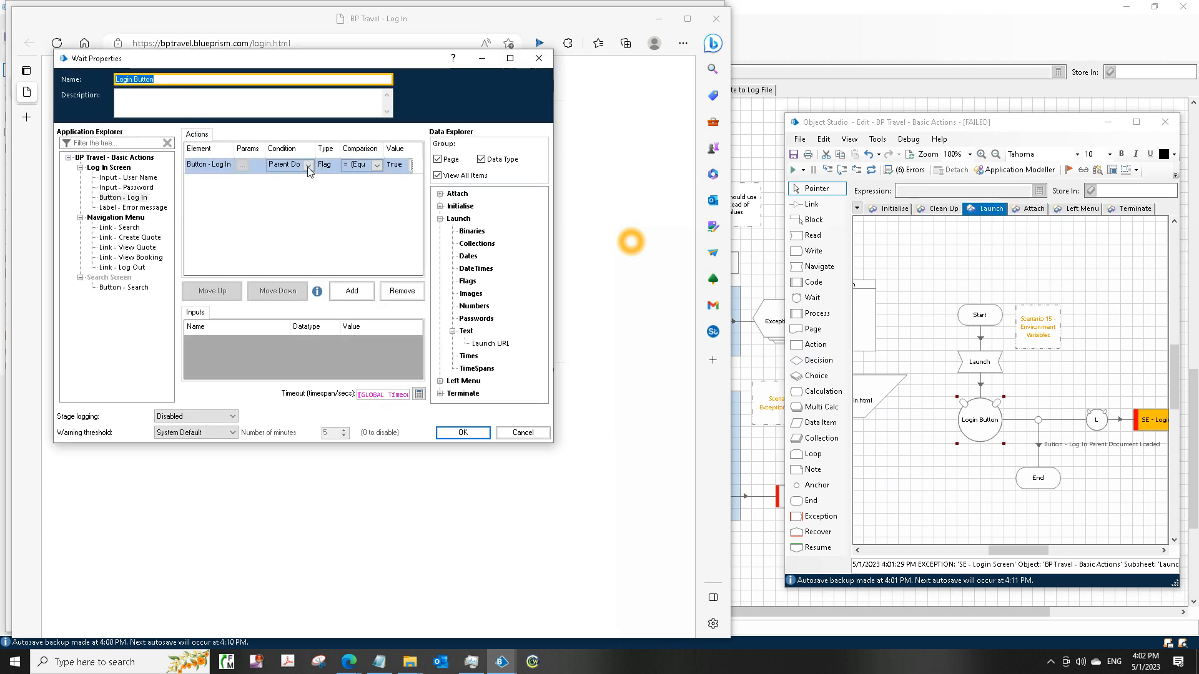
Step: Switch the Login Button wait condition to Check Exists, then reset and rerun the Launch page to completion
left_click(309, 164)
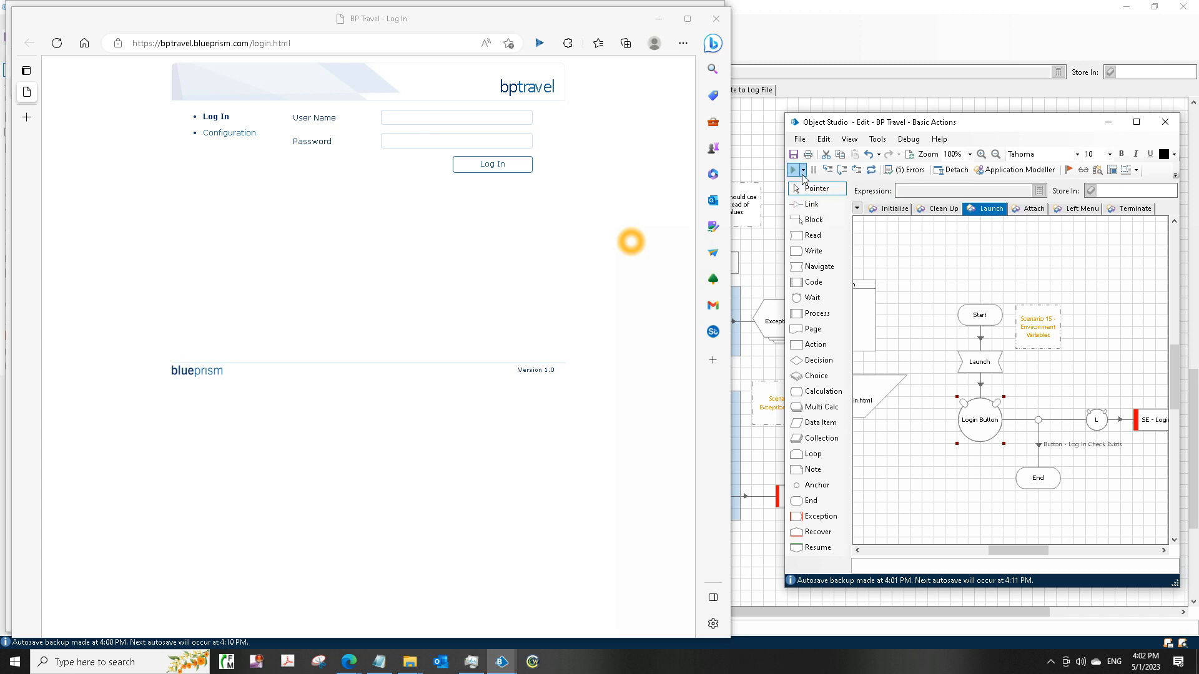
left_click(804, 170)
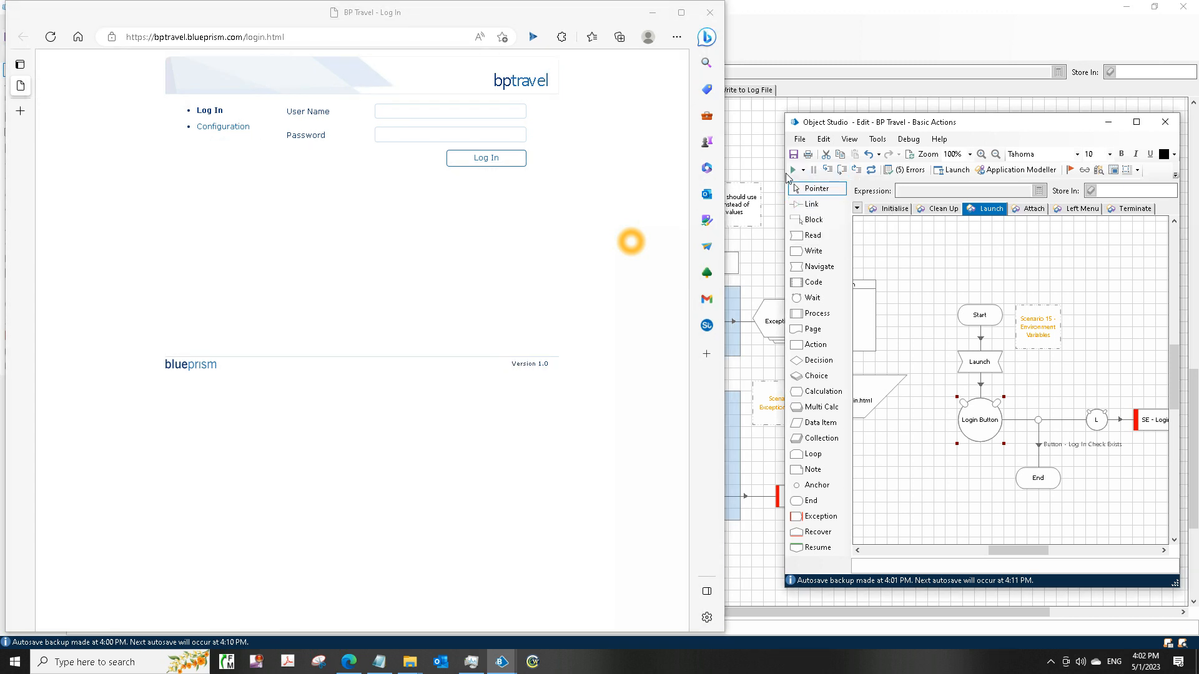
left_click(791, 169)
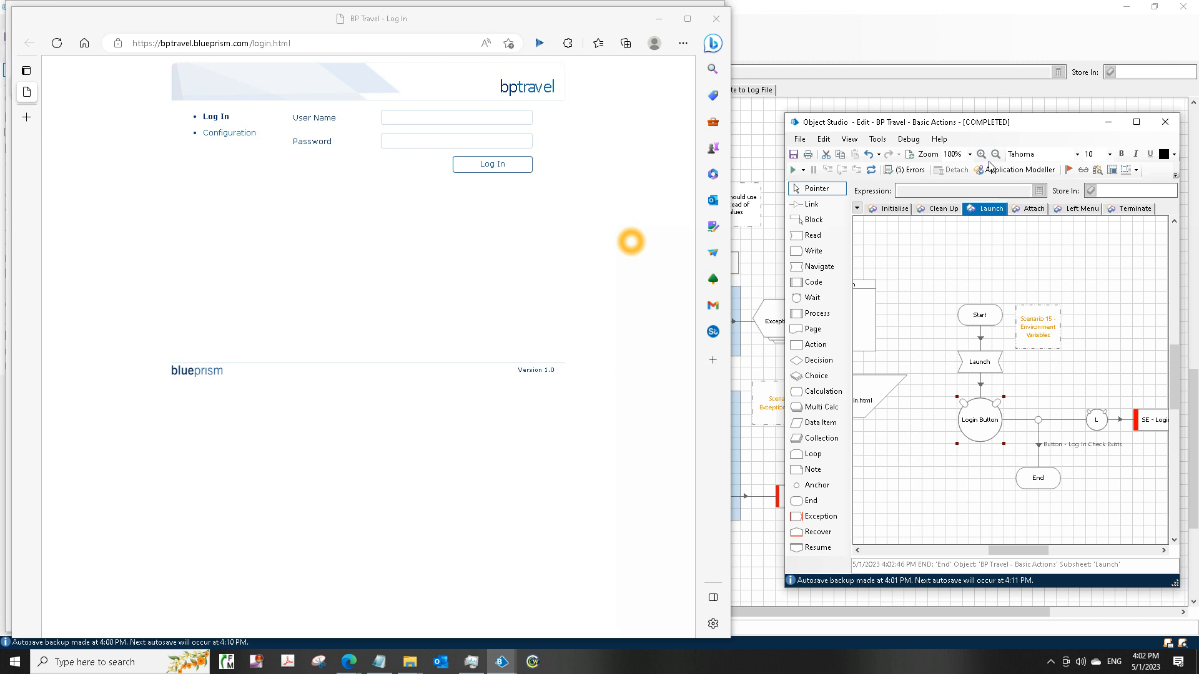
left_click(803, 170)
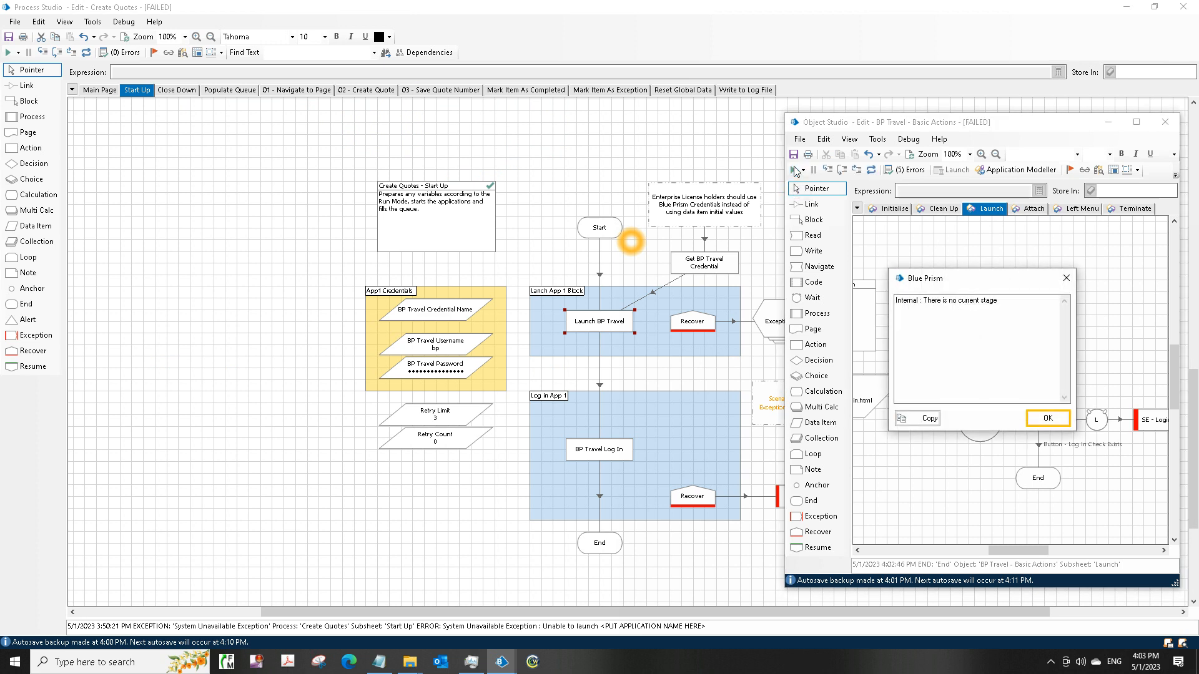
mouse_move(1048, 417)
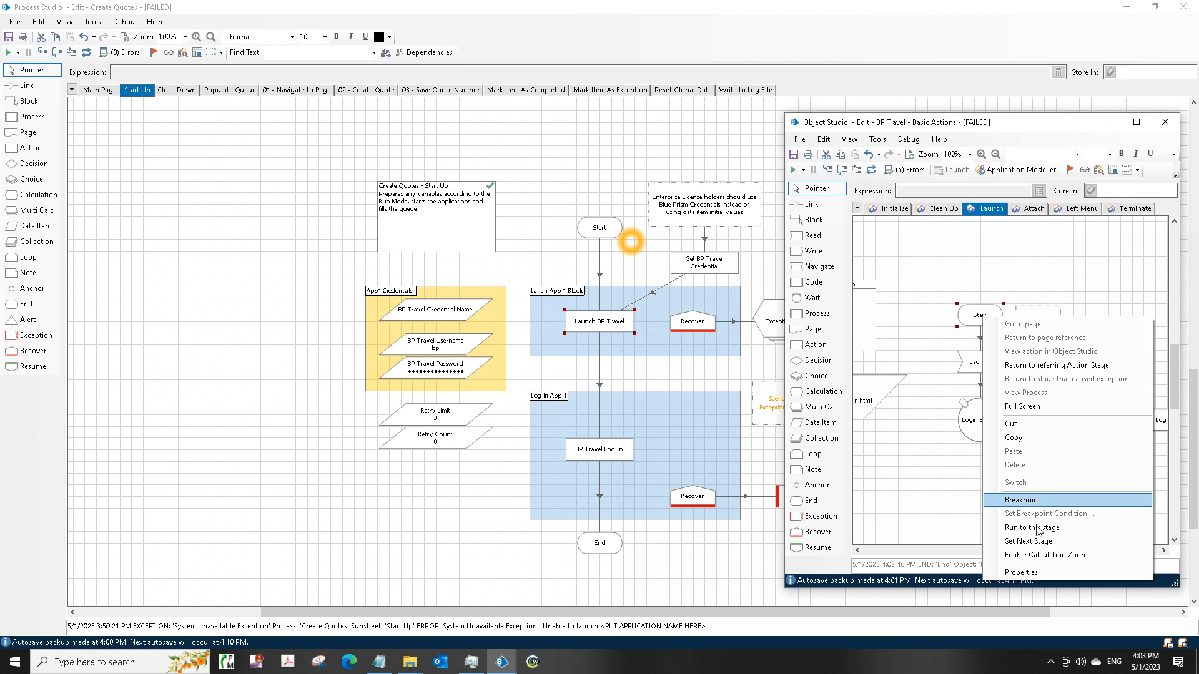
Step: Run to the current stage and switch to the Attach page, enlarging Object Studio
left_click(793, 170)
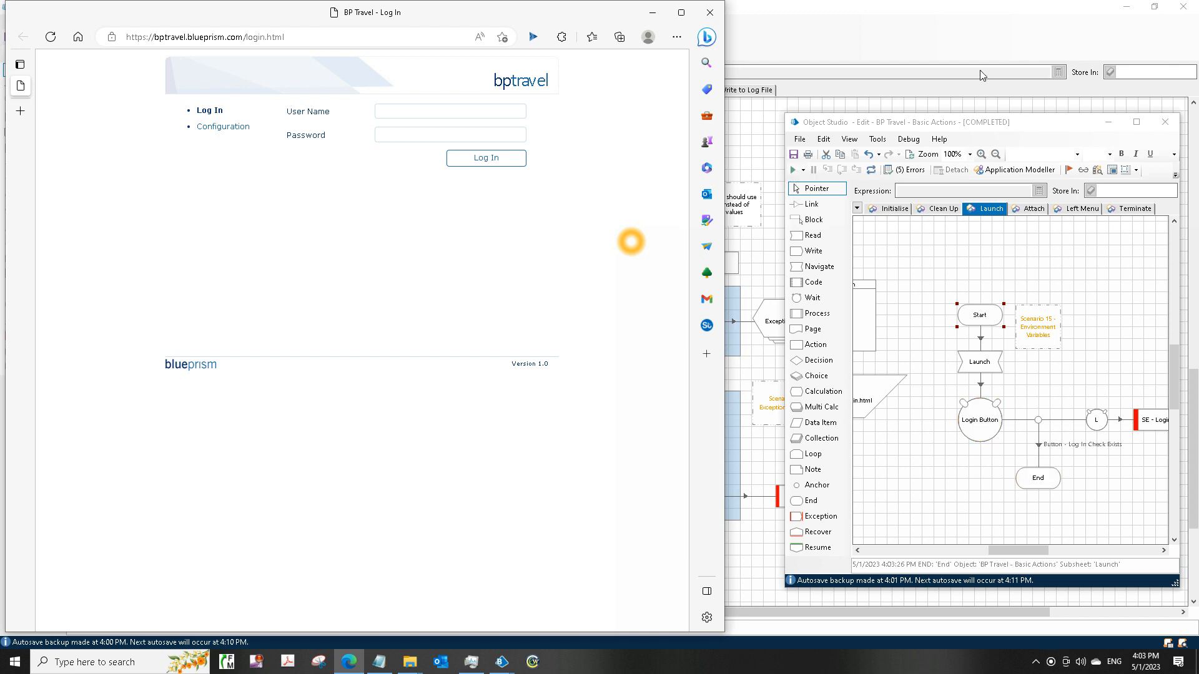
left_click(1032, 208)
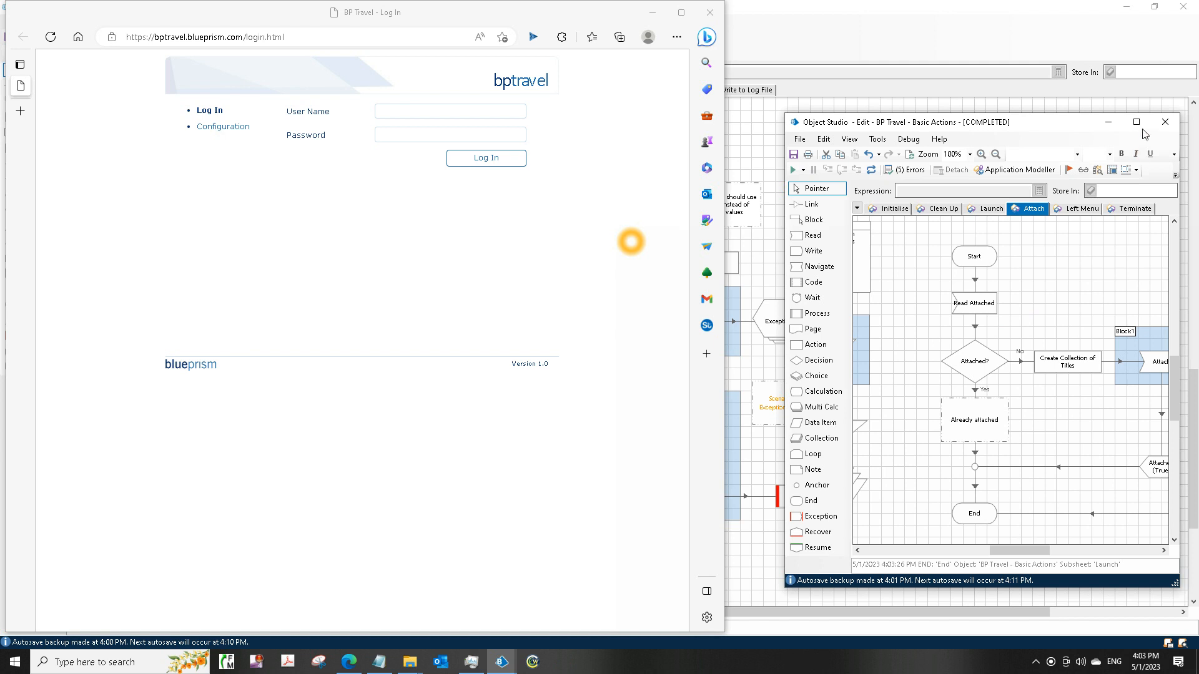
mouse_move(998, 116)
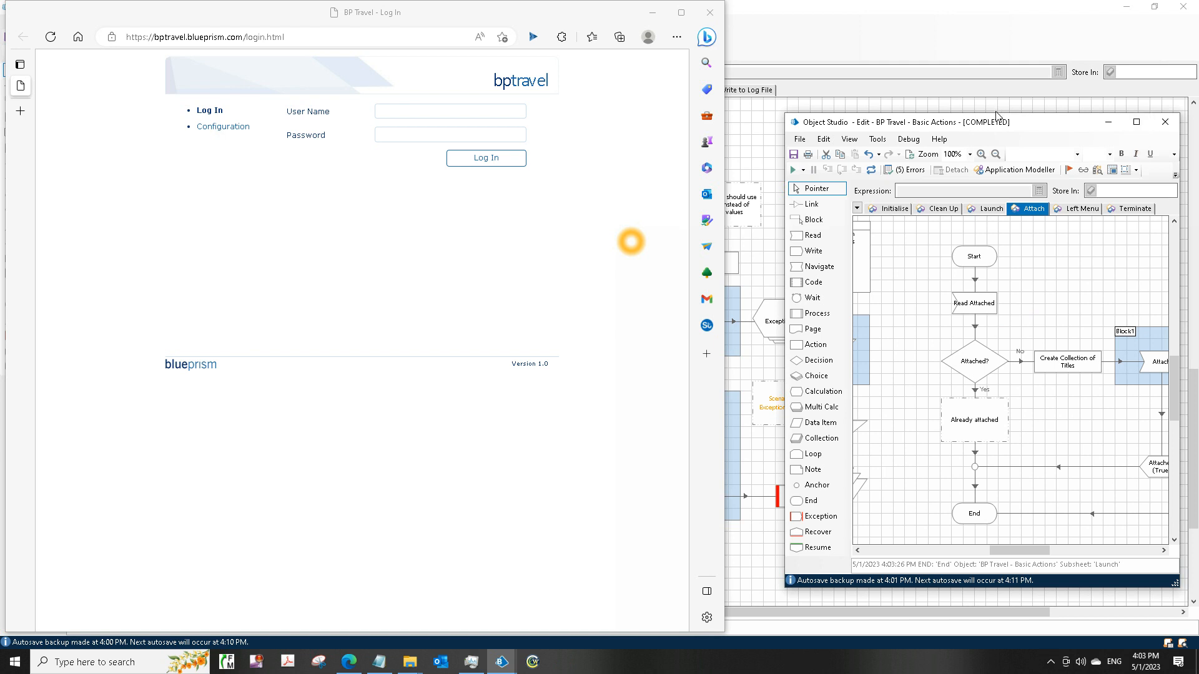
left_click_drag(982, 122, 983, 56)
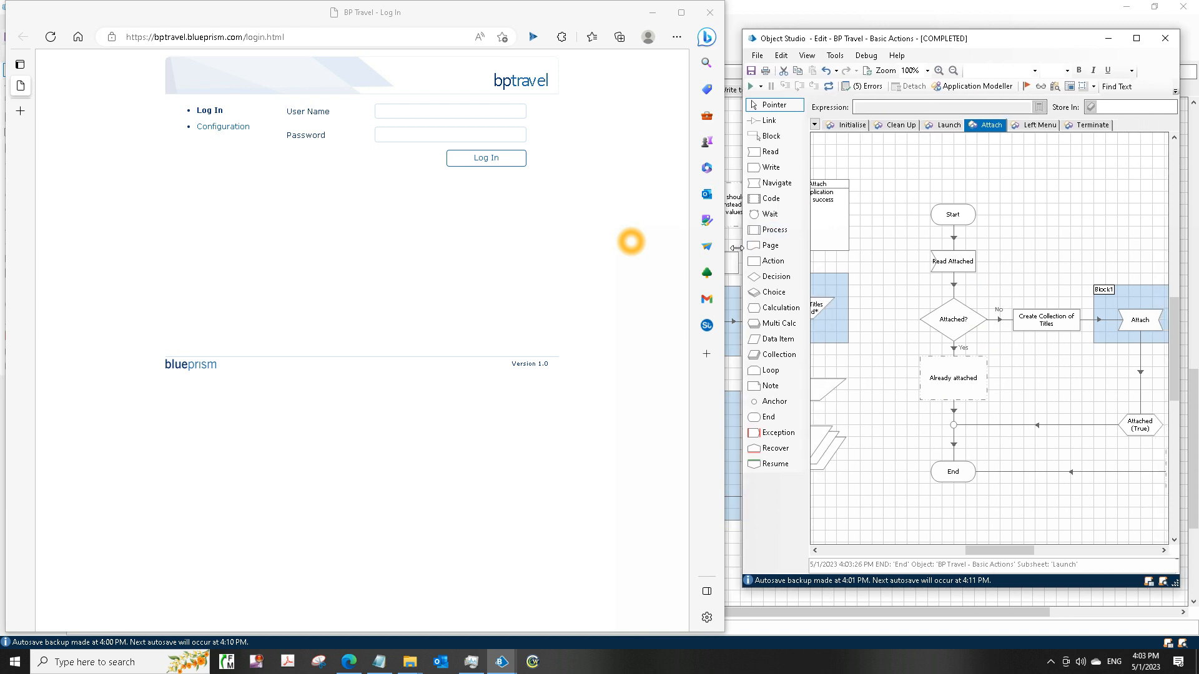
Step: Run the Attach page from its Start stage through to End
right_click(953, 214)
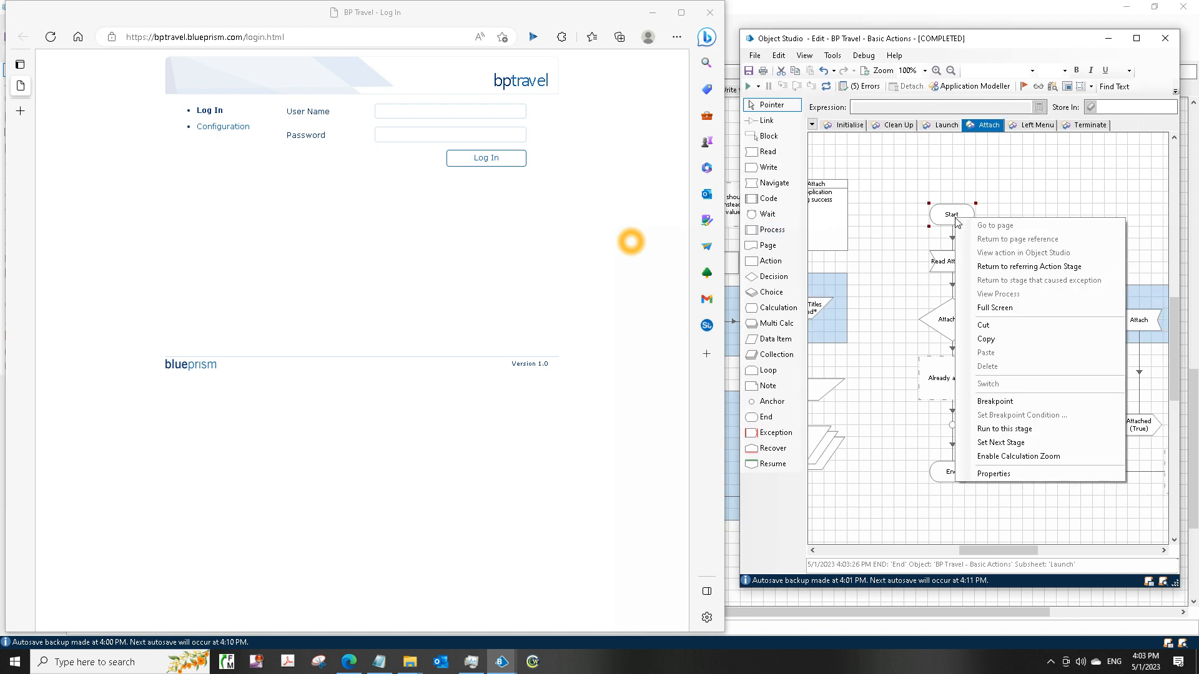
mouse_move(1004, 339)
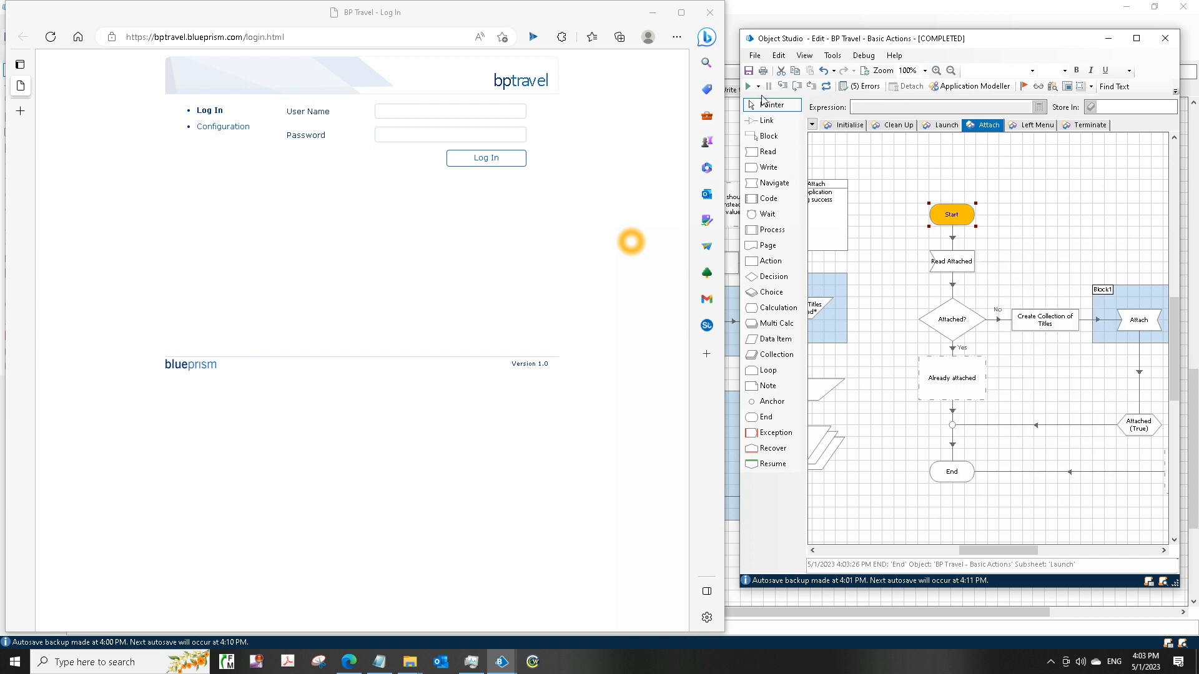
left_click(750, 86)
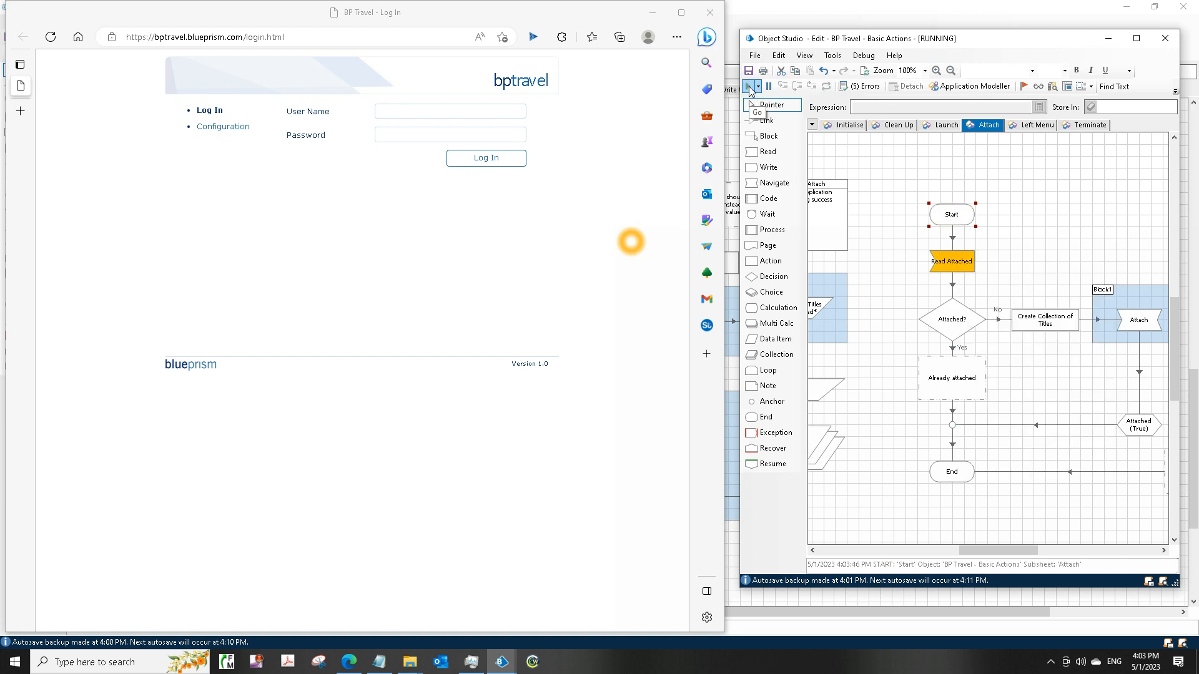
left_click(753, 85)
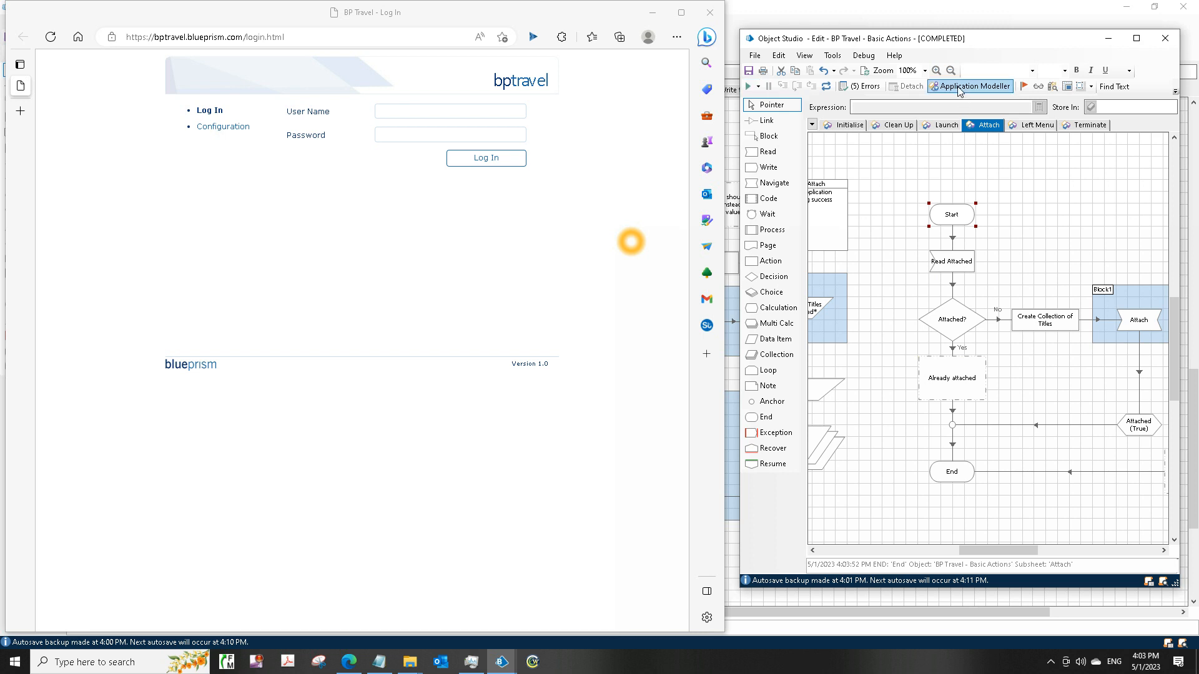
Step: Review the application model's element definitions and return to the Attach diagram
left_click(970, 86)
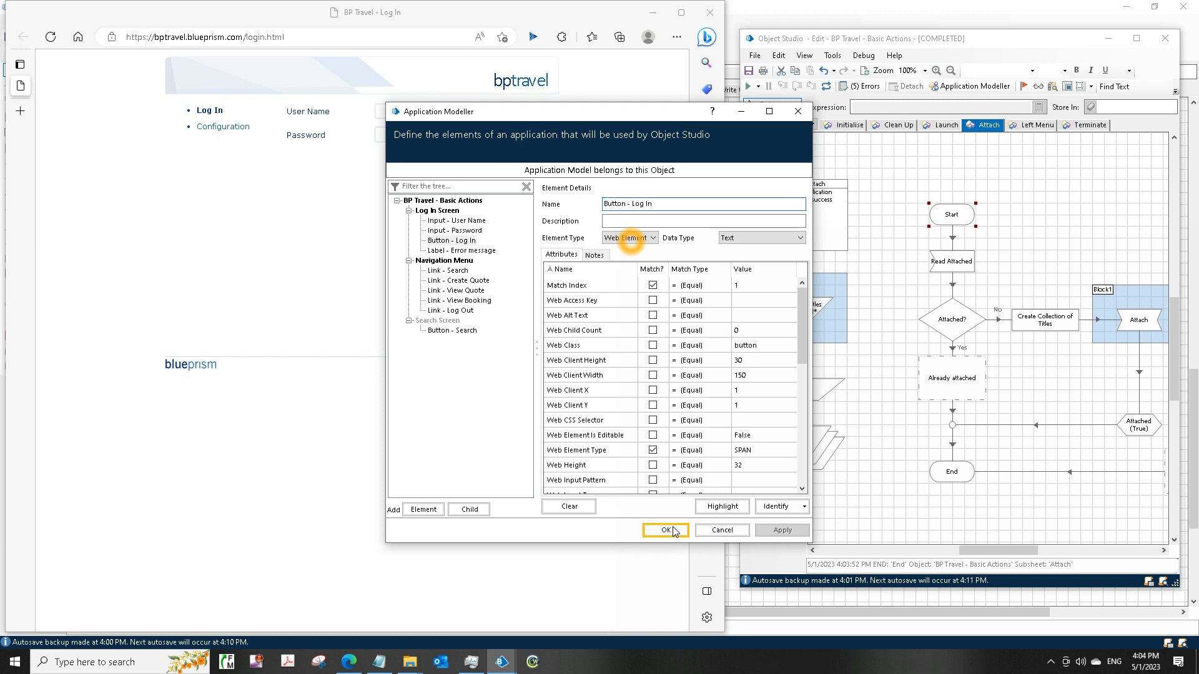
left_click(664, 530)
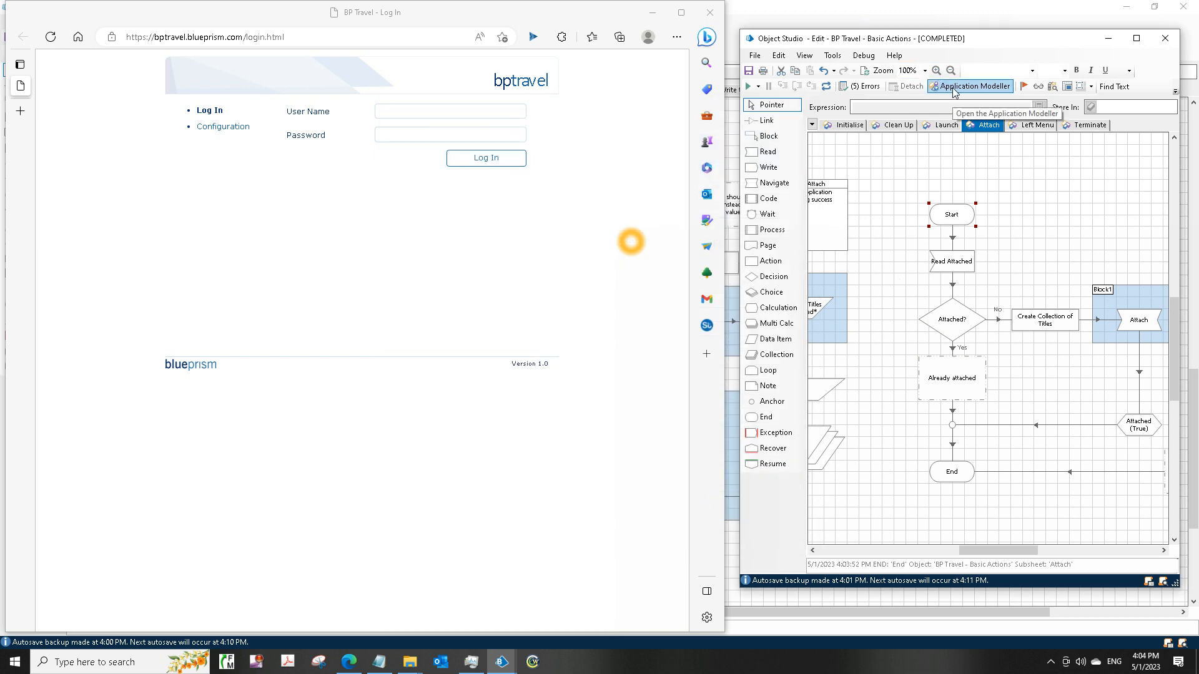
mouse_move(1062, 324)
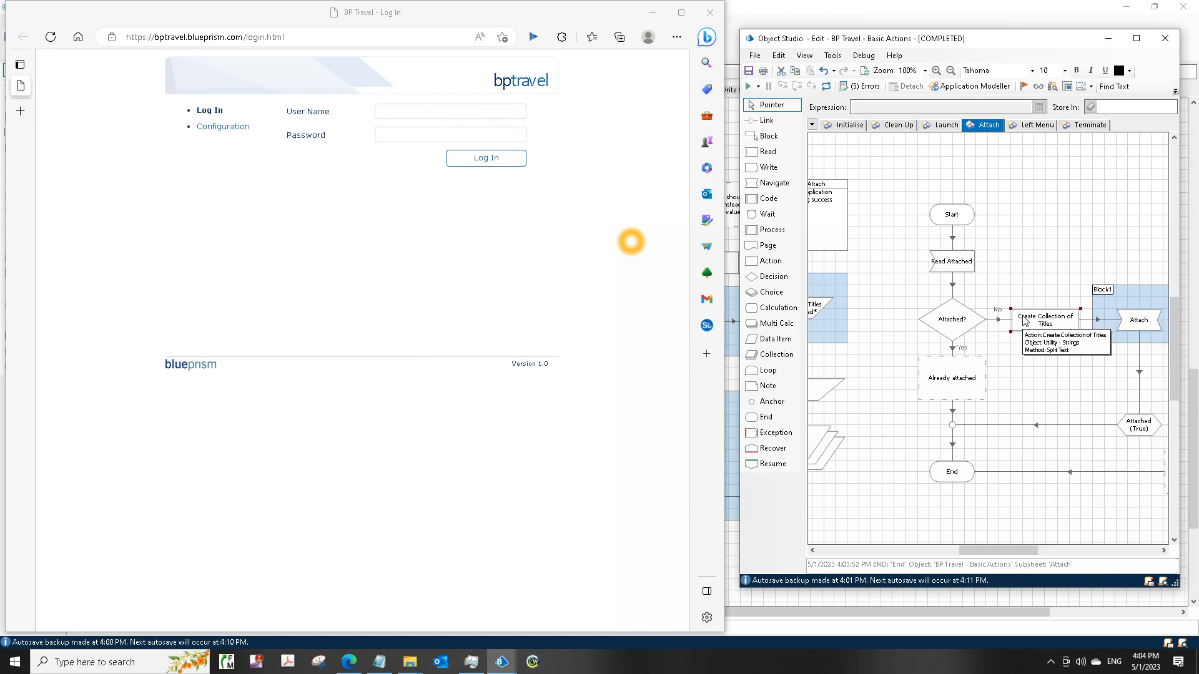
Step: Edit the Attach stage's Process Name input to 'ms' and close Navigate Properties
left_click(1138, 319)
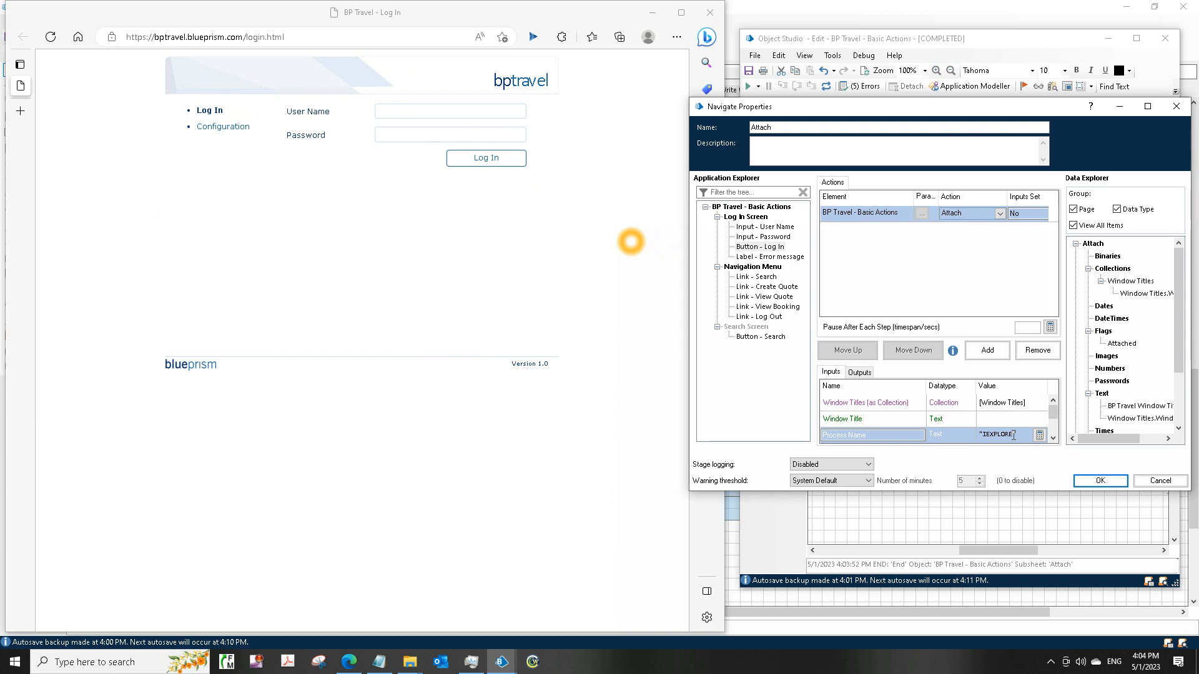
type("ms")
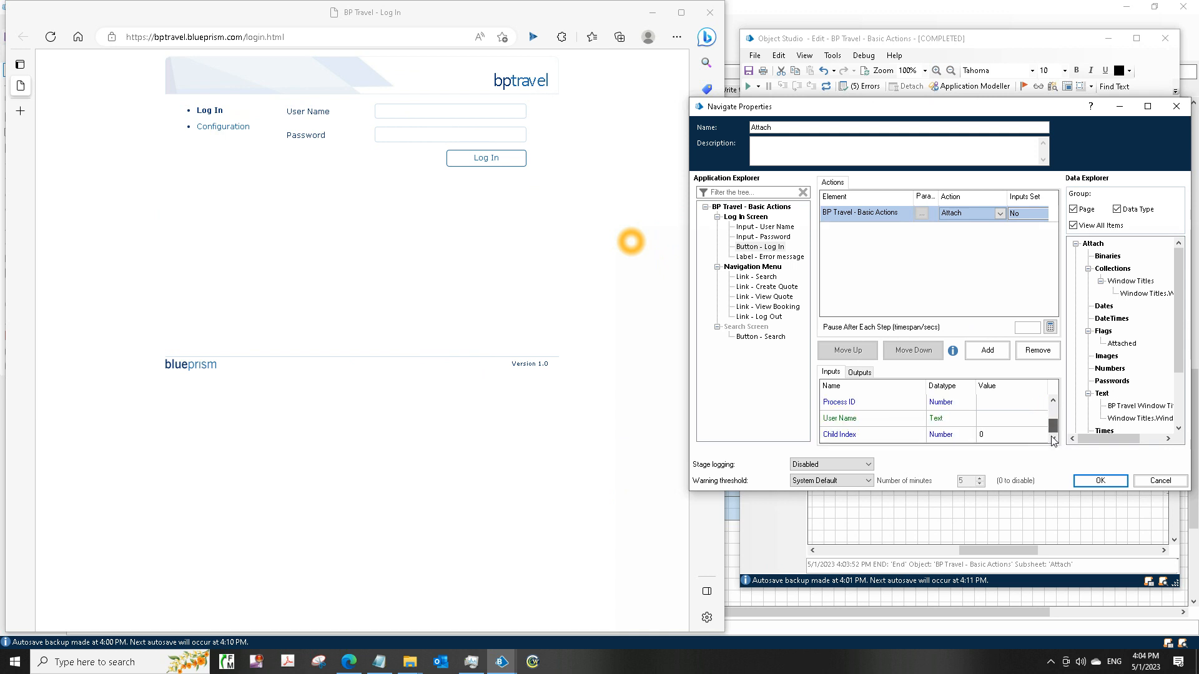
left_click(1099, 481)
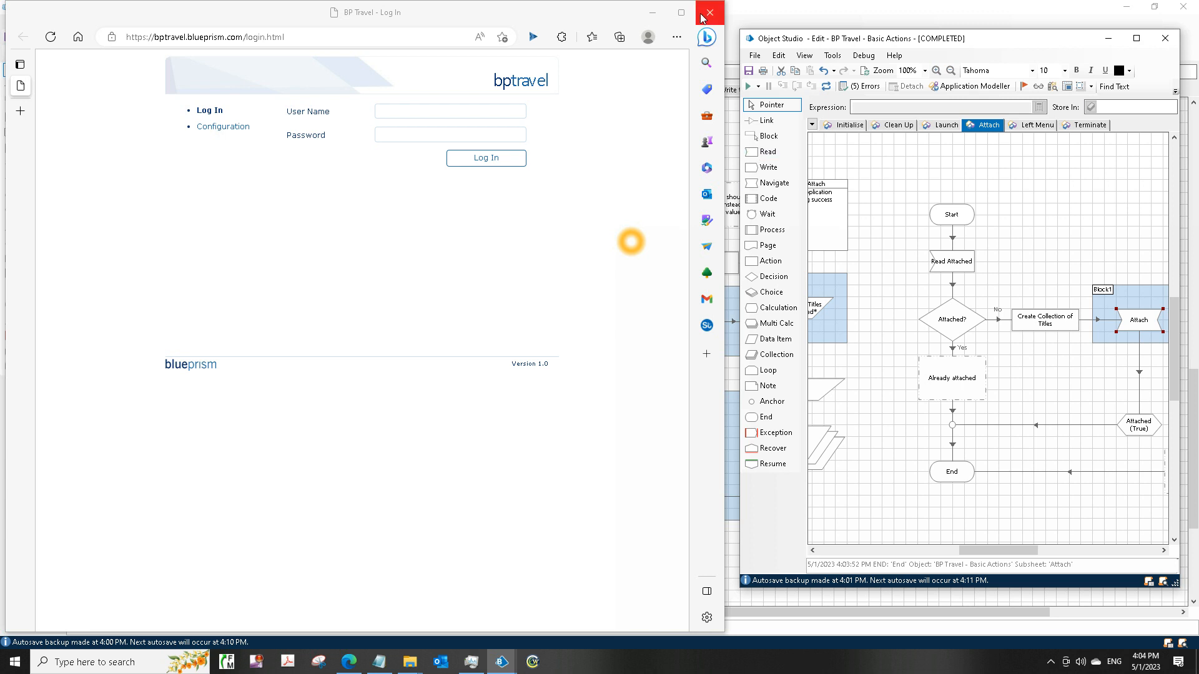
mouse_move(701, 13)
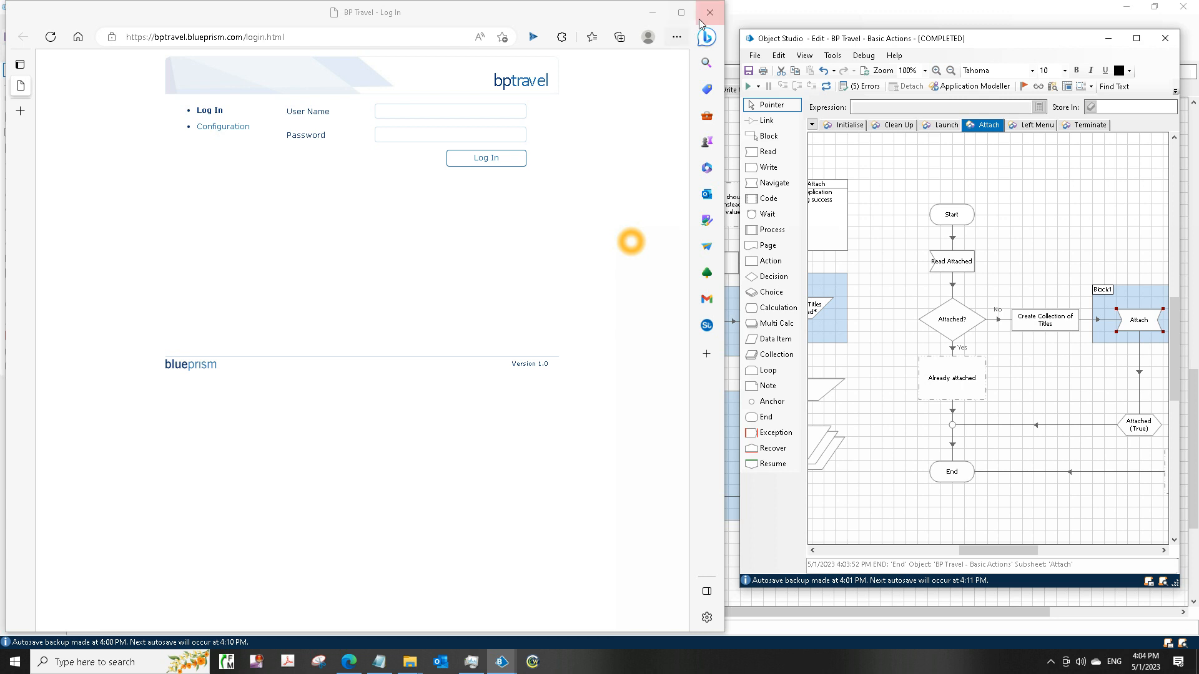
Step: Close Edge, save Basic Actions with summary 'updated application object', and close Object Studio
left_click(709, 12)
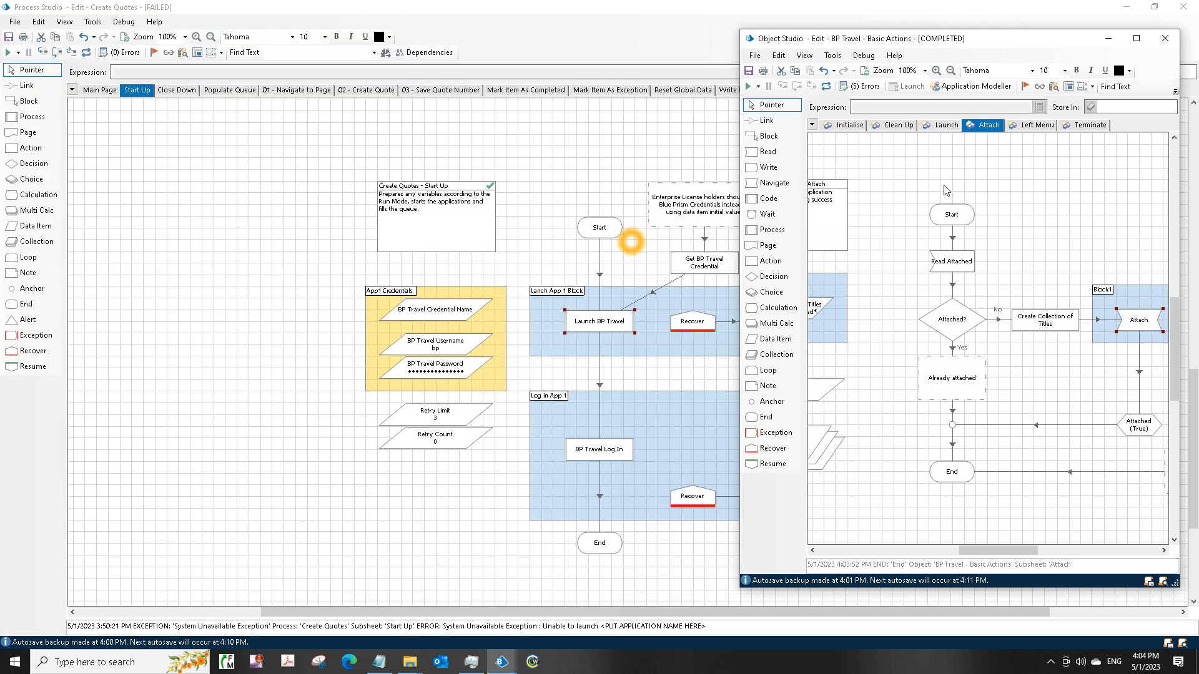
mouse_move(748, 69)
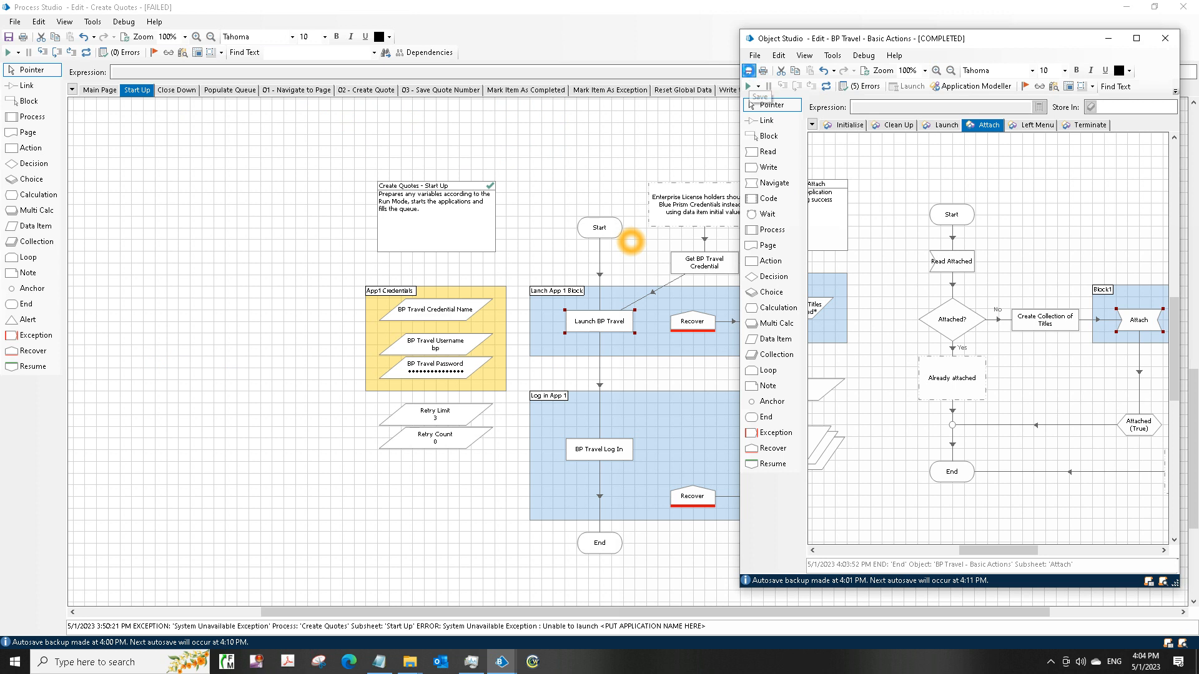
left_click(747, 70)
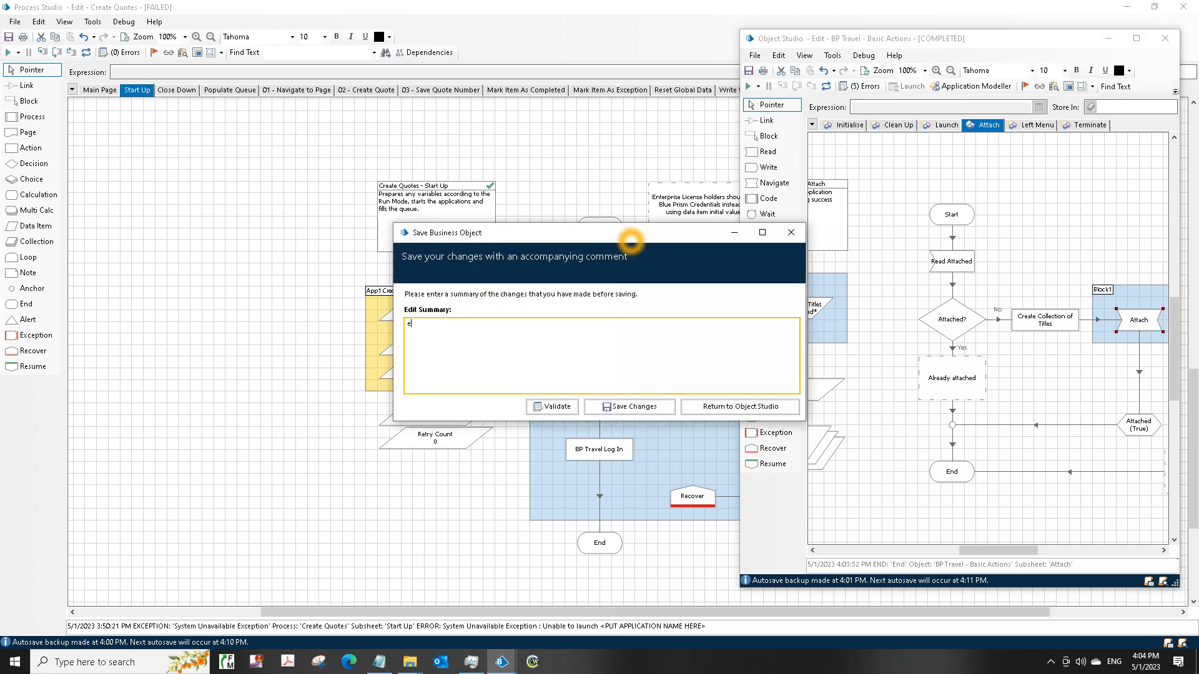
key("Backspace")
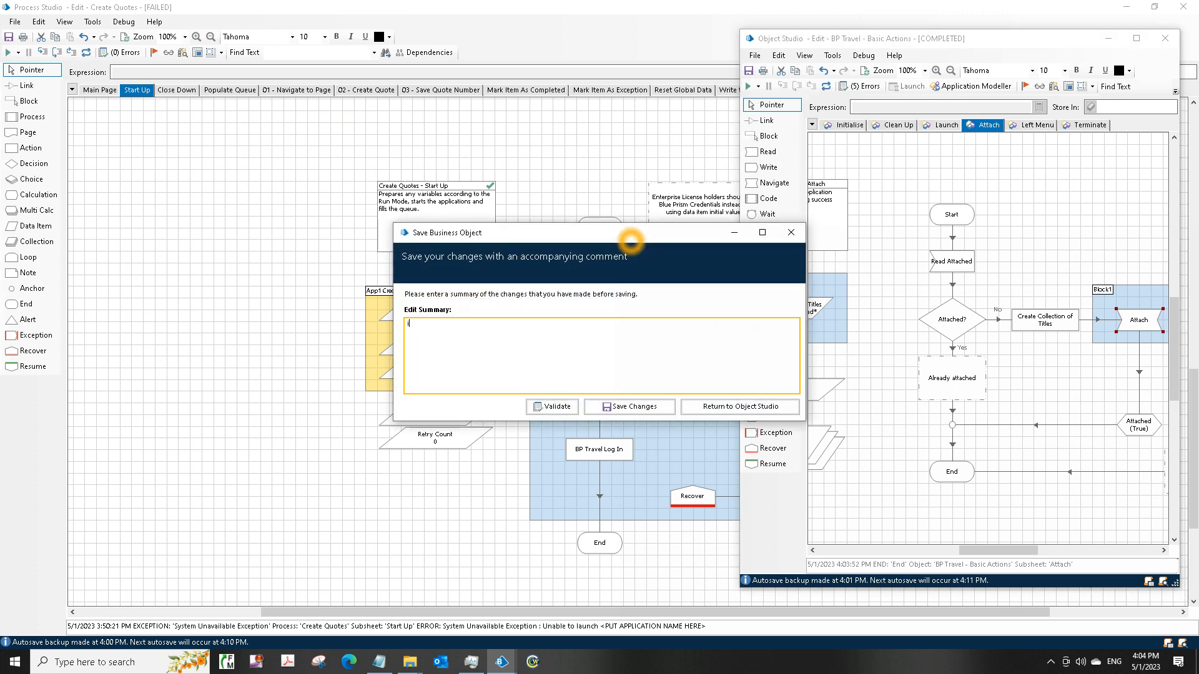
type("updated")
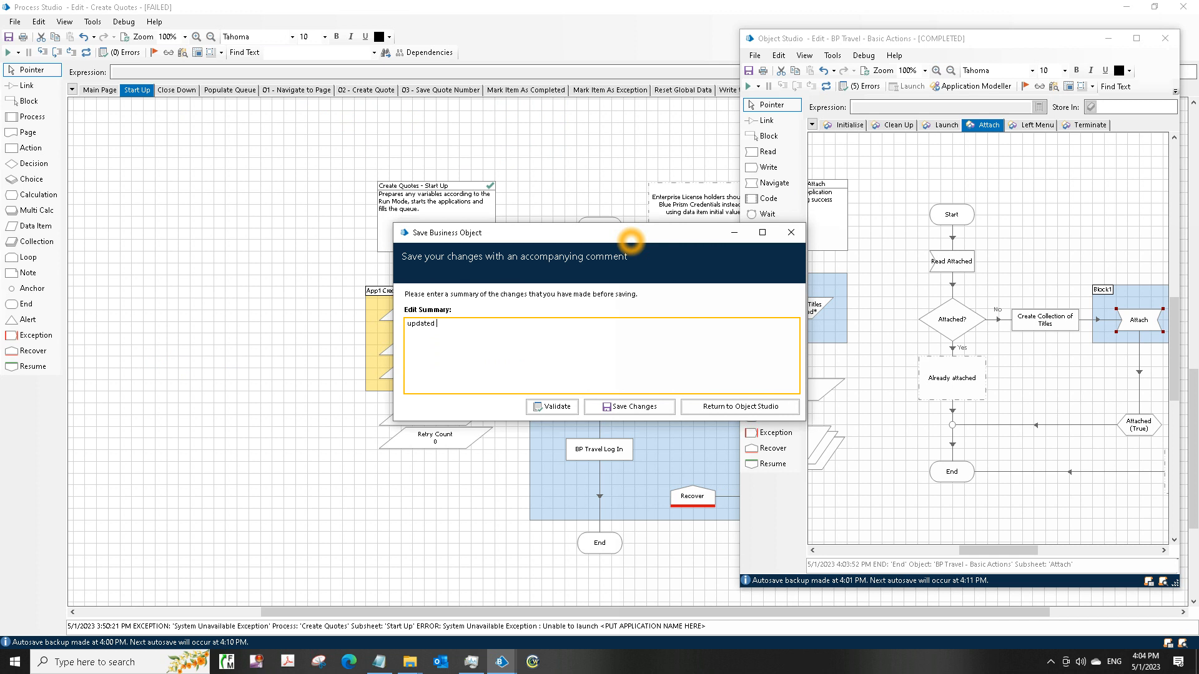
type("application")
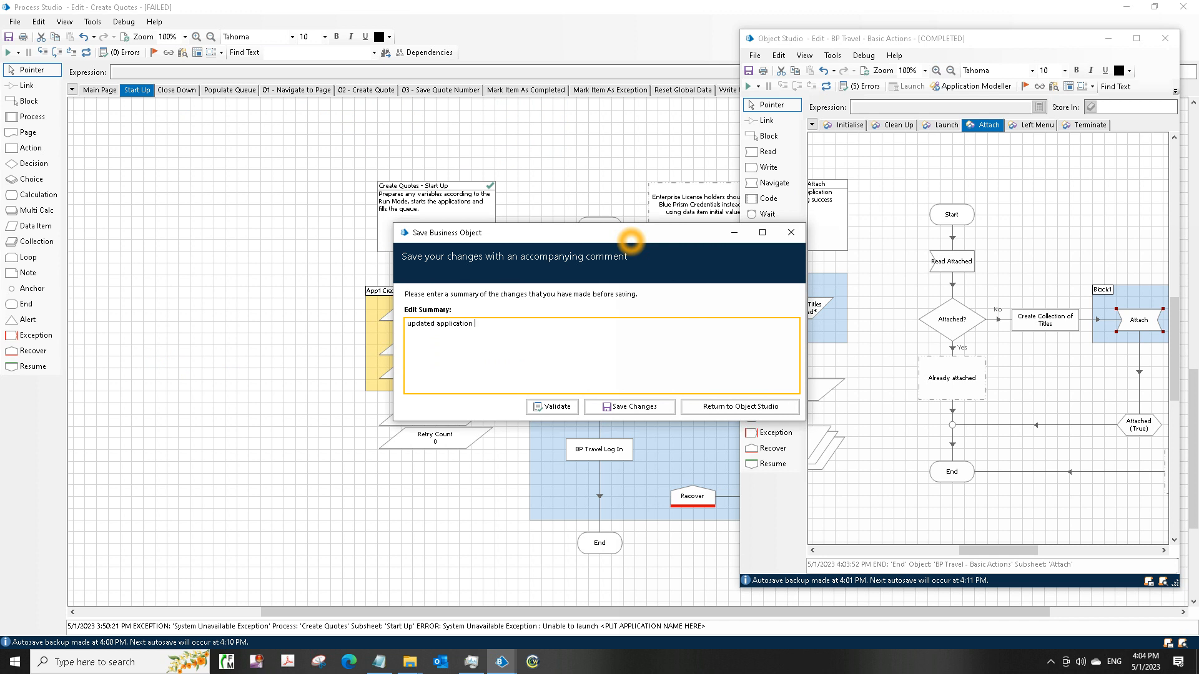
type("object")
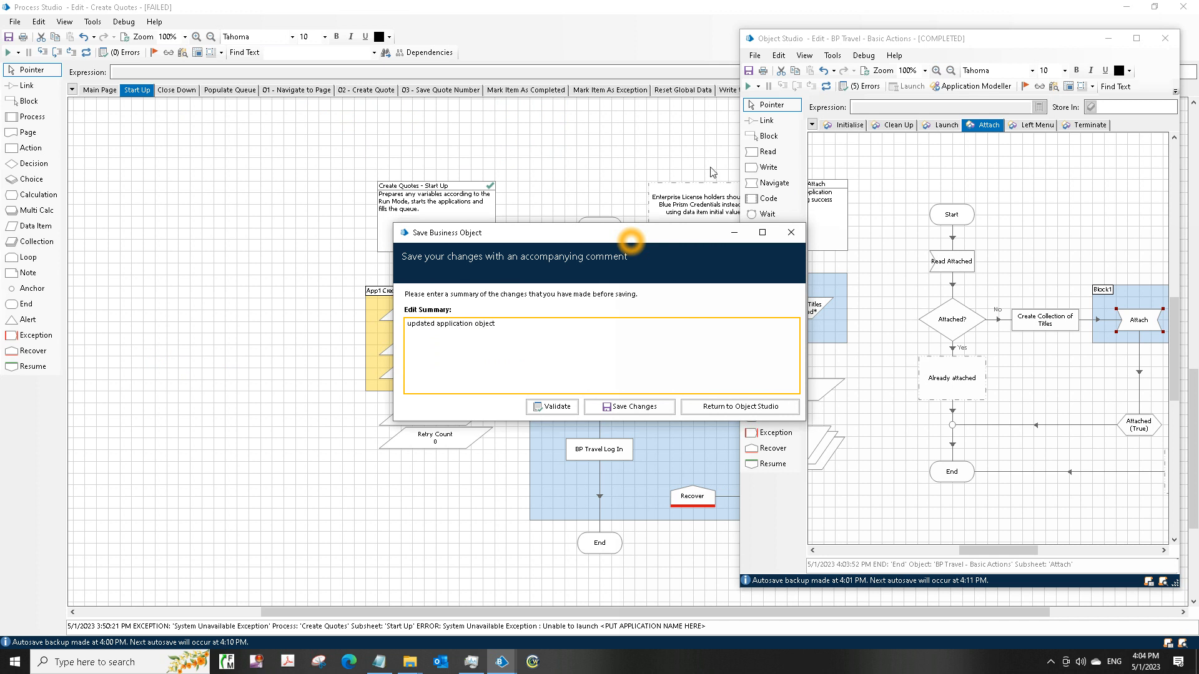
left_click(628, 406)
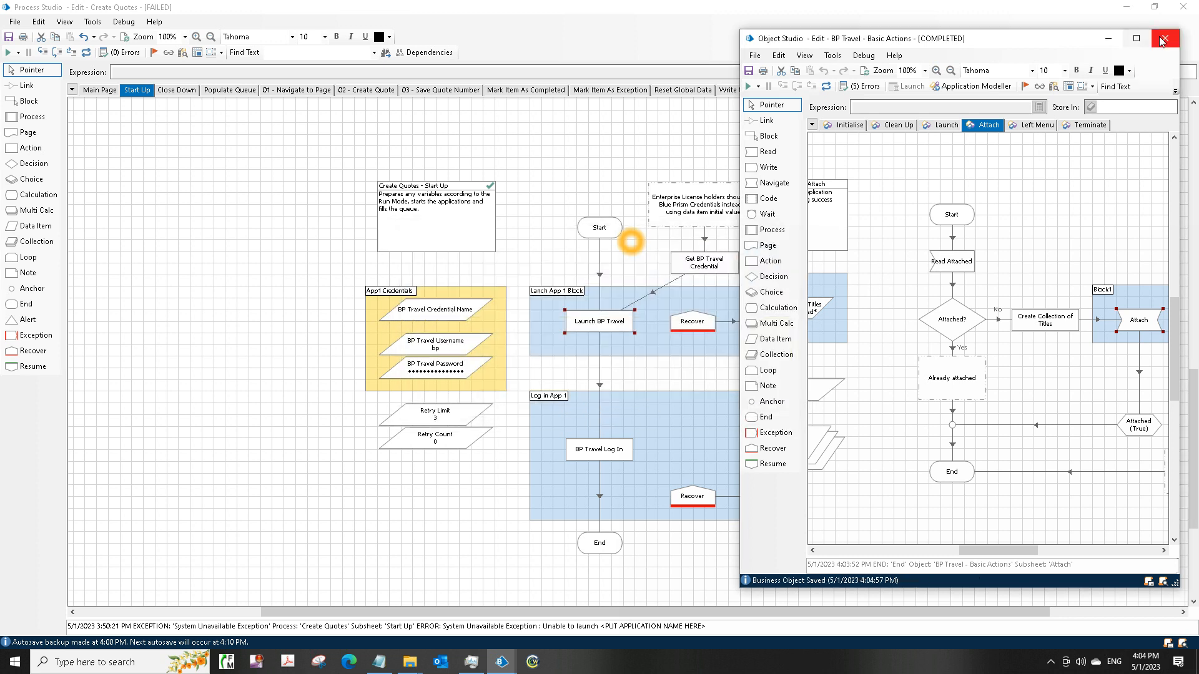
left_click(1165, 38)
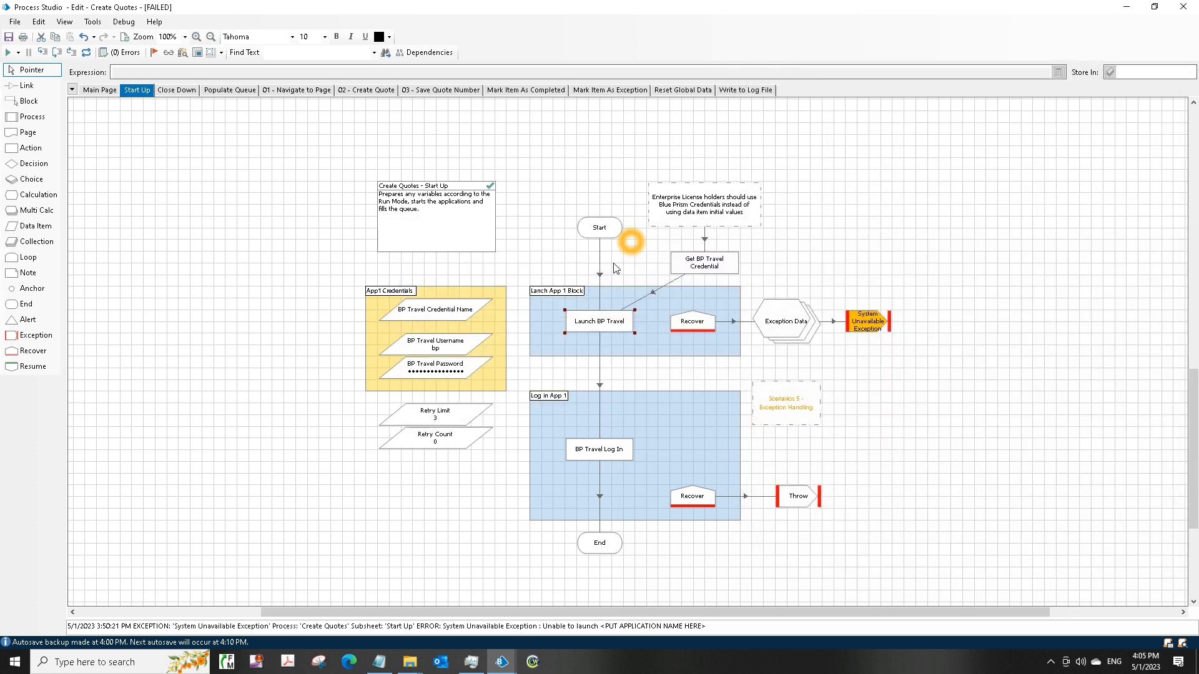
mouse_move(81, 52)
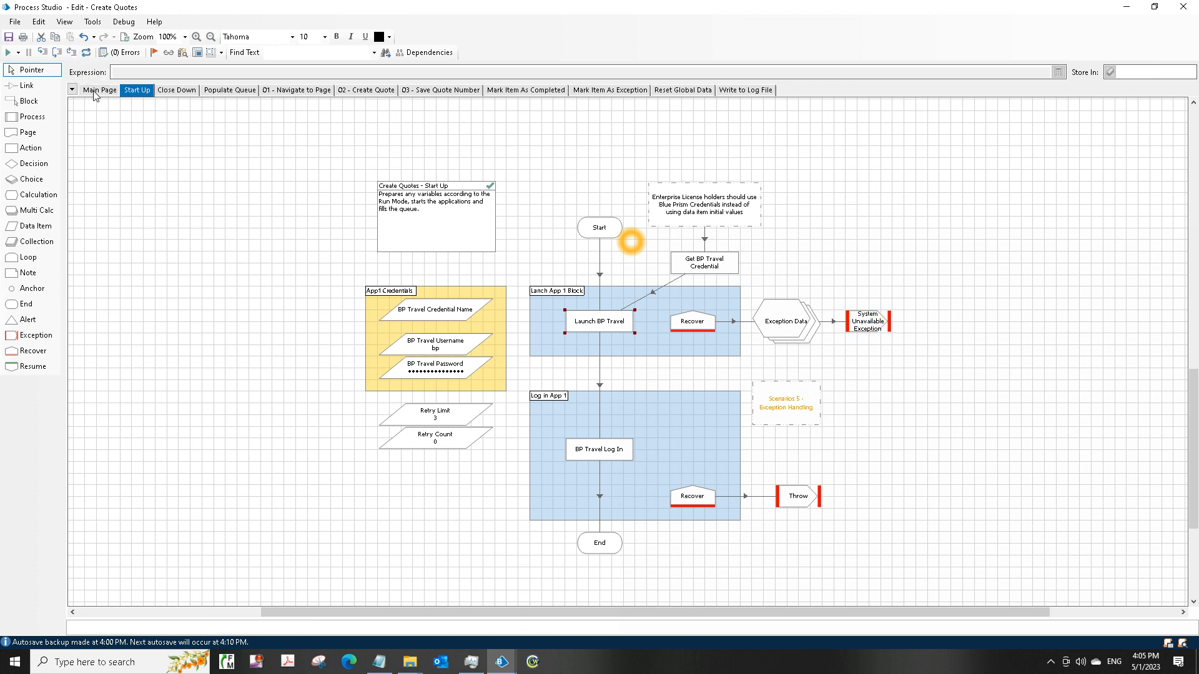
Step: Run Create Quotes from its Main Page until the Not Connected error appears
left_click(99, 90)
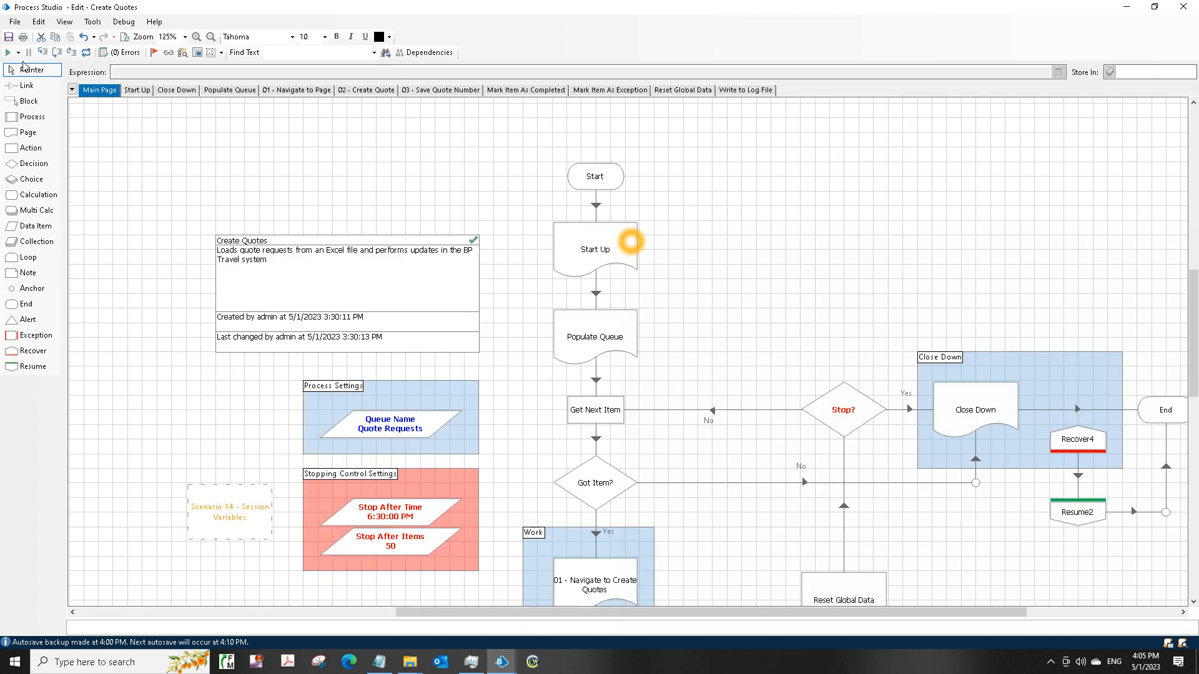
left_click(8, 52)
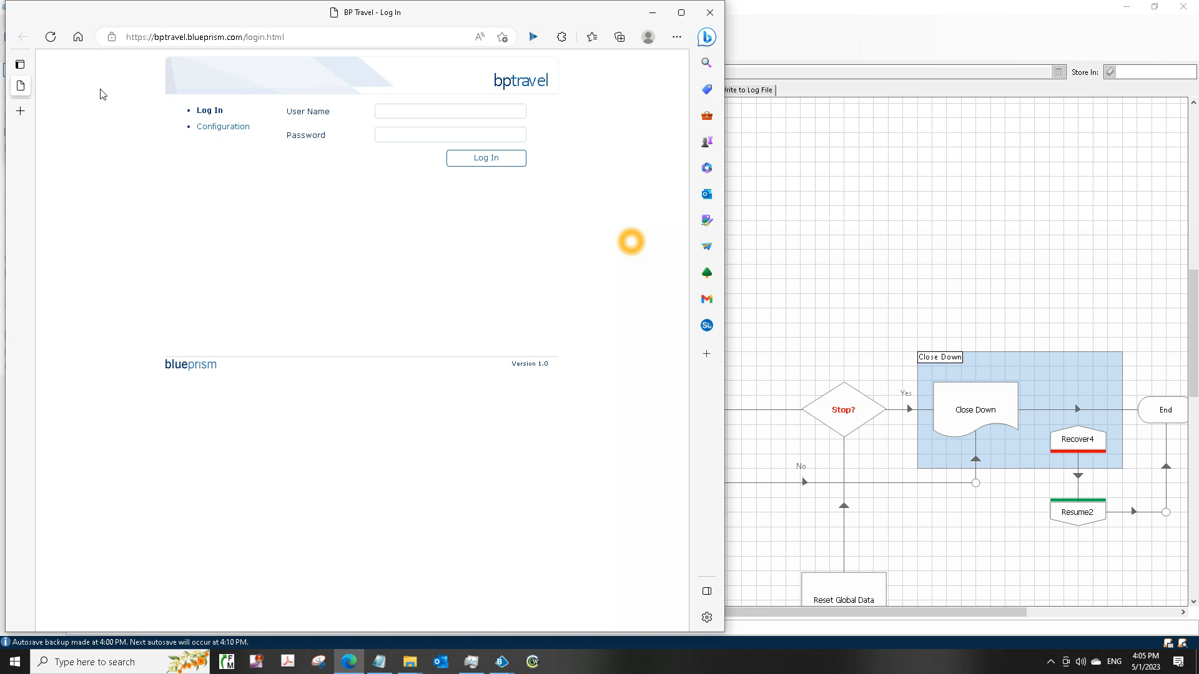
mouse_move(852, 21)
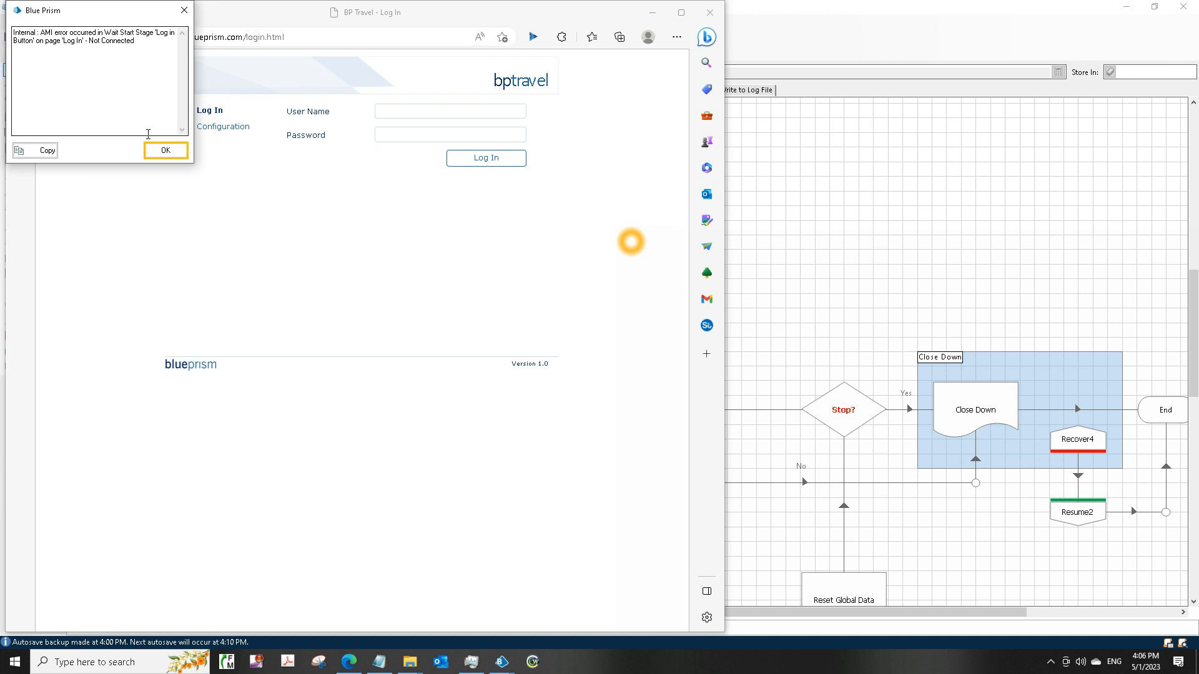
Step: Dismiss the Not Connected error and open the BP Travel Log In action's object for editing
left_click(164, 150)
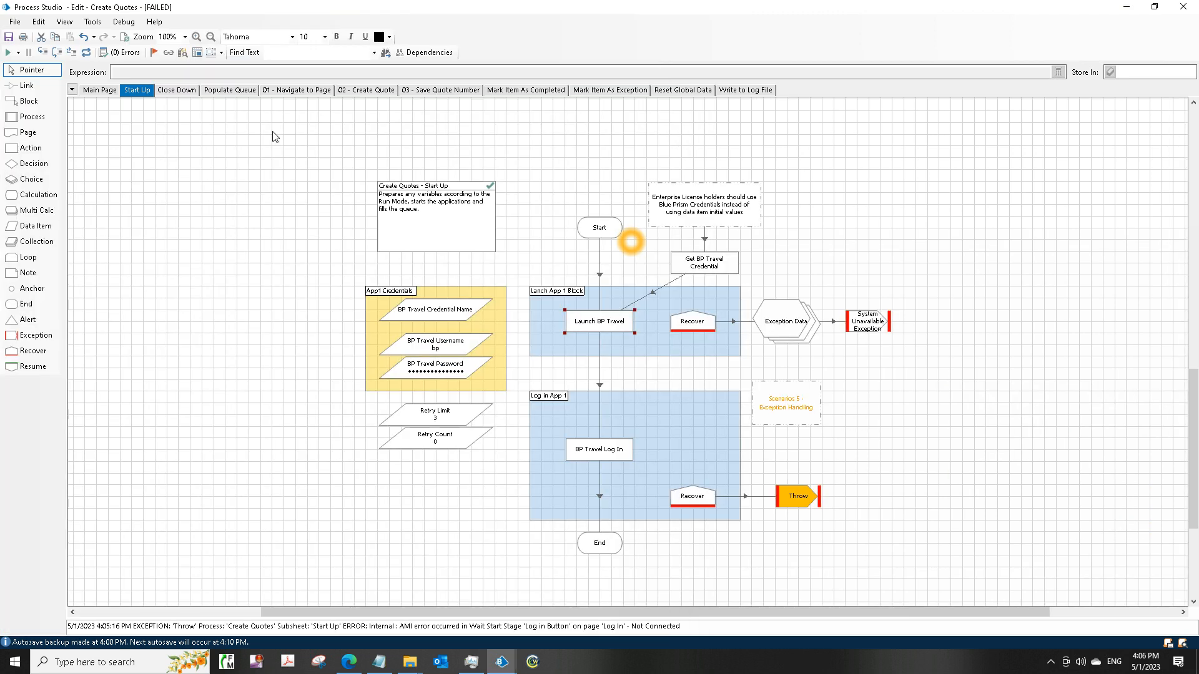
mouse_move(599, 449)
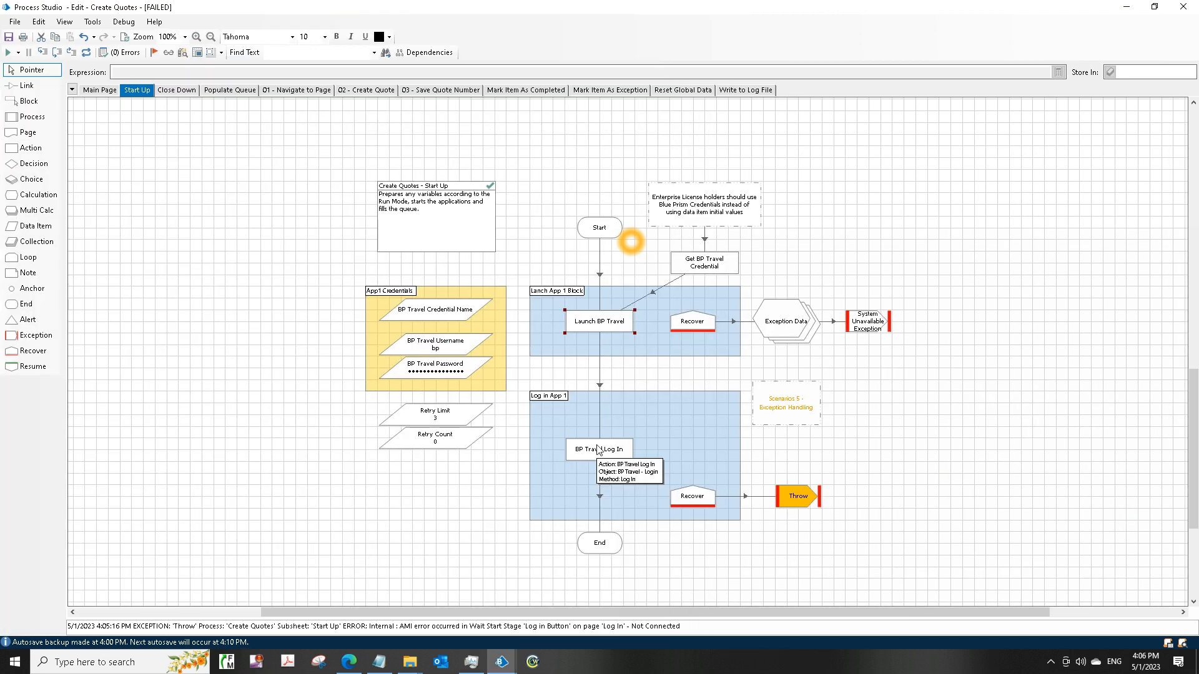
right_click(598, 449)
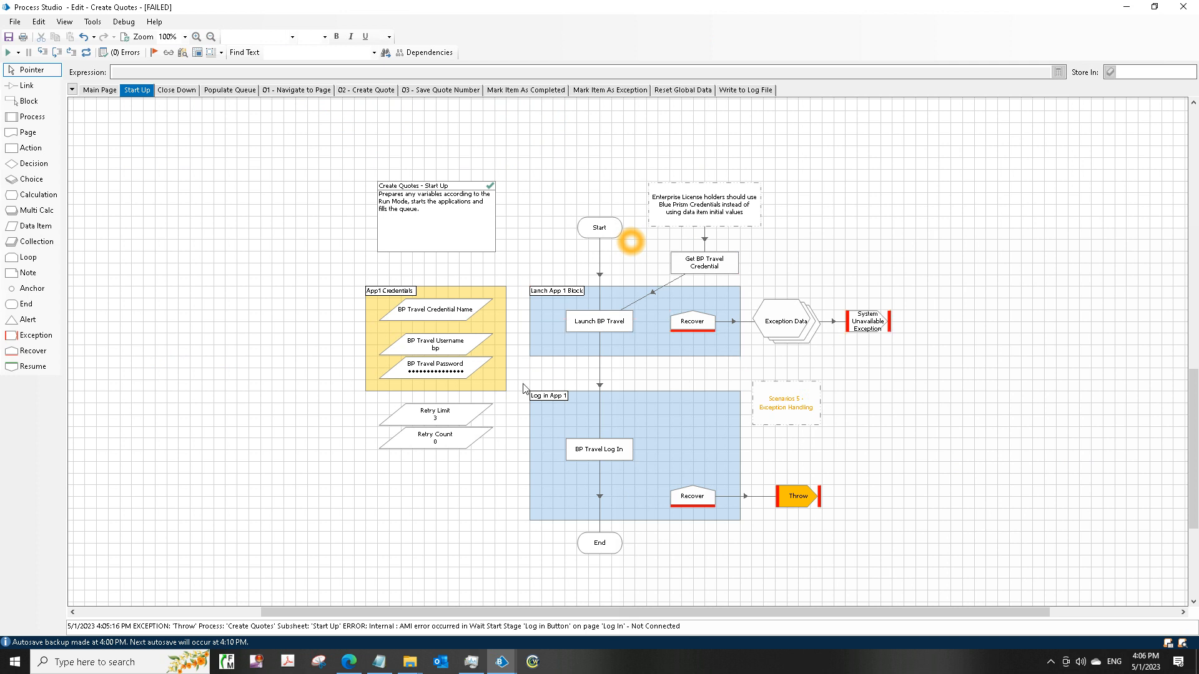
left_click_drag(524, 388, 862, 576)
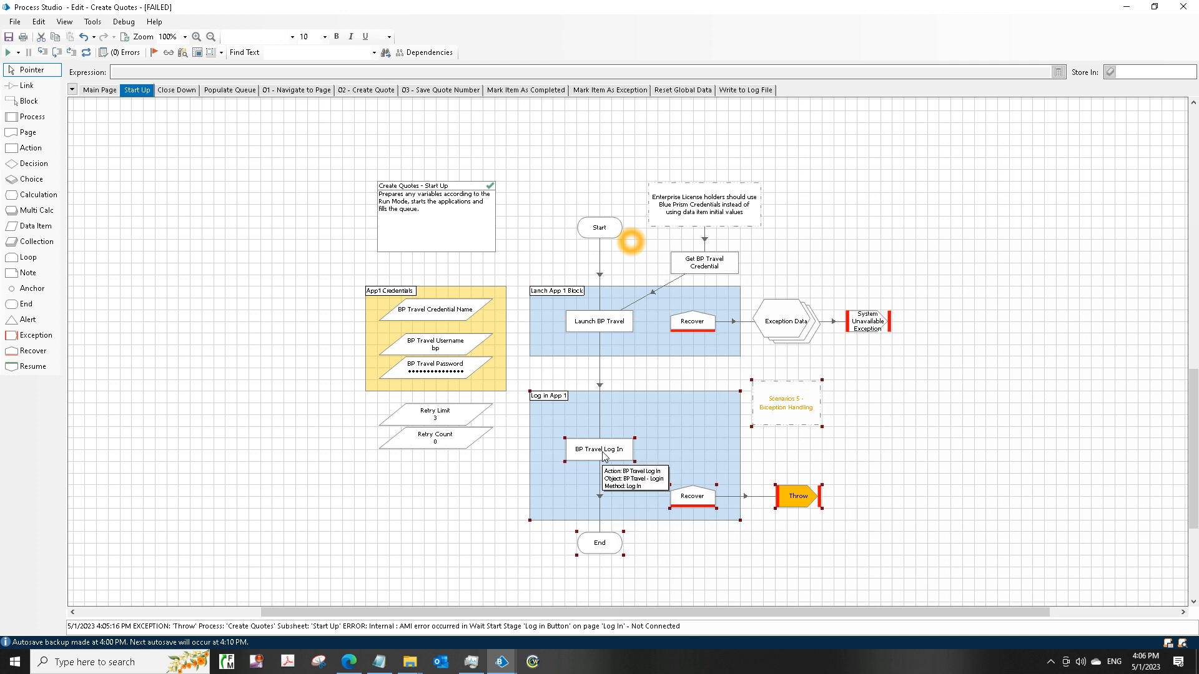
right_click(599, 448)
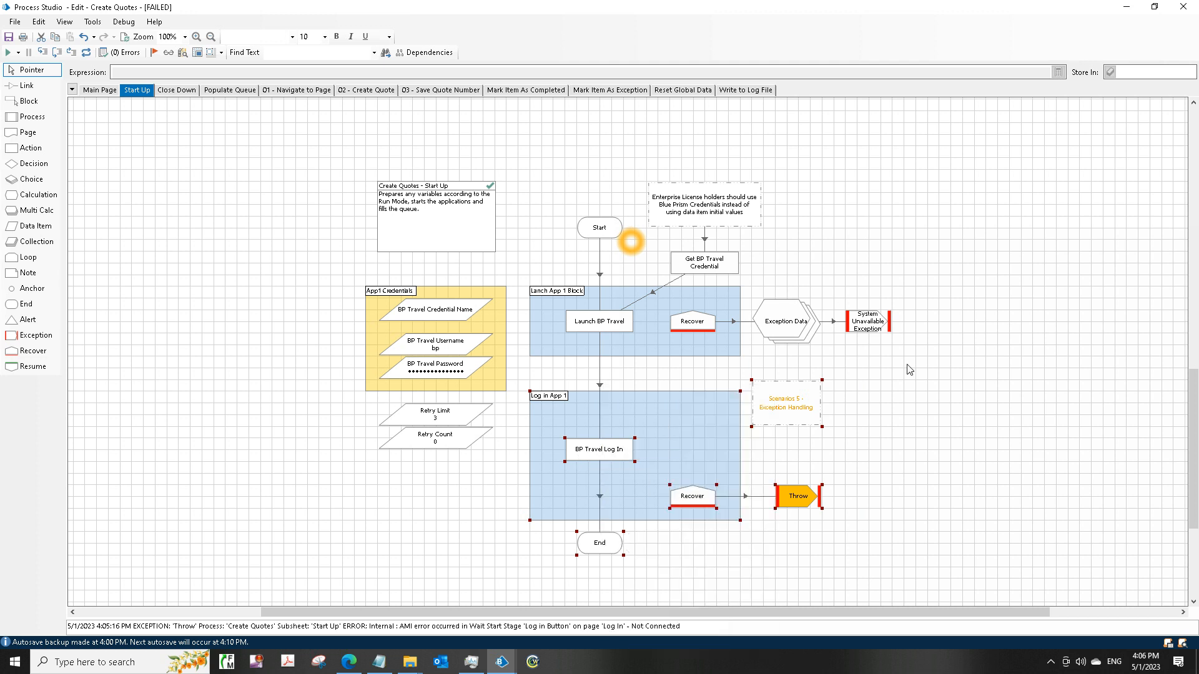
right_click(612, 447)
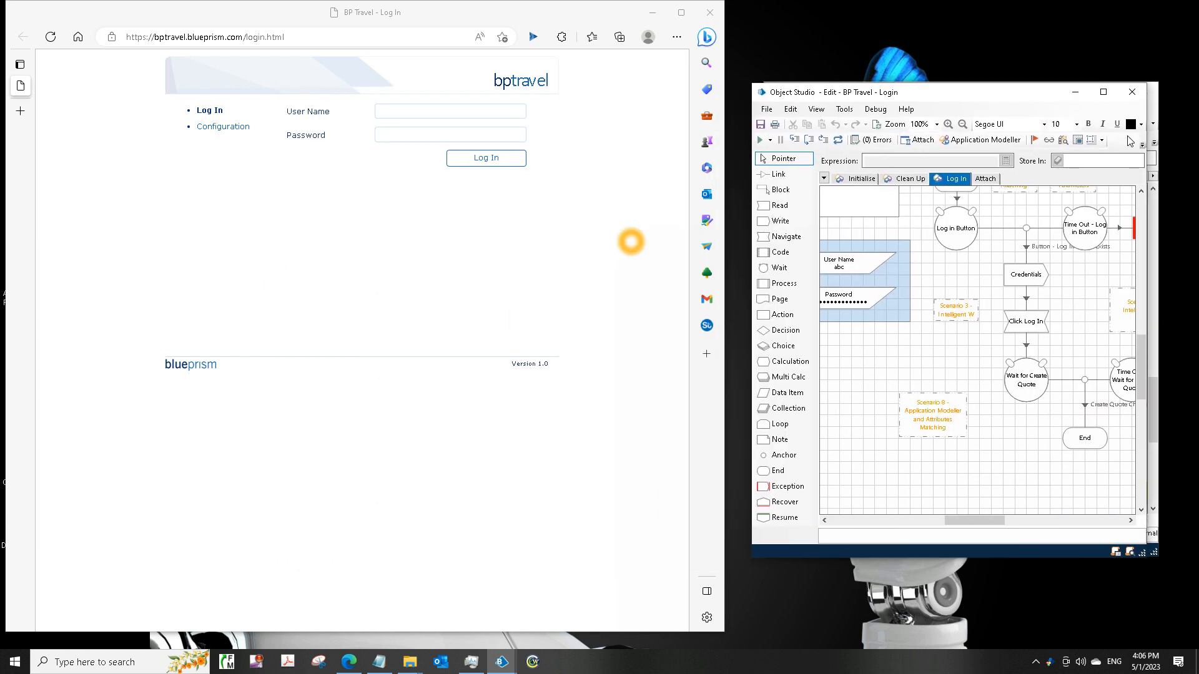
Step: Maximise the Login object editor and open its Application Modeller at the Windows process name field
left_click(1102, 92)
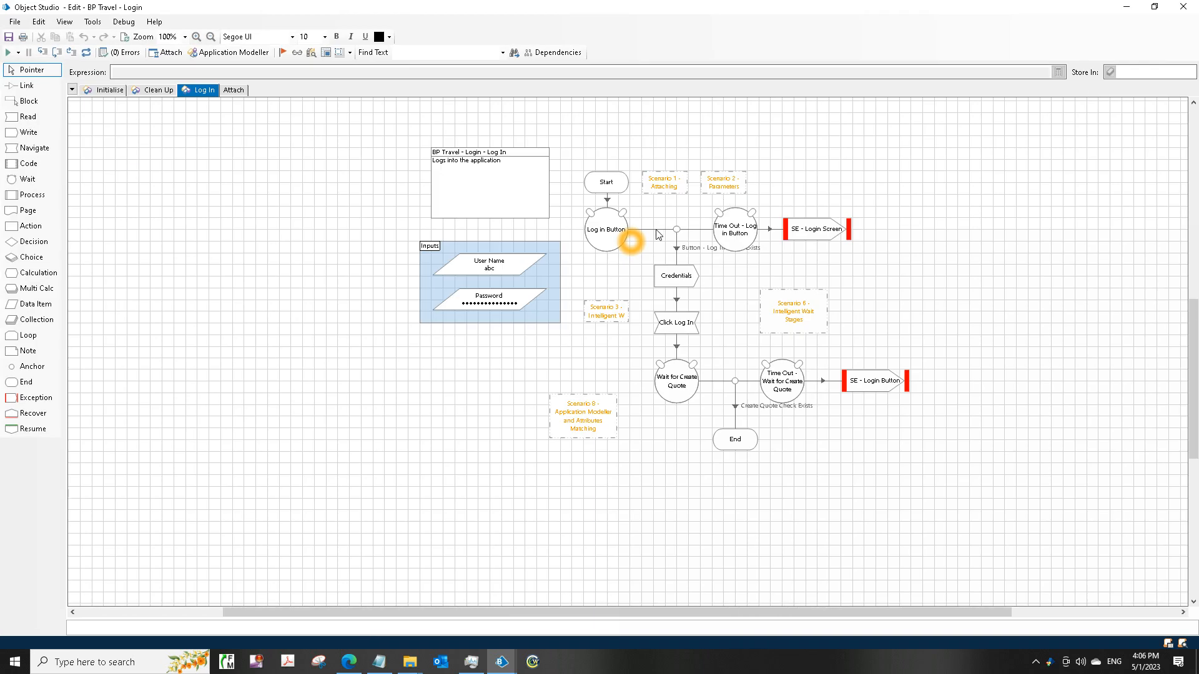
left_click(606, 182)
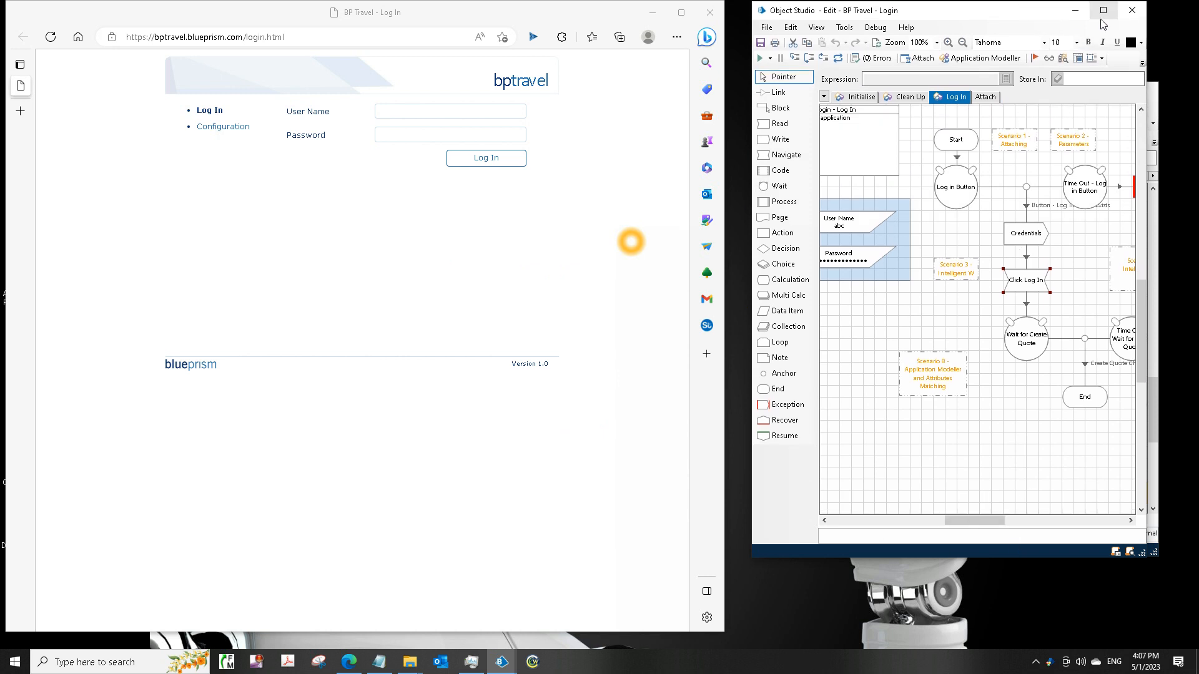
left_click(987, 58)
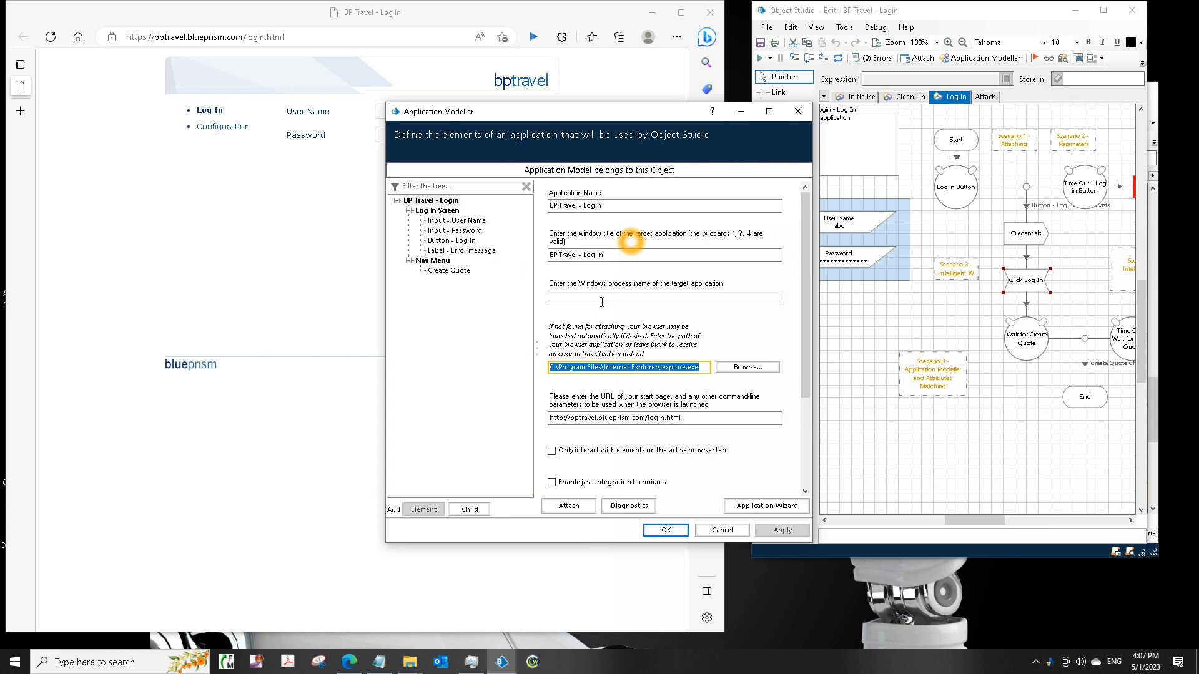
left_click(663, 296)
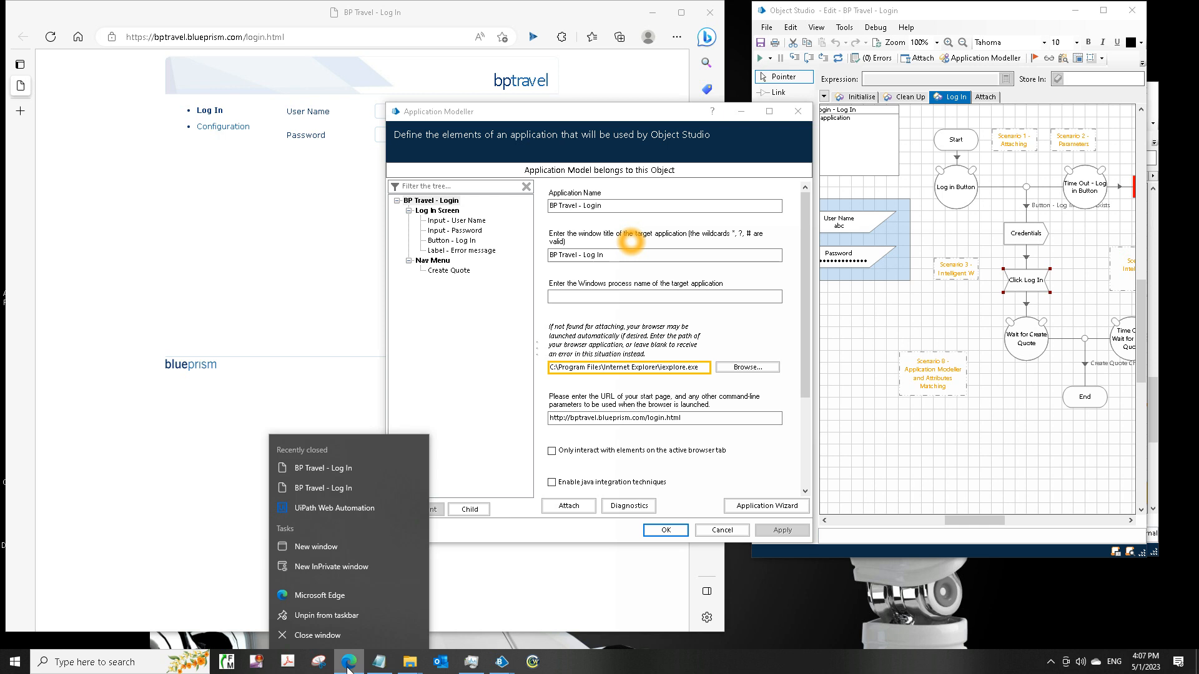
mouse_move(321, 595)
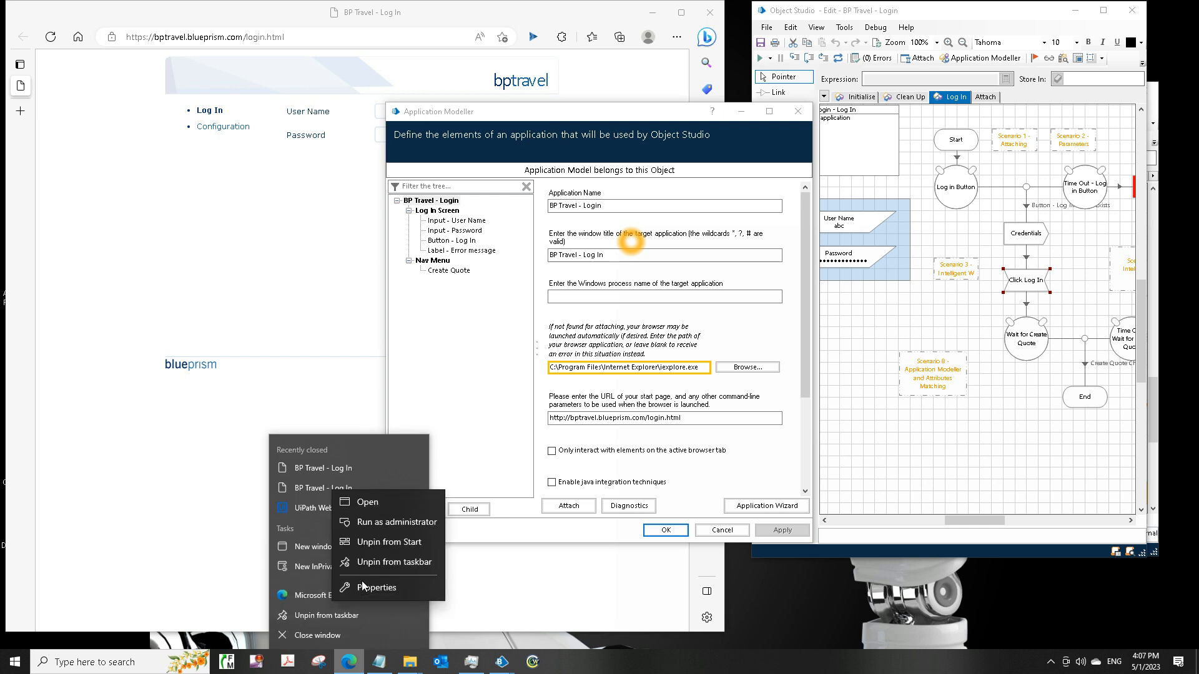
Step: Point the browser path to Edge's msedge.exe and attach the object to the BP Travel login page
left_click(378, 587)
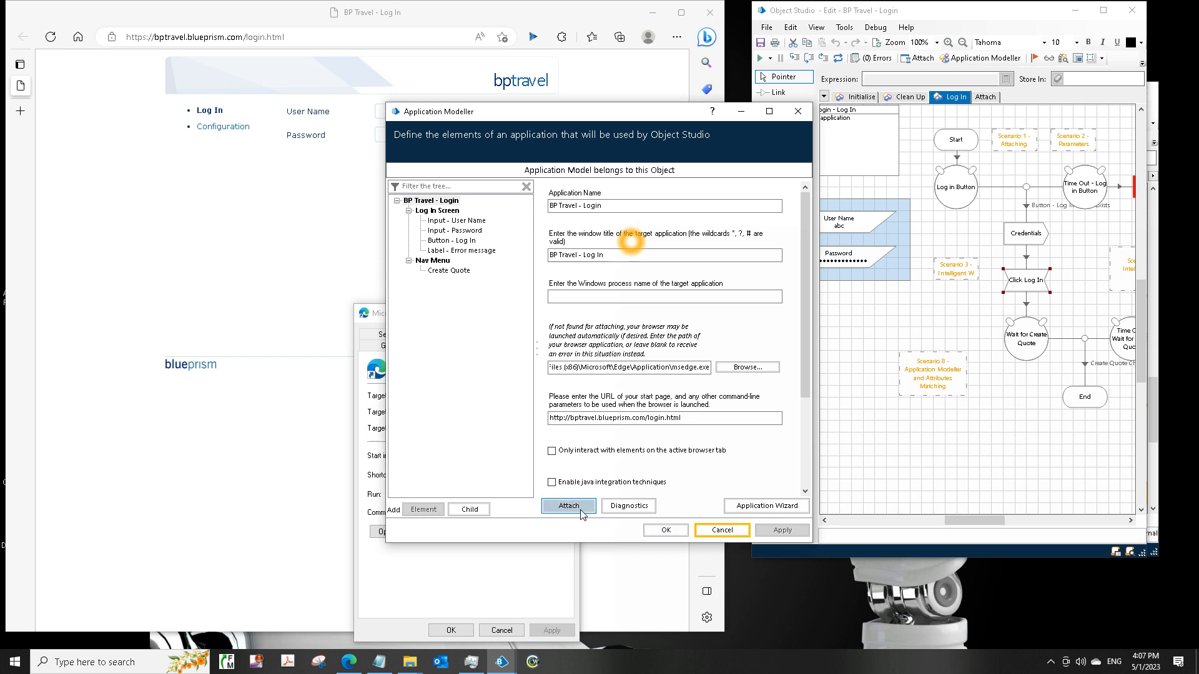
left_click(568, 505)
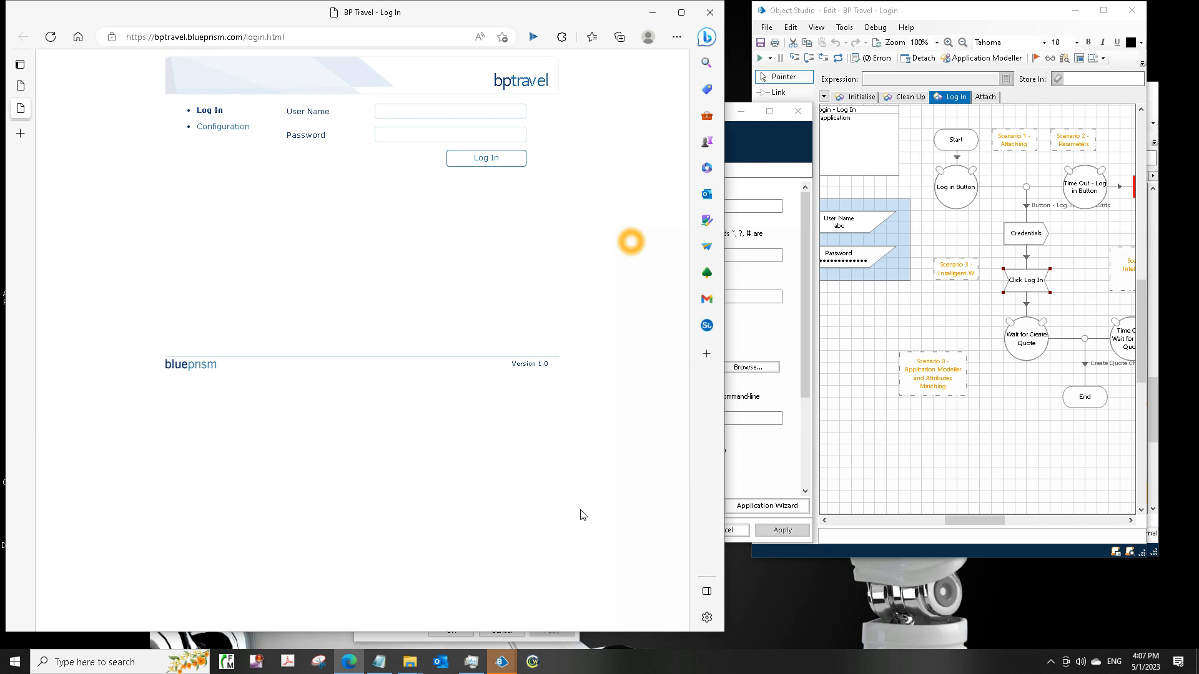
mouse_move(142, 101)
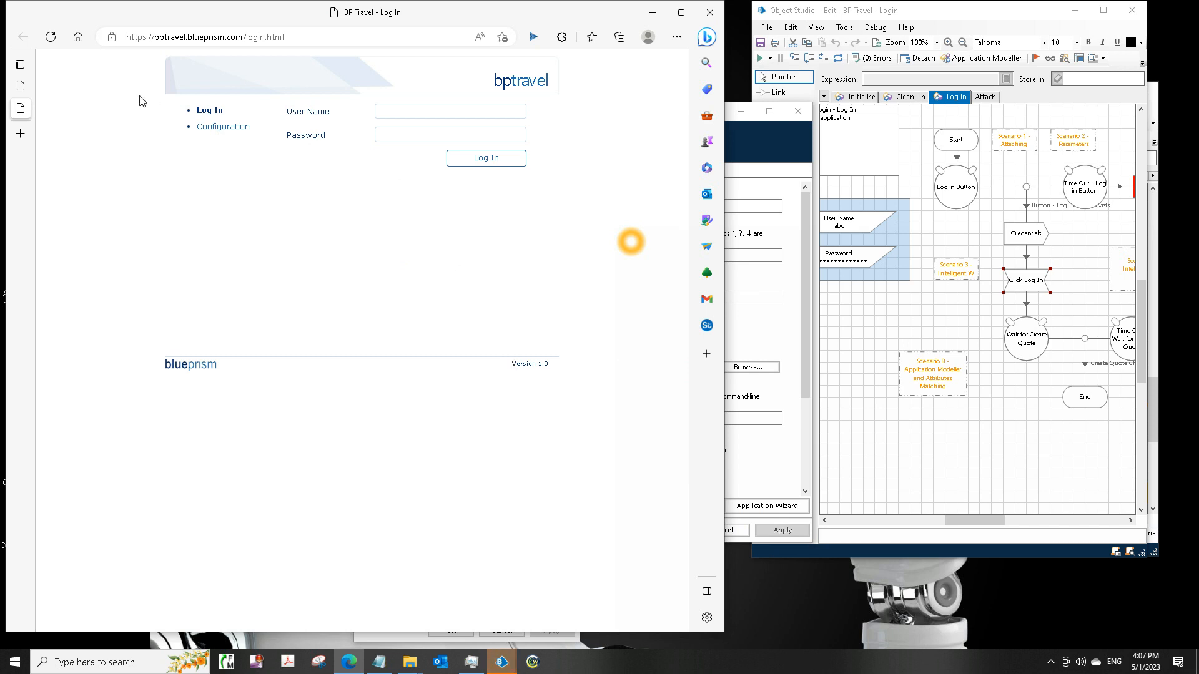
Step: Redefine BP Travel - Login as an Edge Chromium browser from msedge.exe at the login URL, Embedded mode
left_click(20, 64)
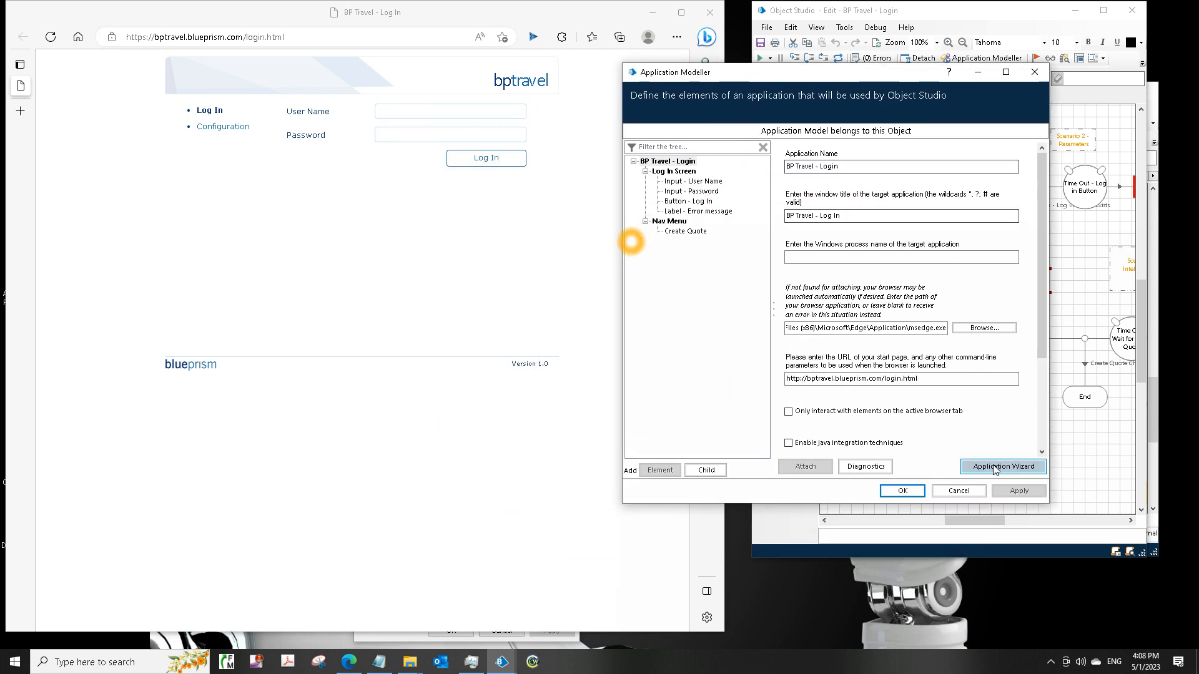
left_click(1002, 467)
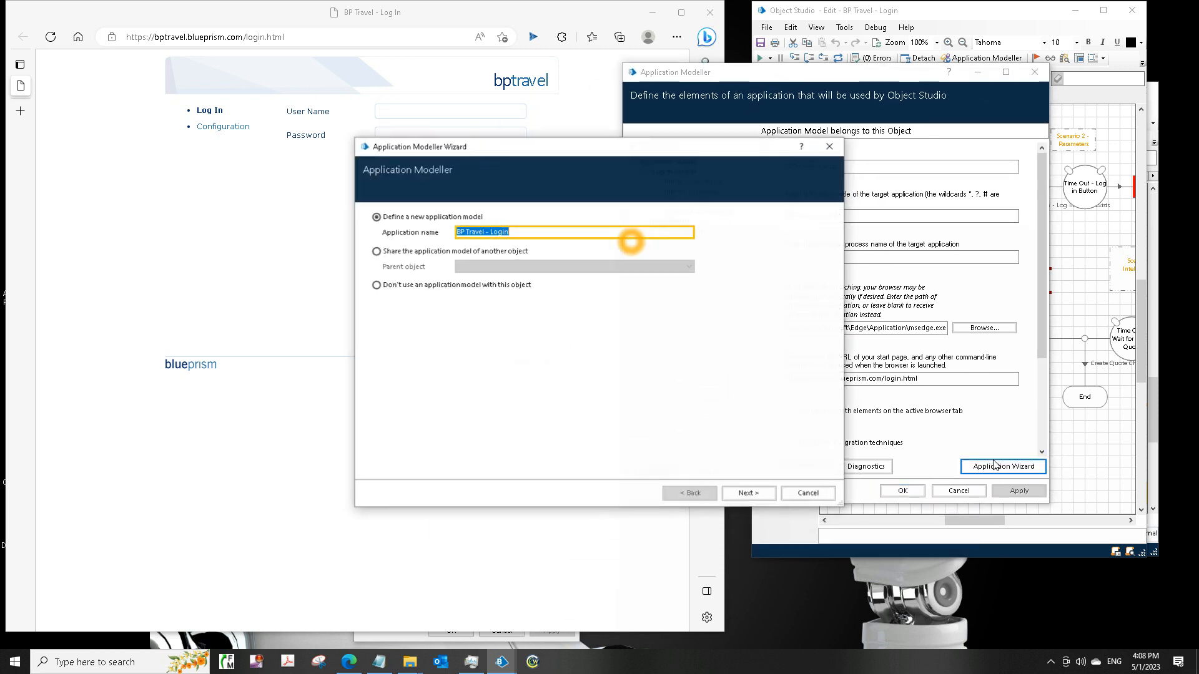
left_click(747, 493)
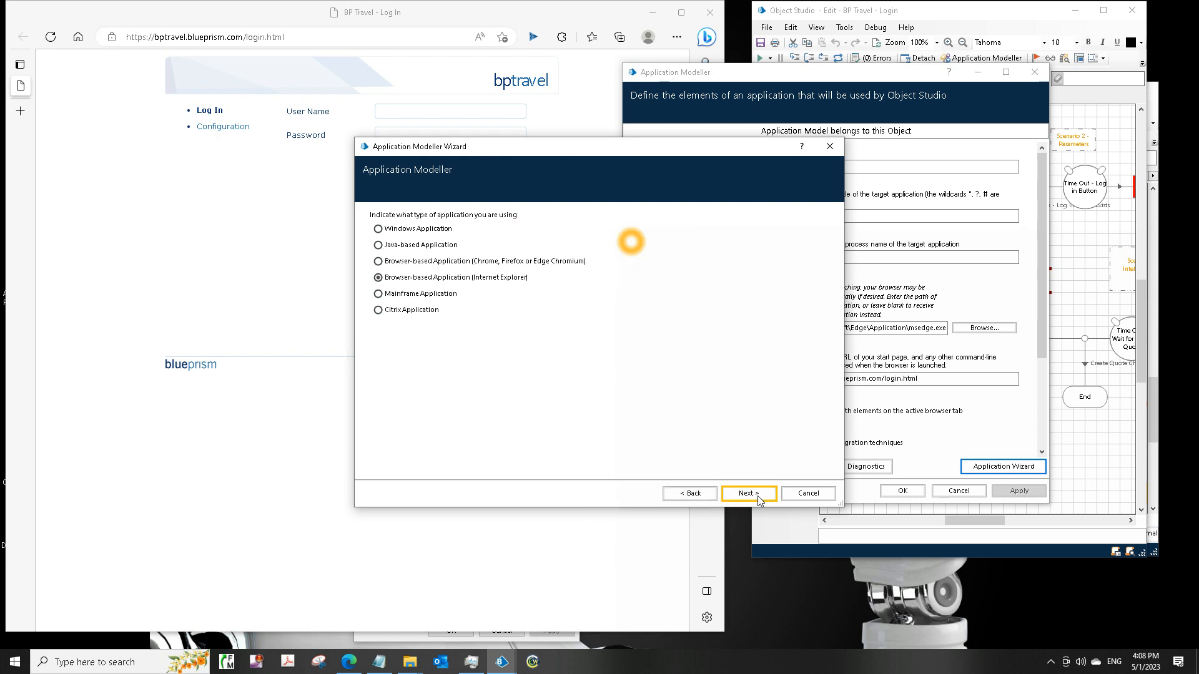
left_click(377, 262)
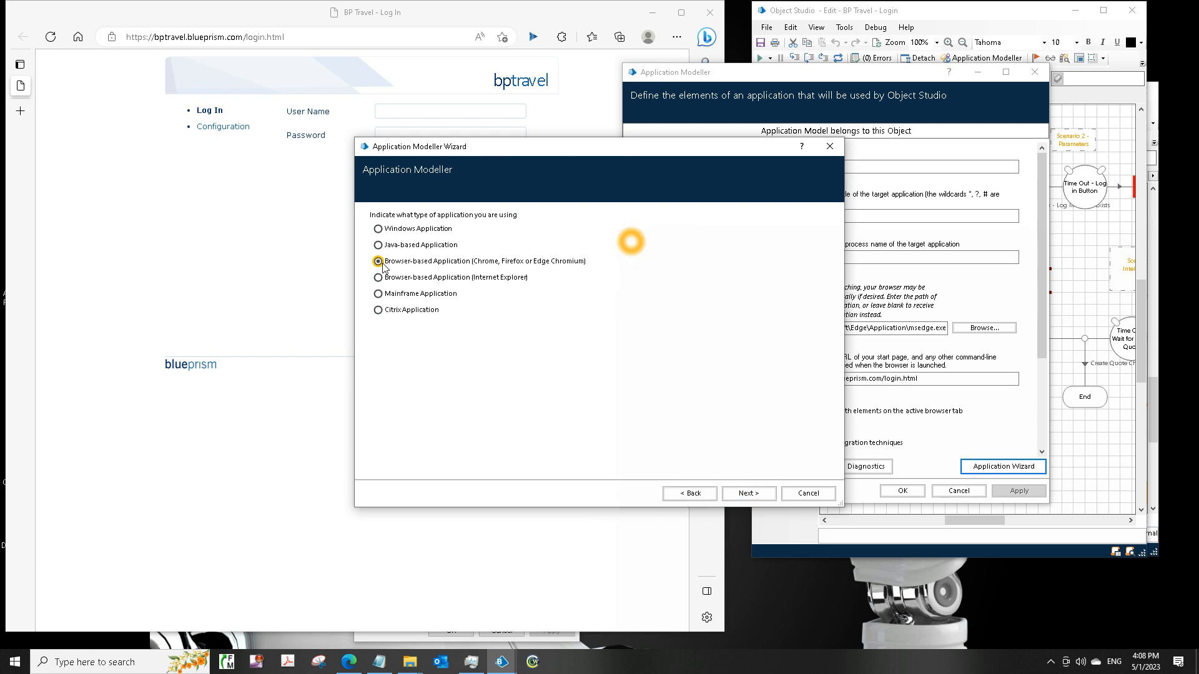
left_click(747, 494)
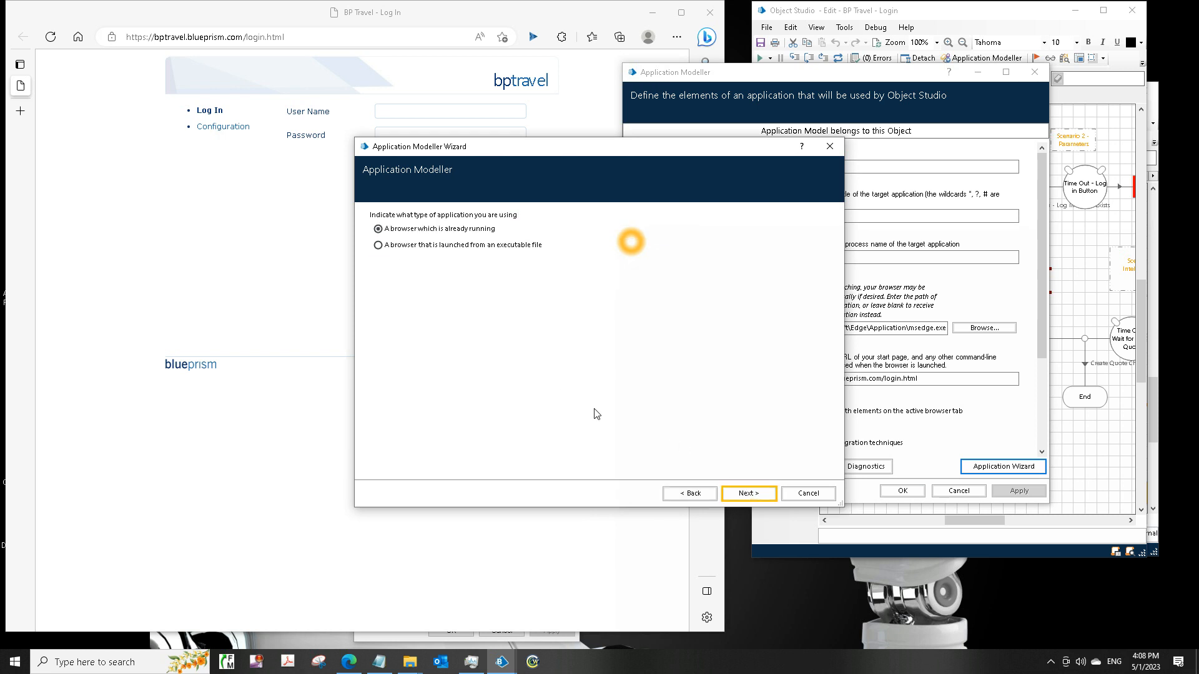
left_click(378, 245)
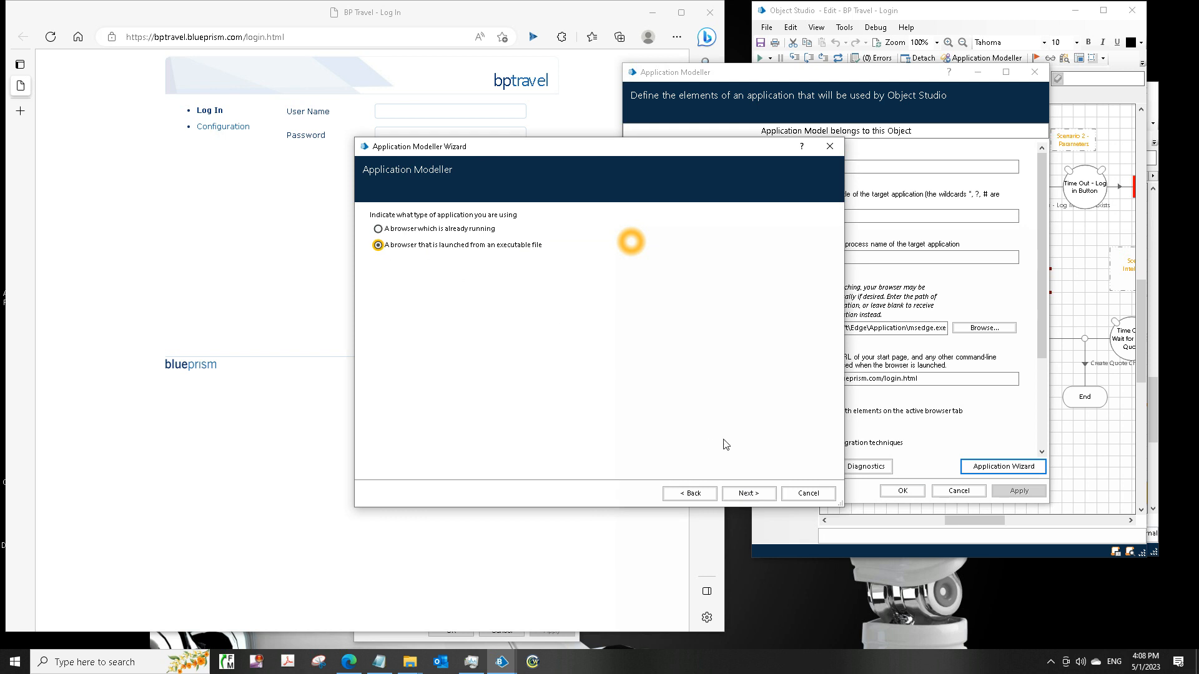
left_click(747, 493)
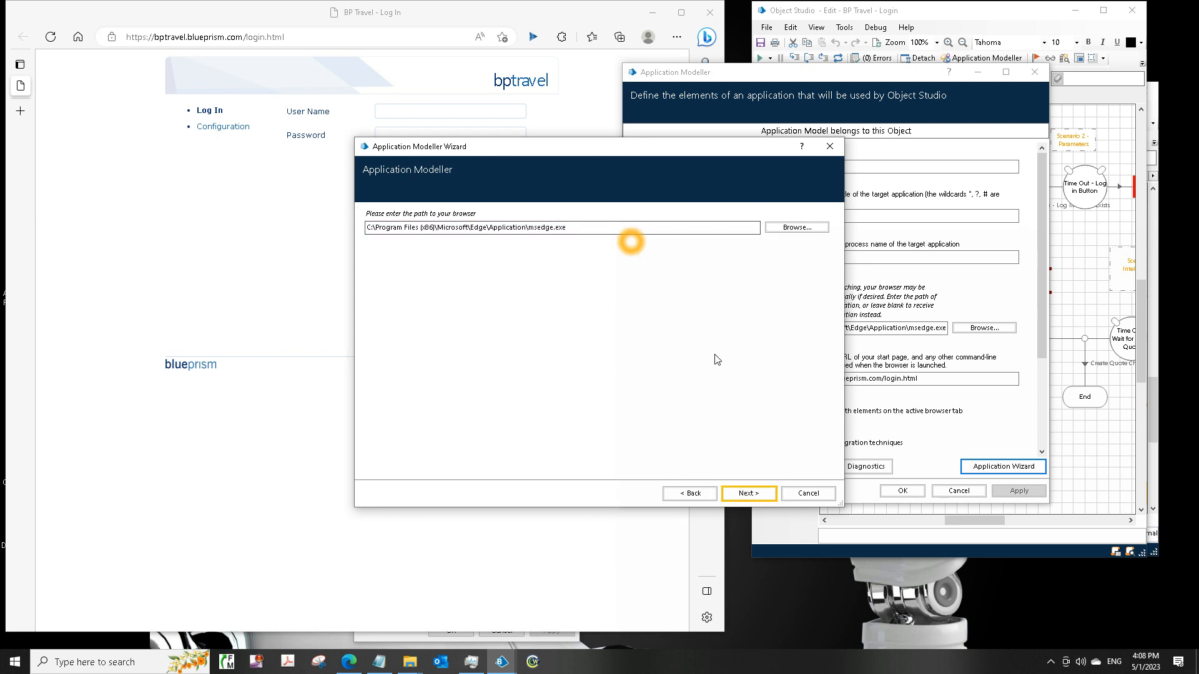
left_click(747, 494)
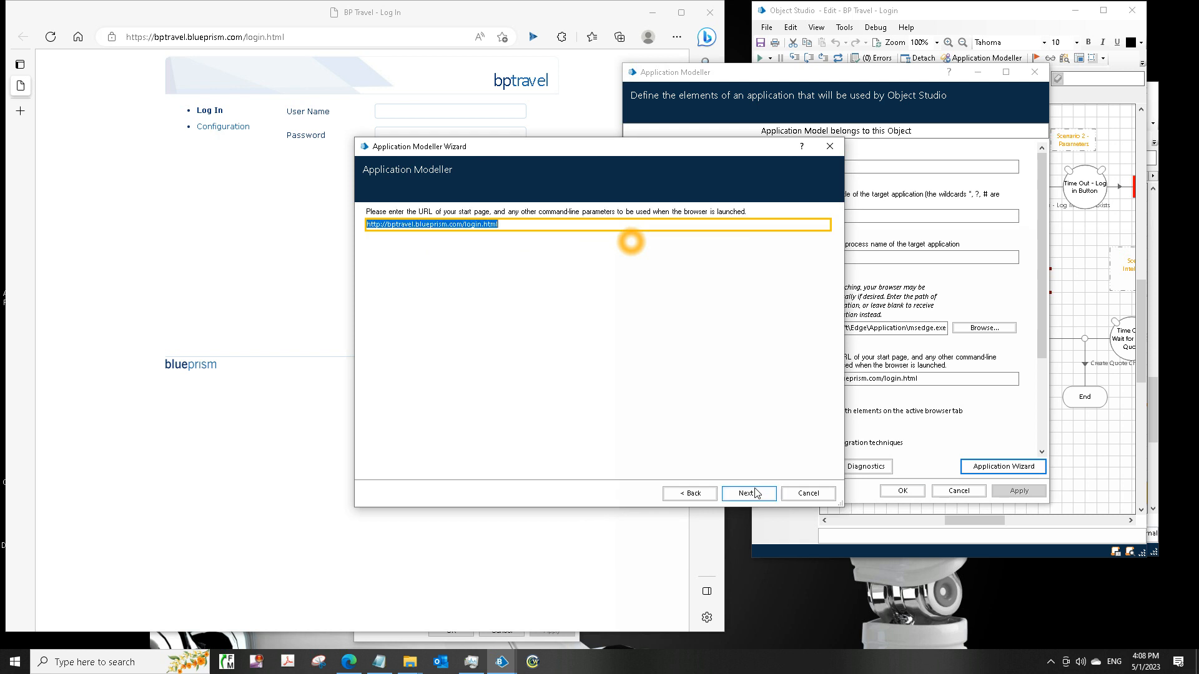
left_click(747, 494)
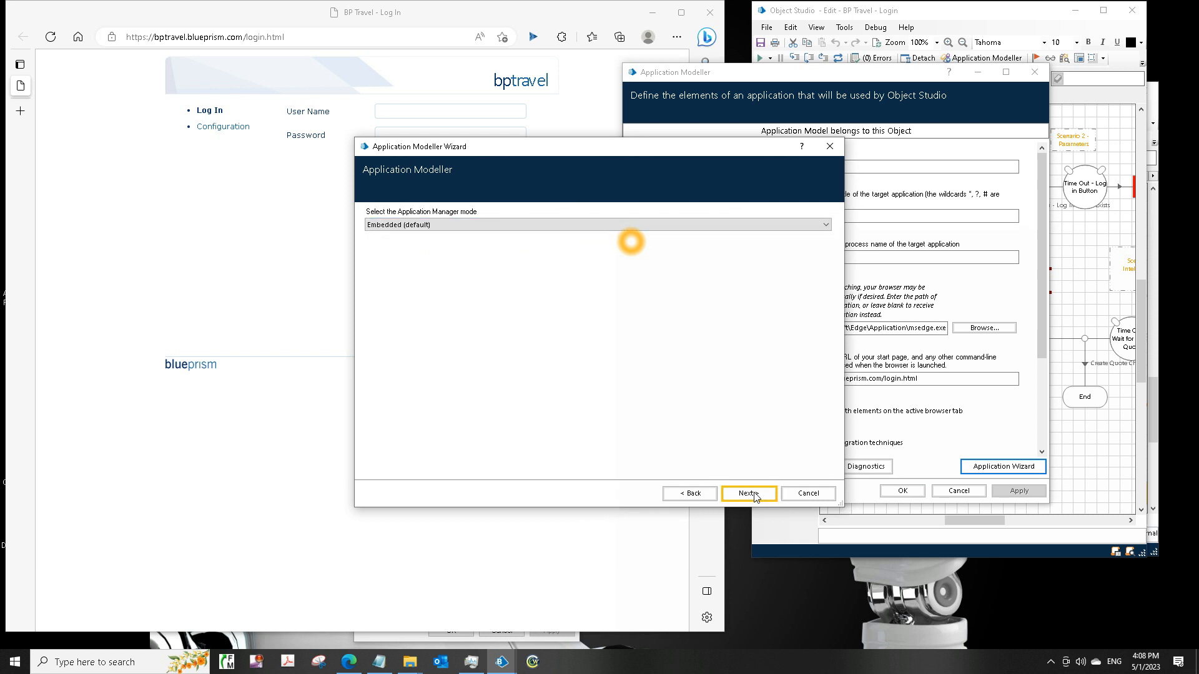
left_click(747, 493)
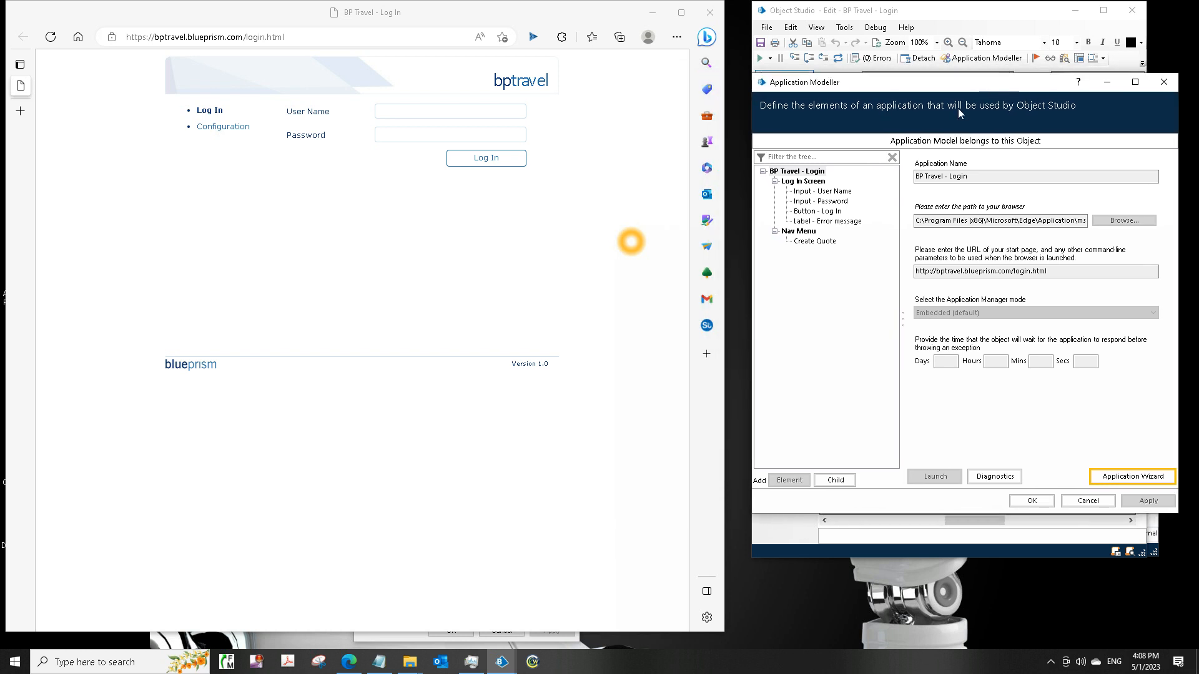
Step: Highlight Log In Screen, dismiss the error, and start re-identifying it, replacing existing spy data
left_click(804, 181)
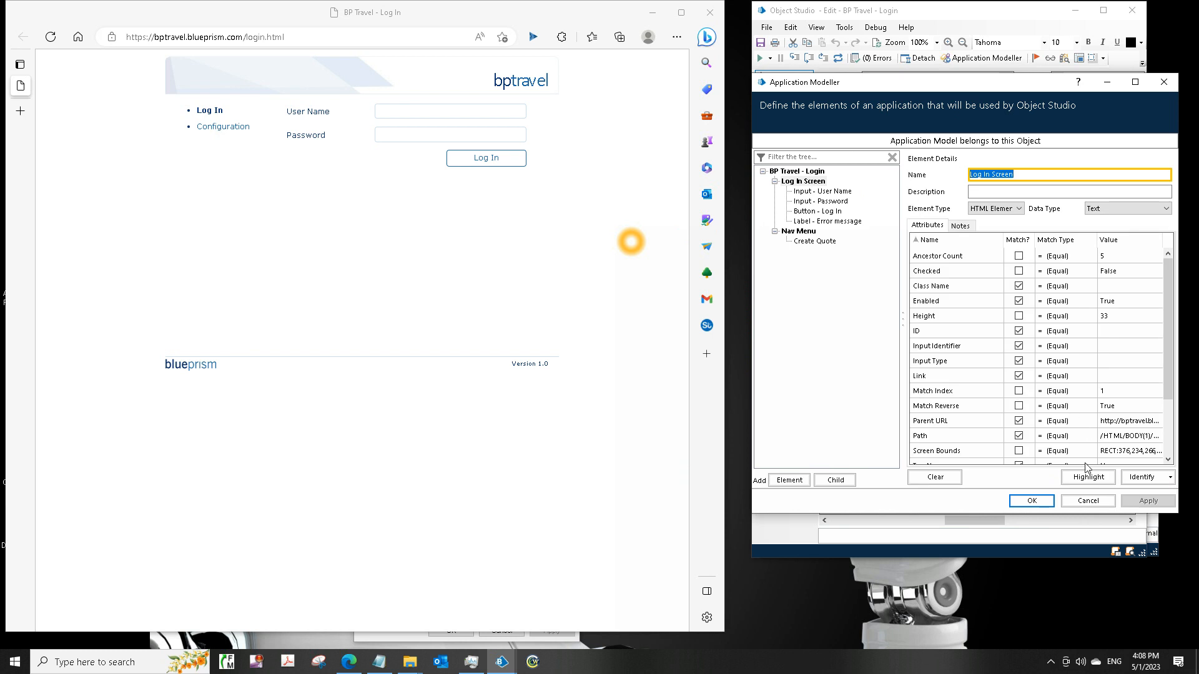
left_click(1087, 477)
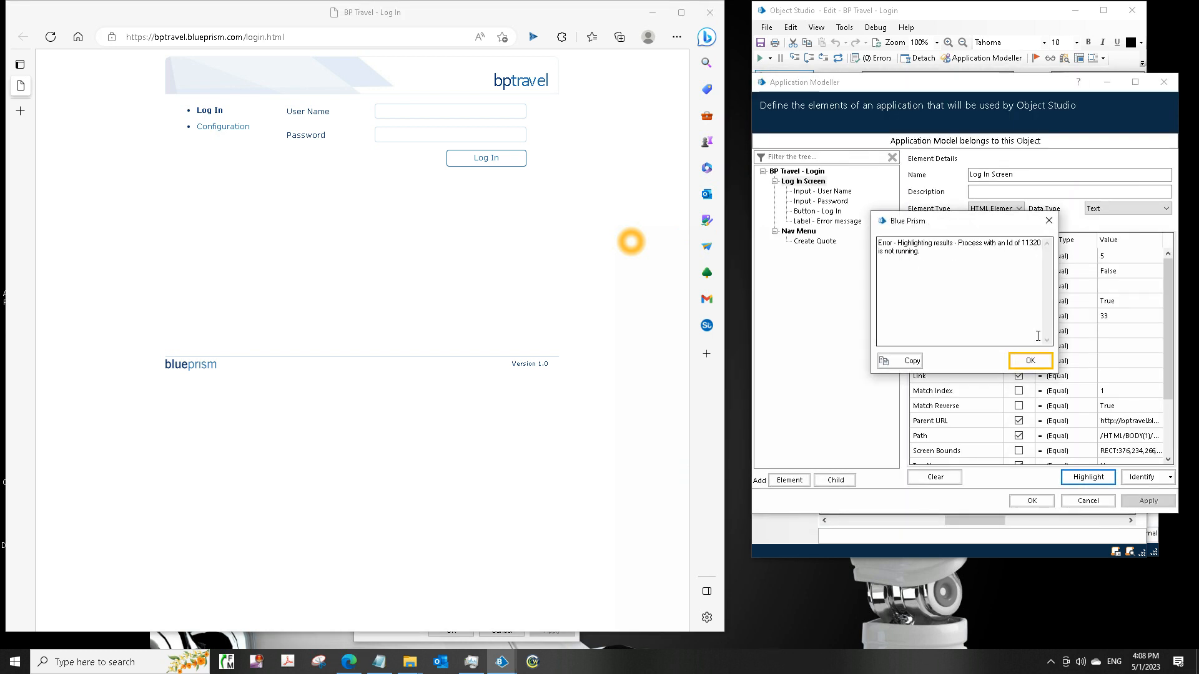
left_click(1030, 361)
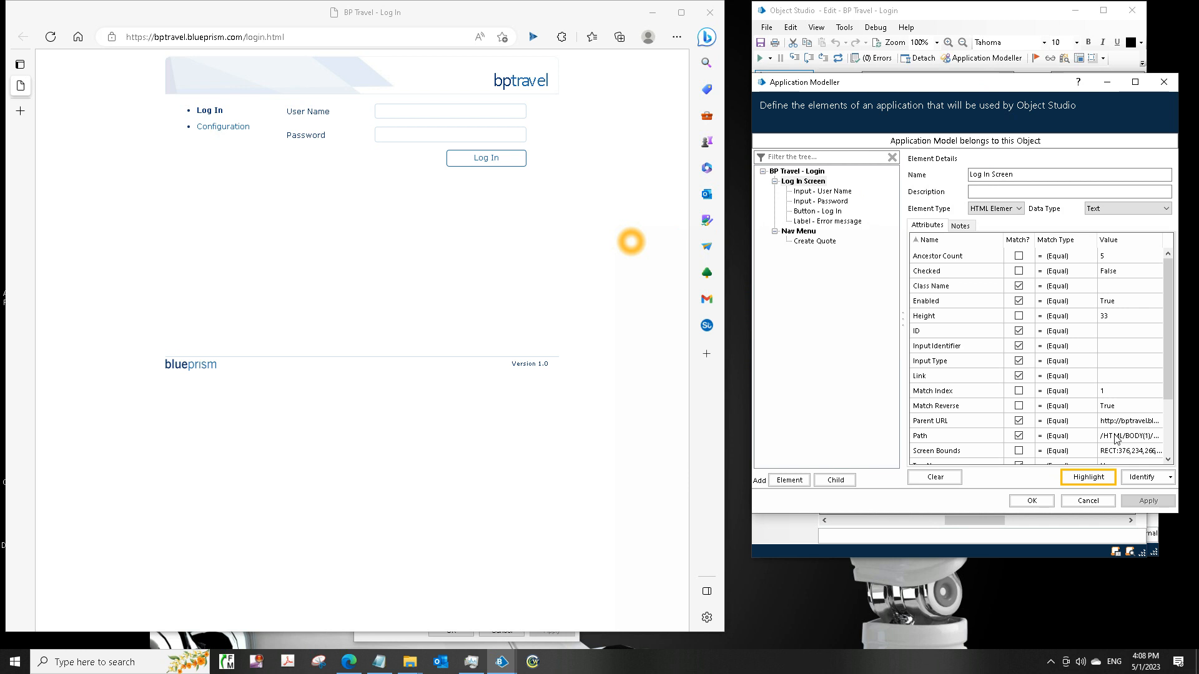
left_click(1145, 477)
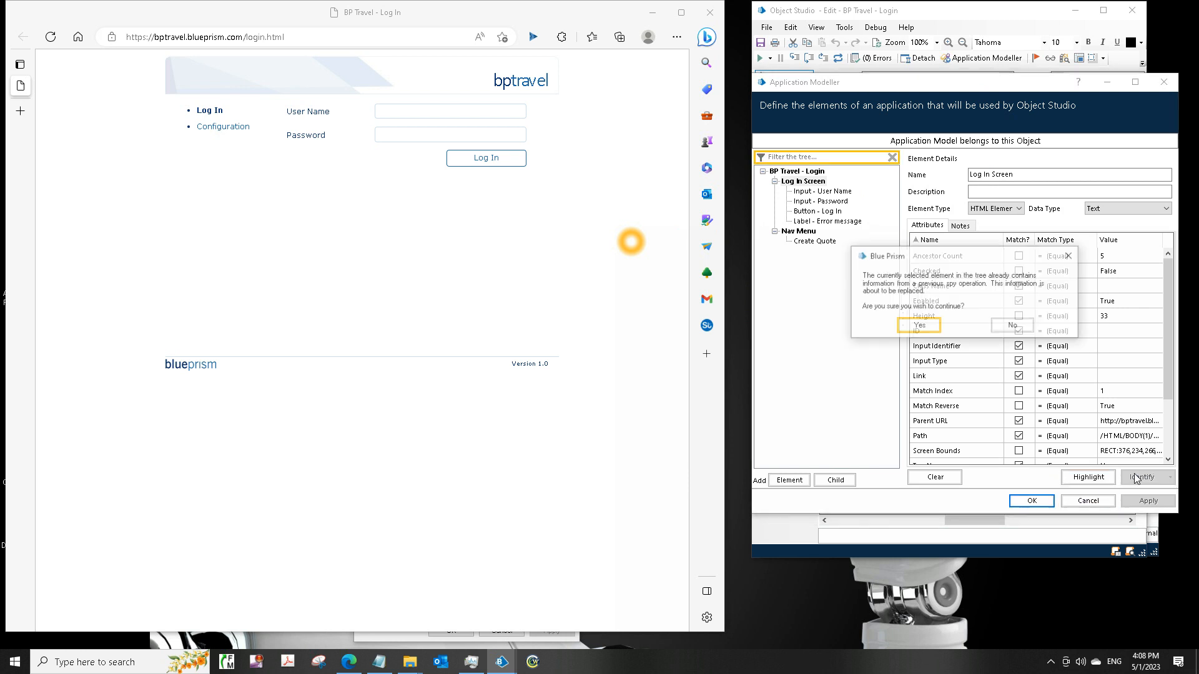
left_click(919, 325)
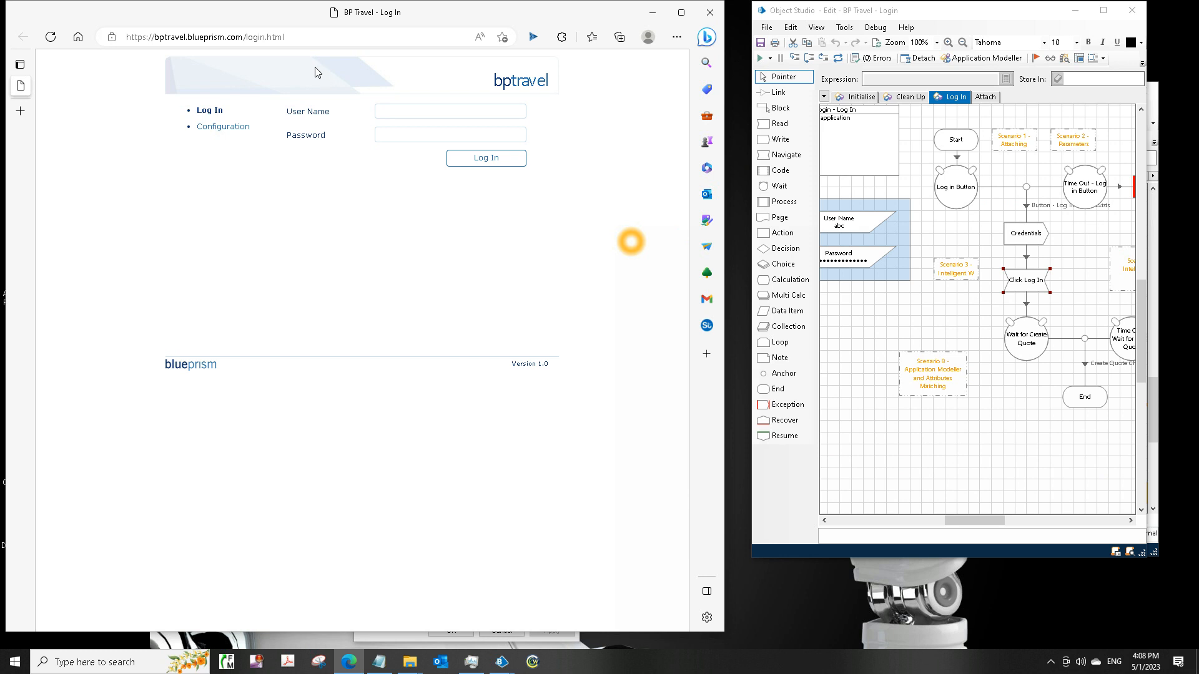
mouse_move(354, 158)
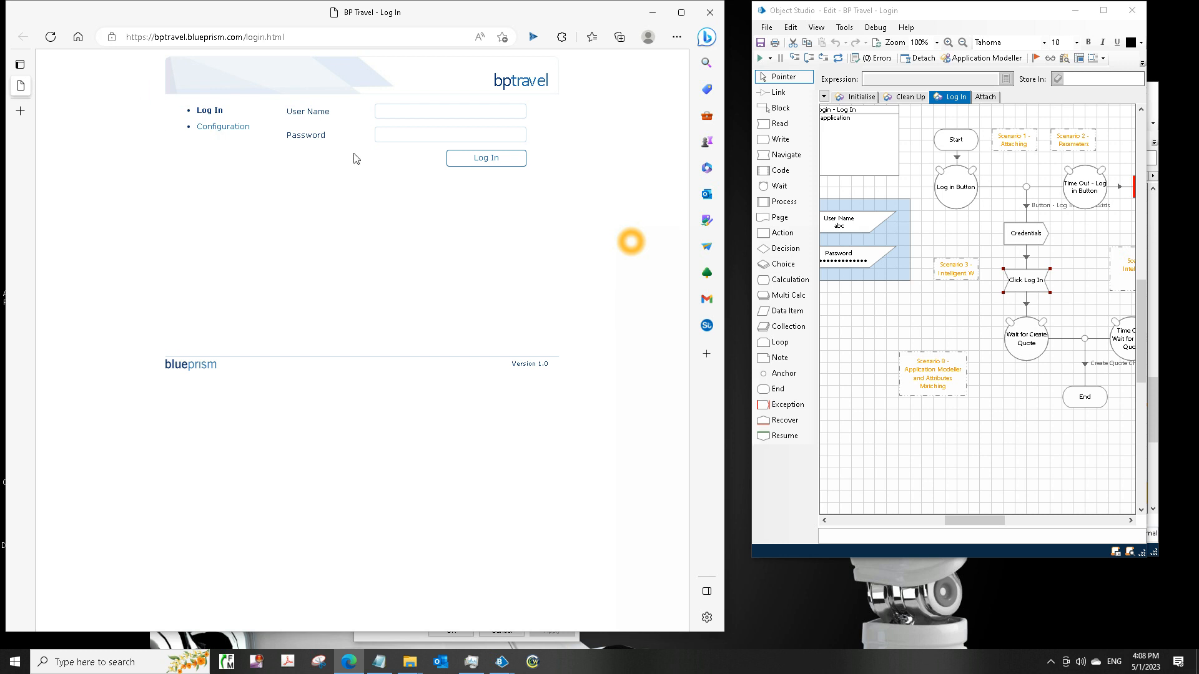
mouse_move(876, 354)
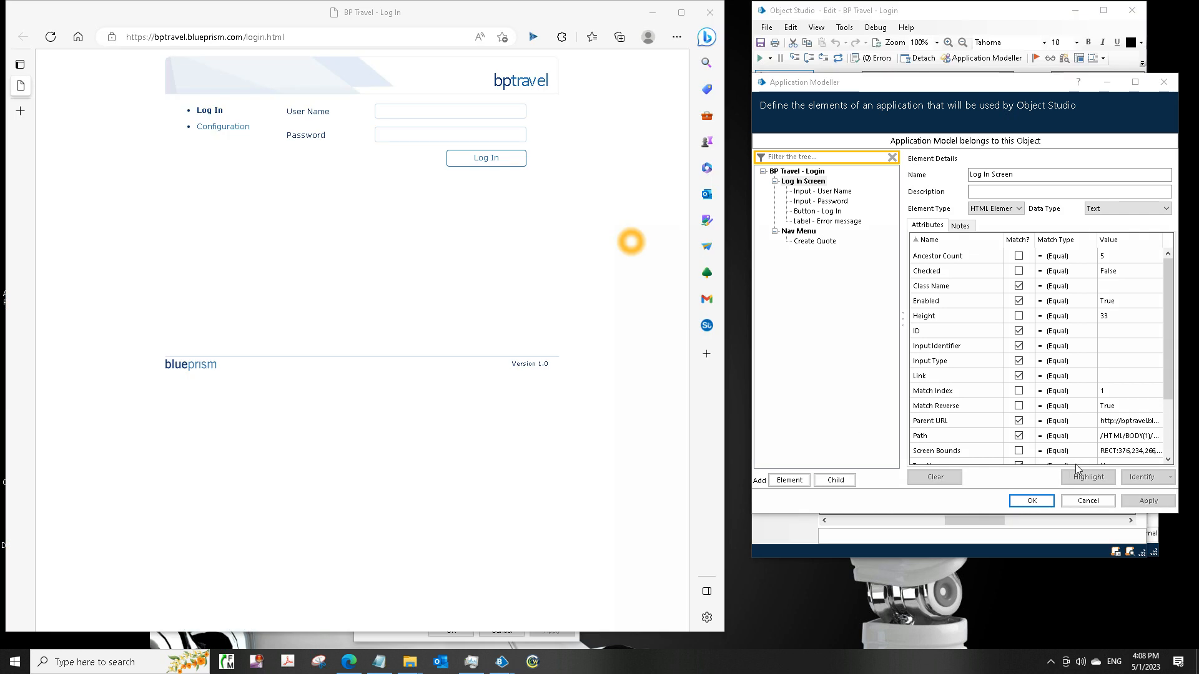
mouse_move(489, 260)
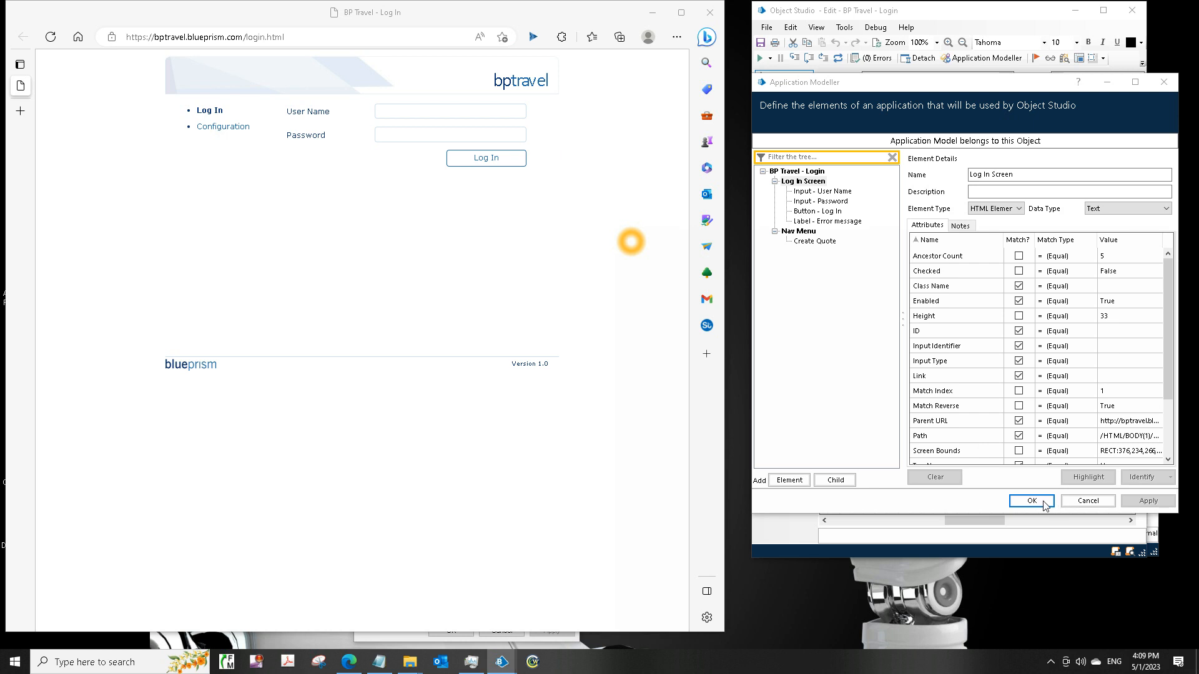
mouse_move(656, 284)
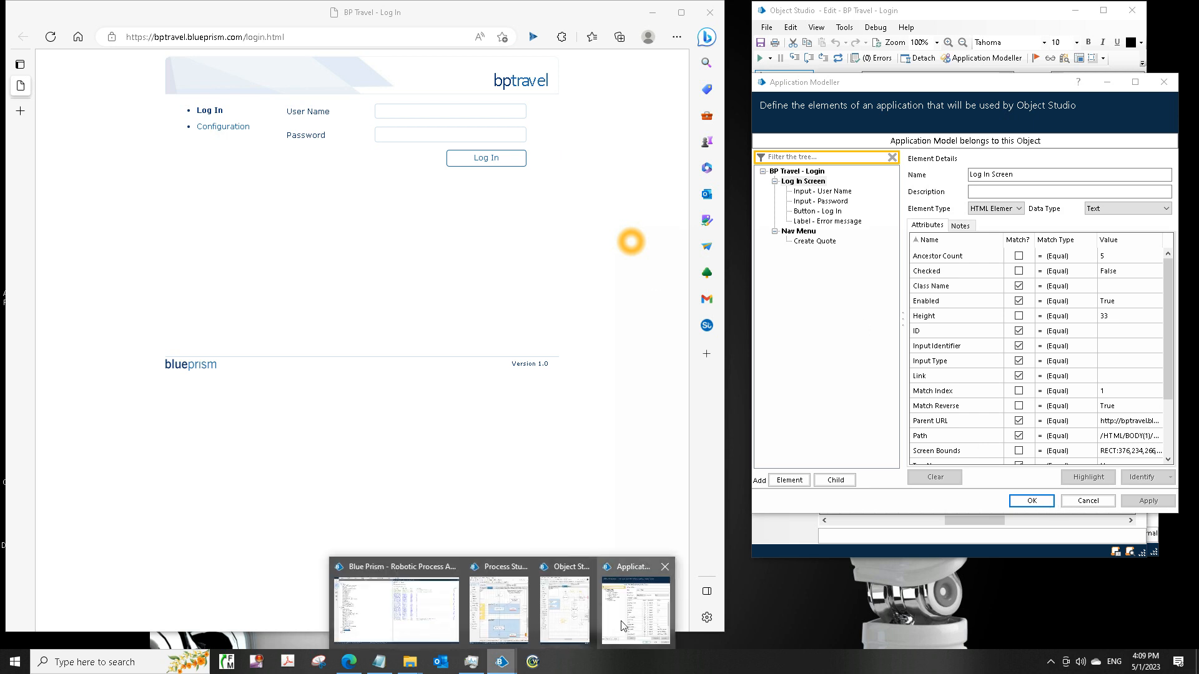
mouse_move(517, 553)
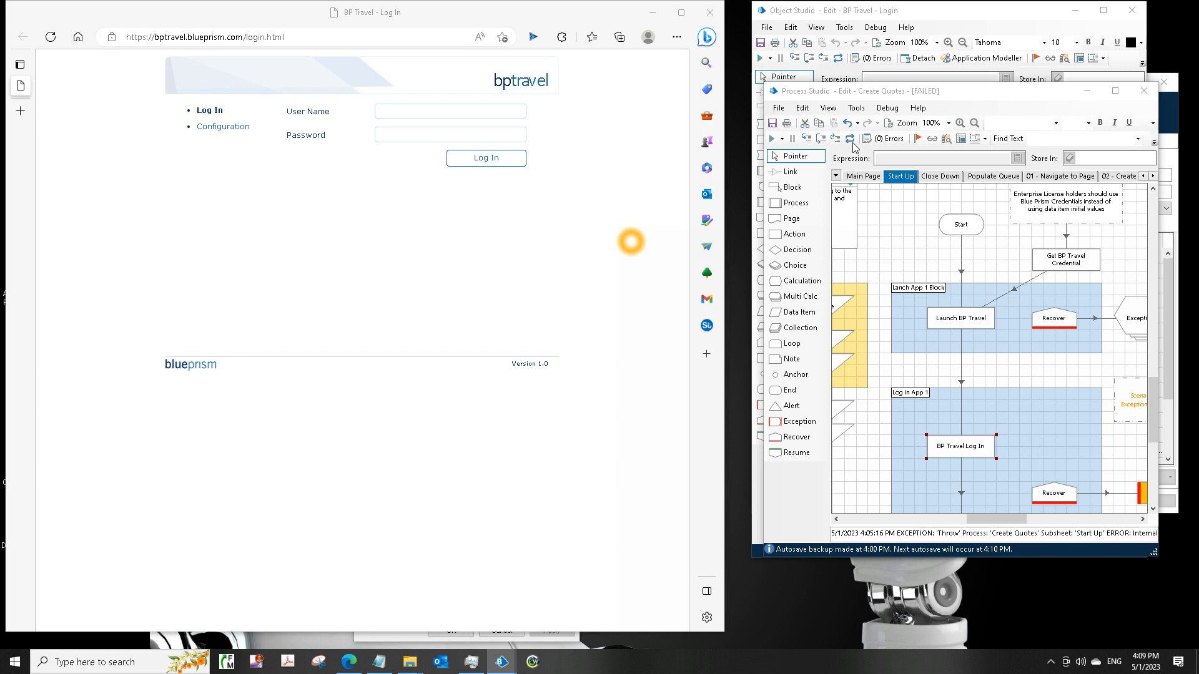
mouse_move(500, 661)
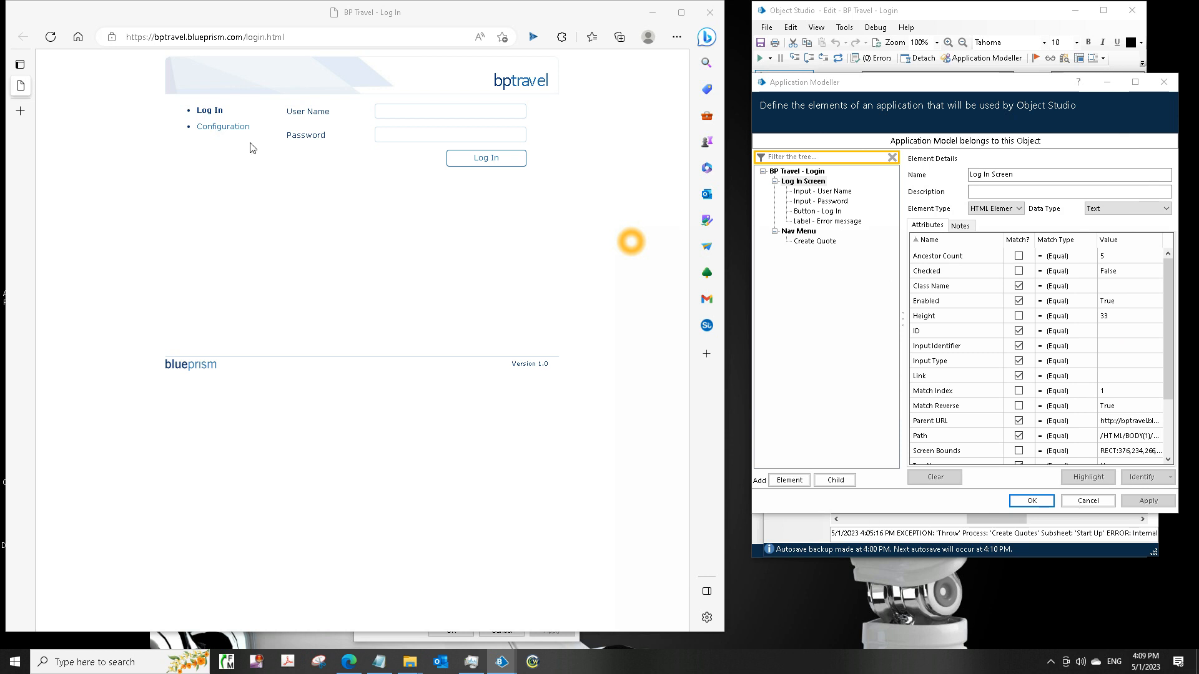
mouse_move(109, 65)
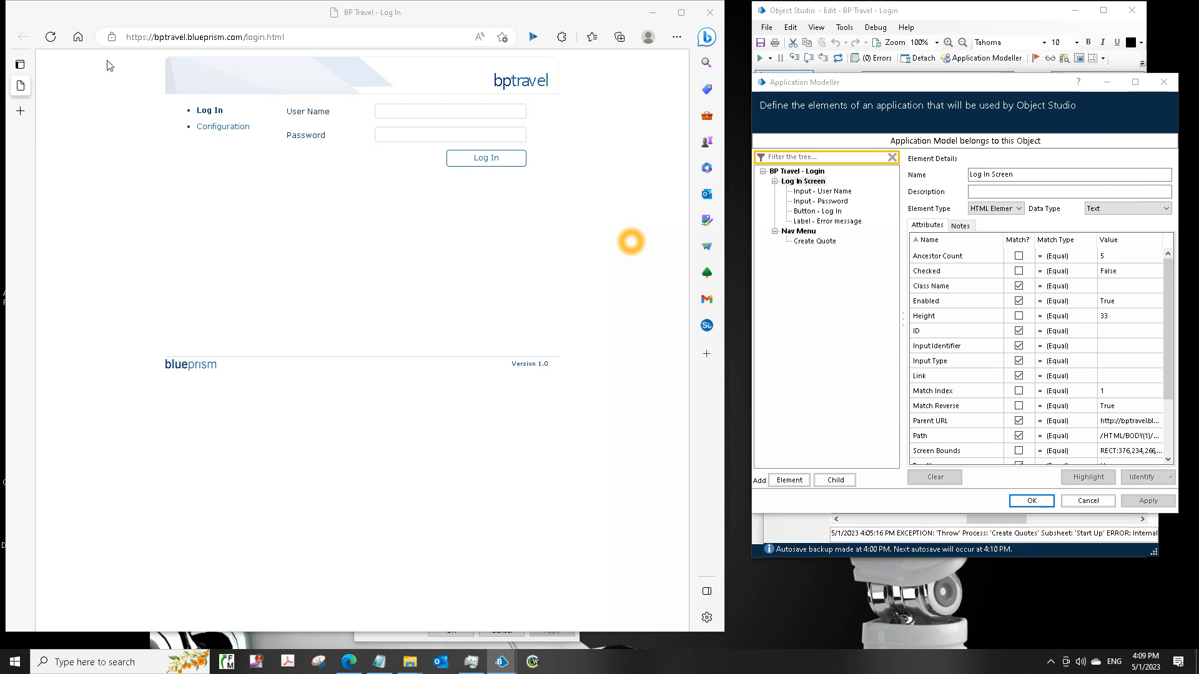
mouse_move(116, 124)
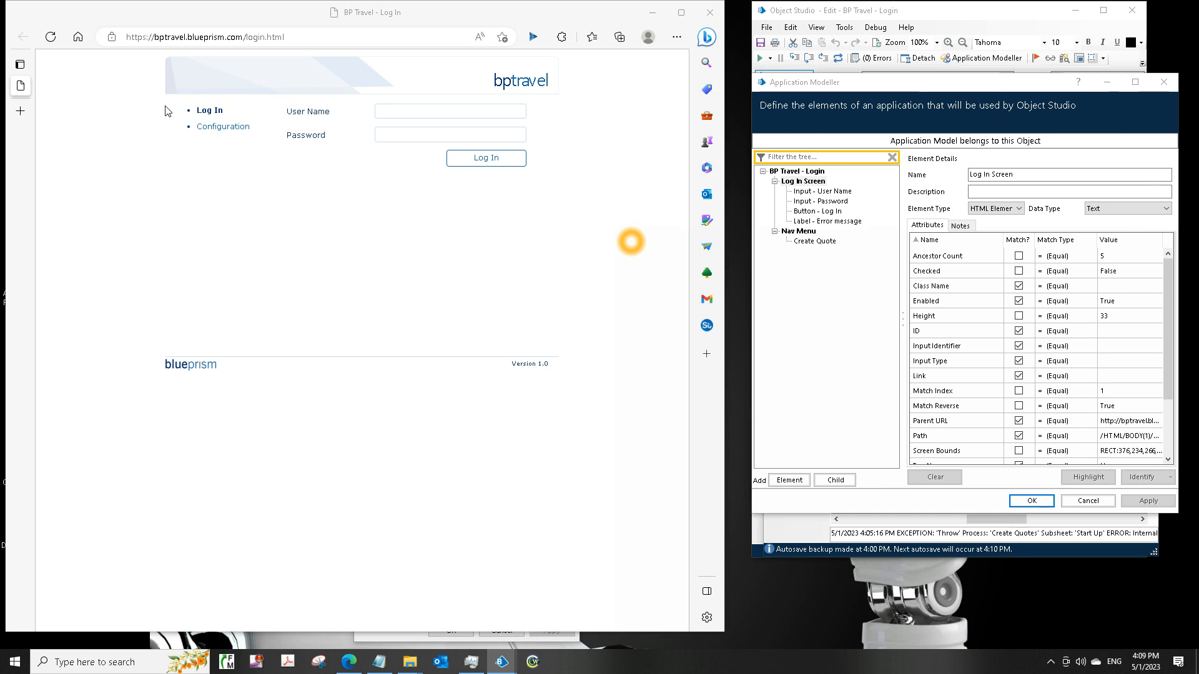
mouse_move(207, 84)
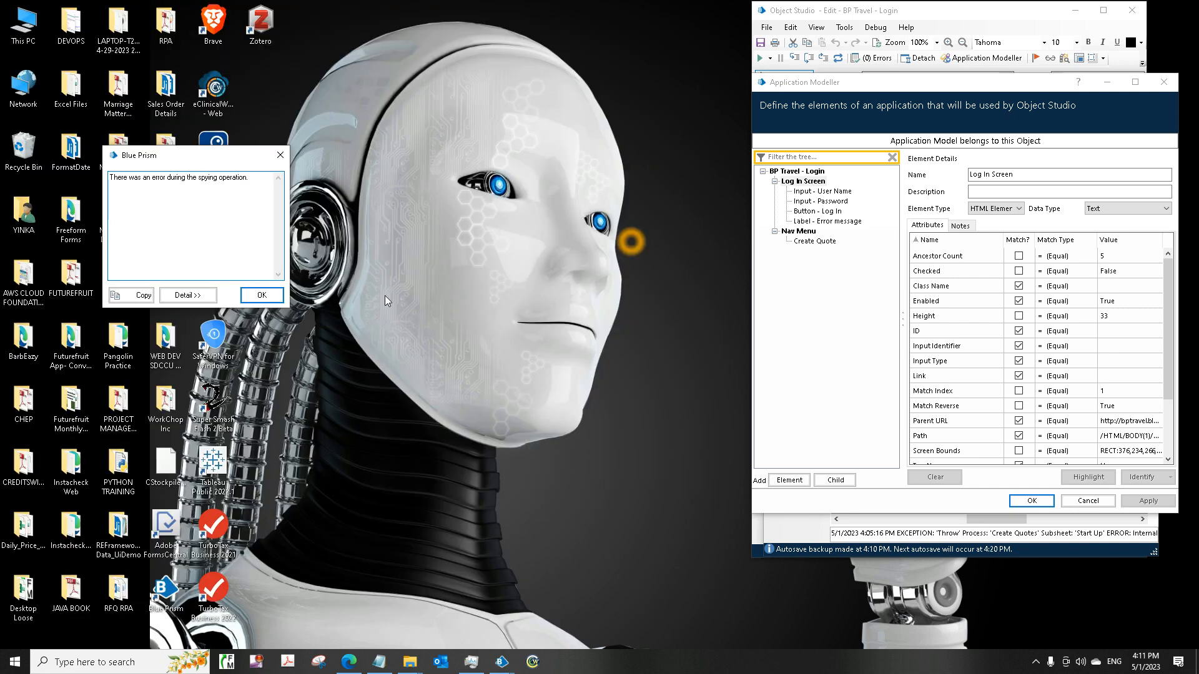
mouse_move(279, 342)
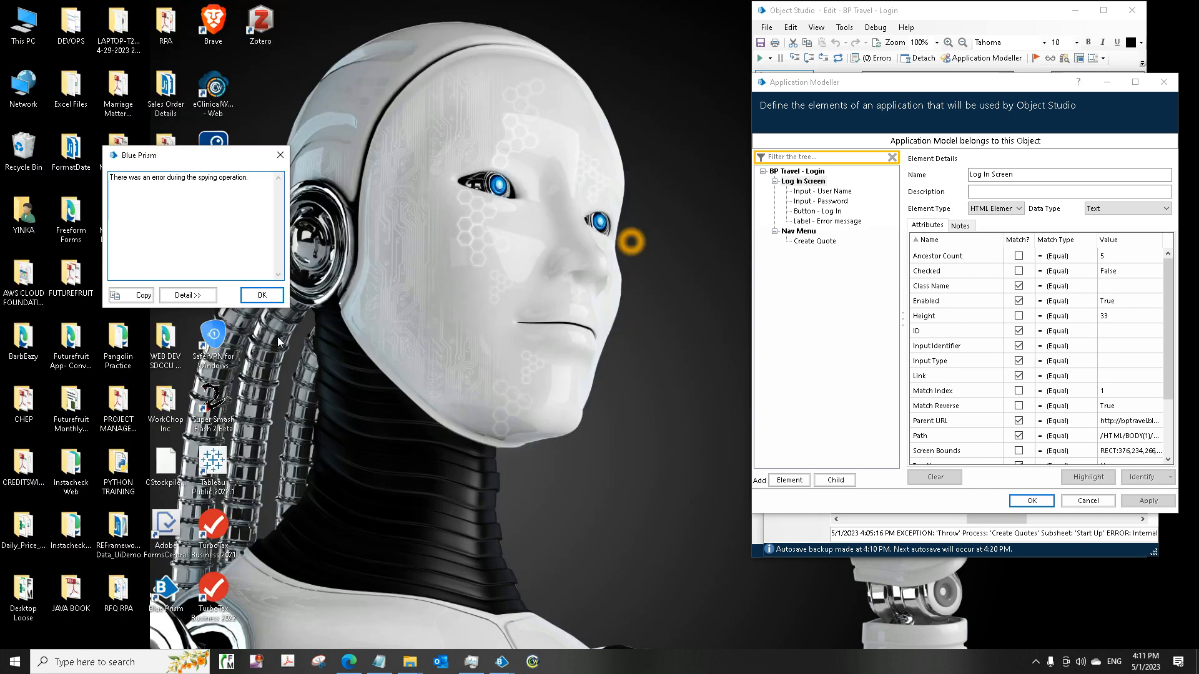
Step: Re-identify Log In Screen, dismiss the spying error, and close the application modeller
left_click(261, 296)
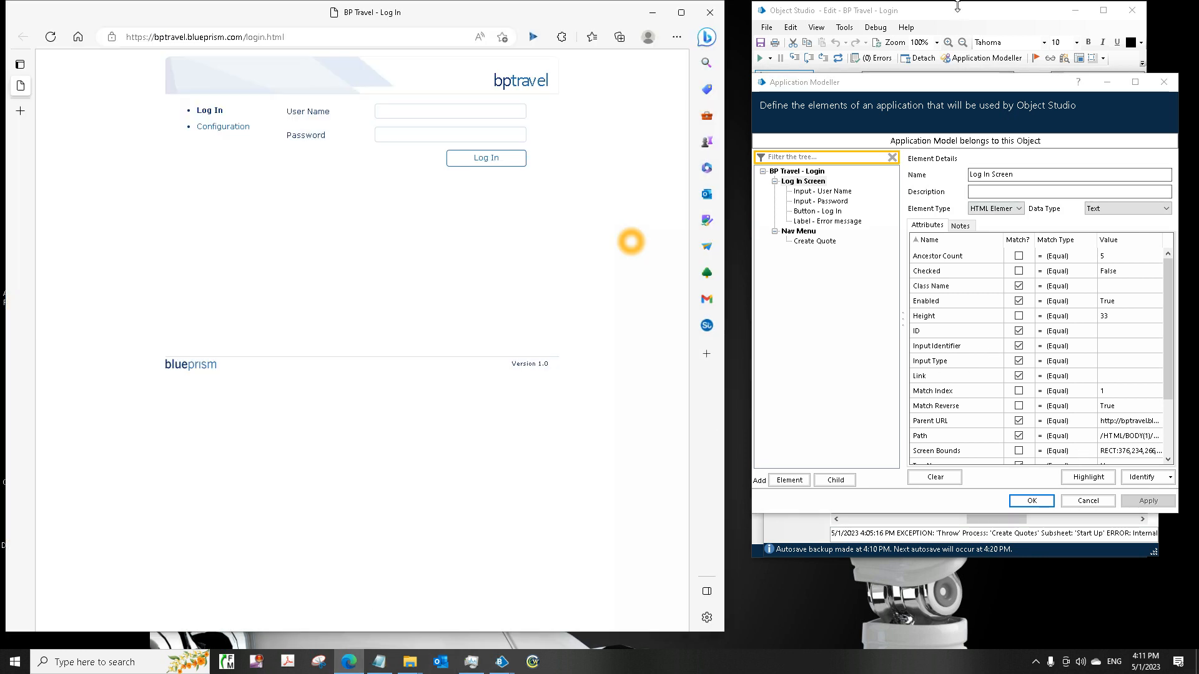
left_click(1030, 500)
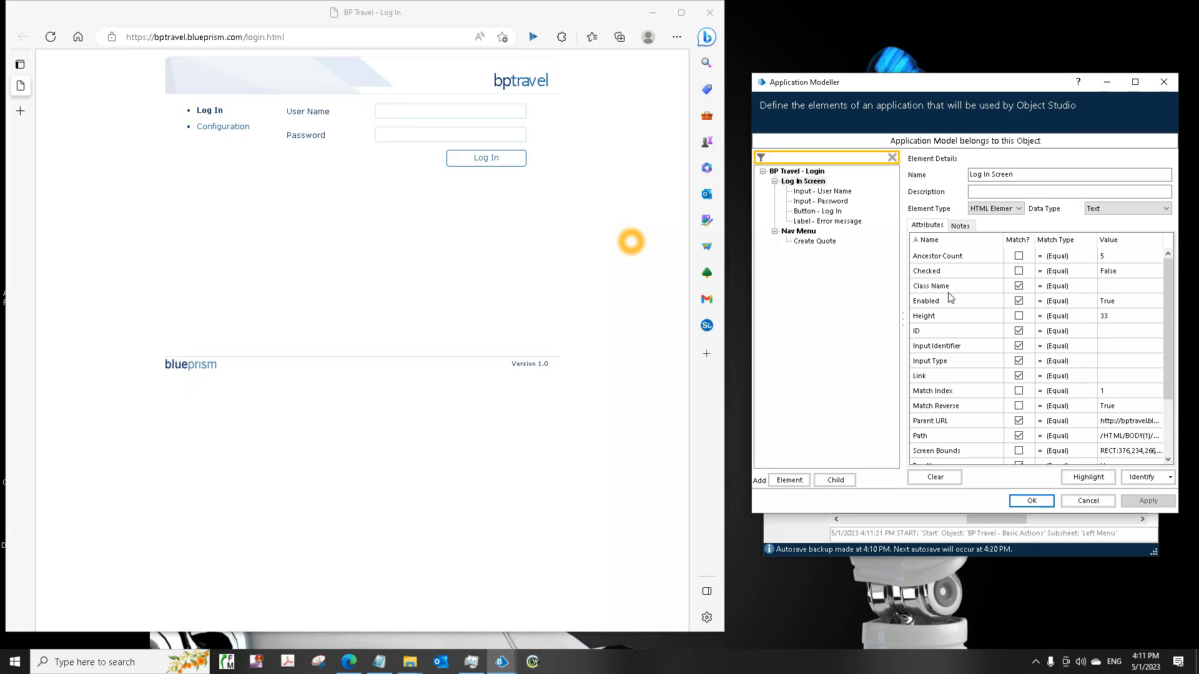
mouse_move(1018, 239)
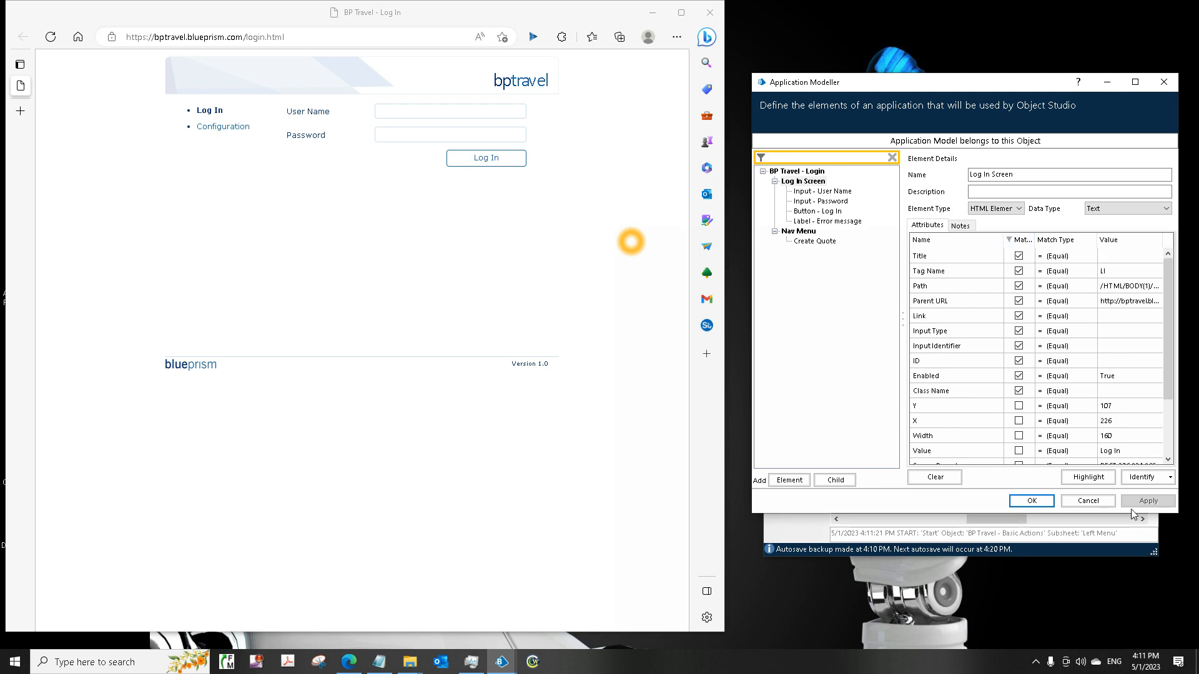
left_click(1145, 477)
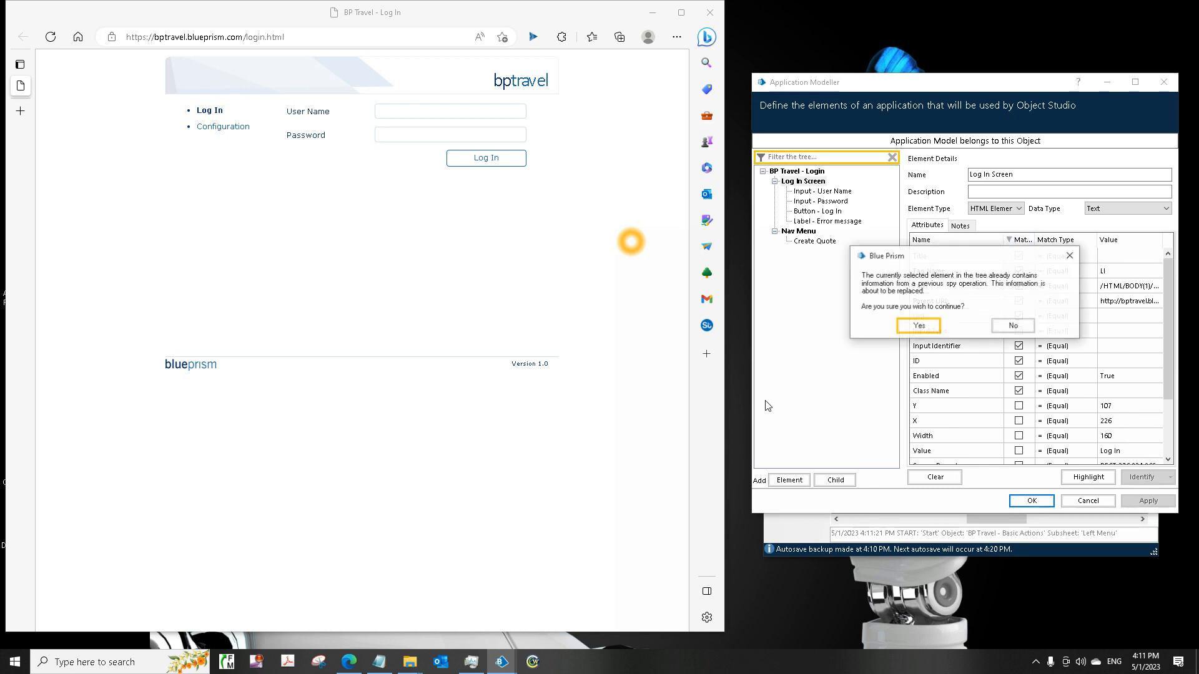
left_click(918, 325)
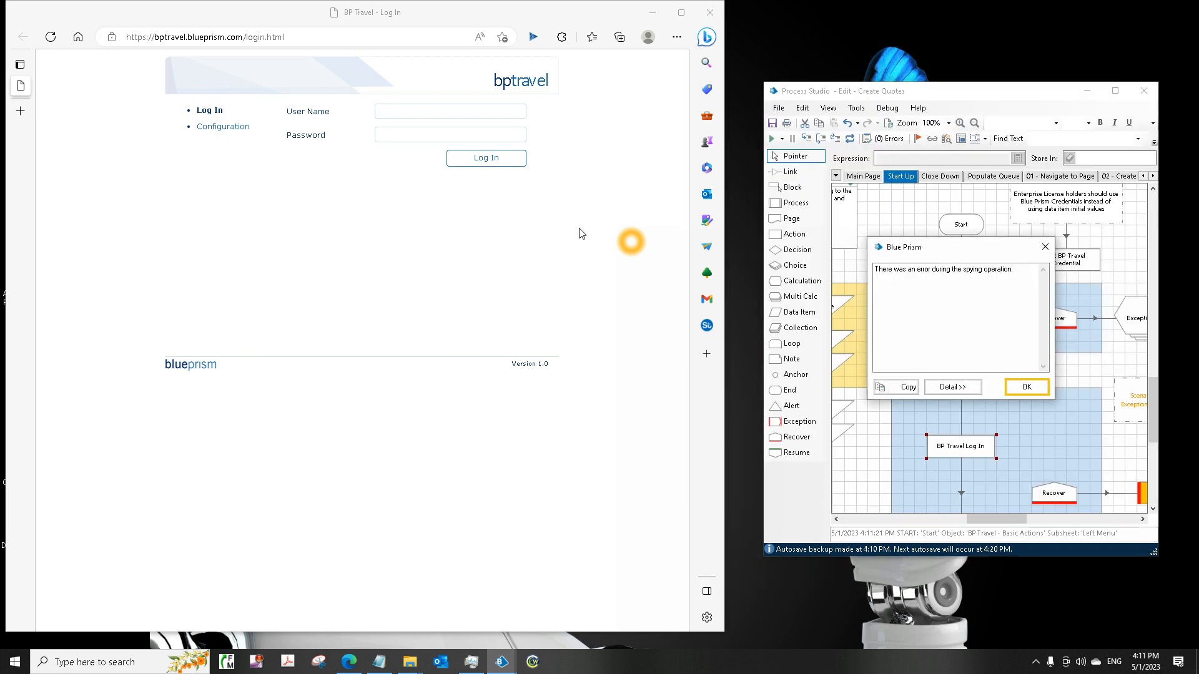
left_click(1025, 386)
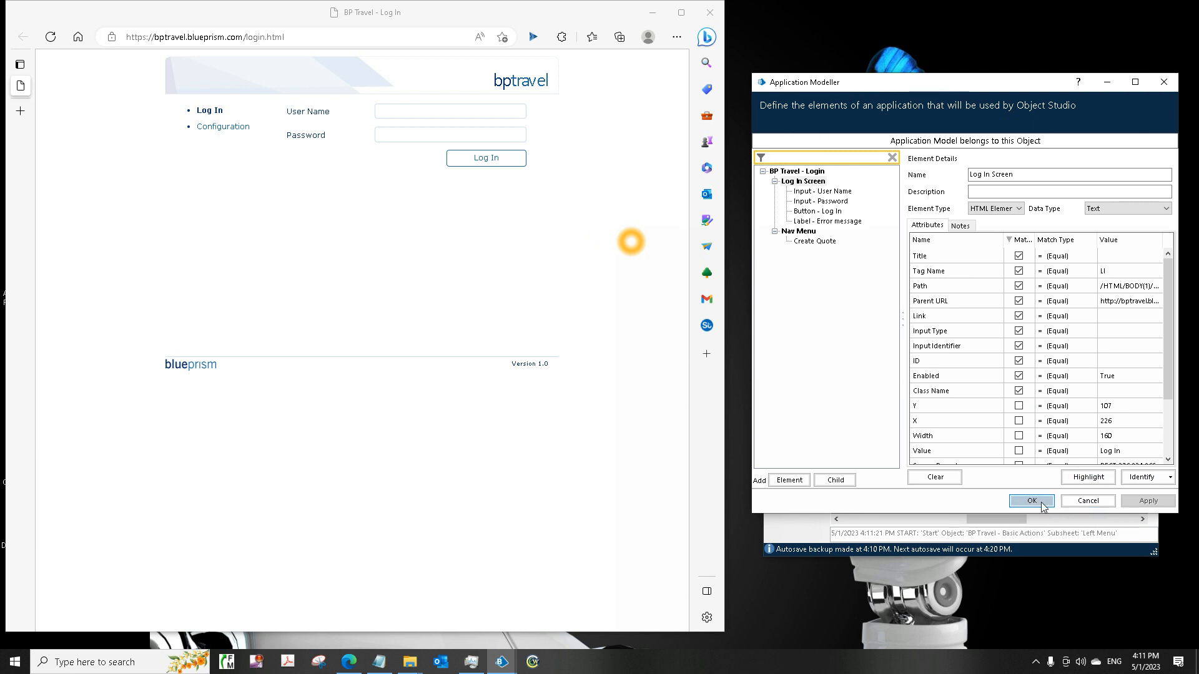
left_click(1031, 501)
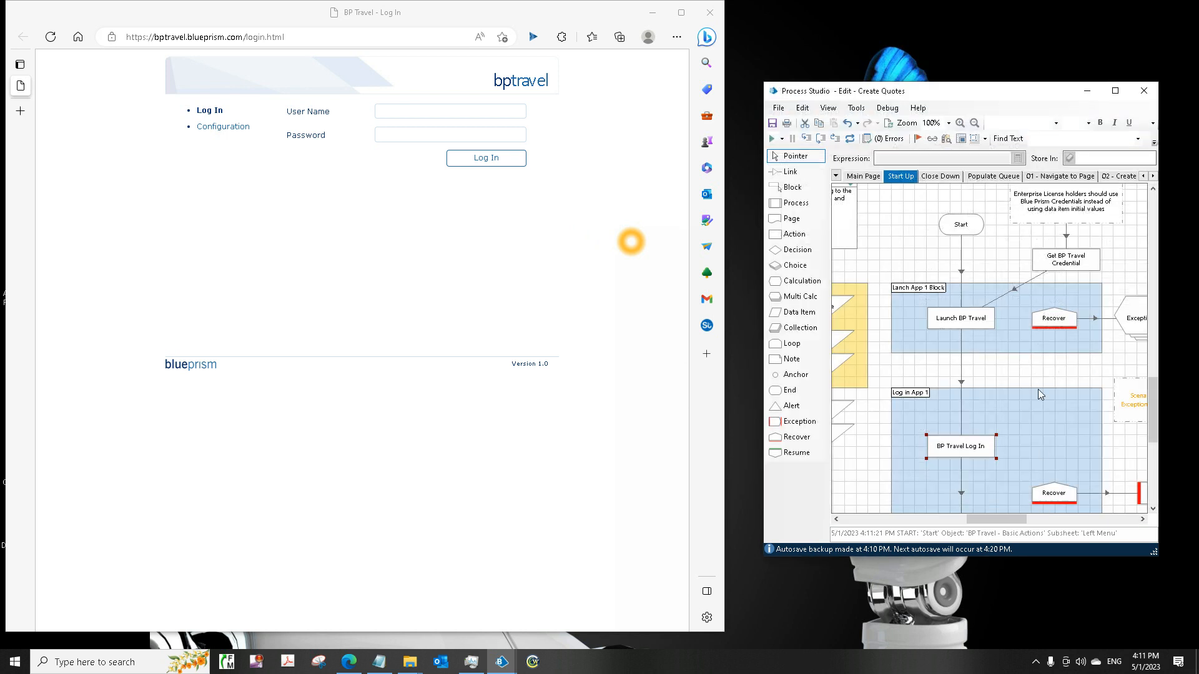
mouse_move(961, 318)
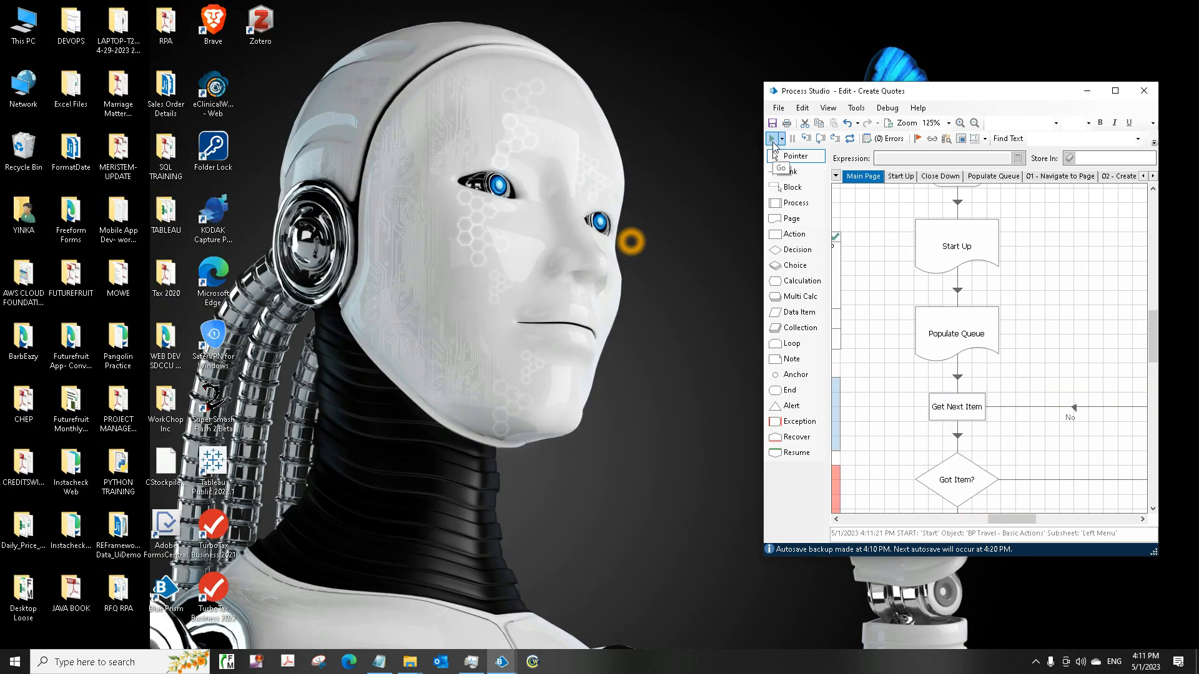
Step: Run the Create Quotes process from its Main Page with Go
left_click(774, 139)
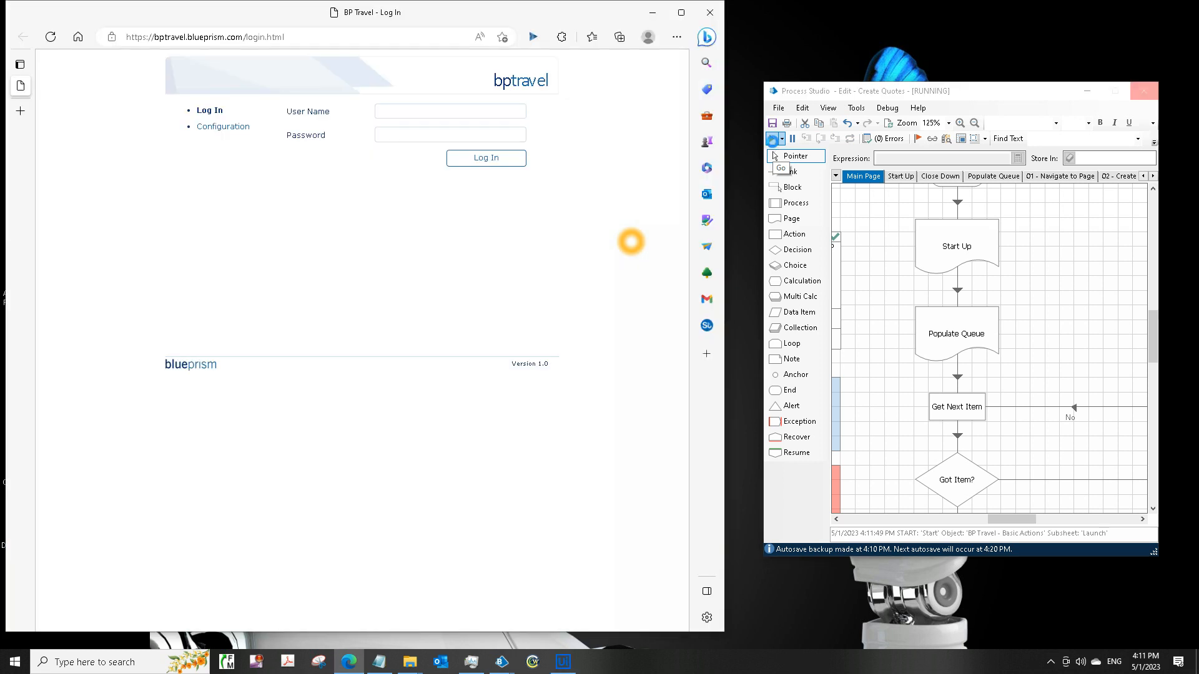
left_click(774, 138)
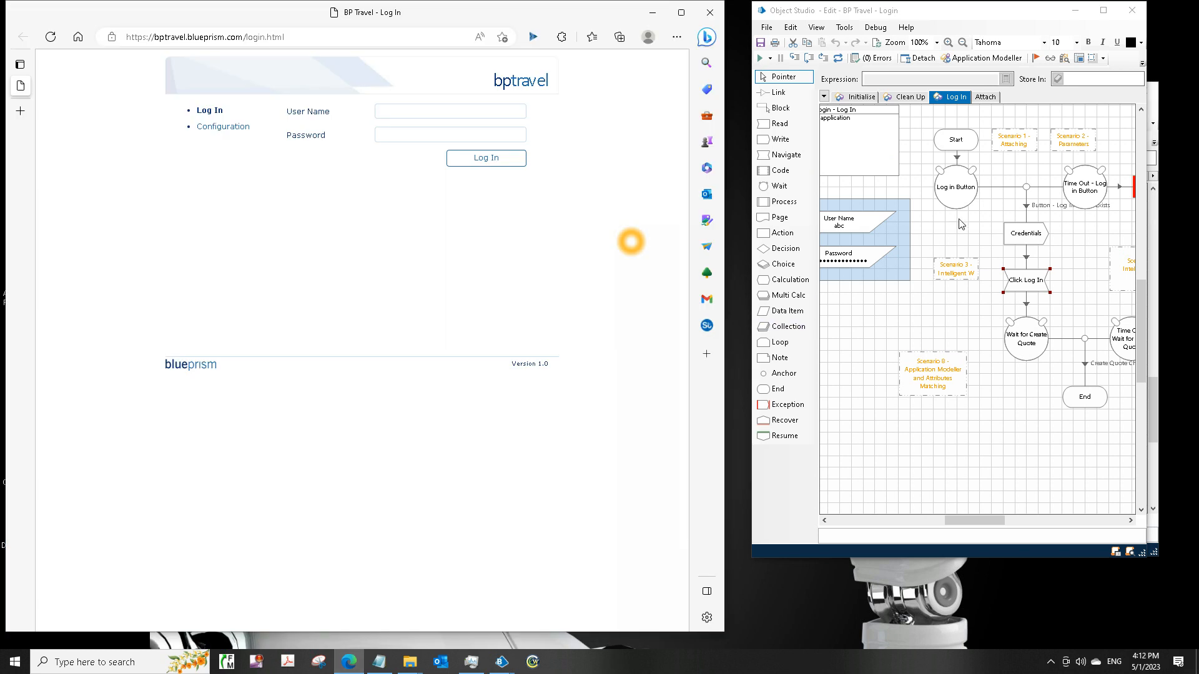
mouse_move(987, 57)
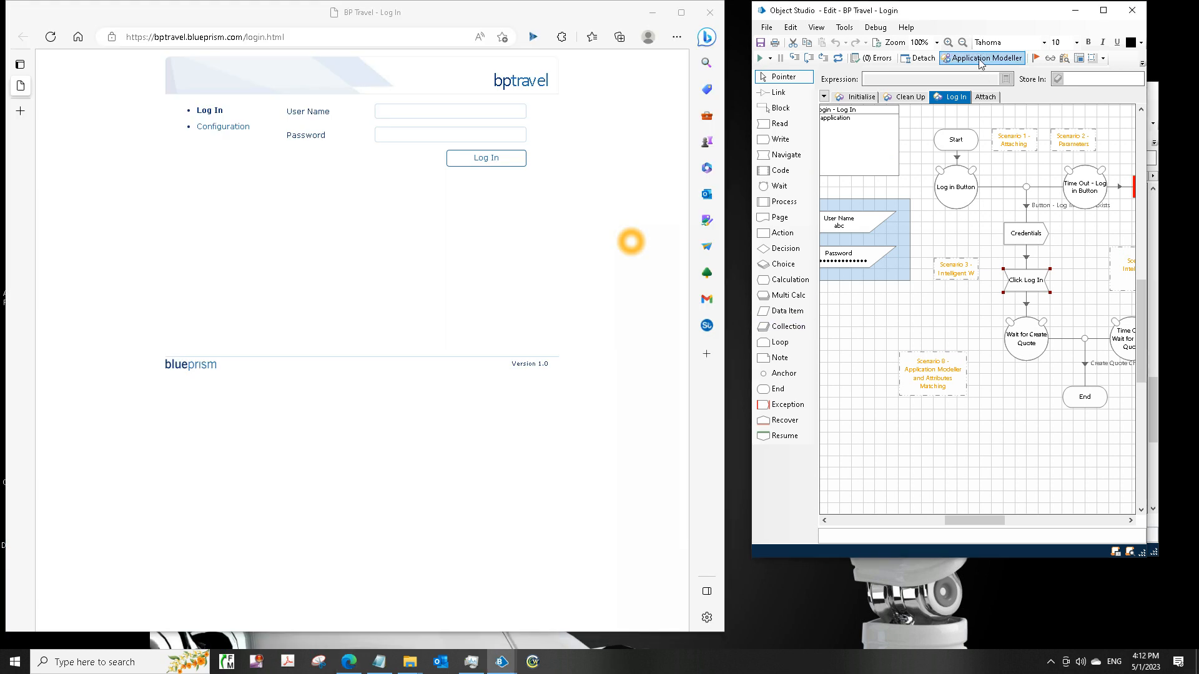
mouse_move(982, 58)
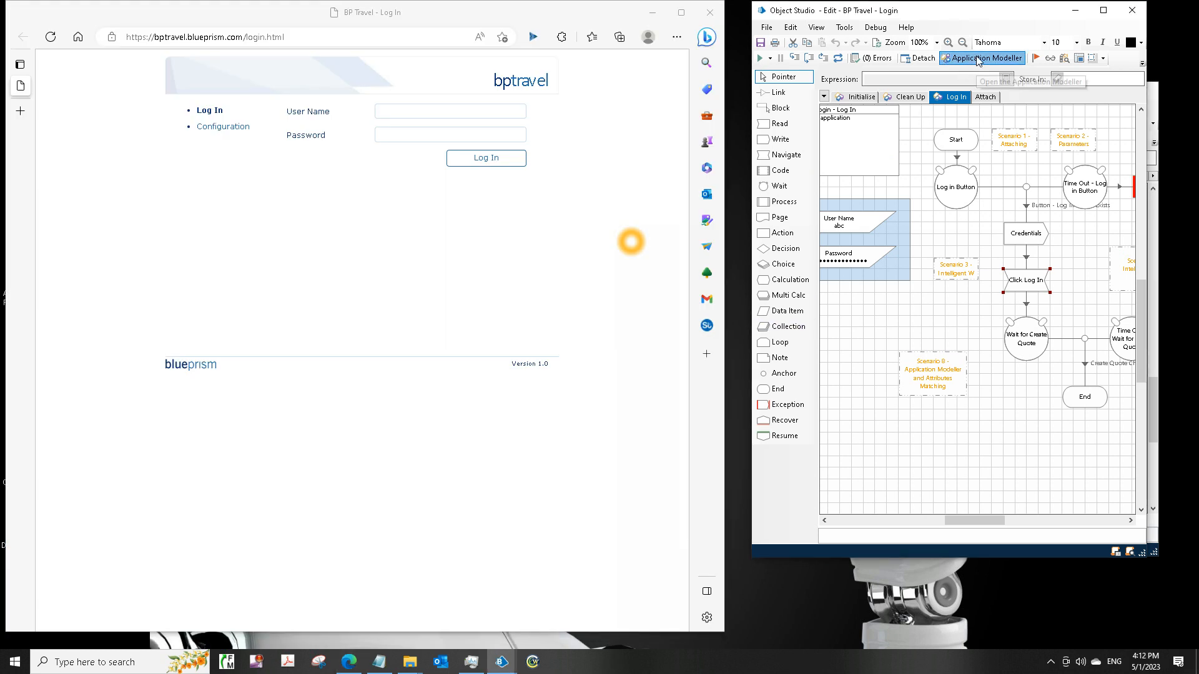
left_click(988, 59)
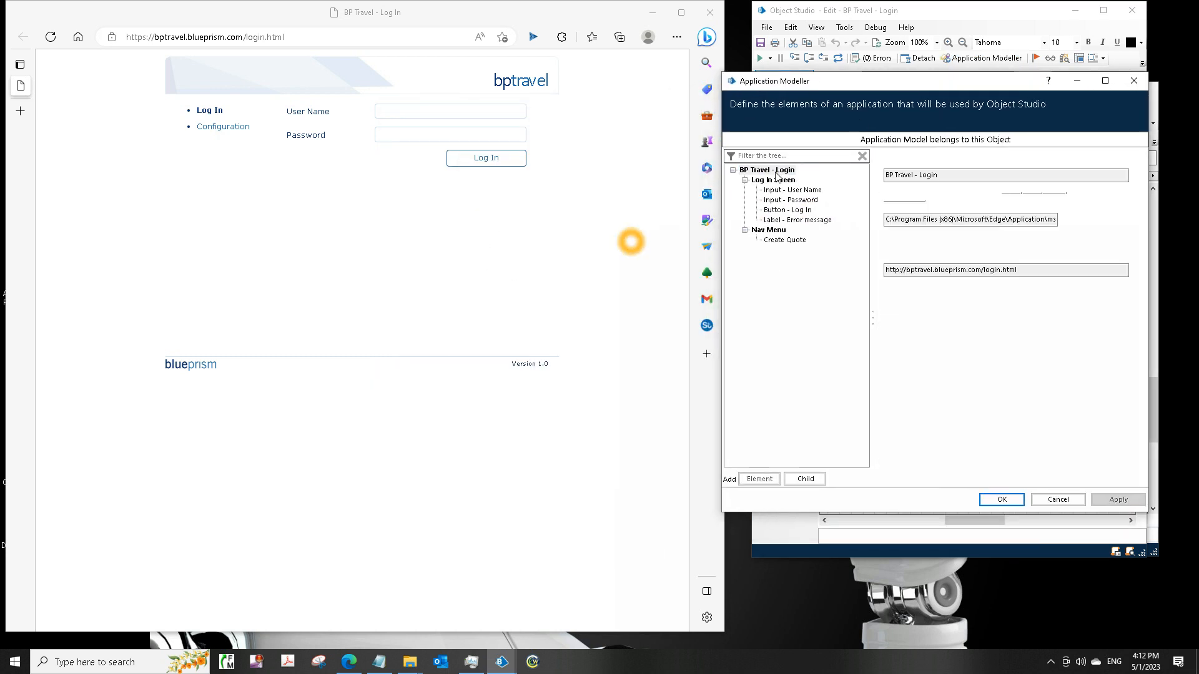
left_click(766, 169)
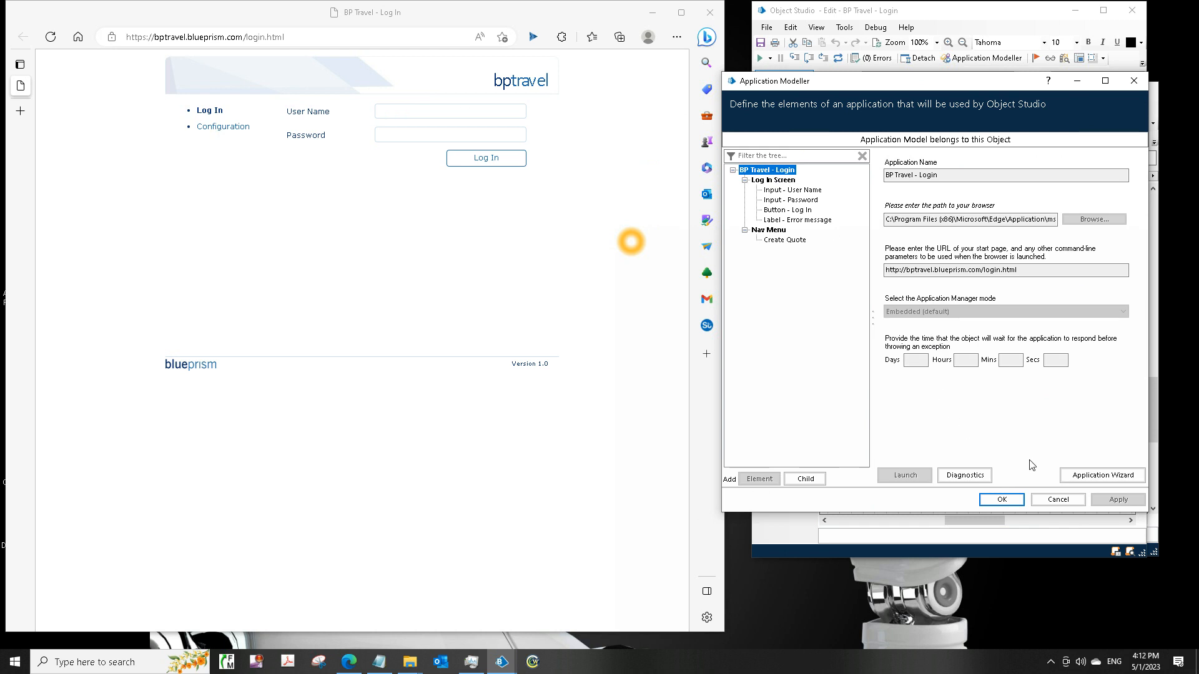
left_click(793, 190)
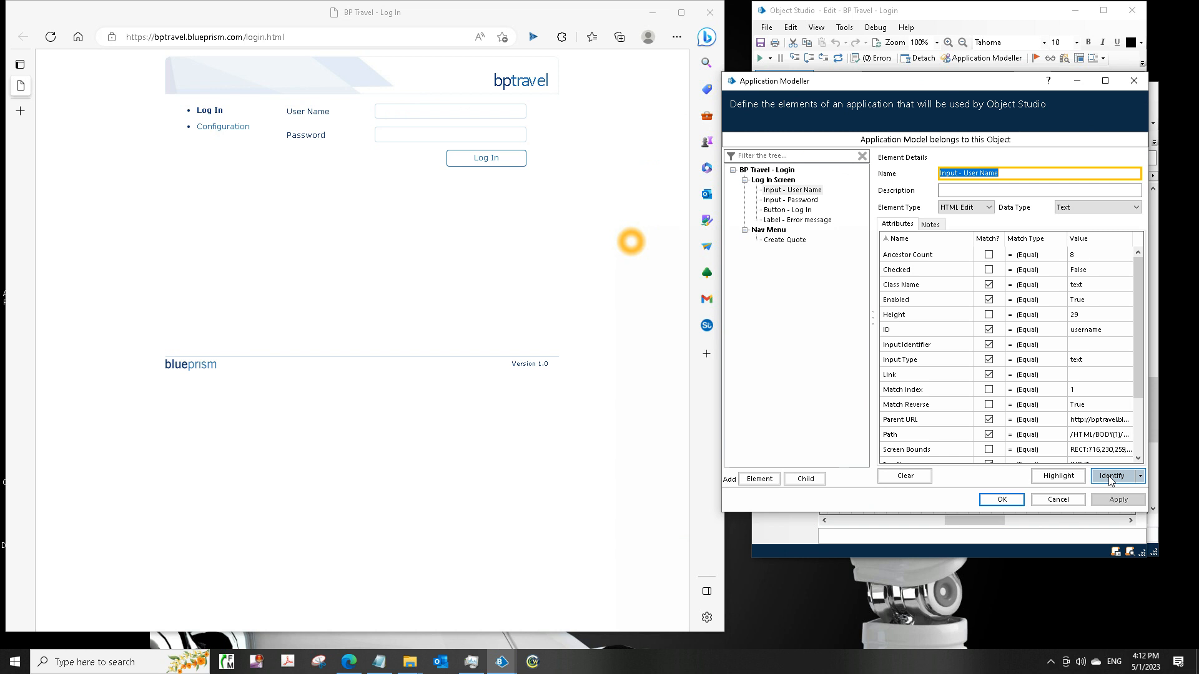
left_click(1113, 476)
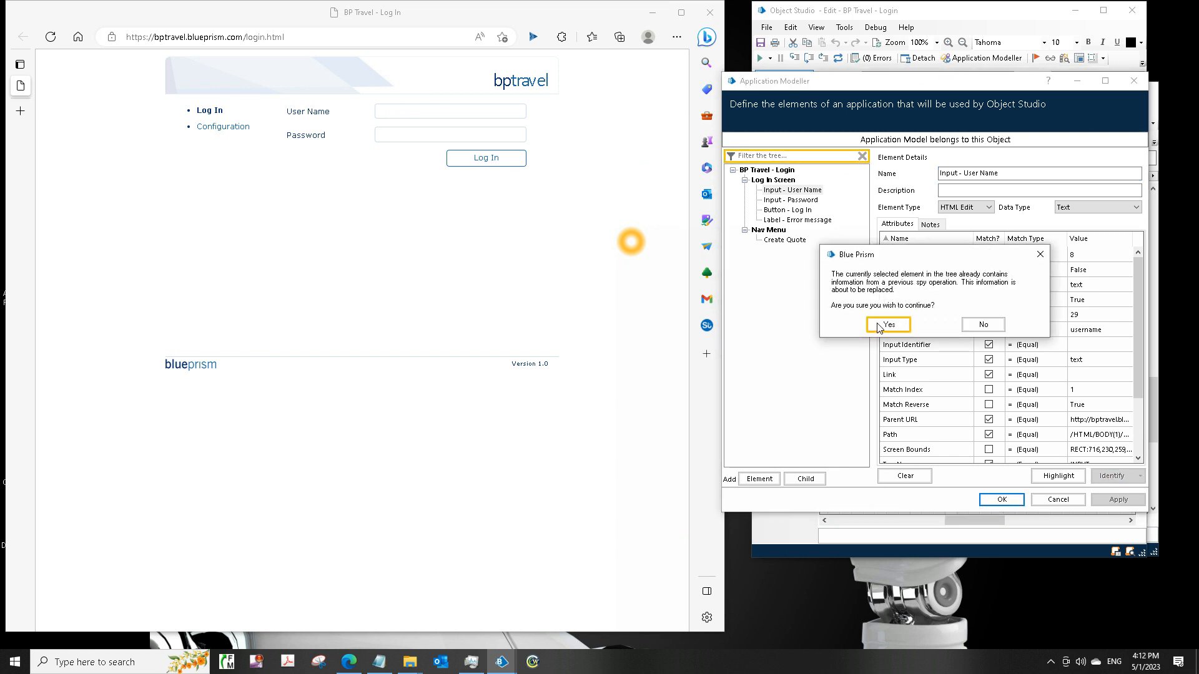
left_click(887, 324)
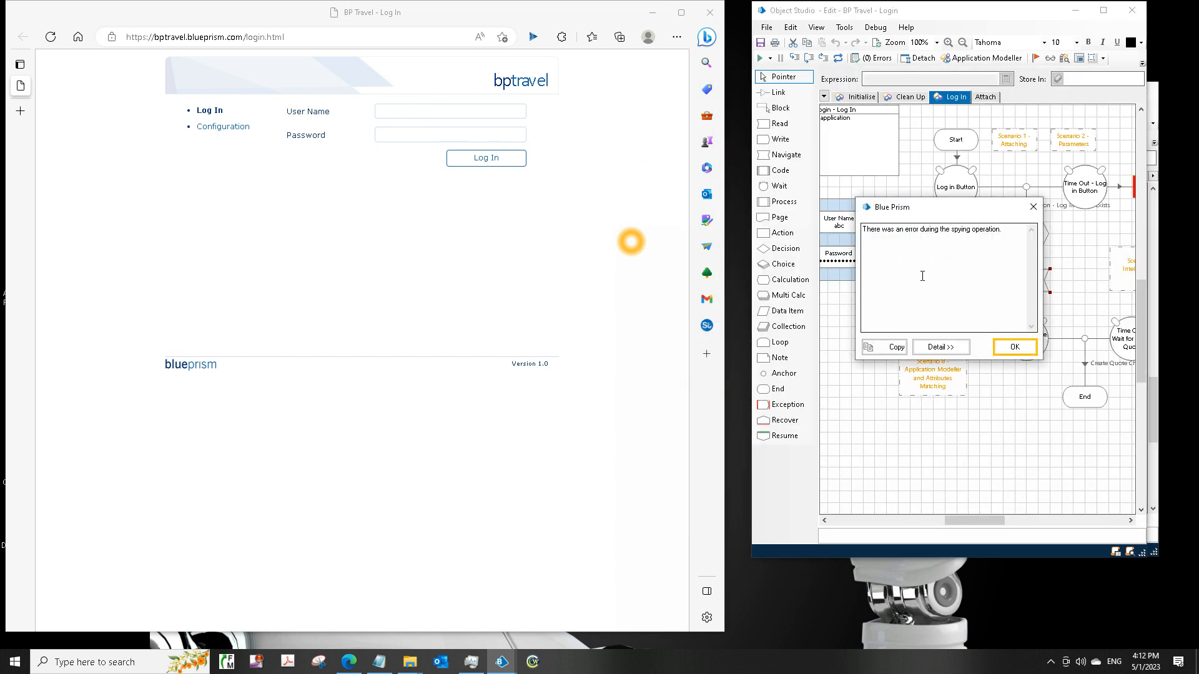
left_click(1014, 346)
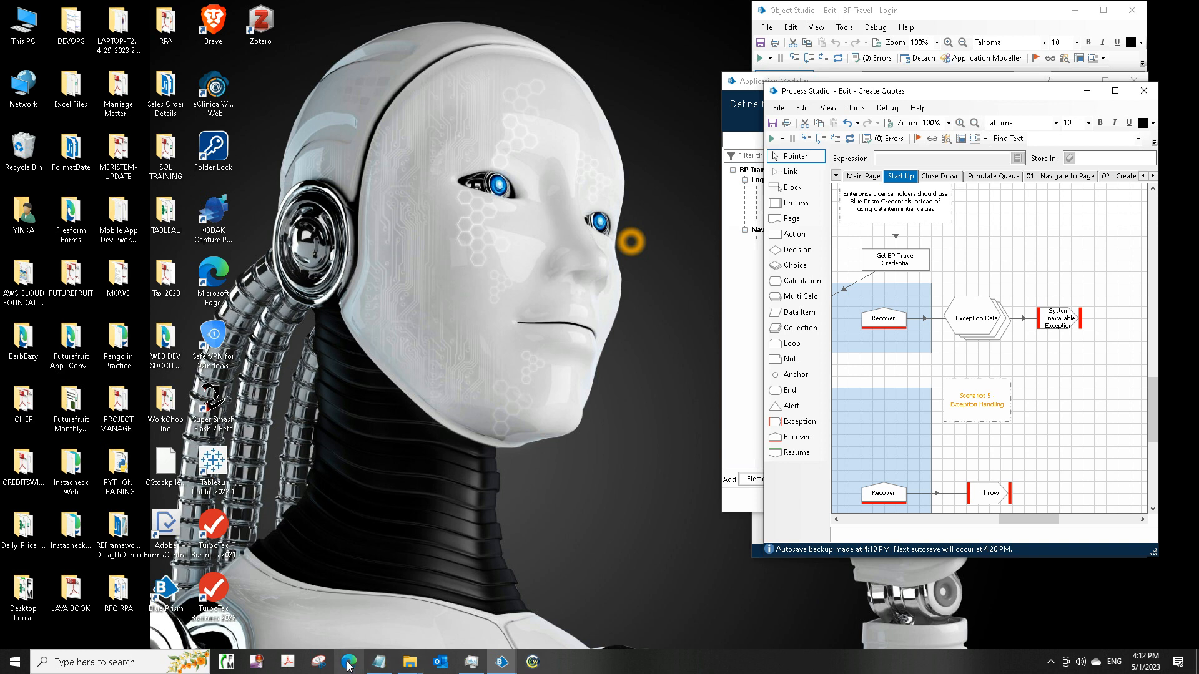
left_click(795, 249)
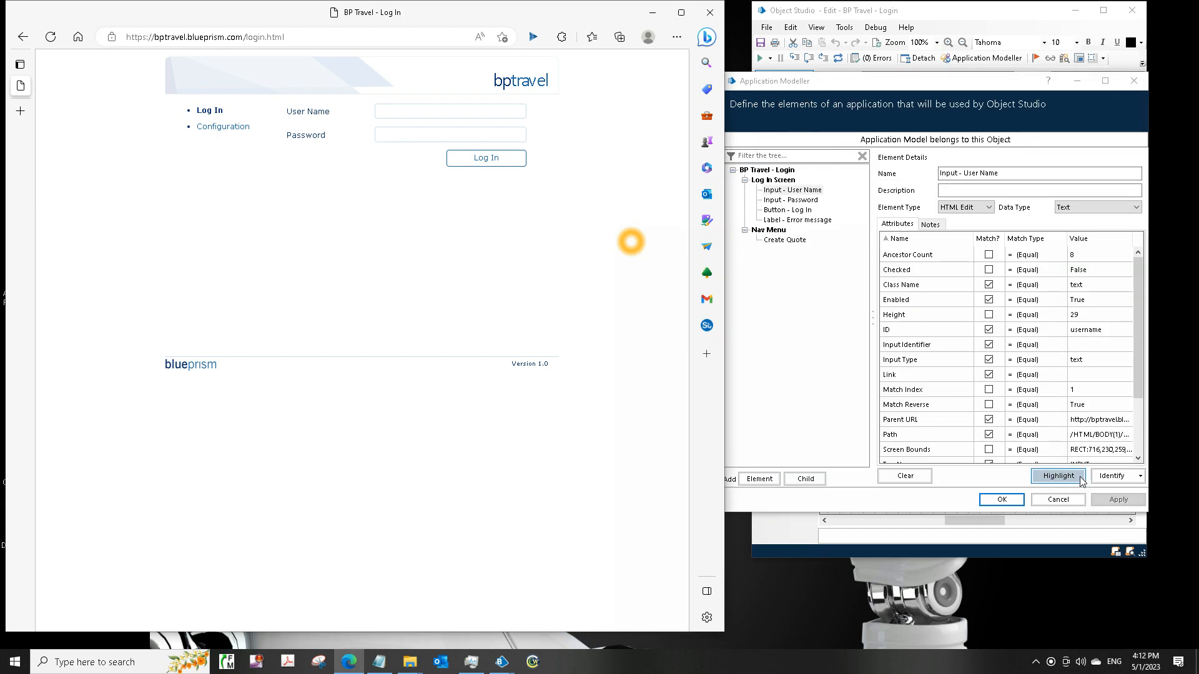
left_click(1057, 476)
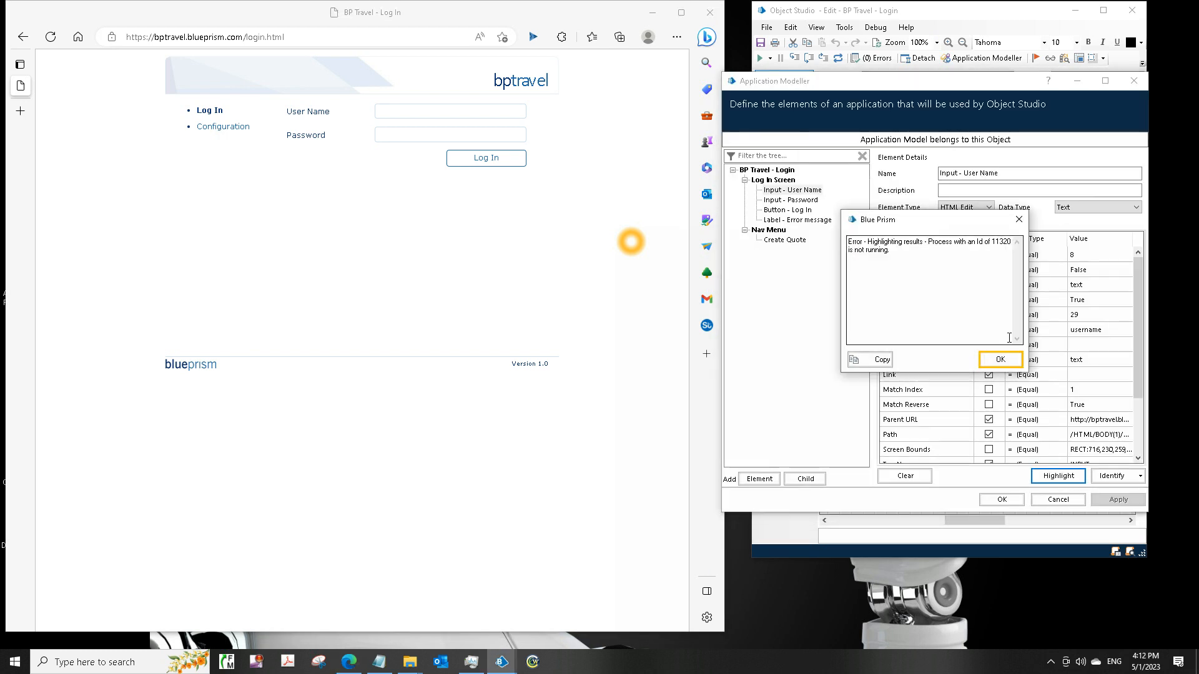
left_click(1000, 360)
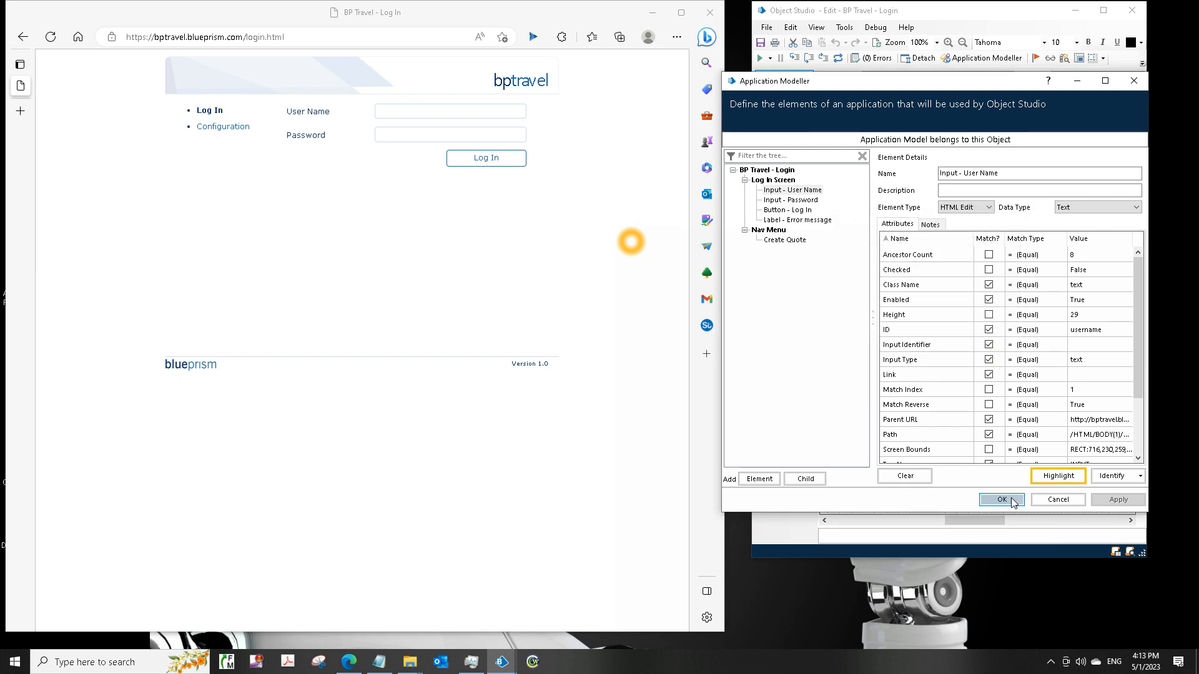
left_click(1001, 499)
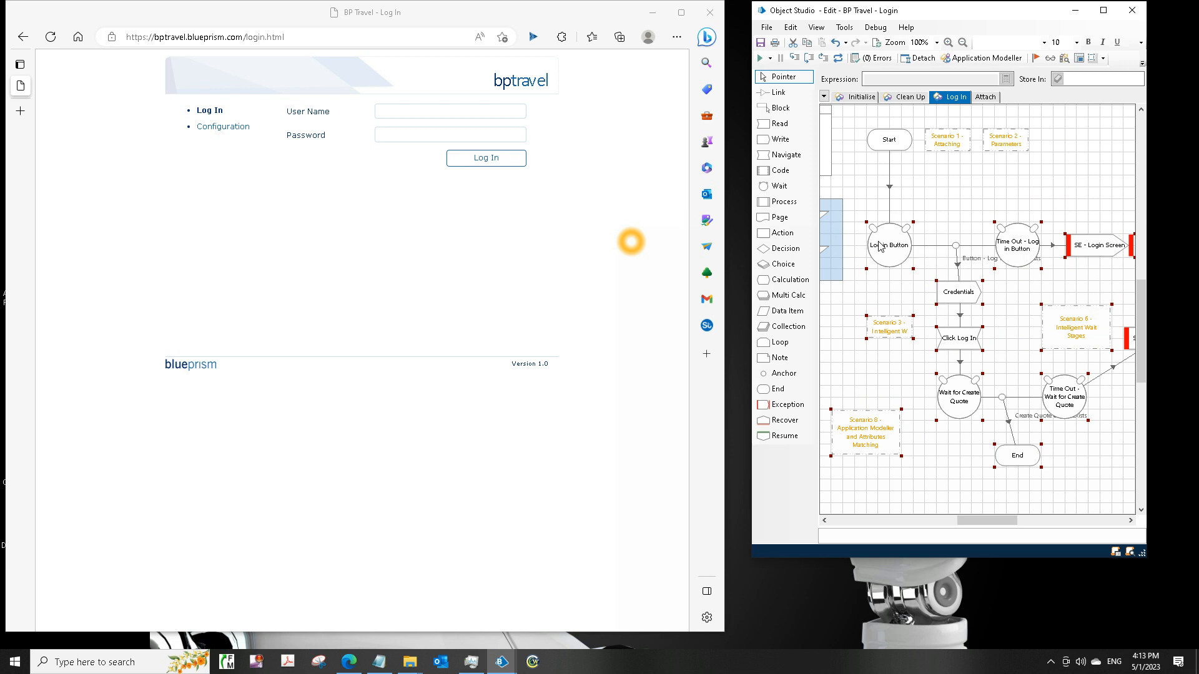
mouse_move(893, 188)
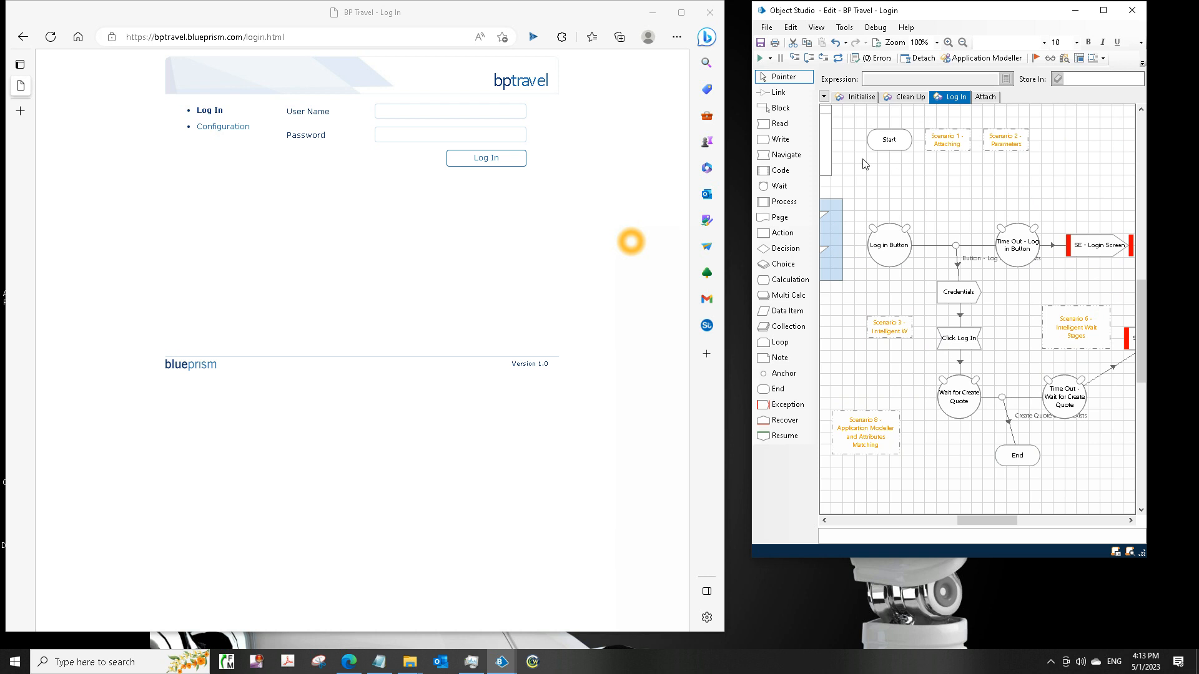
mouse_move(781, 248)
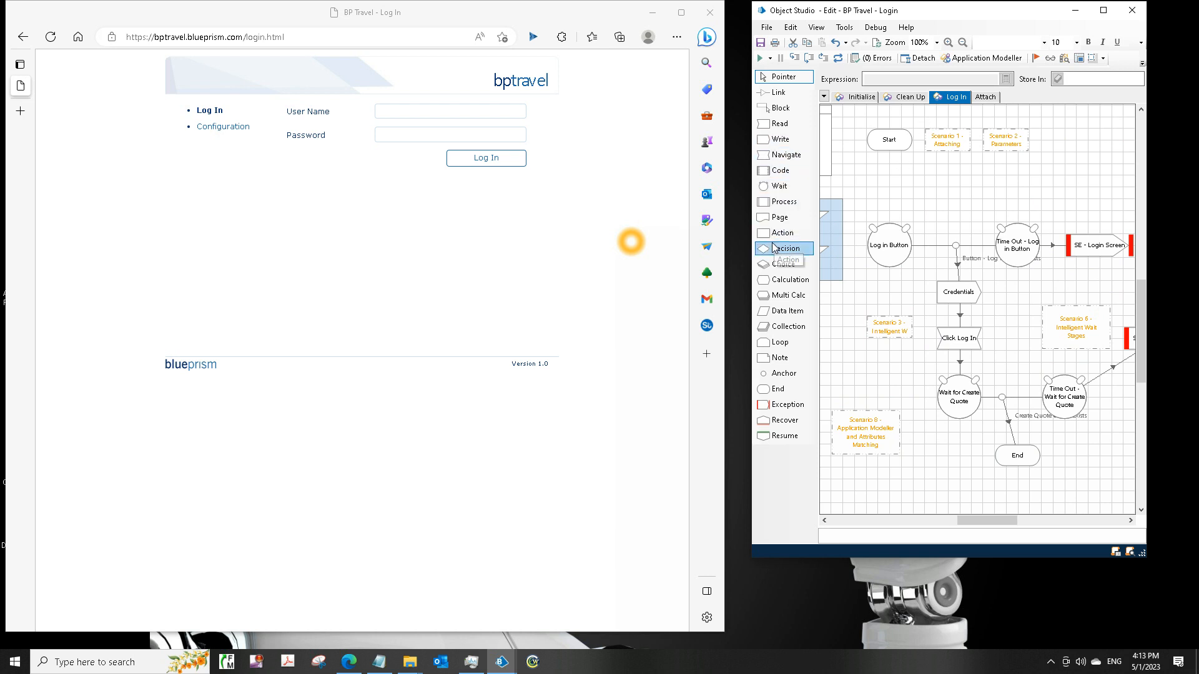
mouse_move(780, 217)
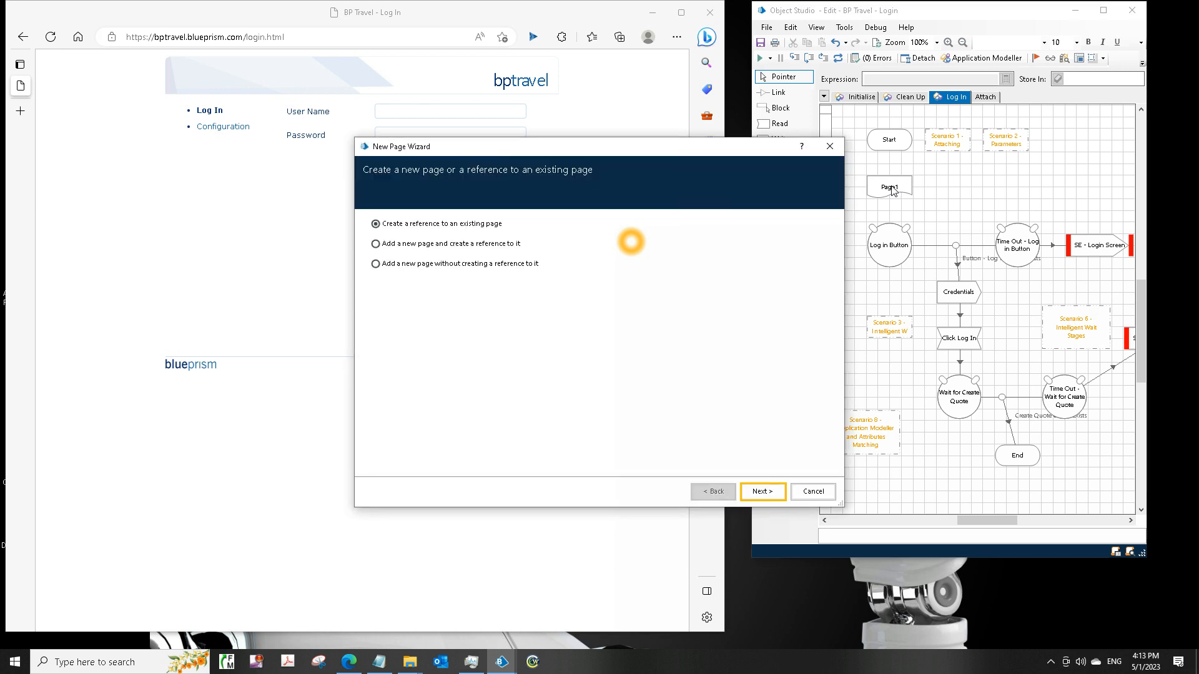
Step: Reference the existing Attach page after Start, link it before Log in Button, and run the Log In page
left_click(762, 491)
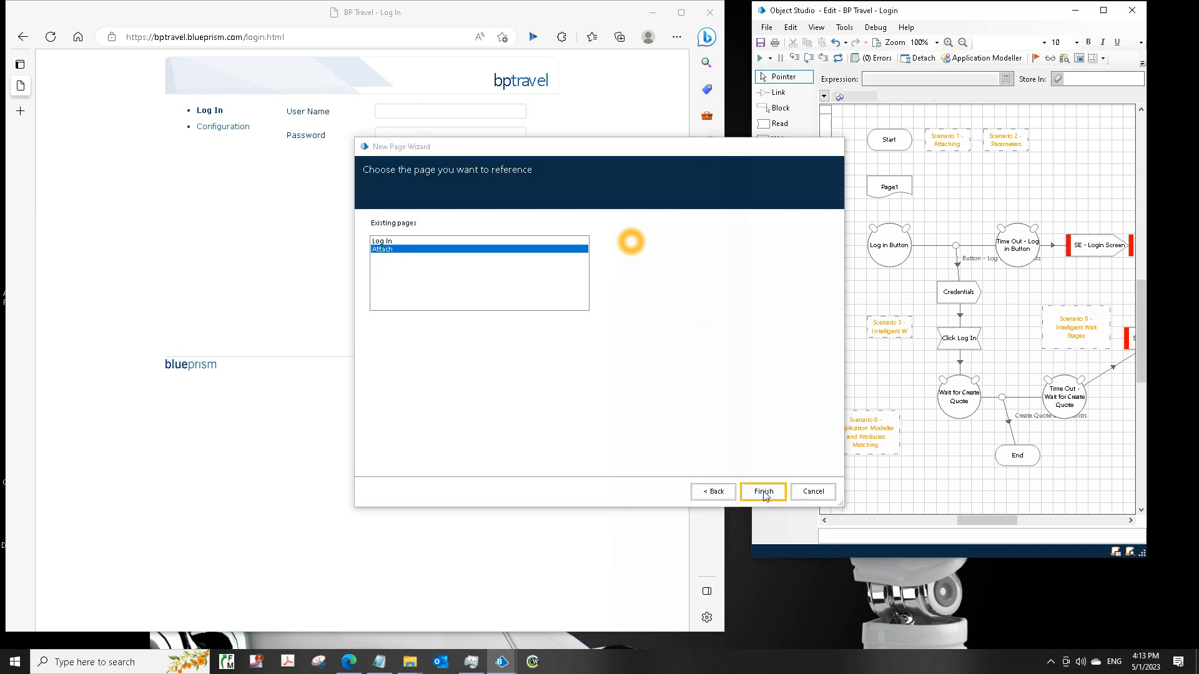
left_click(762, 490)
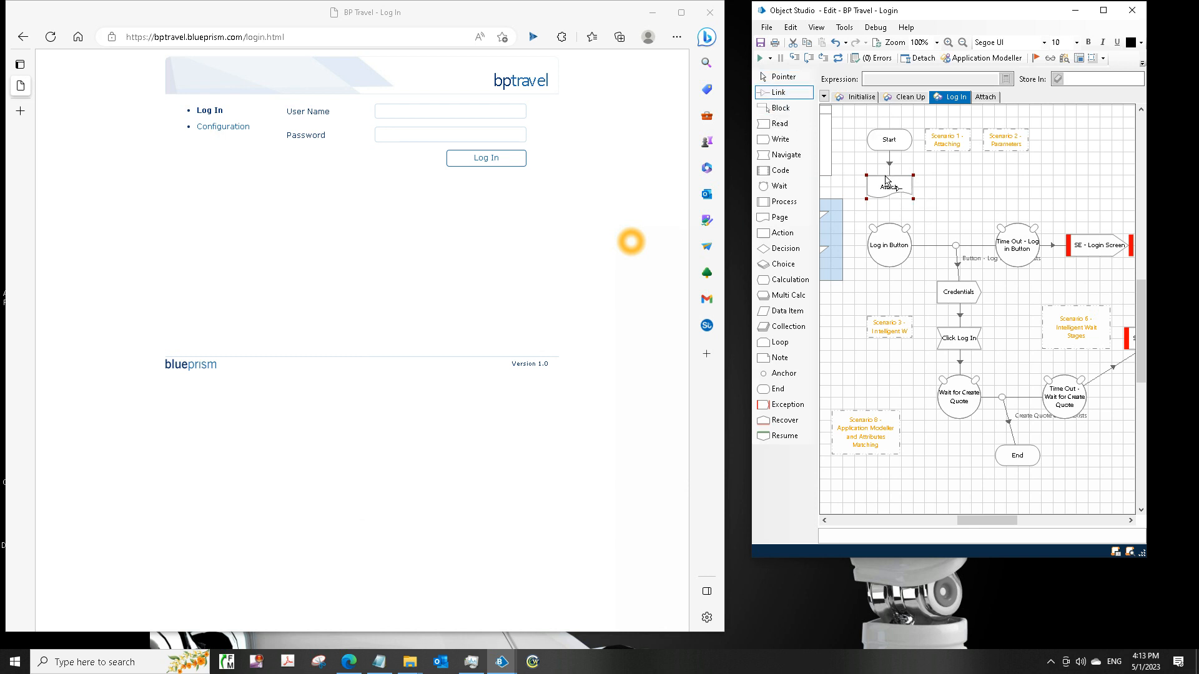
left_click(782, 76)
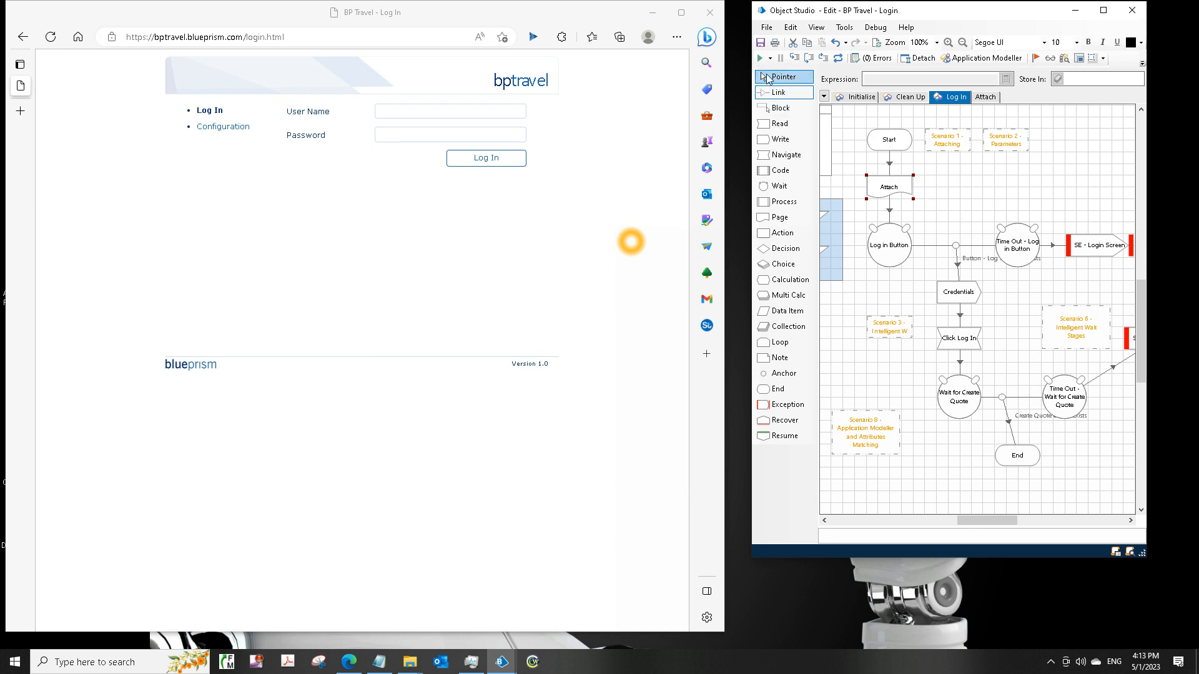
left_click(757, 58)
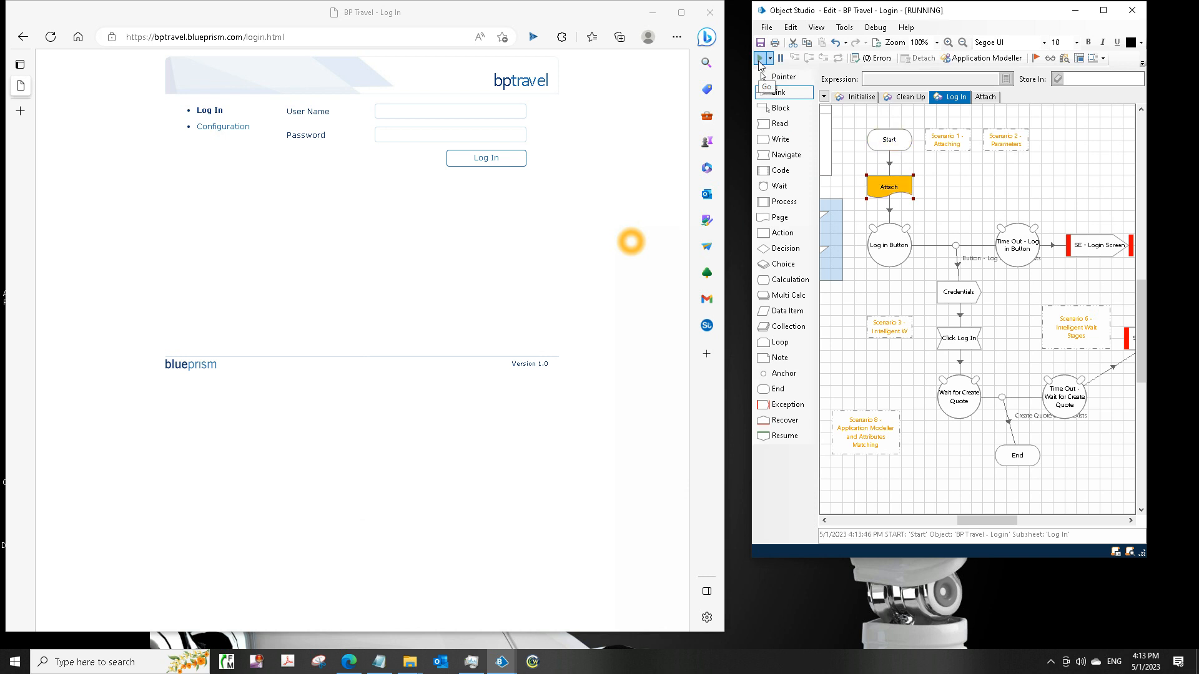
Step: Review the Log in Button wait settings without changes and switch to the Attach page
left_click(985, 97)
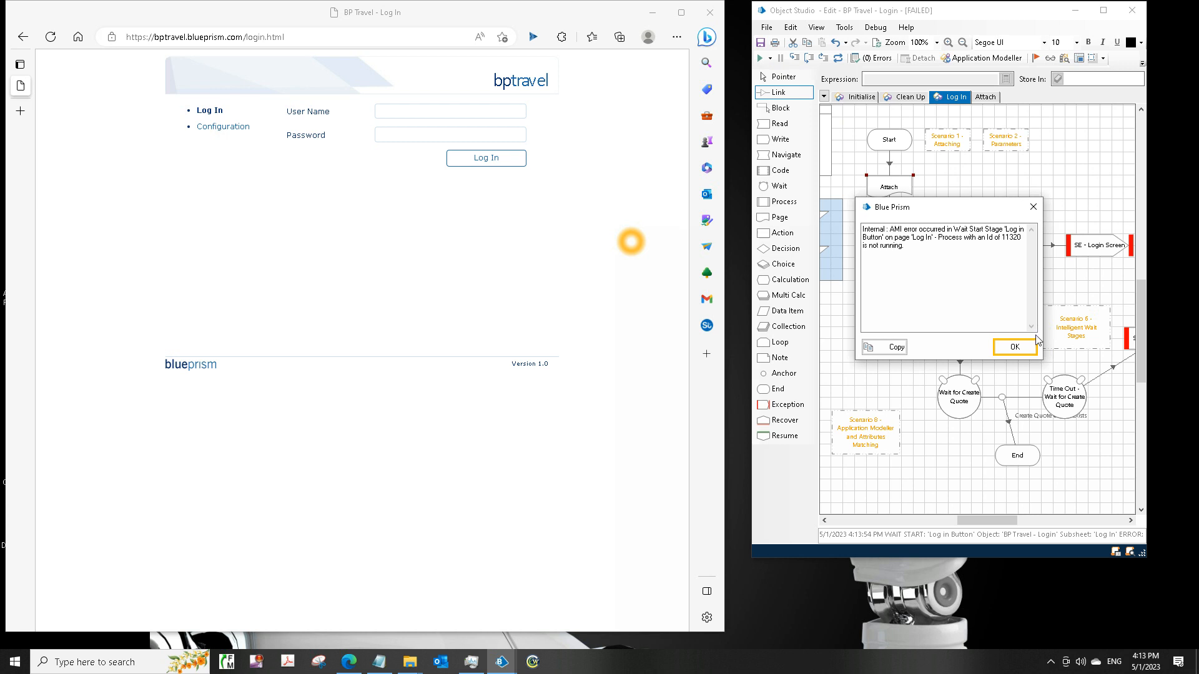
left_click(1014, 346)
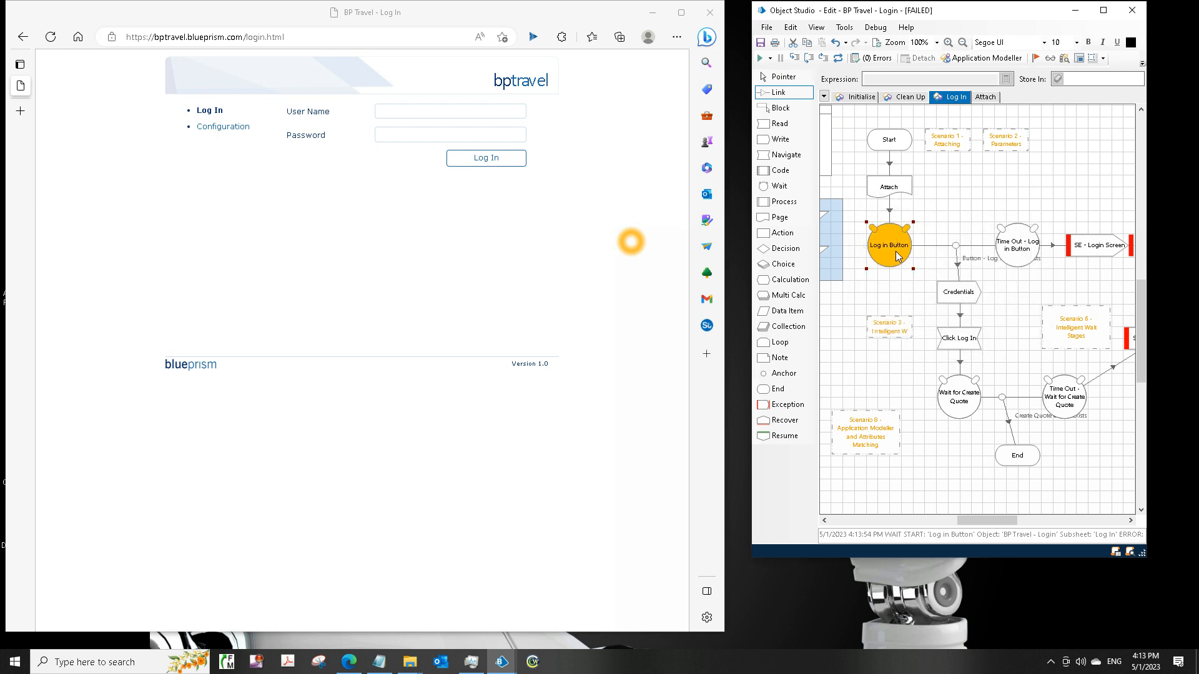
double_click(889, 244)
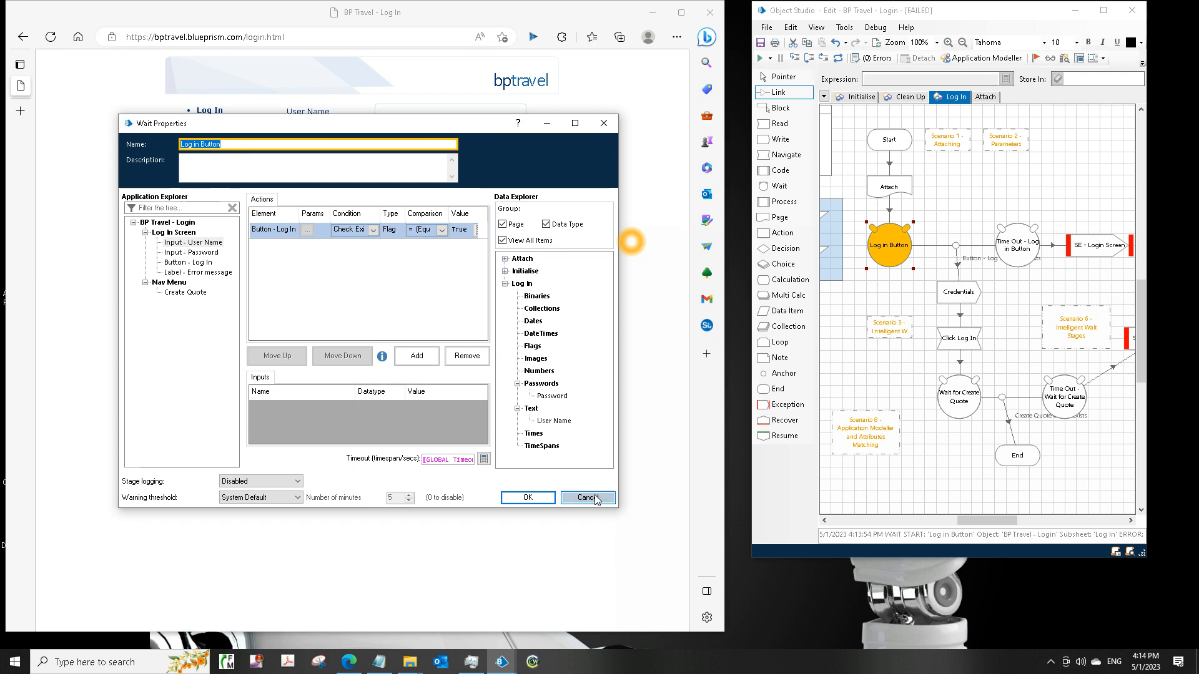
left_click(586, 498)
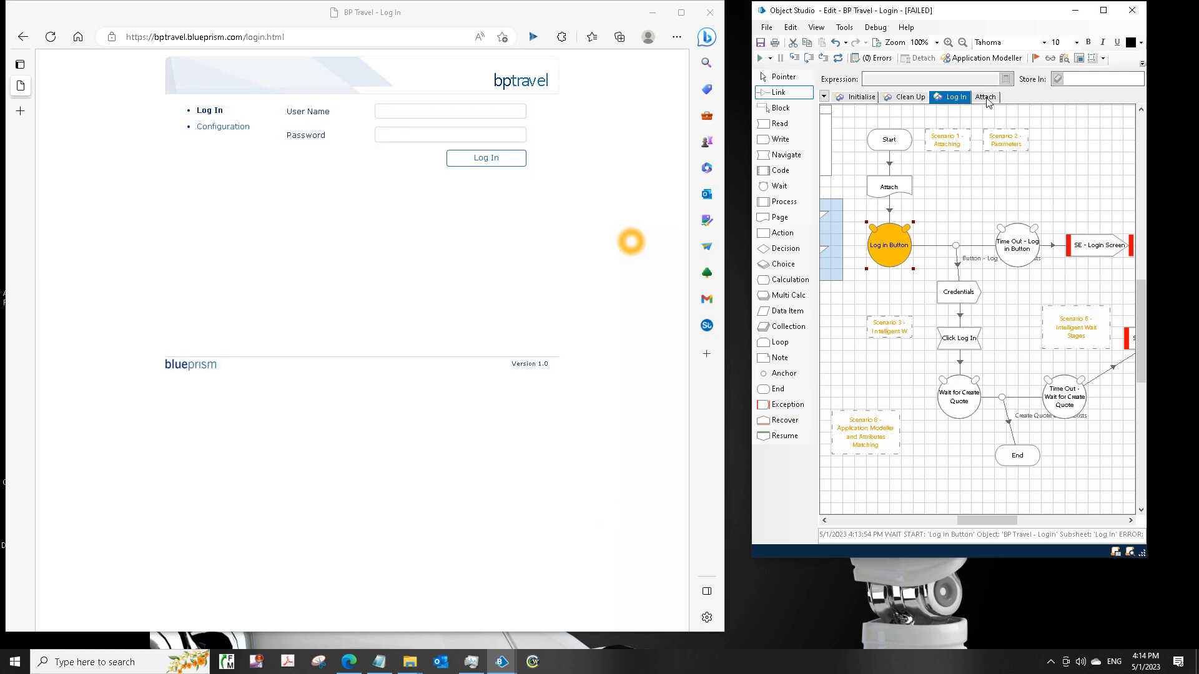
left_click(985, 96)
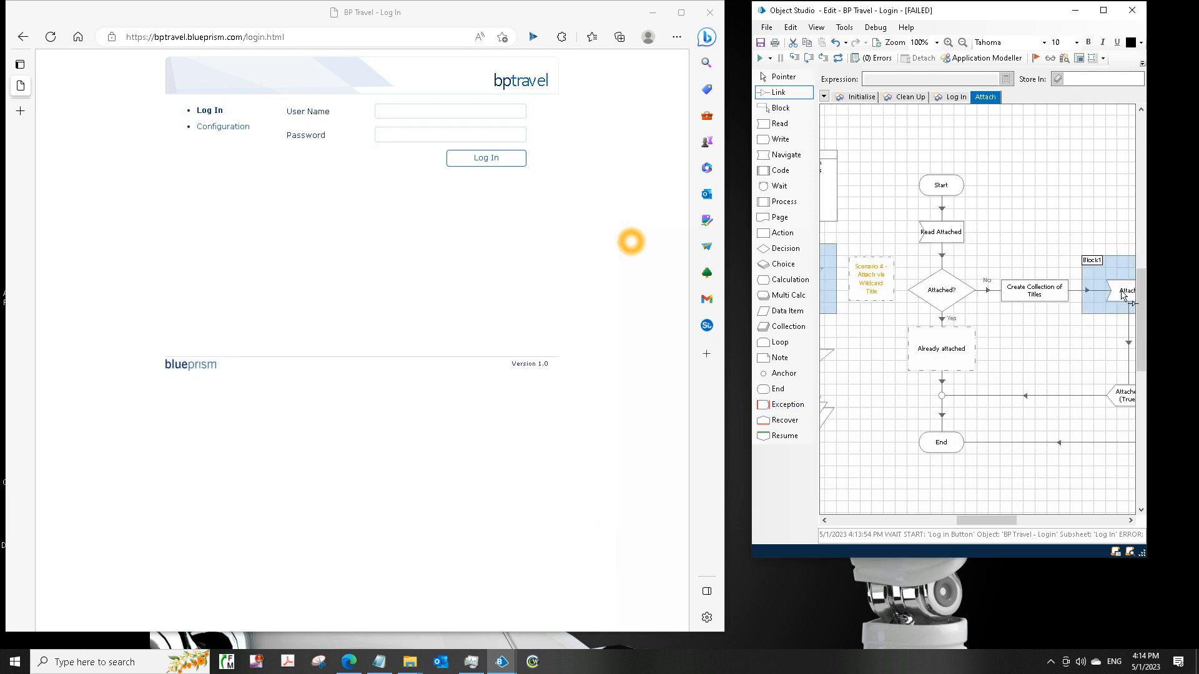
double_click(1125, 290)
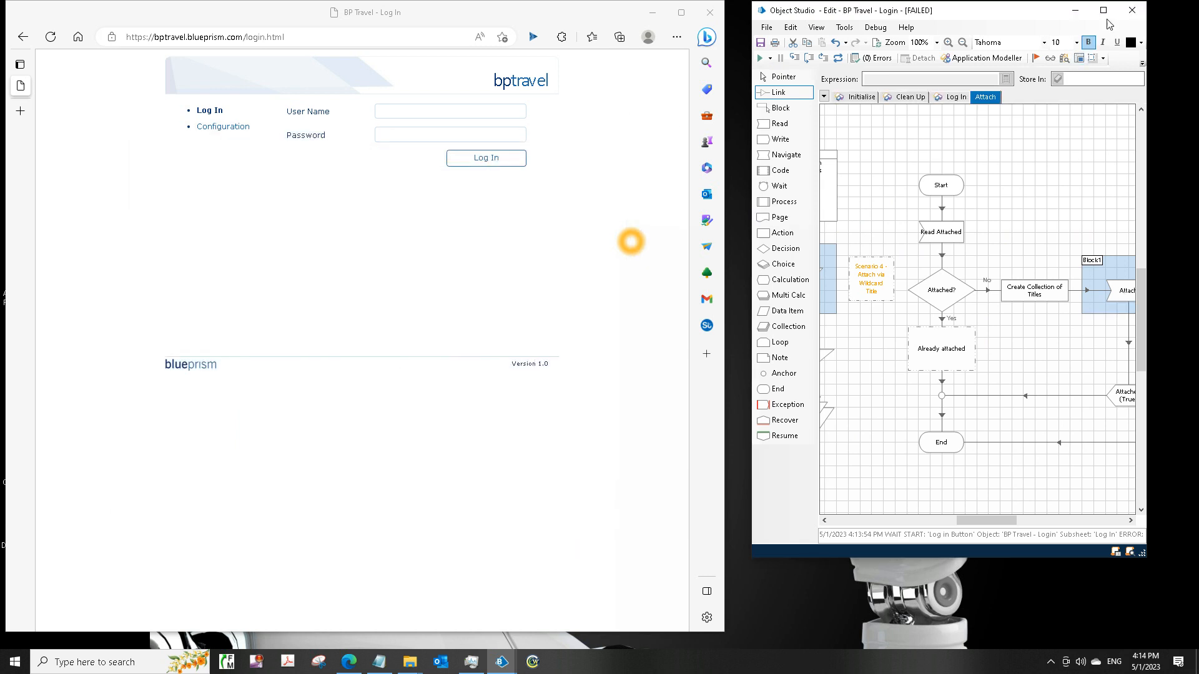
Step: Maximize Object Studio and set the Attach stage's Process Name input to msedge
left_click(1103, 10)
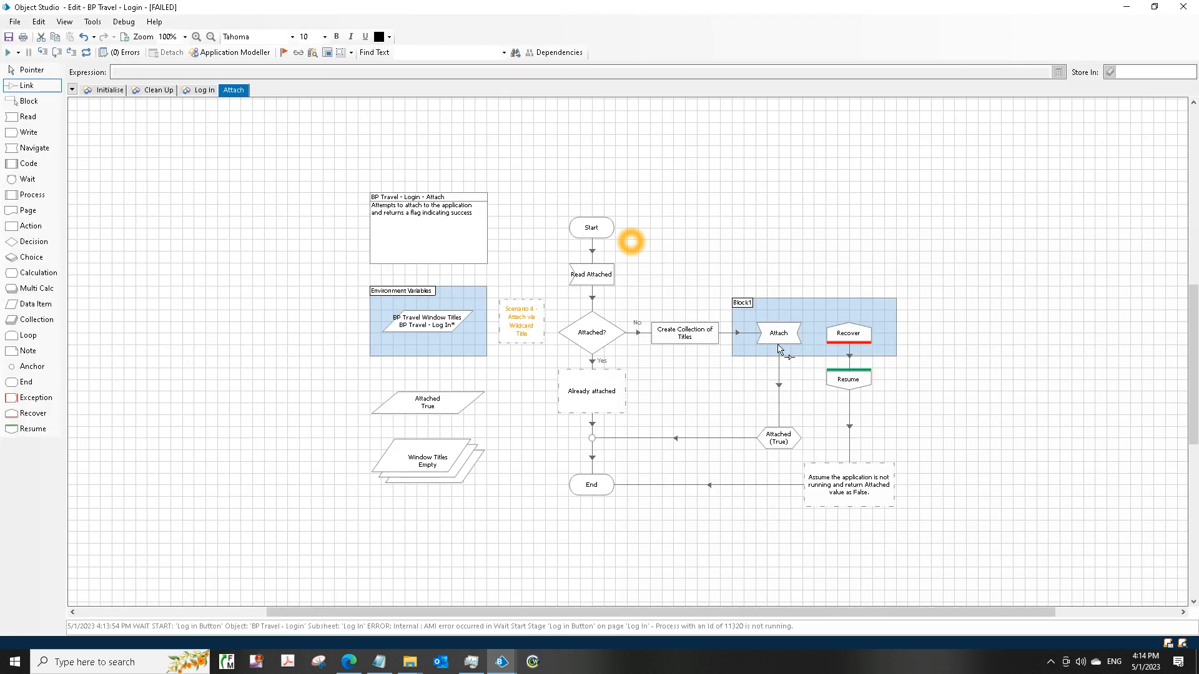
mouse_move(781, 344)
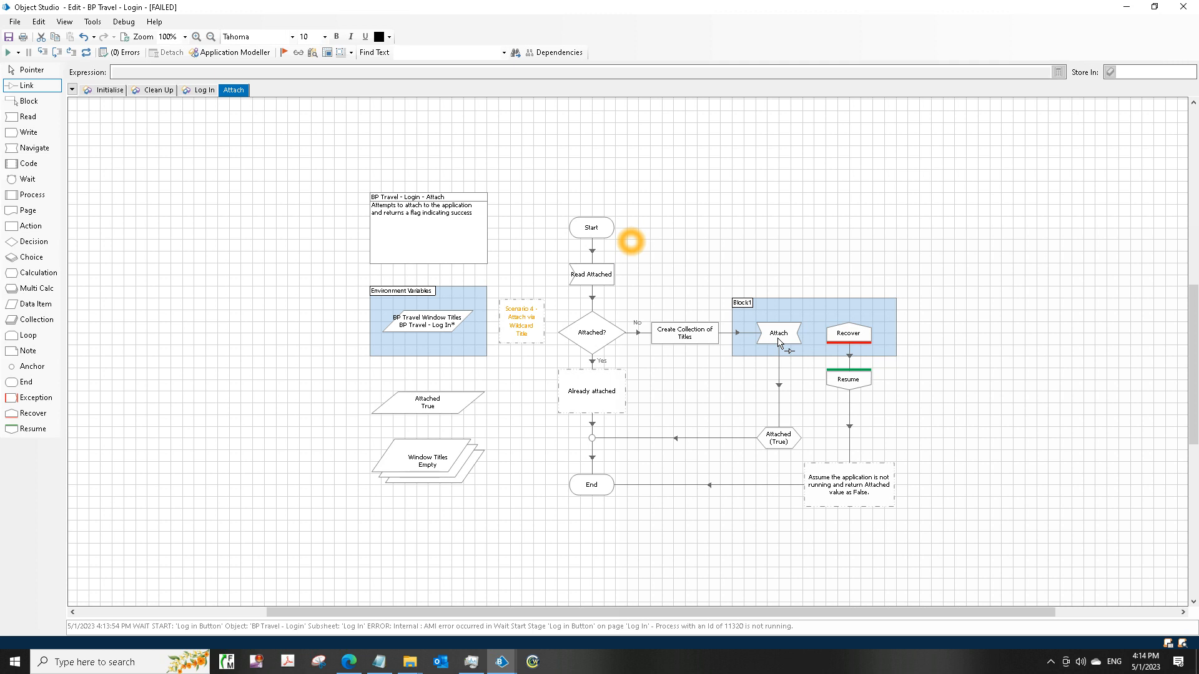
double_click(777, 333)
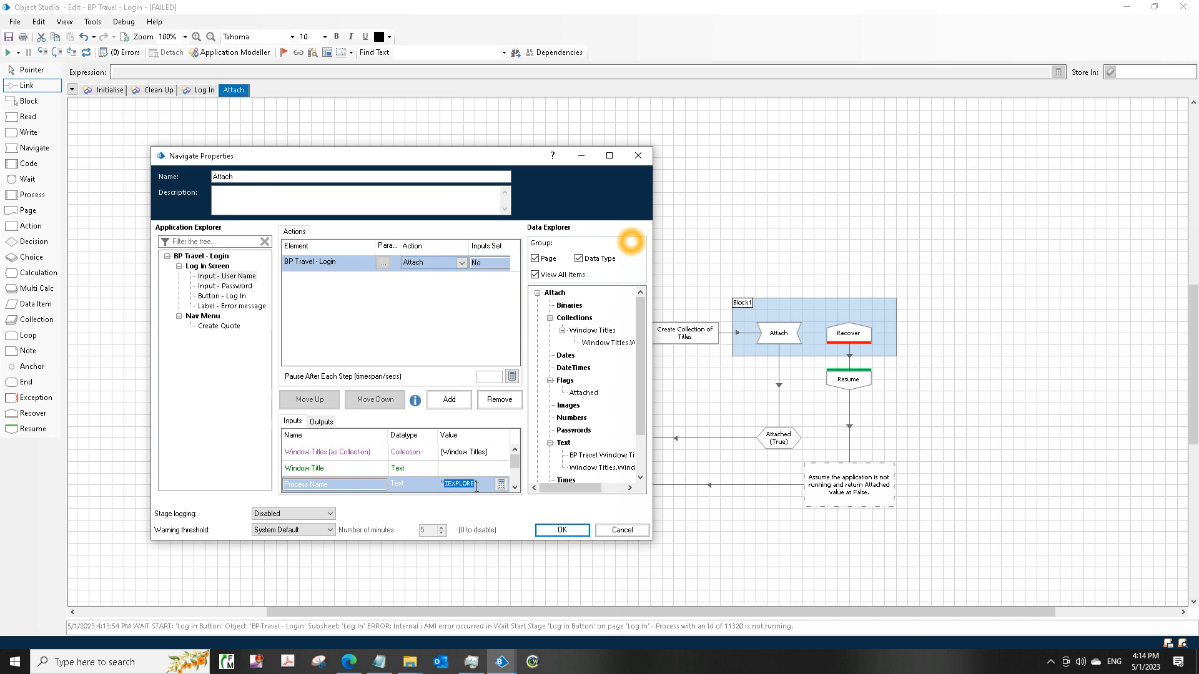
type("msedge")
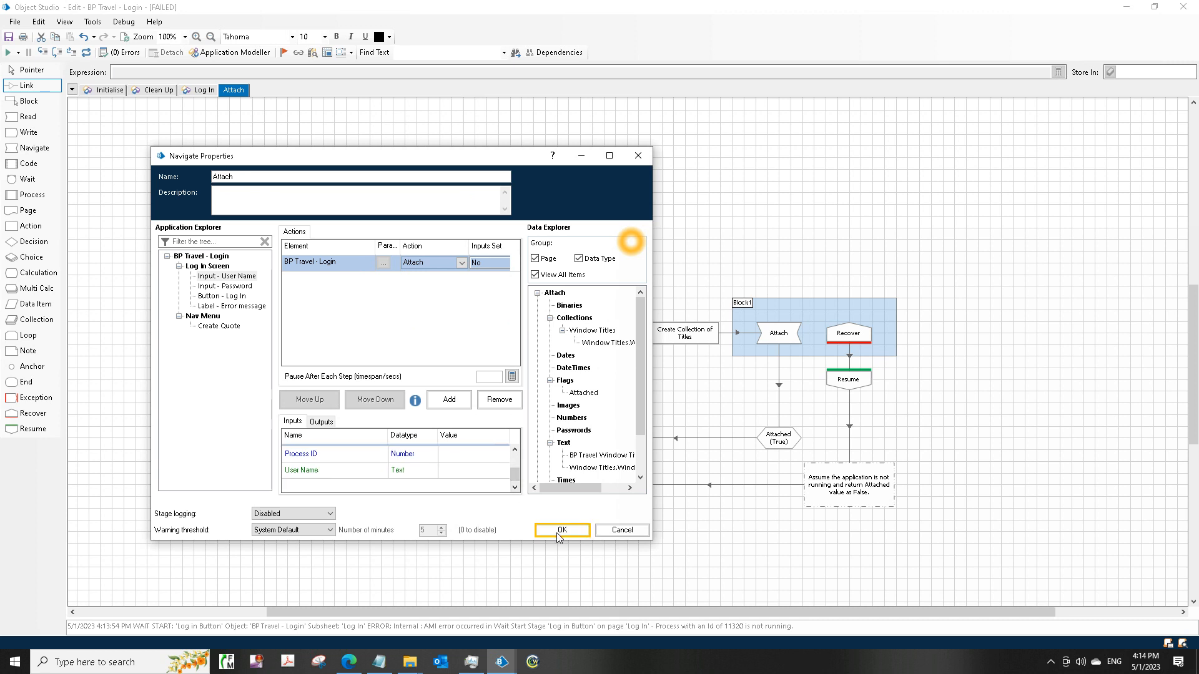
left_click(560, 530)
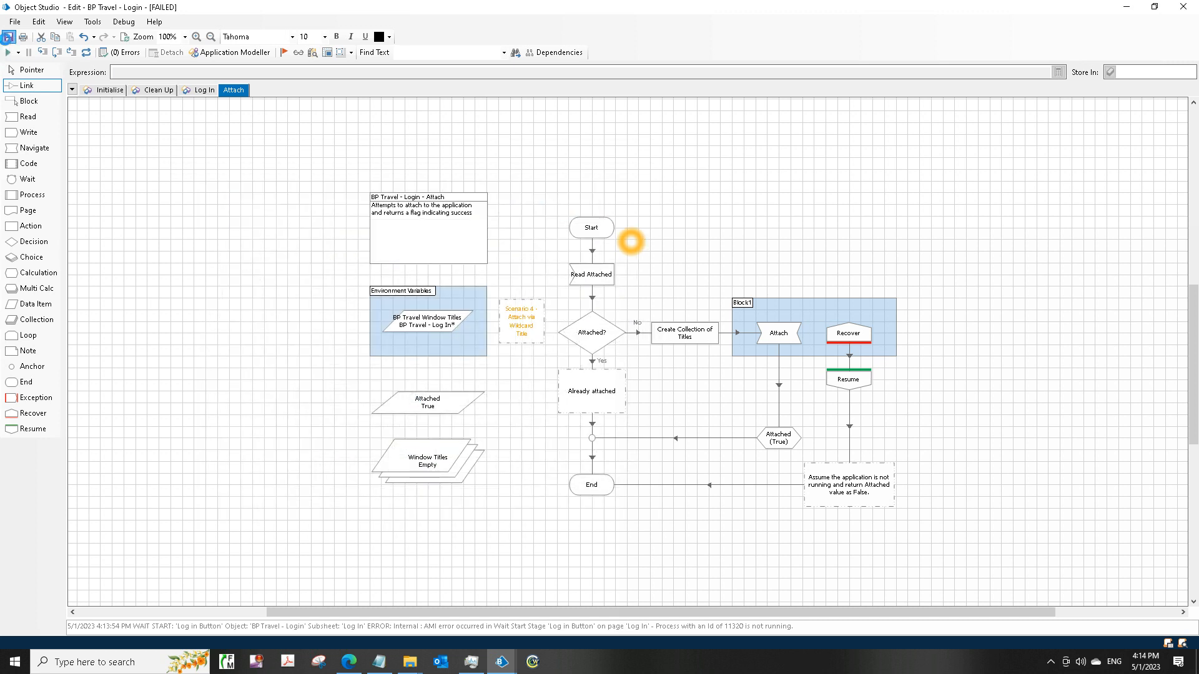
Step: Save BP Travel - Login with a summary noting the attach page and application model were adjusted
left_click(8, 37)
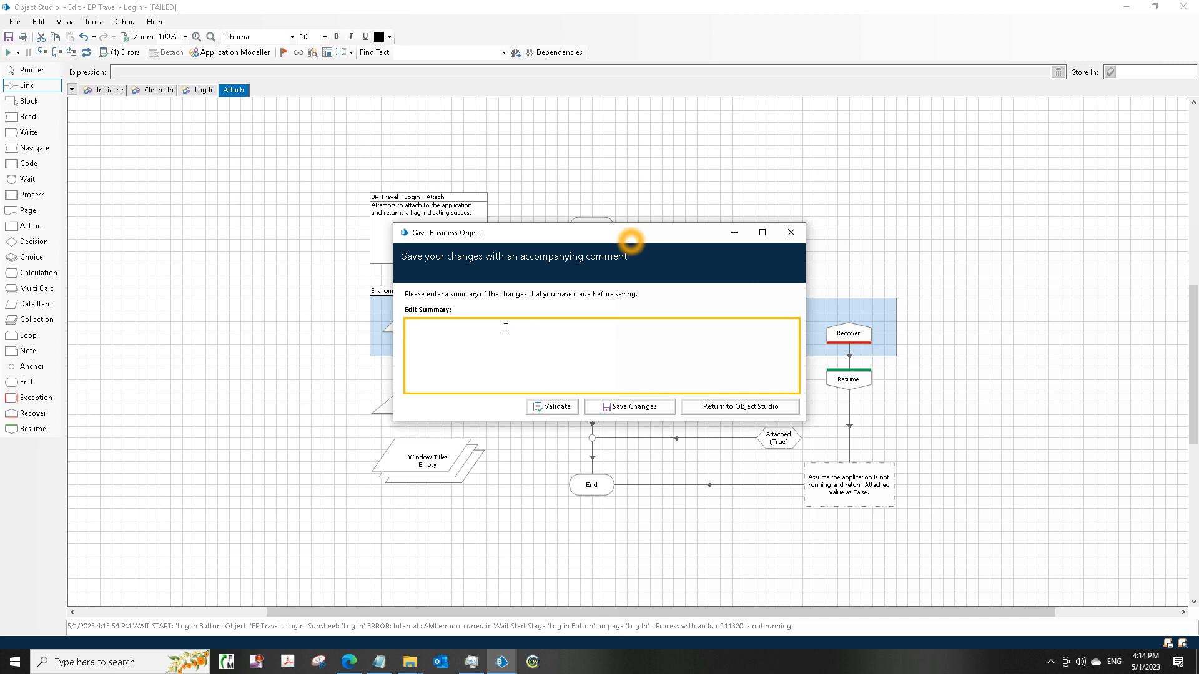
type("attach page adj")
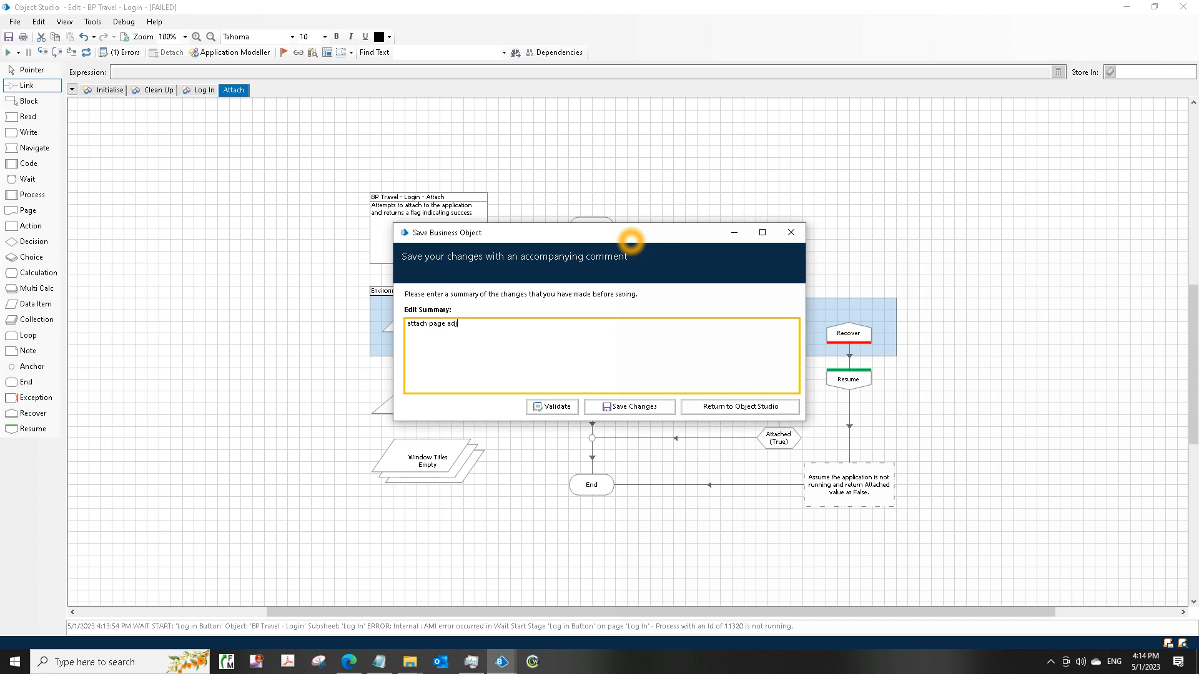
type("usted. Apllication model a")
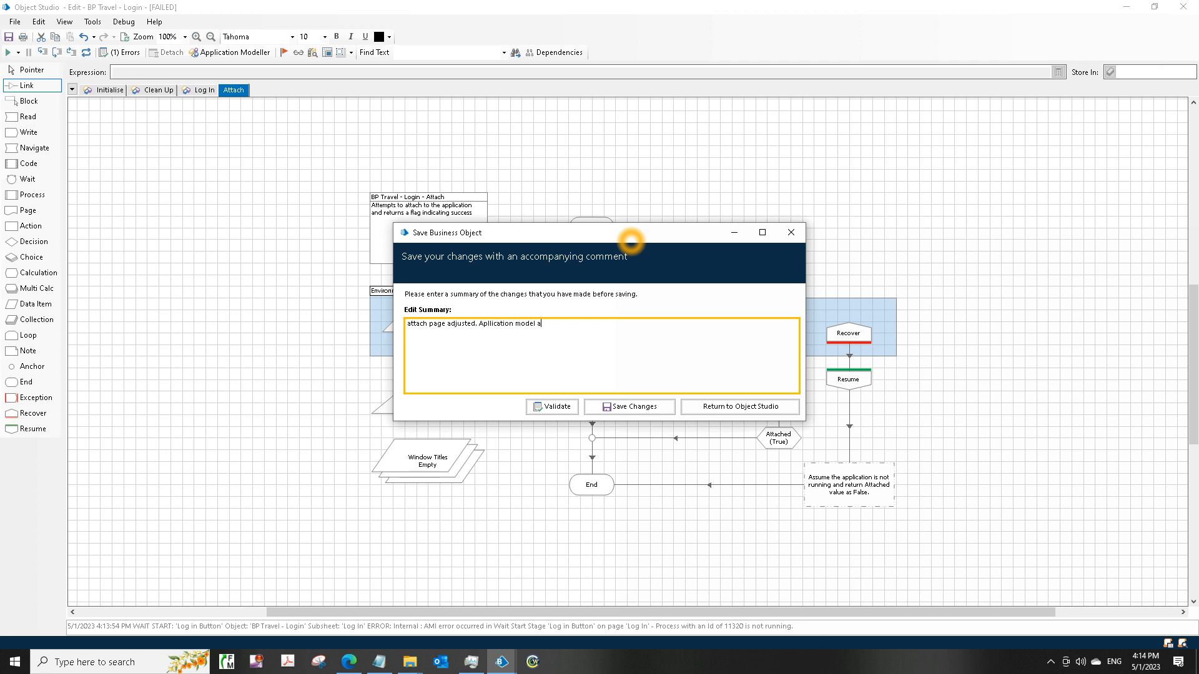
type("dj")
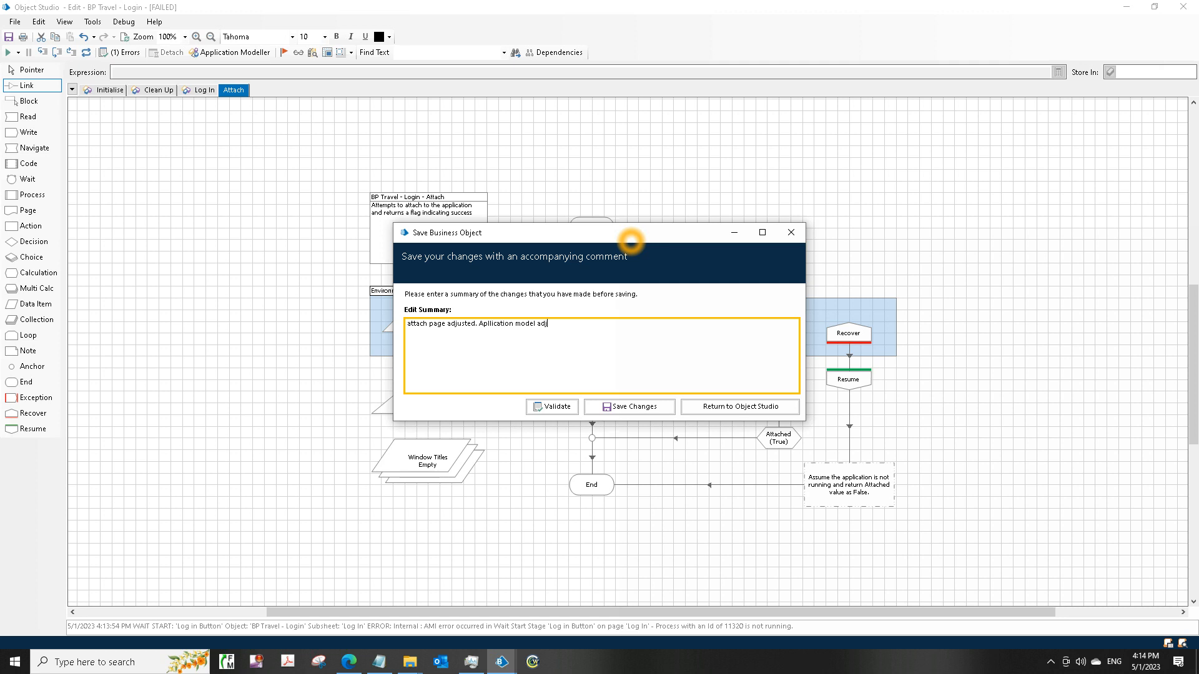
type("justed")
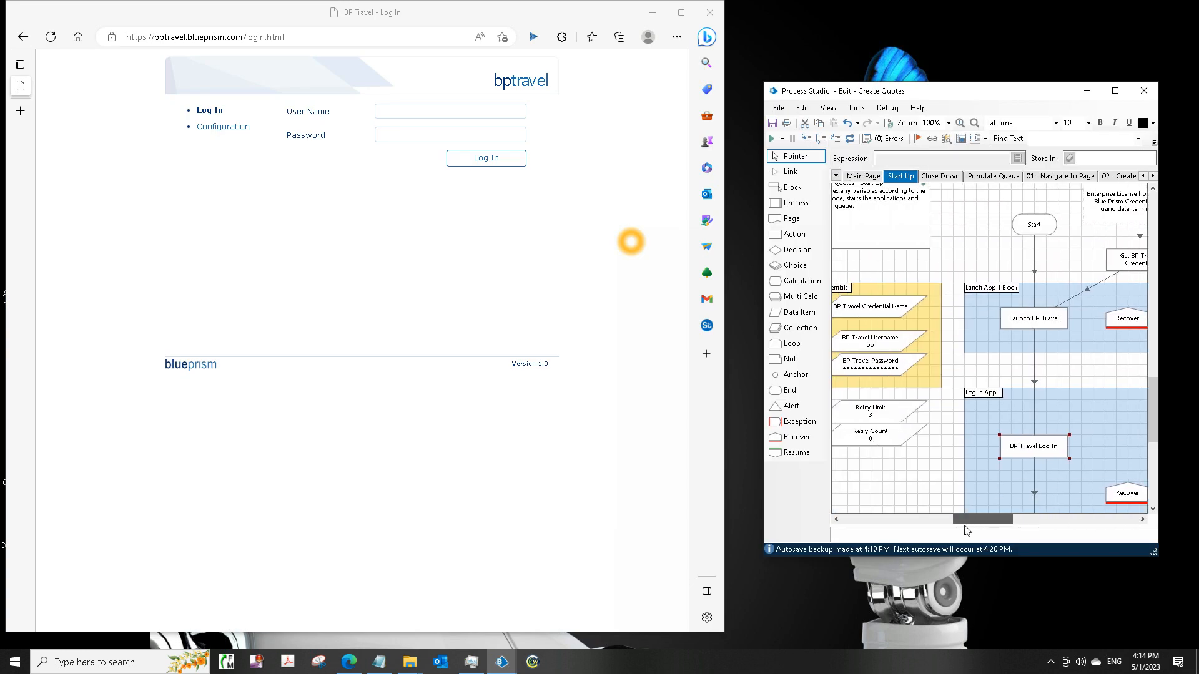
Step: View the BP Travel Log In action in Object Studio and run it until 'Login screen not found'
right_click(1032, 445)
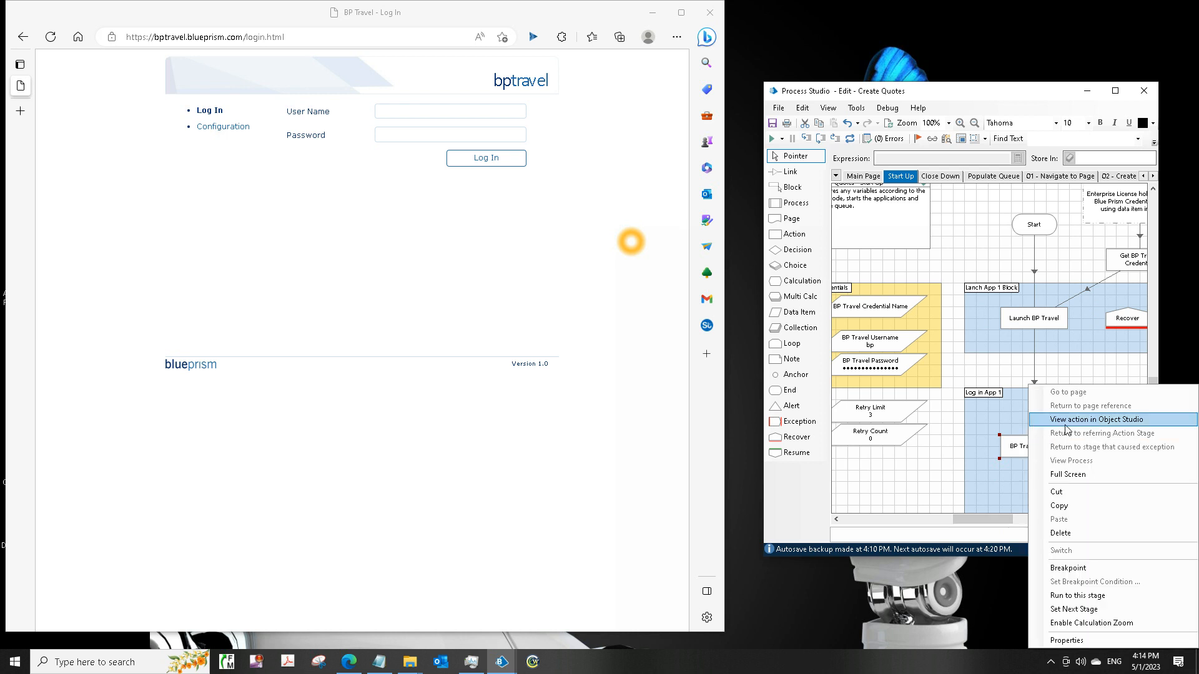
left_click(1093, 419)
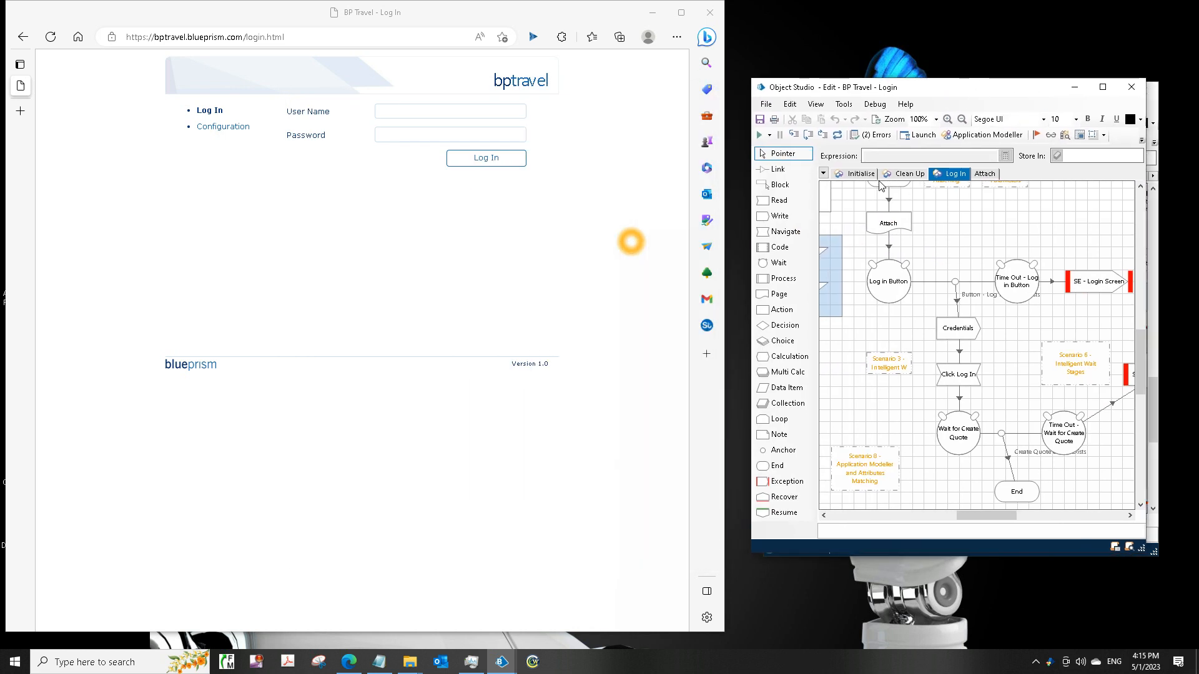
left_click(758, 135)
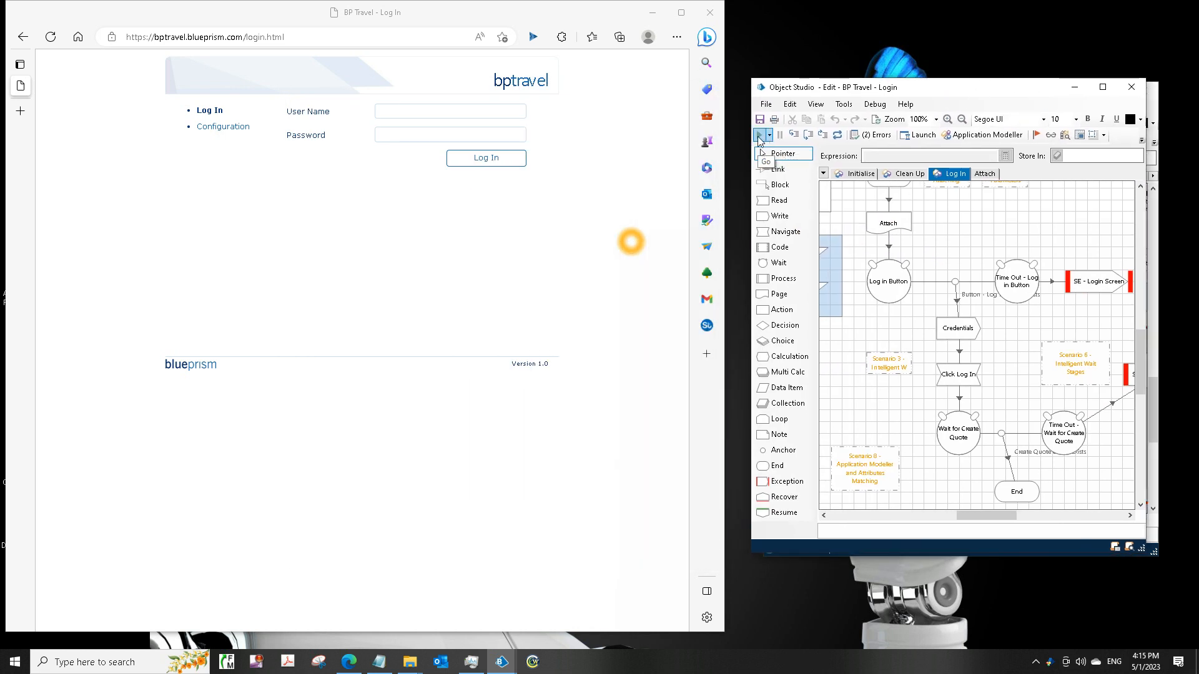
left_click(764, 135)
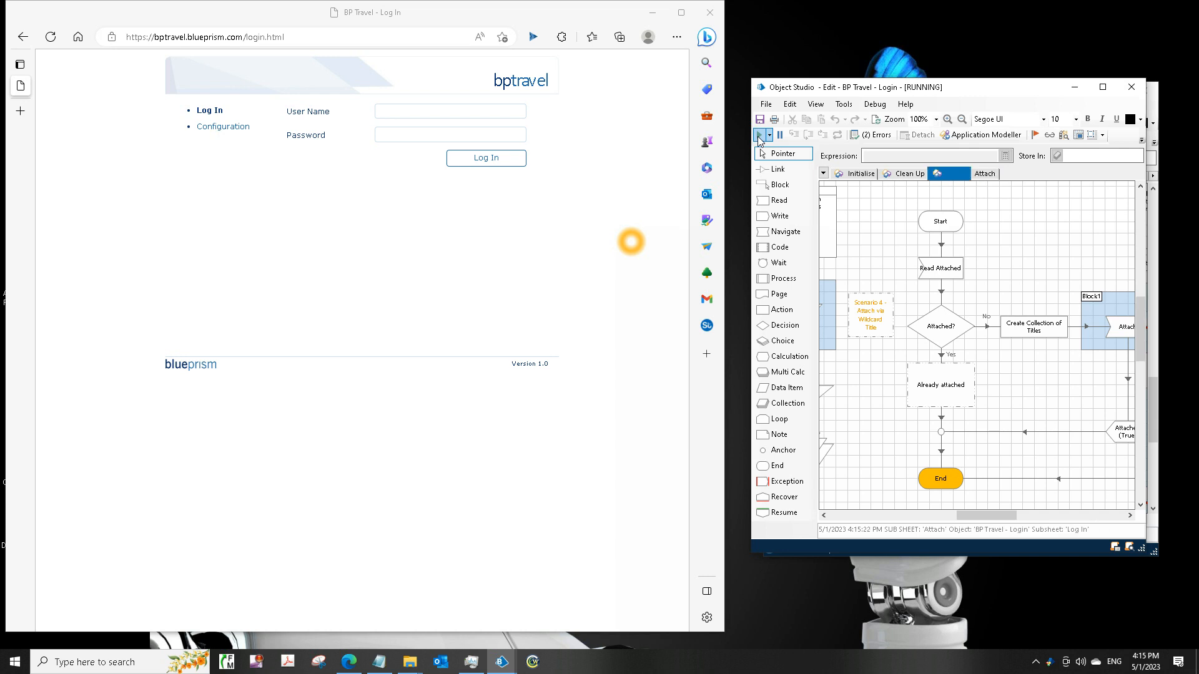
left_click(955, 173)
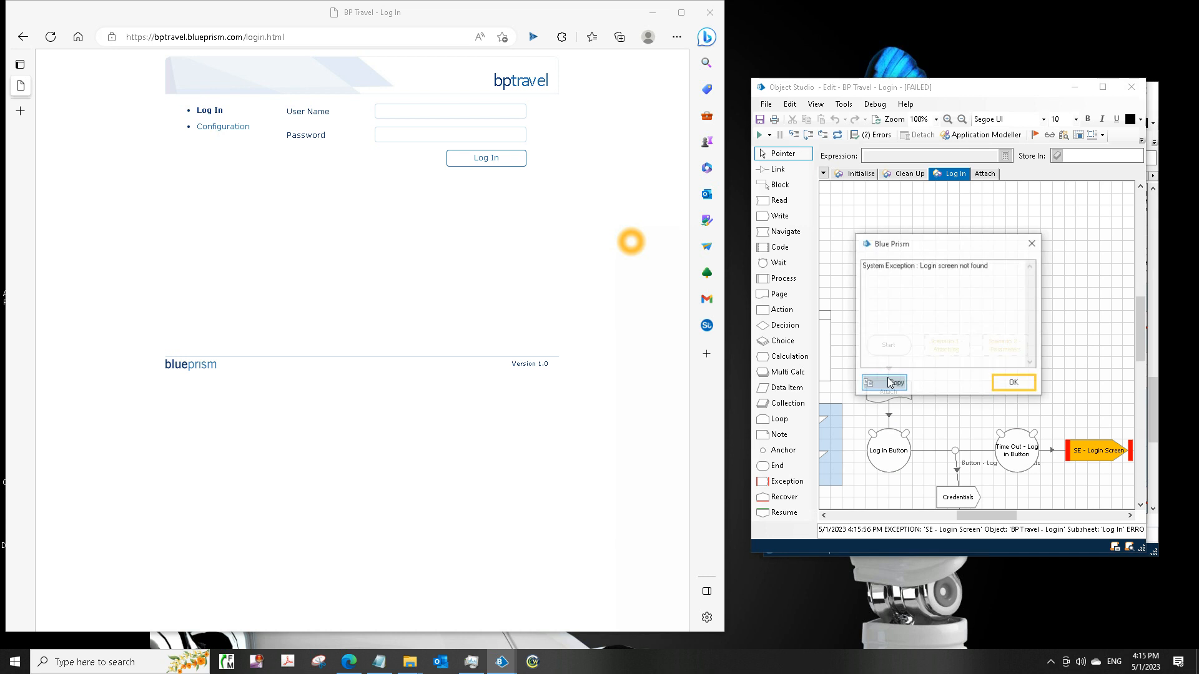
Step: Dismiss the error and re-spy Input - User Name from the login page's User Name field
left_click(1012, 382)
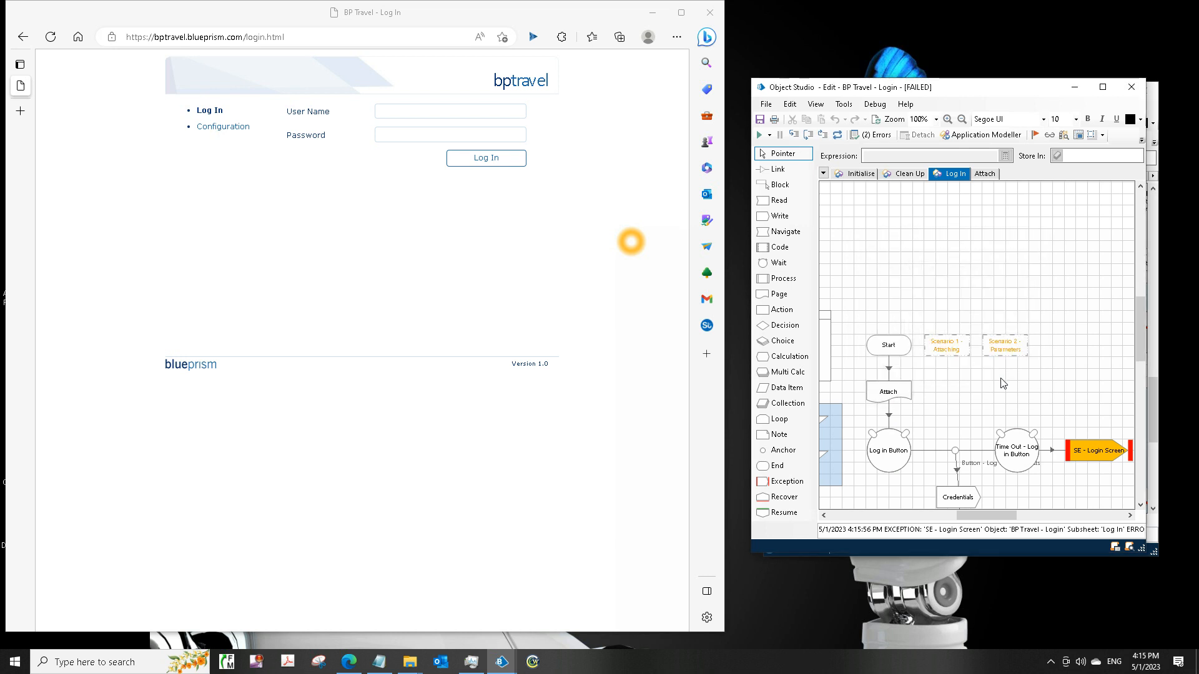
mouse_move(987, 143)
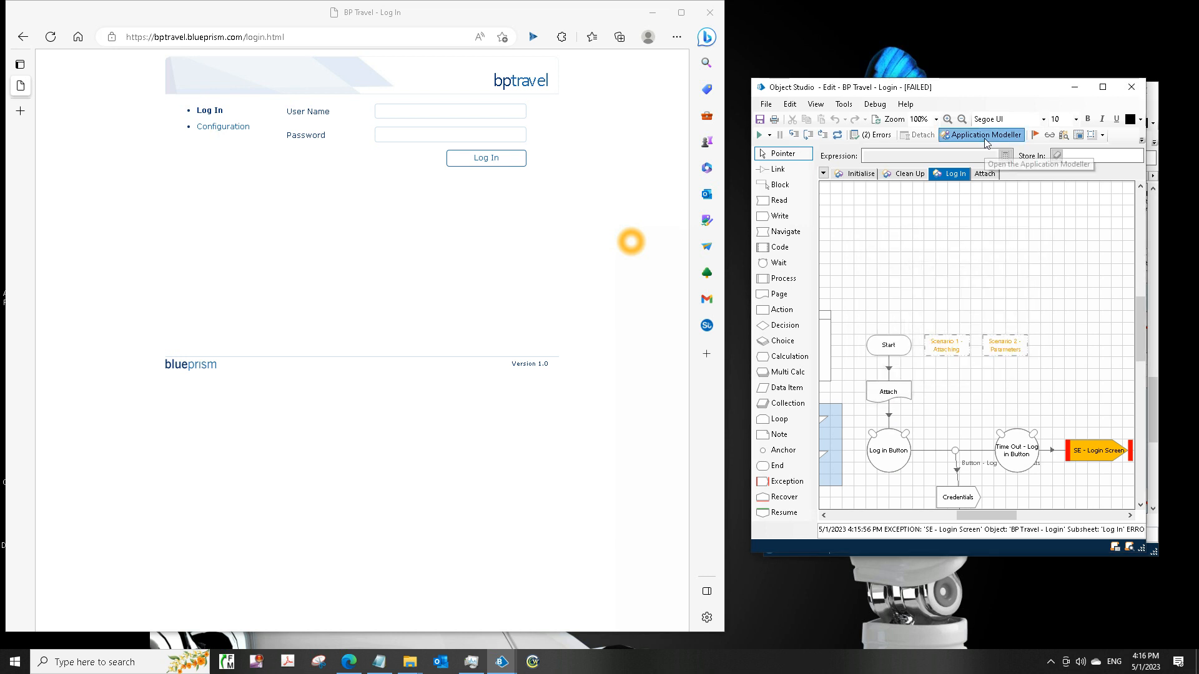
left_click(985, 135)
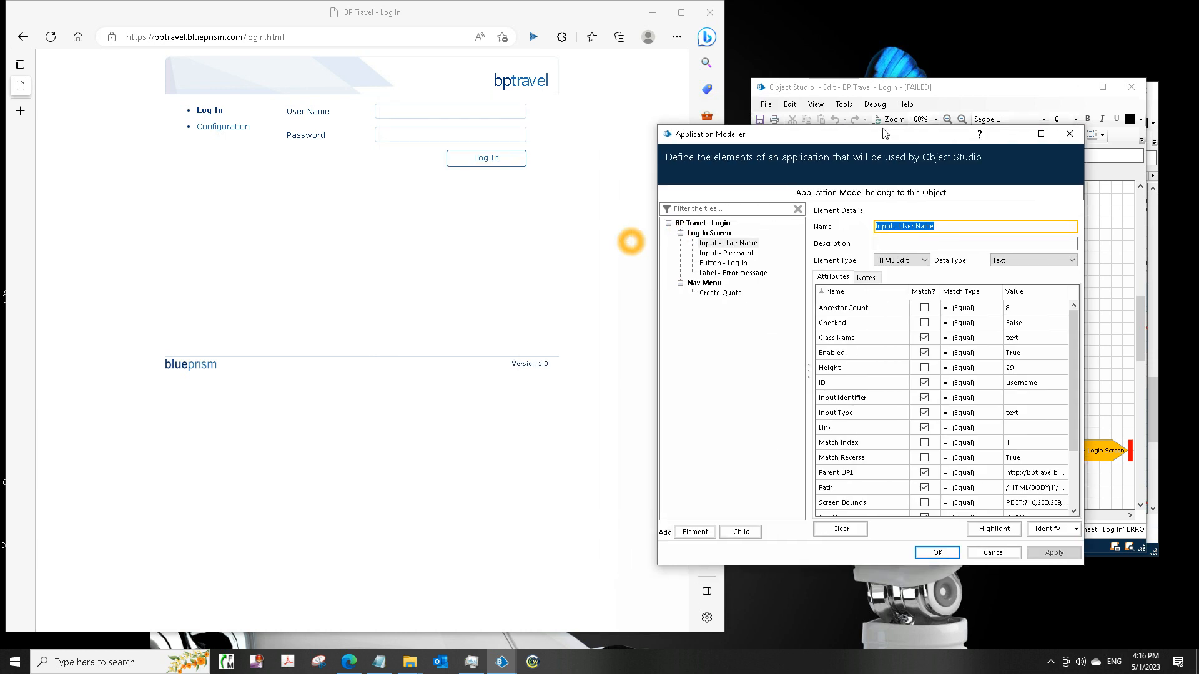
left_click_drag(715, 133, 791, 112)
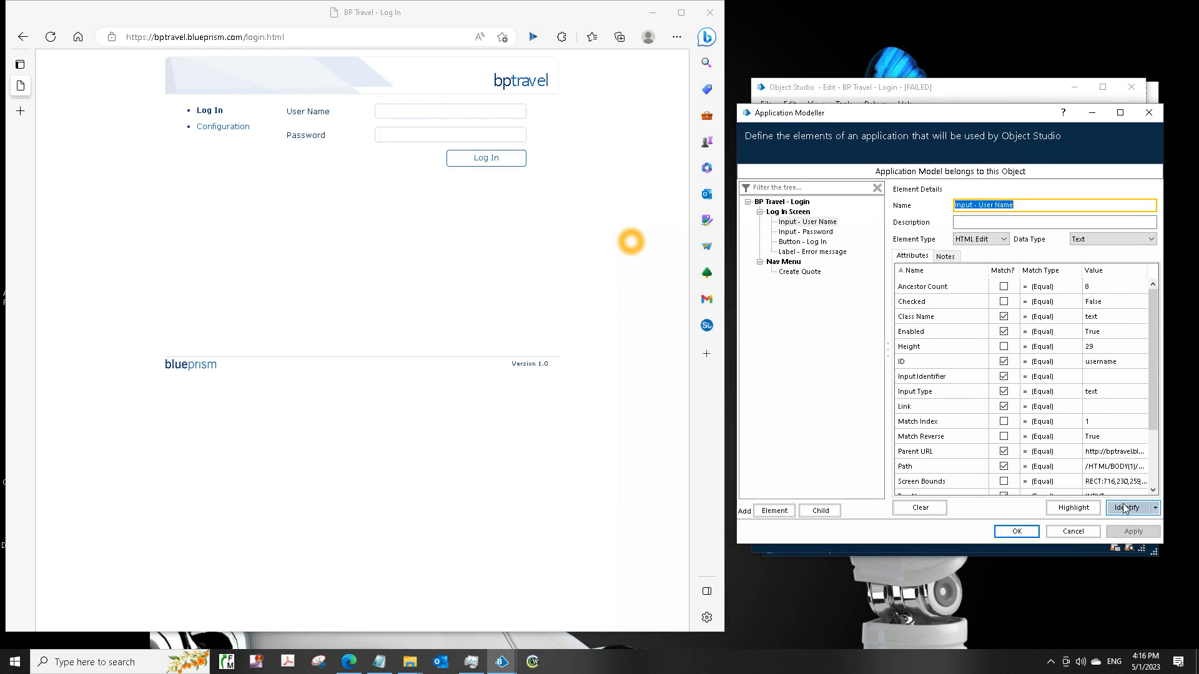
left_click(806, 222)
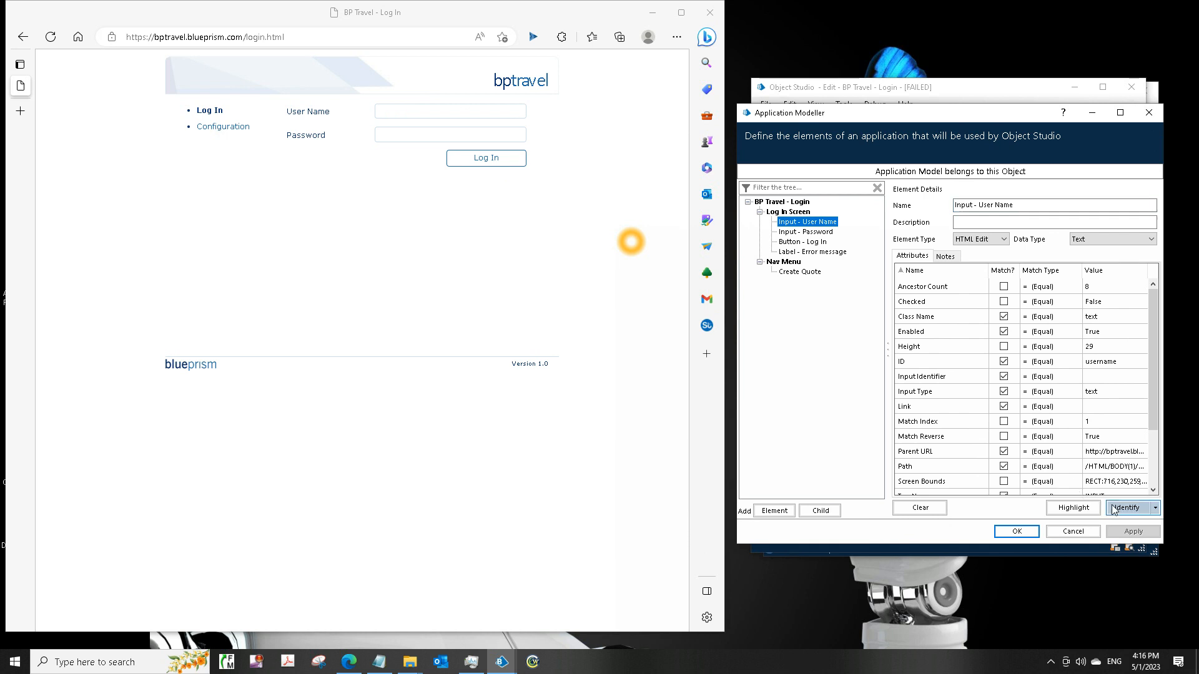
left_click(1127, 508)
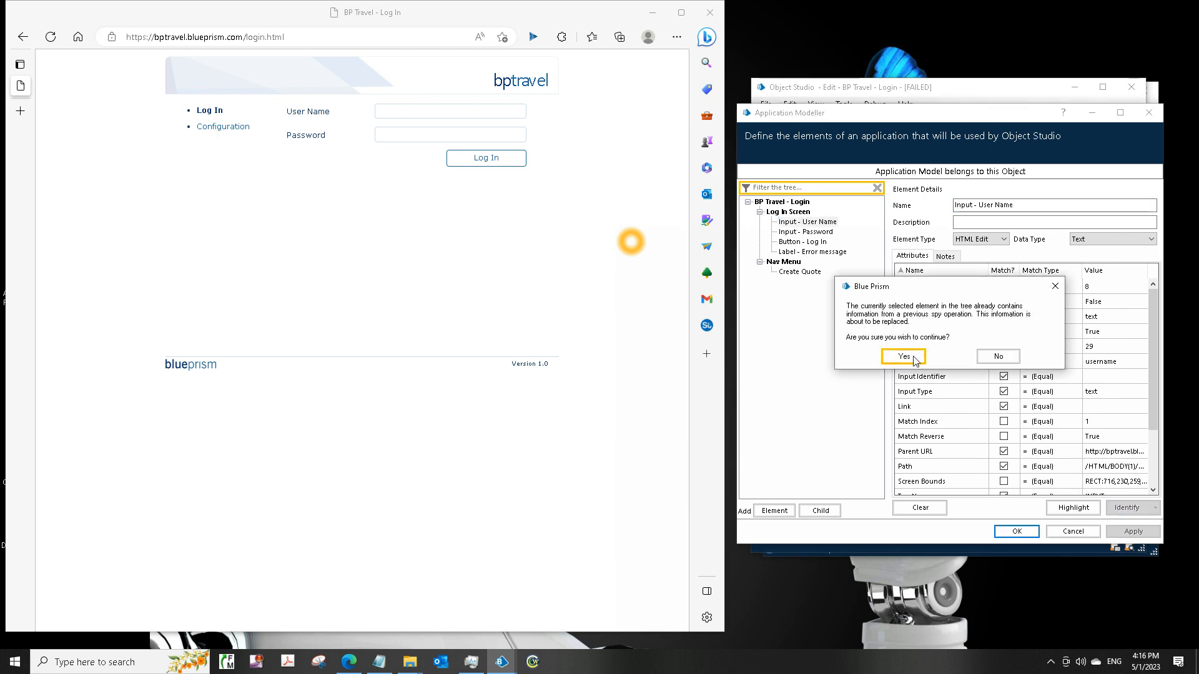
left_click(903, 356)
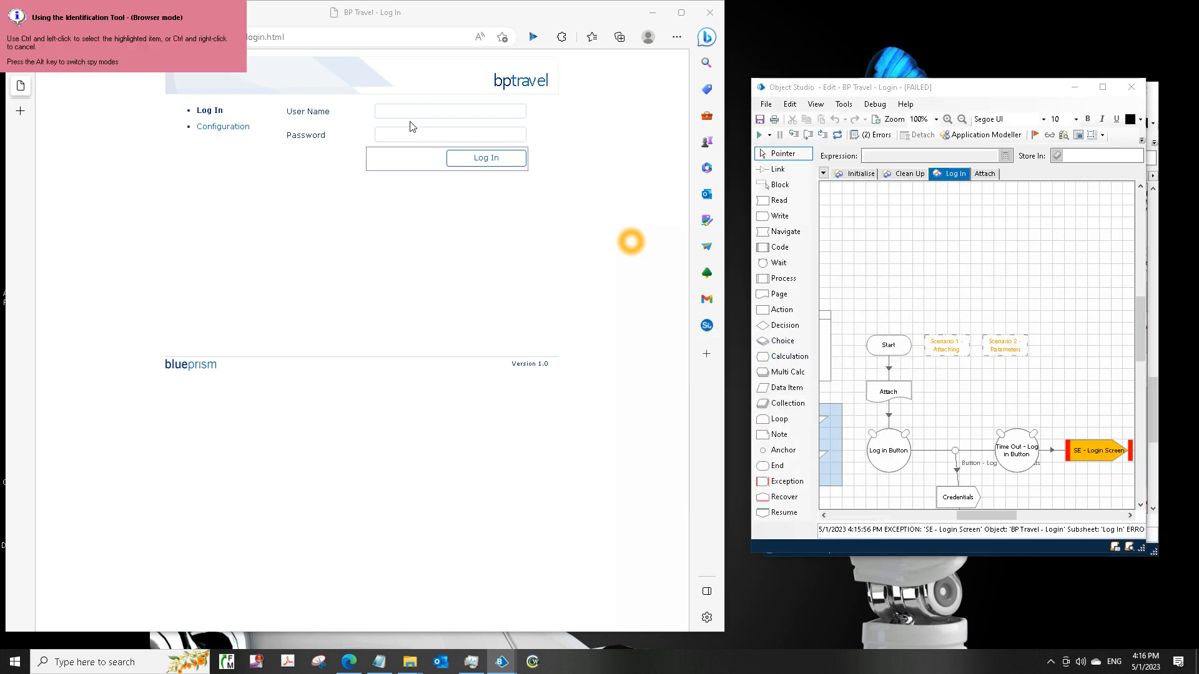
left_click(449, 111)
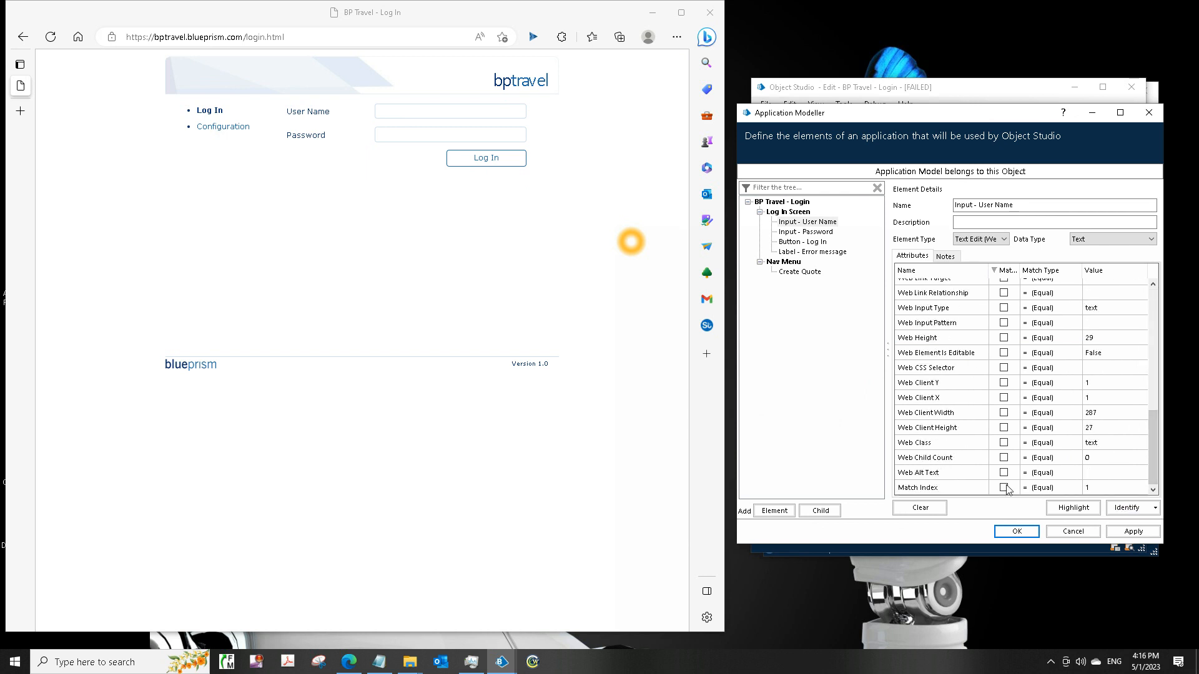
left_click(1016, 531)
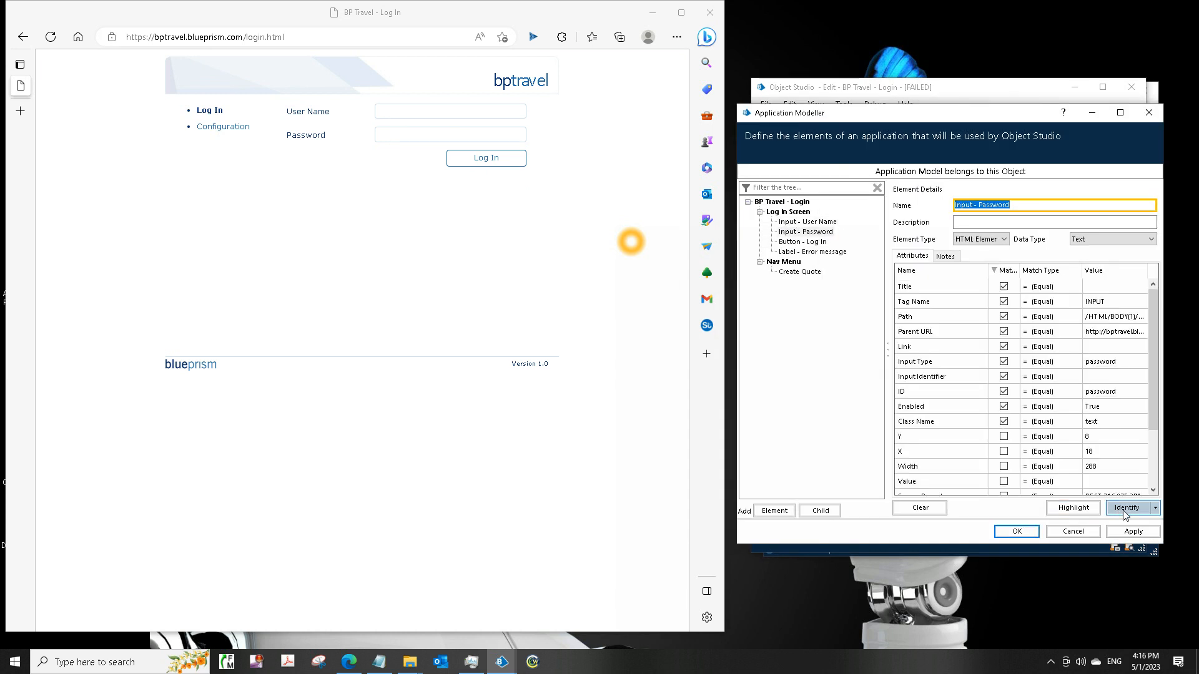
Step: Re-spy Input - Password, unchecking Web Access Key and matching on Match Index, then apply
left_click(1127, 508)
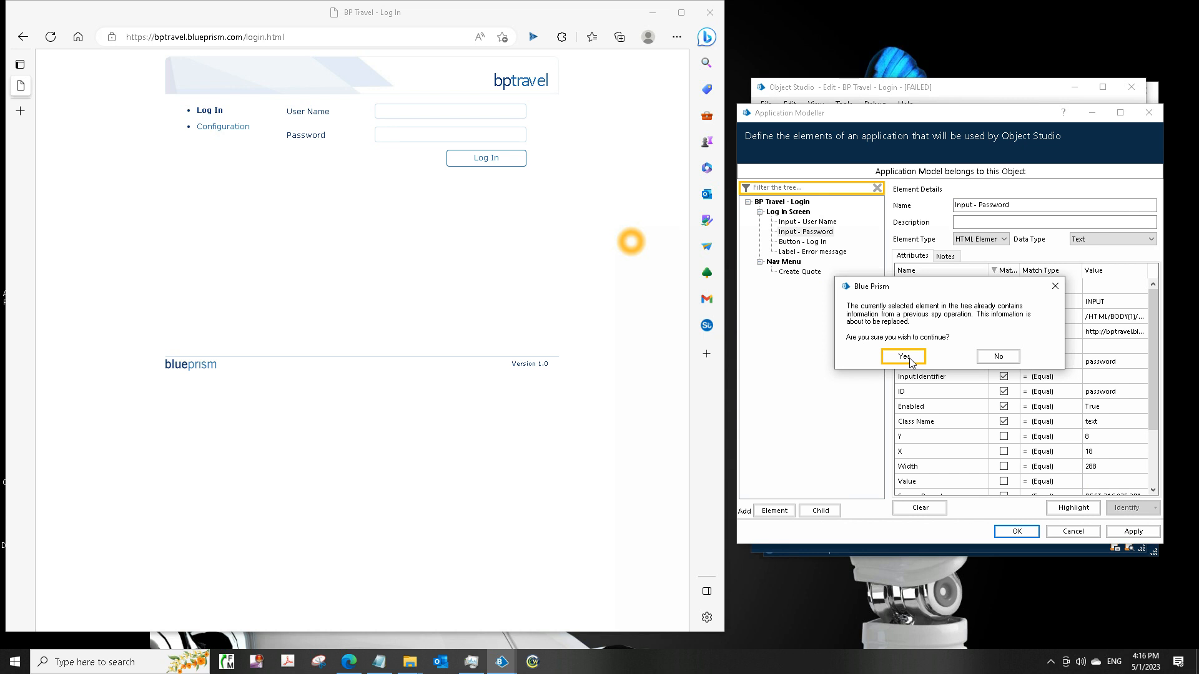
left_click(902, 357)
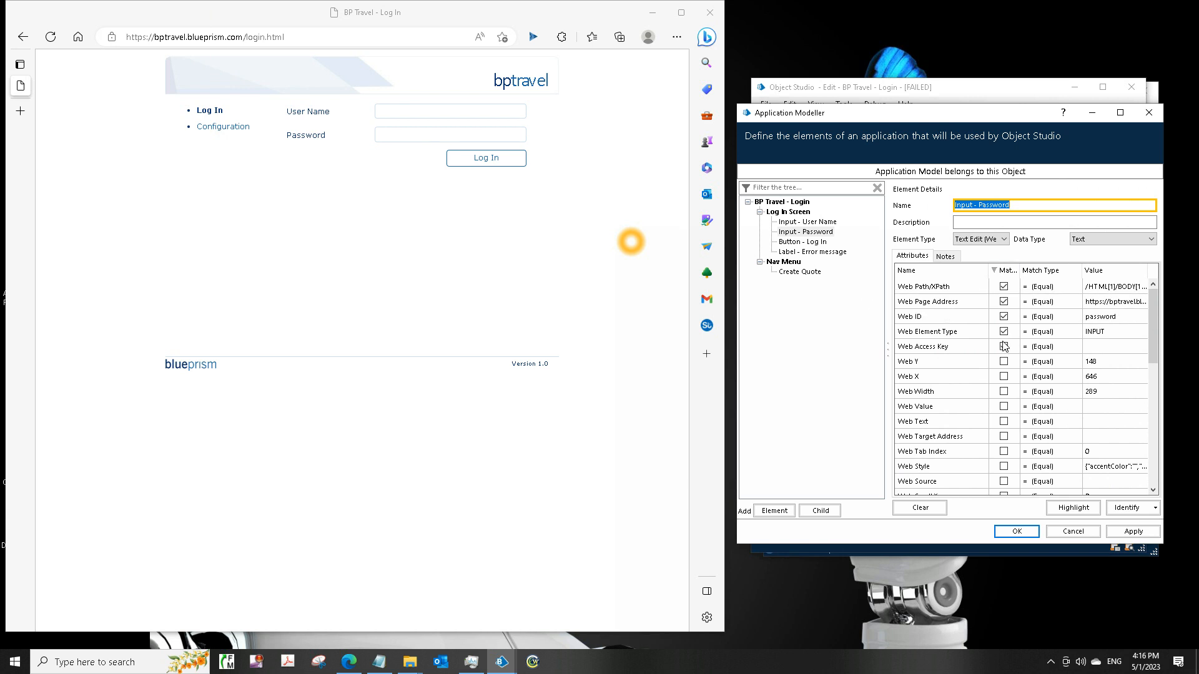
left_click(941, 345)
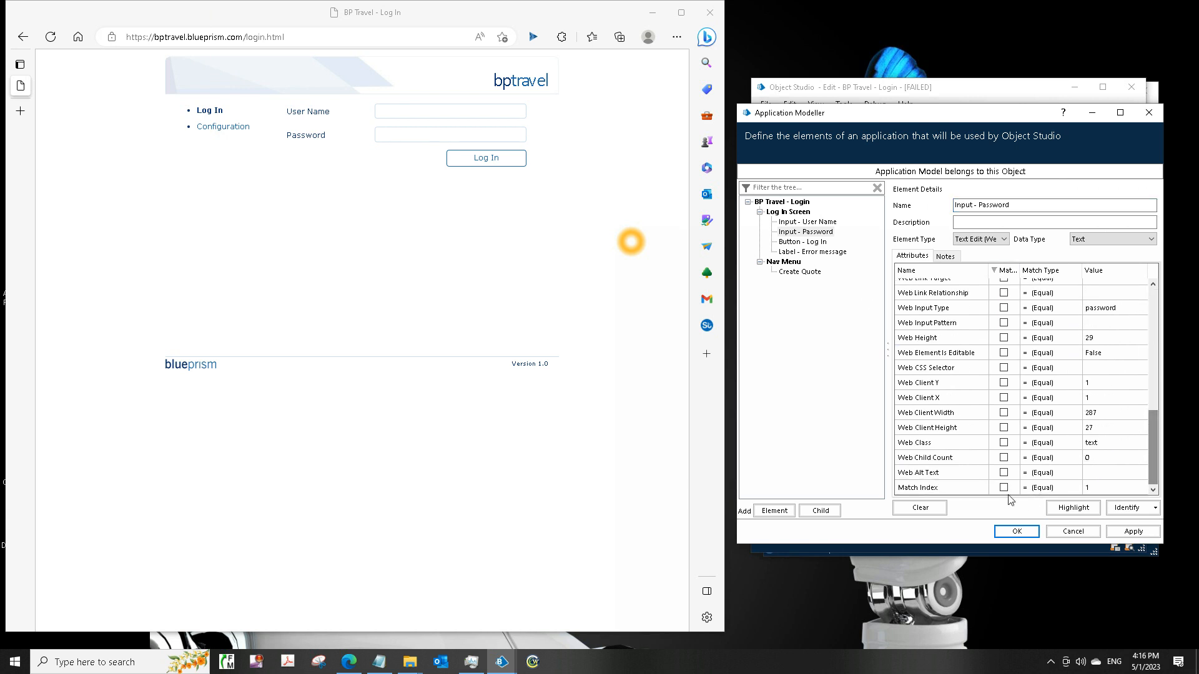
left_click(1004, 488)
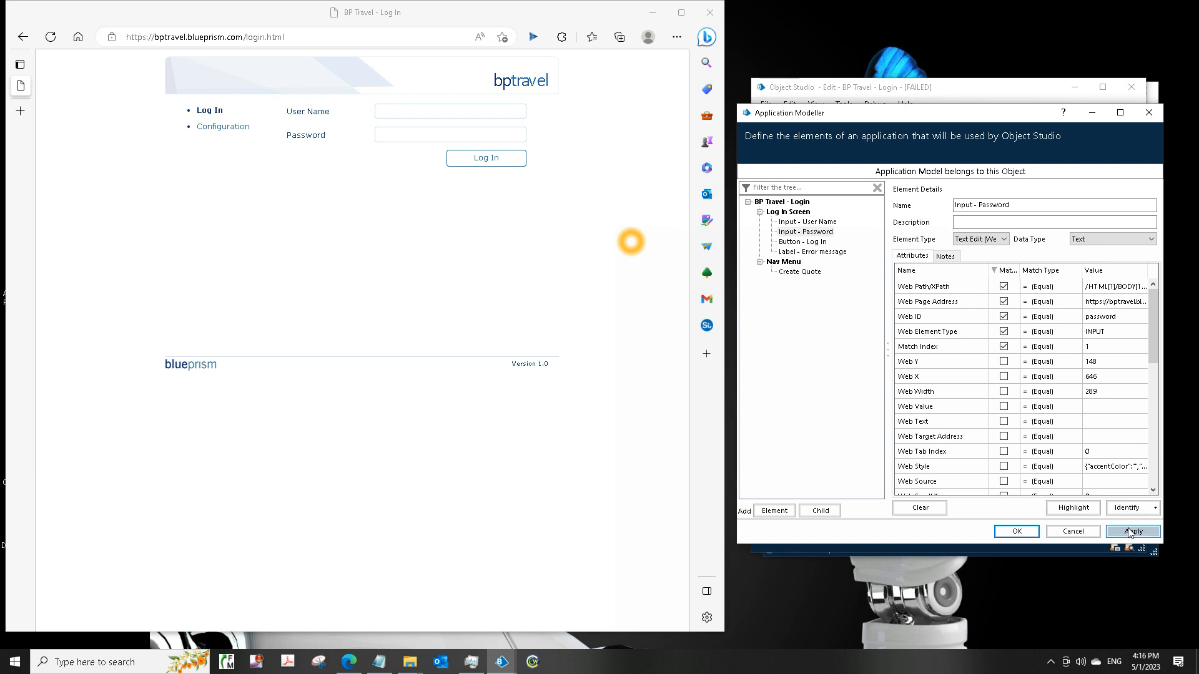
left_click(1132, 531)
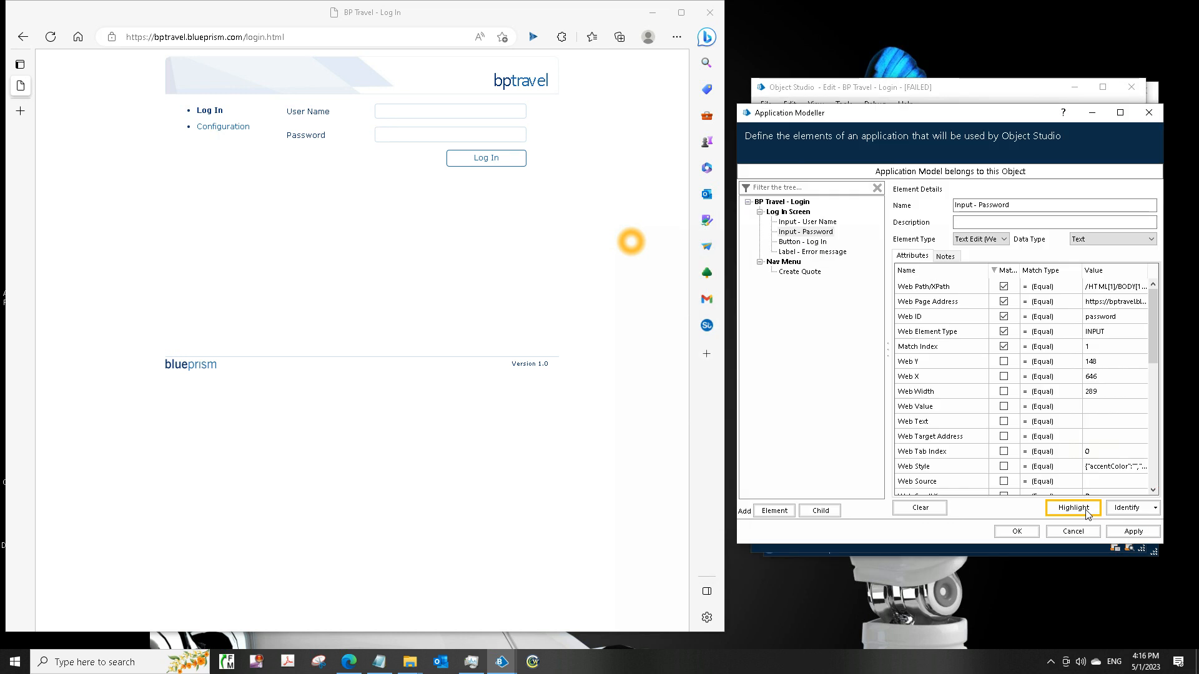
Step: Re-spy Button - Log In as a web element and add Match Index to its matching attributes
left_click(801, 242)
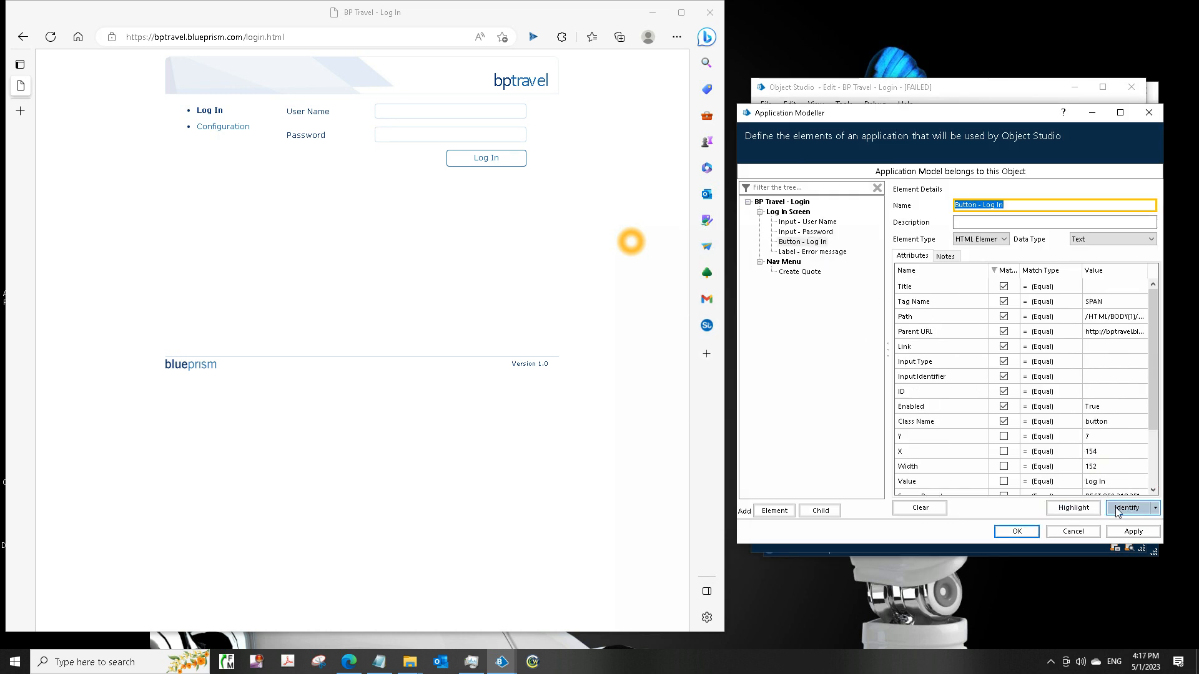
left_click(1126, 507)
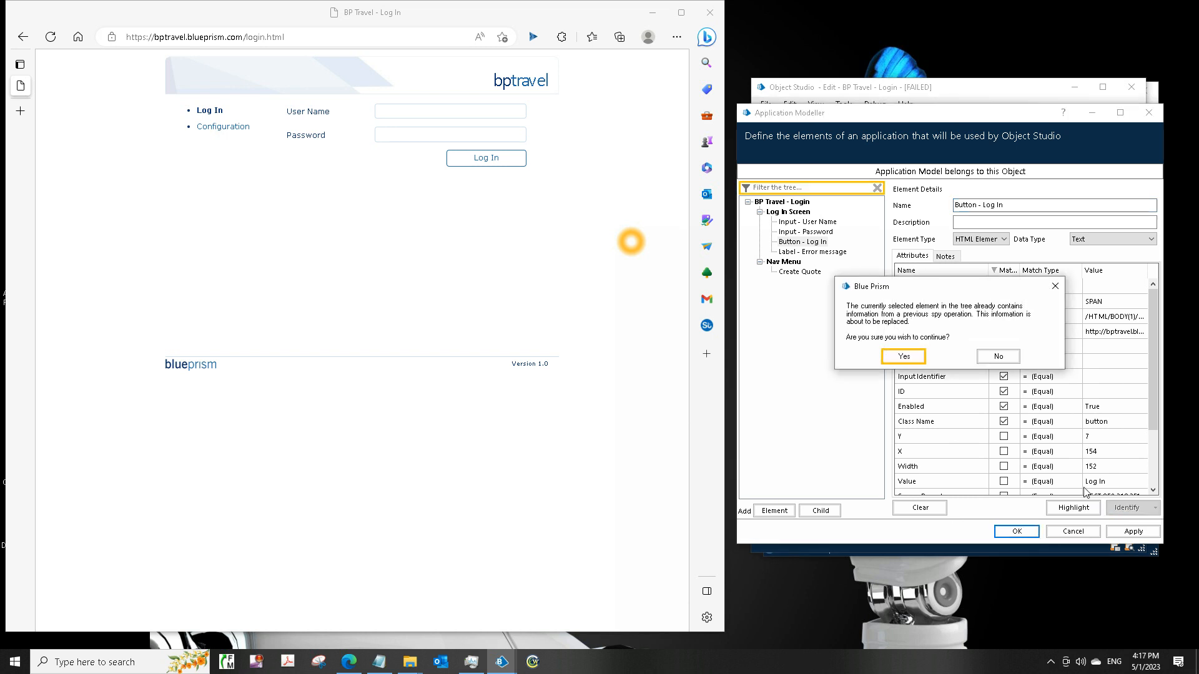
left_click(902, 355)
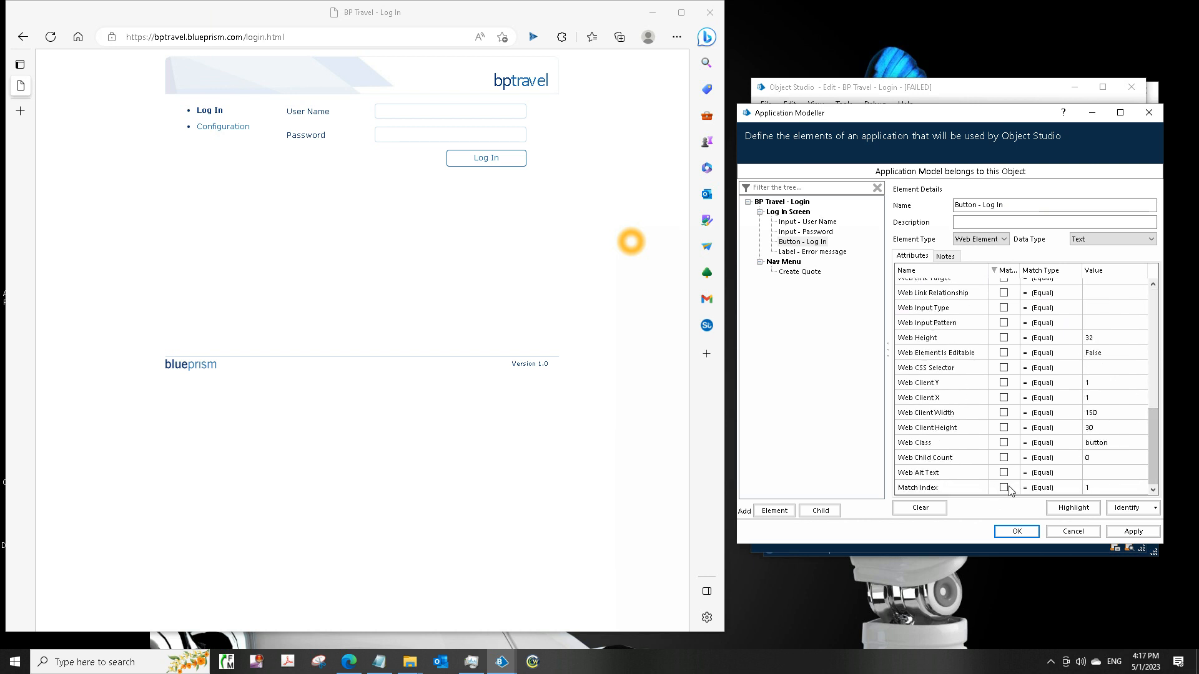
left_click(1004, 488)
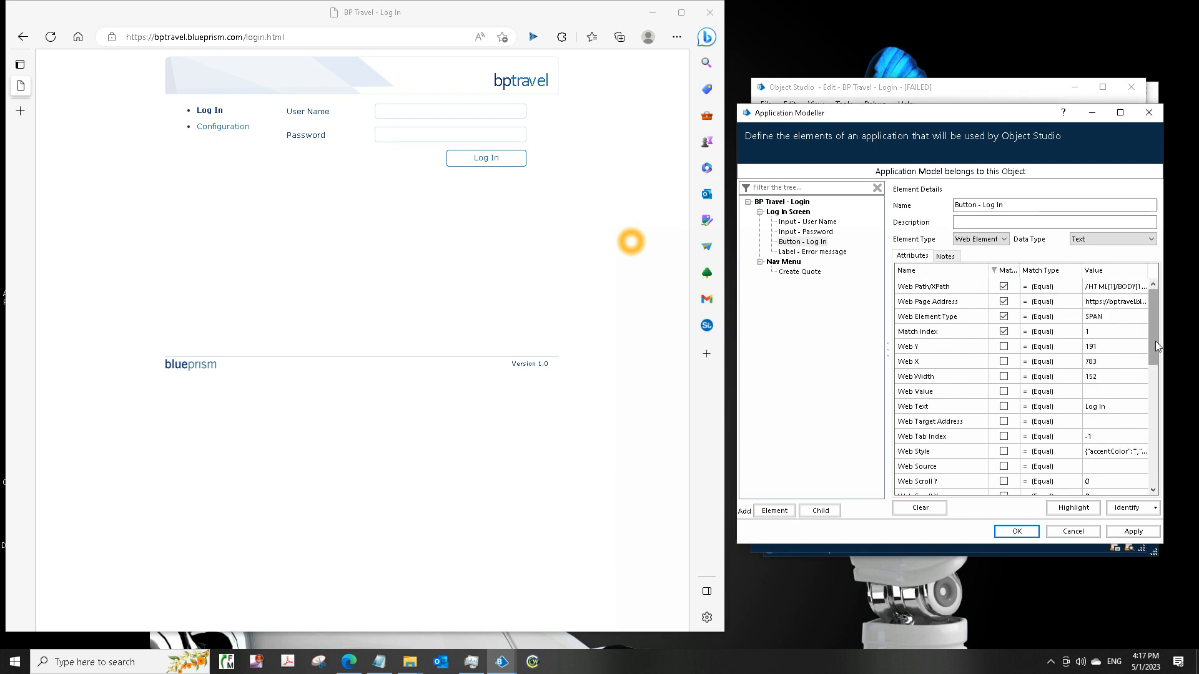
scroll("down", 3)
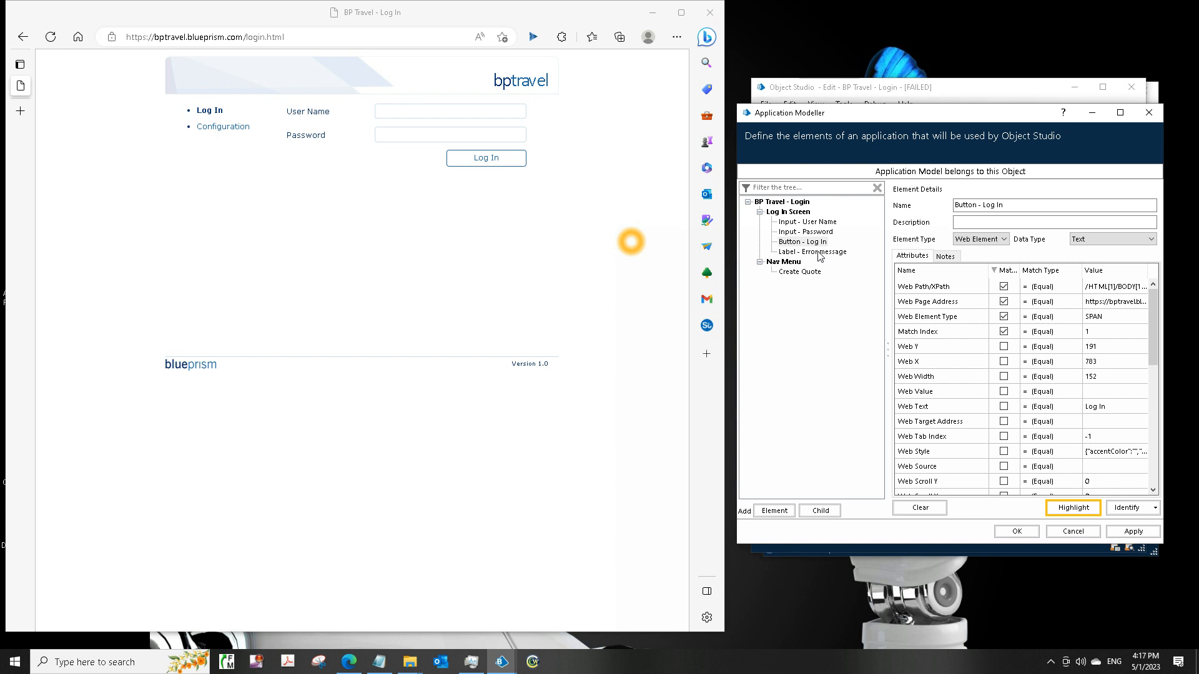
Step: Re-spy Label - Error message as web text, dropping the Web Access Key match
left_click(813, 252)
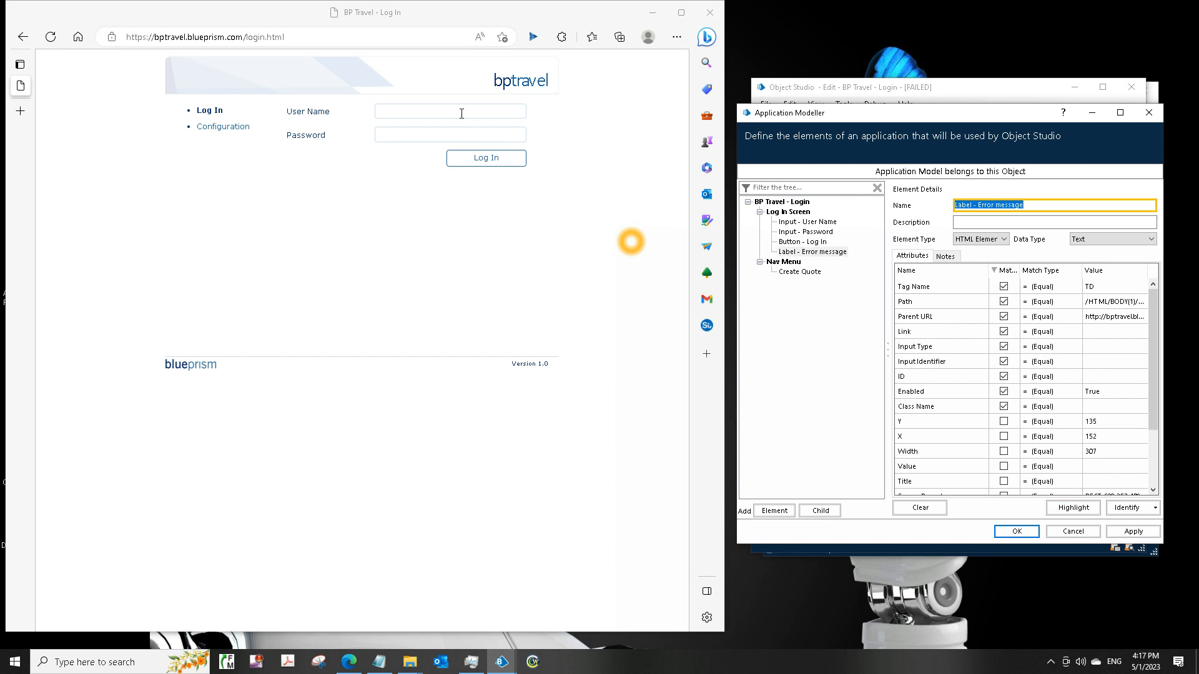
left_click(485, 158)
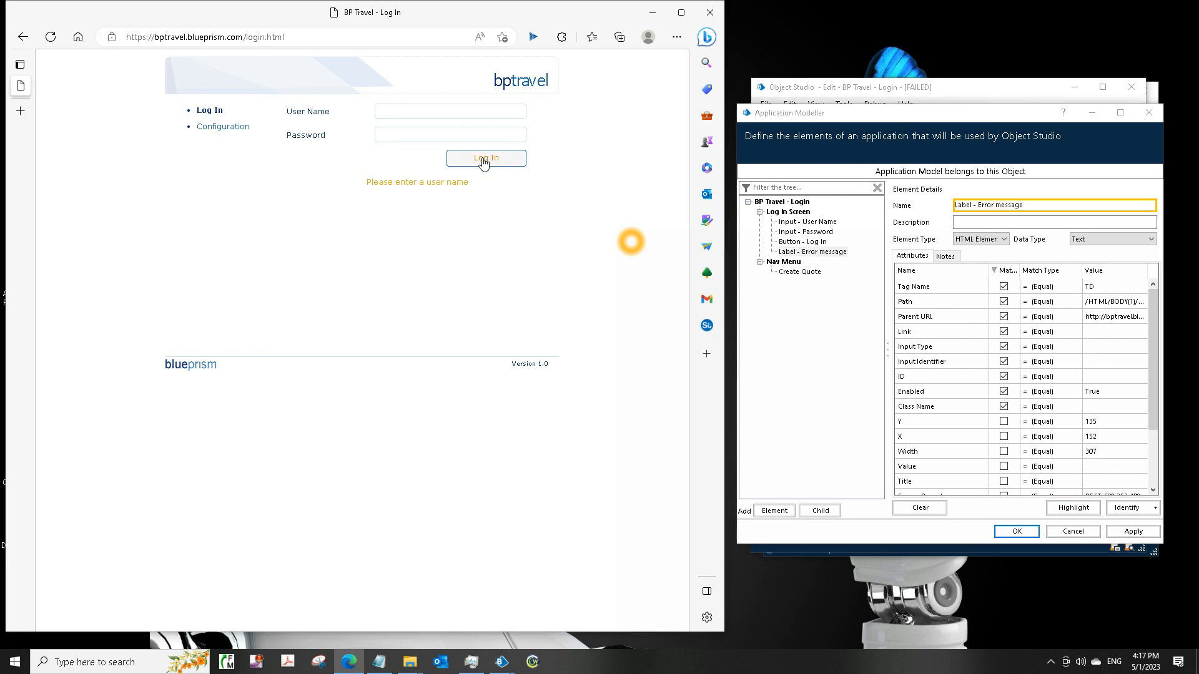
mouse_move(1069, 486)
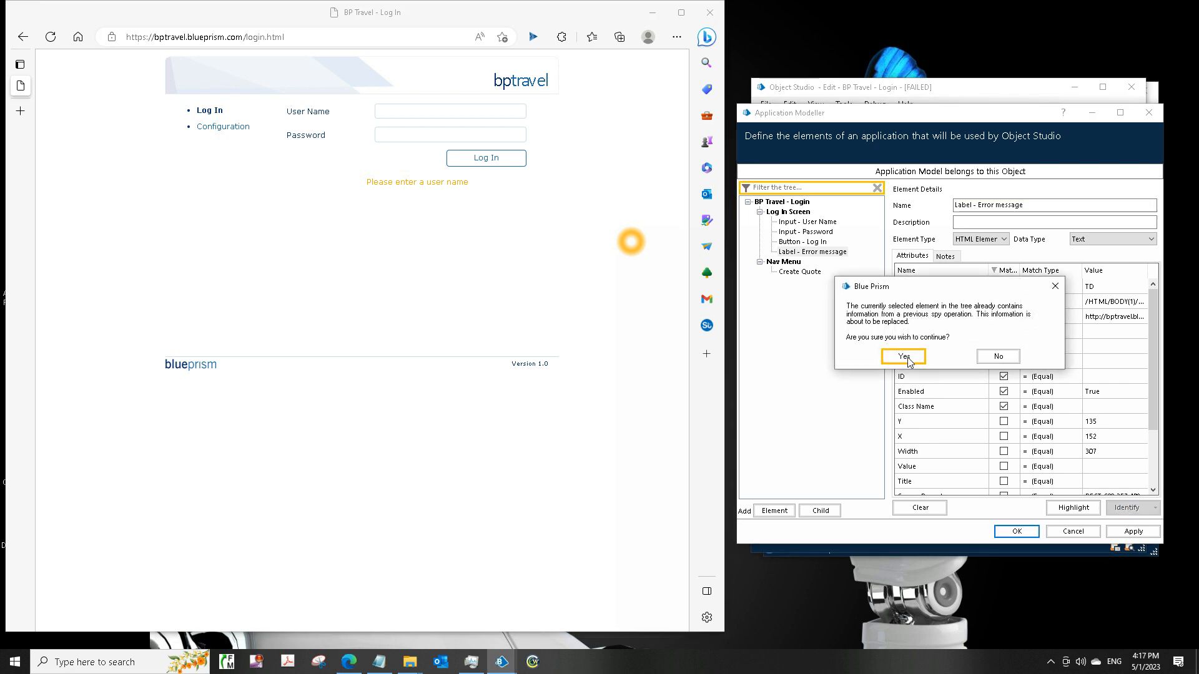
left_click(903, 357)
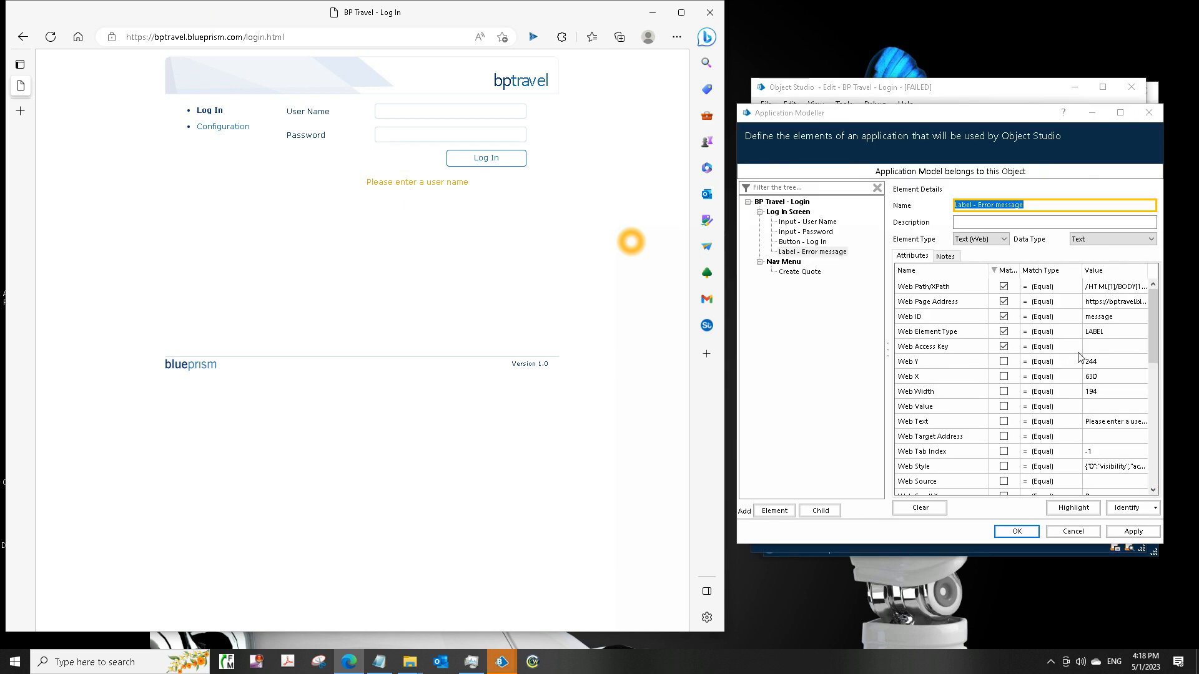
left_click(918, 346)
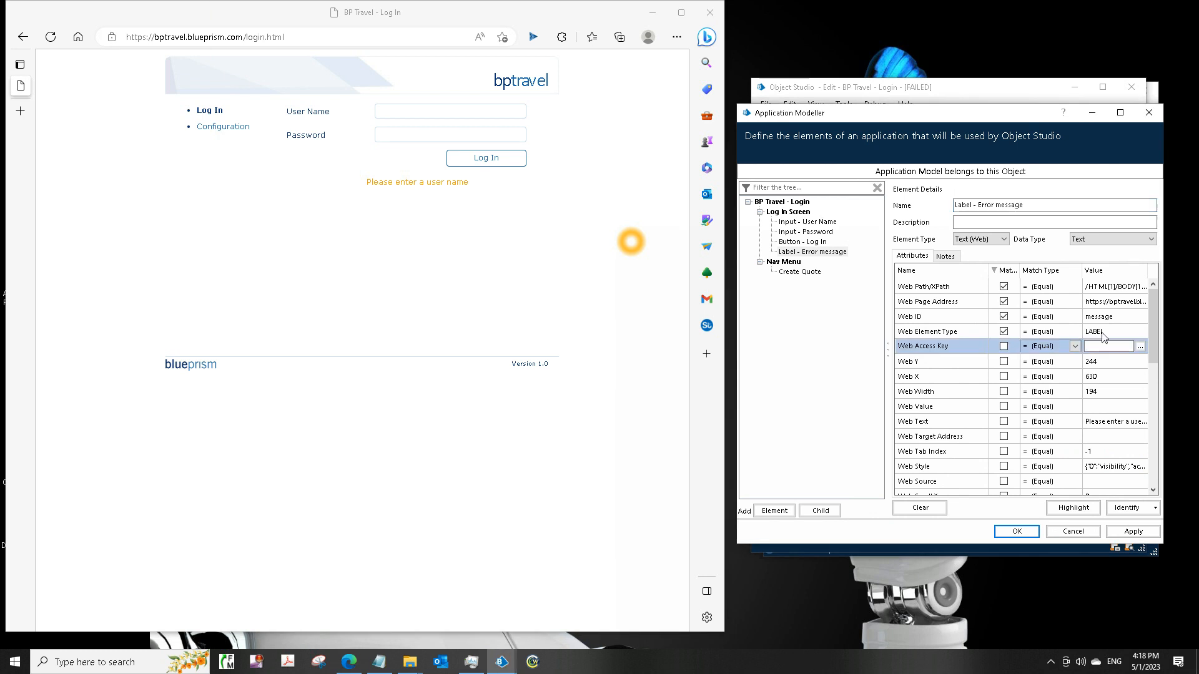
scroll("down", 3)
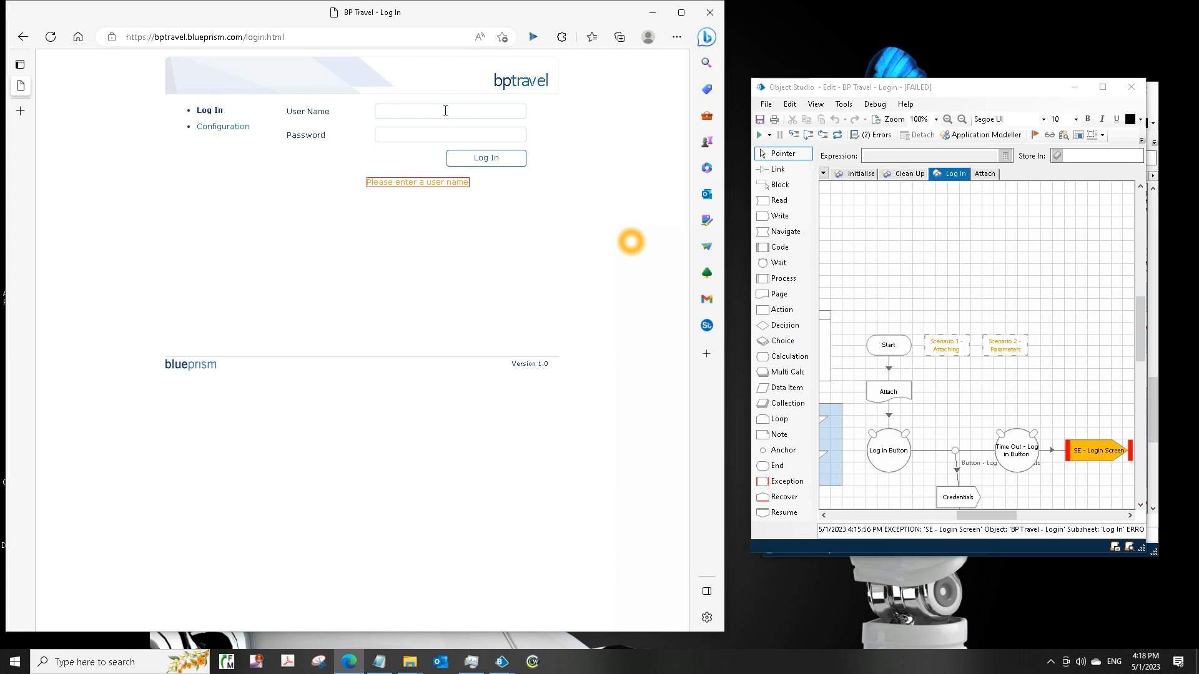
Step: Submit dummy credentials 'ab' on the login page to trigger the error message again
type("abd")
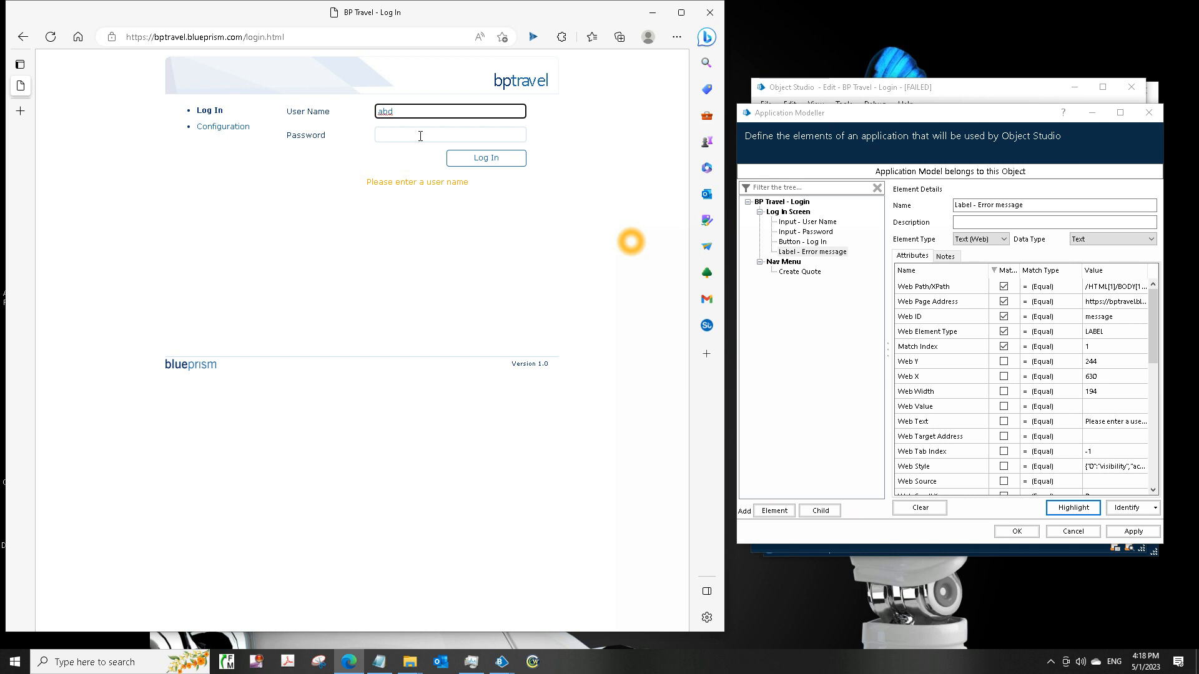
left_click(486, 158)
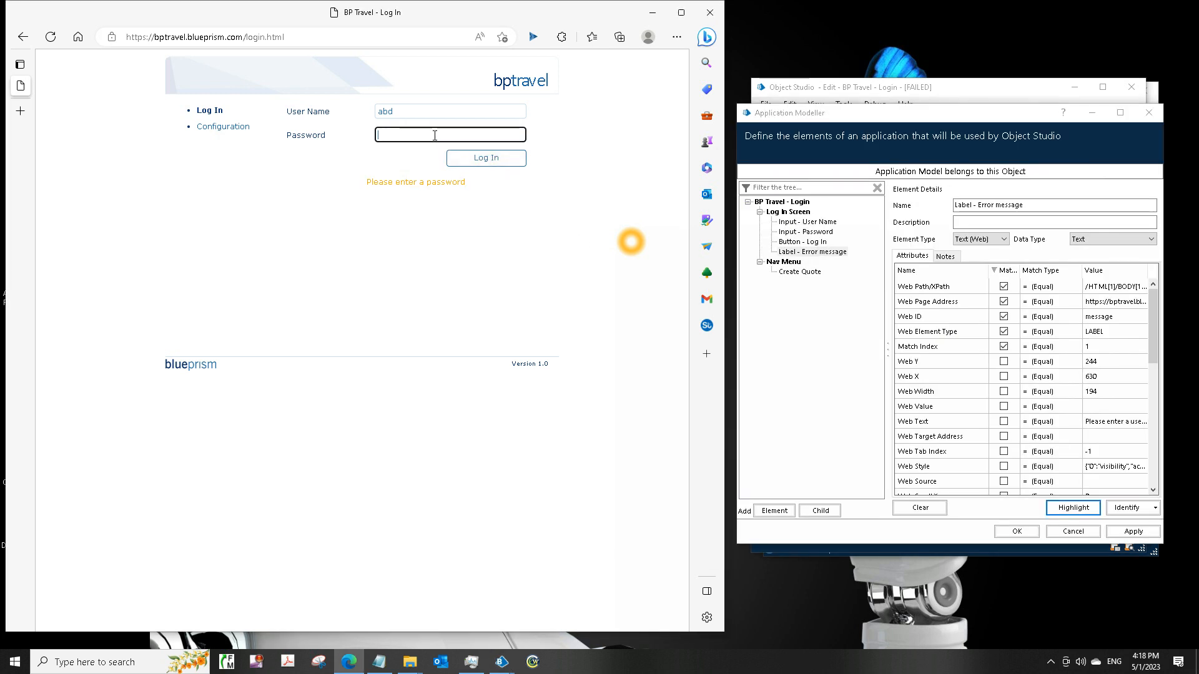
type("•••")
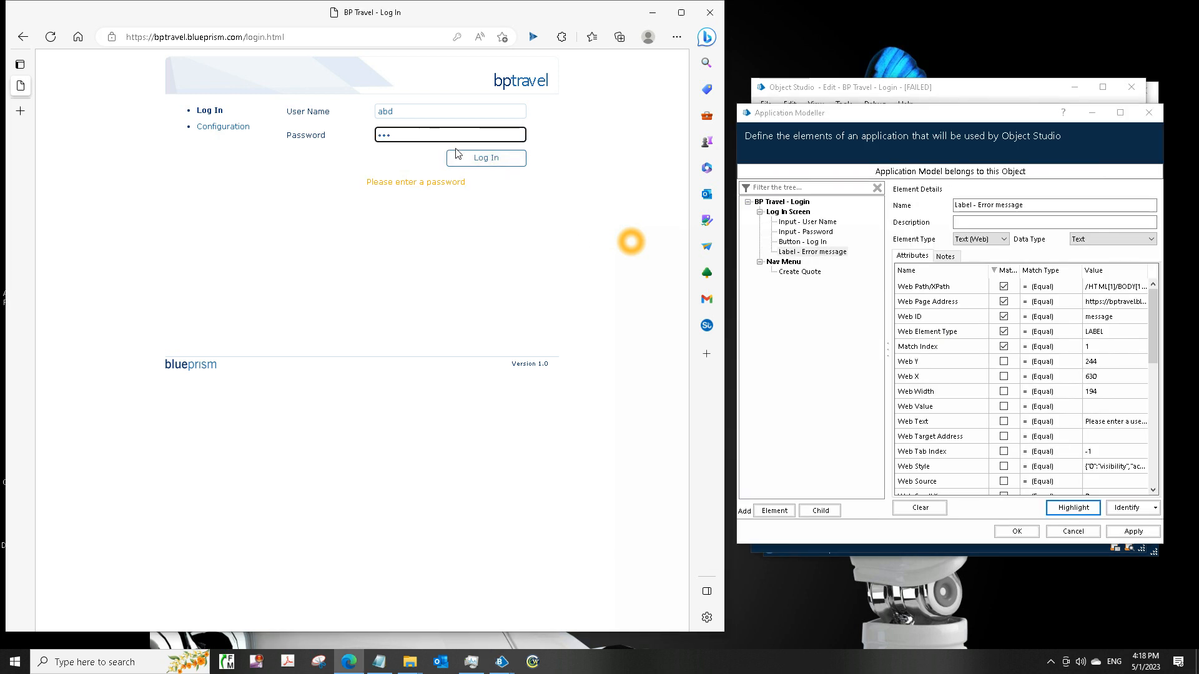
left_click(486, 158)
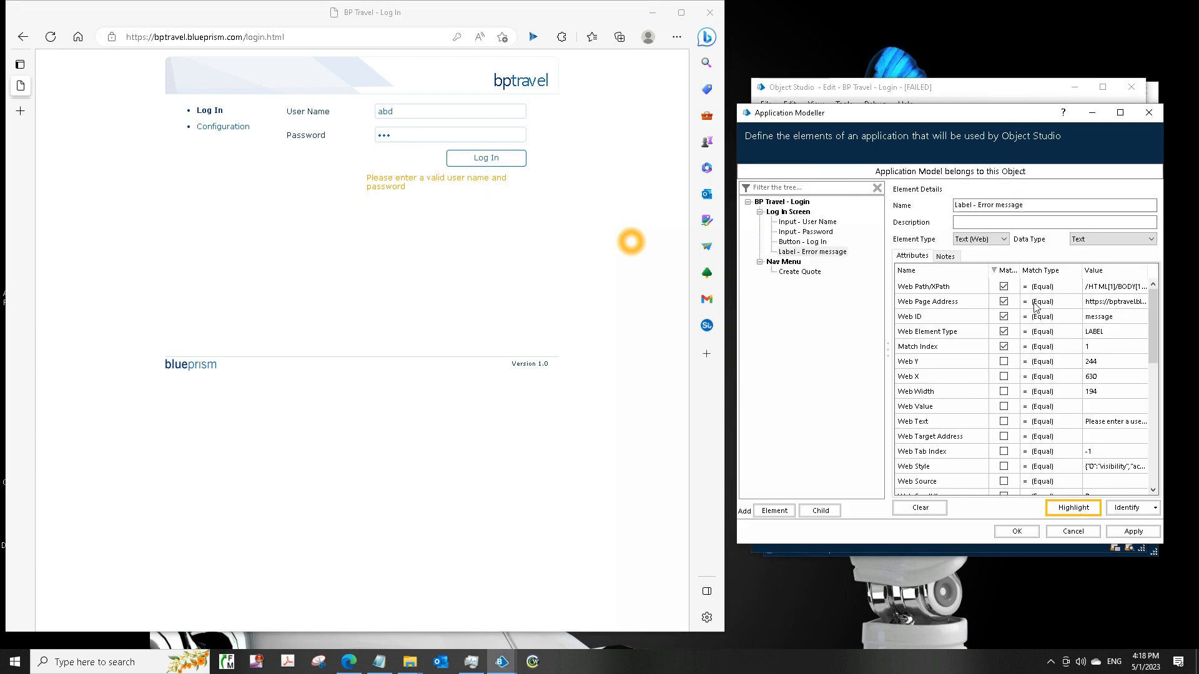
Step: Re-spy Log In Screen as the page BODY web element matching Match Index, and apply the changes
left_click(788, 212)
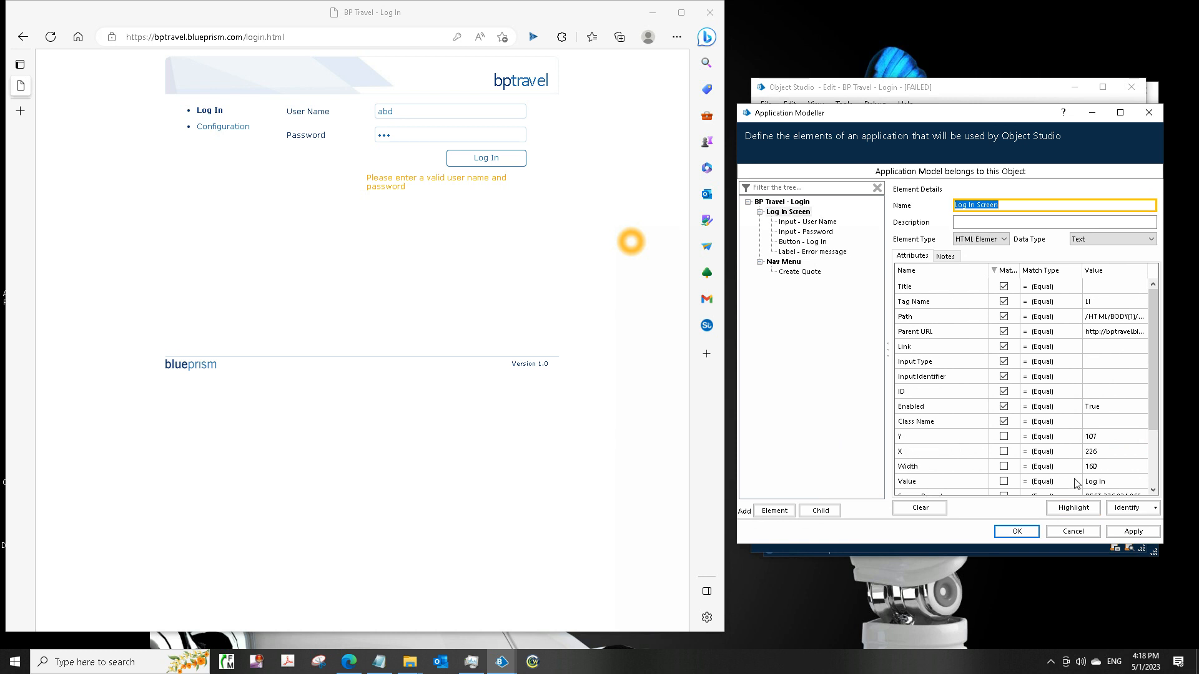
left_click(1128, 507)
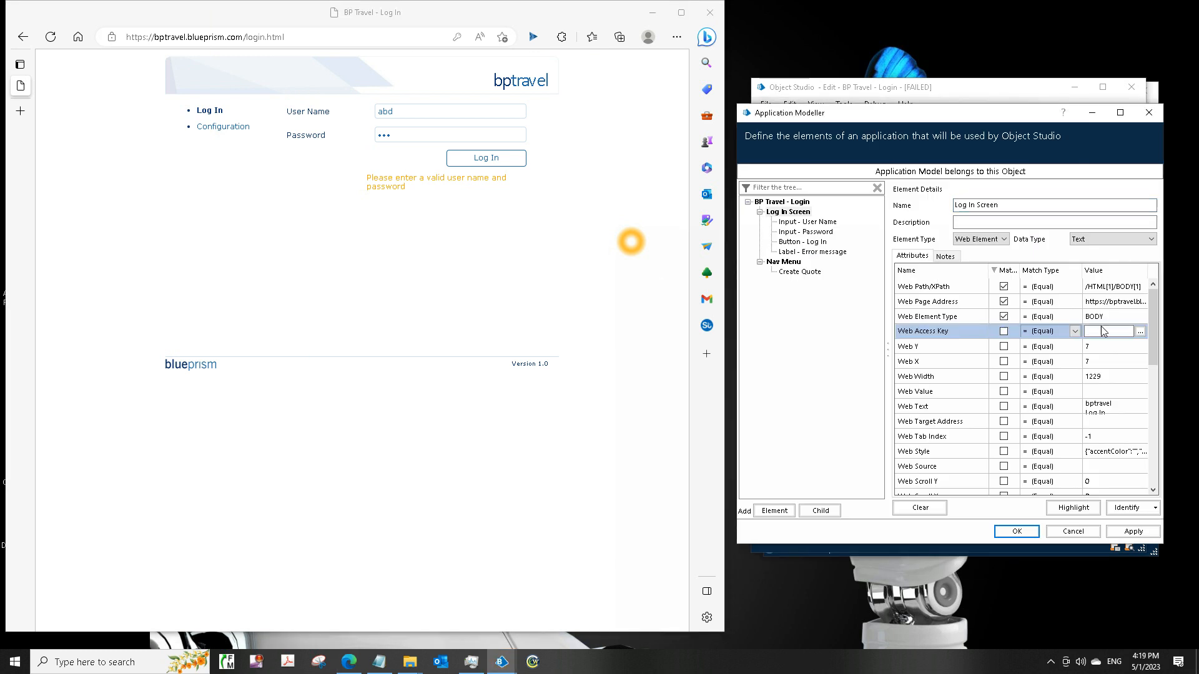
scroll("down", 3)
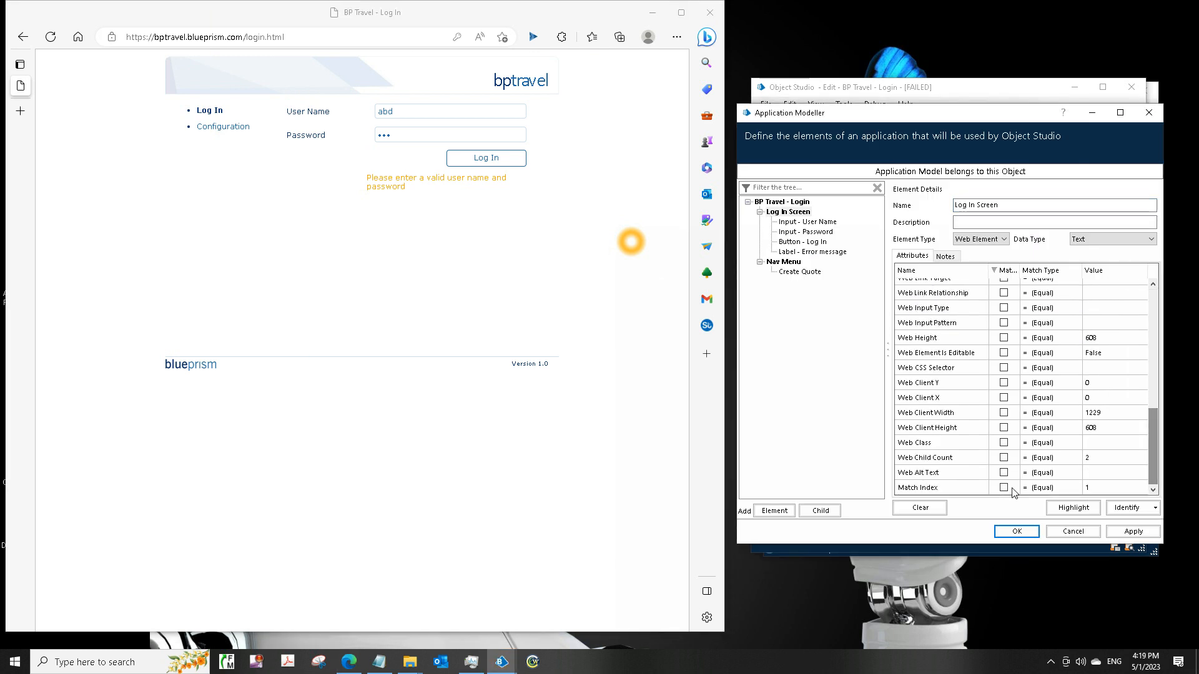
left_click(1004, 488)
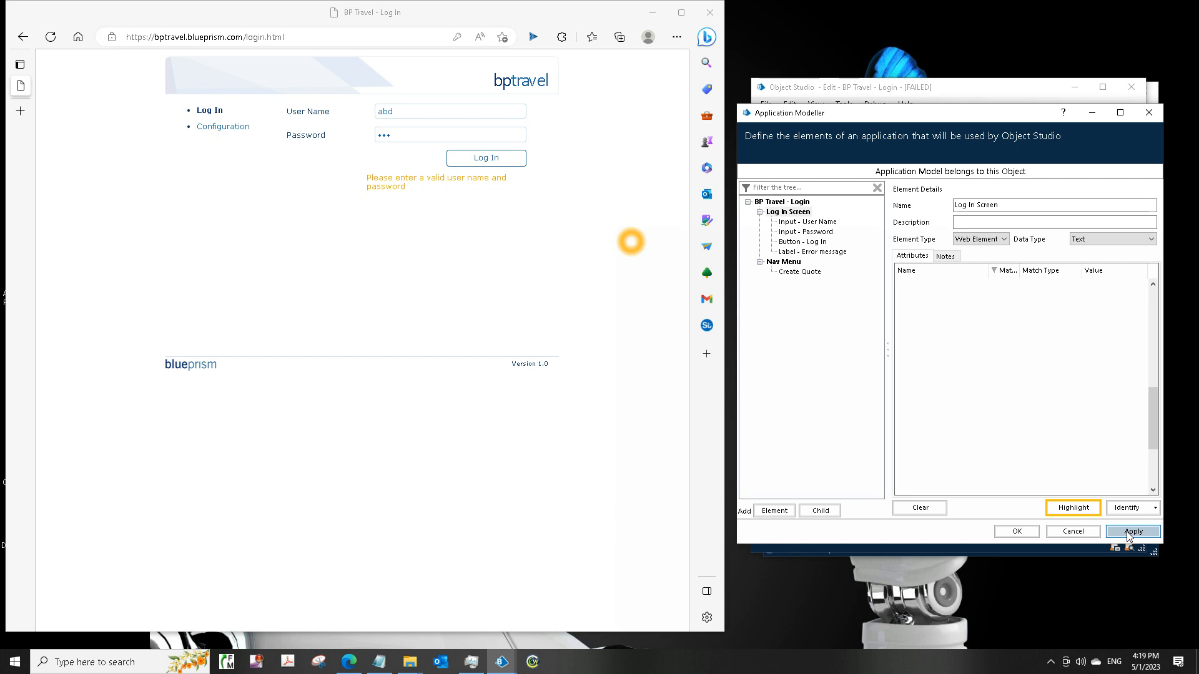
left_click(1132, 531)
type("c")
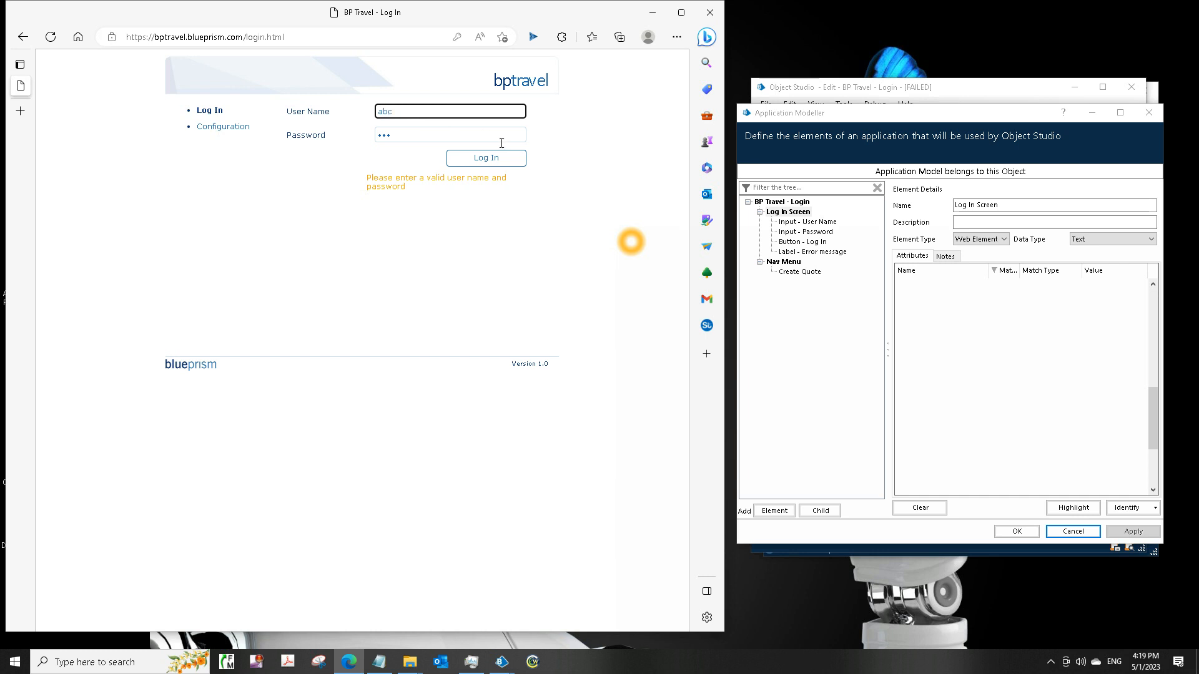
Step: Log in to BP Travel, then test-highlight Nav Menu and dismiss its no-matching-elements error
left_click(486, 157)
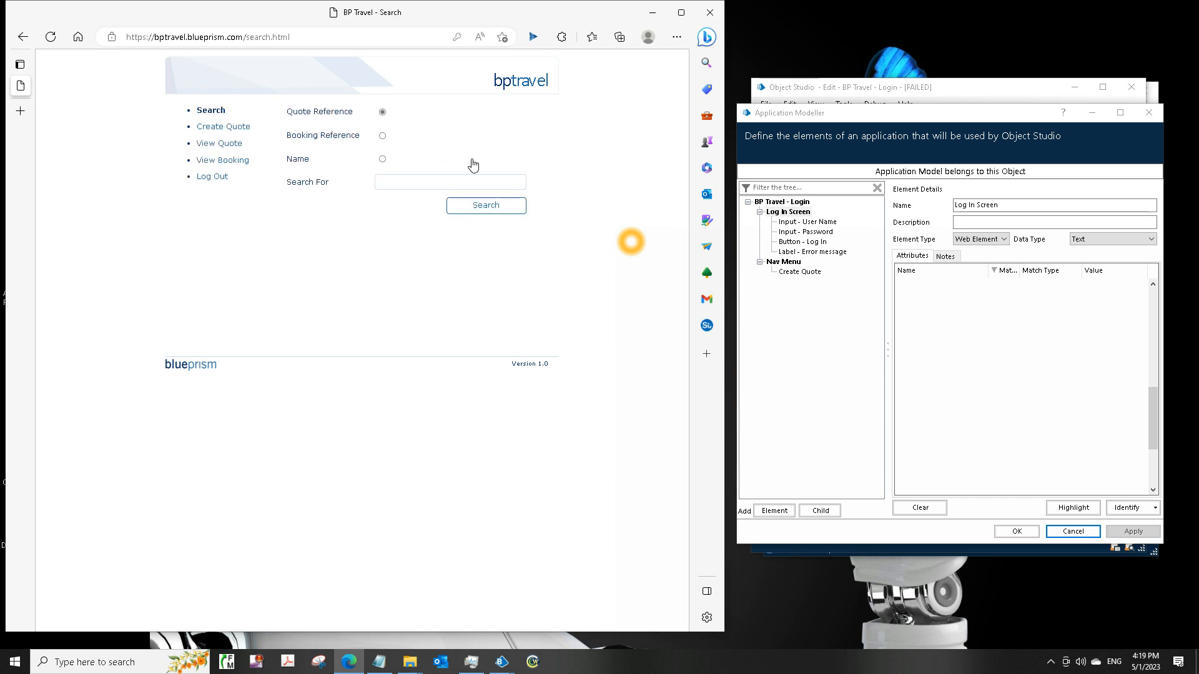
mouse_move(807, 276)
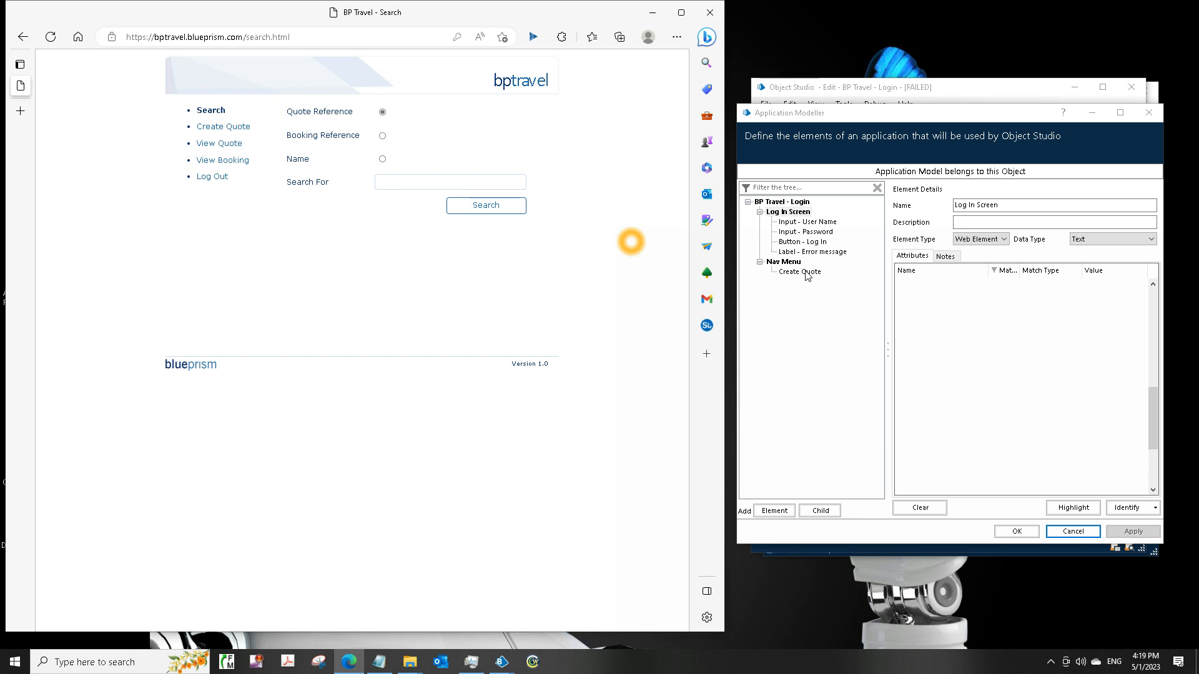
left_click(800, 272)
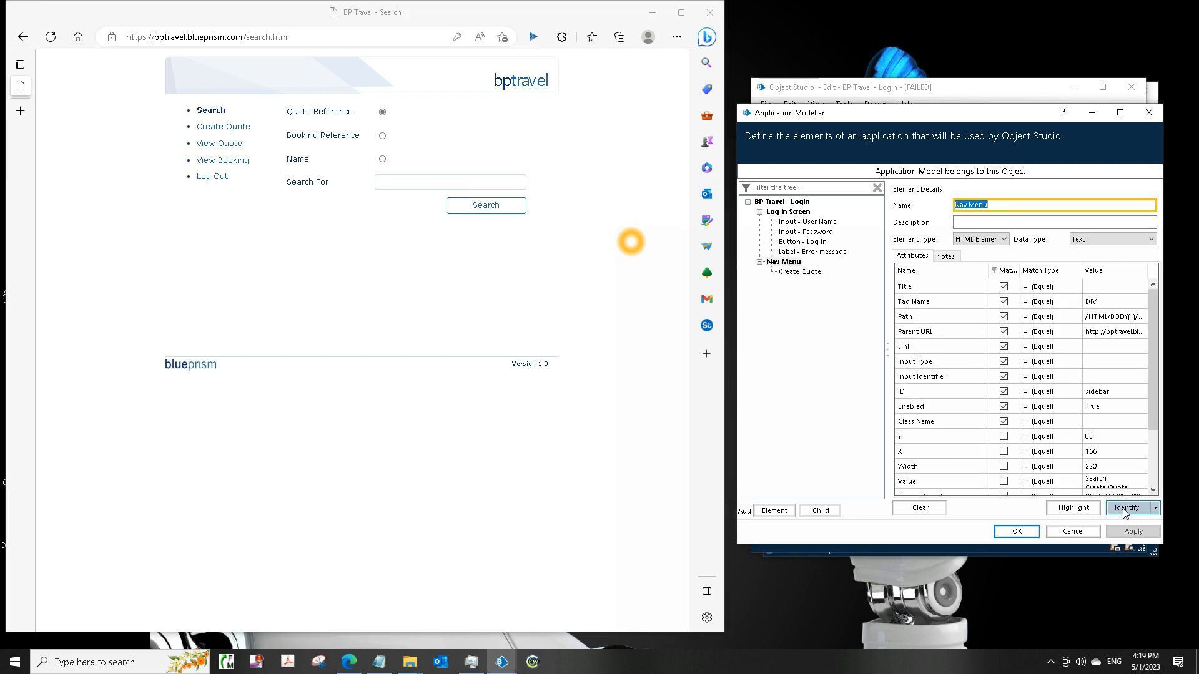
left_click(1071, 507)
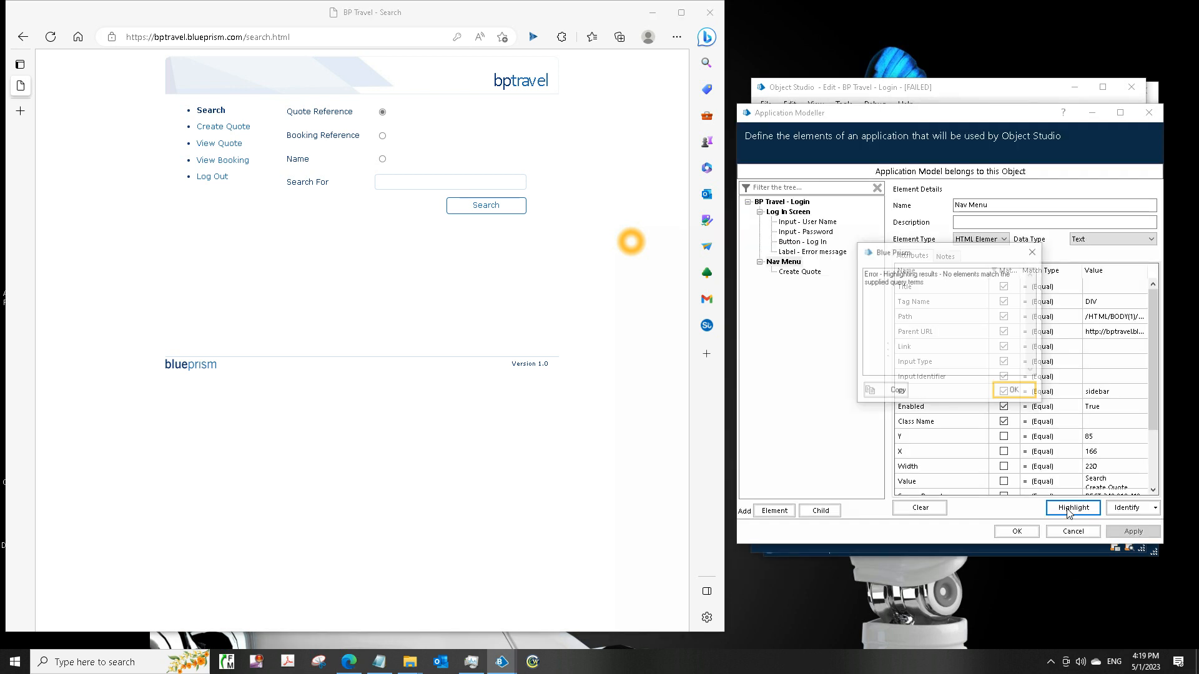
left_click(1013, 390)
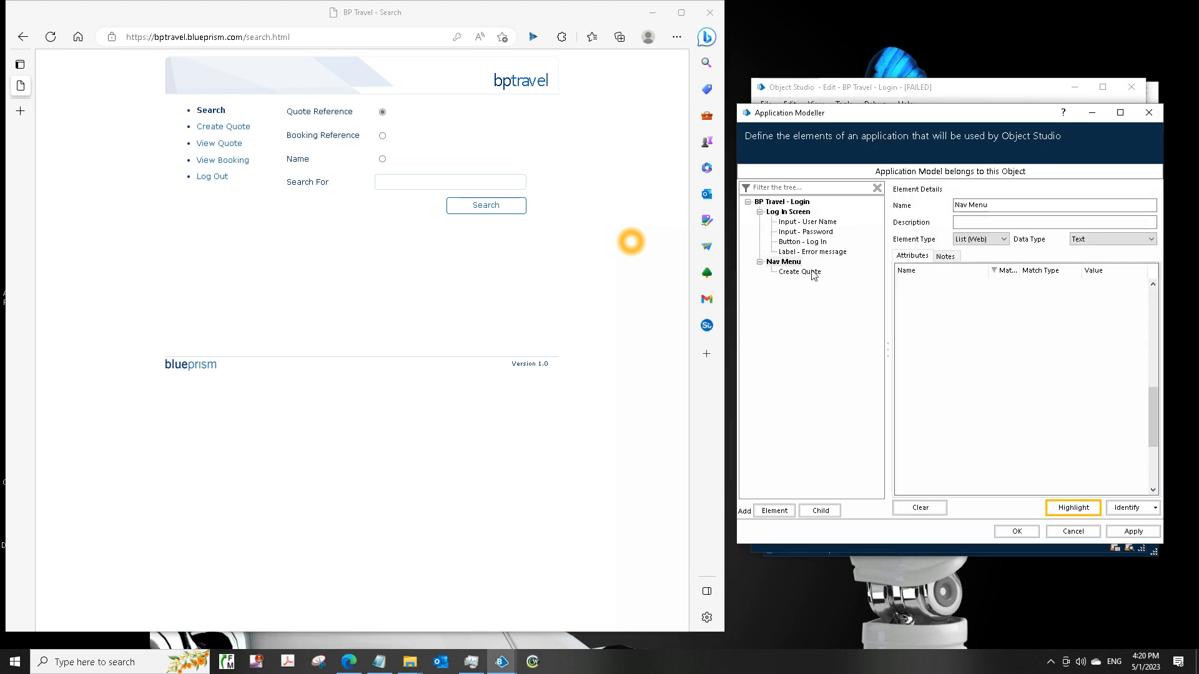
Step: Re-spy Create Quote with Match Index ticked and sort attributes so matched ones come first
left_click(799, 272)
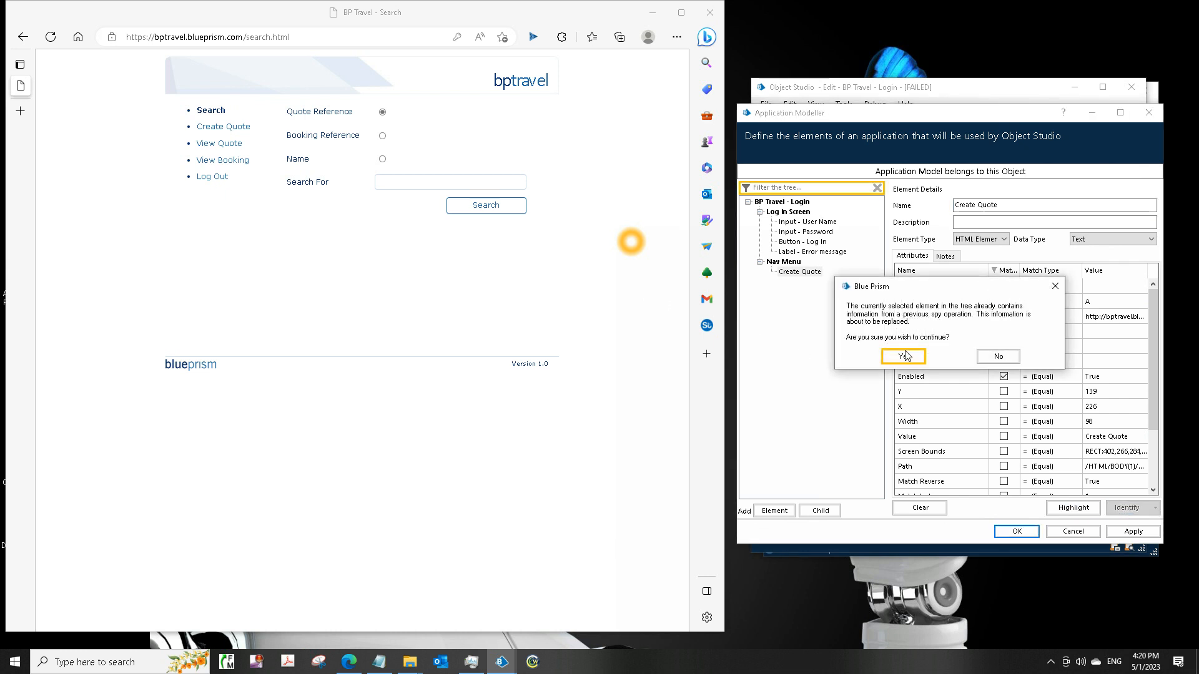
left_click(903, 356)
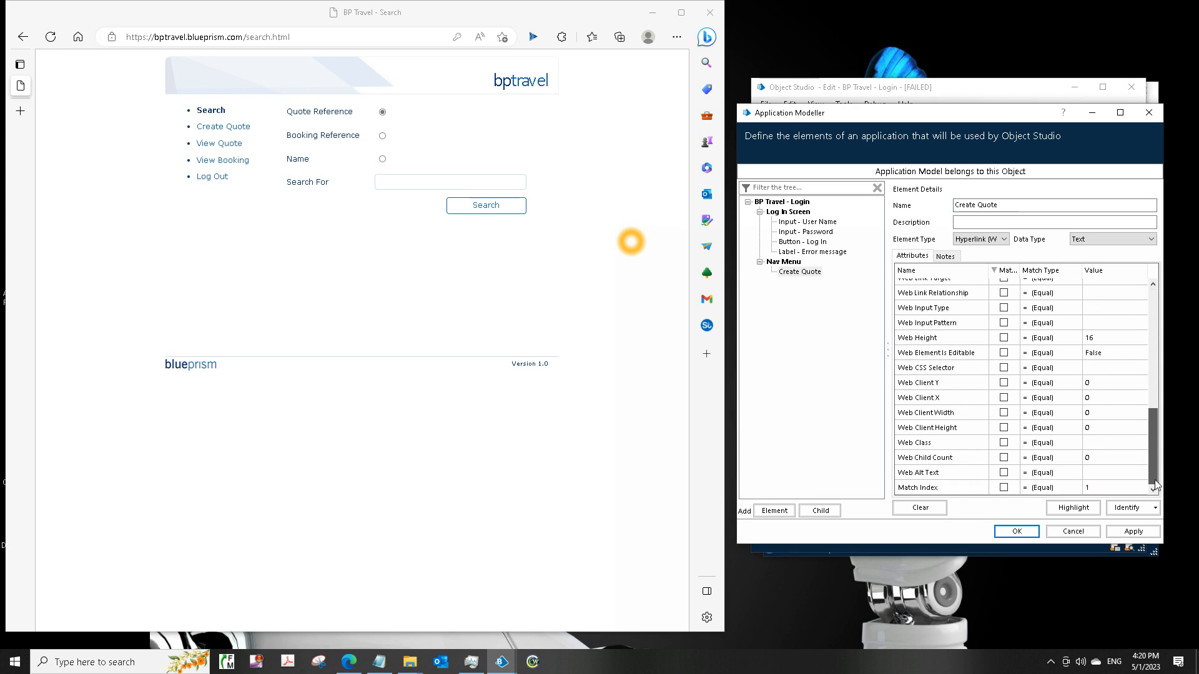
left_click(1004, 487)
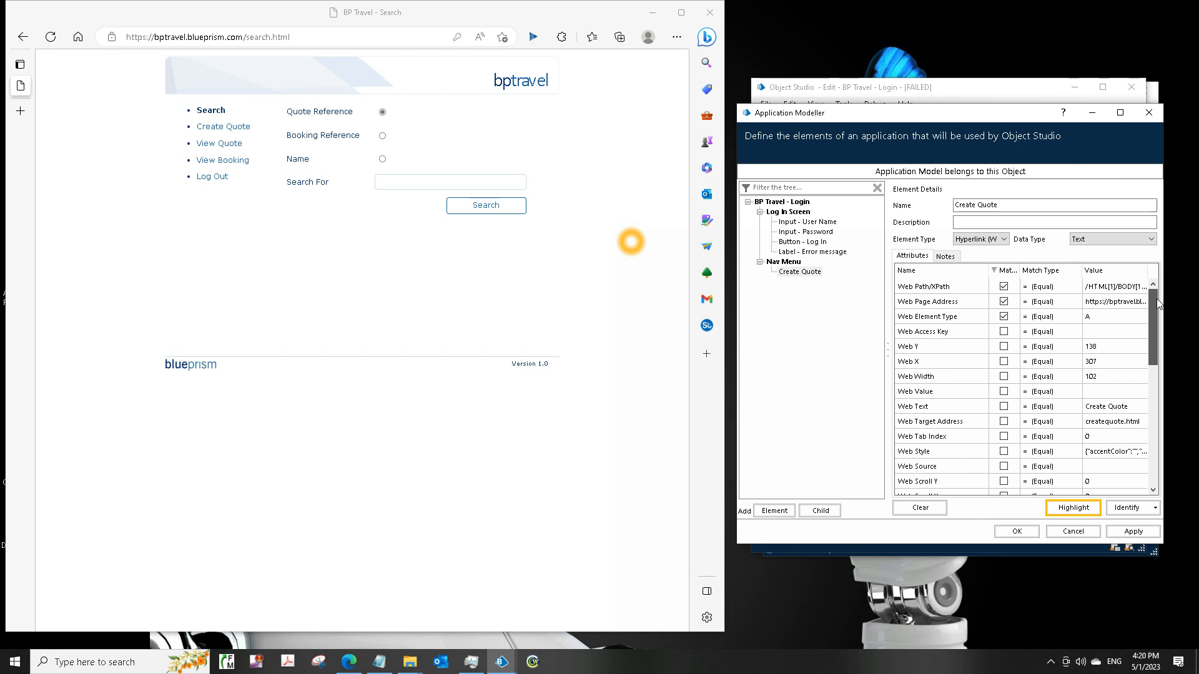
left_click(1006, 270)
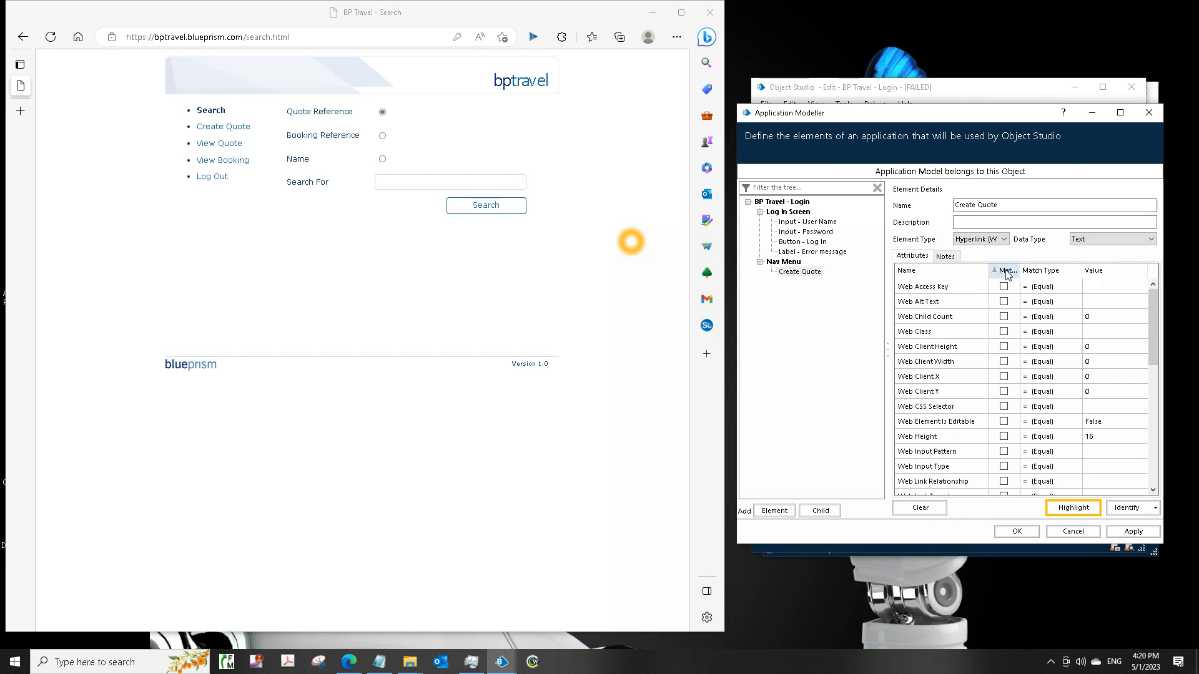
left_click(1004, 270)
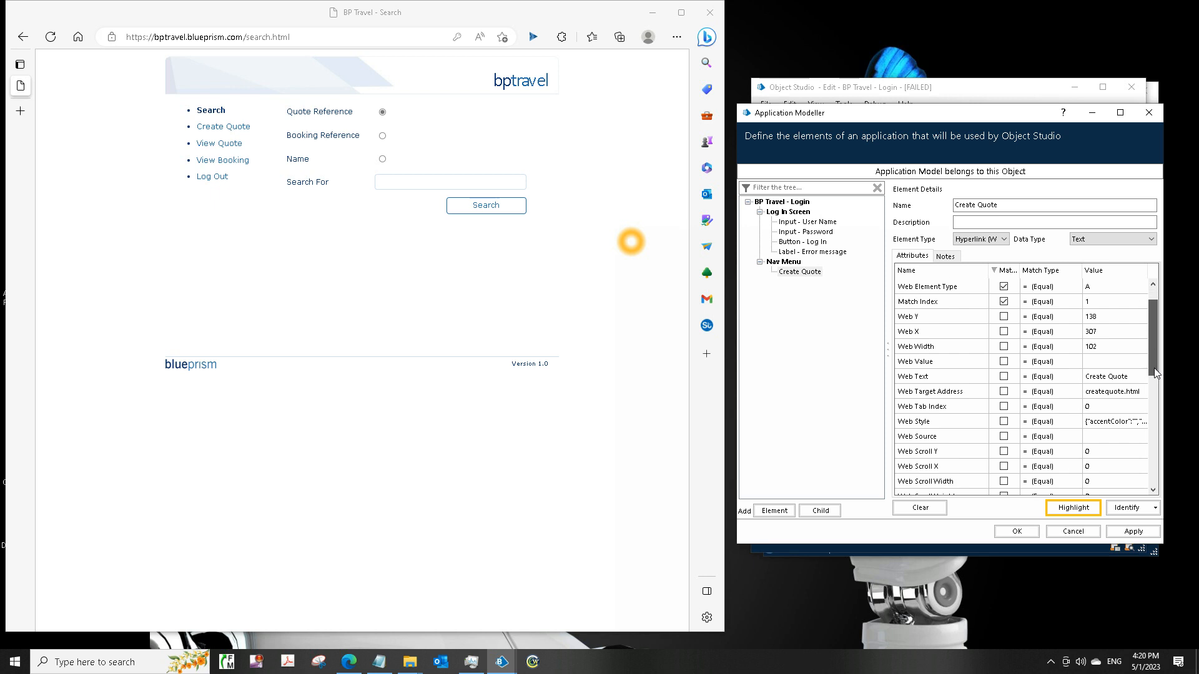
scroll("down", 3)
type("u")
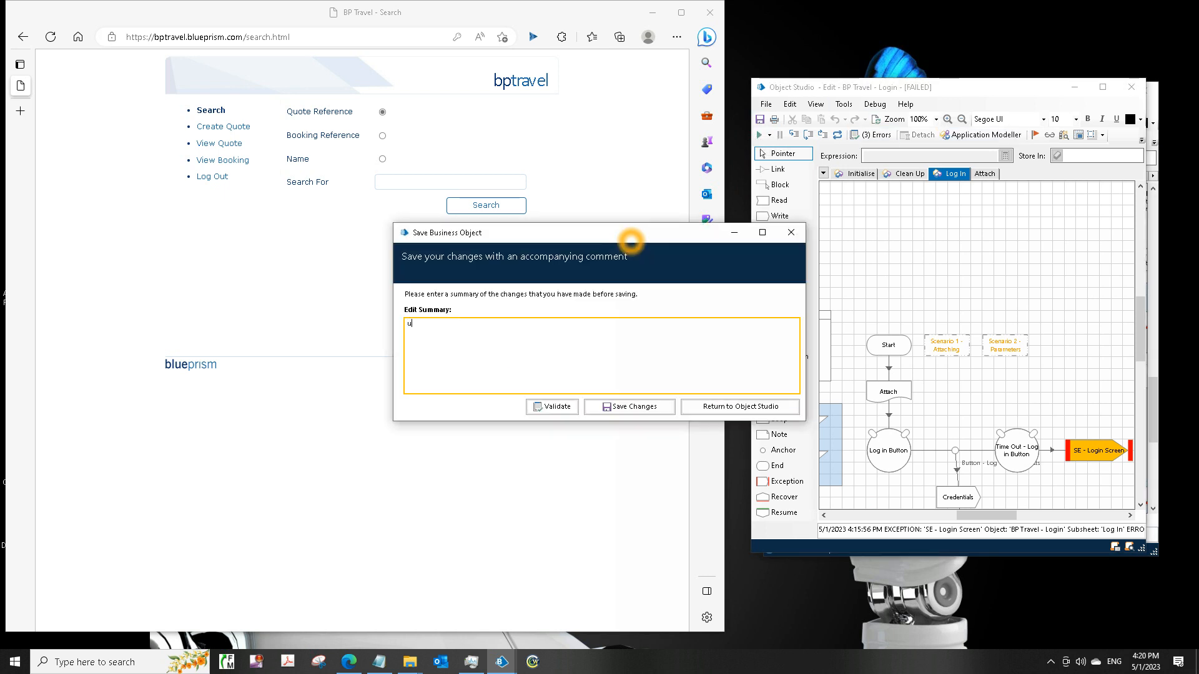
Step: Save BP Travel - Login with the summary 'updated all elements in modeller'
type("pdateda")
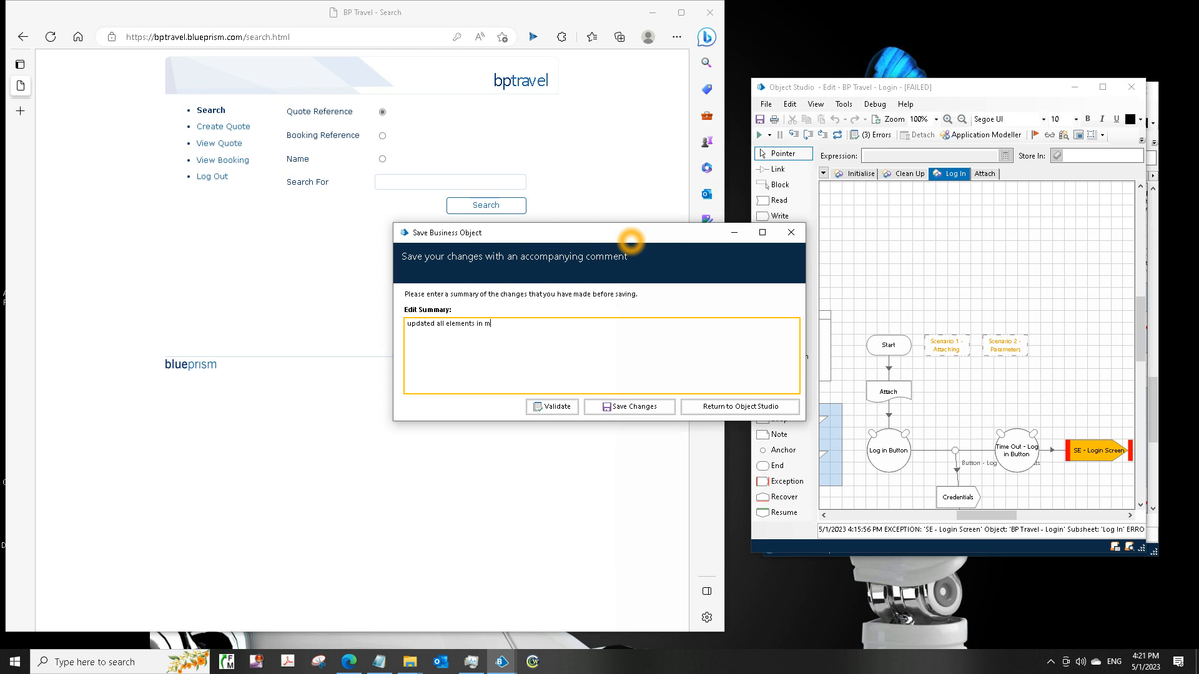
type("odeller")
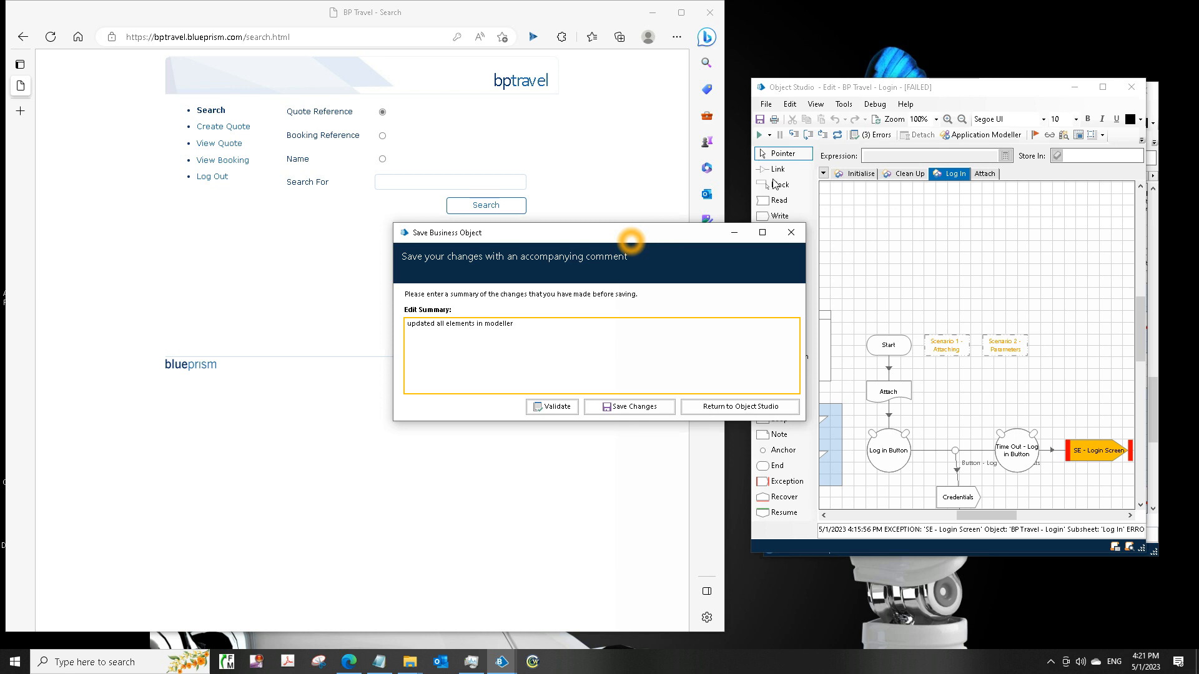
left_click(629, 406)
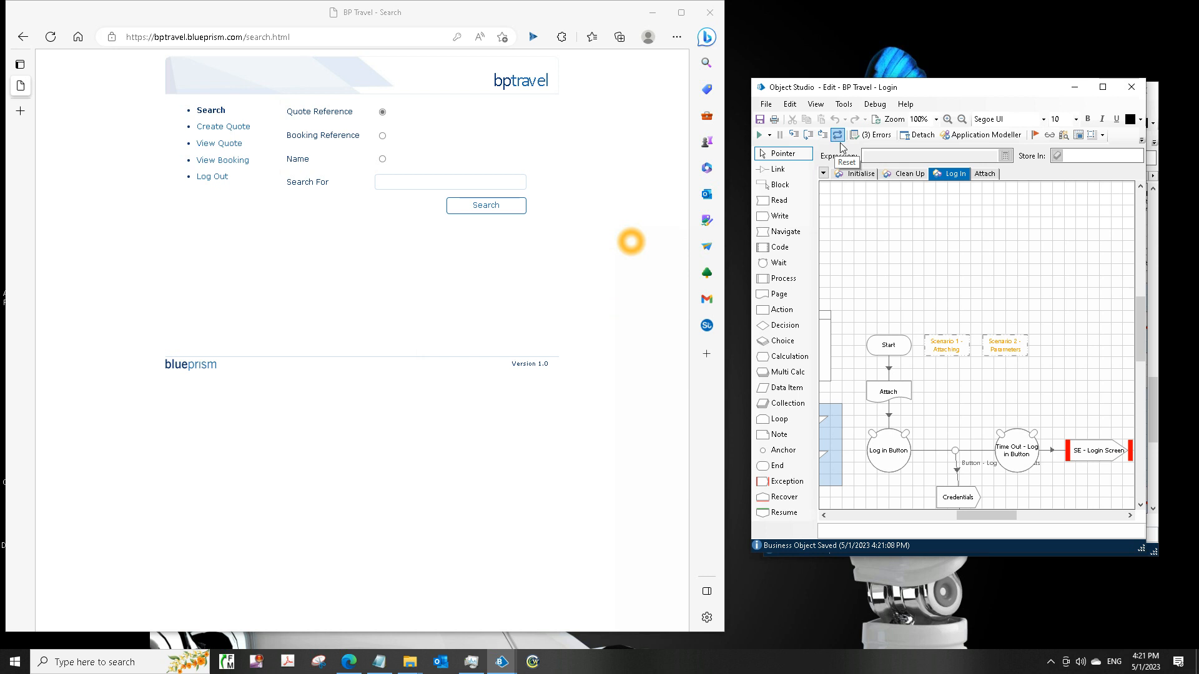
mouse_move(1135, 341)
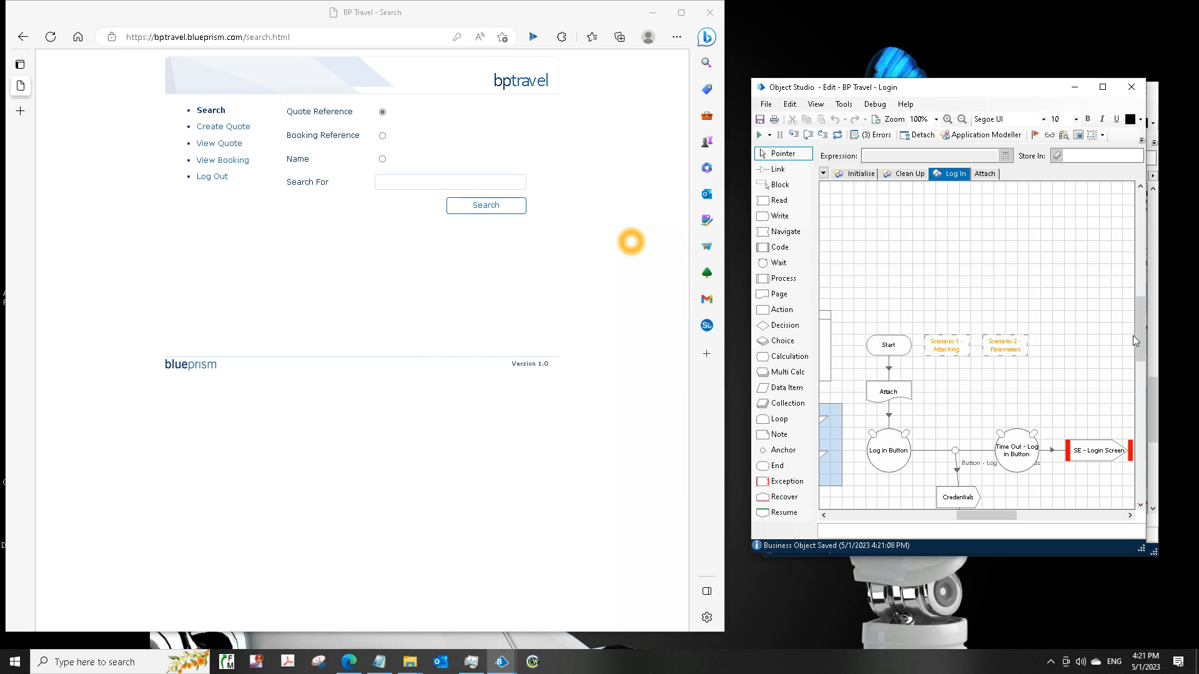
Step: Review the Log in Button wait, then set the Click Log In navigate stage's action to Click
scroll("down", 3)
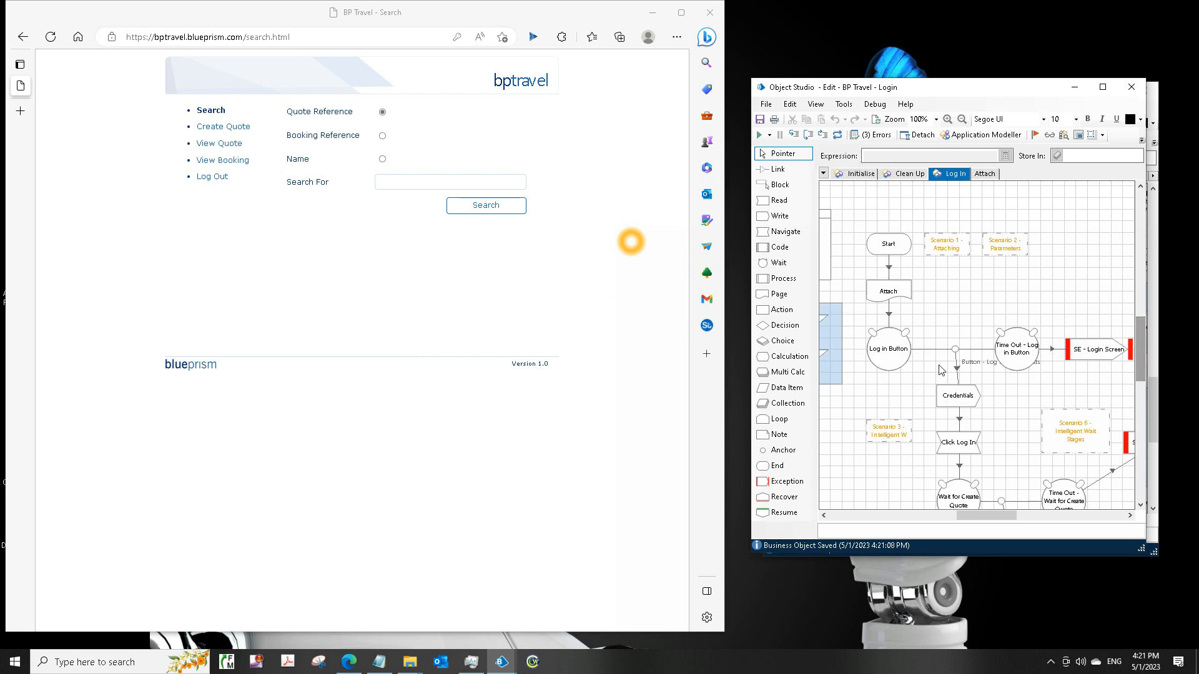
mouse_move(895, 358)
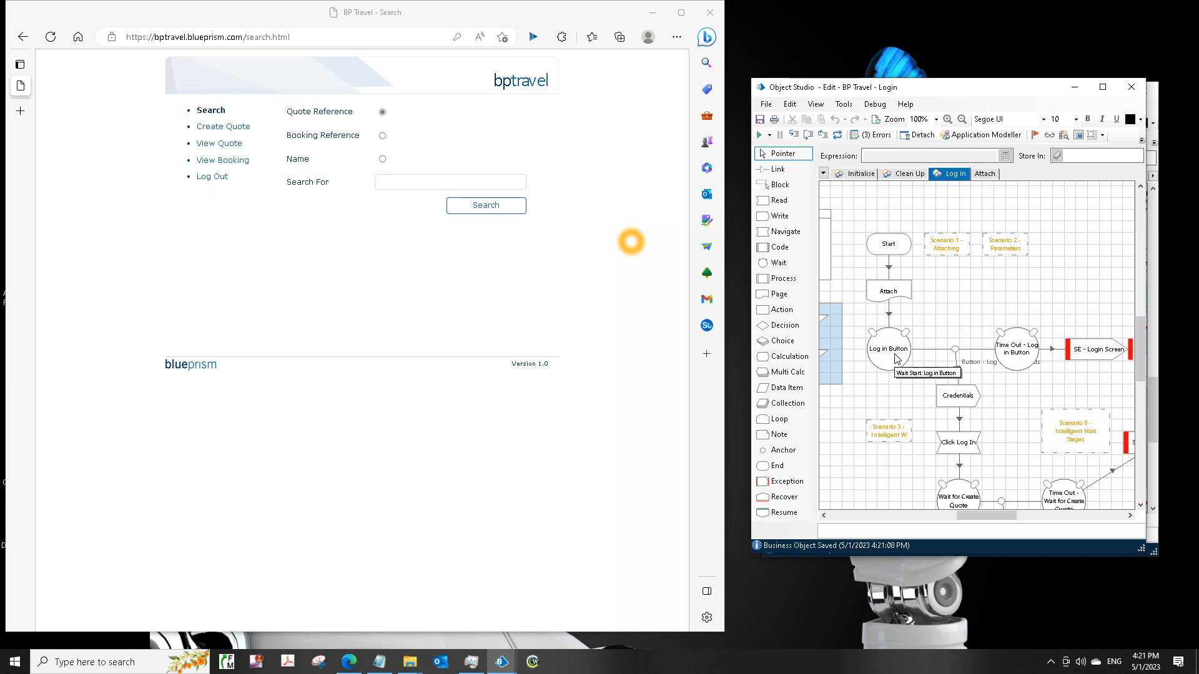
double_click(889, 348)
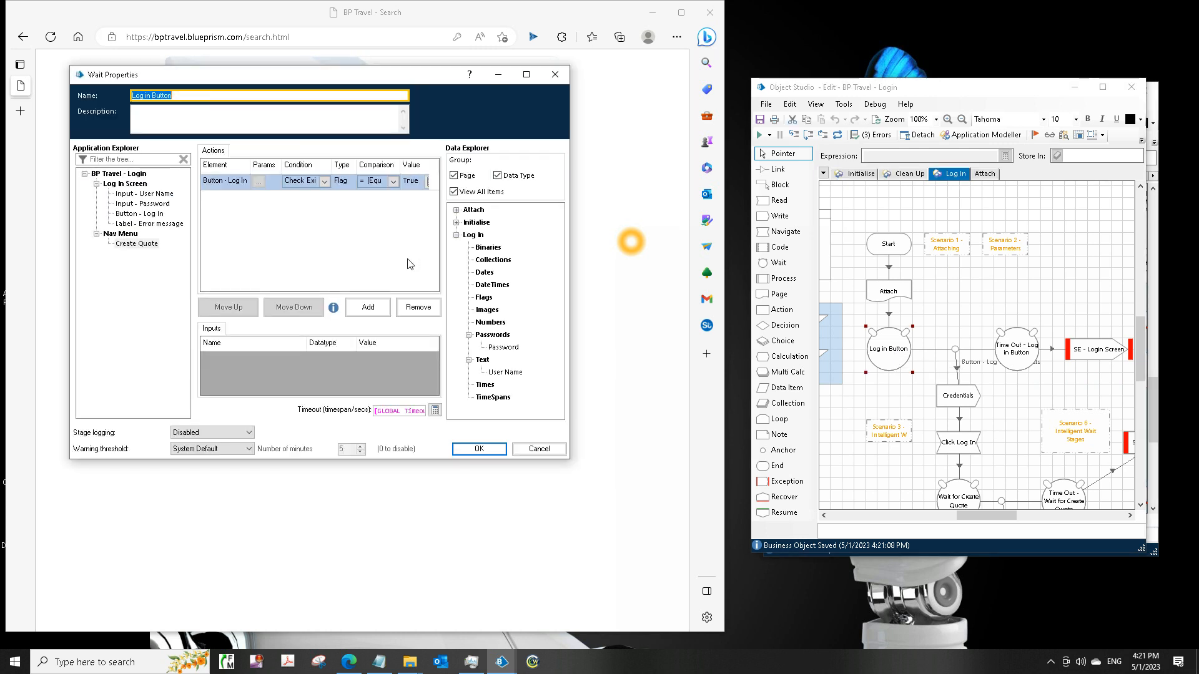
left_click(299, 181)
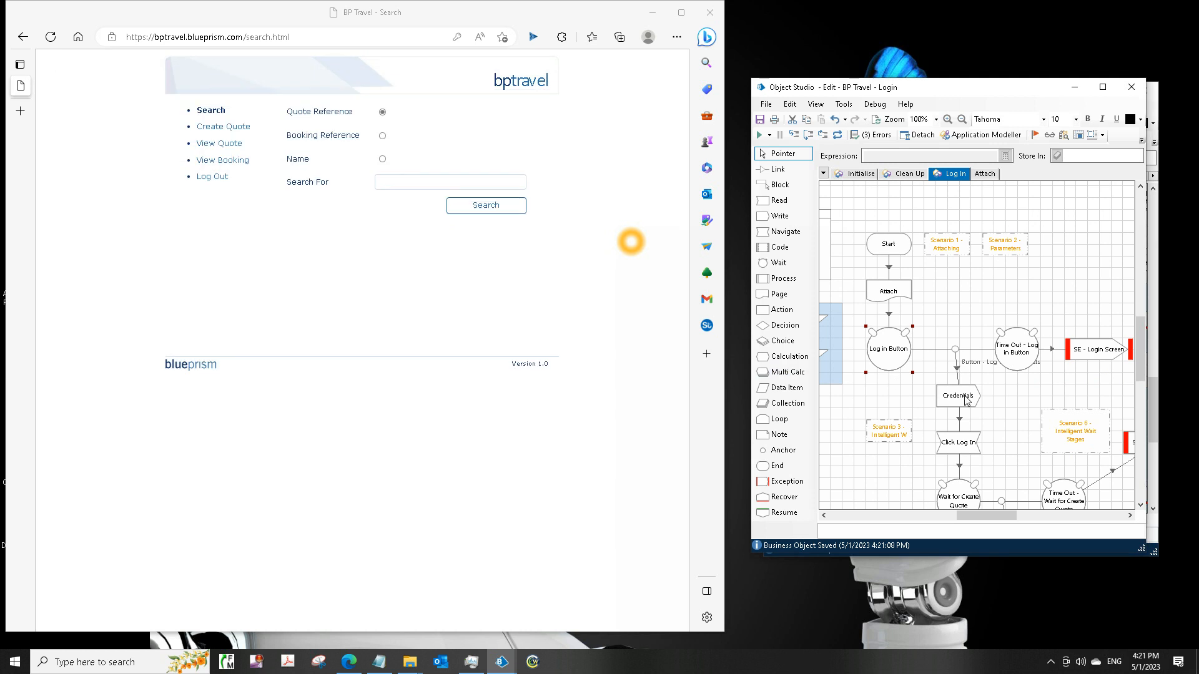
double_click(956, 395)
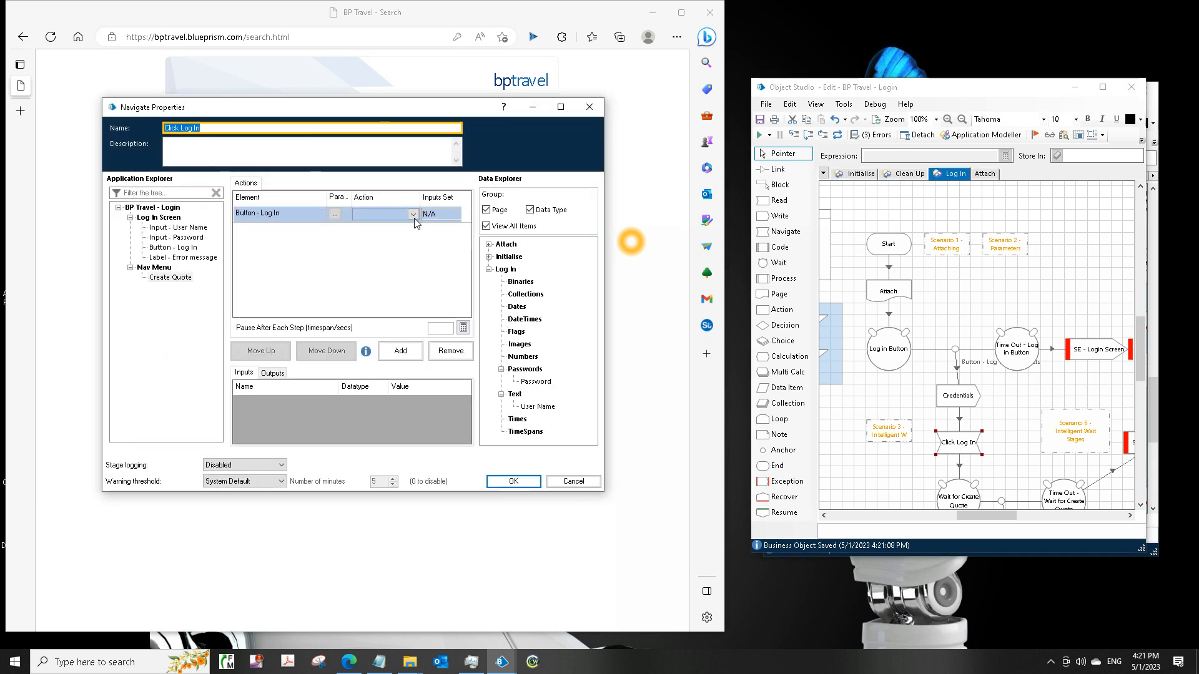
left_click(412, 214)
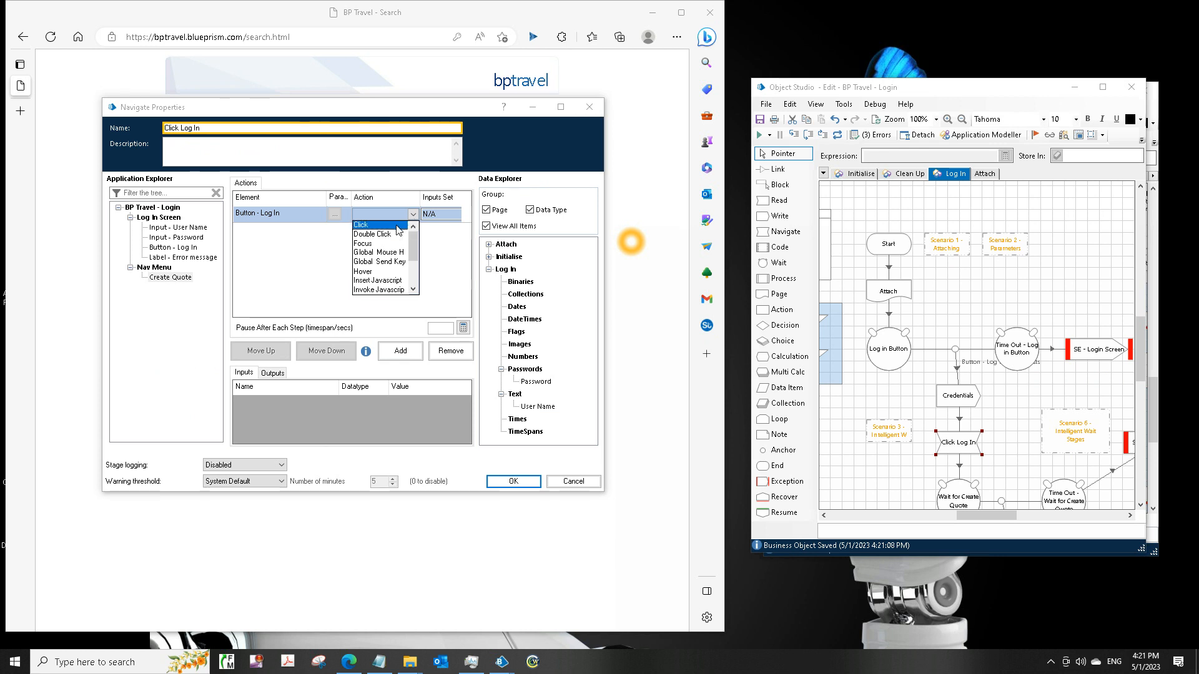
left_click(360, 224)
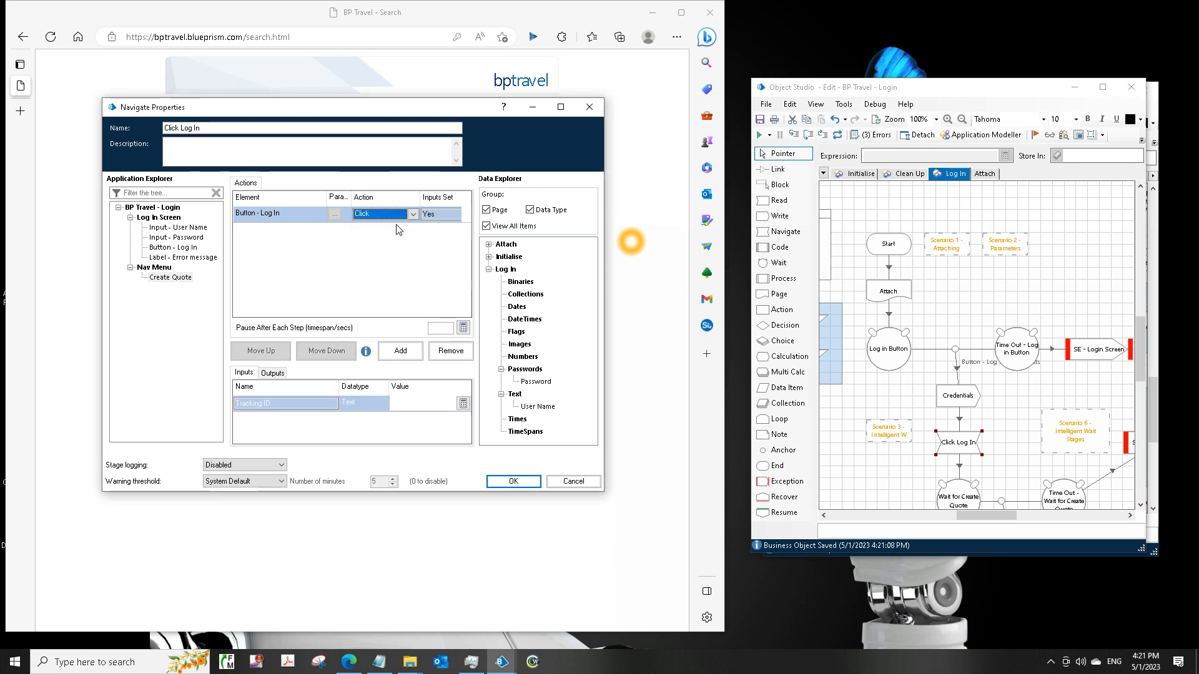
left_click(412, 214)
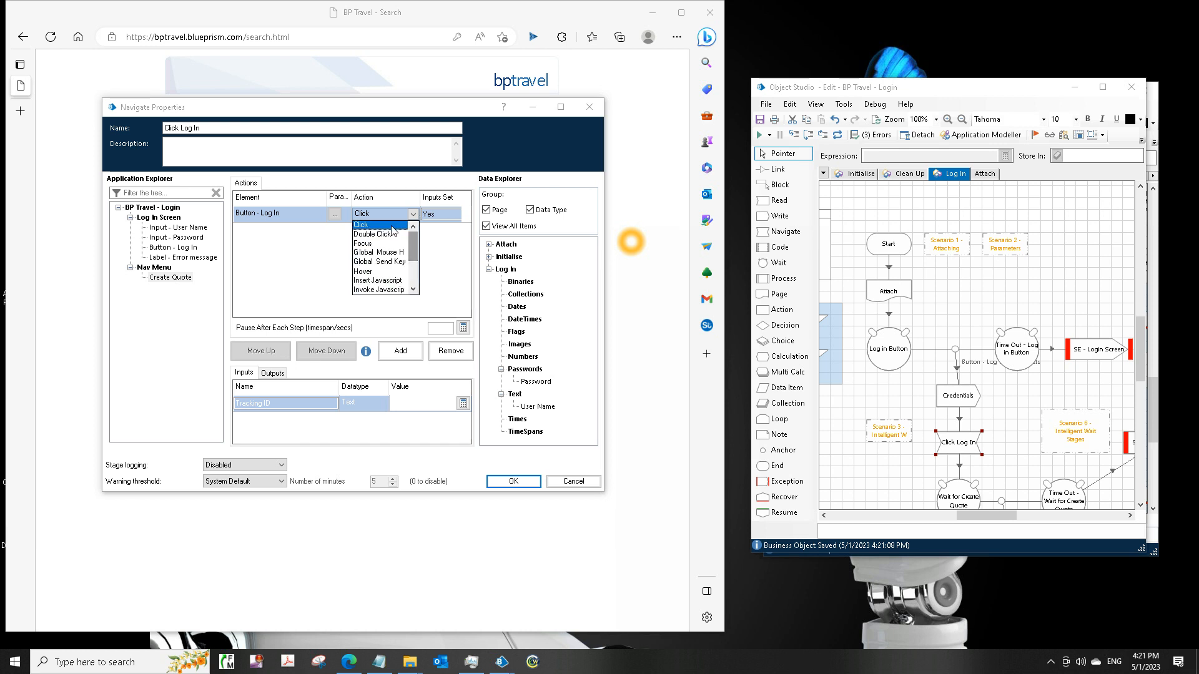
left_click(361, 214)
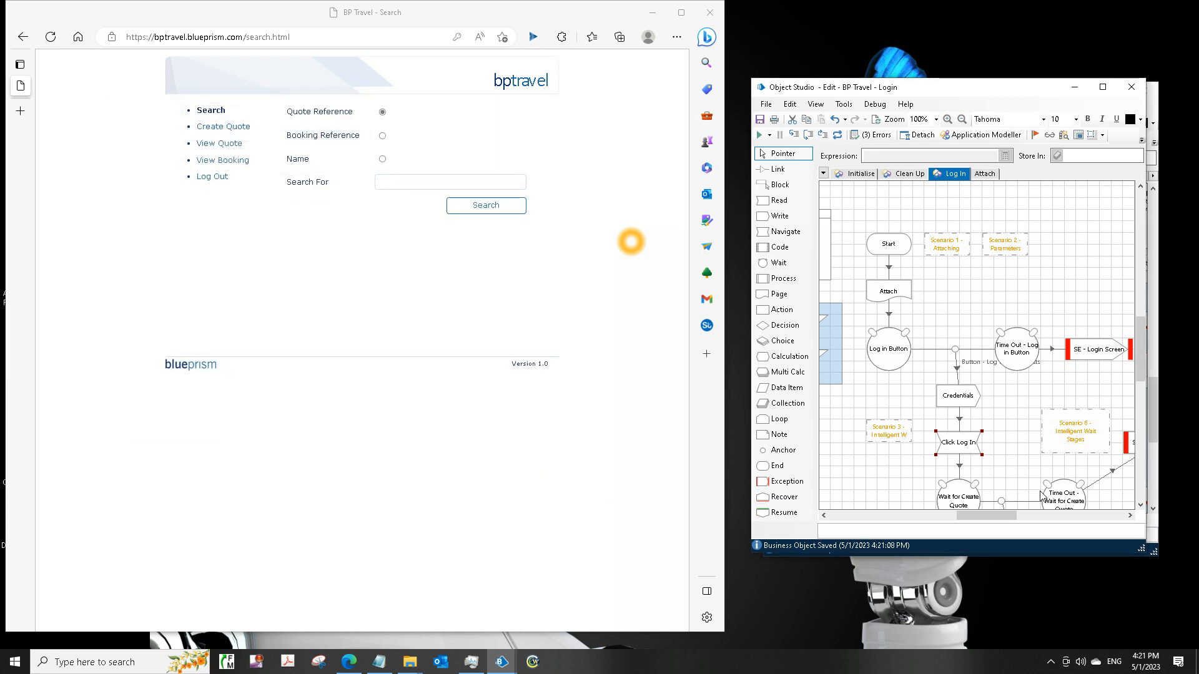
Step: Review the Wait for Create Quote stage settings and confirm them
scroll("down", 3)
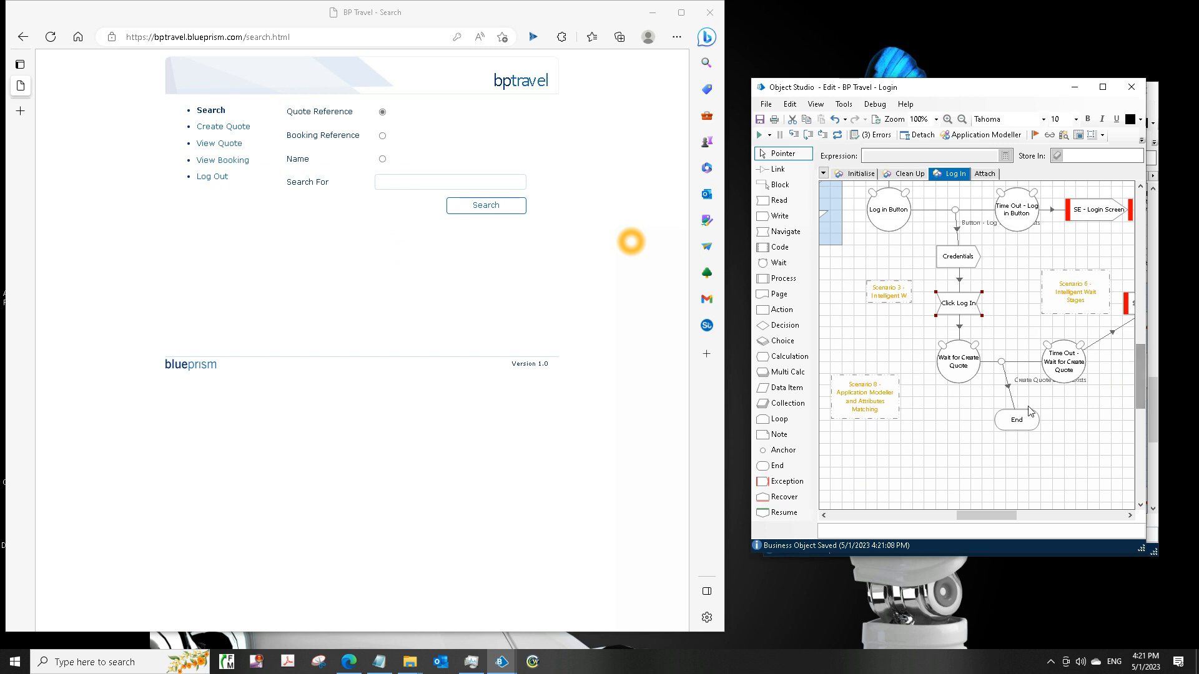
double_click(957, 360)
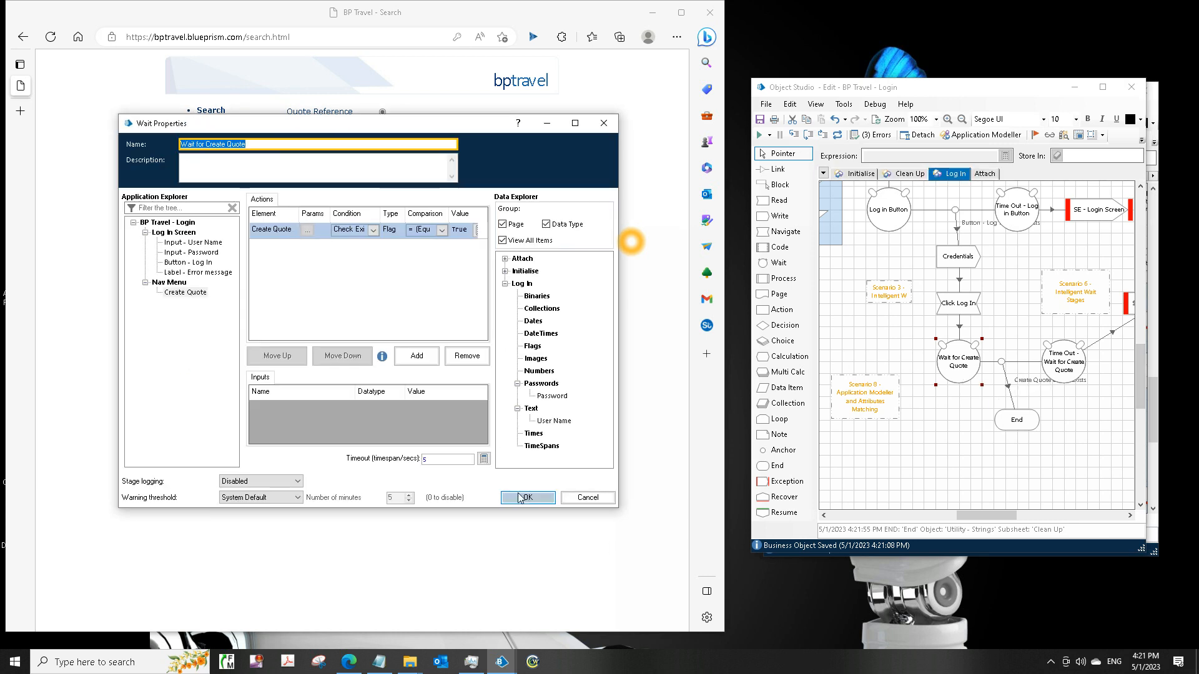
left_click(526, 497)
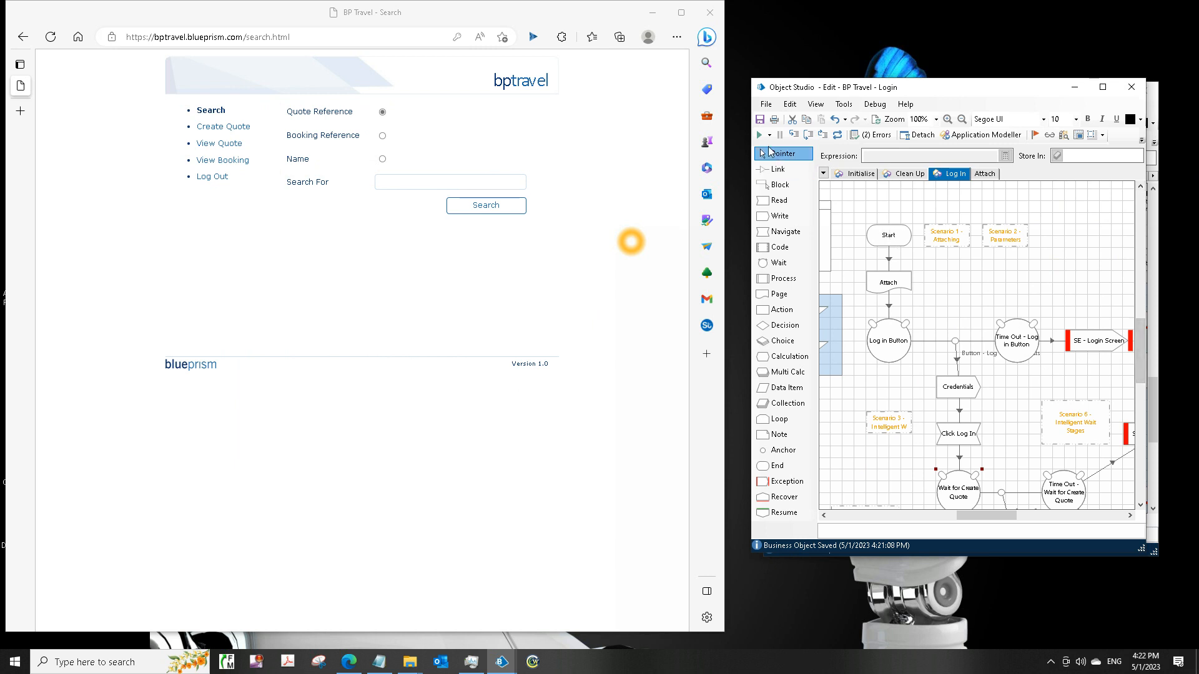
Step: Run the Log In page through Attach, then pause at the Log in Button wait
left_click(759, 135)
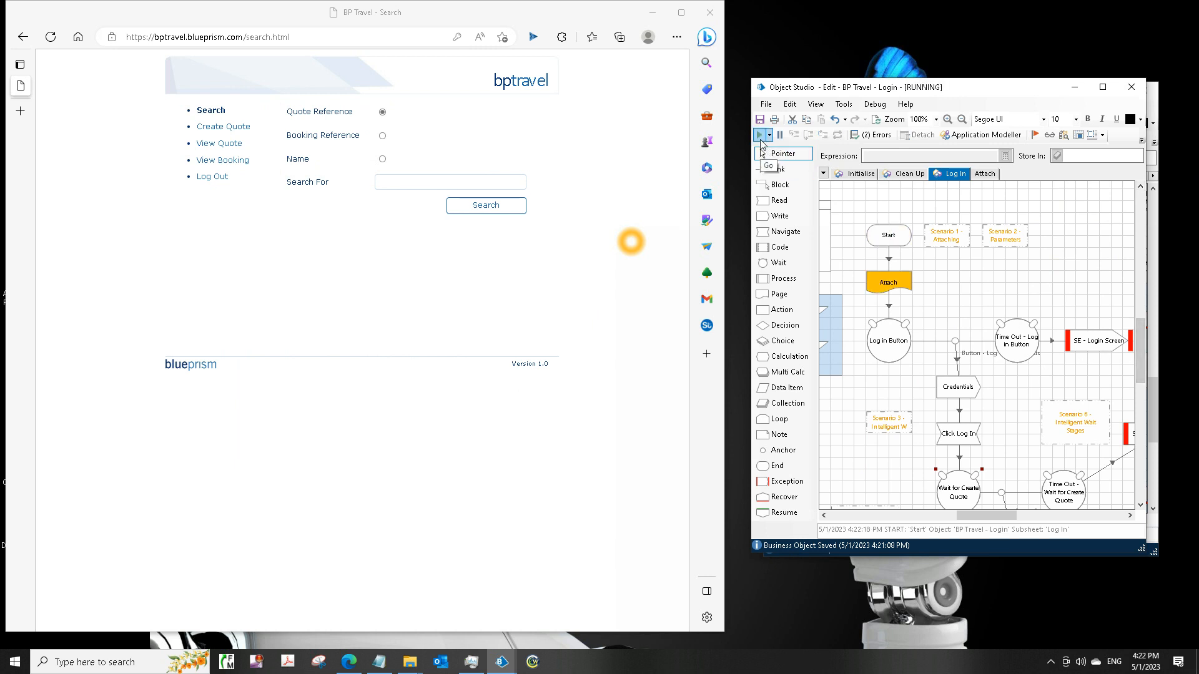
left_click(984, 174)
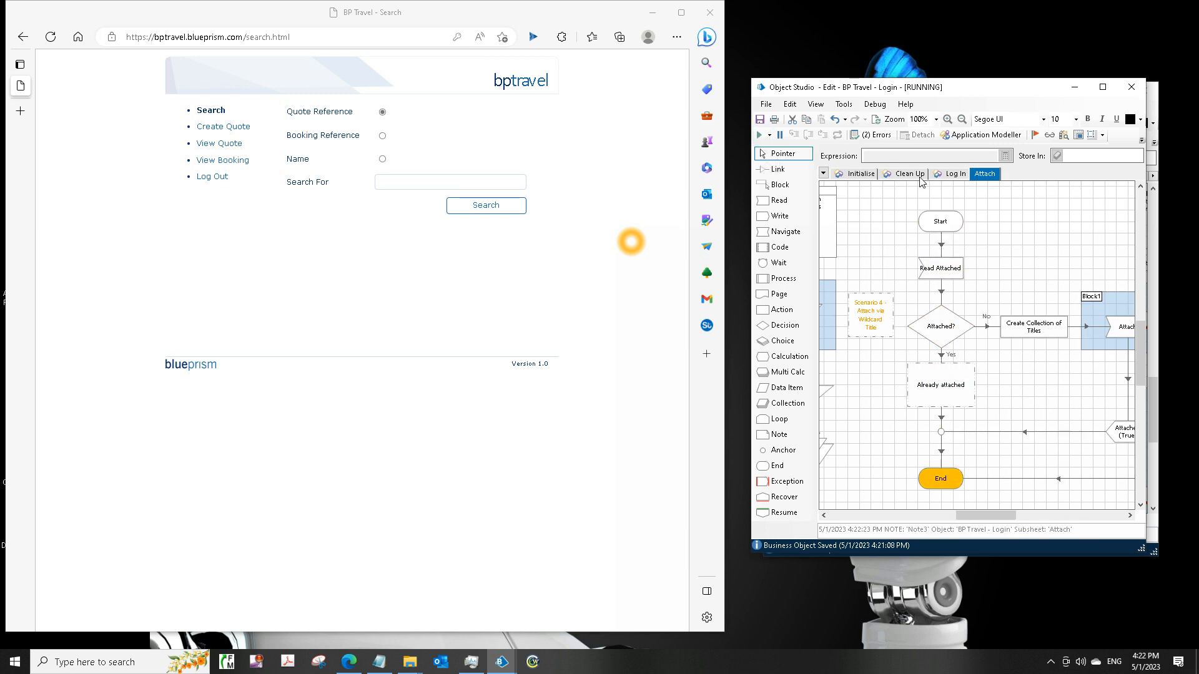
left_click(956, 174)
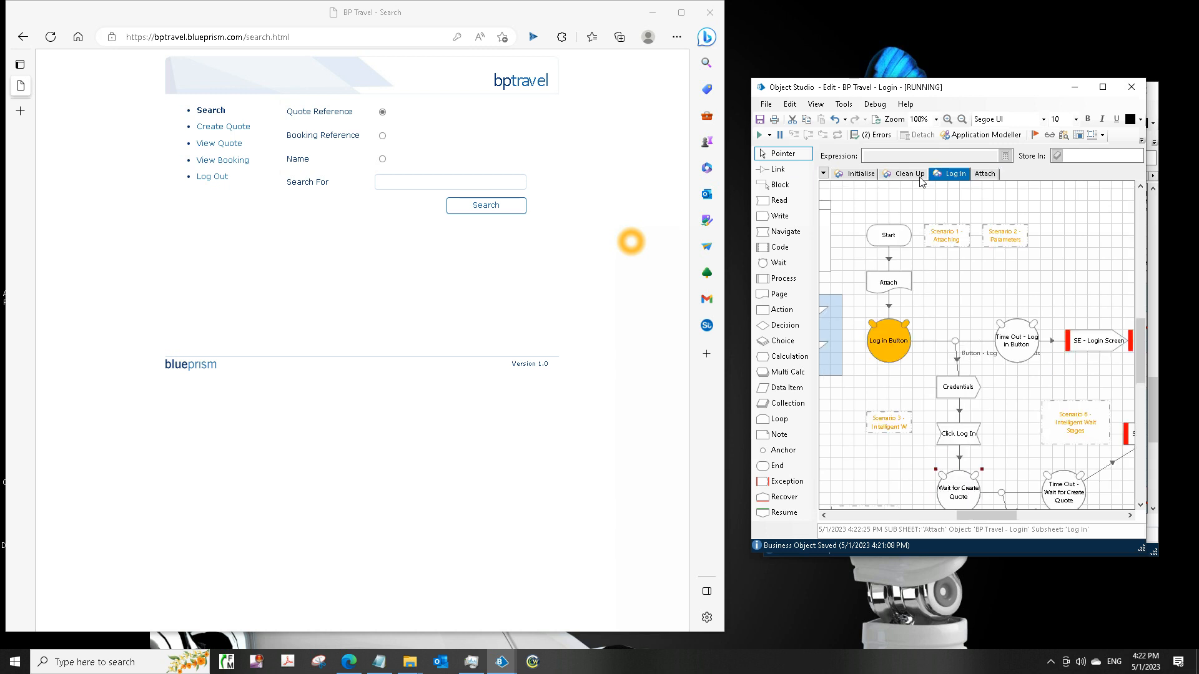
mouse_move(556, 137)
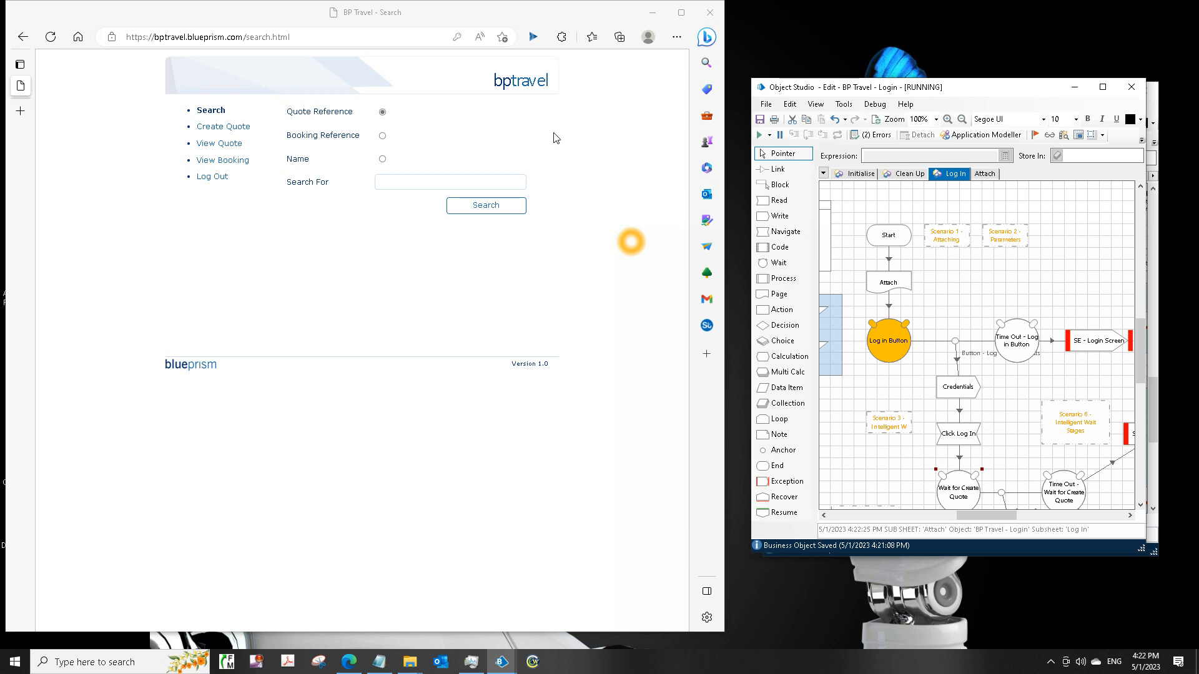
mouse_move(779, 136)
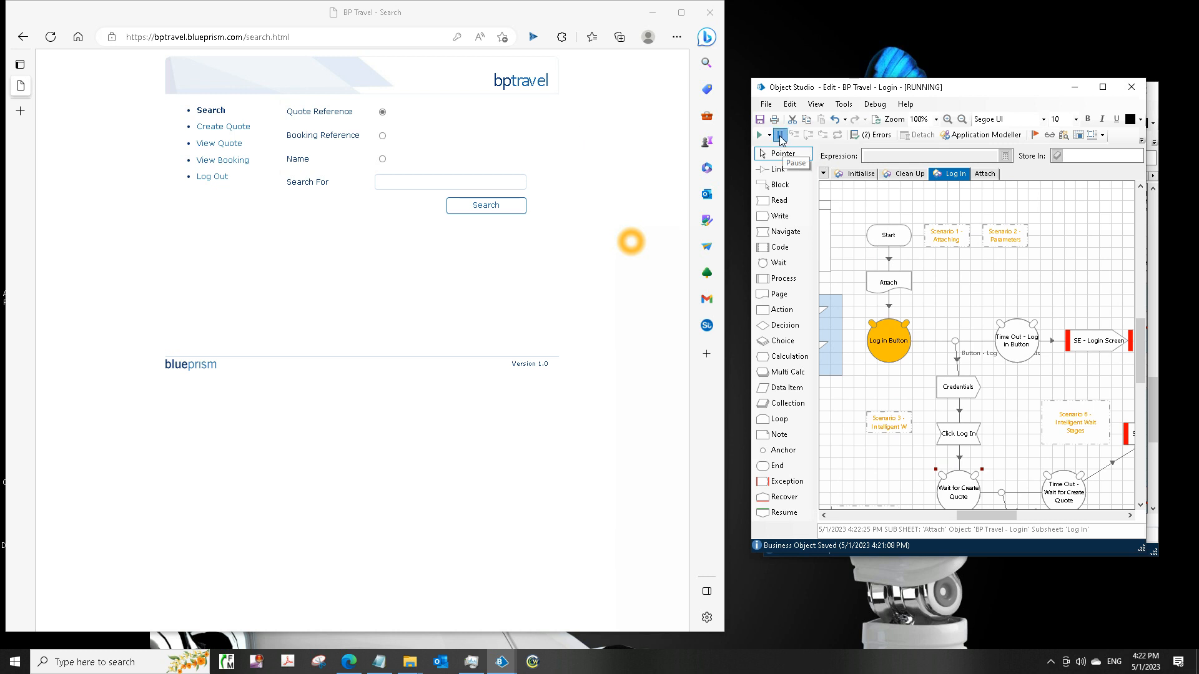
left_click(779, 135)
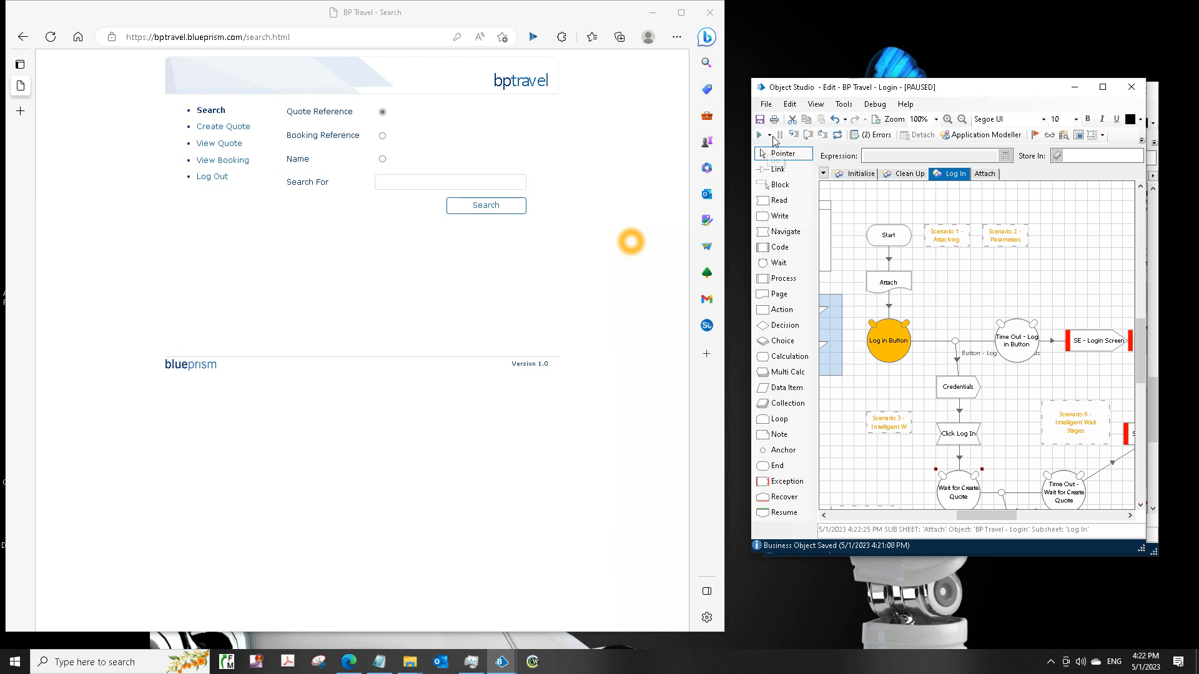
mouse_move(211, 176)
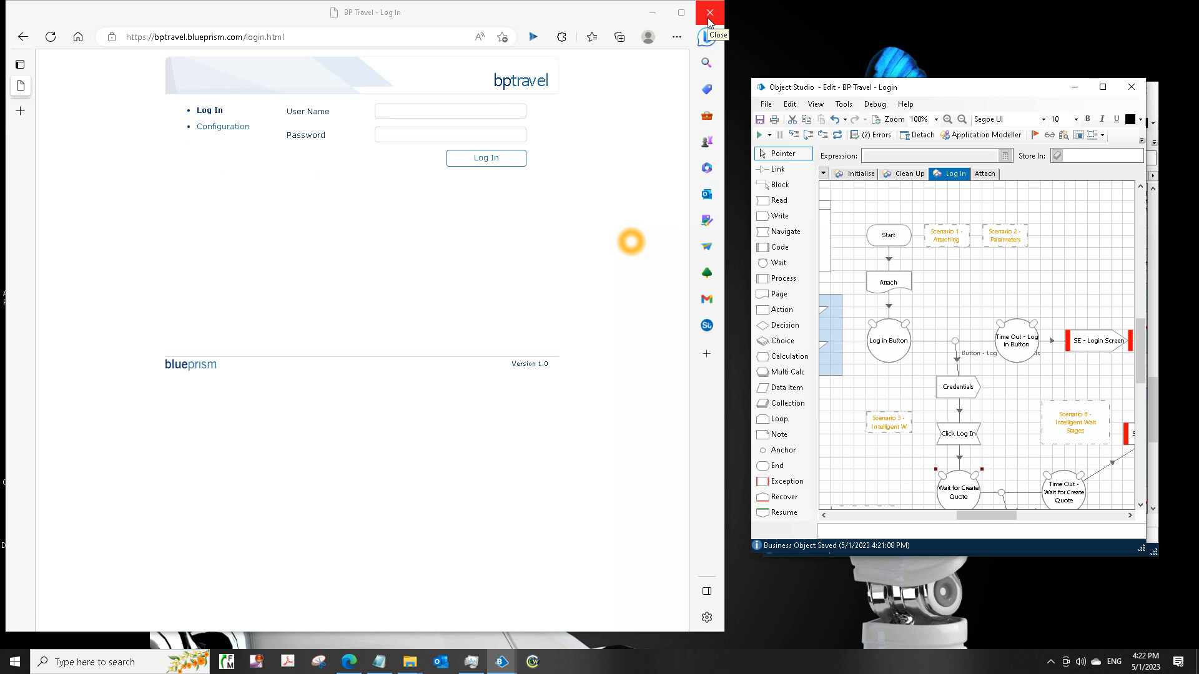
Step: Close the BP Travel browser and the Login object, entering an adjustment edit summary to save
left_click(708, 13)
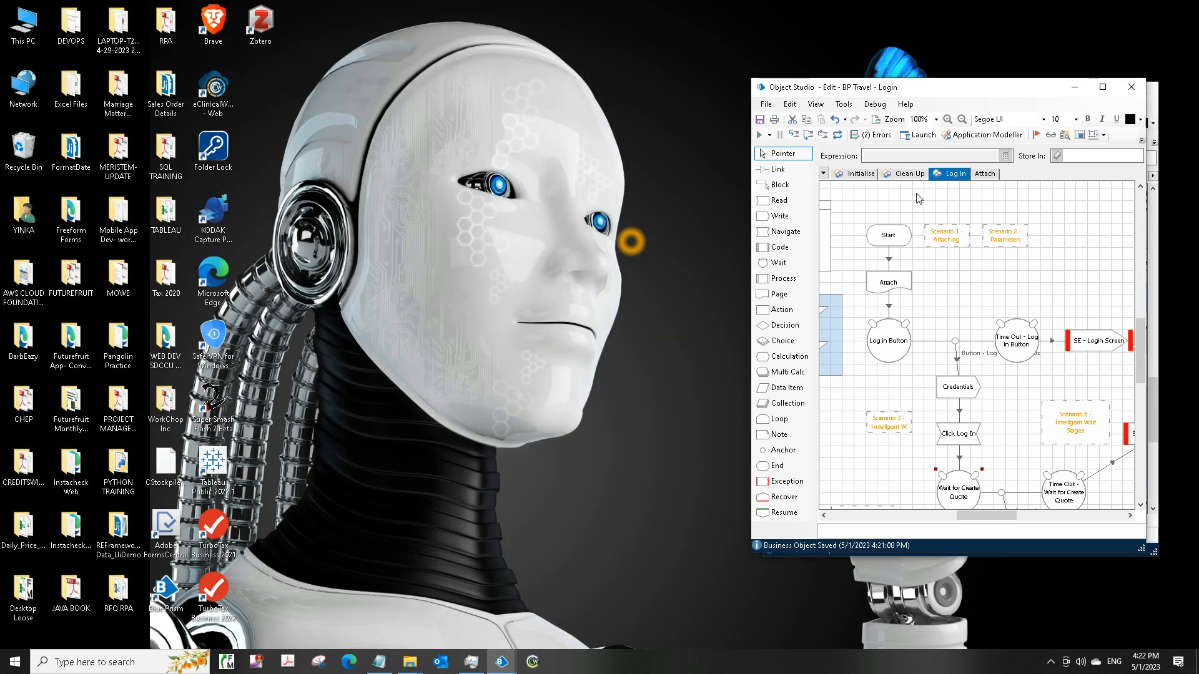
mouse_move(898, 239)
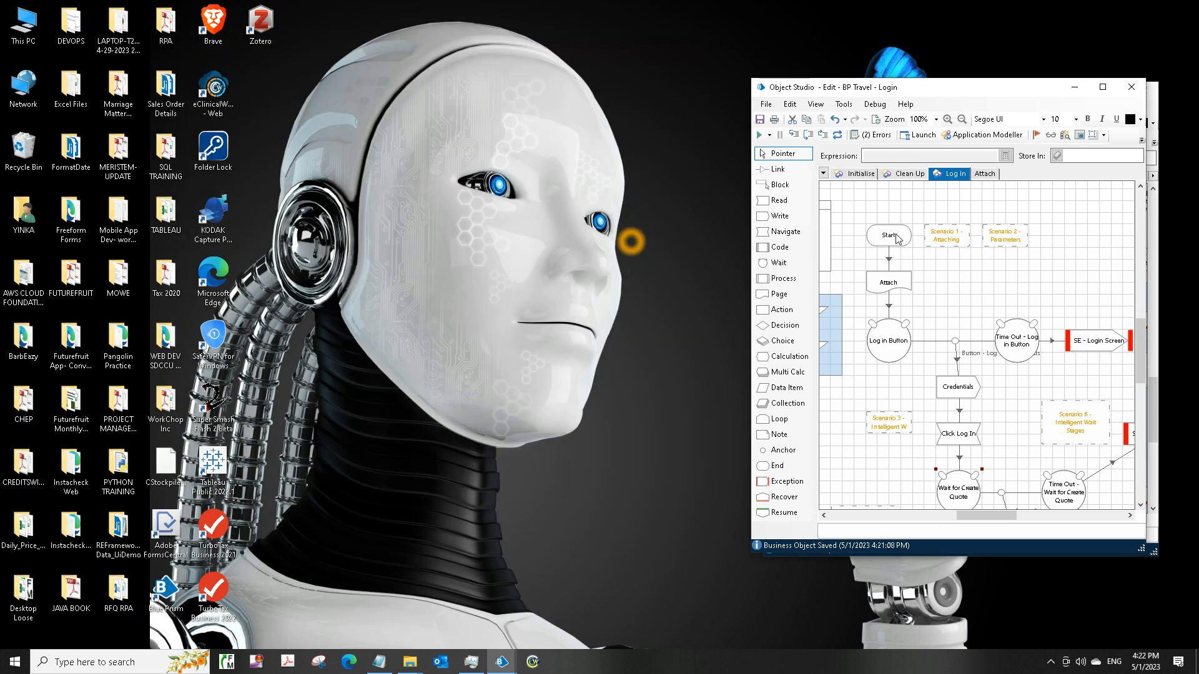
mouse_move(845, 364)
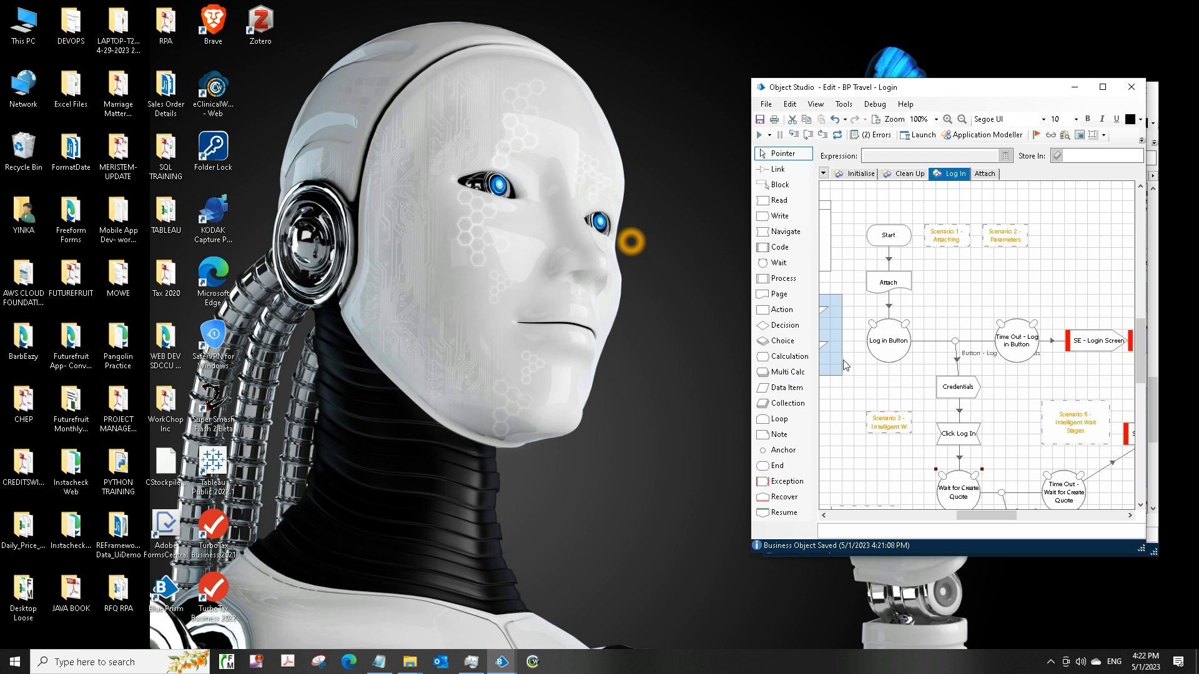
mouse_move(1130, 87)
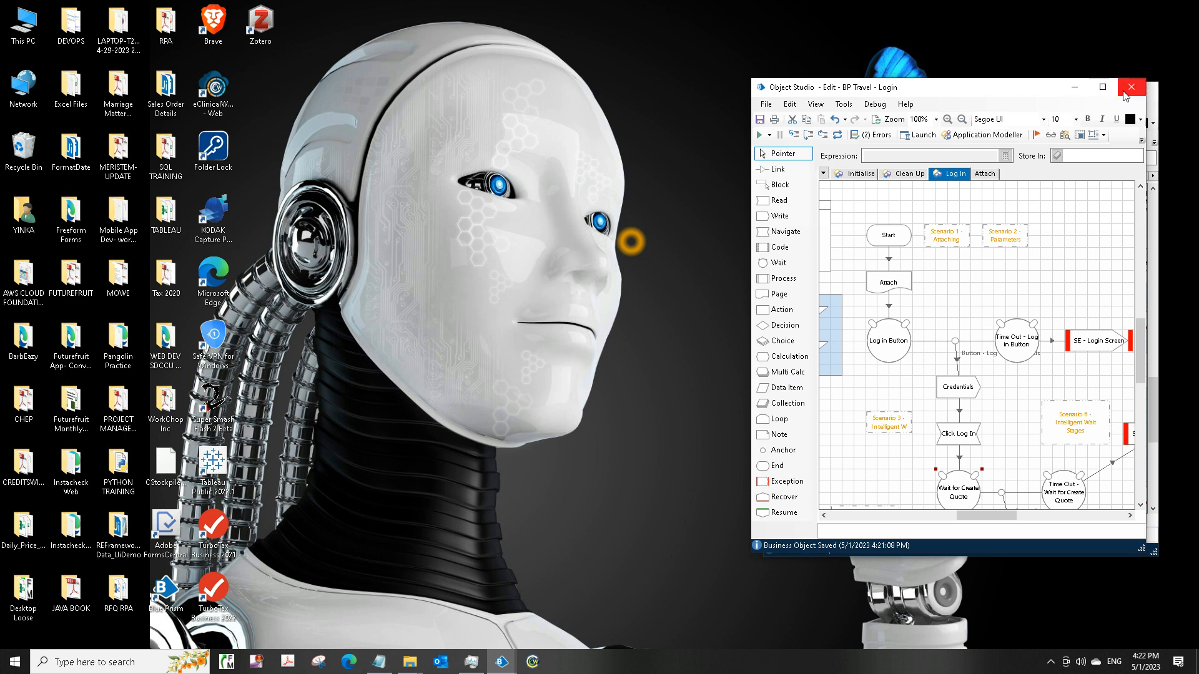
left_click(1131, 86)
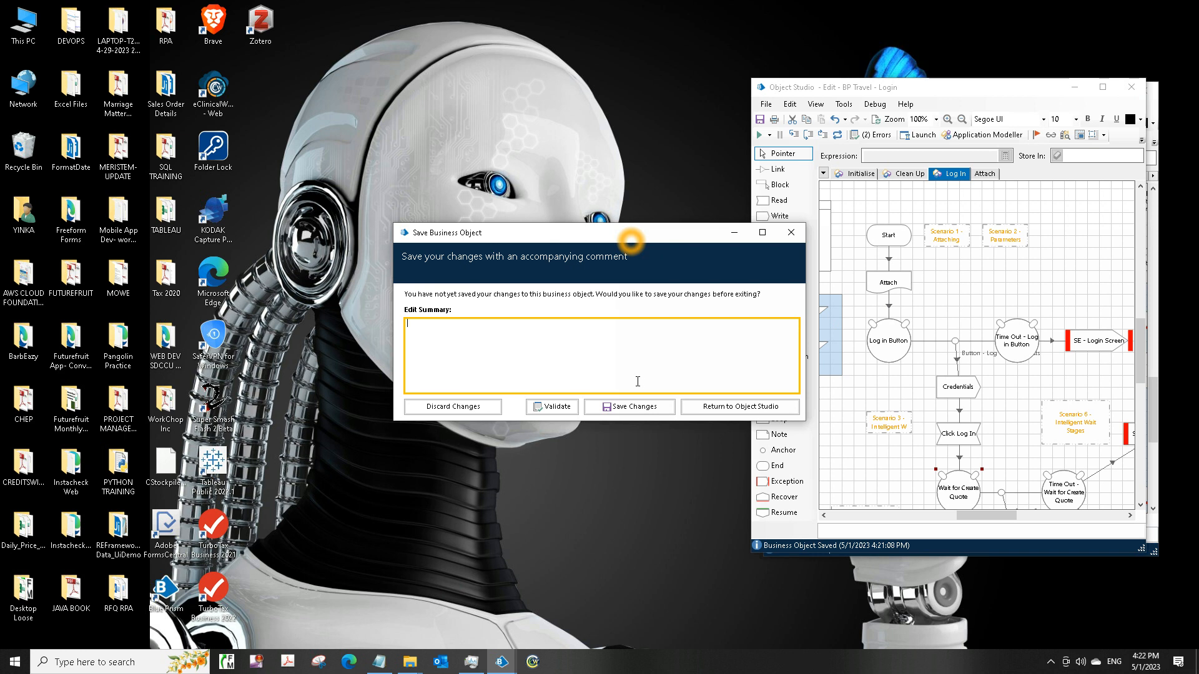
type("testing ad")
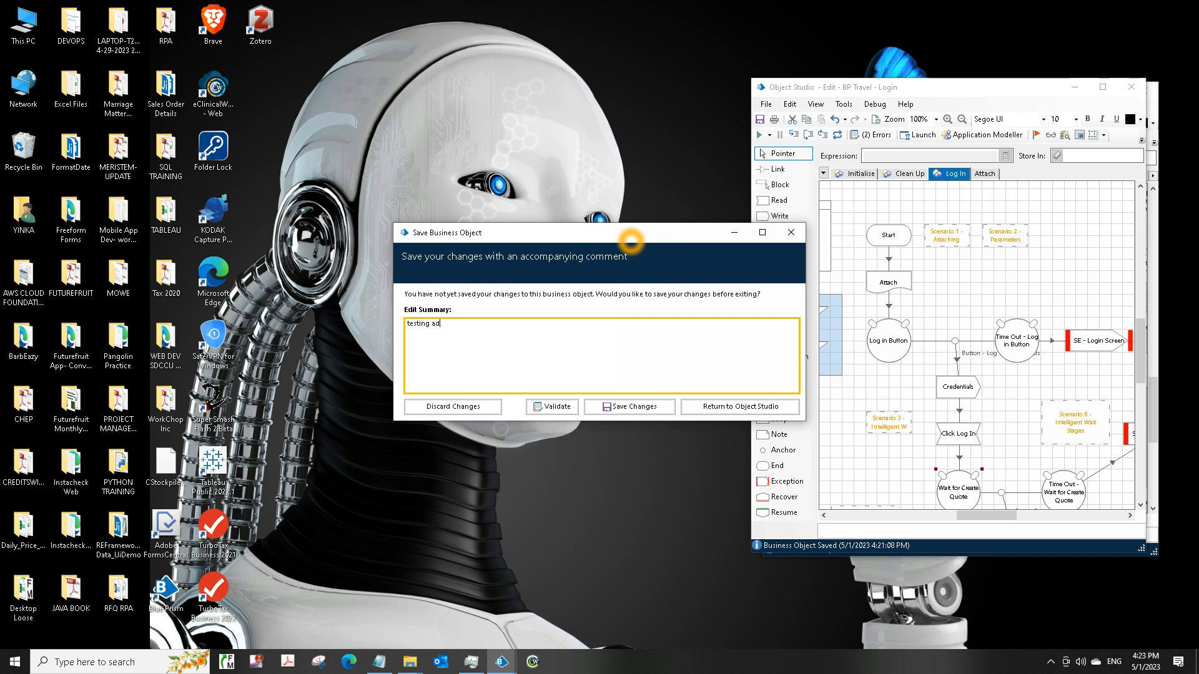
type("justment")
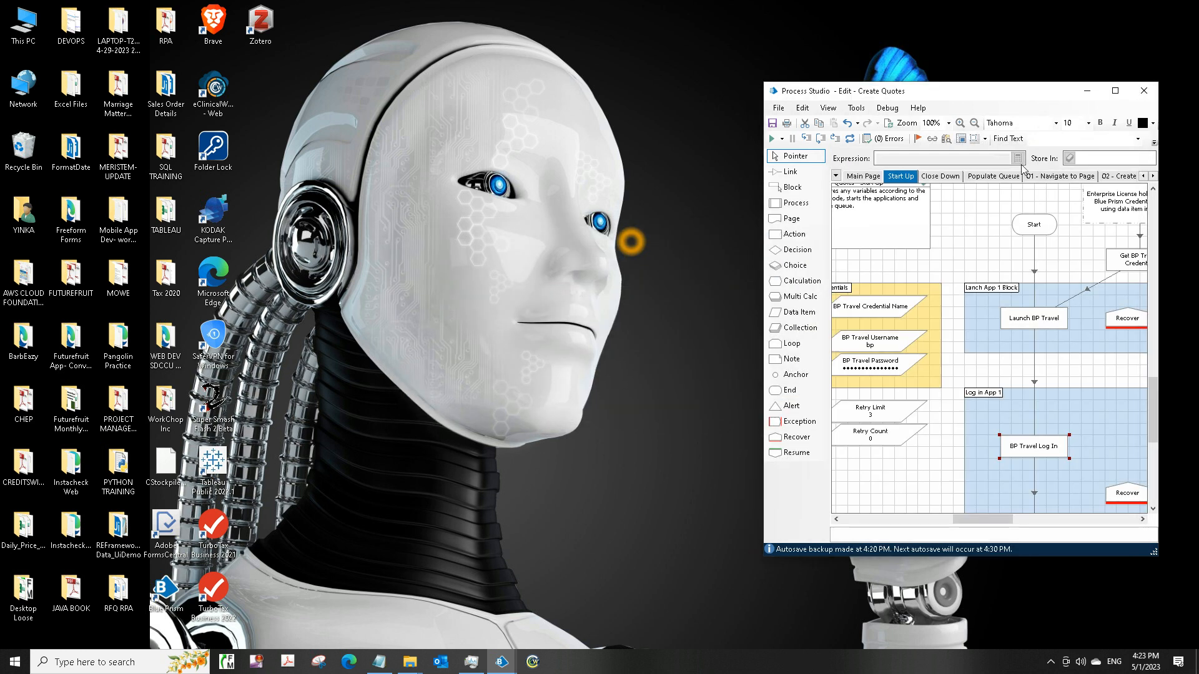
Step: Review the Main Page and Start Up pages, selecting BP Travel Log In and Populate Queue stages
left_click(1114, 90)
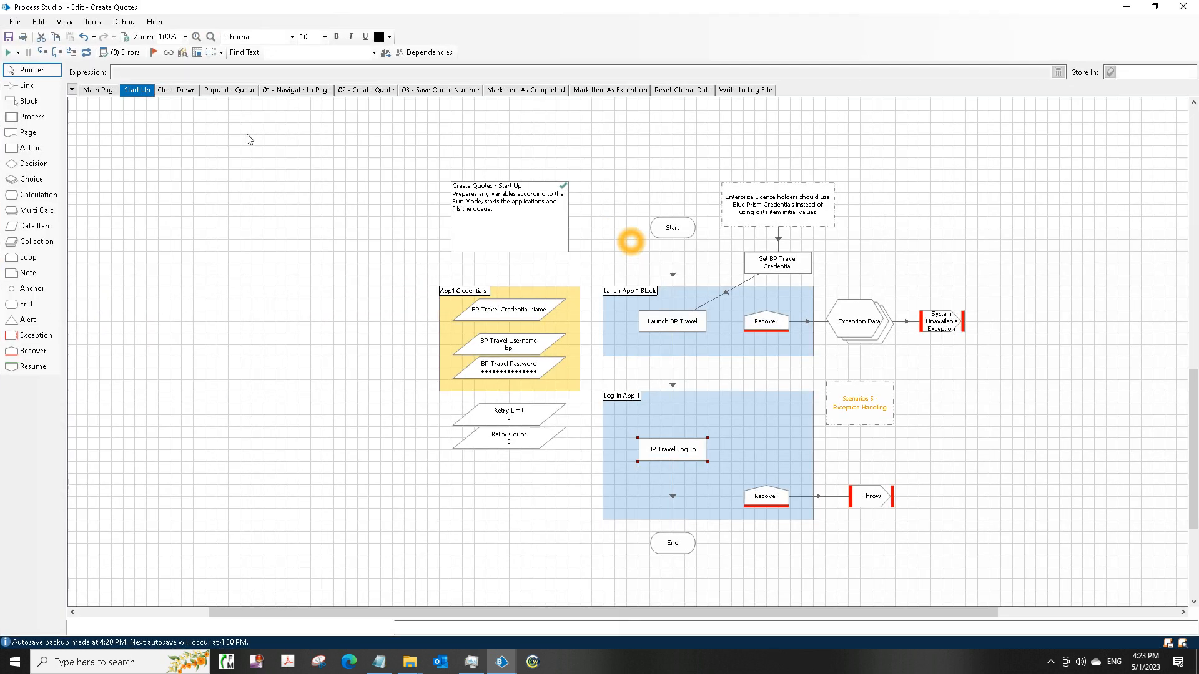
left_click(99, 90)
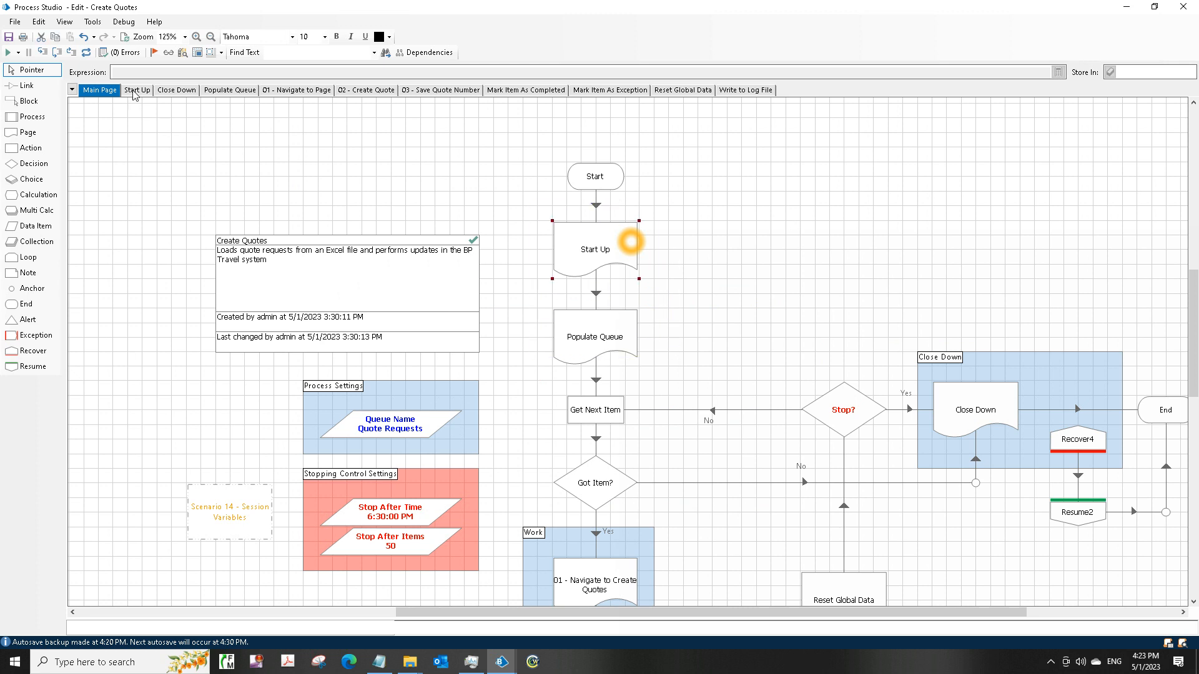
left_click(136, 90)
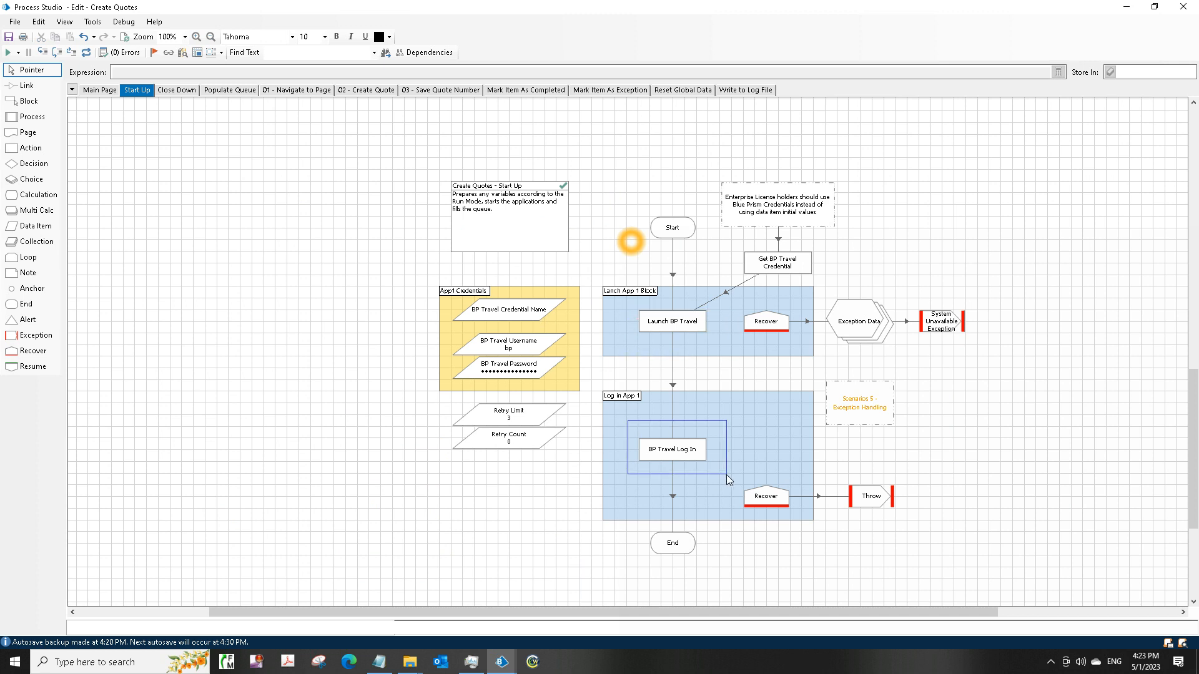
left_click(672, 449)
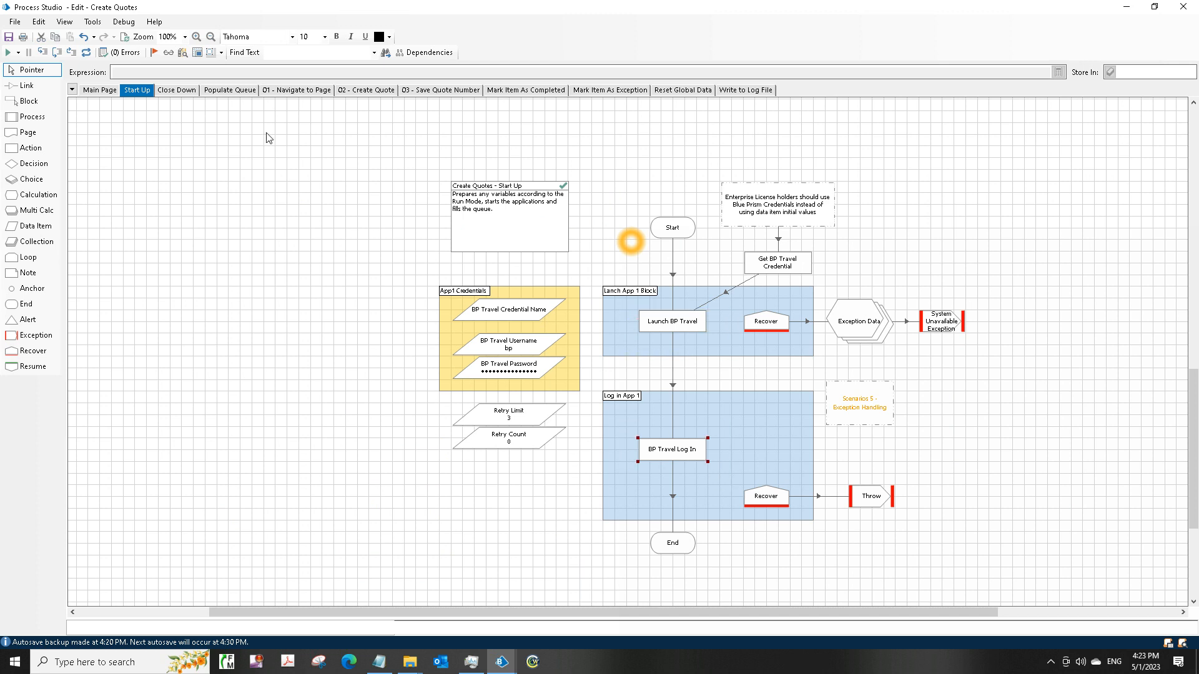
left_click(100, 90)
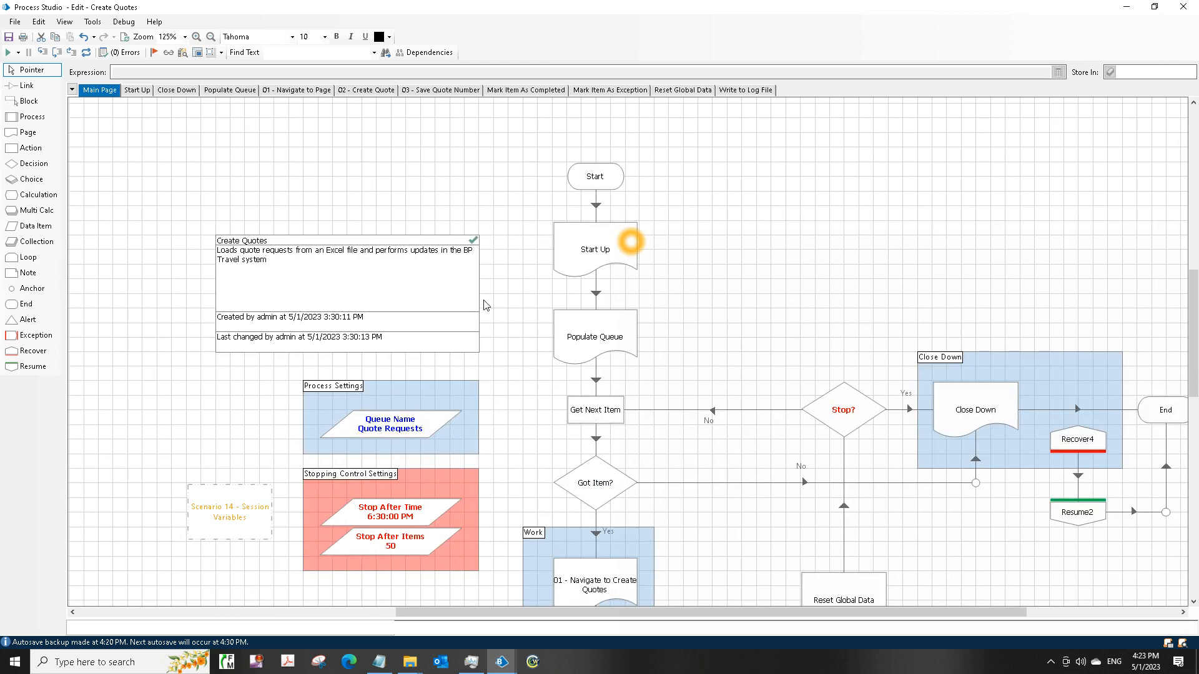
left_click(595, 336)
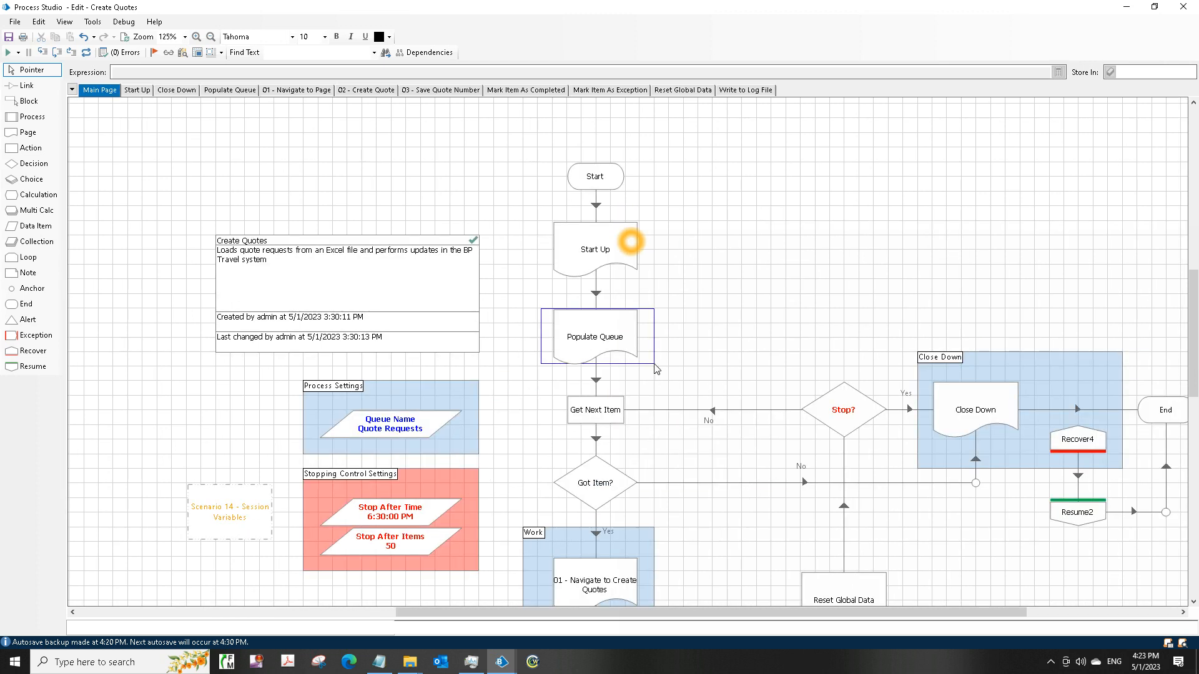
left_click(595, 336)
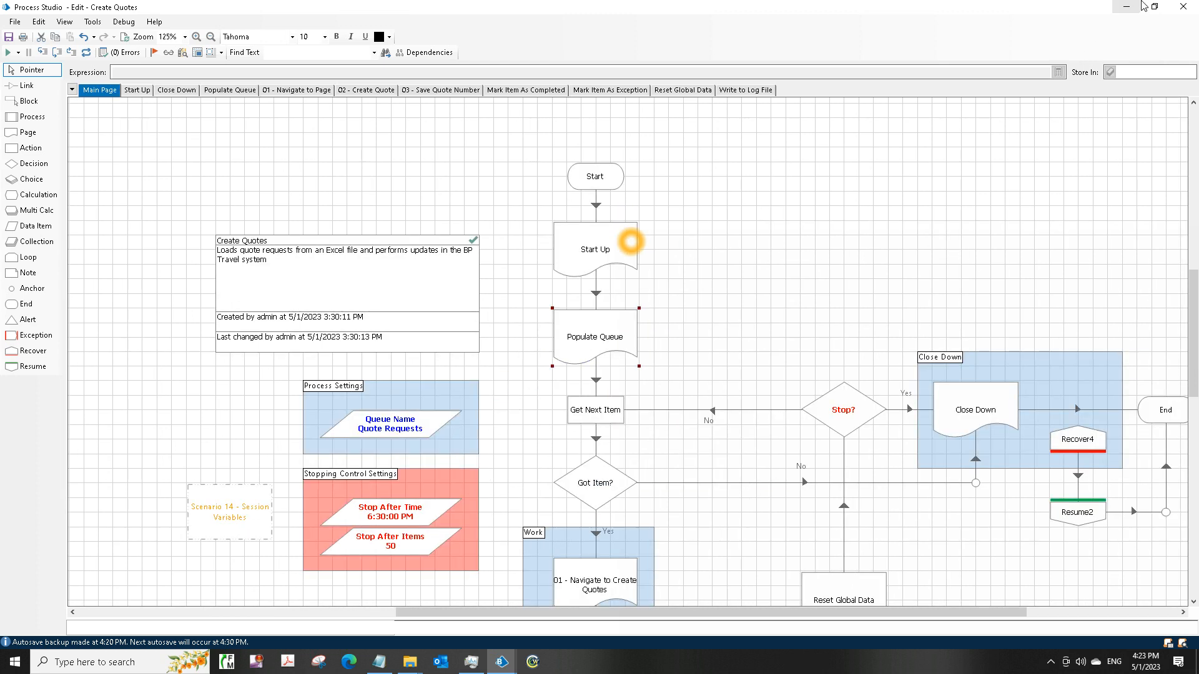
left_click(1157, 7)
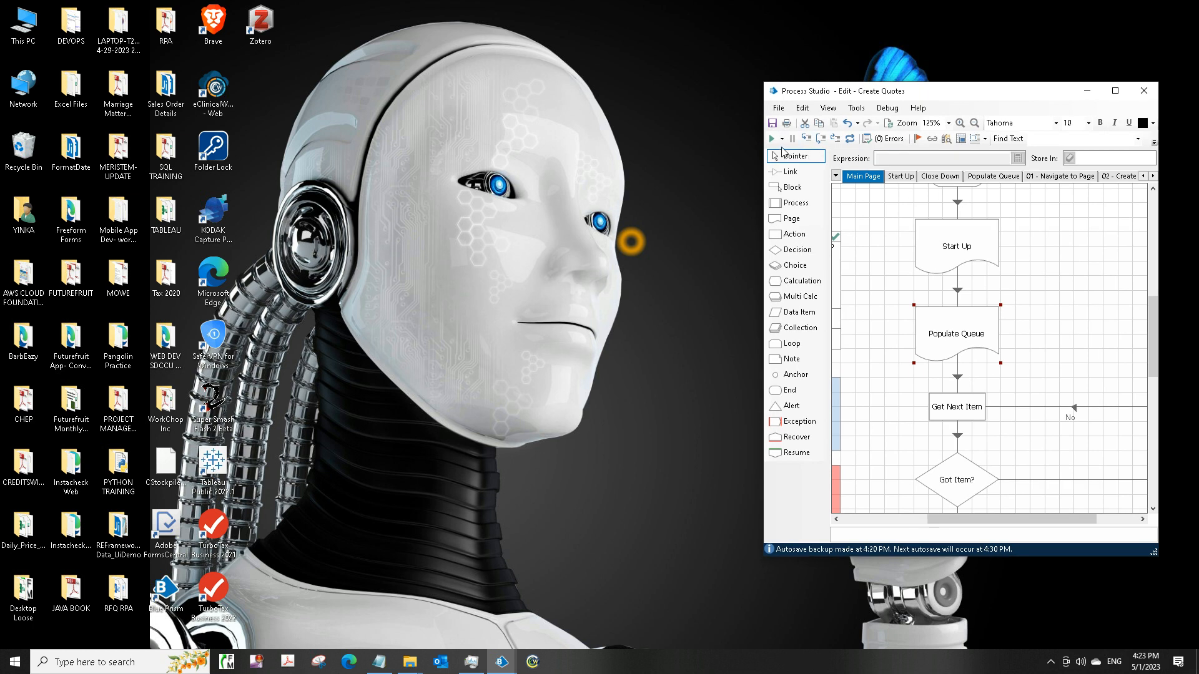
Step: Run the Create Quotes process so it opens the BP Travel login page
left_click(770, 139)
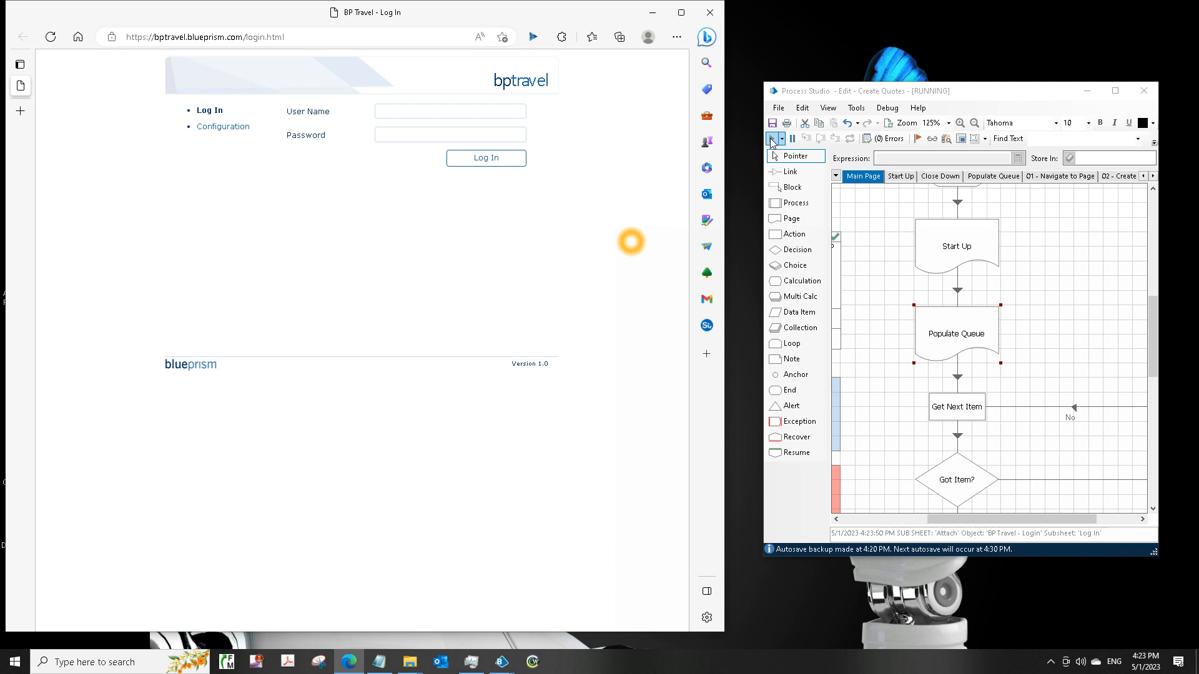
Step: Let Create Quotes run through the BP Travel login until Process Studio shows COMPLETED
left_click(484, 158)
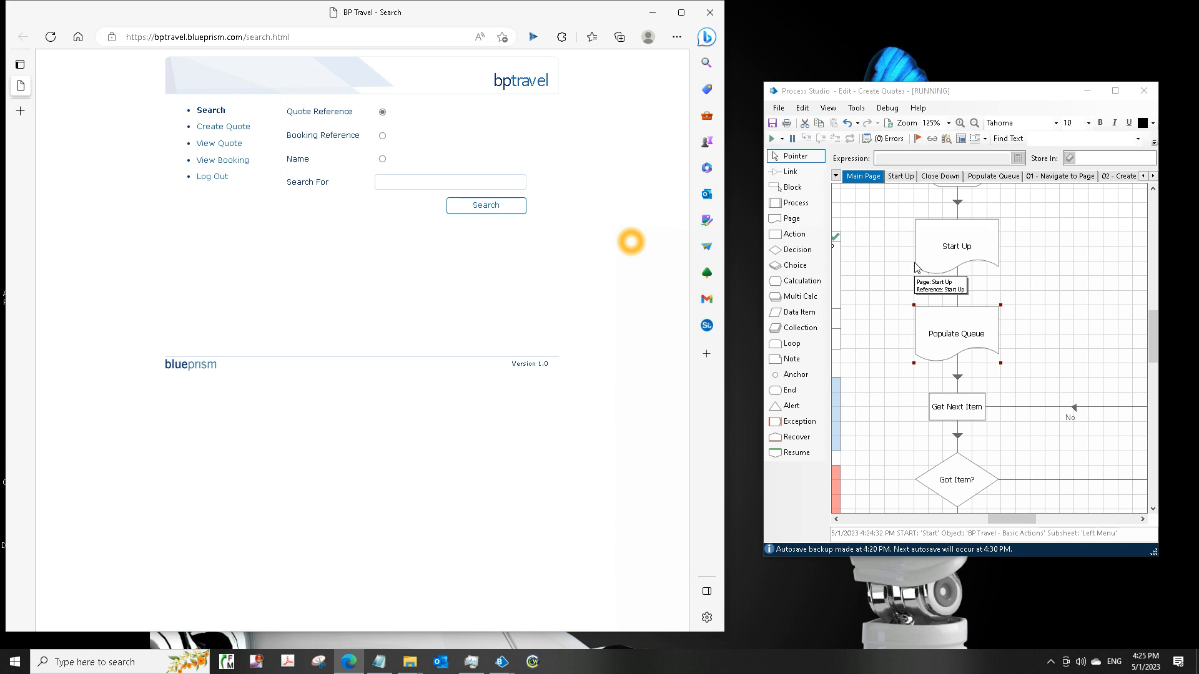
mouse_move(916, 268)
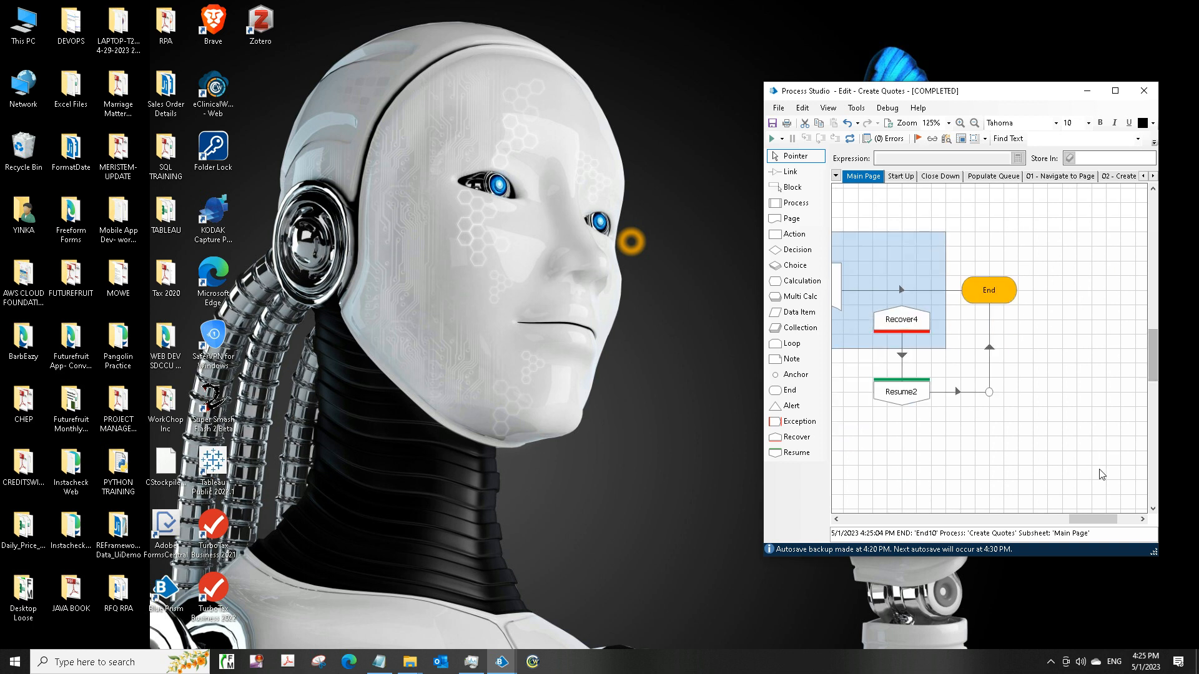
Step: Maximize the completed process and bring up the Populate Queue page, zoomed in
left_click(1114, 90)
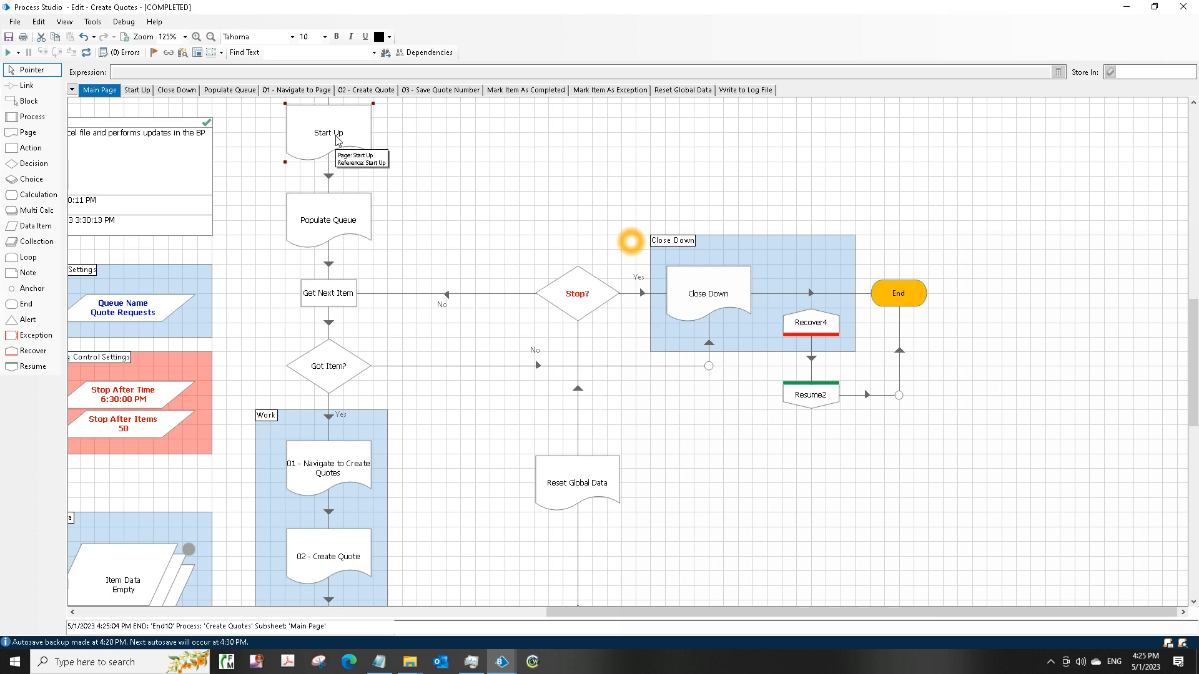
left_click(136, 89)
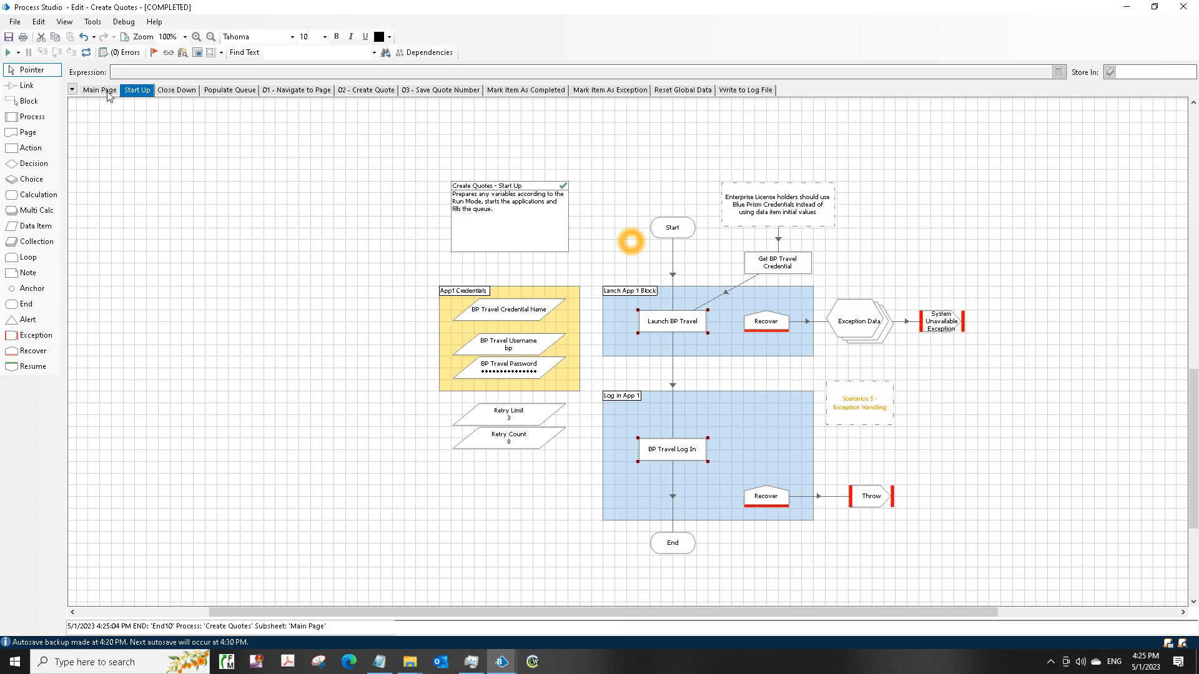
left_click(99, 89)
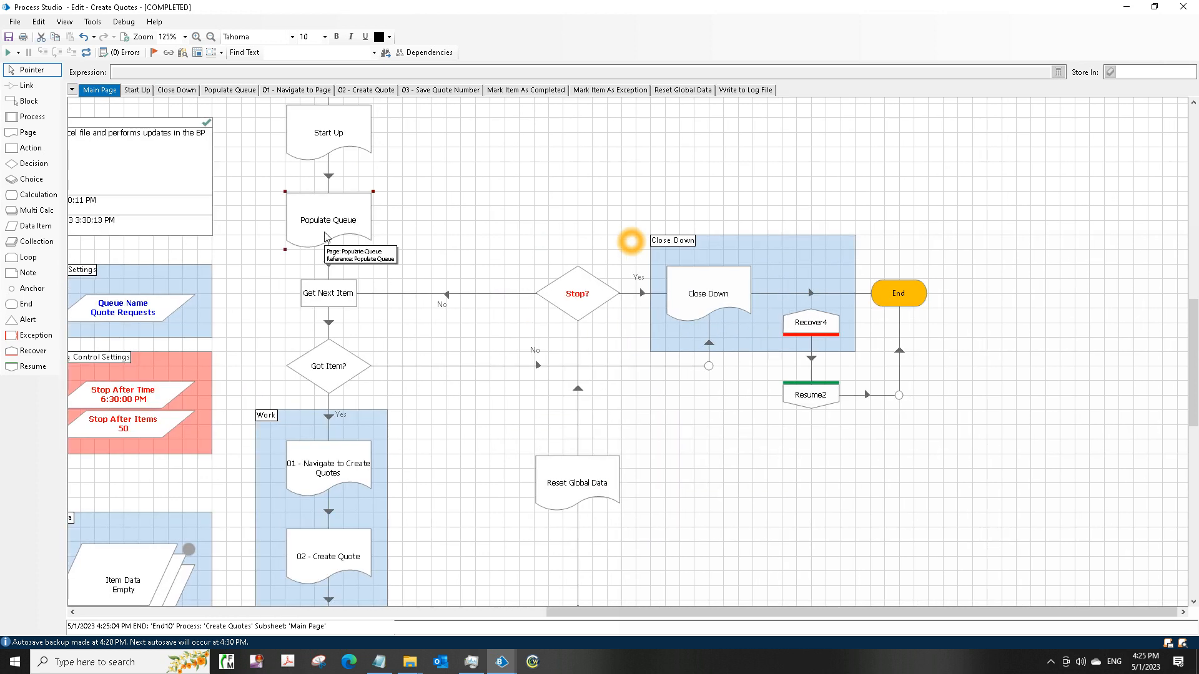
left_click(229, 89)
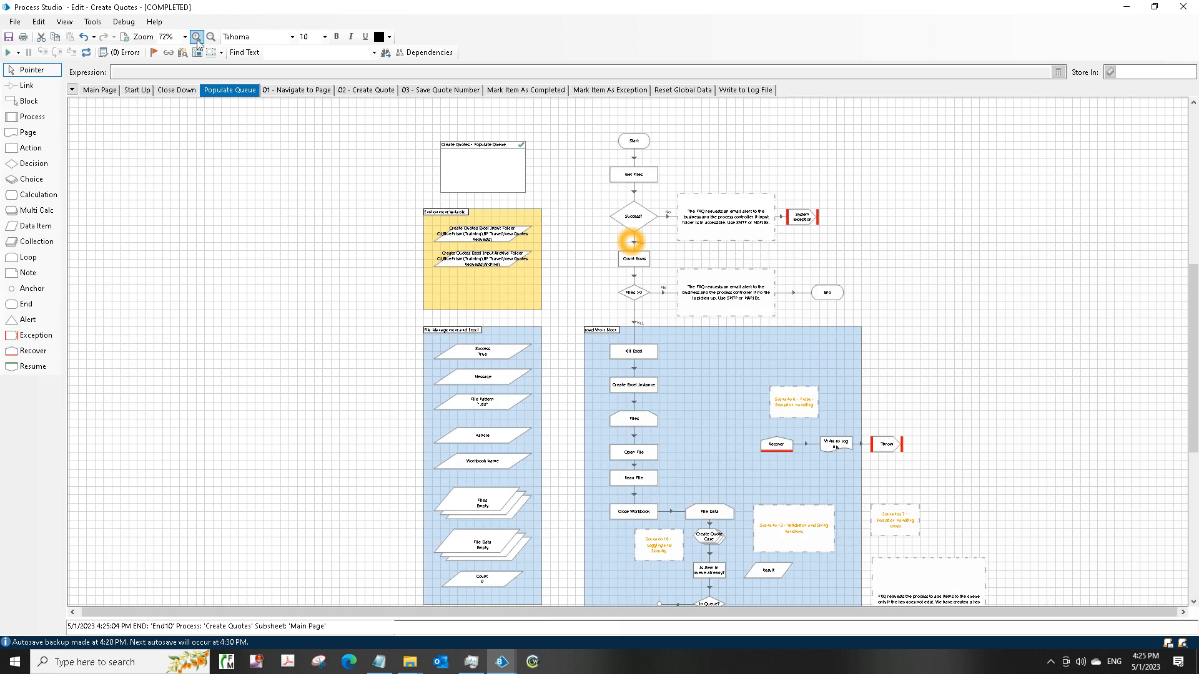
left_click(196, 37)
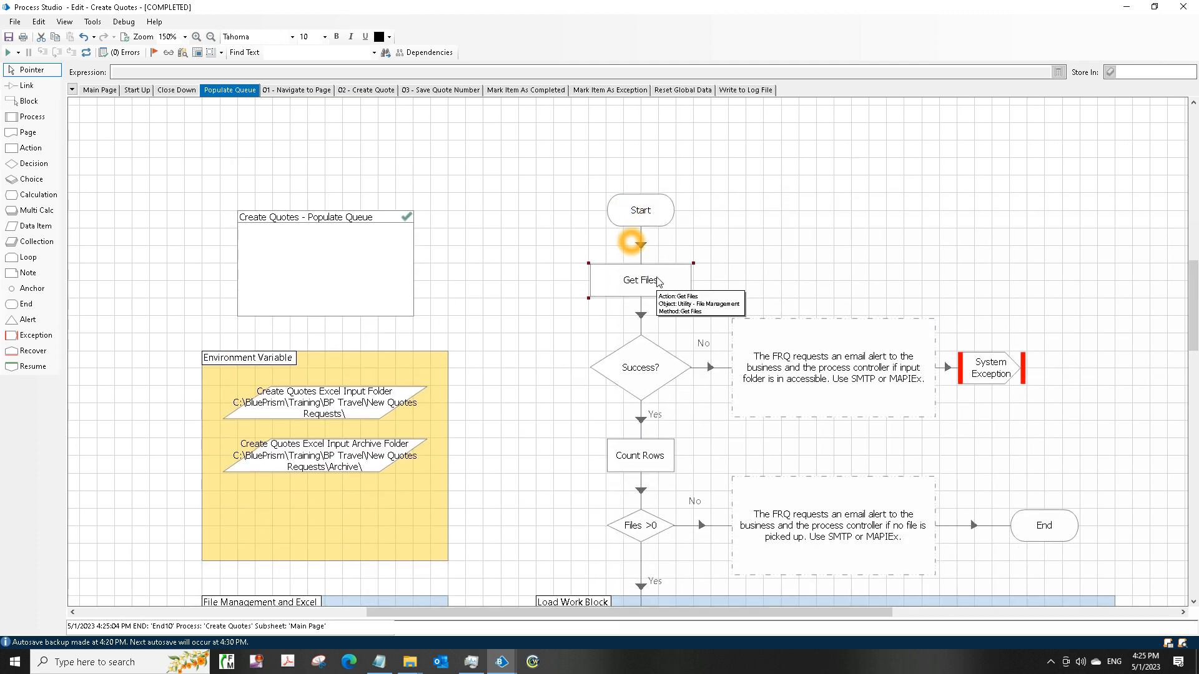
Step: Review the Get Files action and the Excel Input Folder data item without changes, then restore the window
double_click(640, 279)
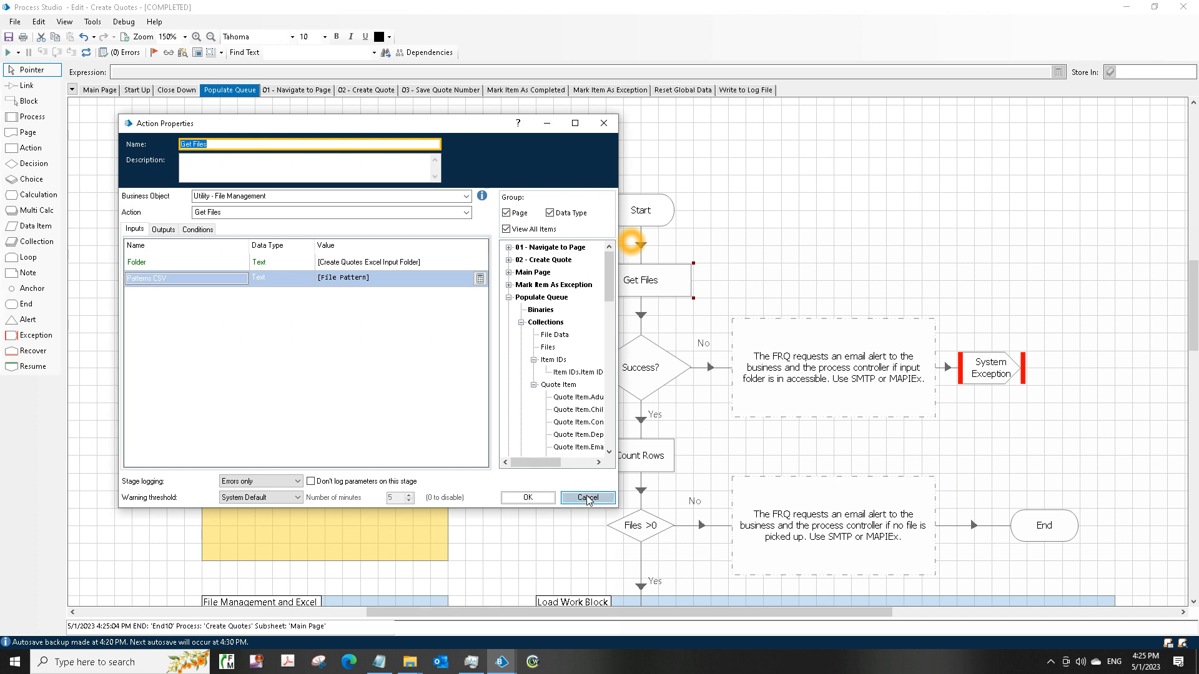
left_click(587, 498)
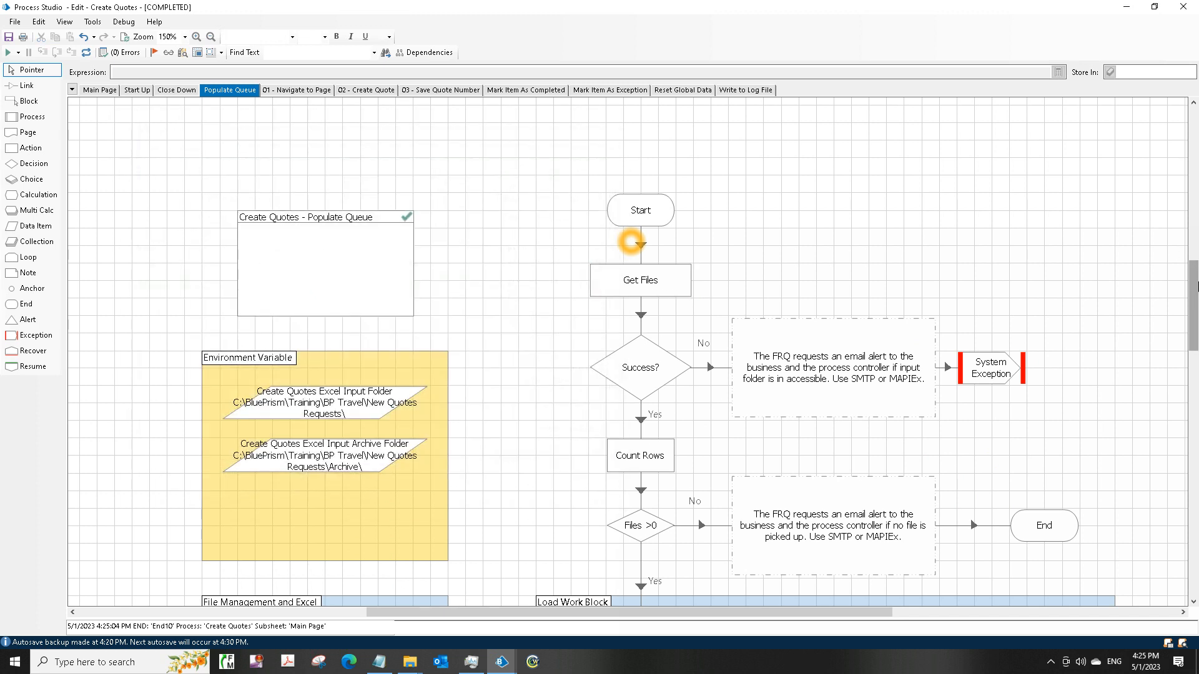
scroll("down", 3)
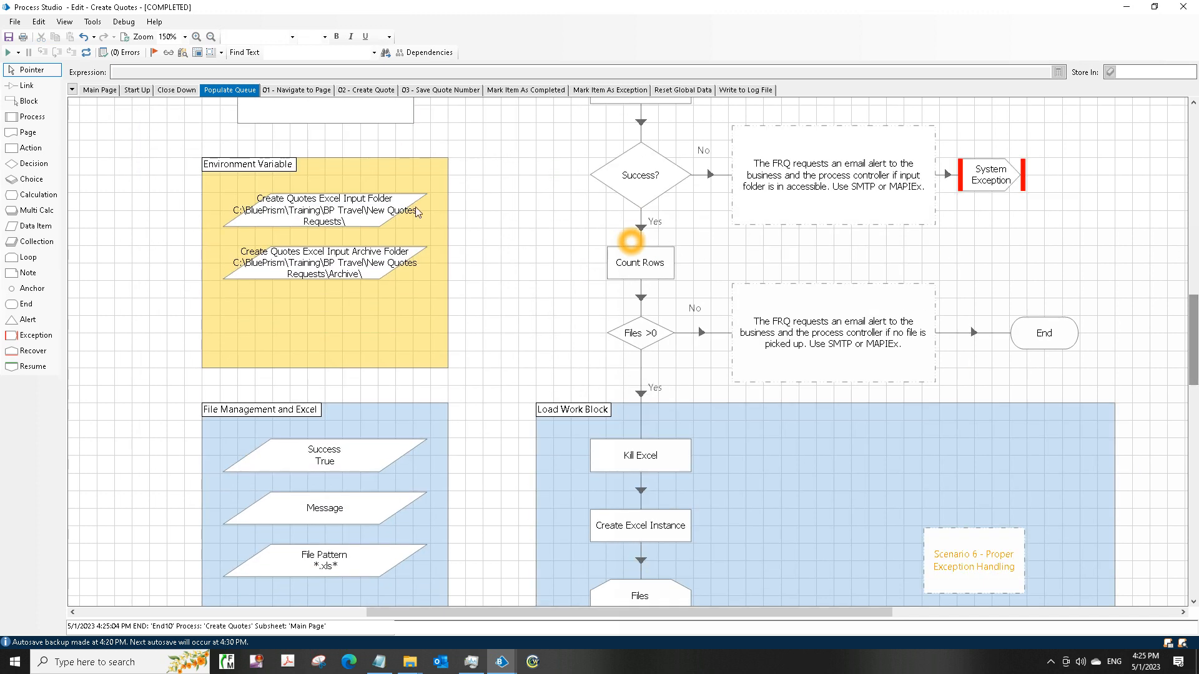
double_click(324, 205)
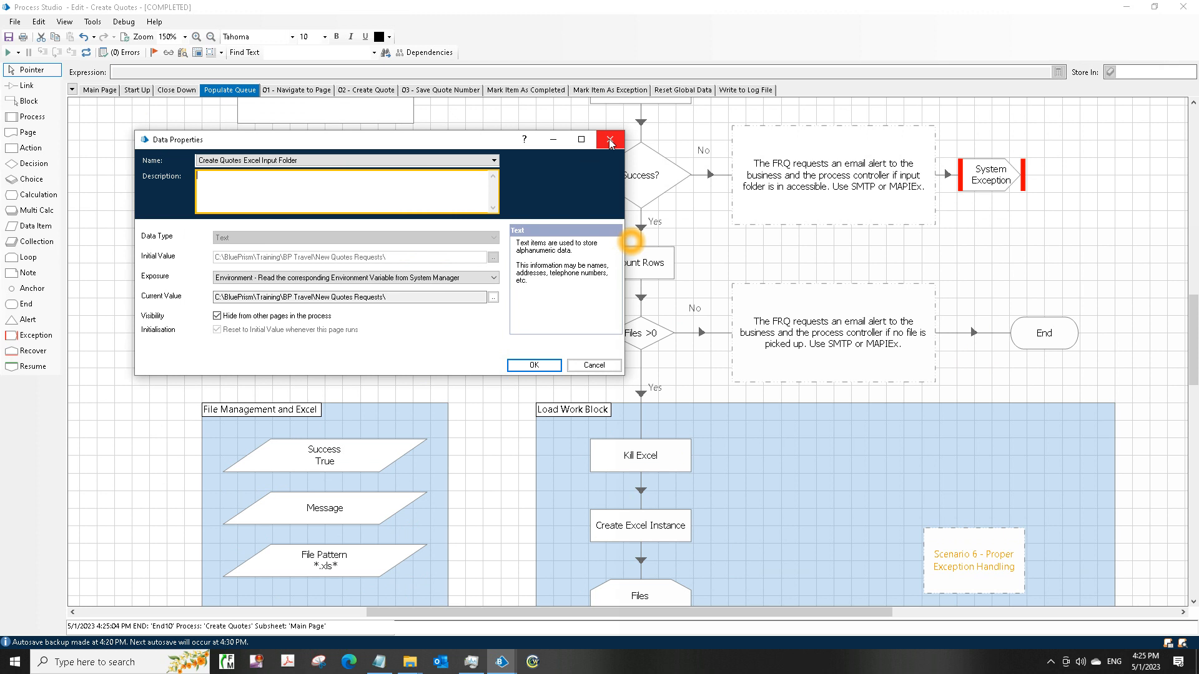
left_click(609, 139)
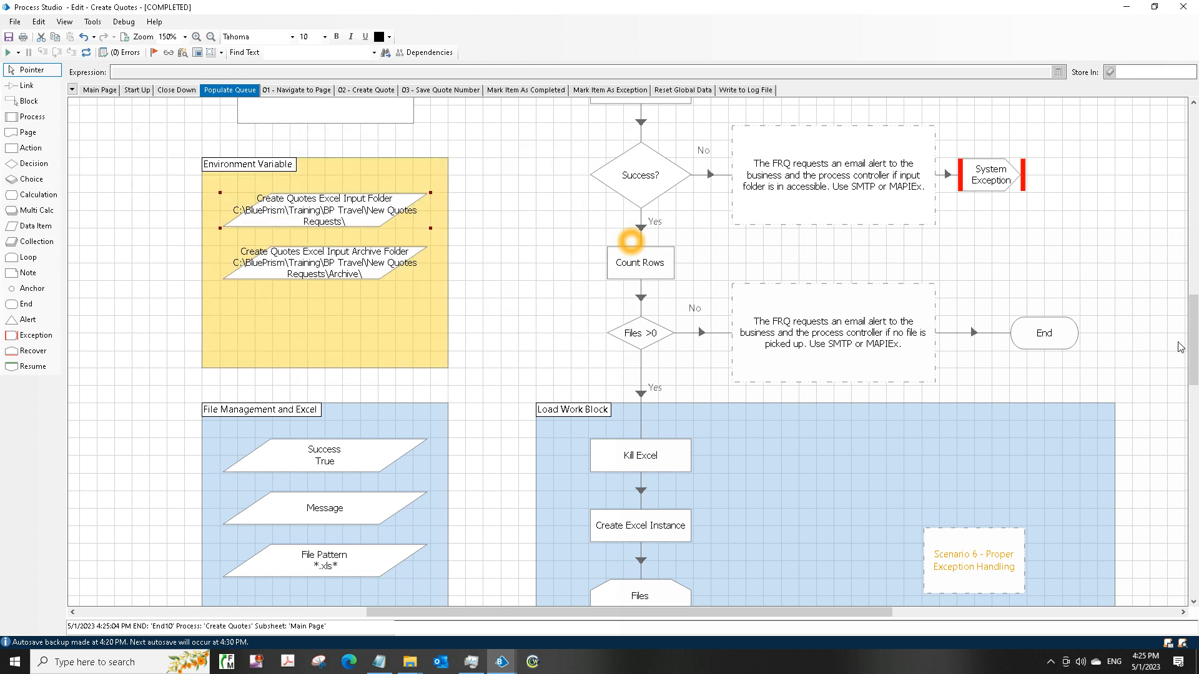
left_click(1146, 7)
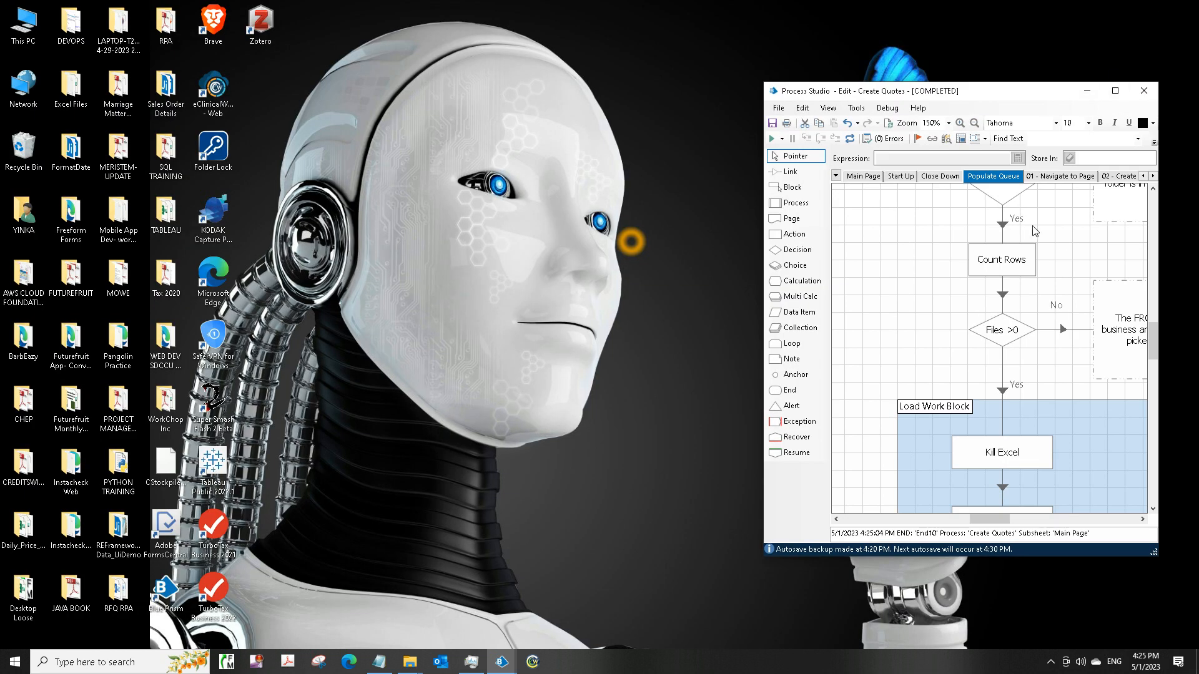
mouse_move(922, 314)
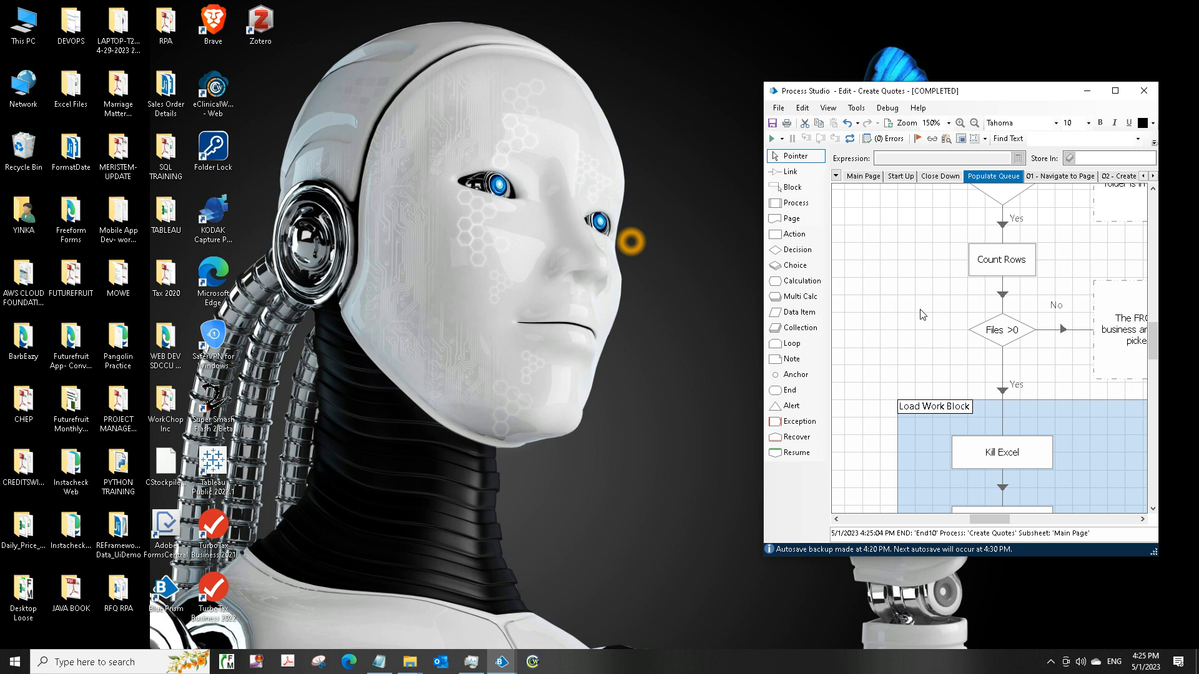